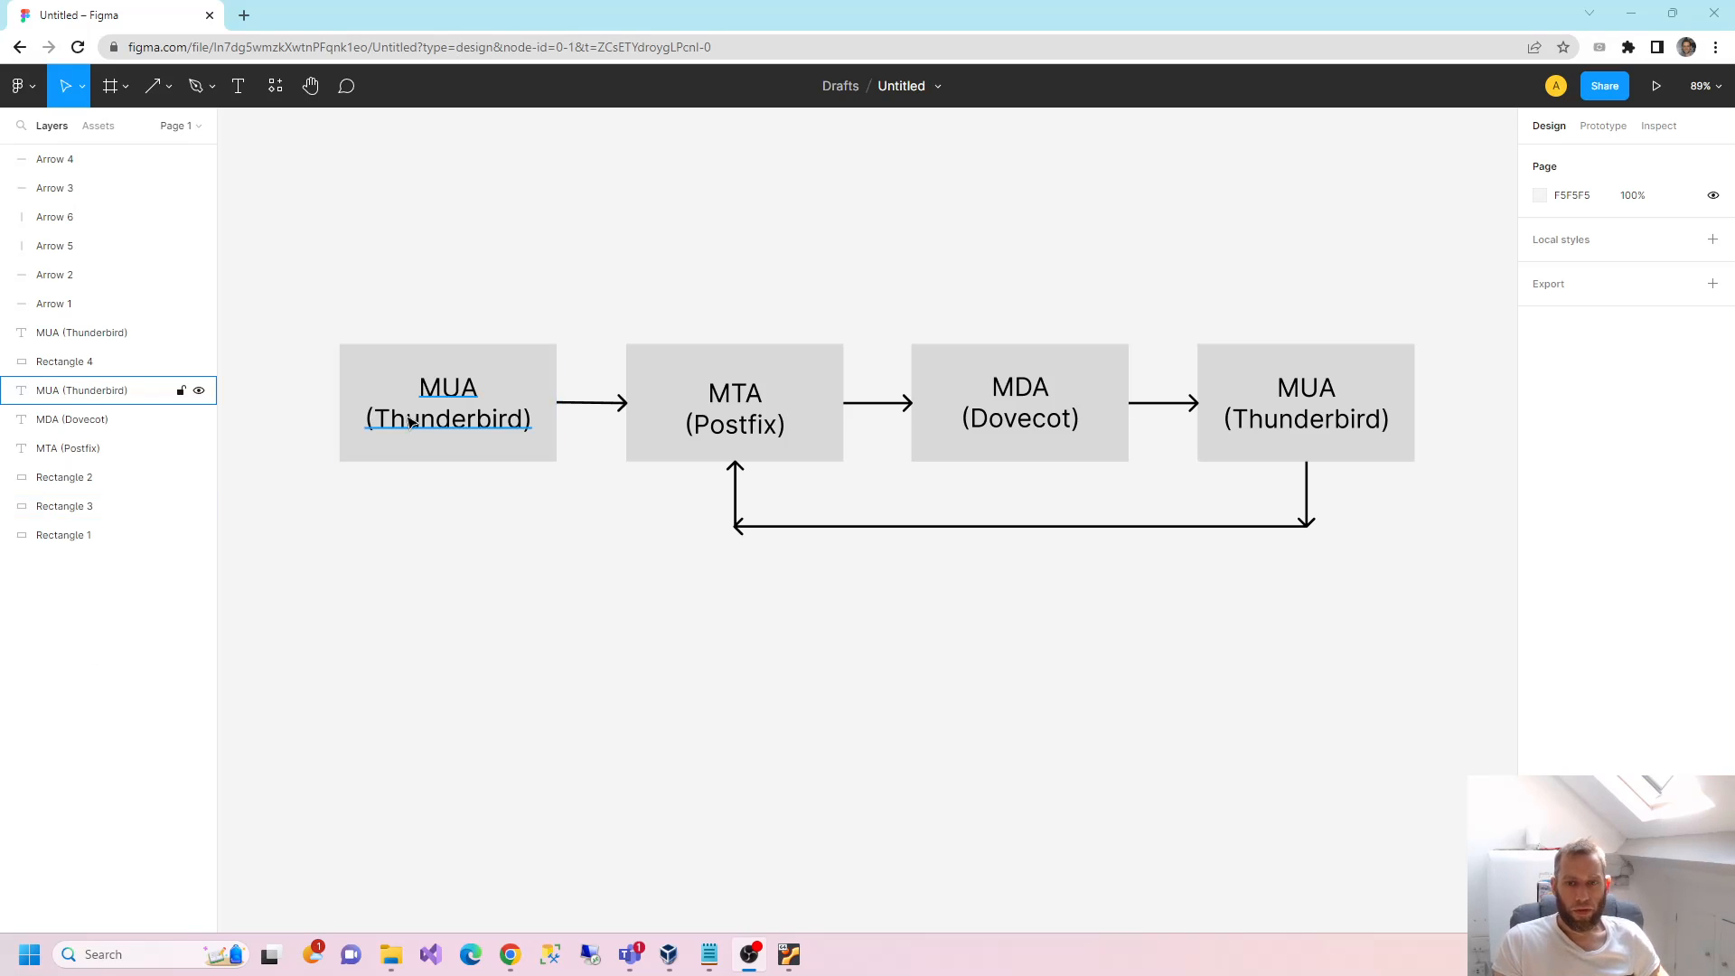
Point out the MUA (Thunderbird), MTA (Postfix) and MDA (Dovecot) boxes in the mail-flow diagram
click(1296, 296)
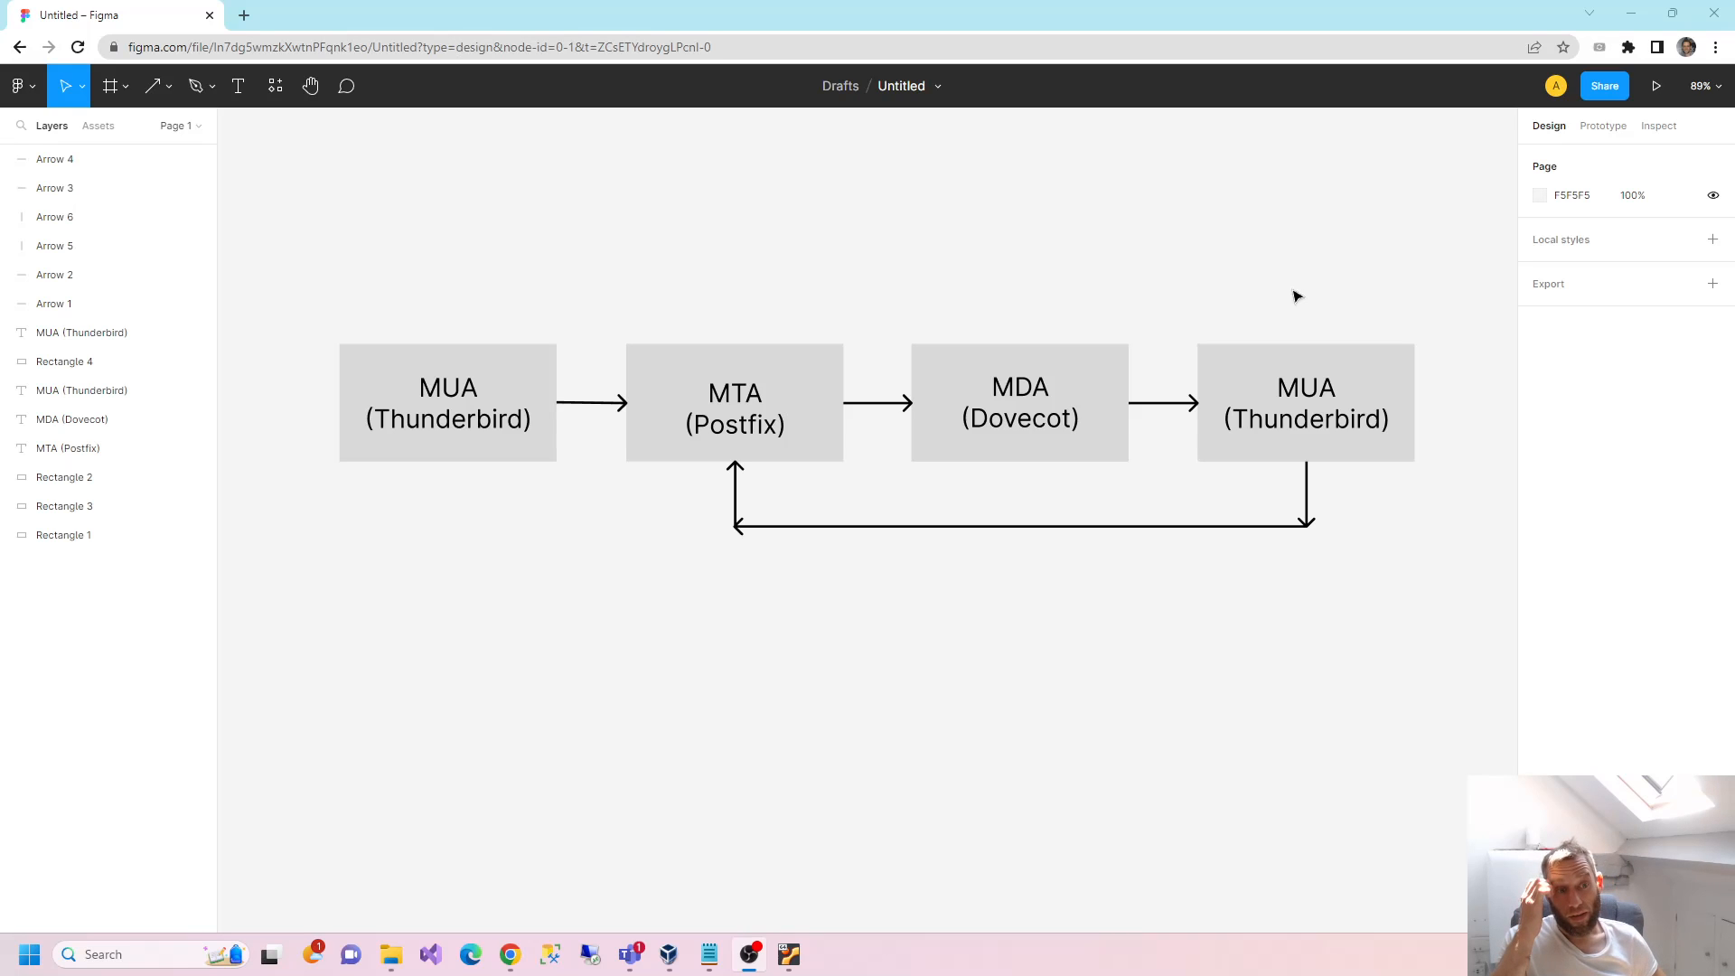
mouse_move(489, 325)
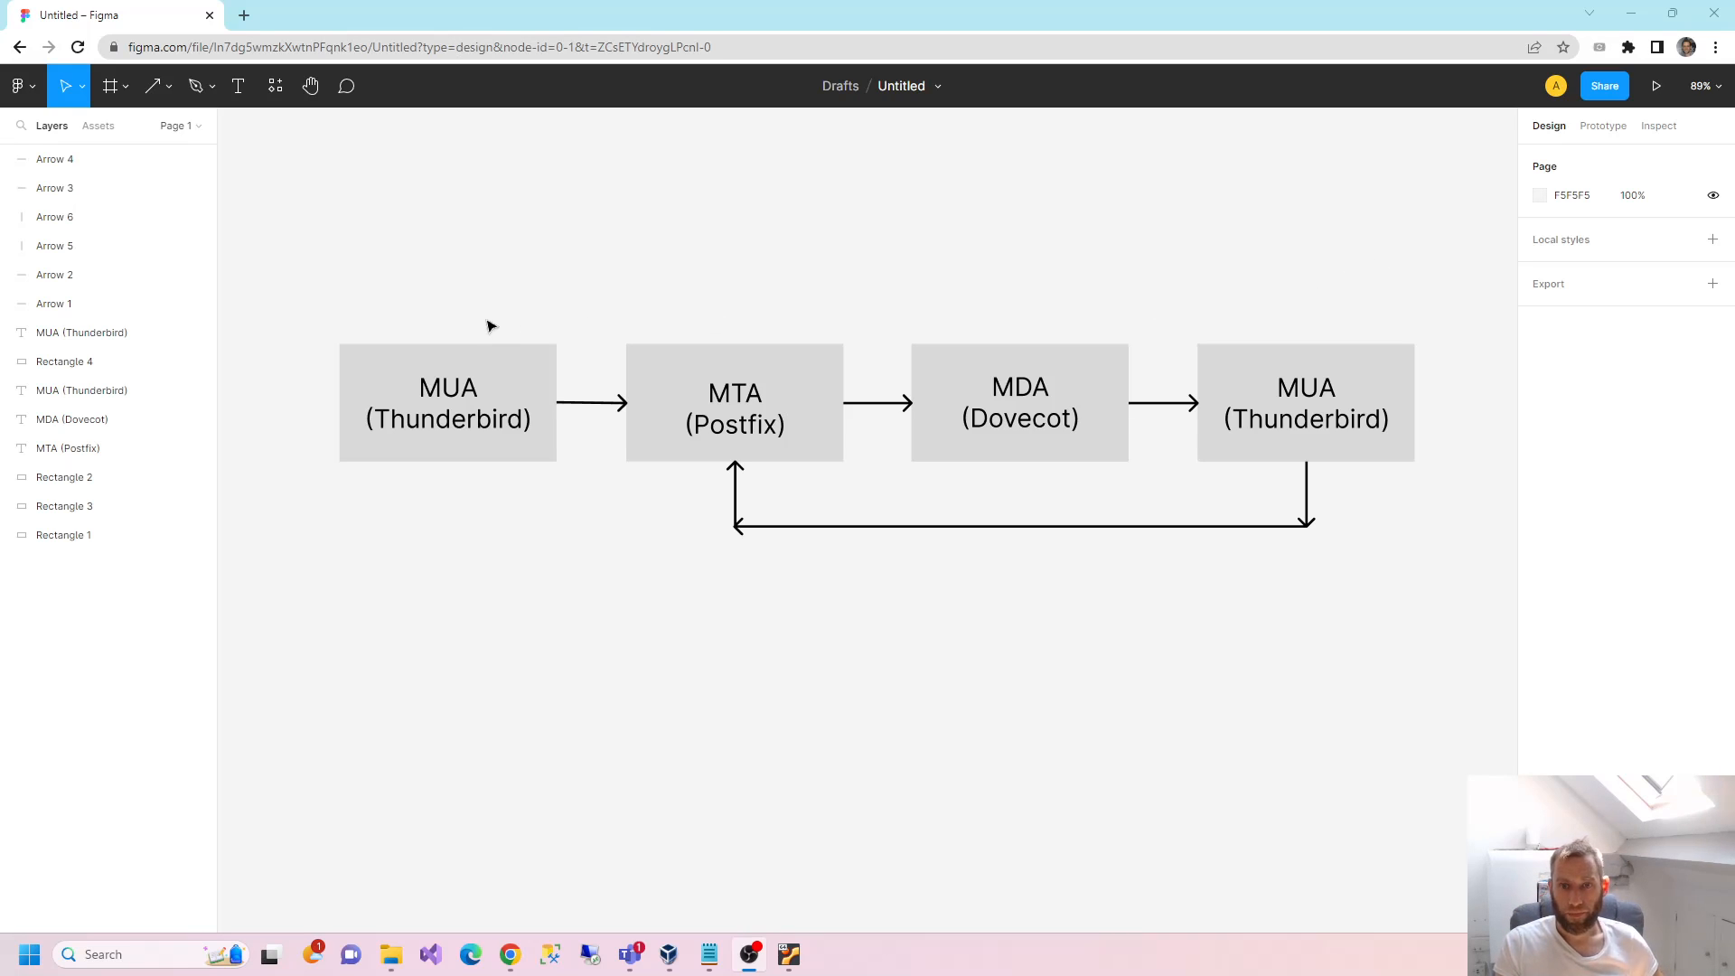
mouse_move(1113, 359)
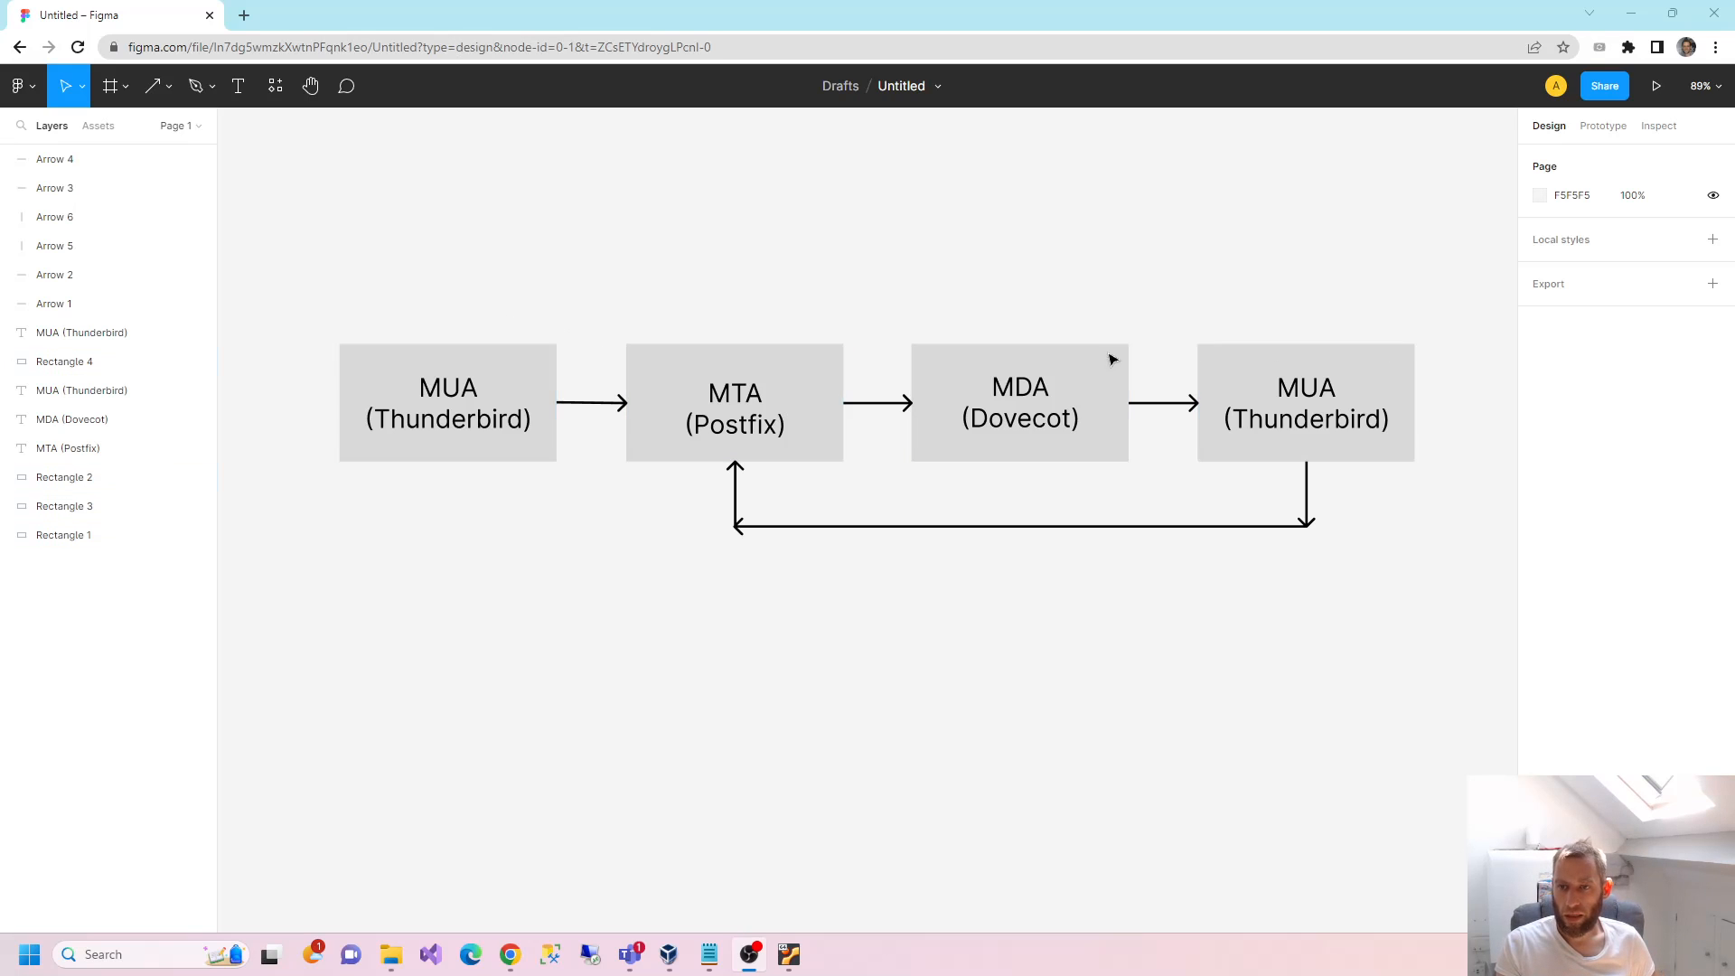
click(448, 419)
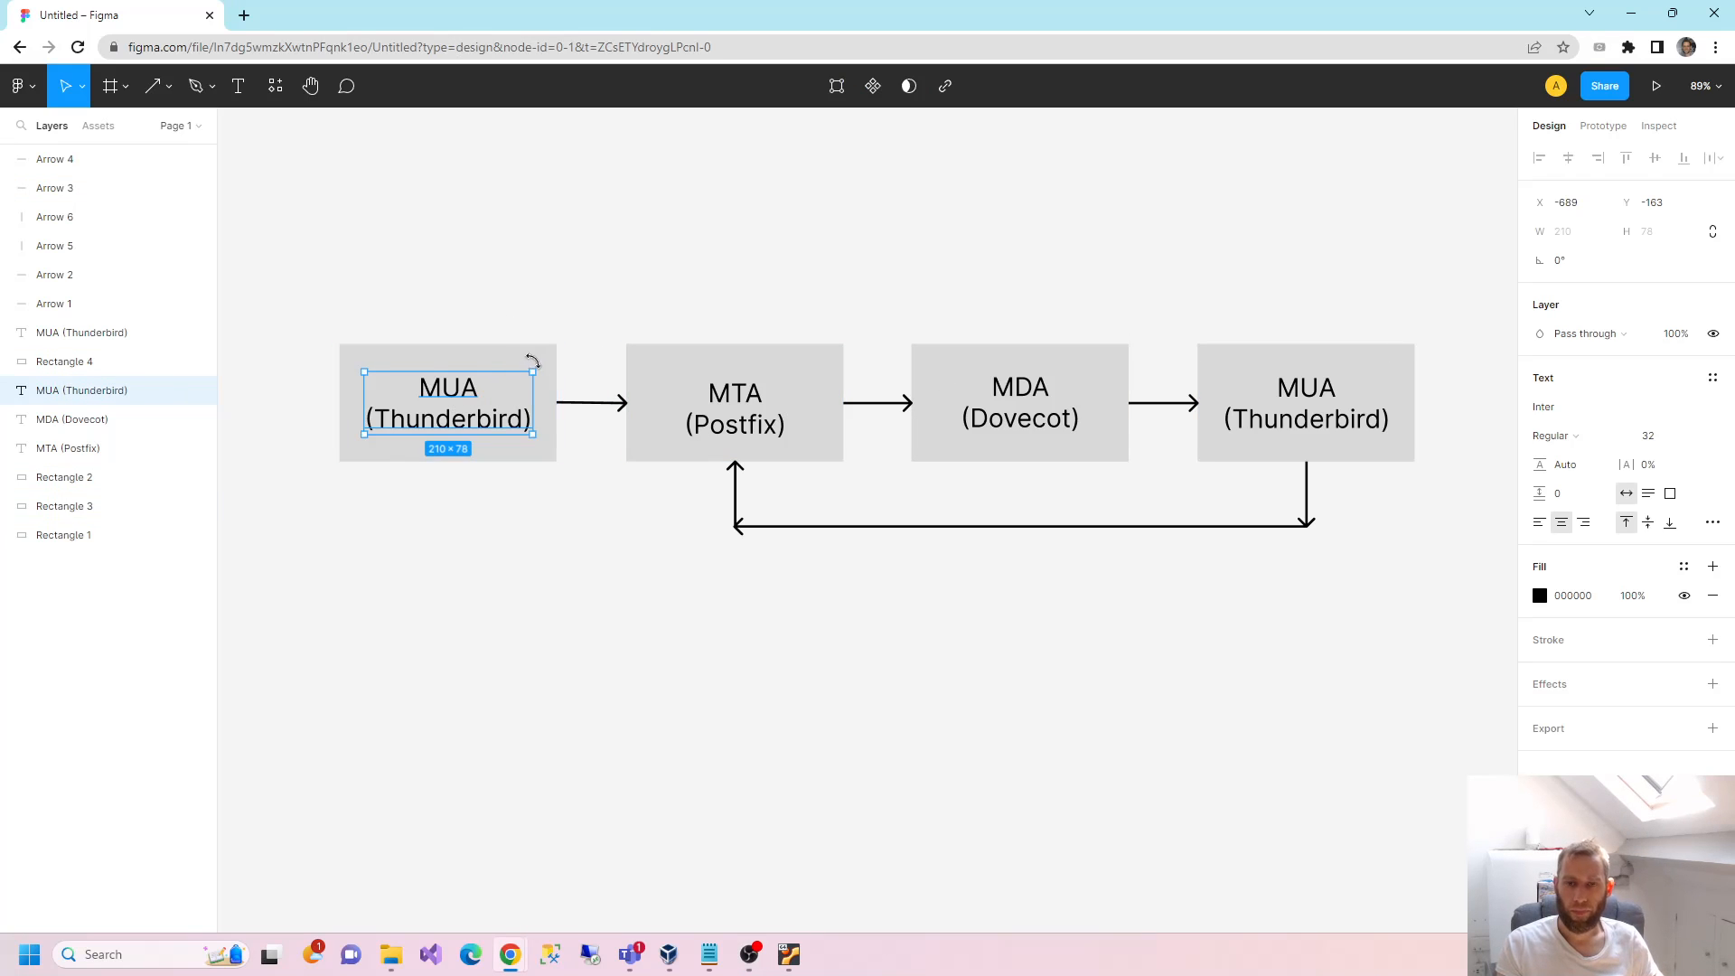
click(570, 343)
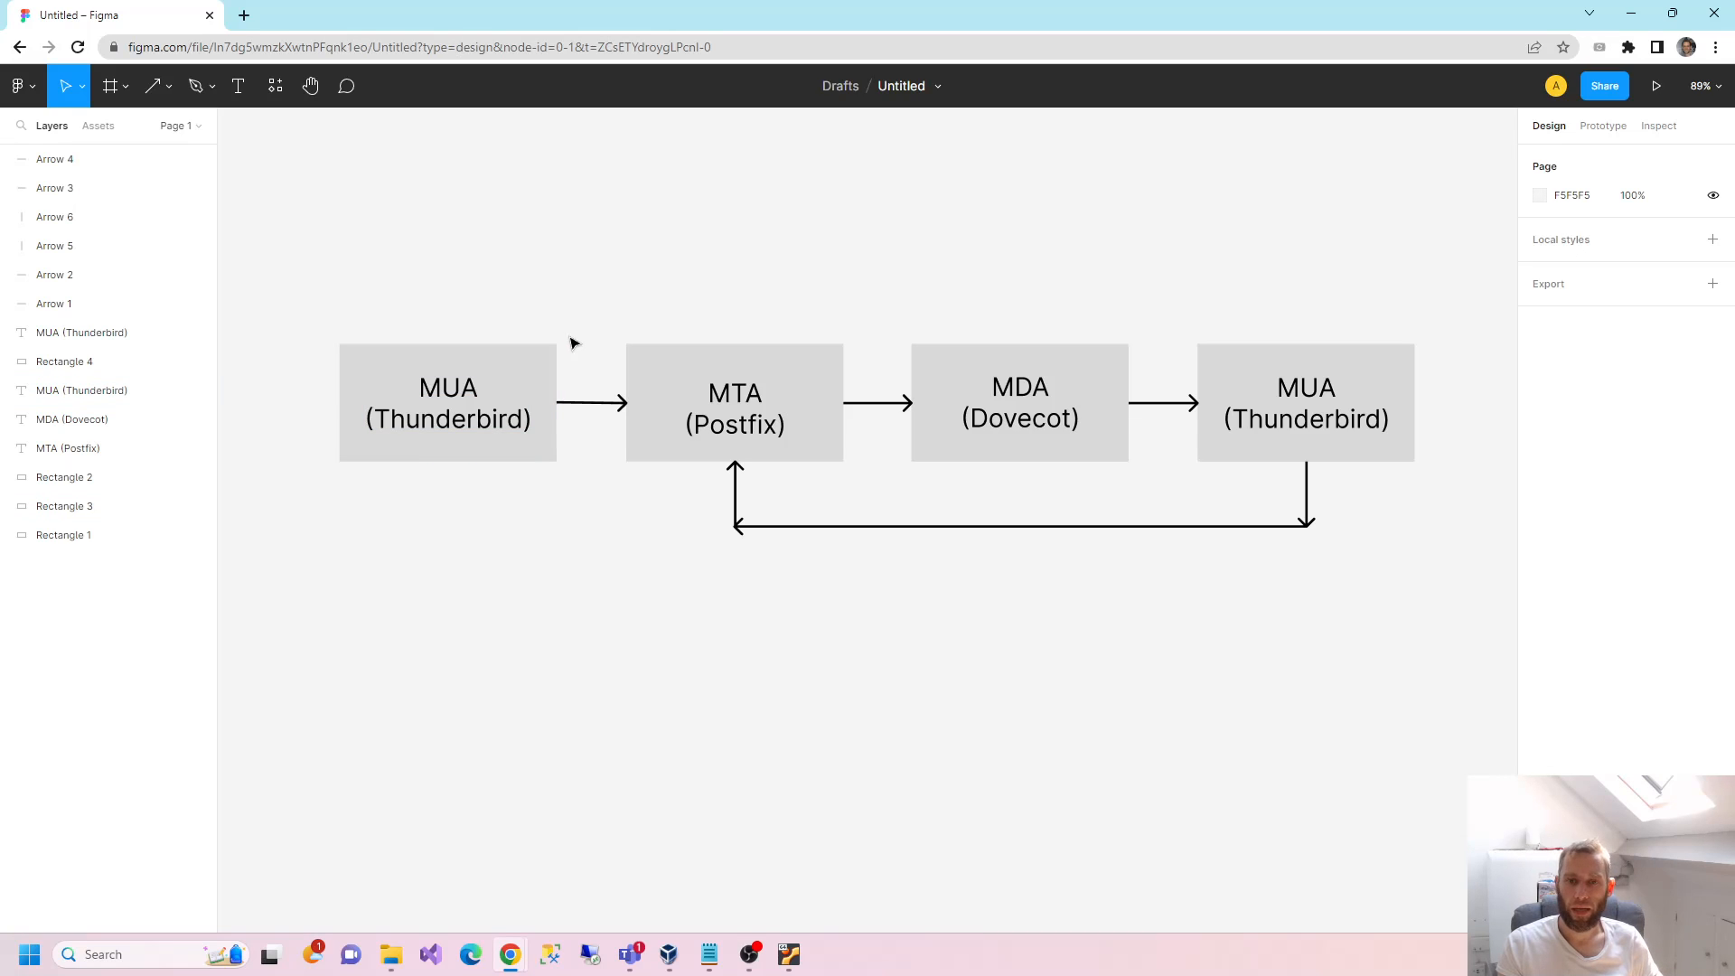
click(447, 402)
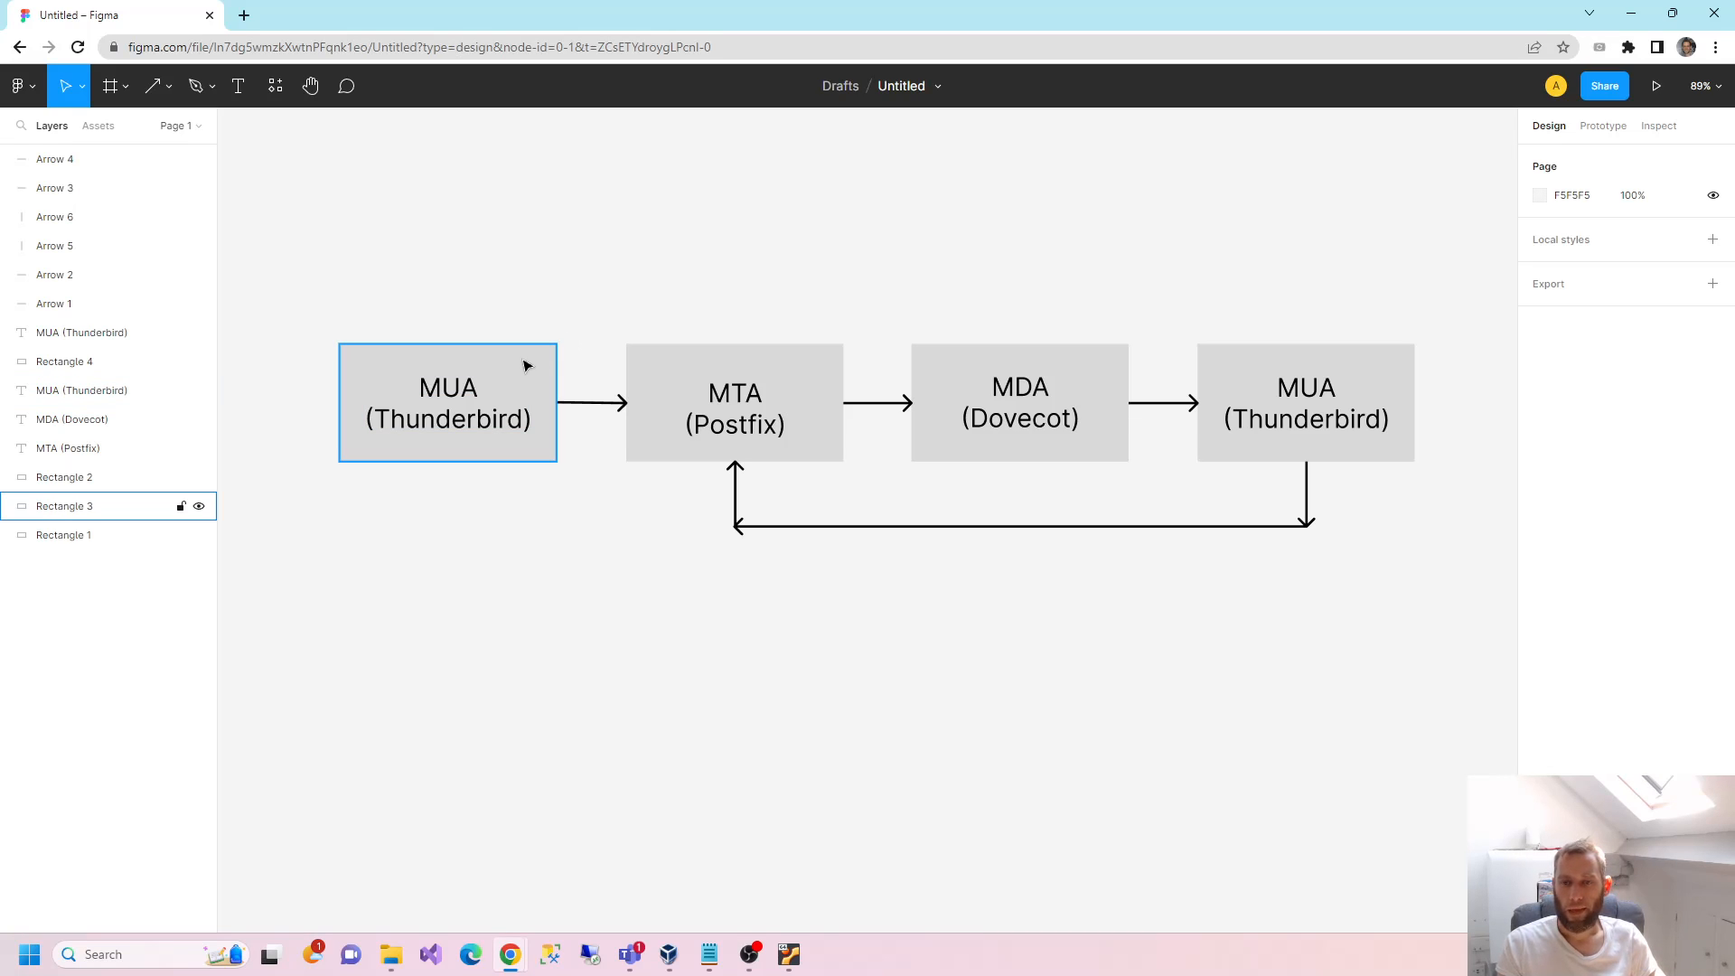
click(734, 402)
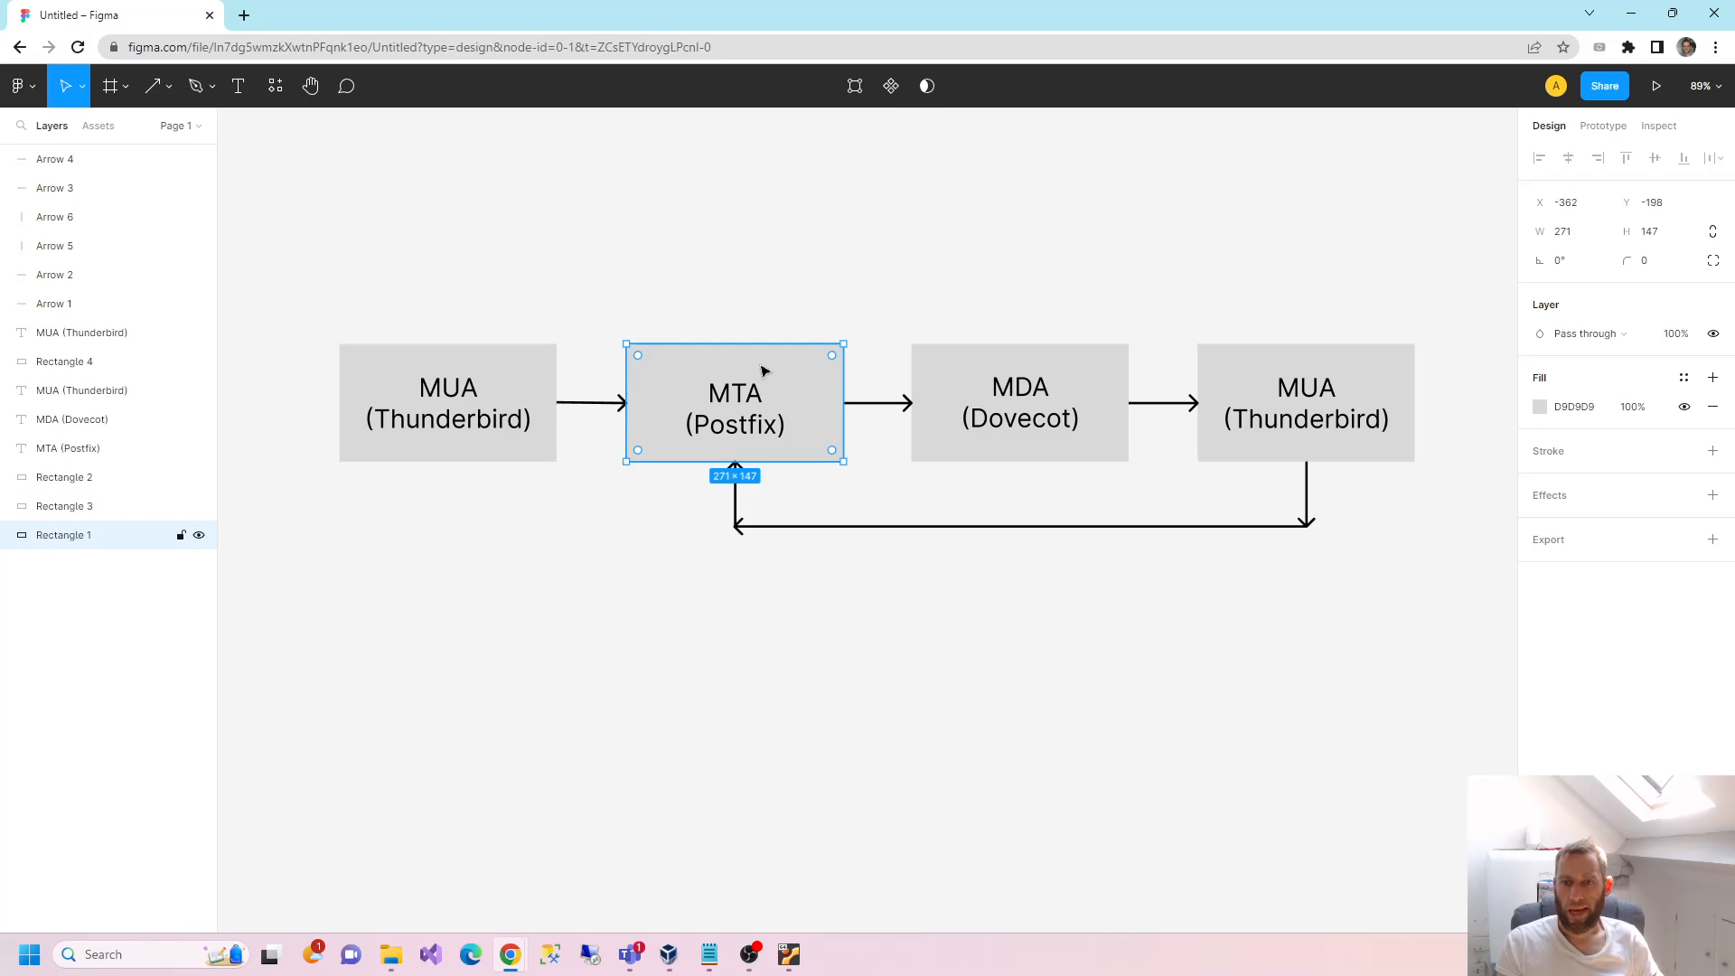
mouse_move(784, 395)
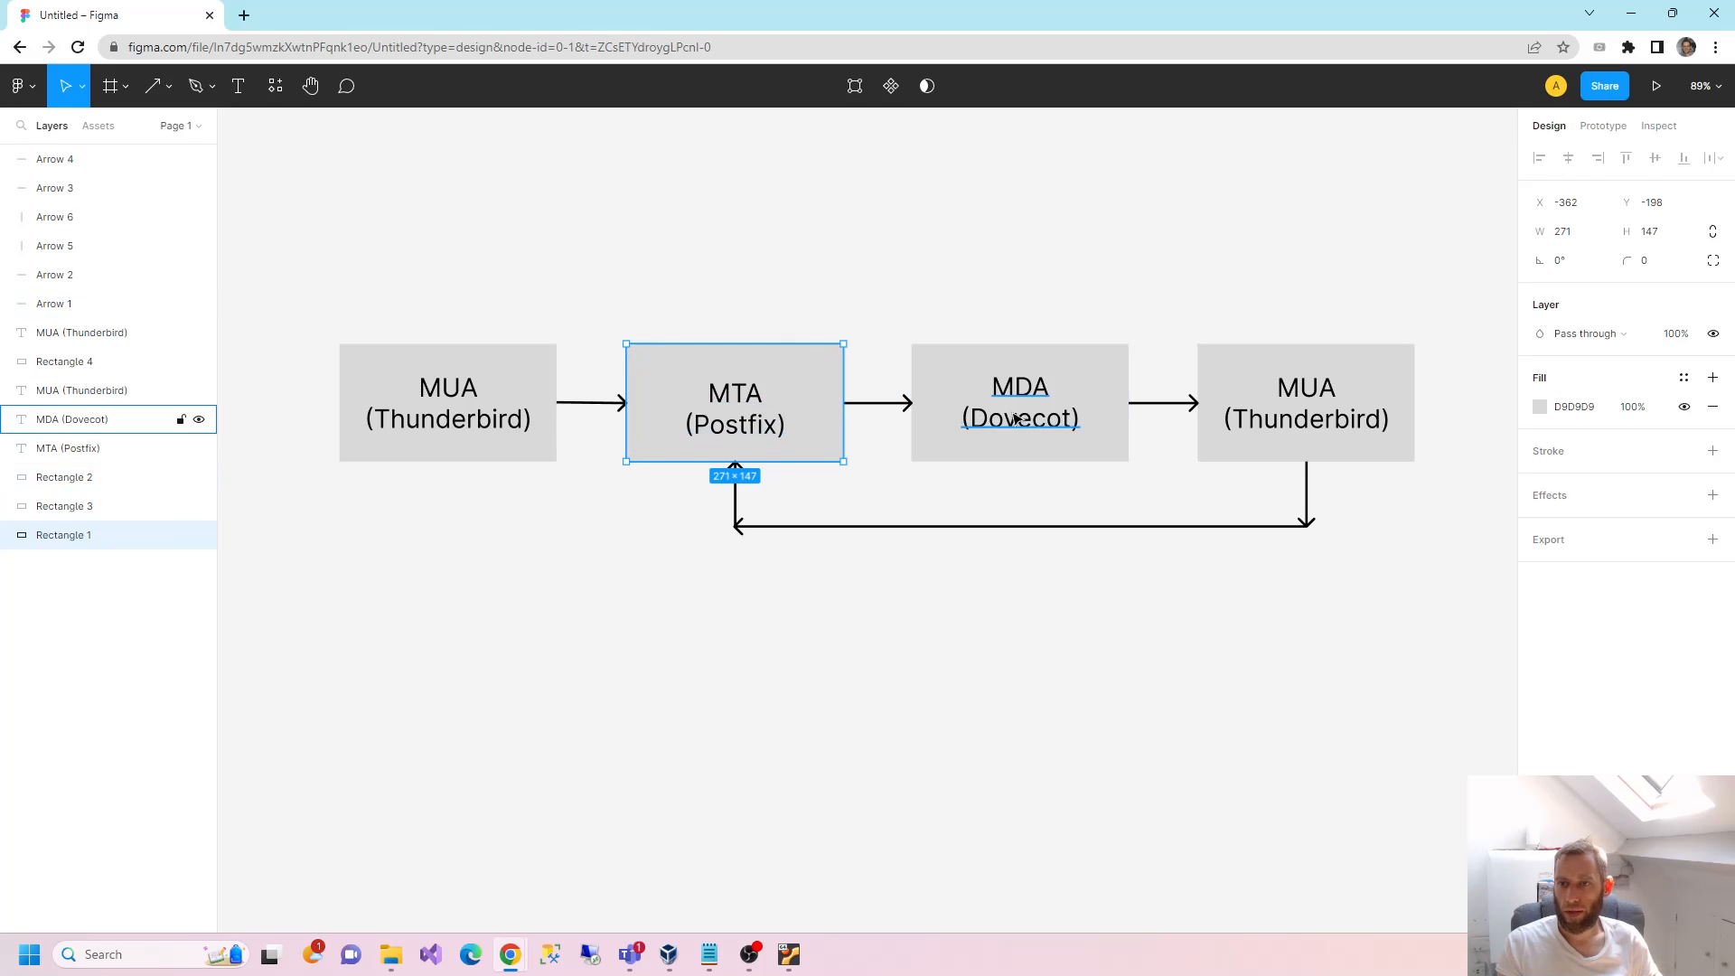
click(1019, 401)
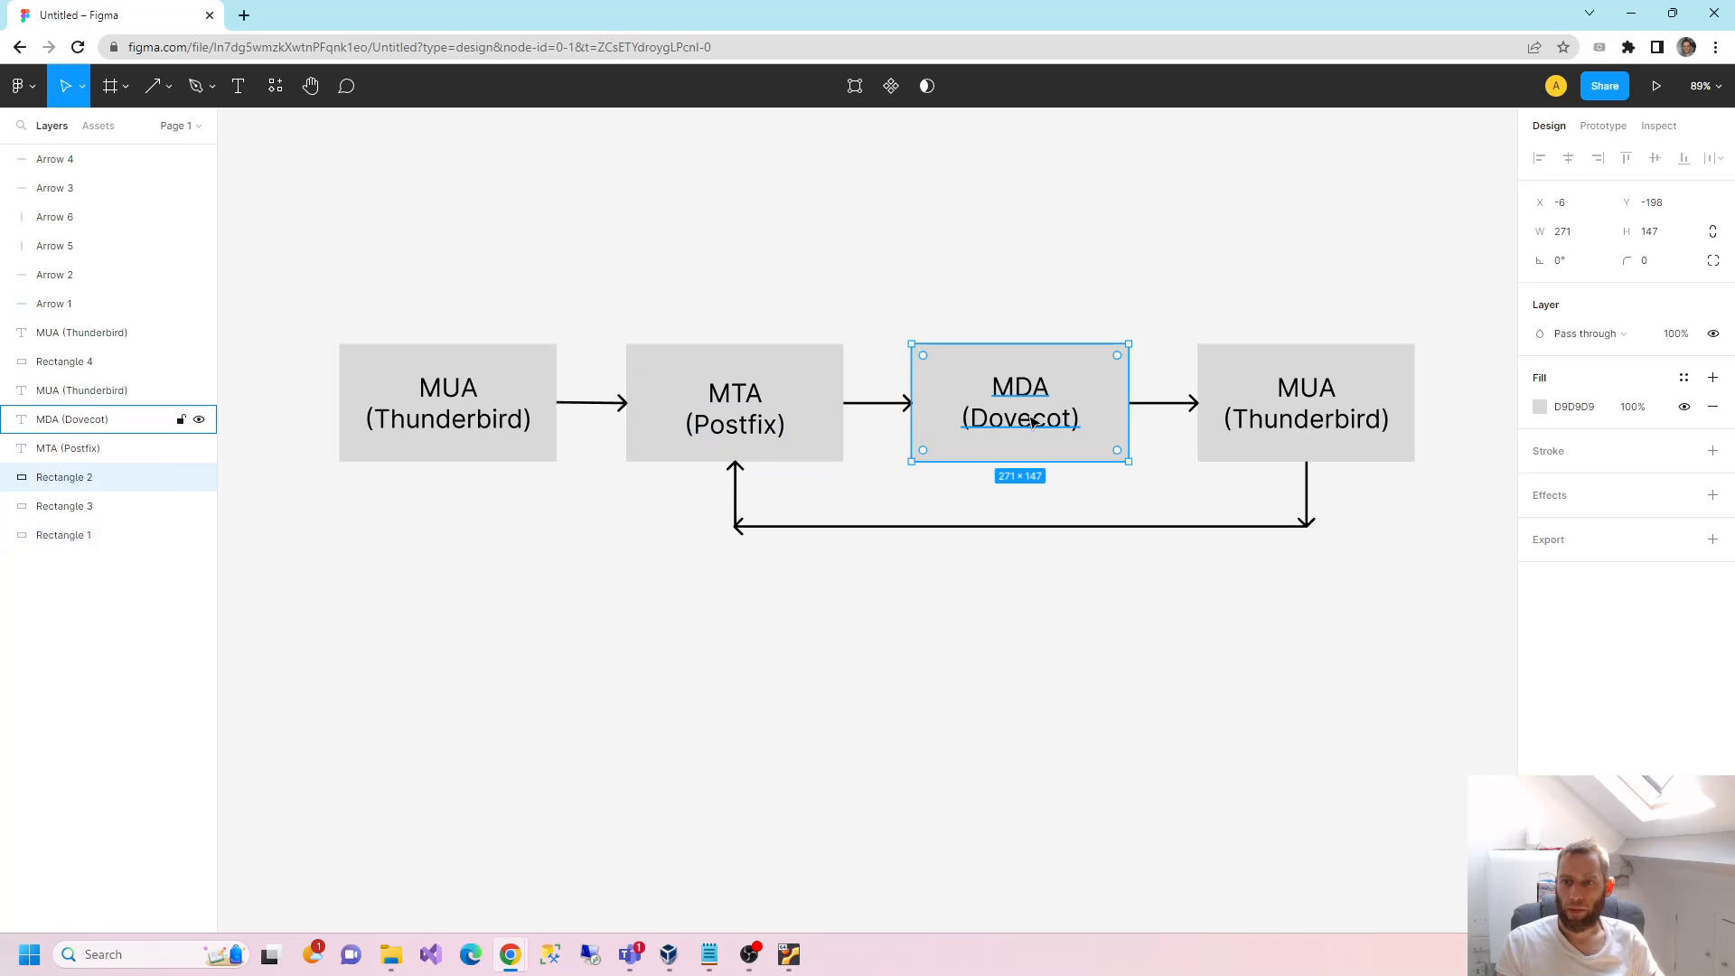
mouse_move(1031, 432)
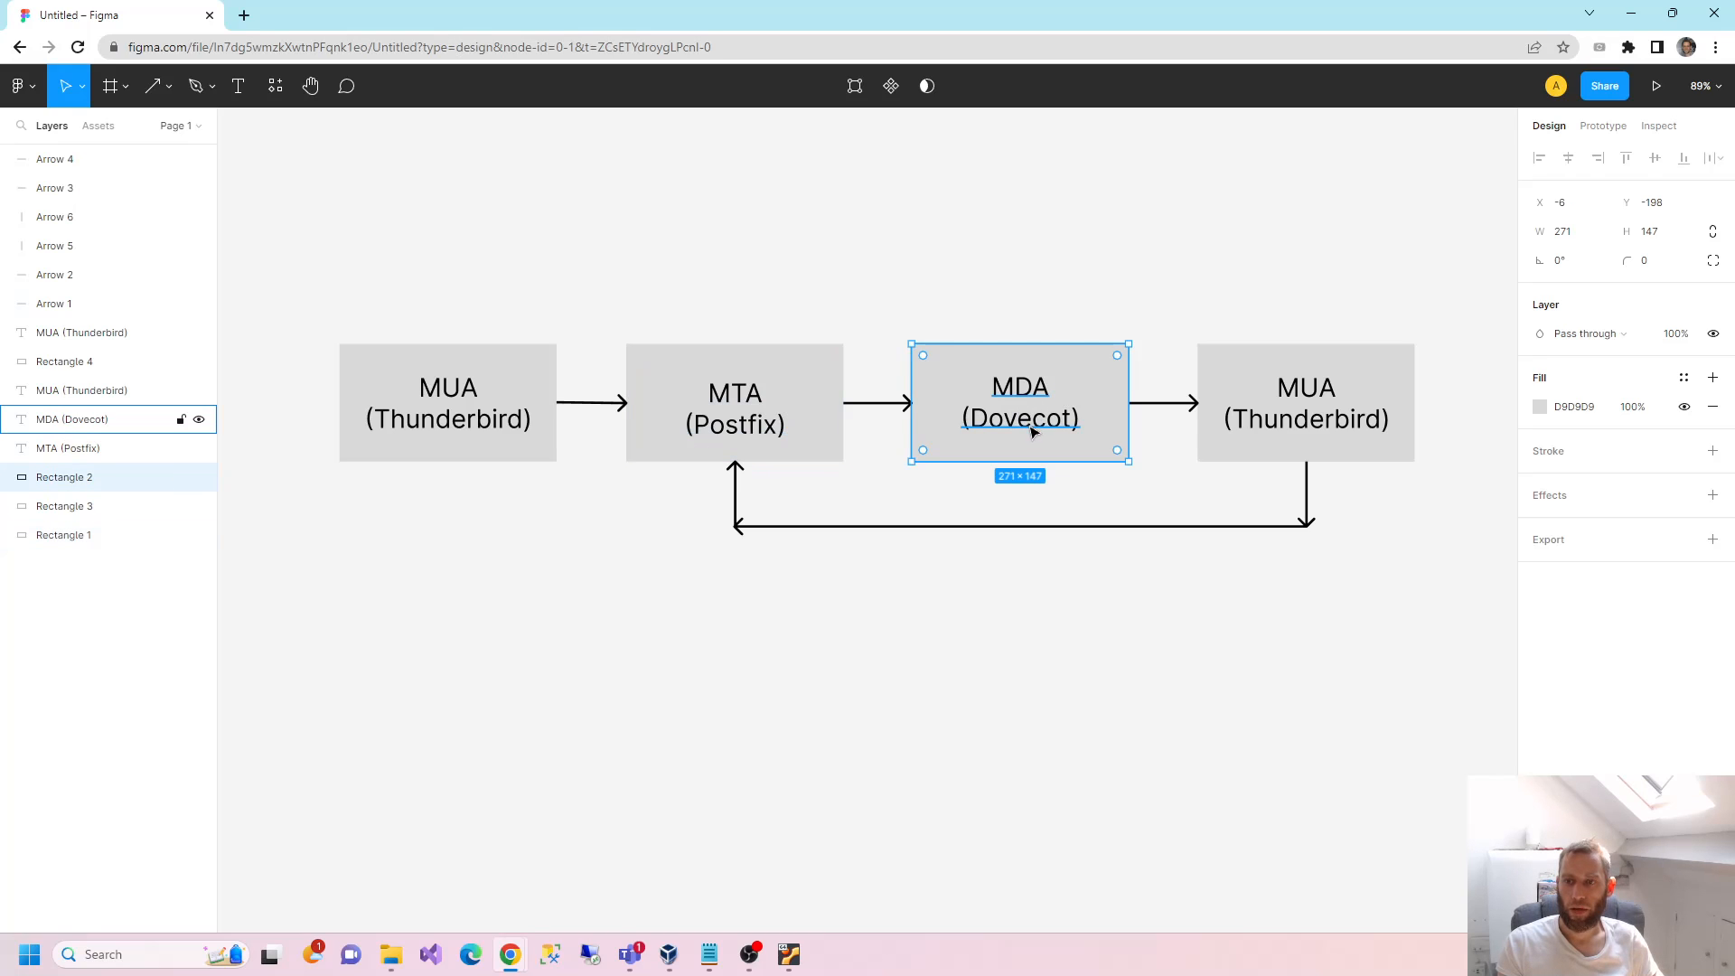
mouse_move(1081, 423)
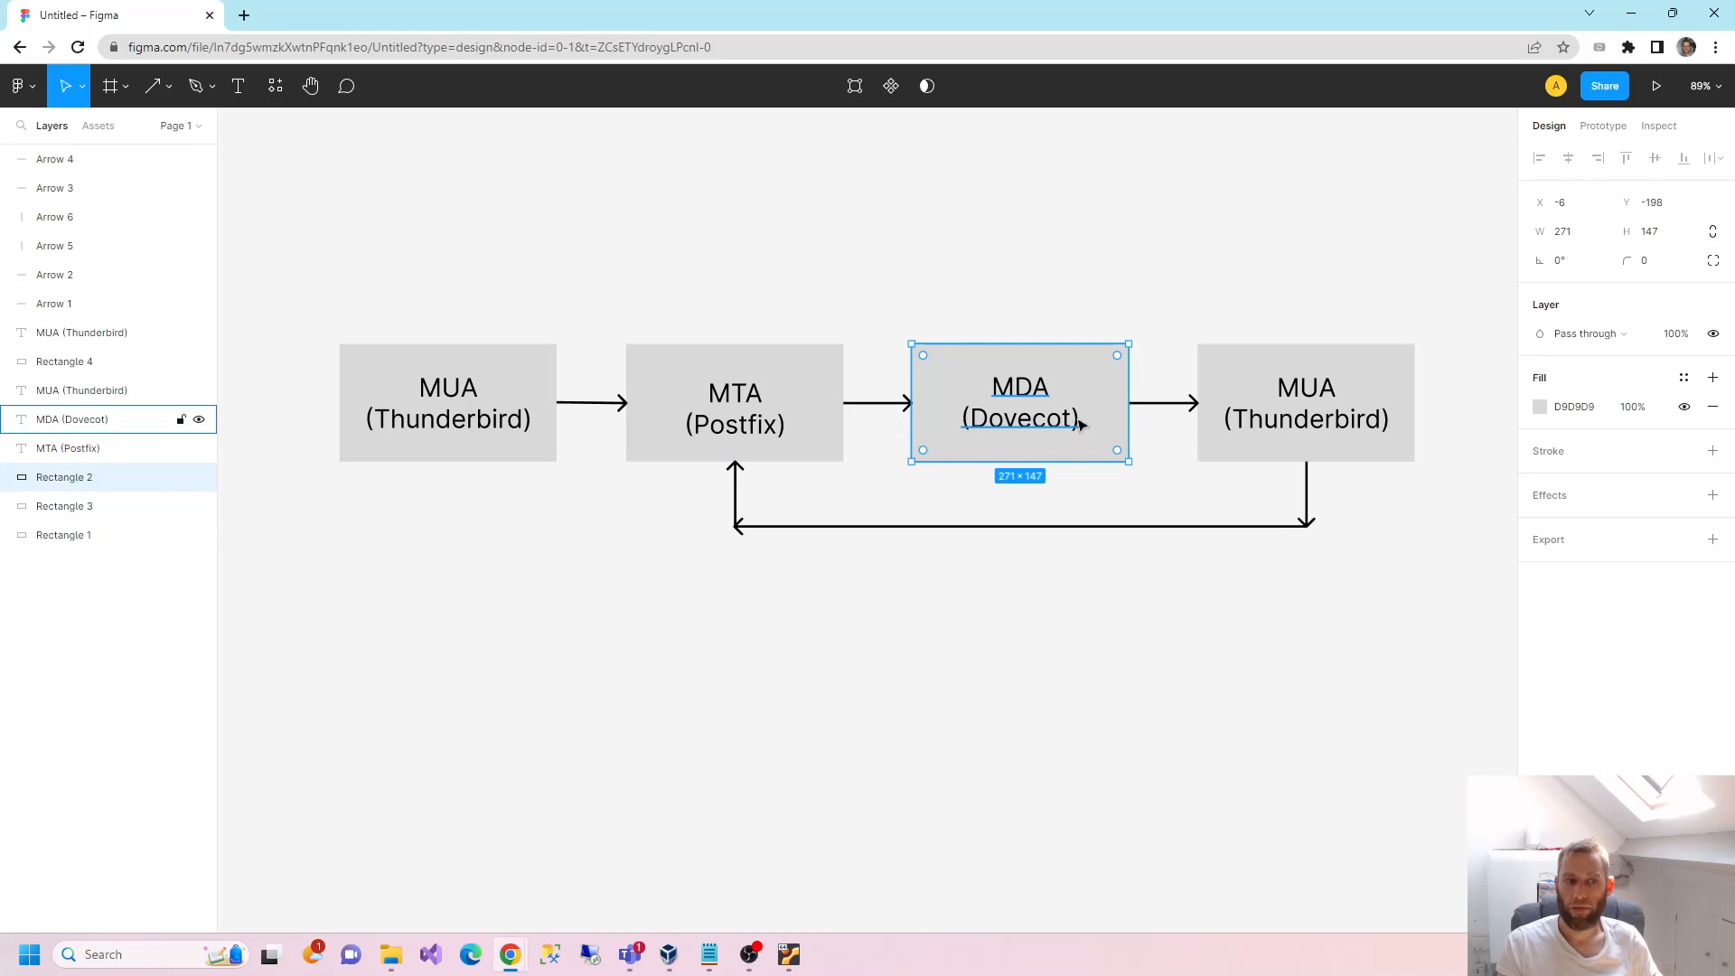
click(1305, 419)
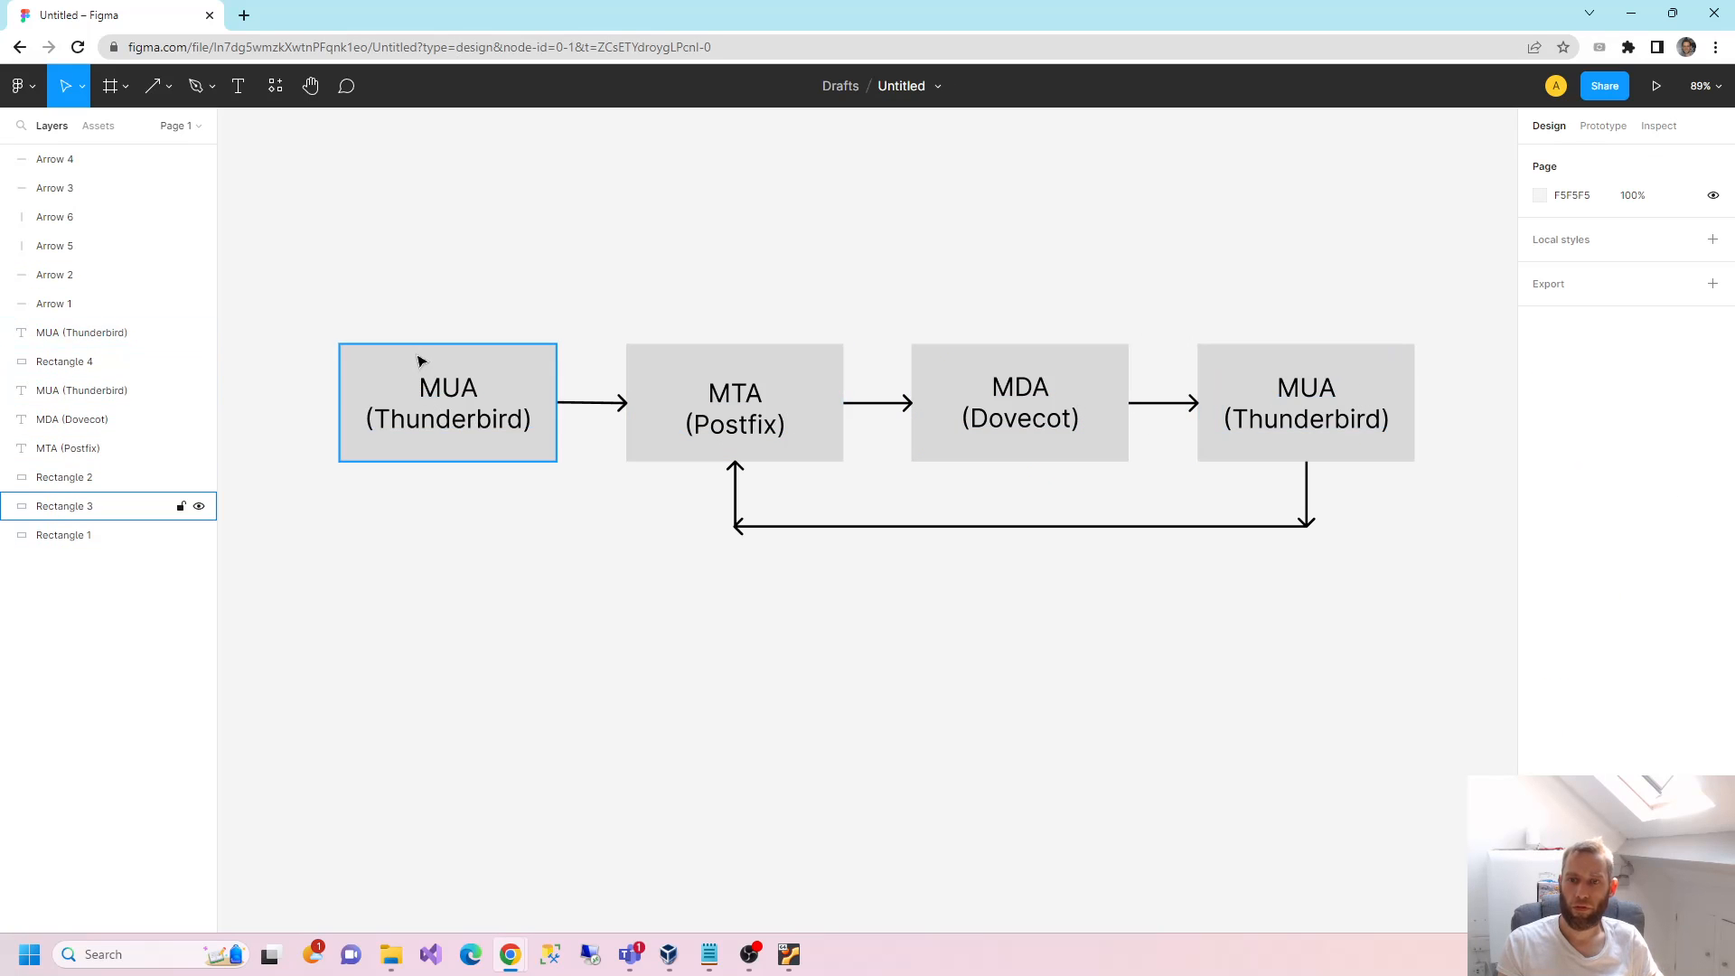
click(447, 401)
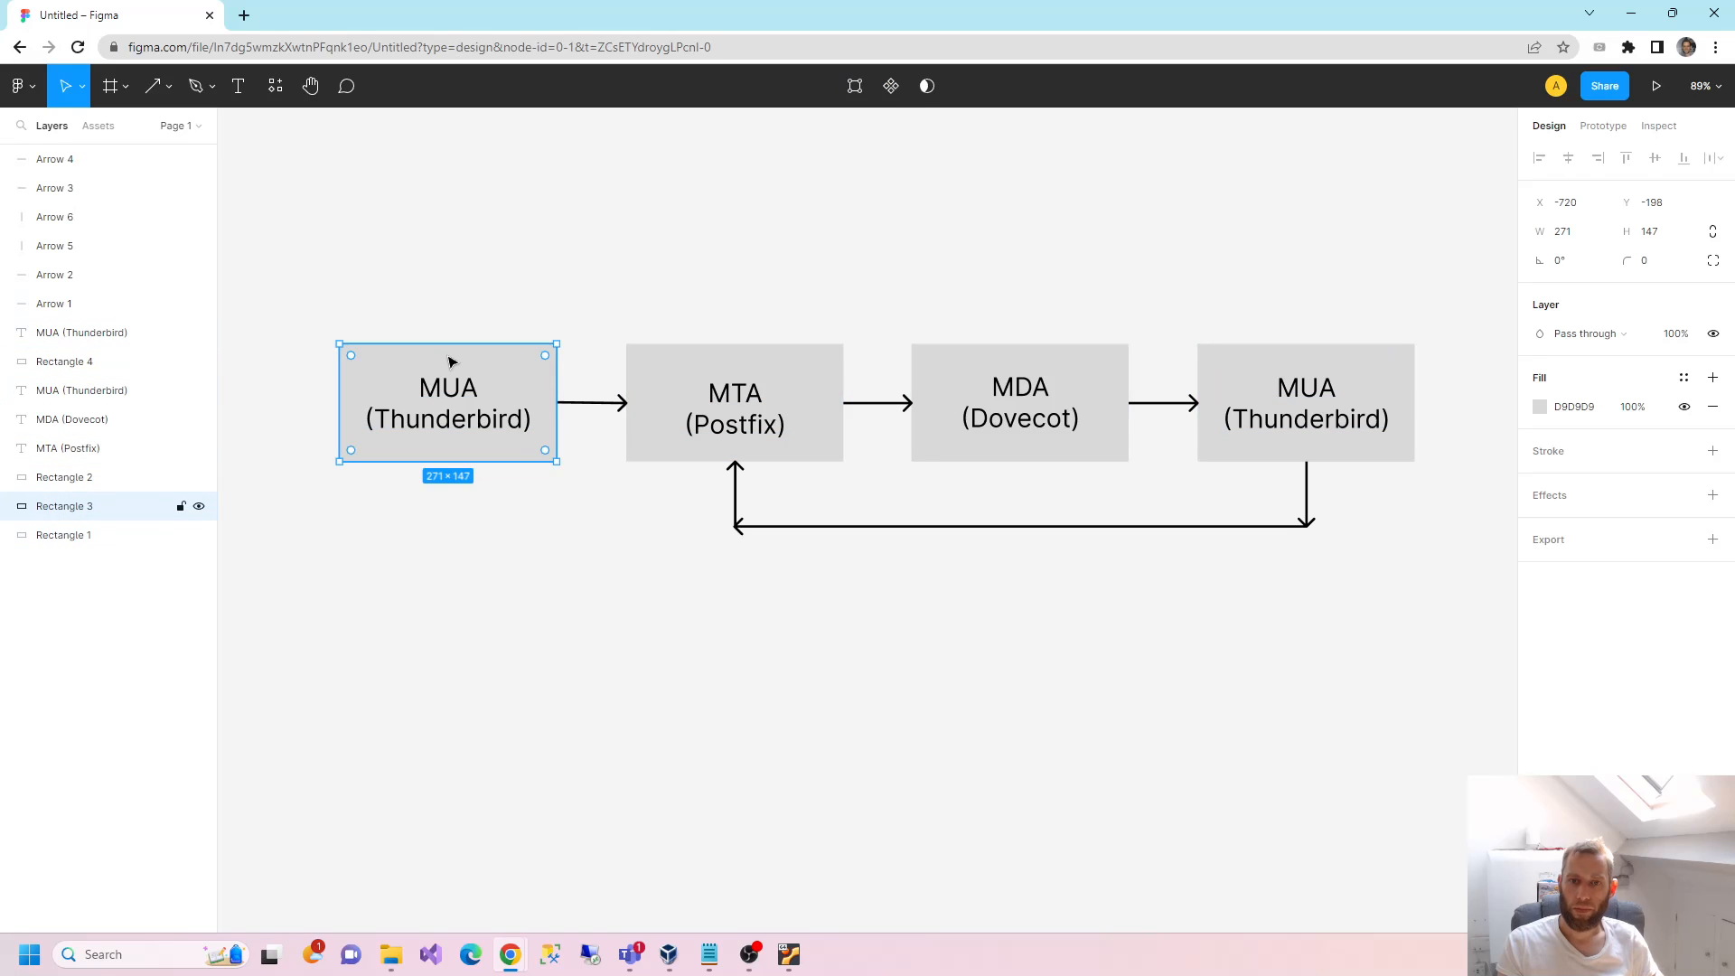
click(734, 401)
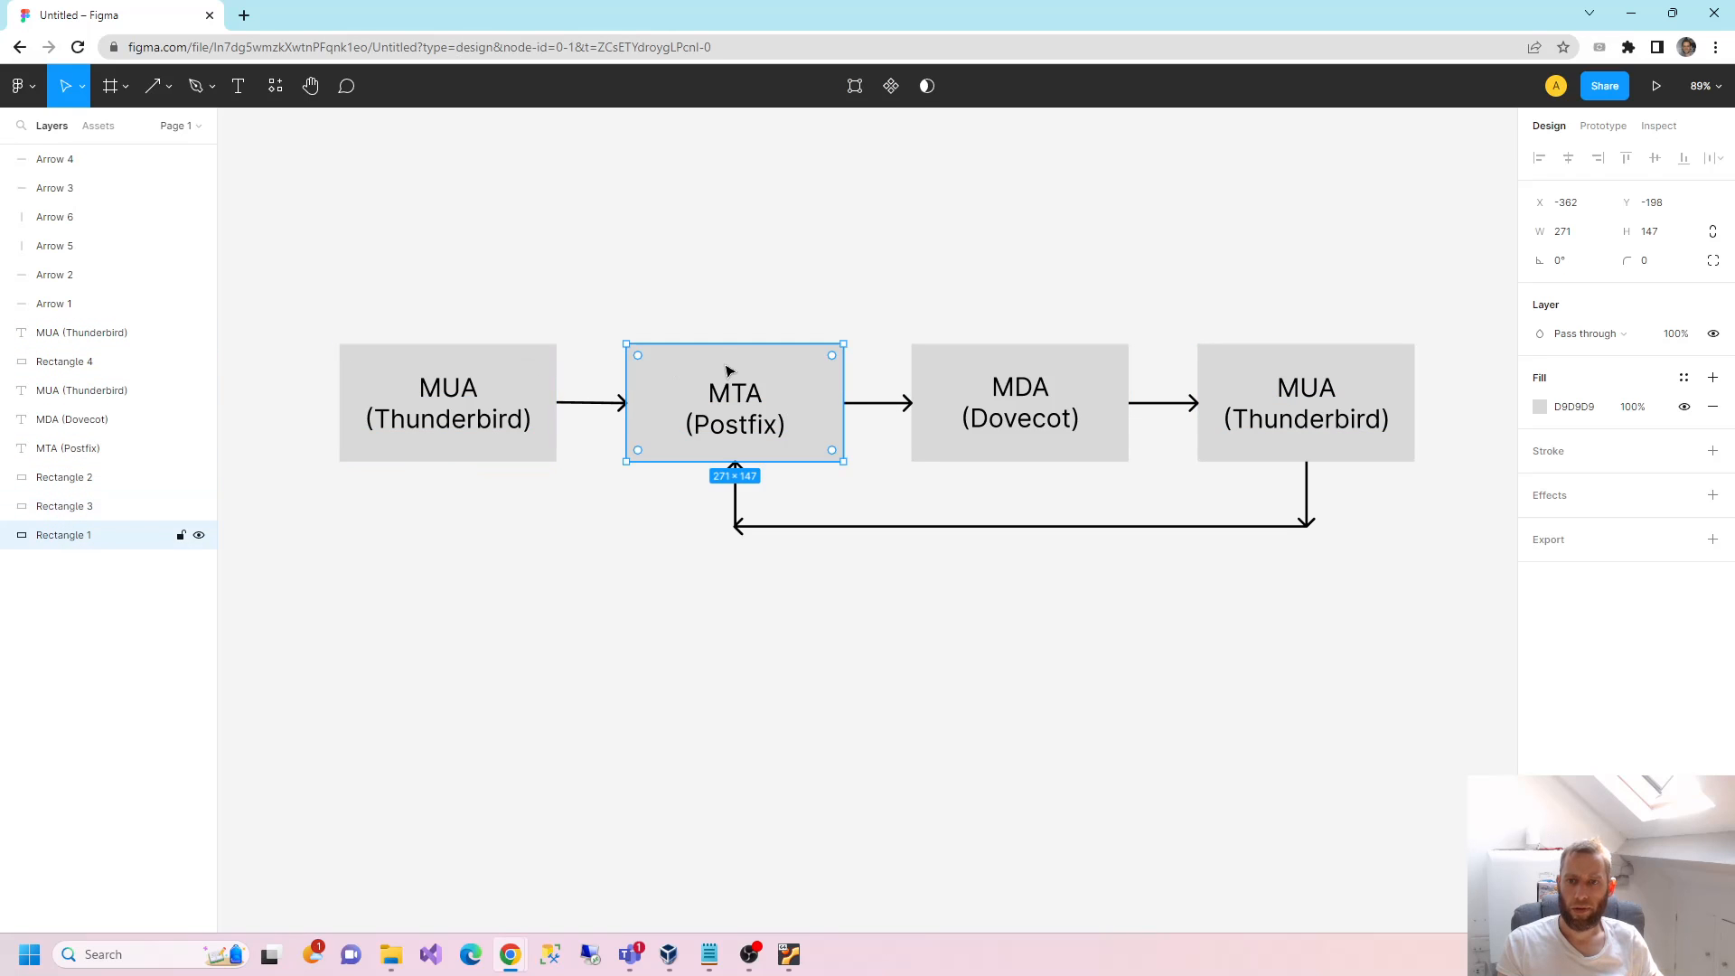
mouse_move(753, 370)
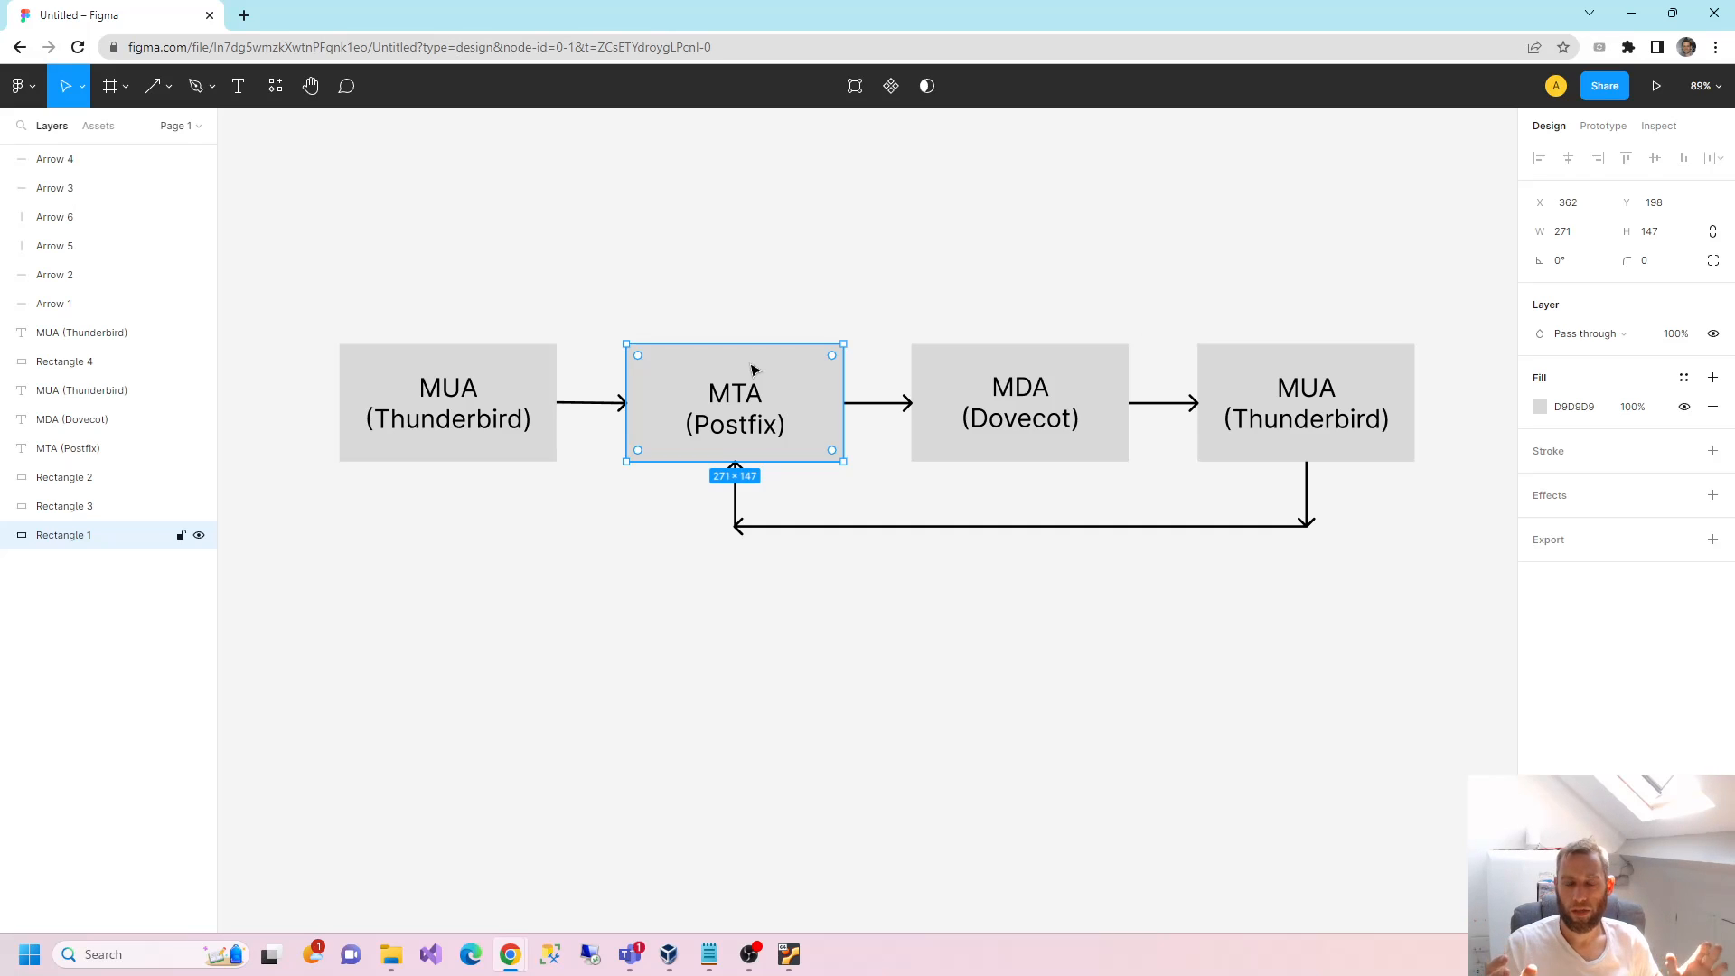
click(1019, 401)
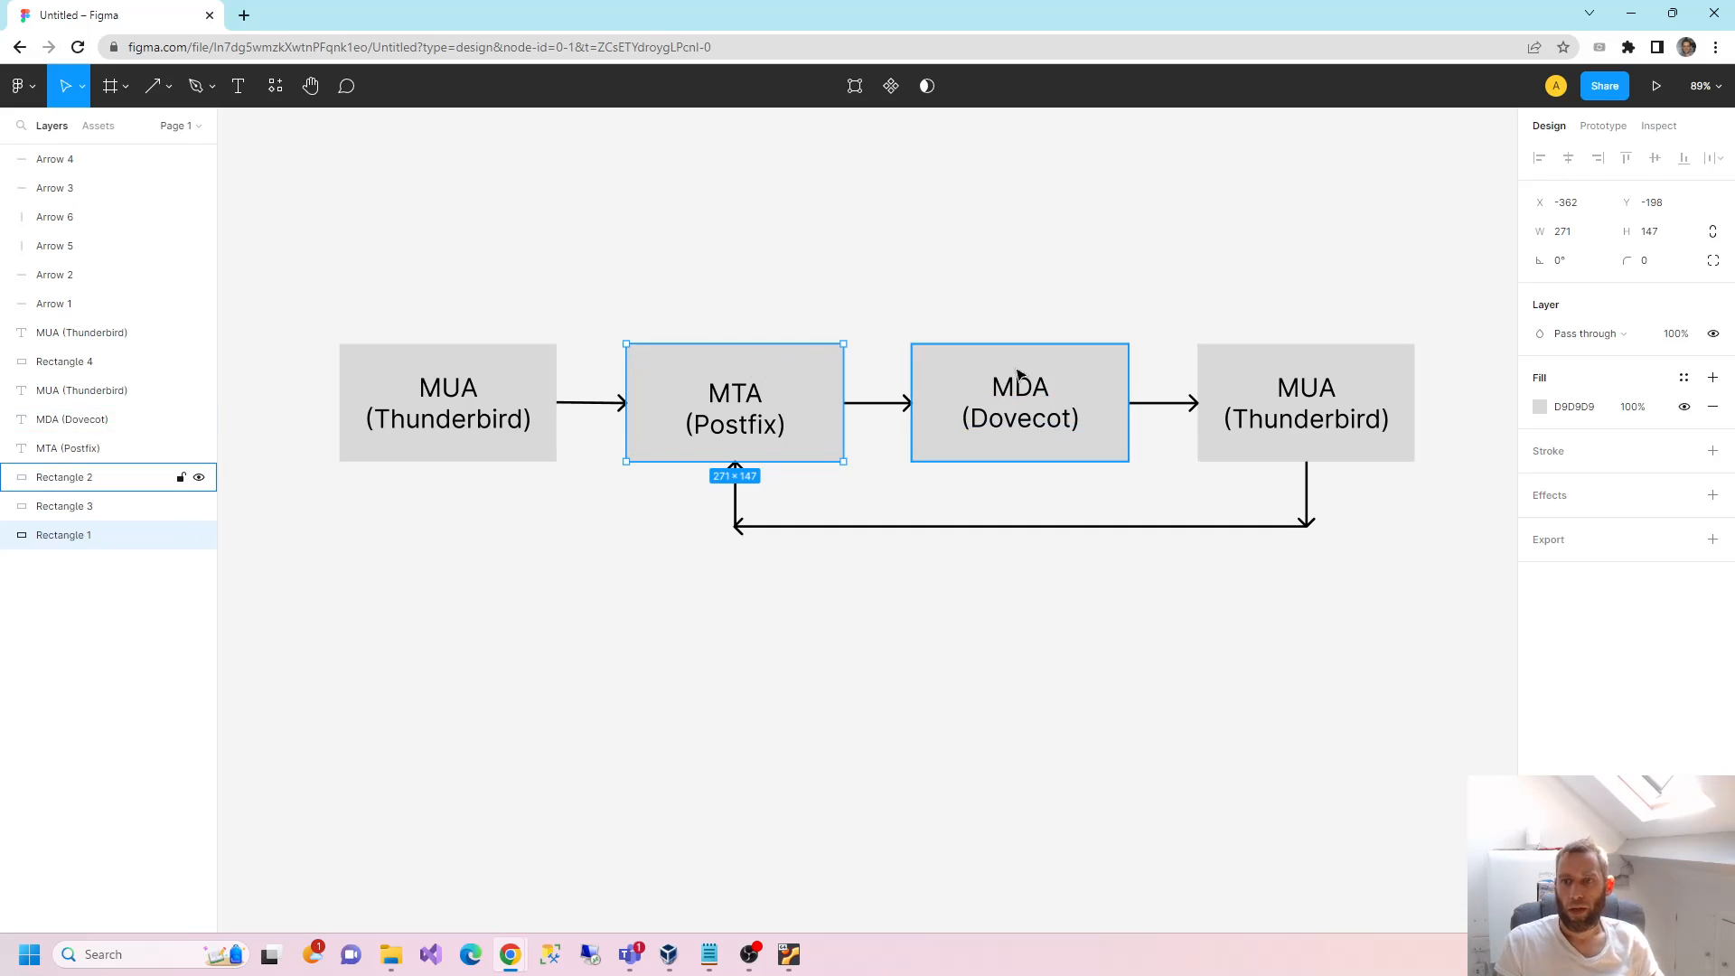
click(1019, 401)
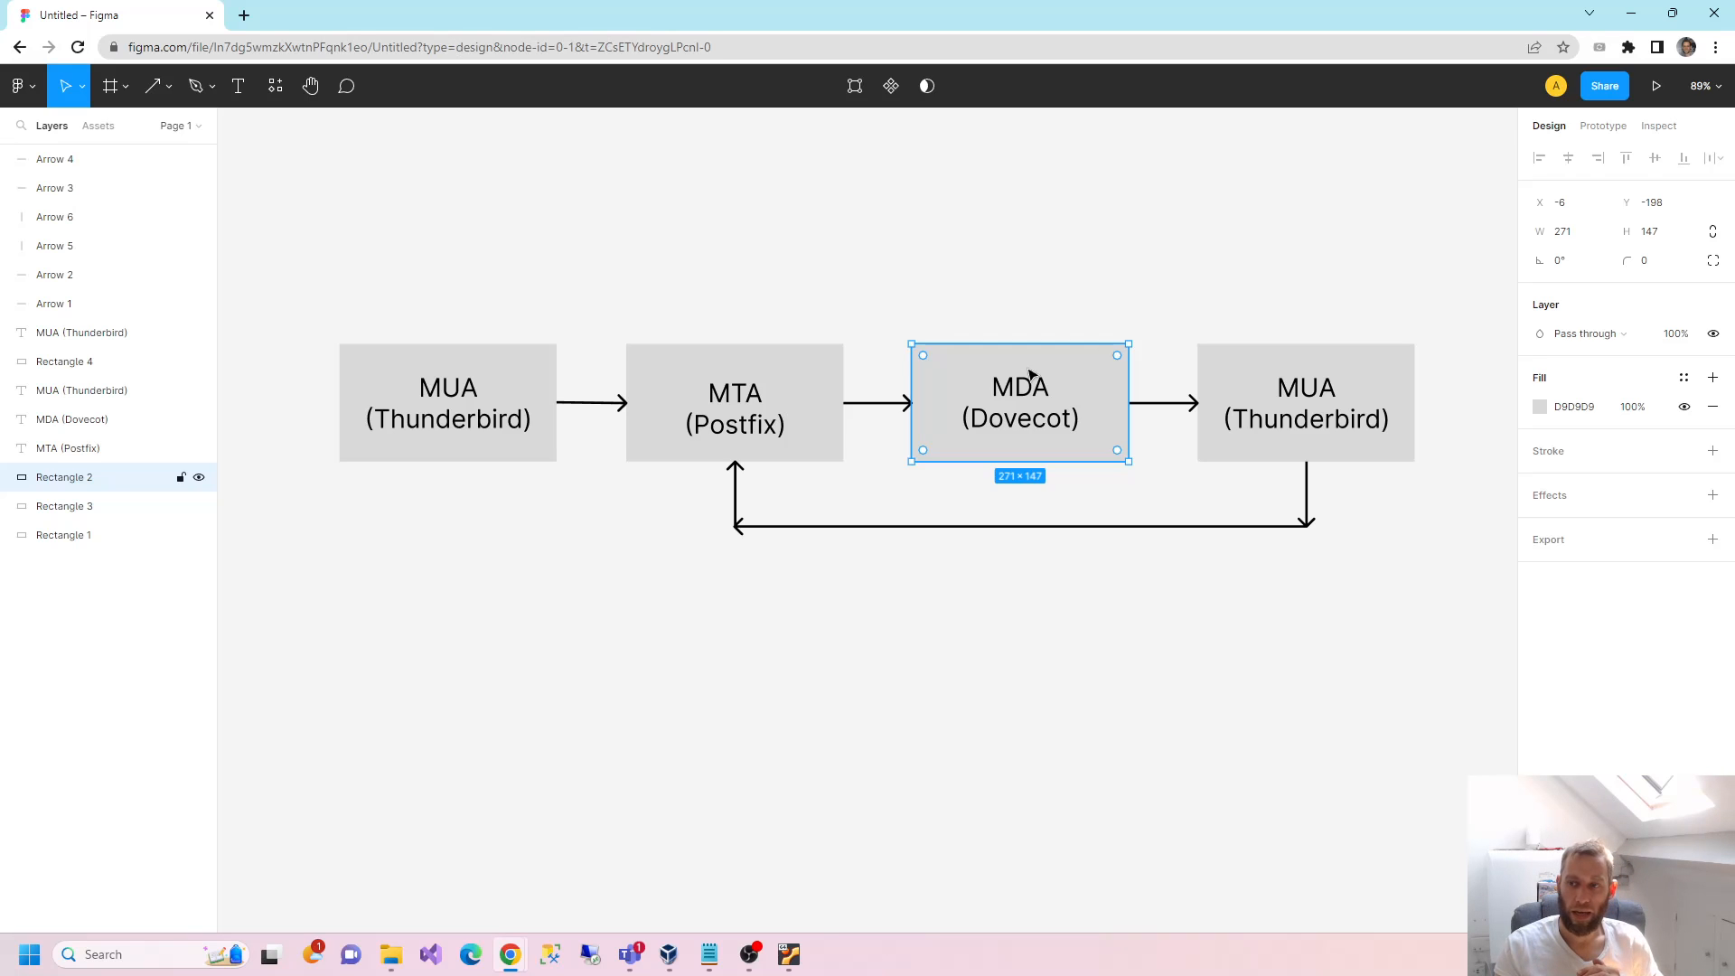
Trace the path back through Postfix and Dovecot to the receiving Thunderbird MUA in the diagram
click(734, 401)
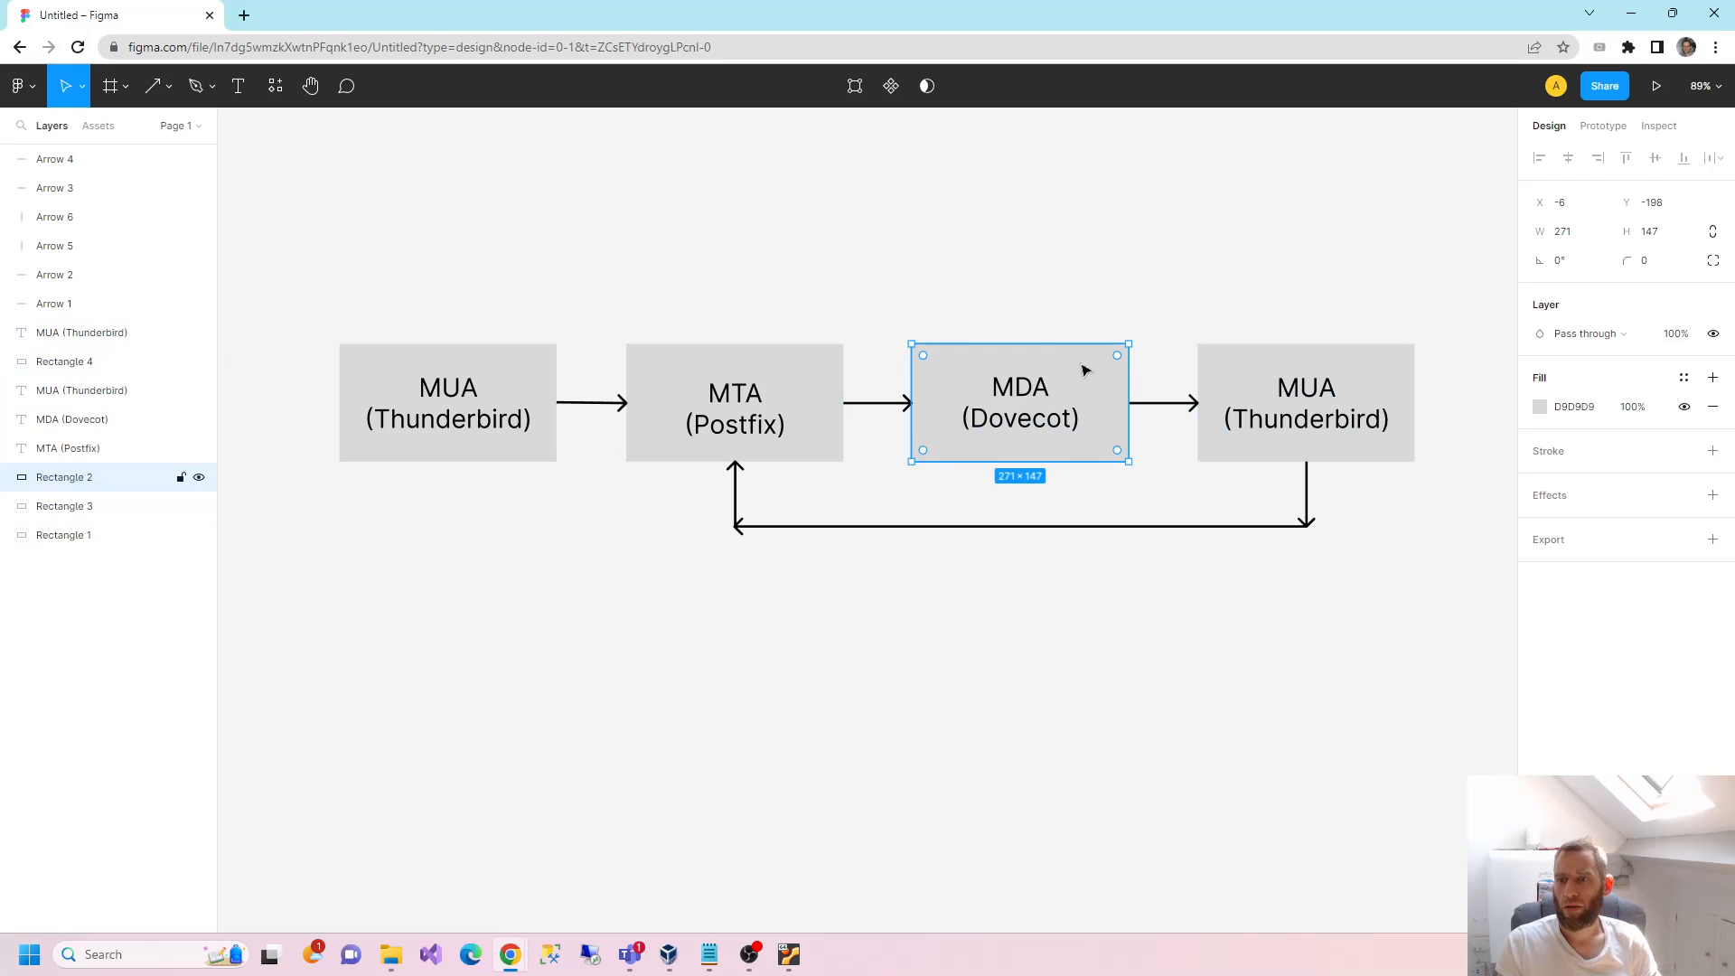
click(1306, 403)
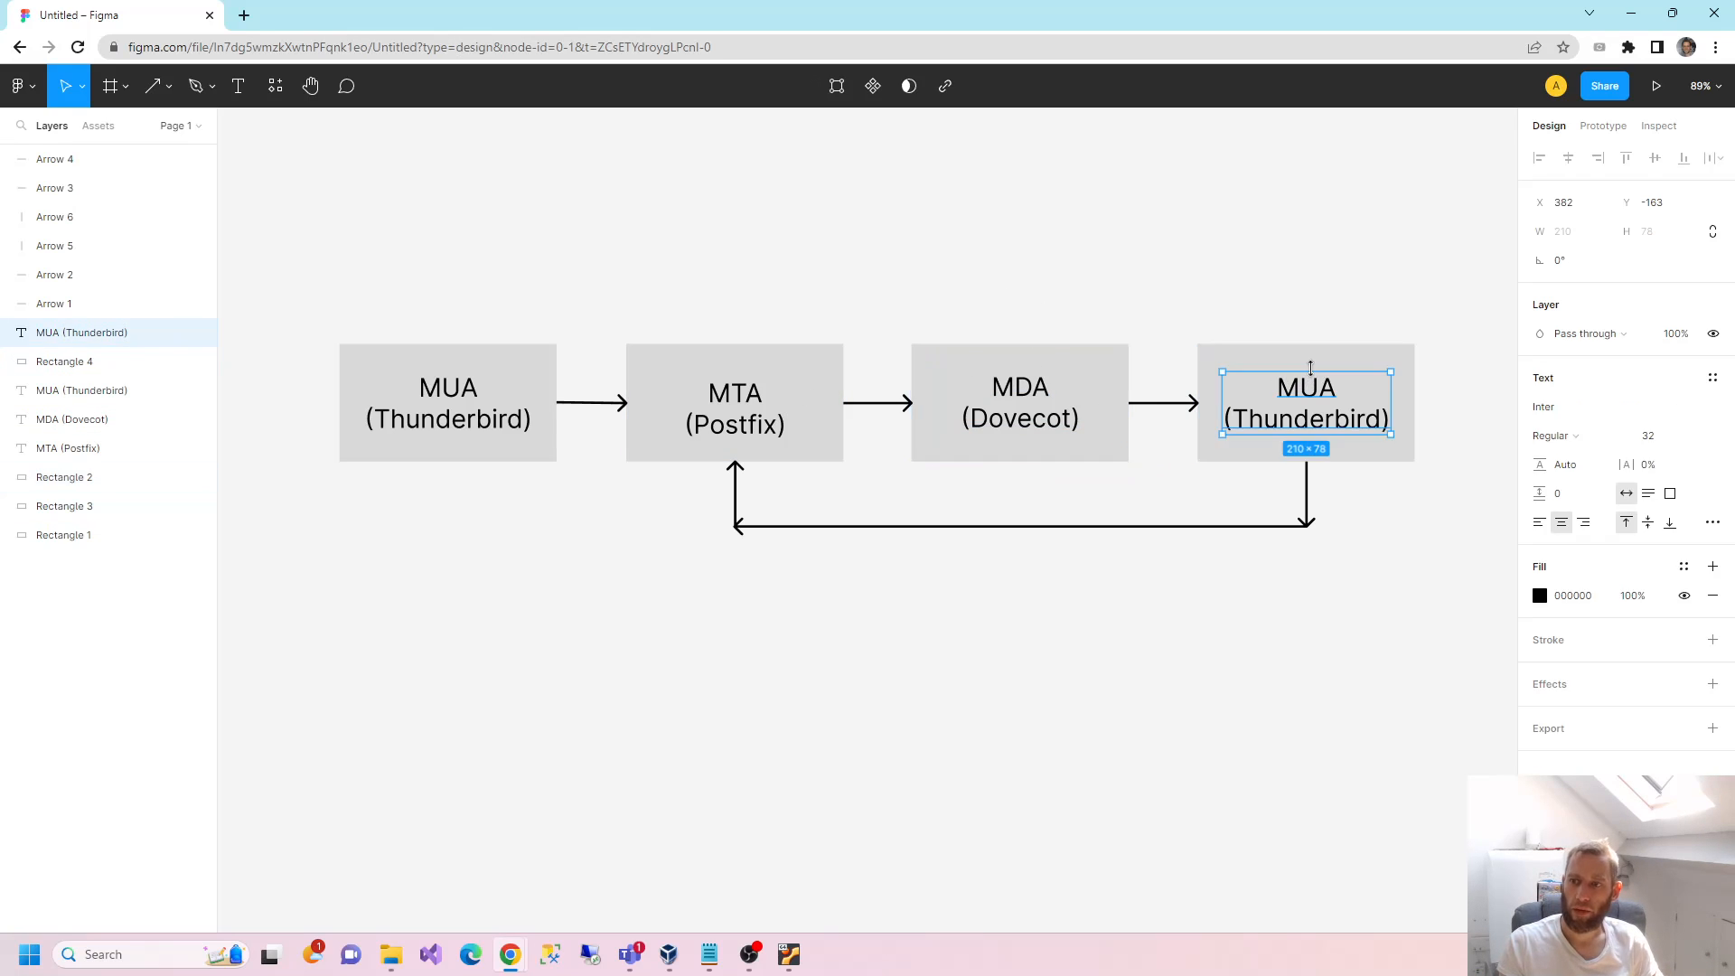
click(734, 402)
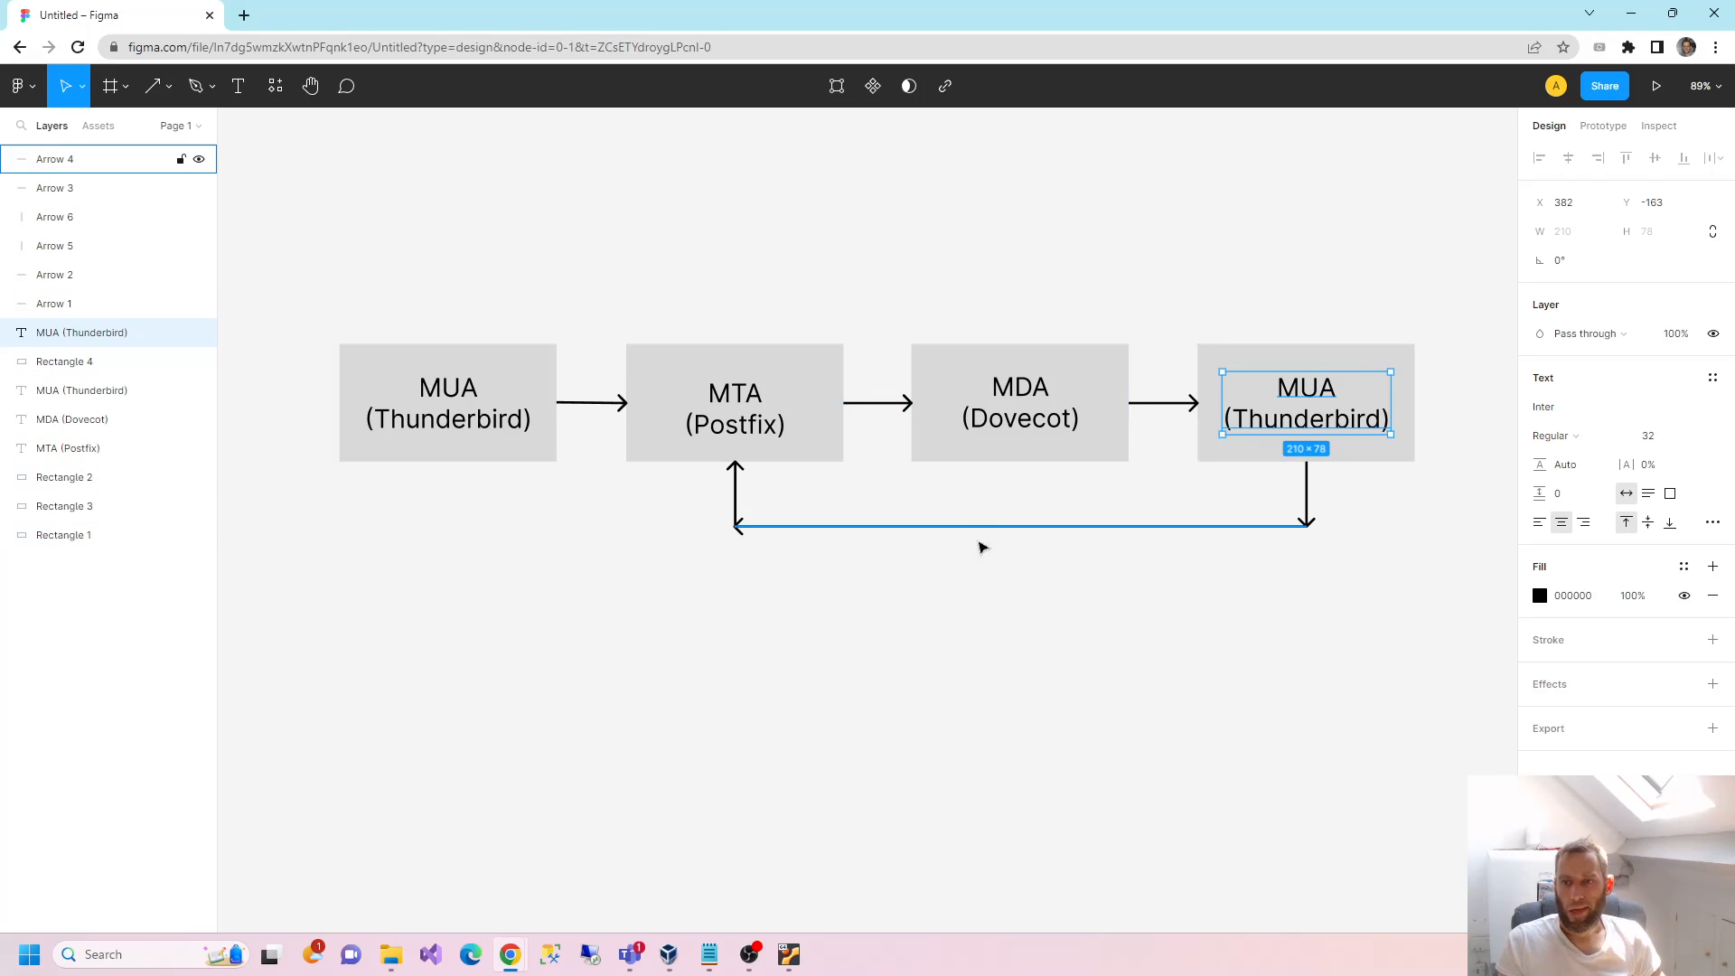
click(982, 616)
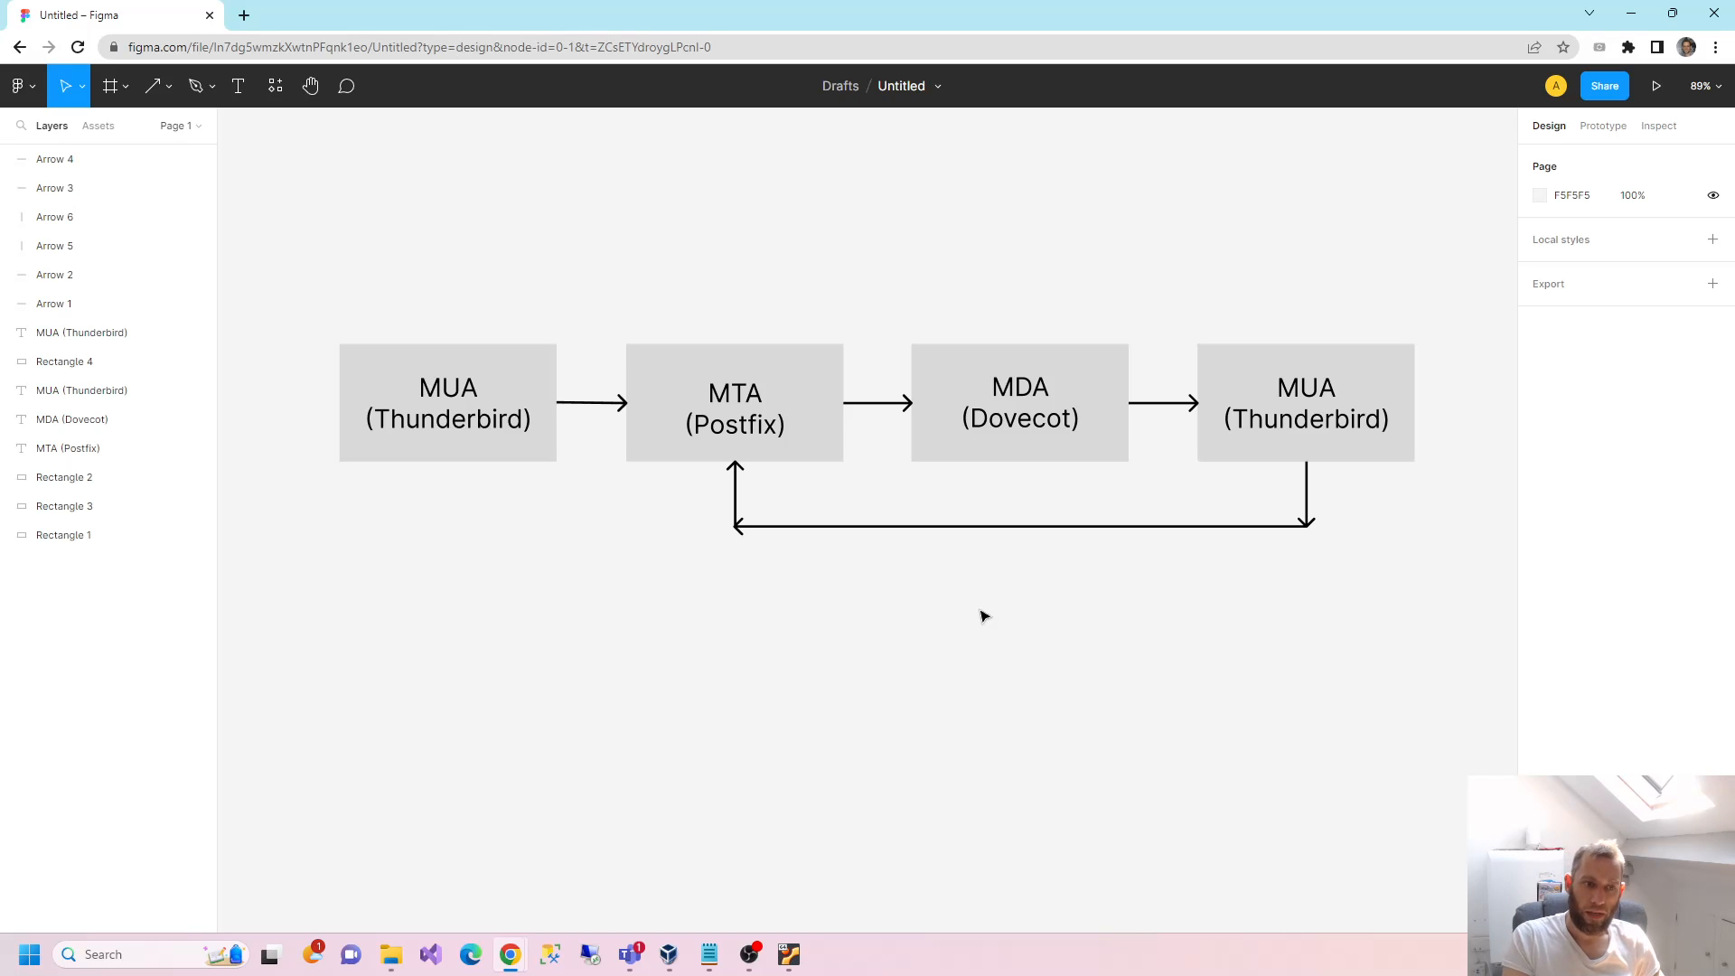
mouse_move(1012, 596)
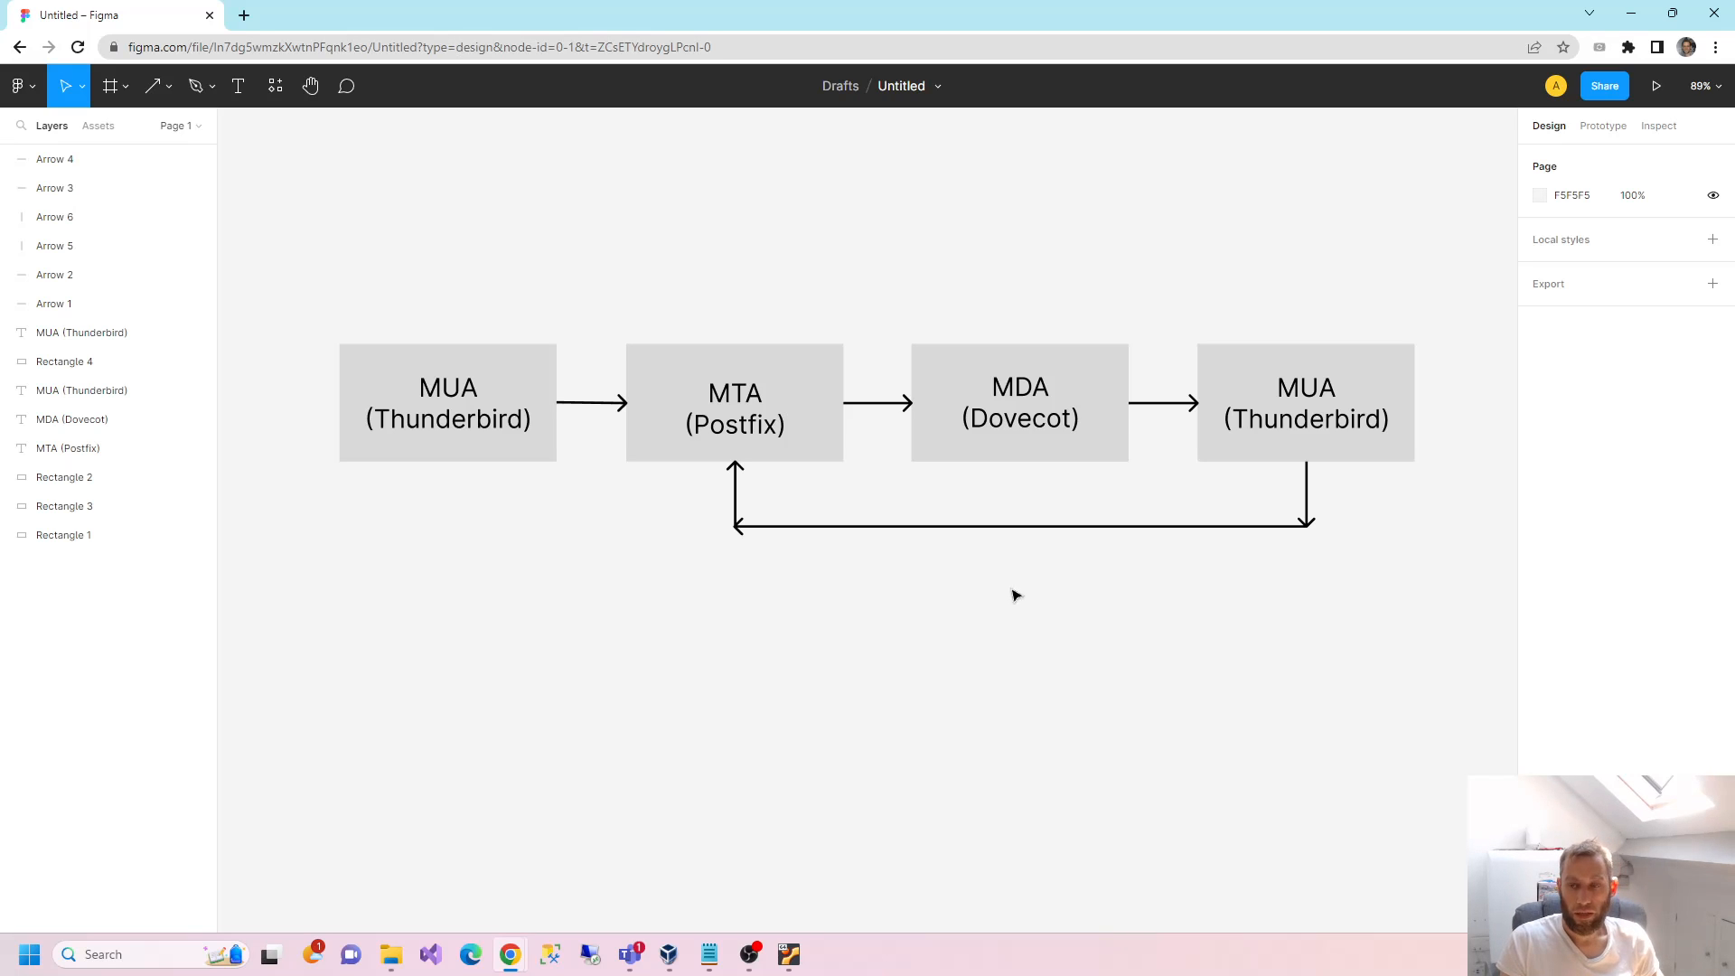
click(733, 401)
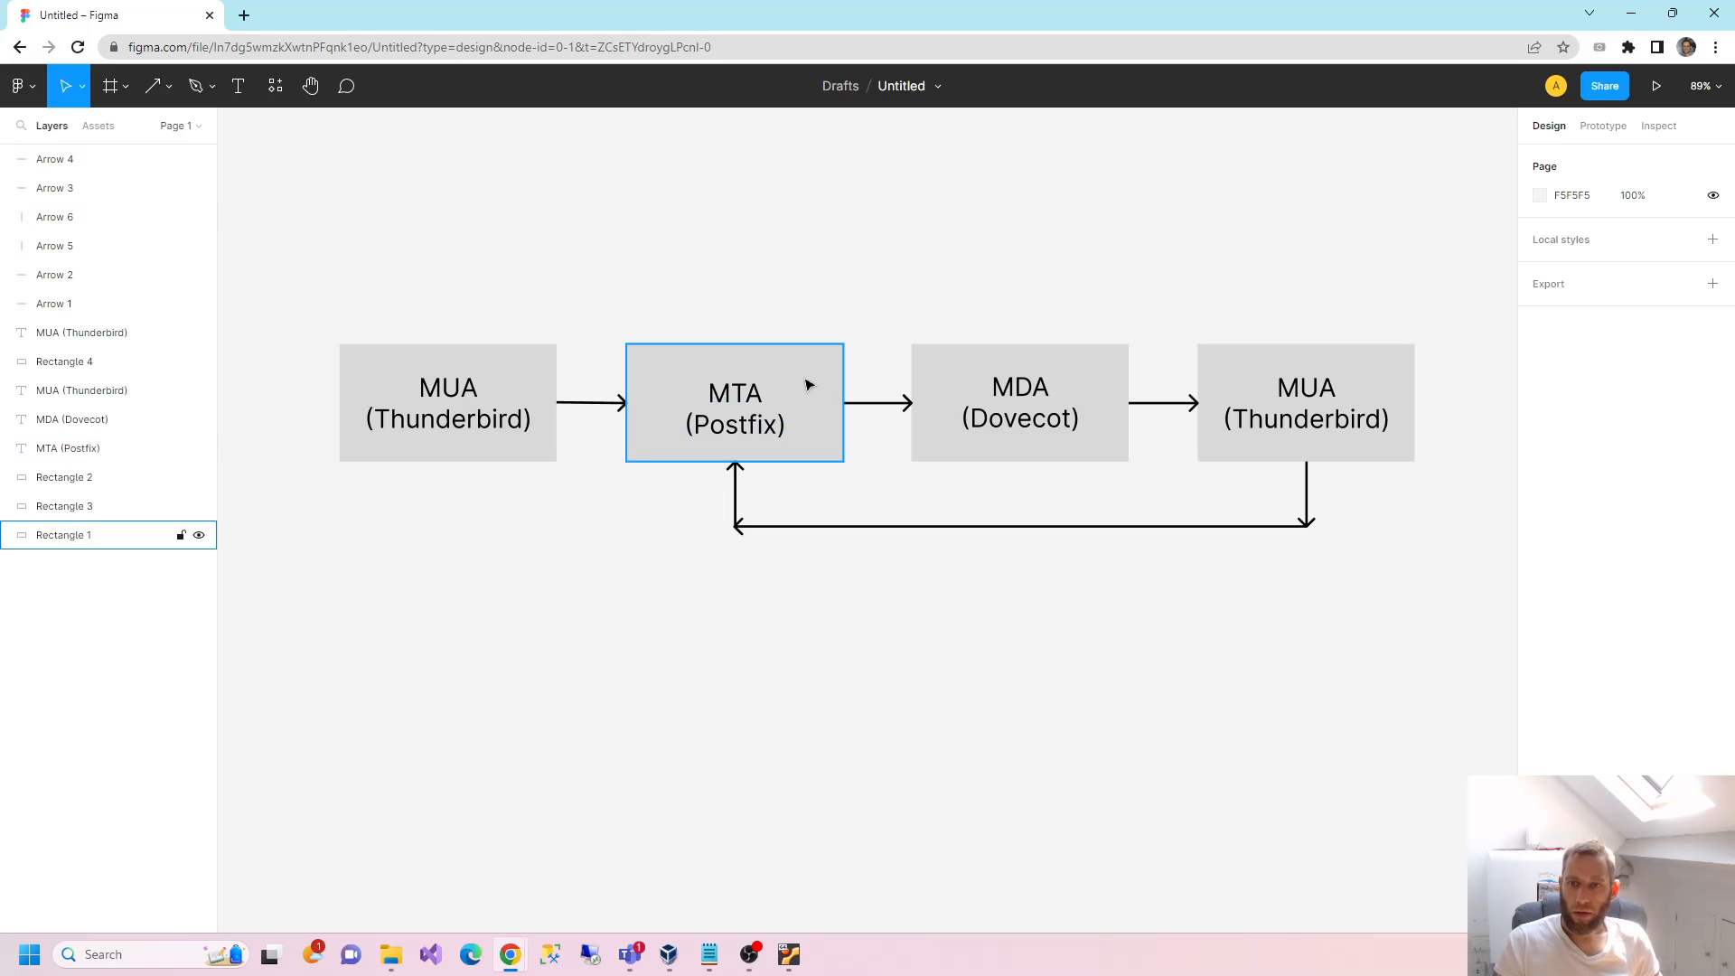
click(733, 401)
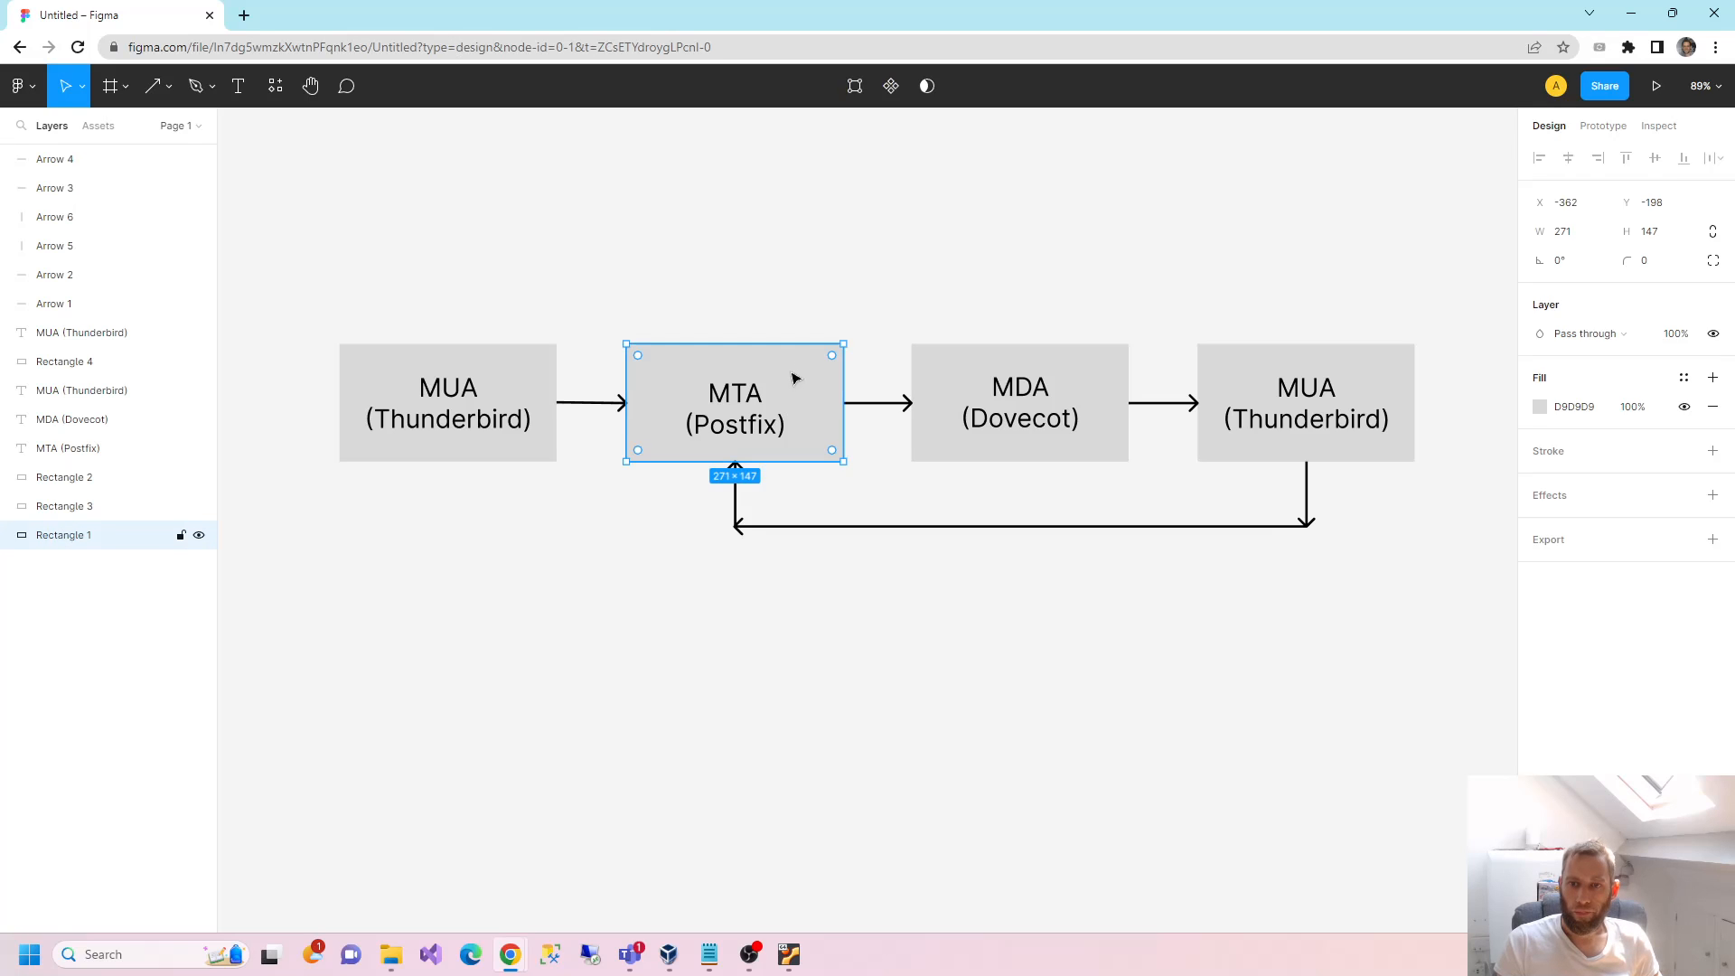
click(1019, 402)
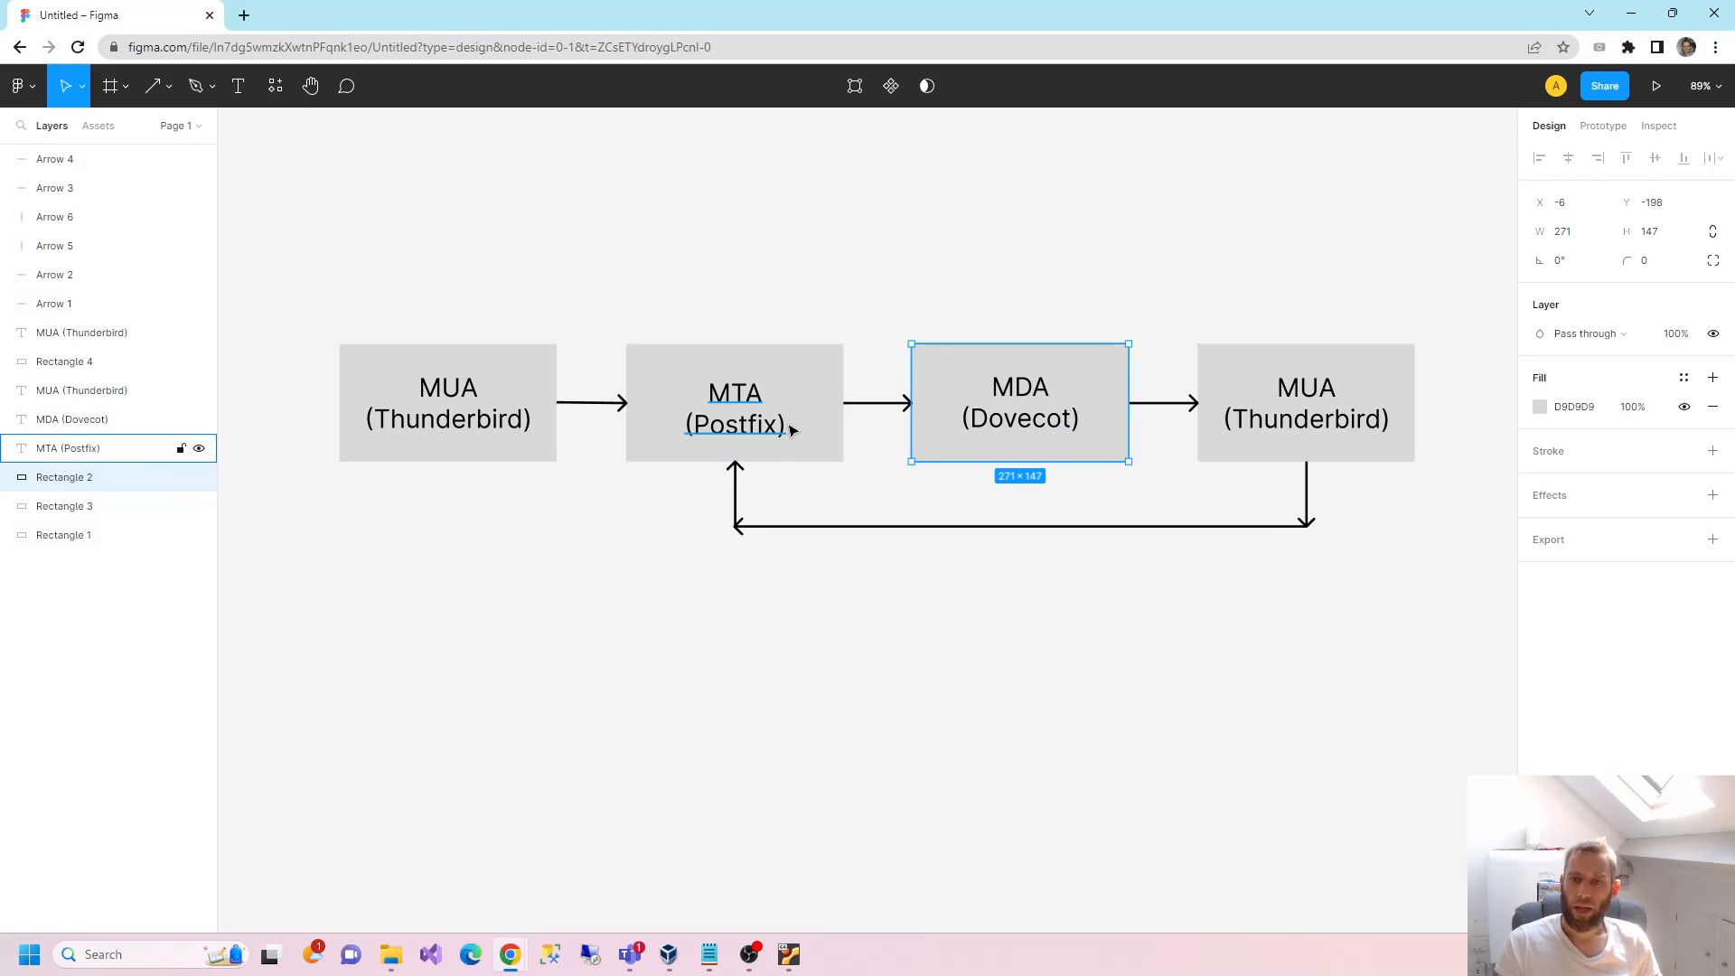
click(1019, 401)
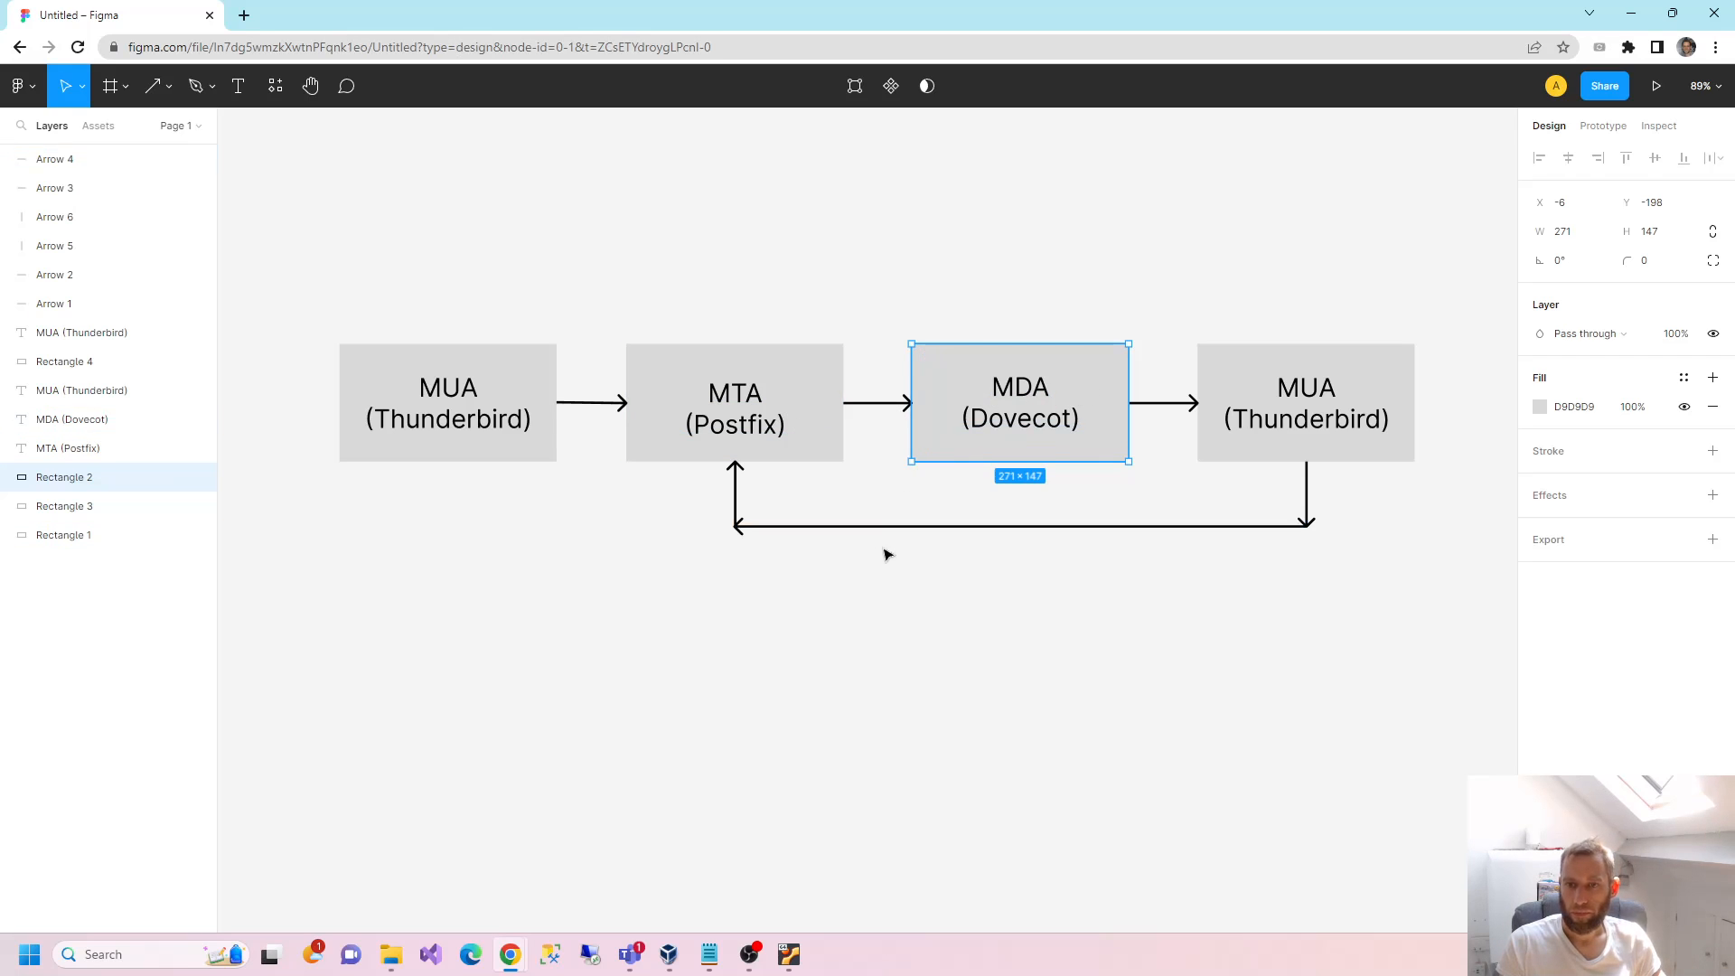
click(774, 621)
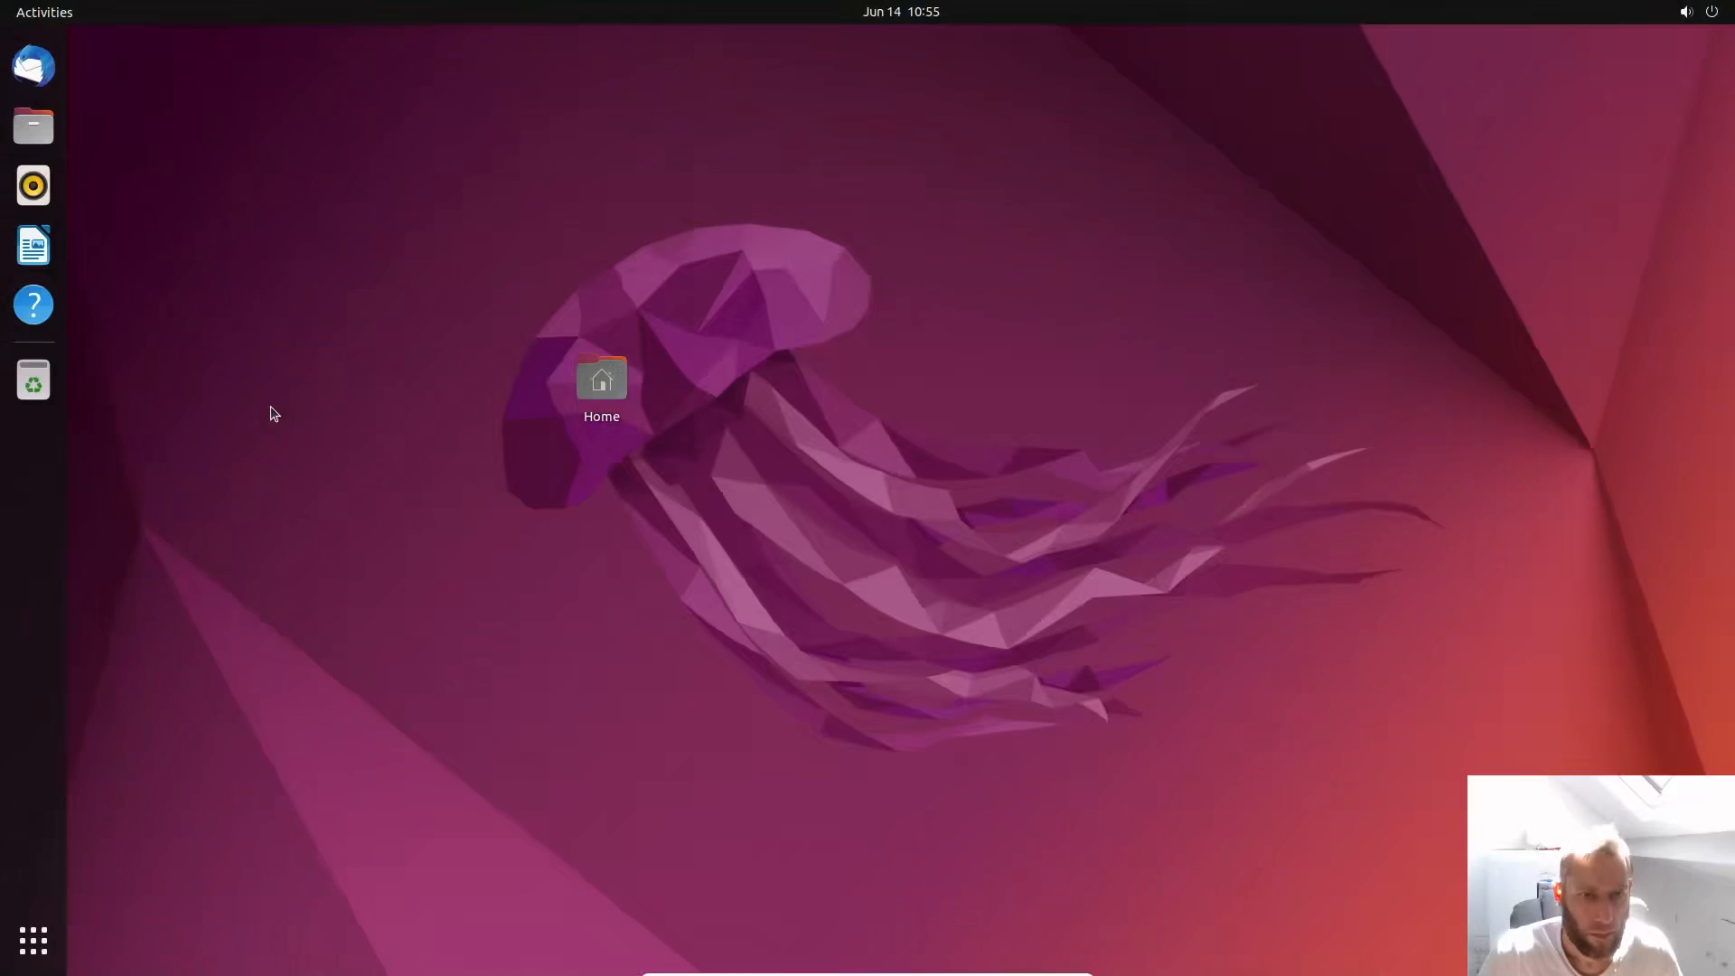
mouse_move(647, 152)
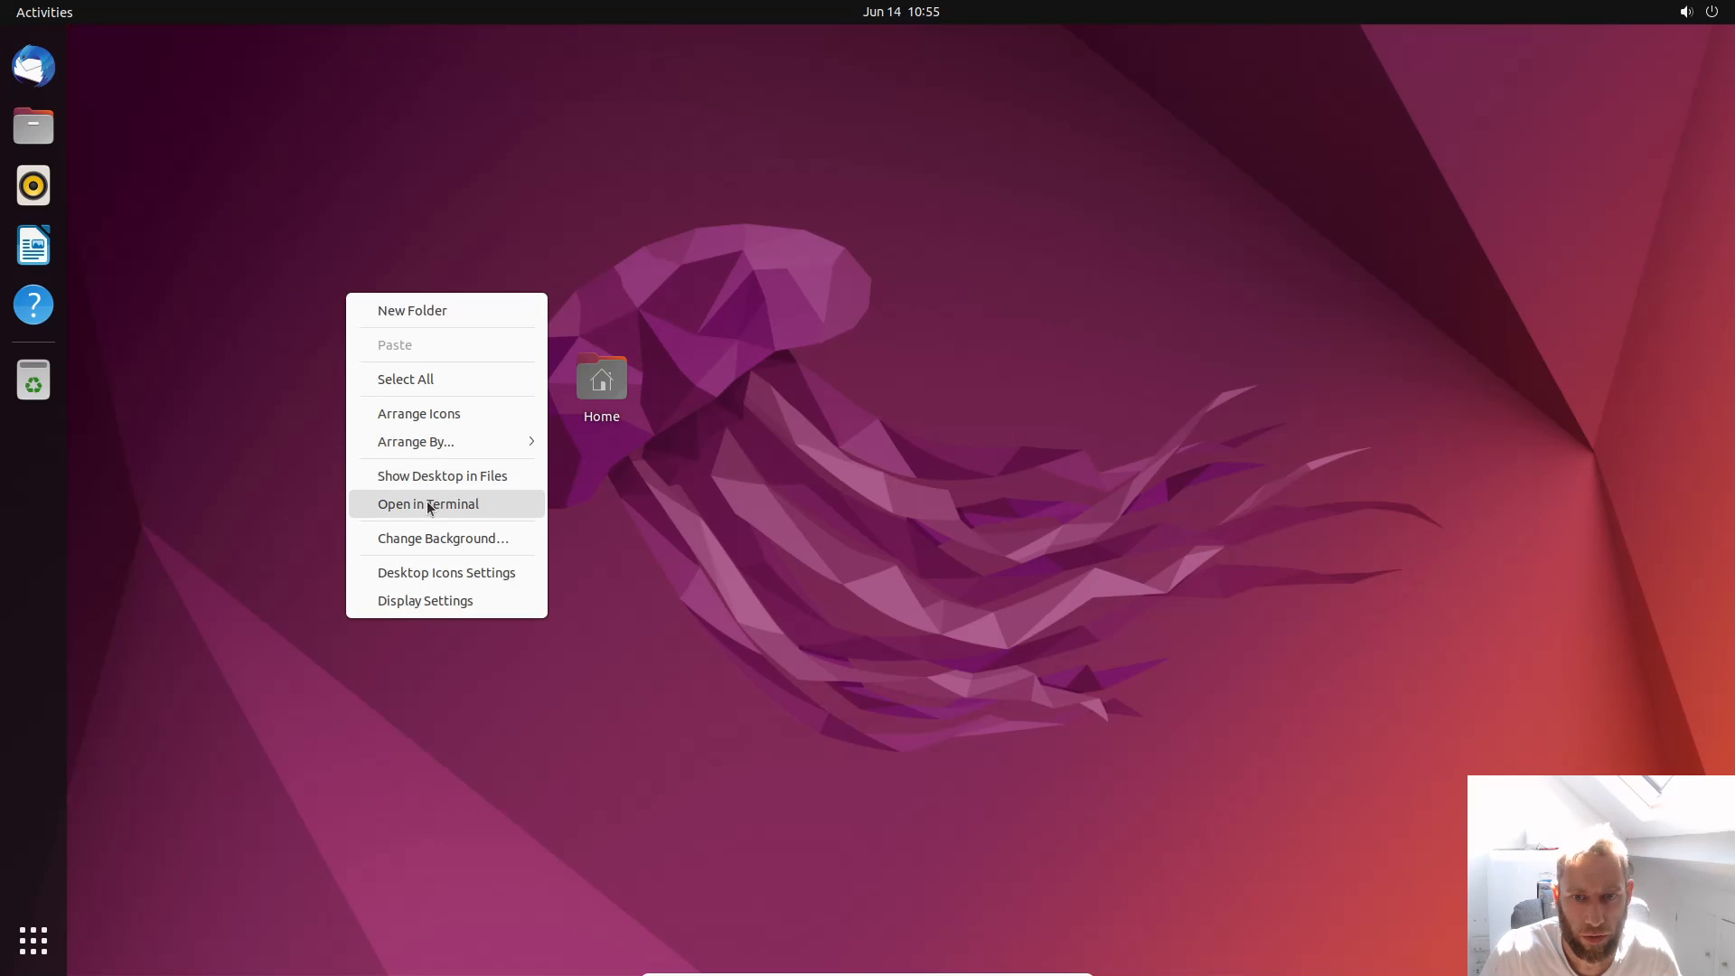
Open a terminal in the Desktop folder and move its window into place
click(429, 504)
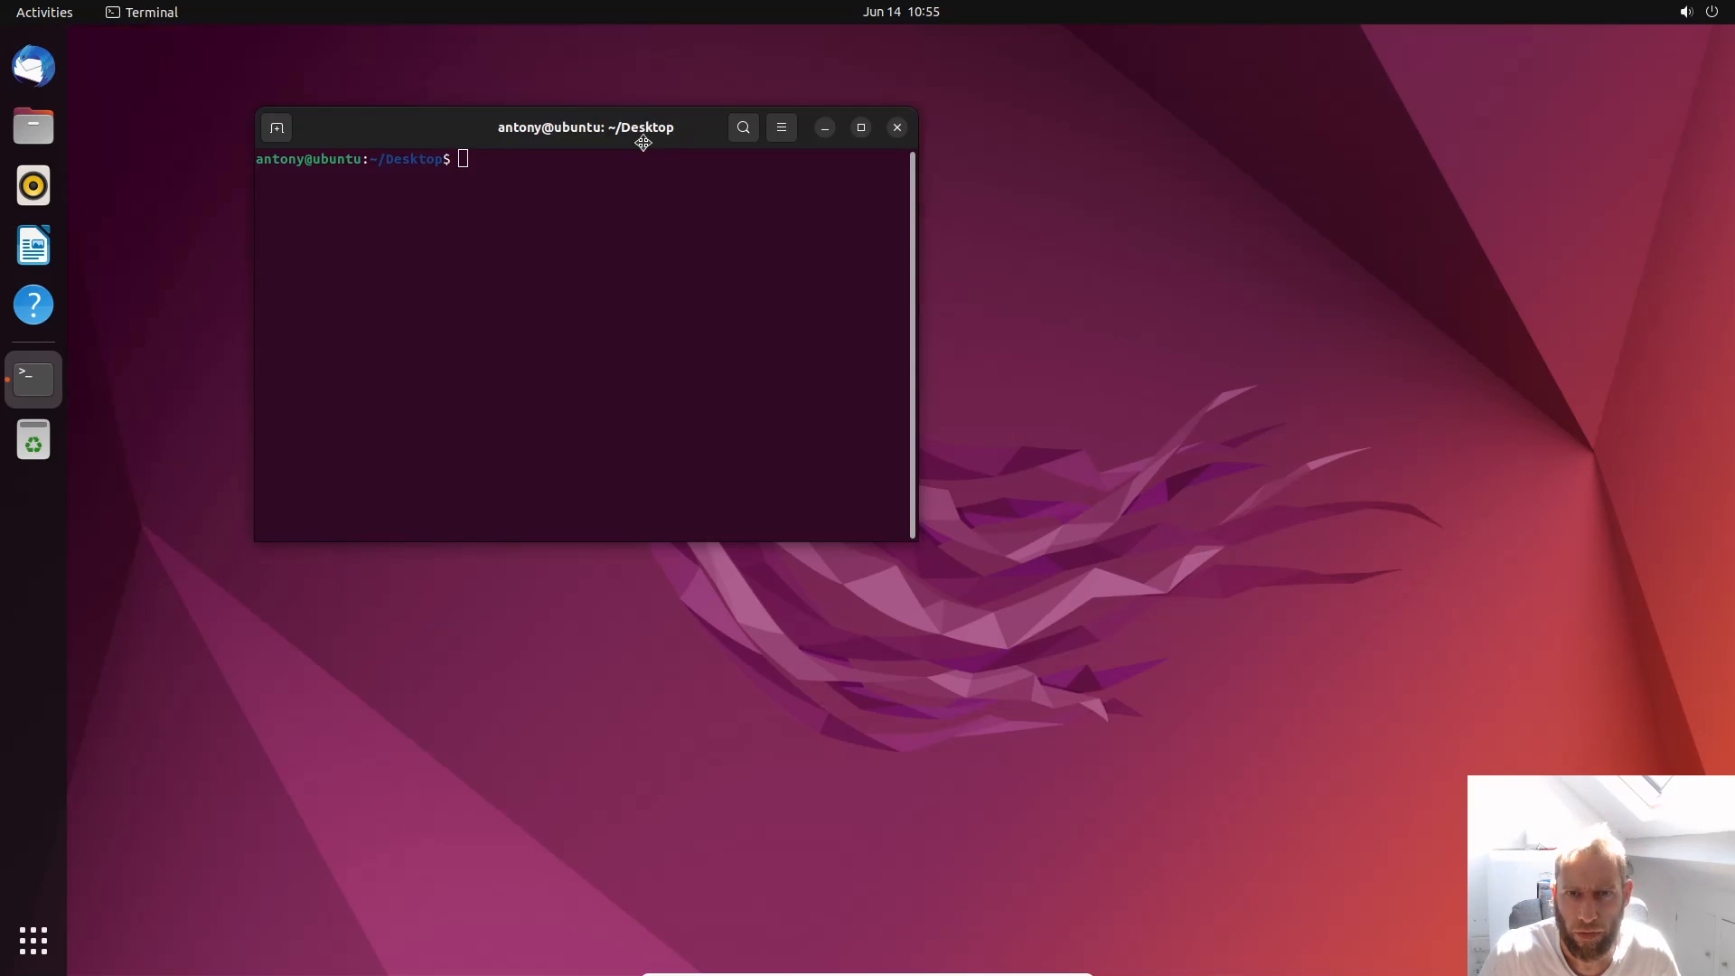
drag(585, 127, 531, 245)
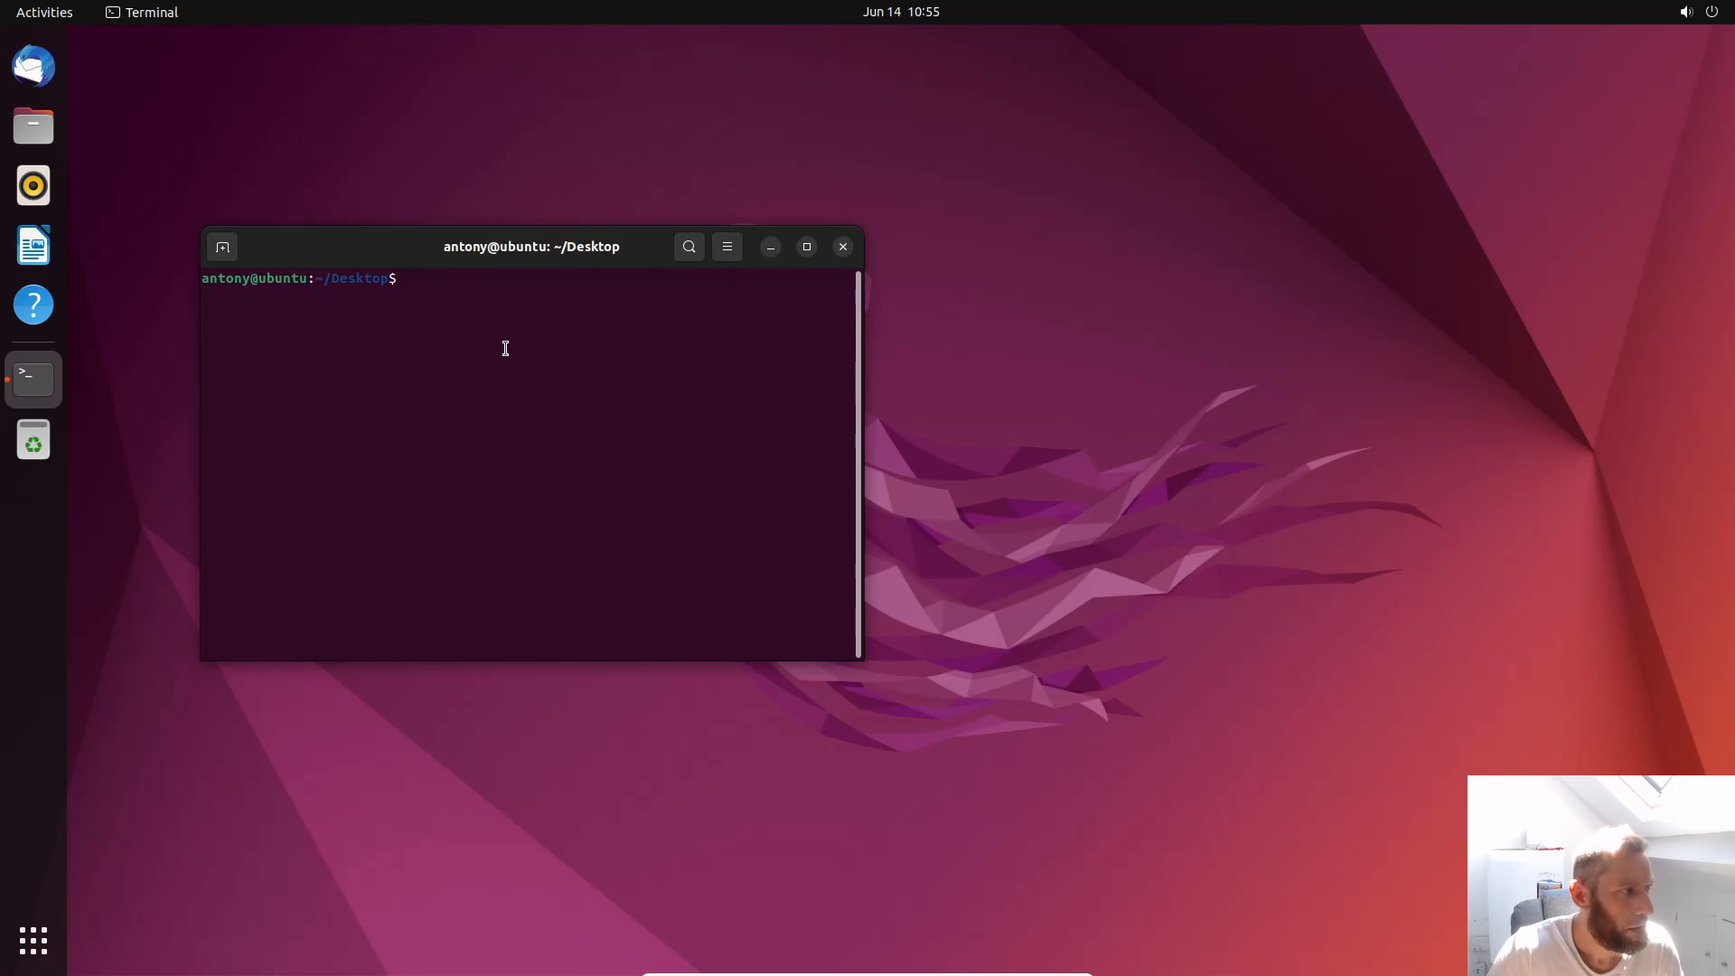
mouse_move(33, 305)
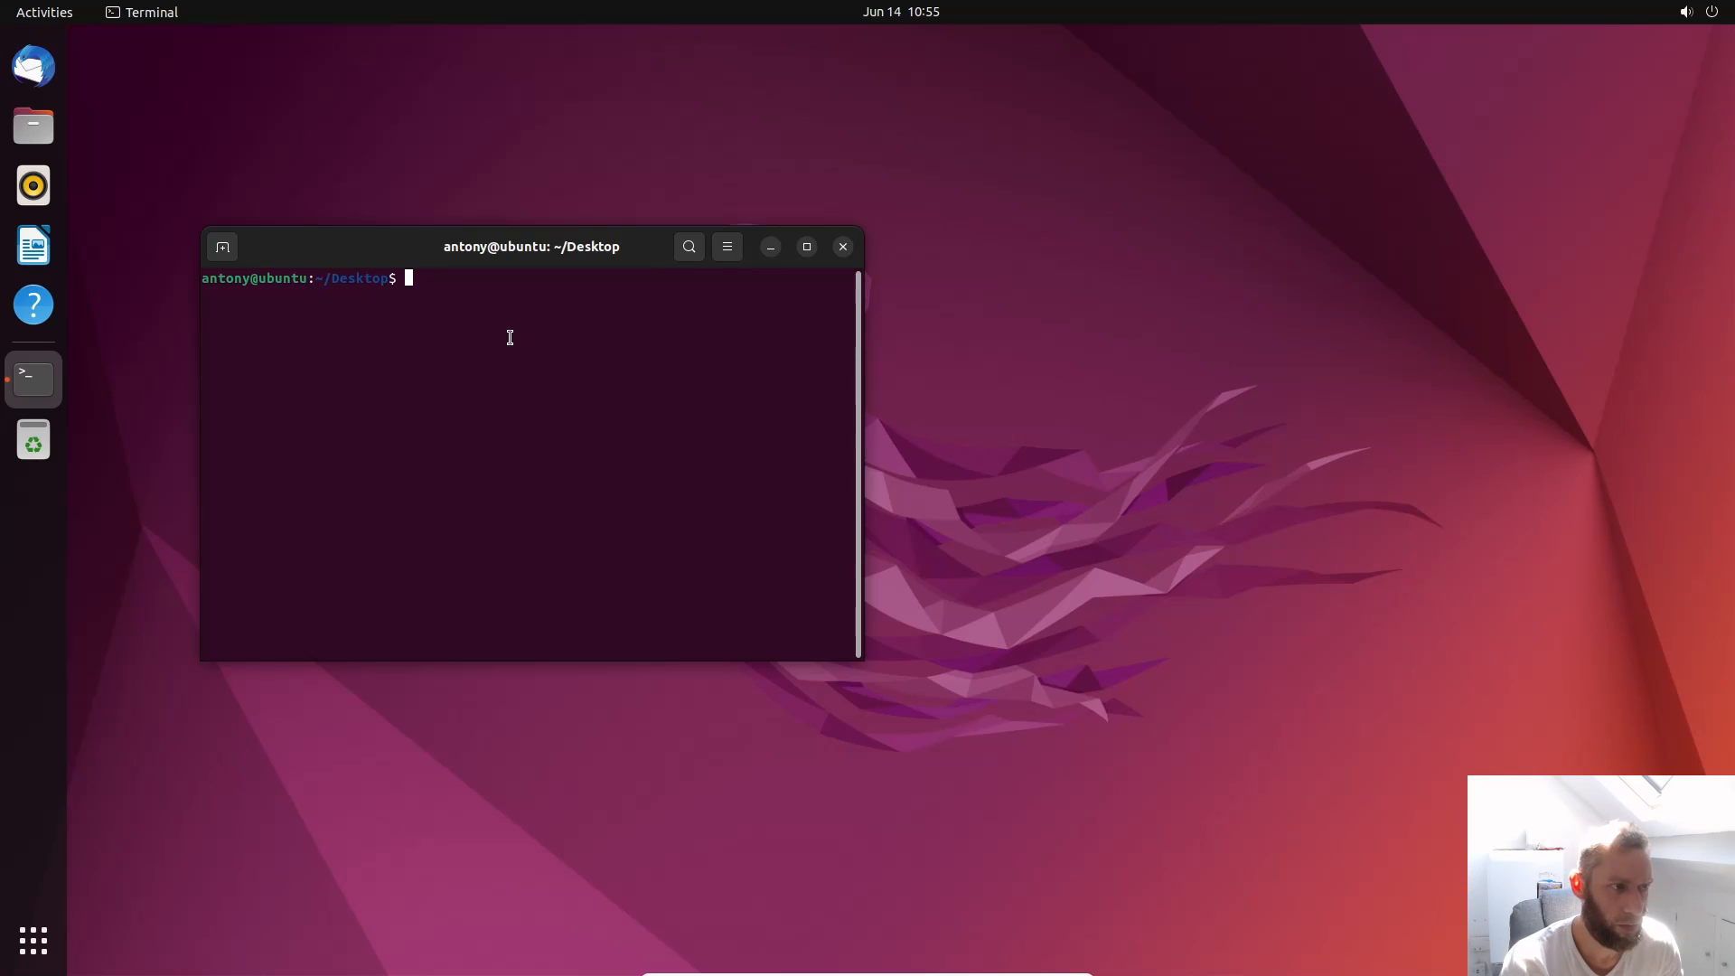
Run sudo apt-get install postfix and supply the sudo password
text(sudo)
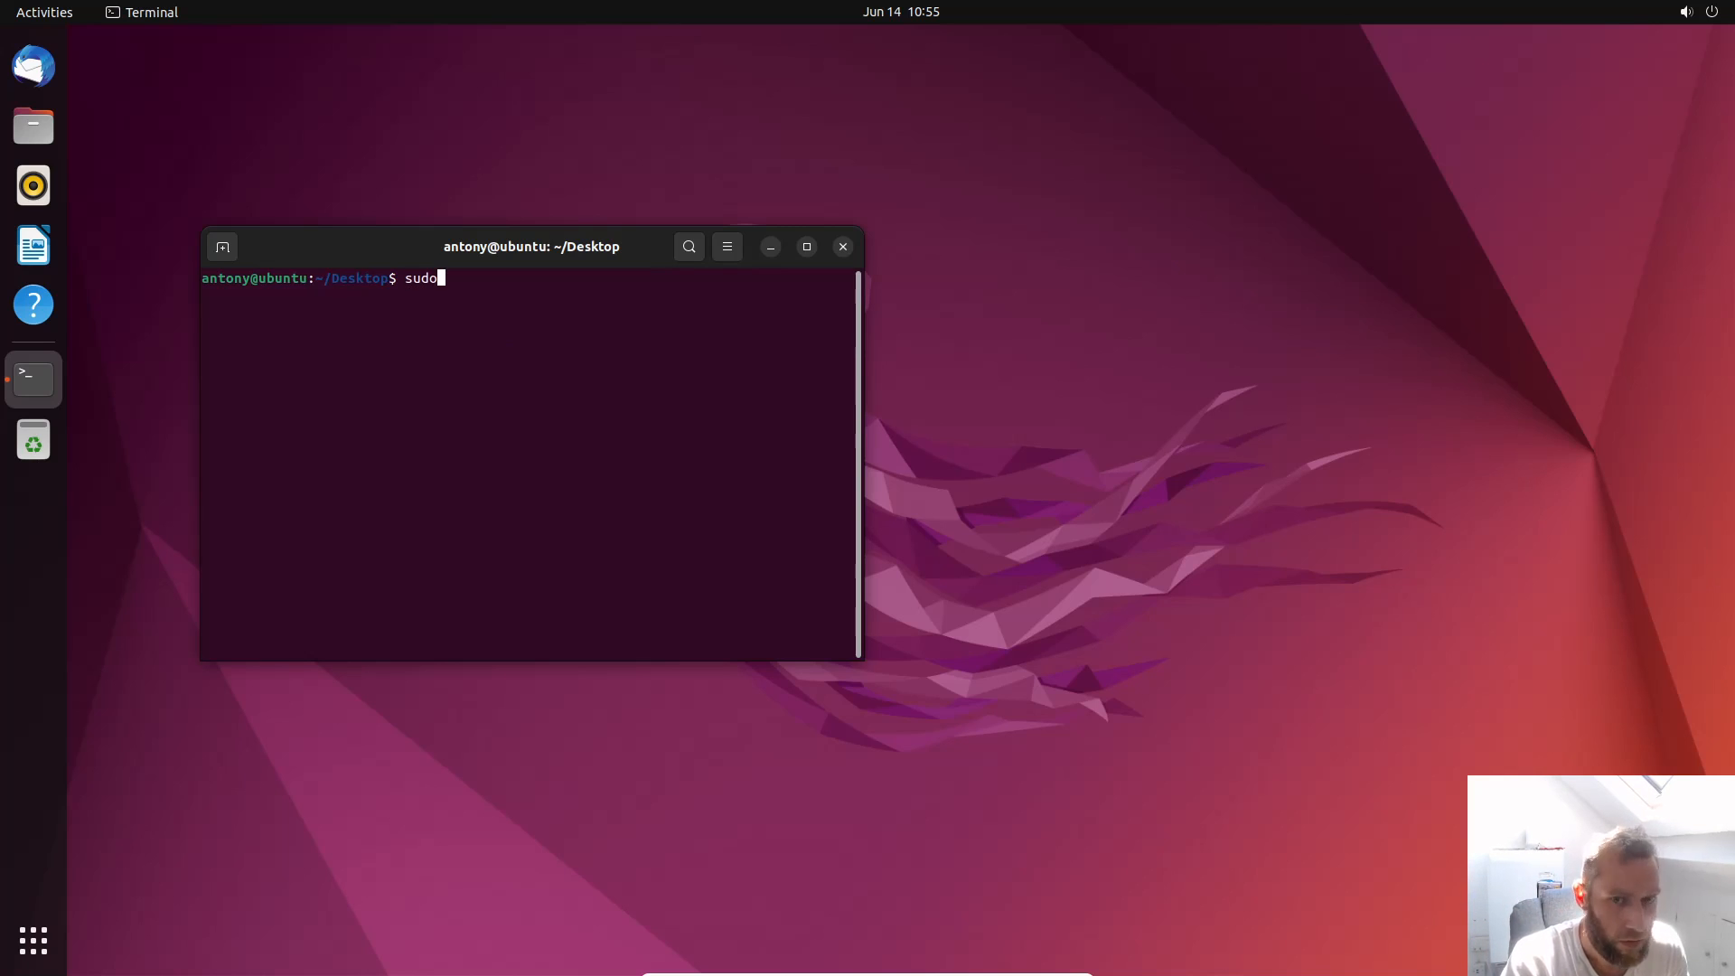
text(ap)
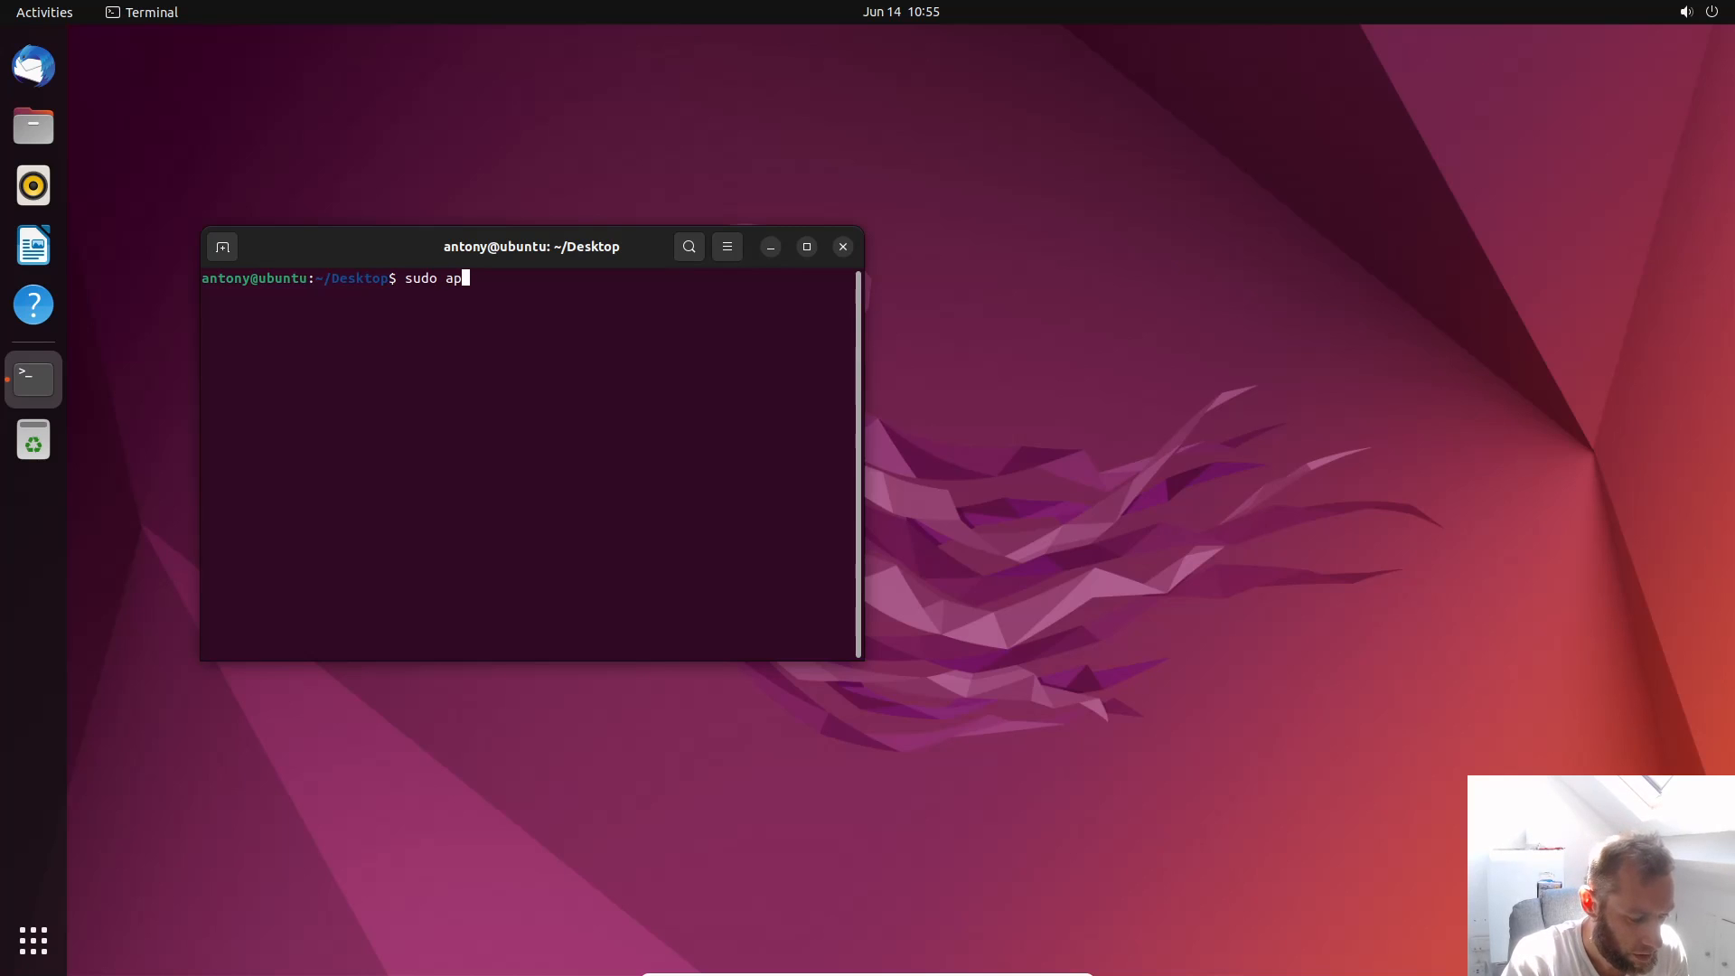
text(t get)
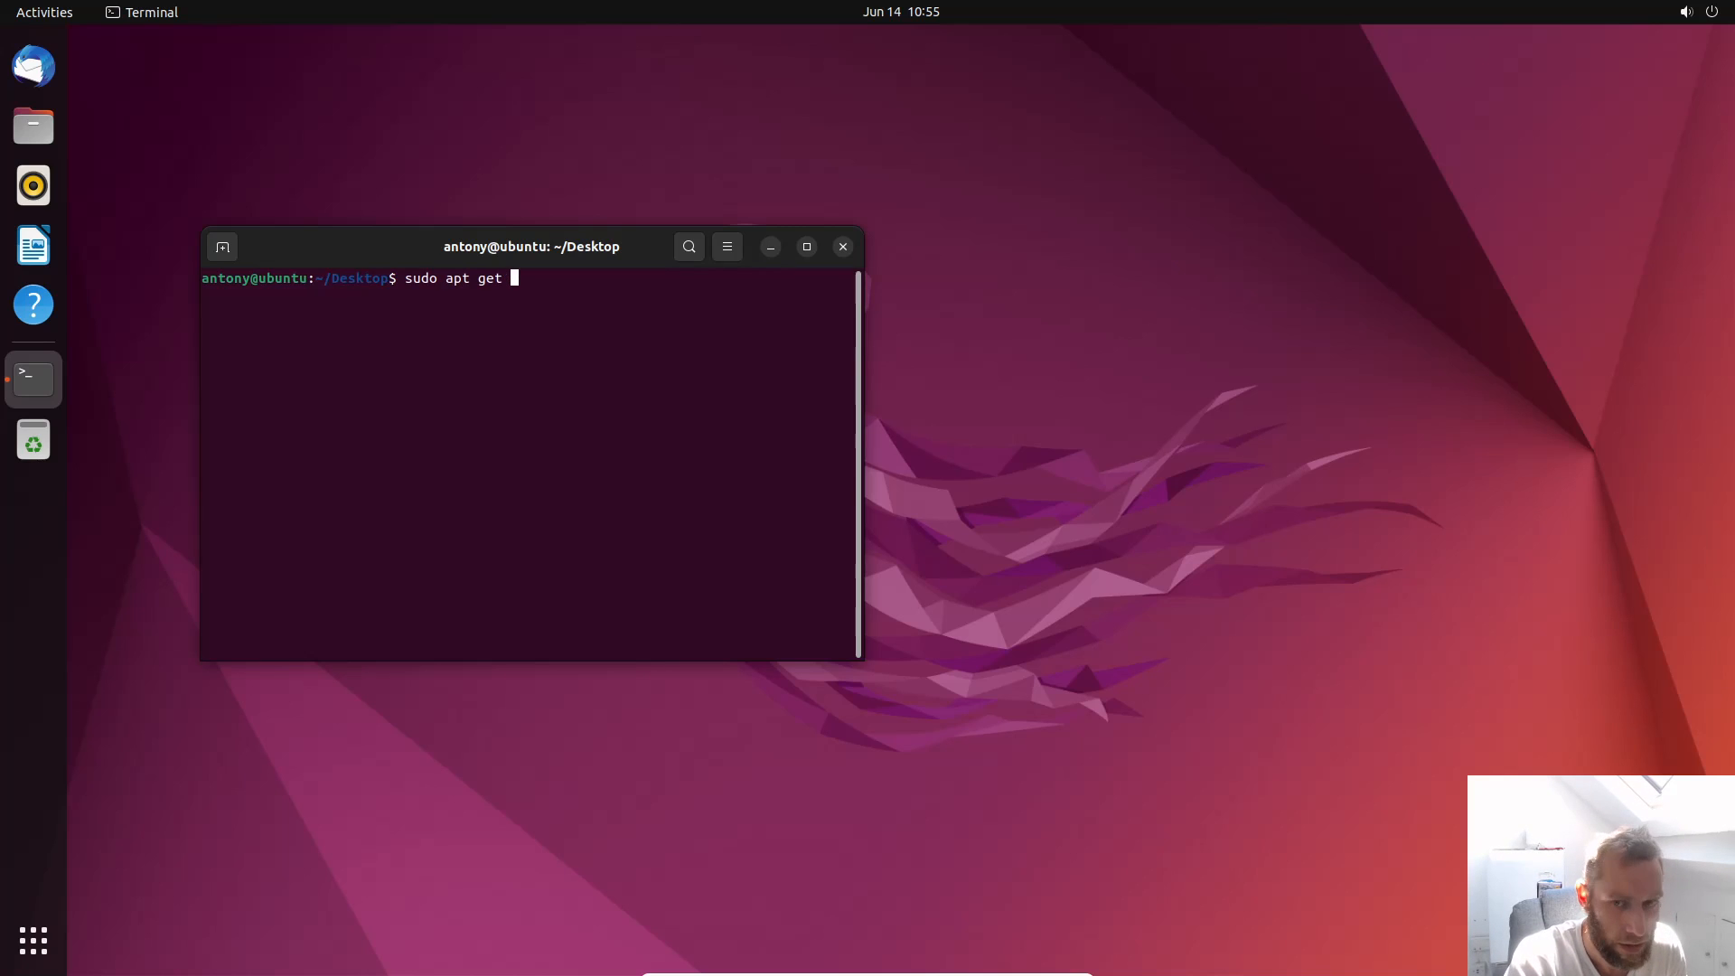
text(install)
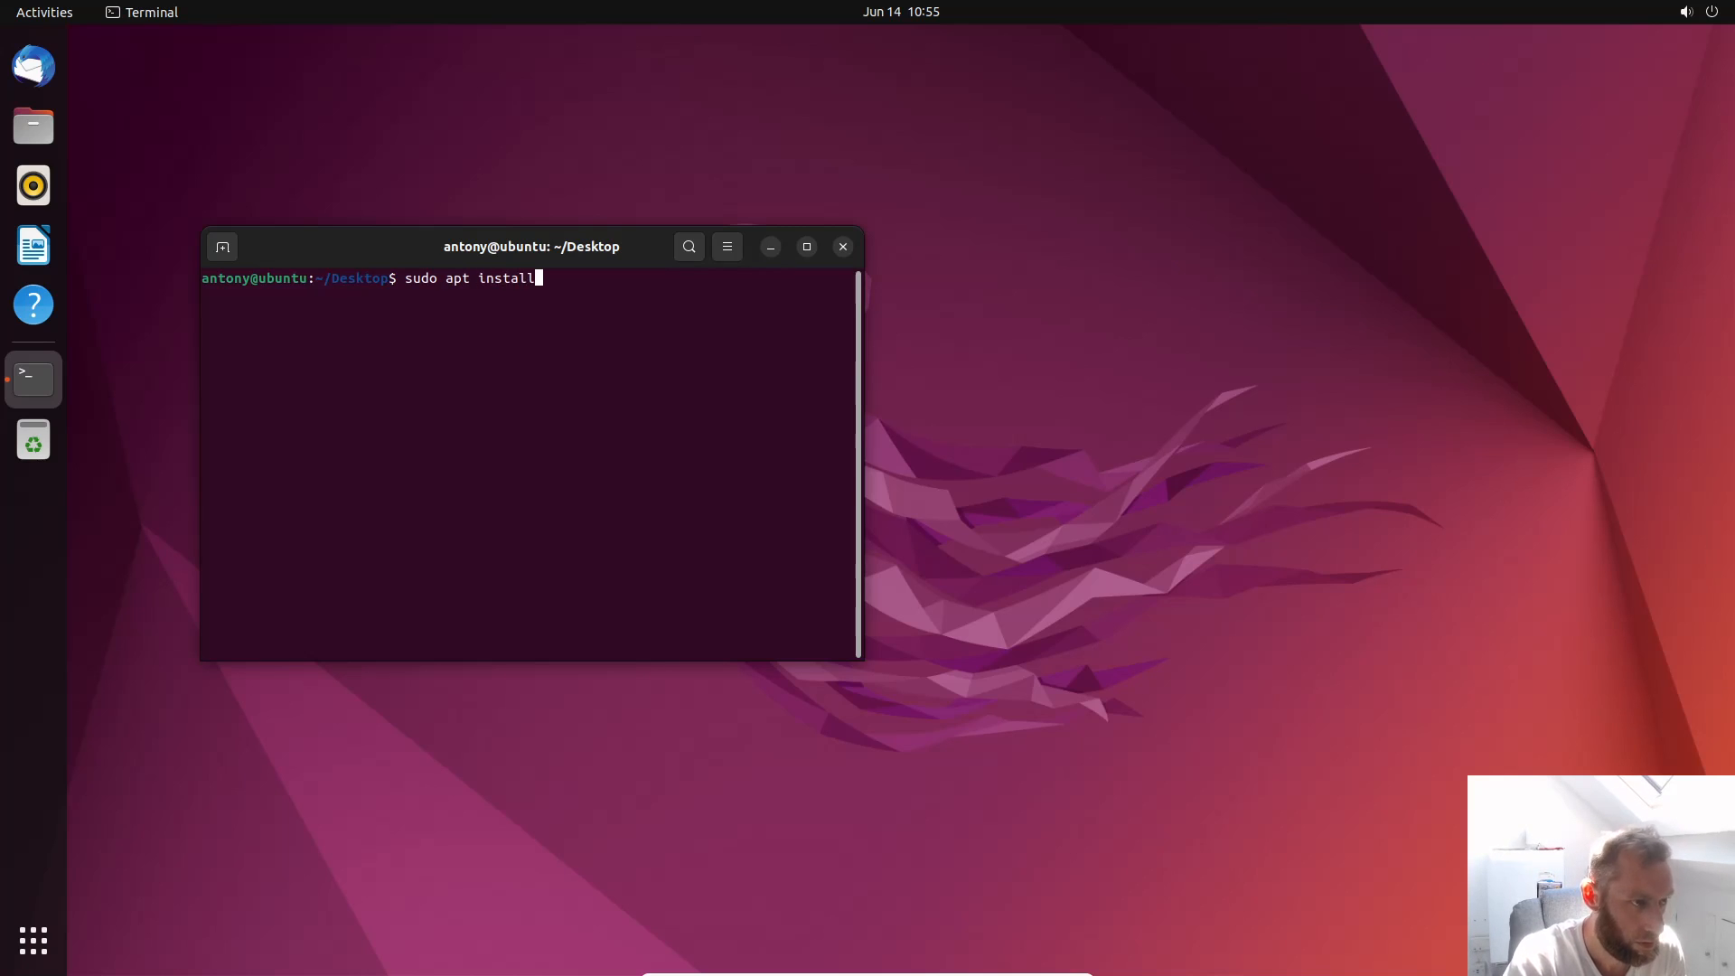
text(postfiox)
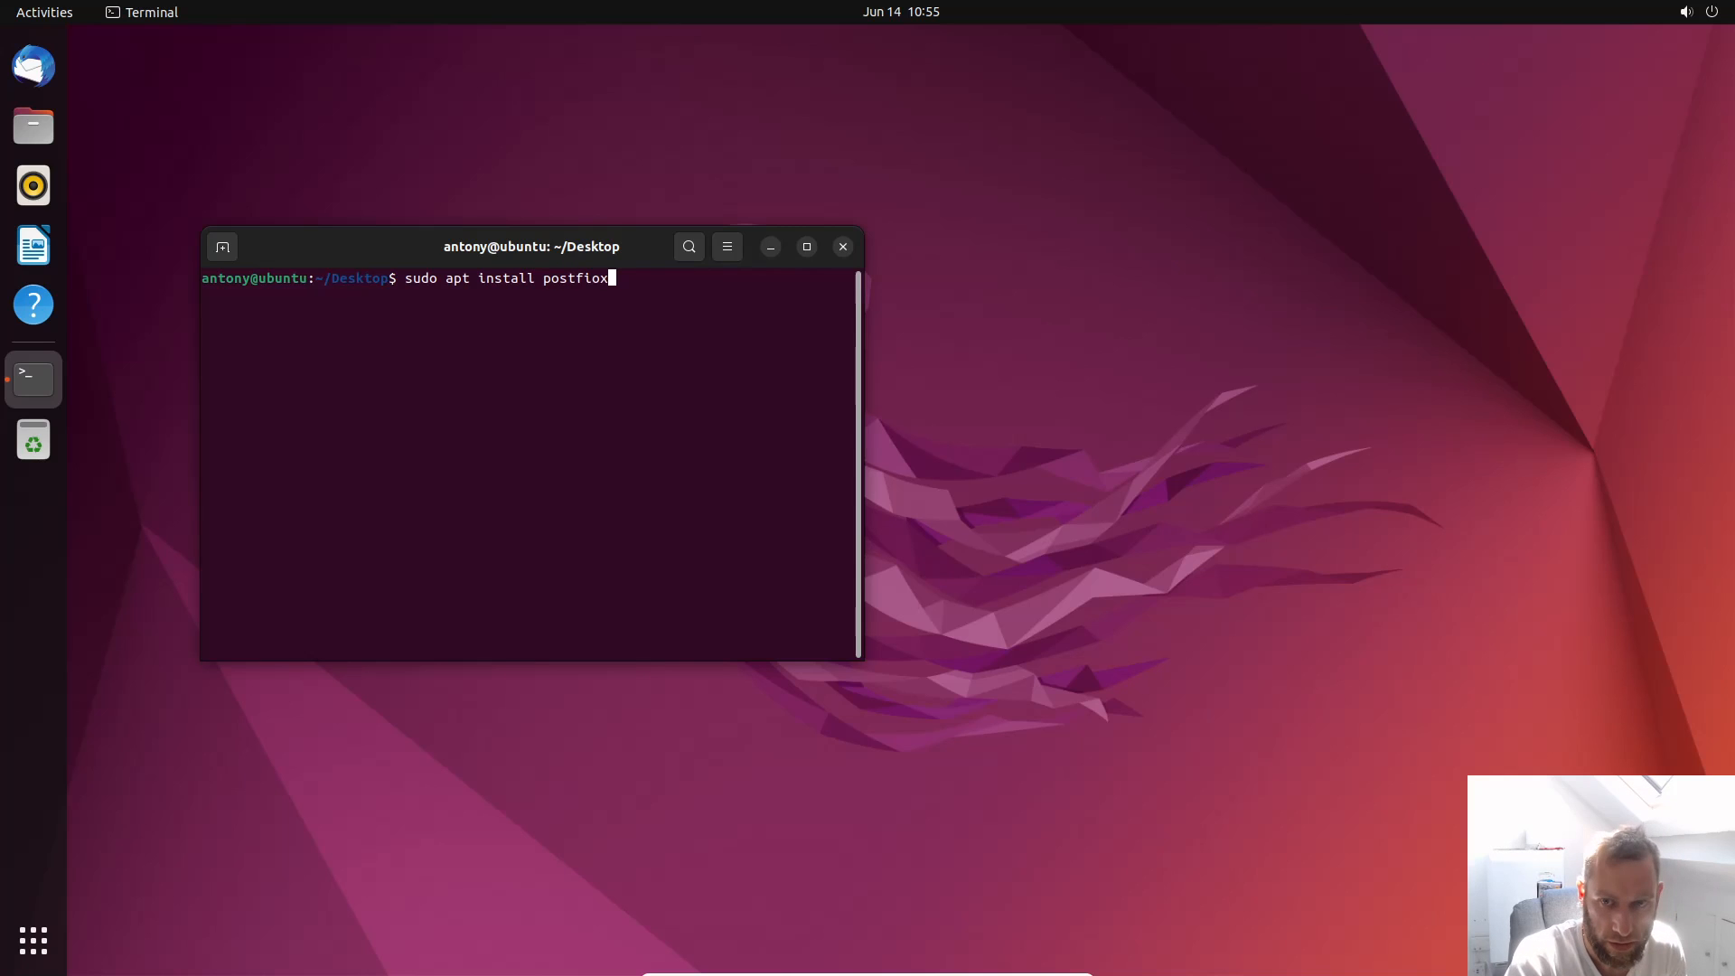
key(BackSpace)
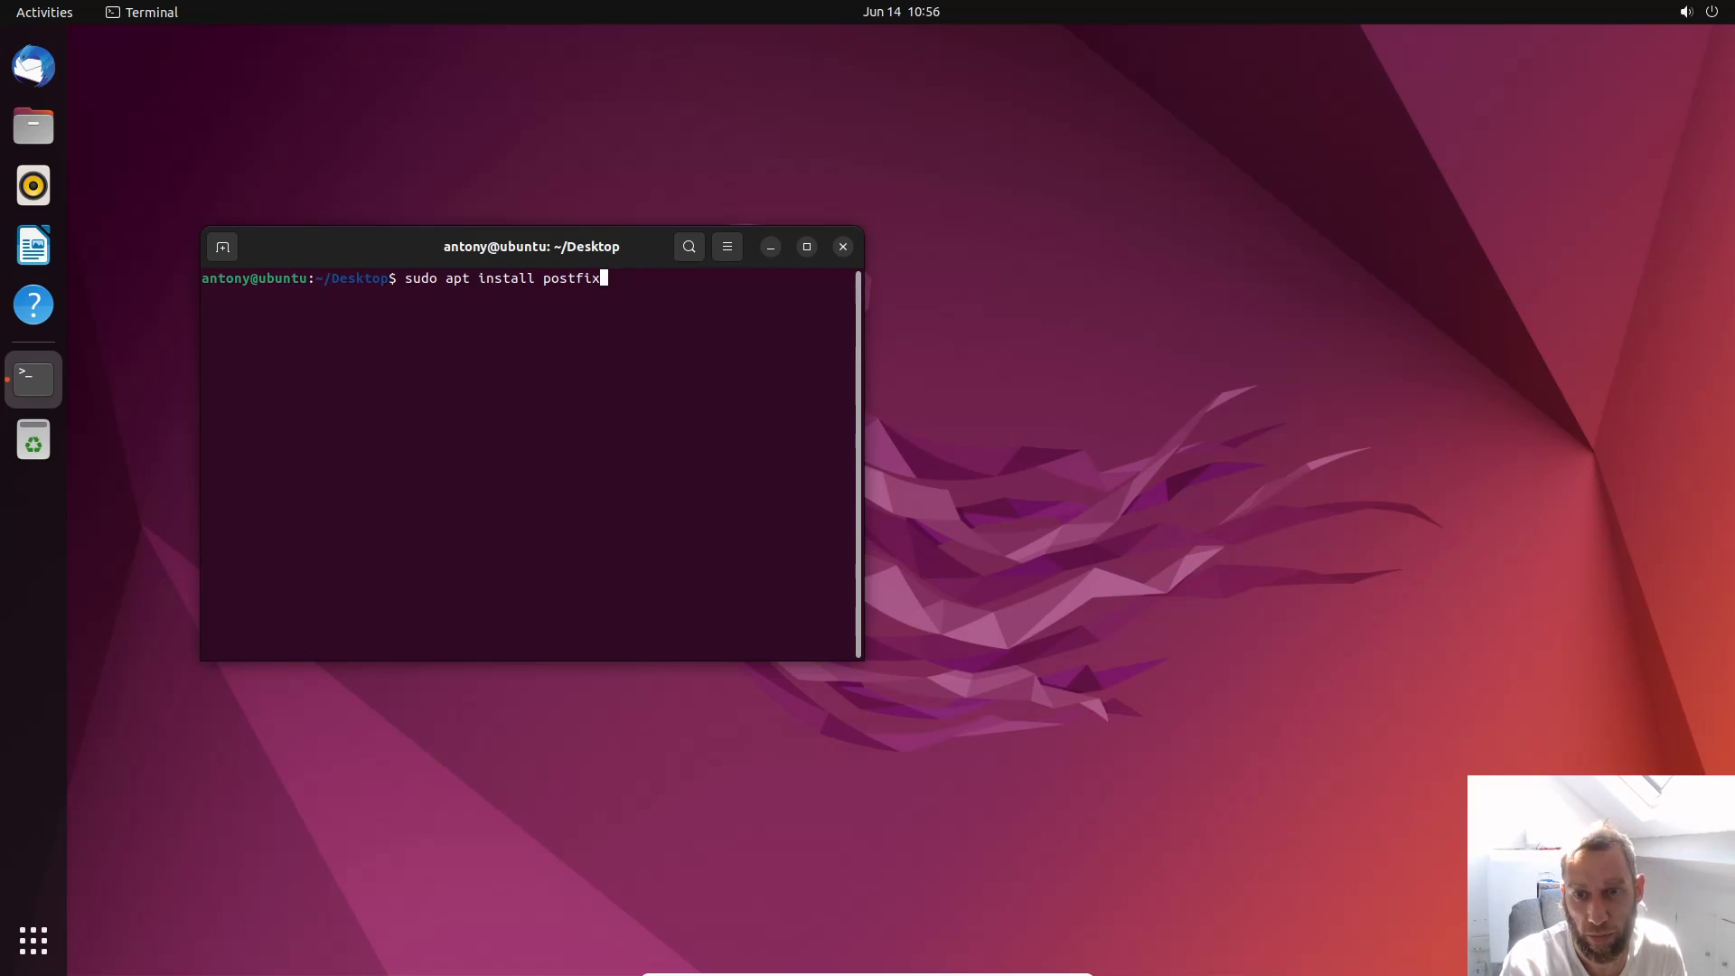
key(Return)
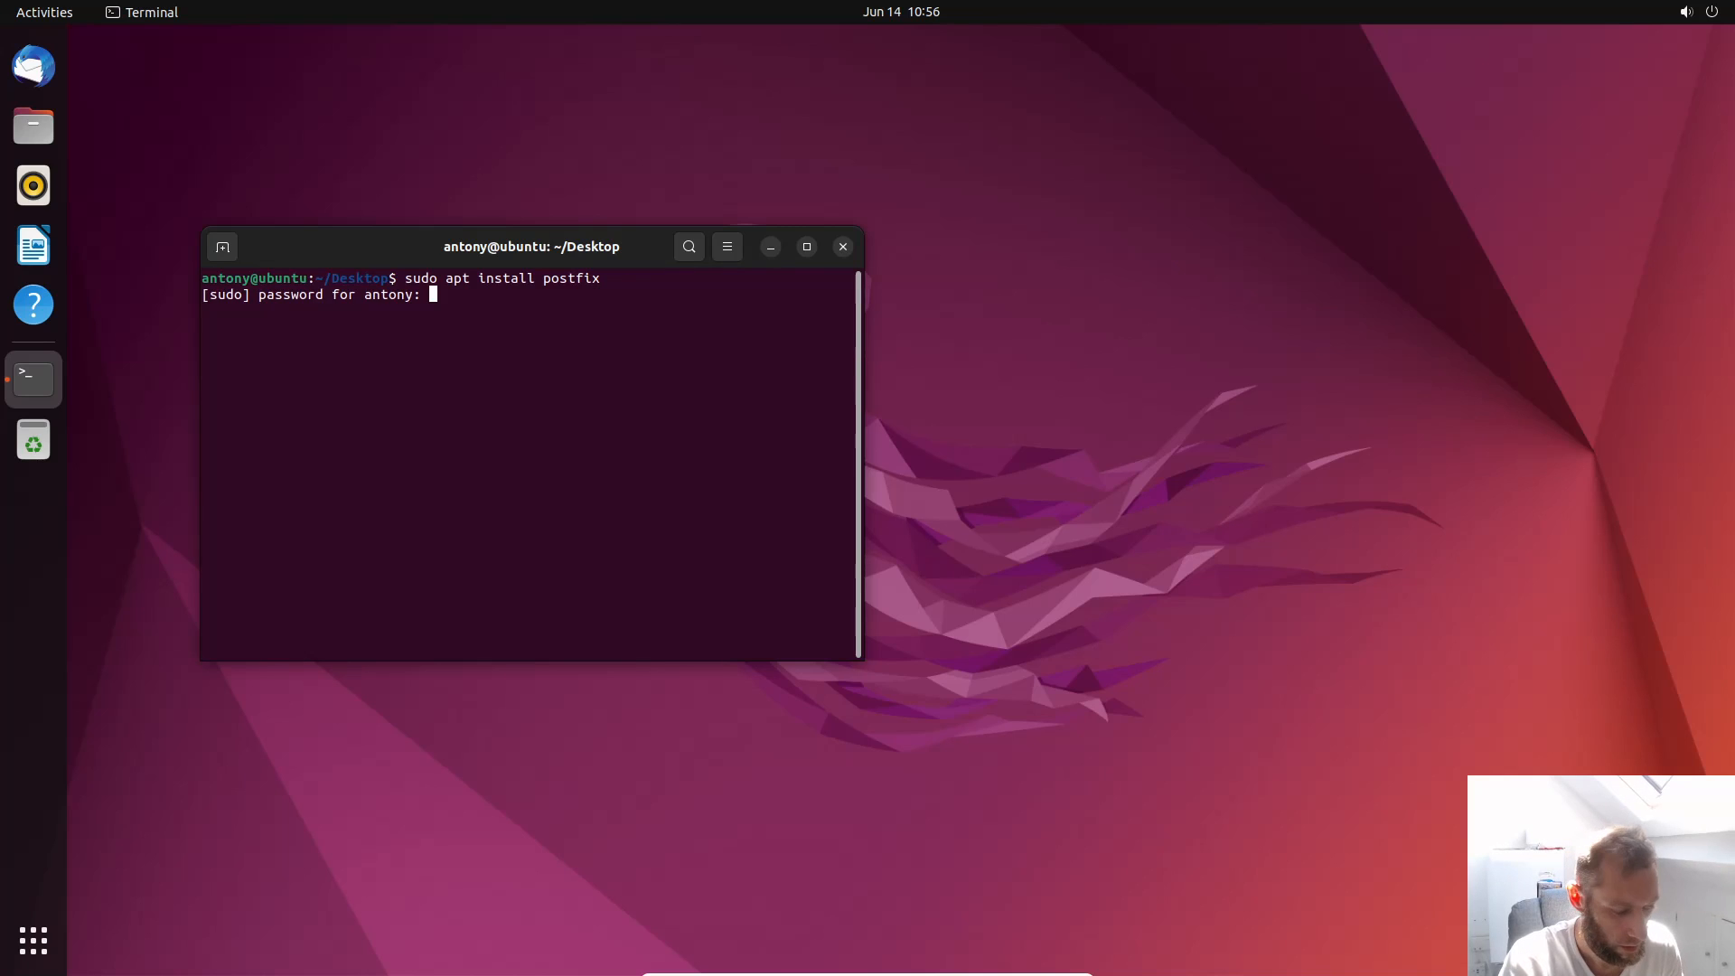
key(Return)
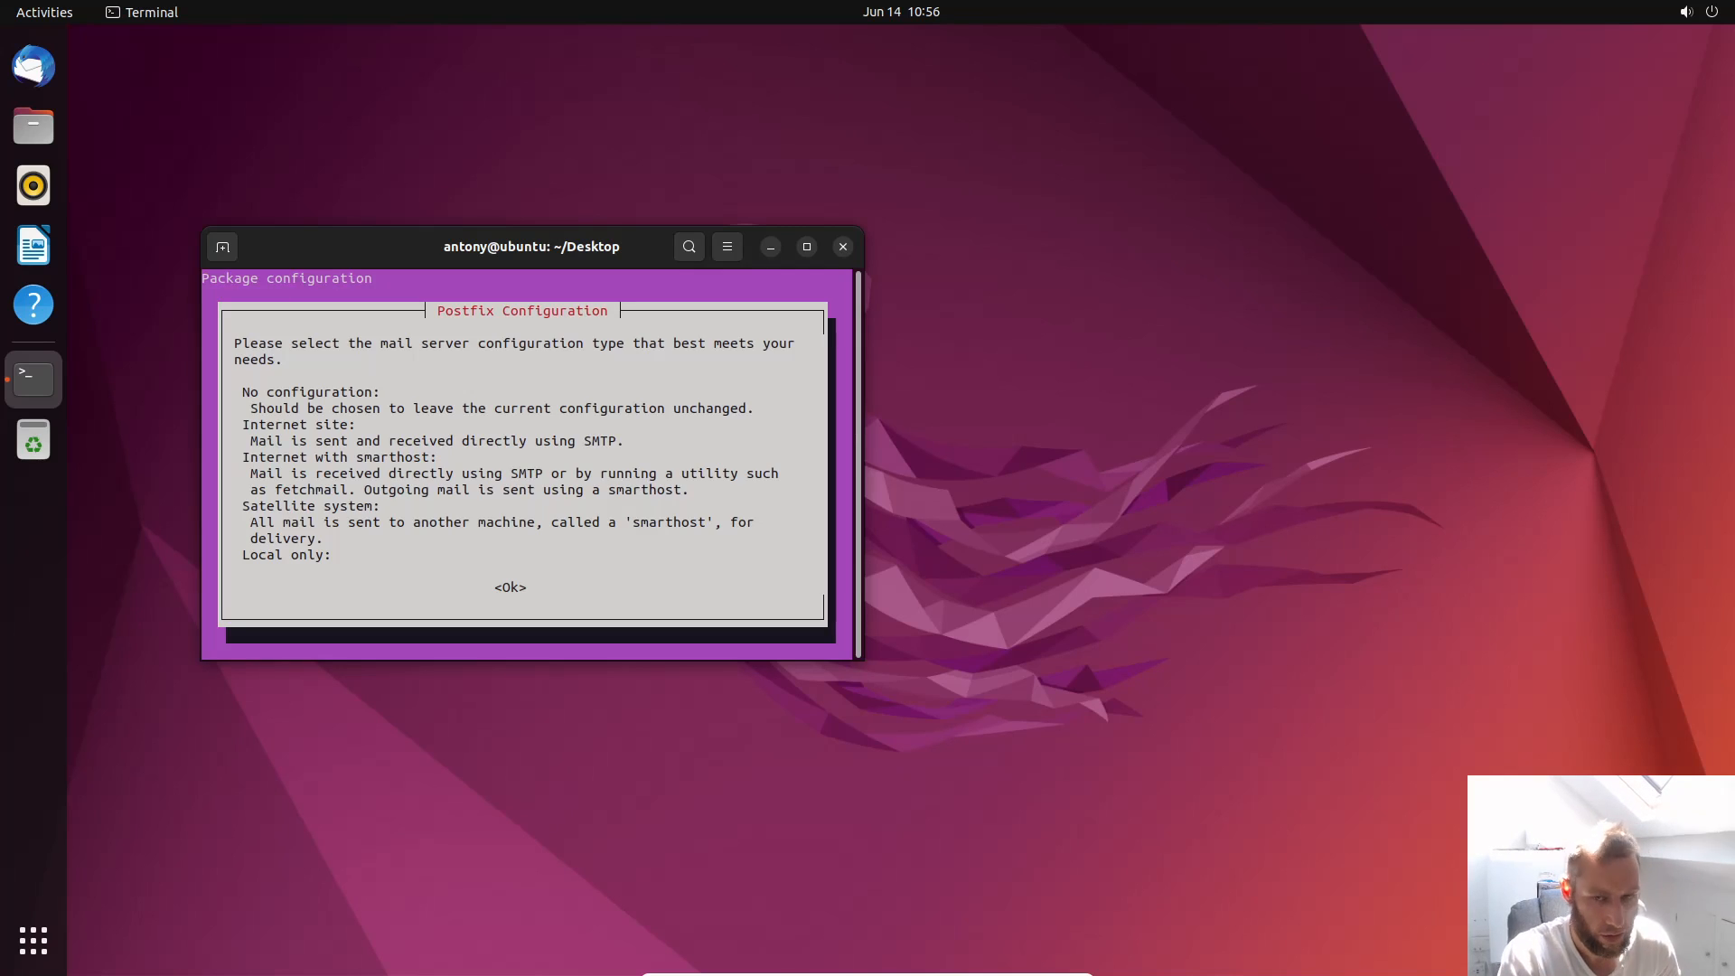
Accept the Postfix configuration intro and choose the Local only mail server type
click(509, 586)
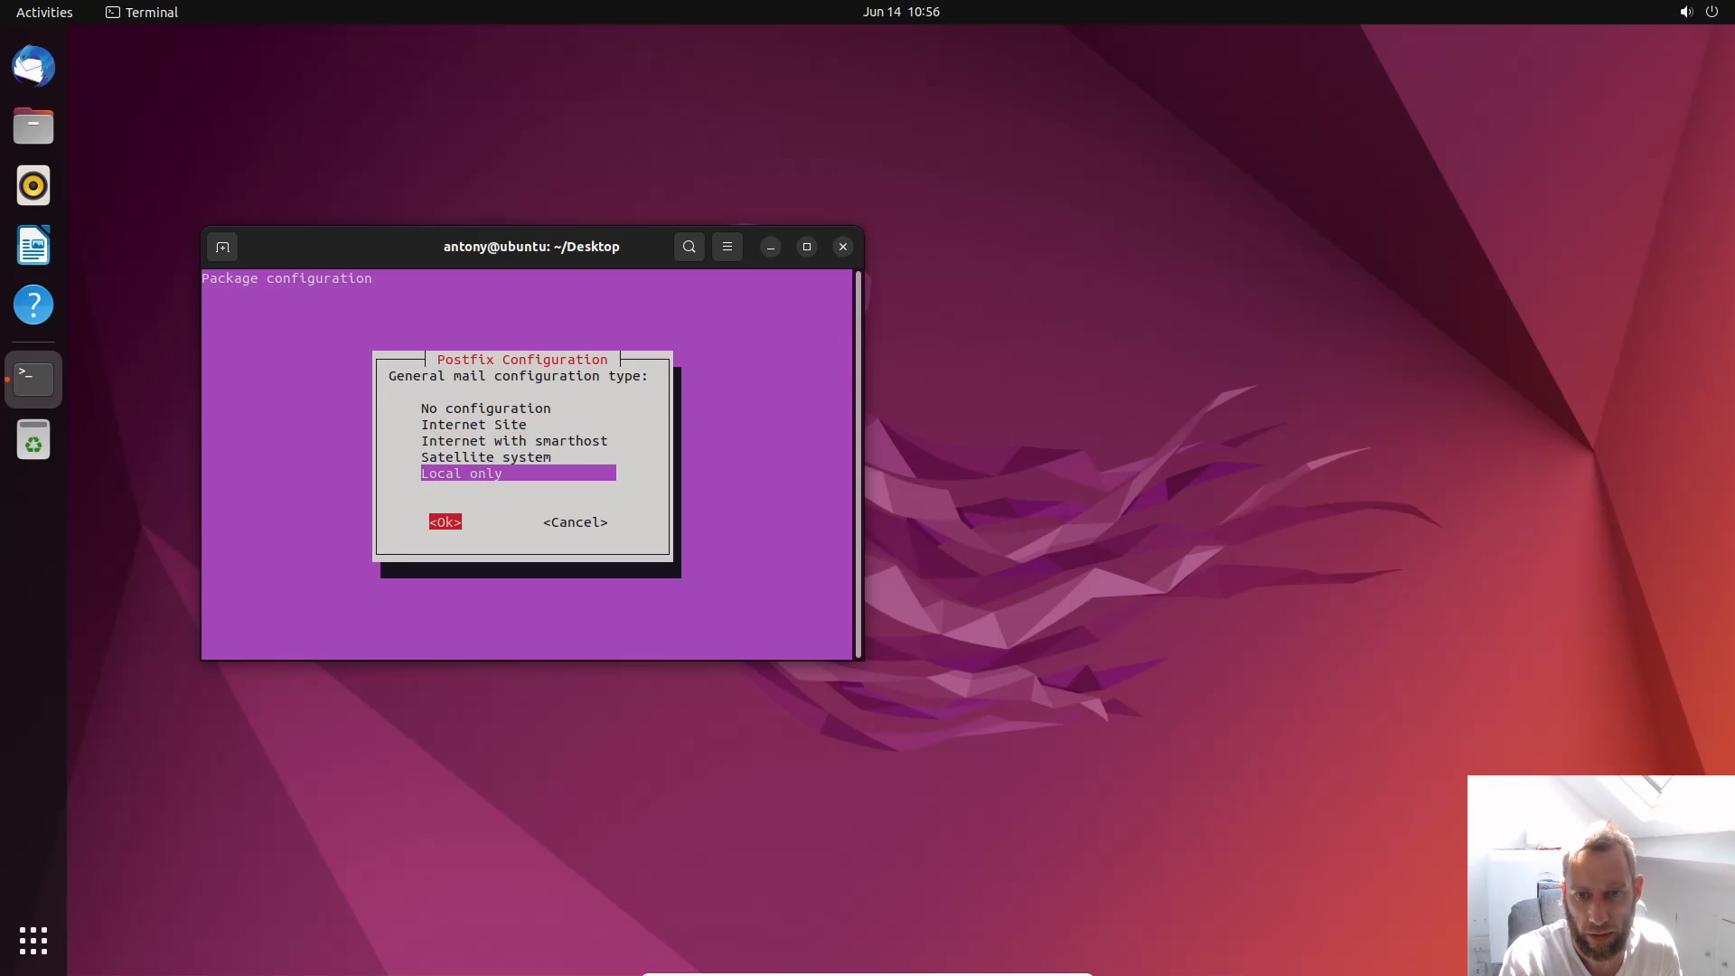
click(444, 522)
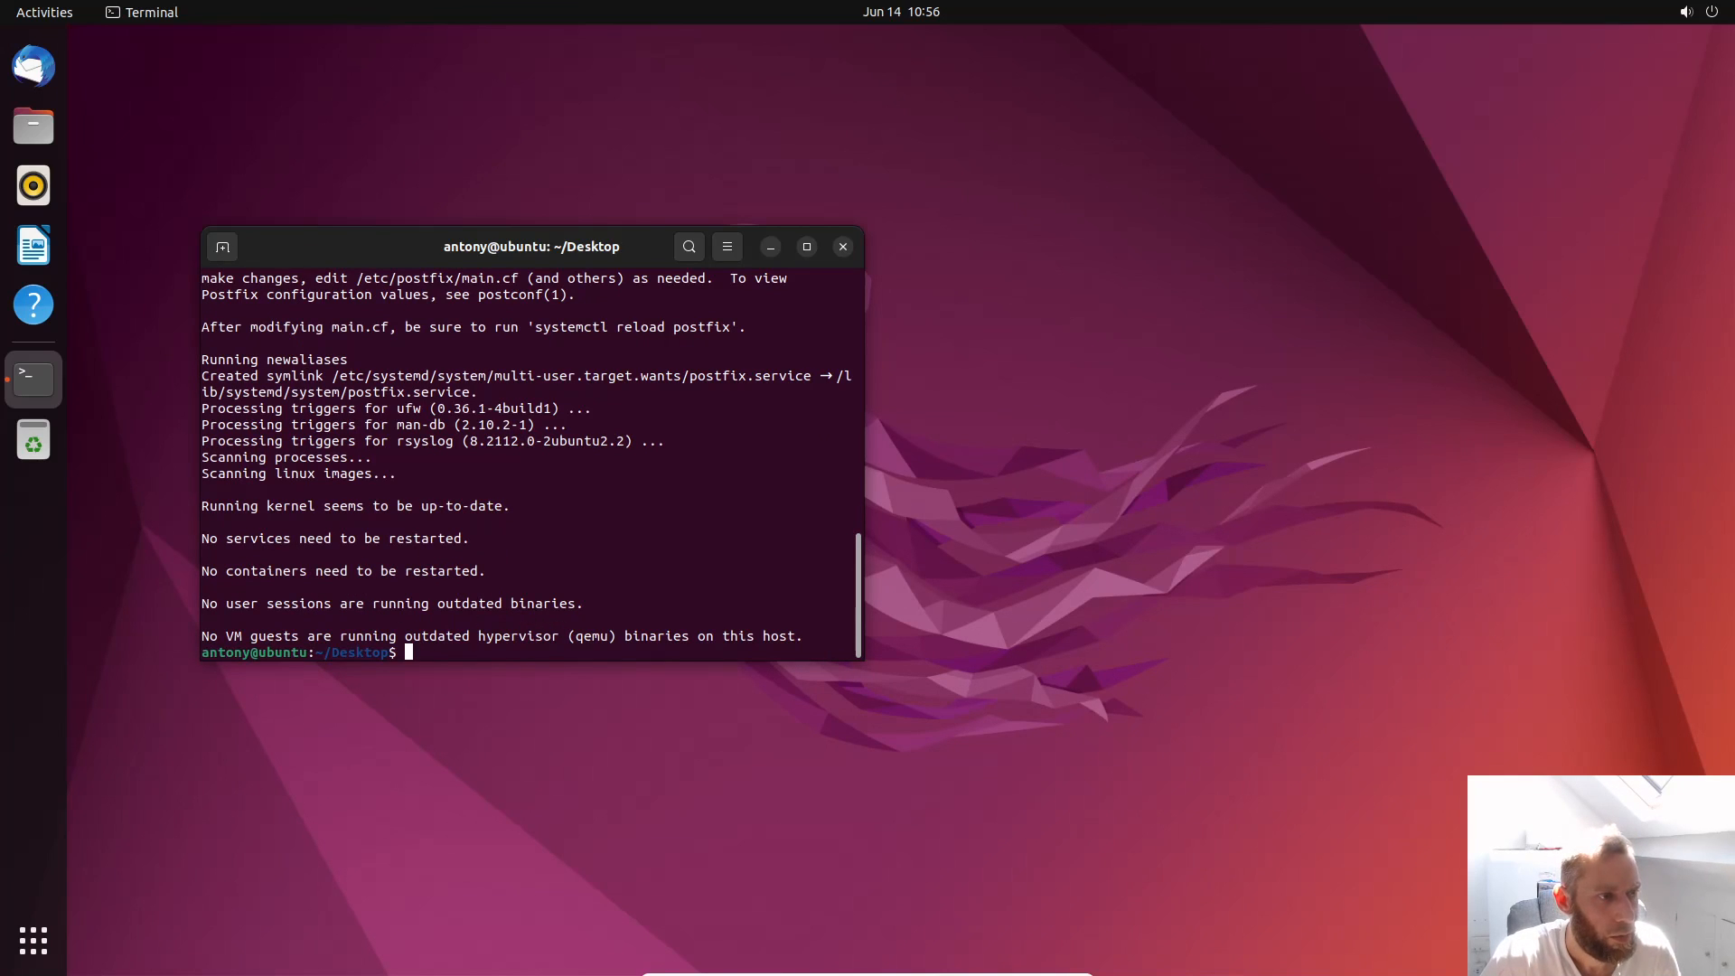
mouse_move(492, 657)
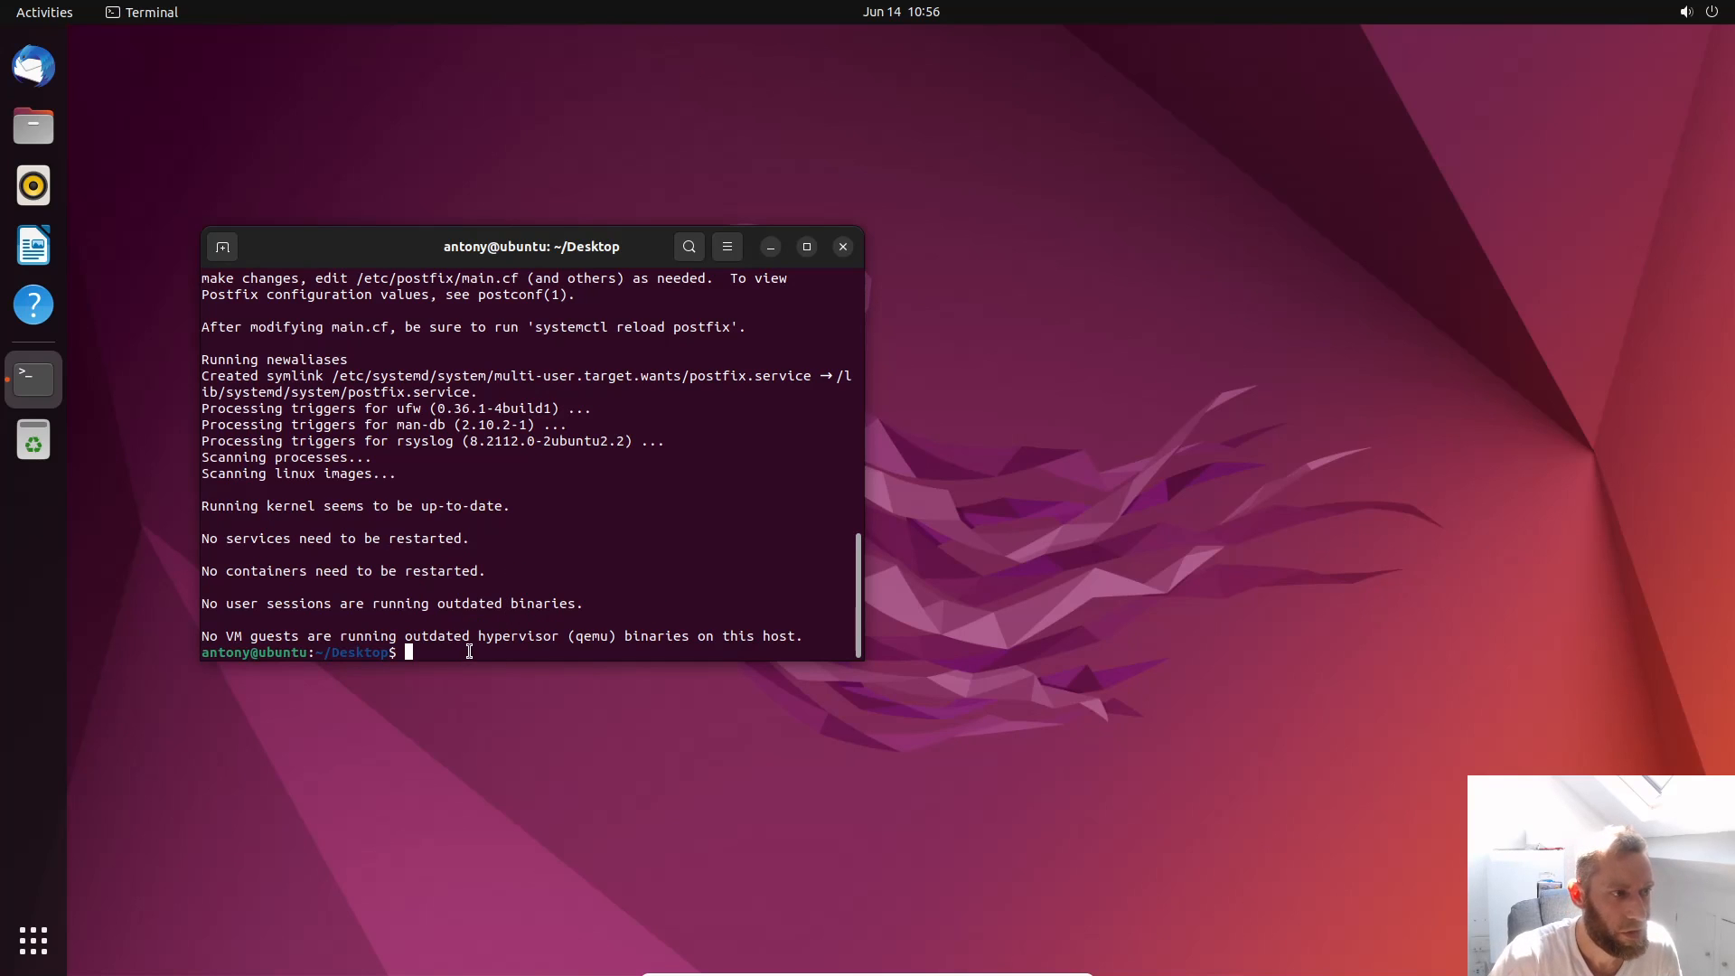
Run sudo service postfix status, confirm it is active, and quit the pager with q
text(sudo)
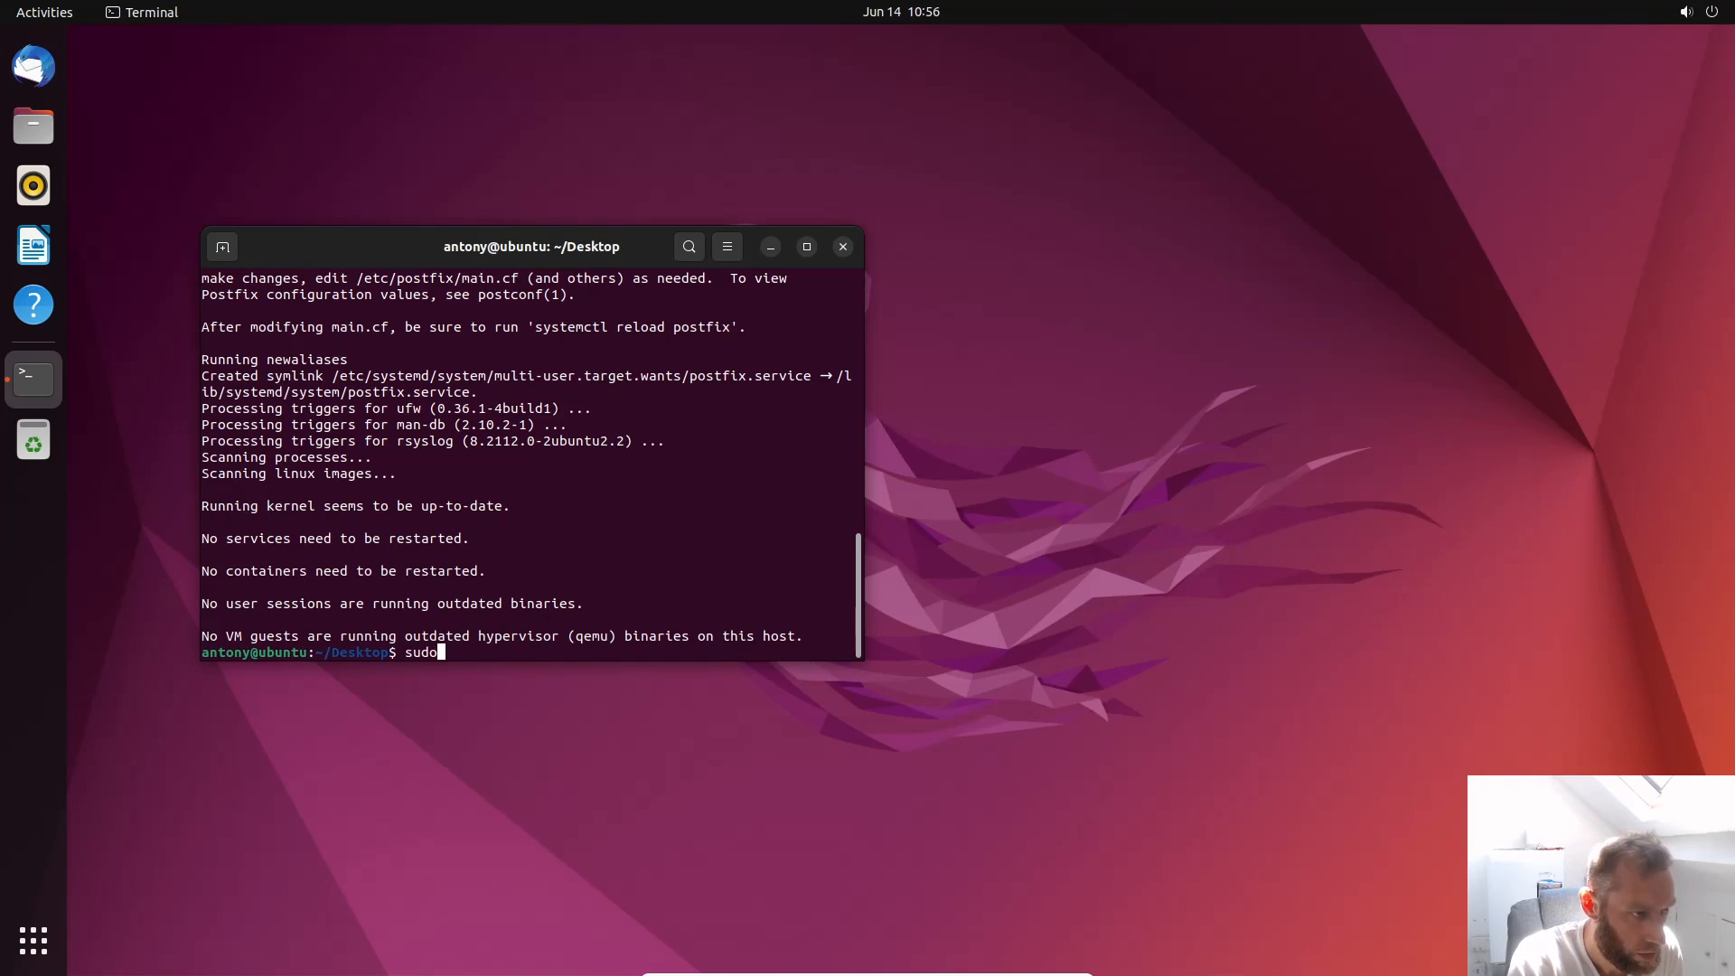
text(service)
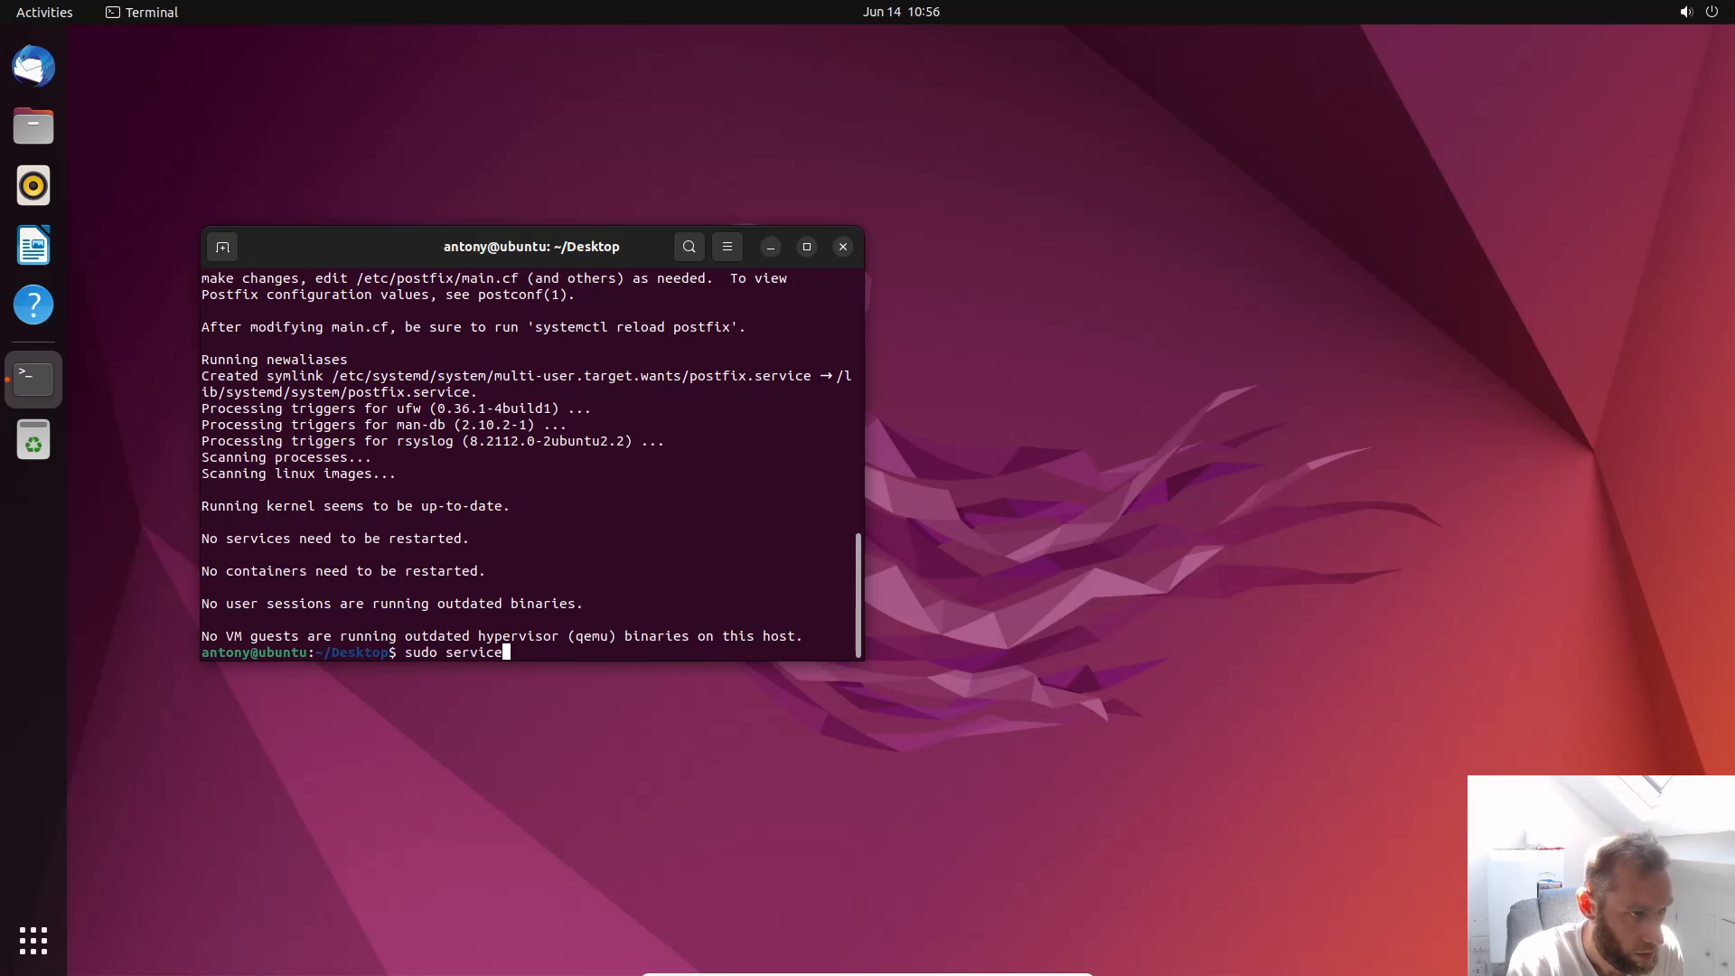
text(postfix)
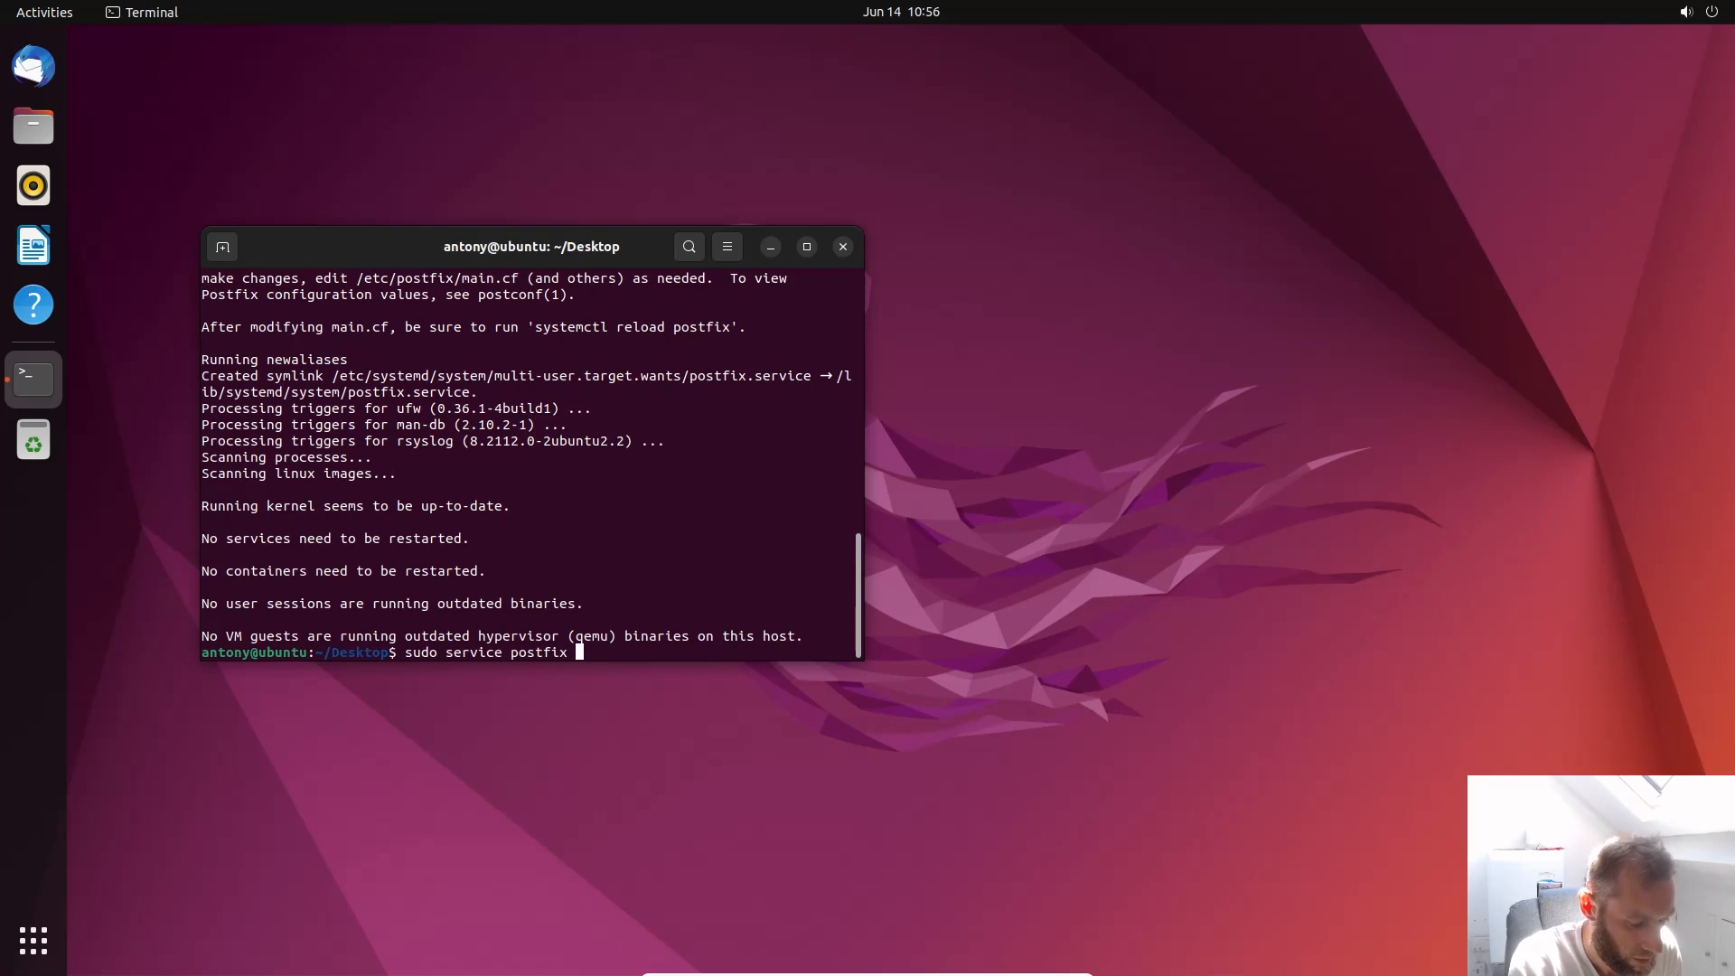
text(status)
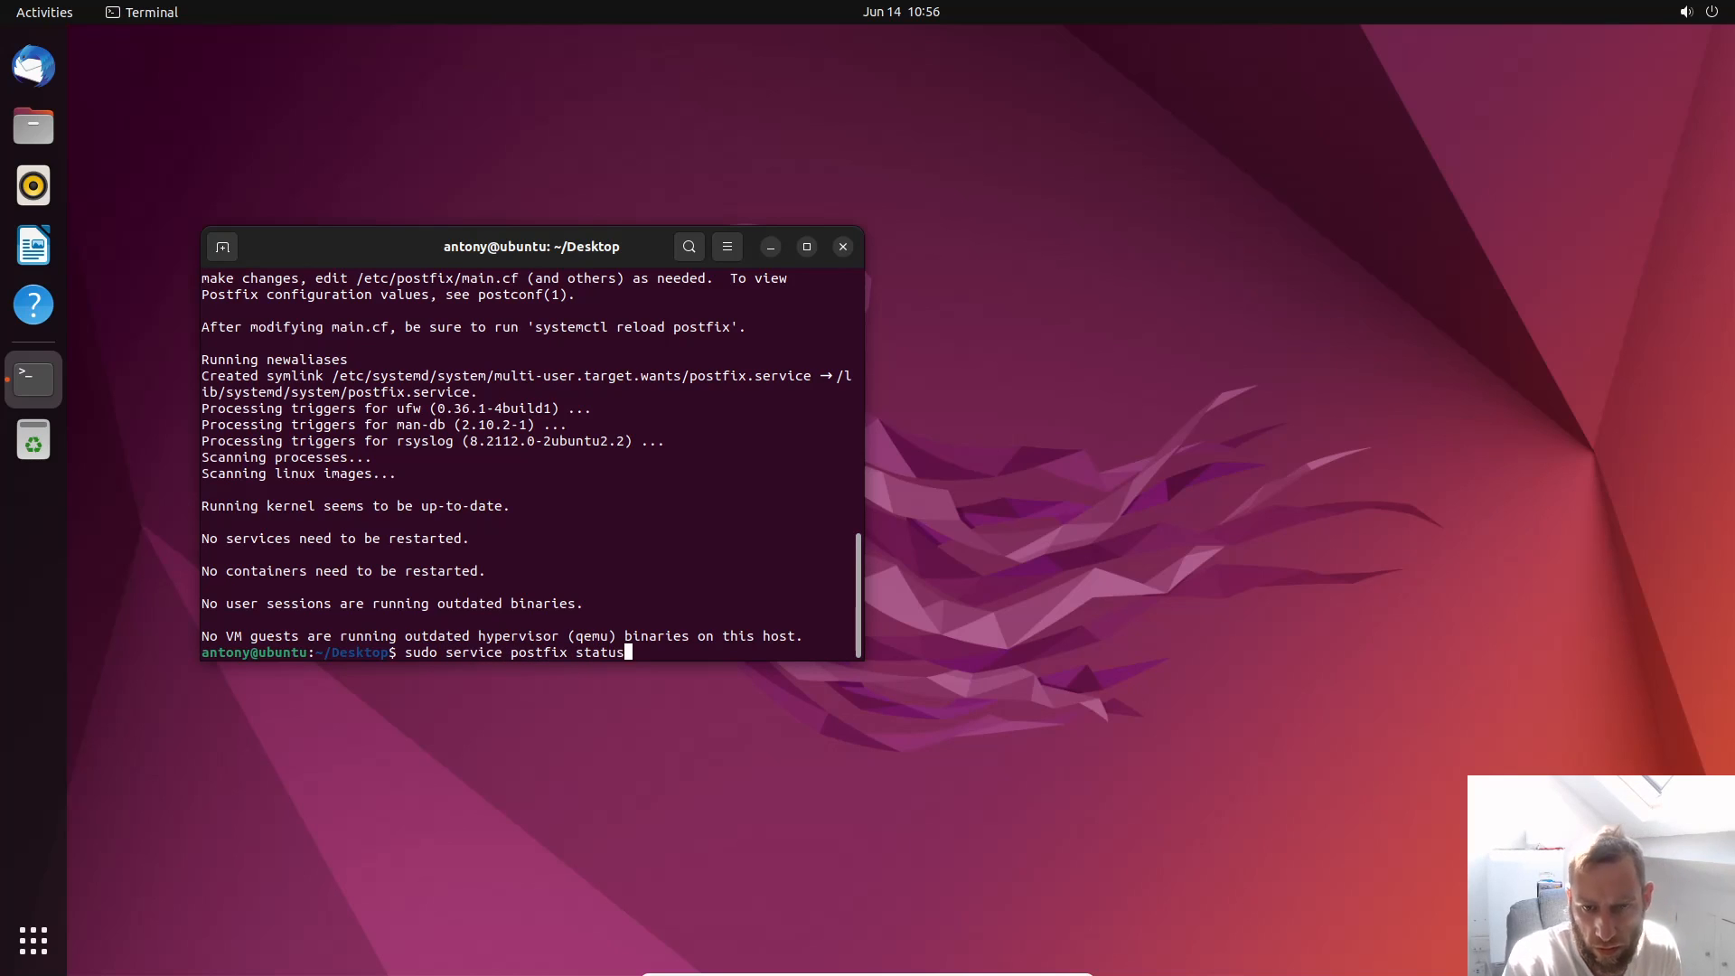
key(Return)
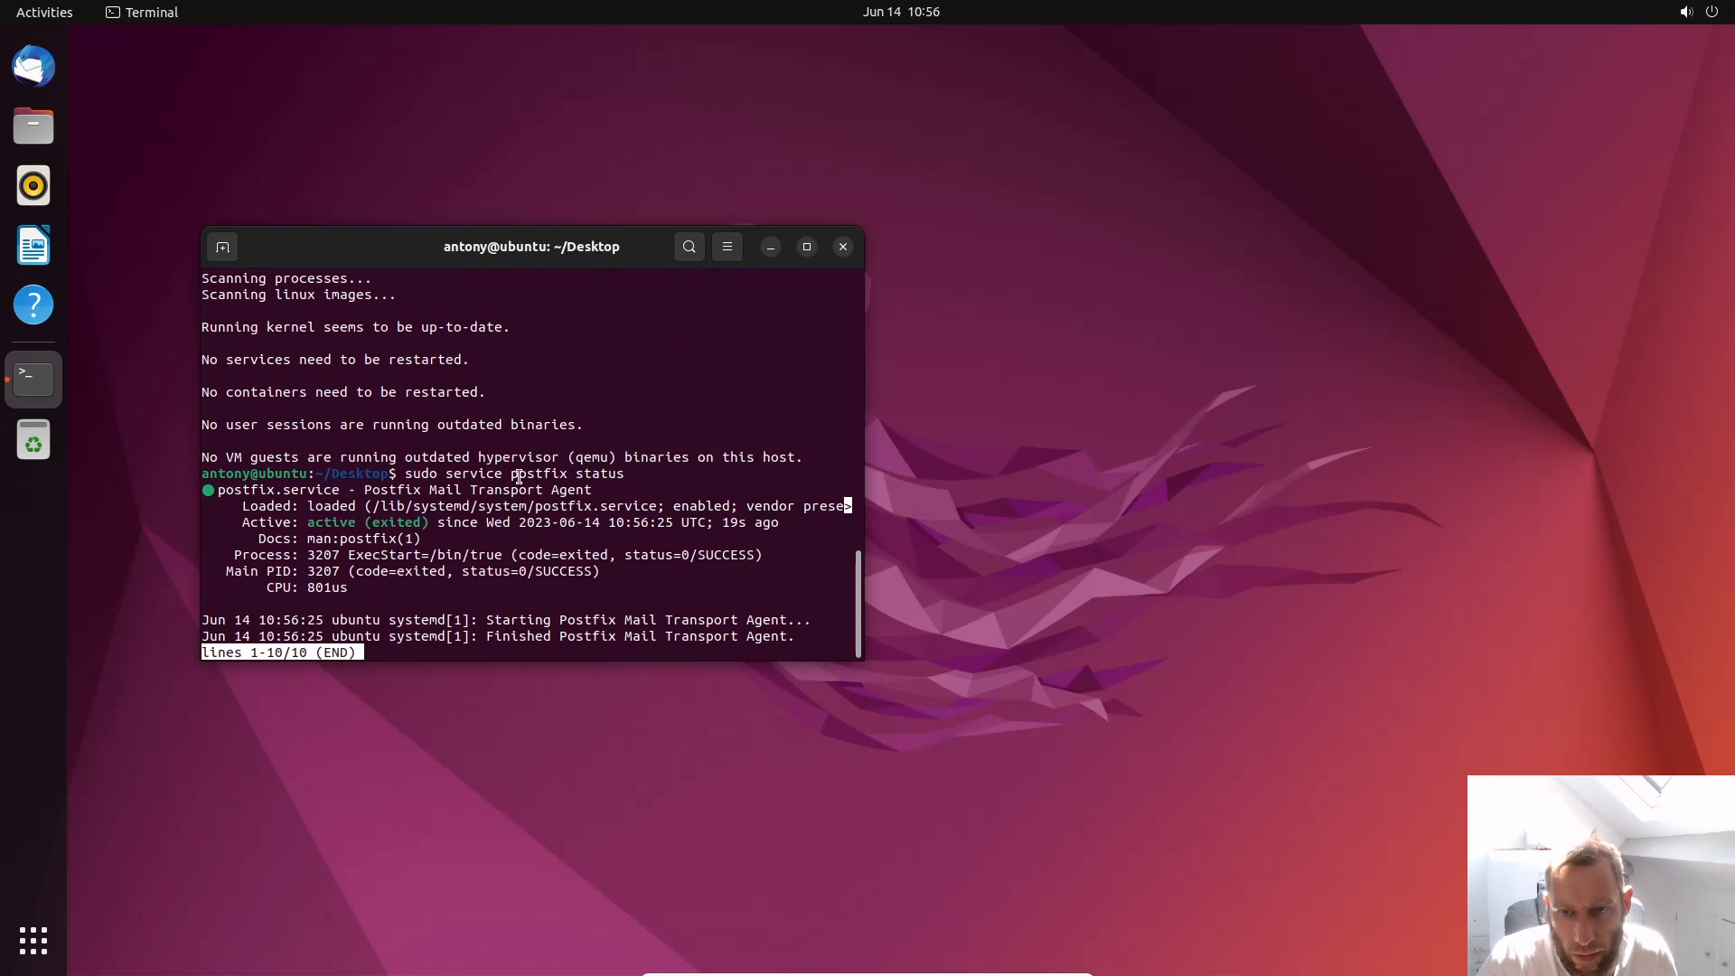
mouse_move(437, 676)
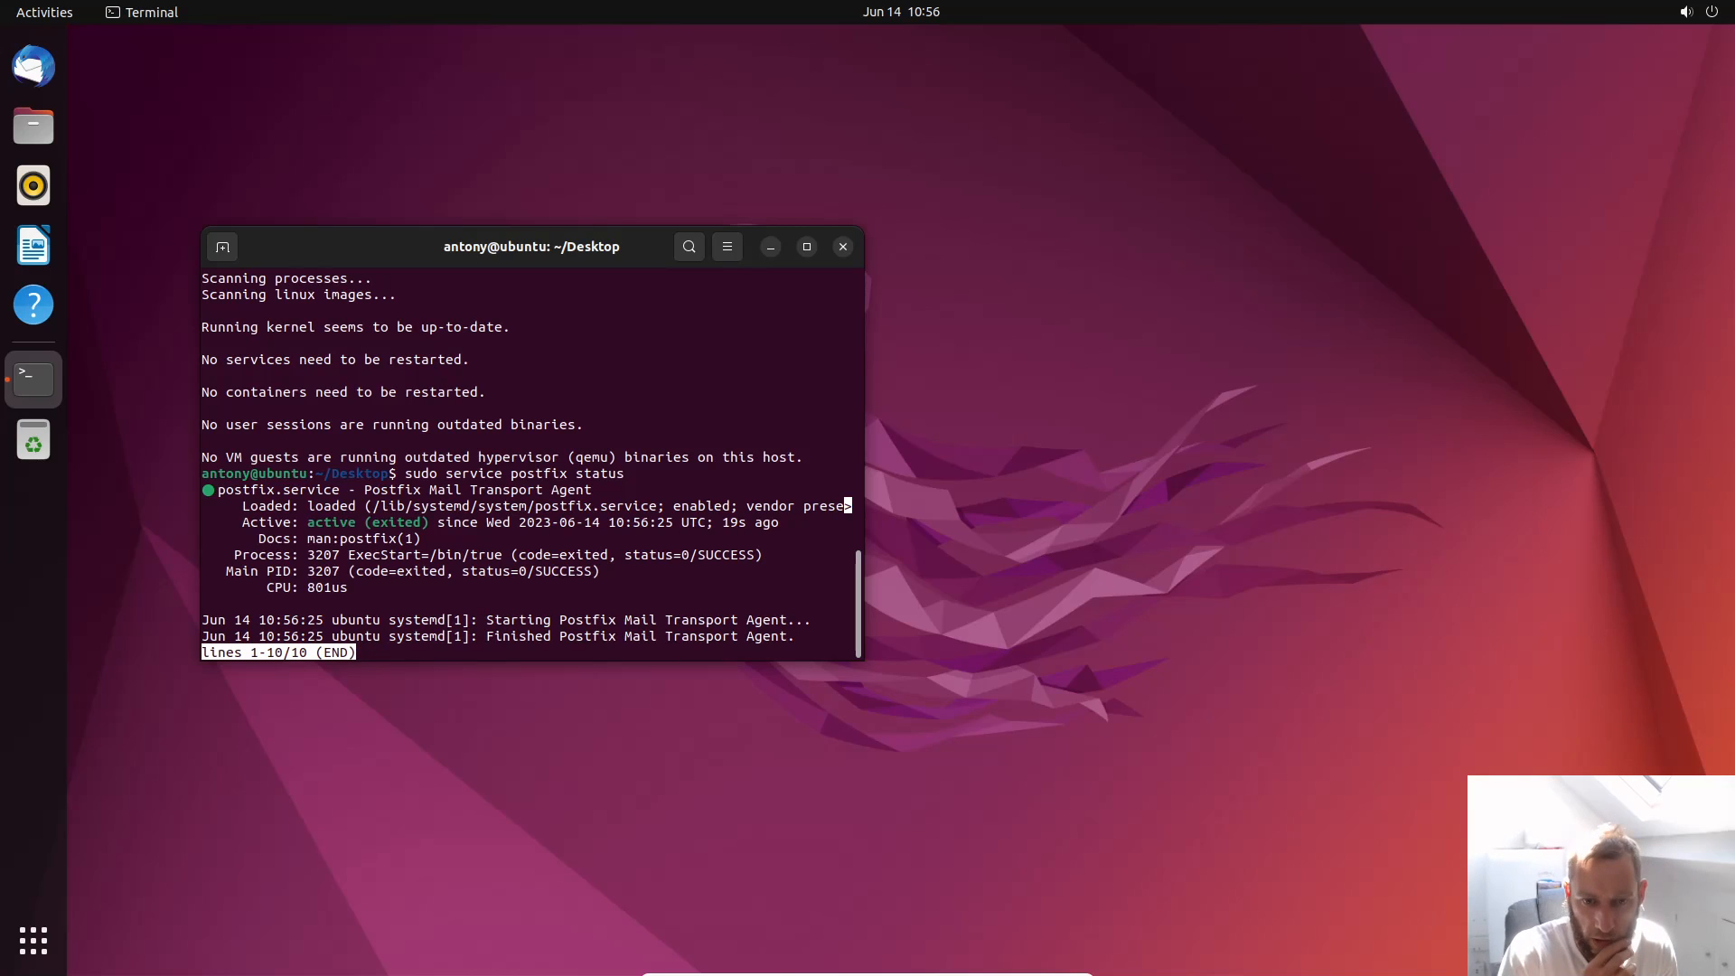
key(q)
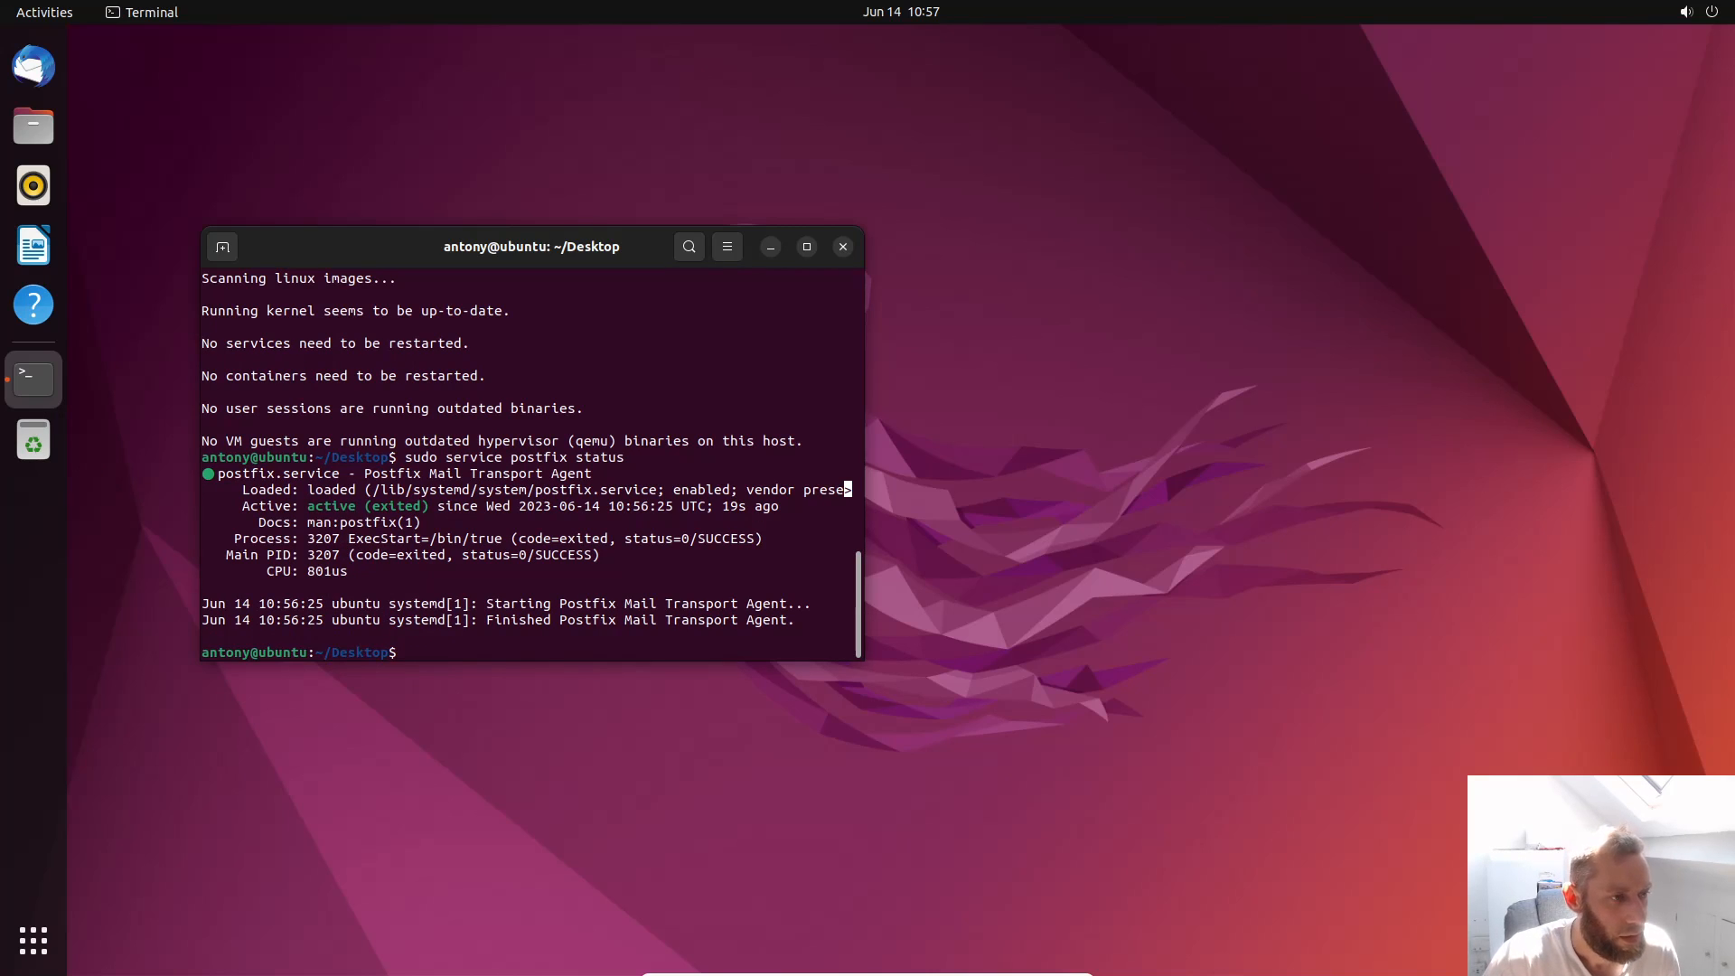
mouse_move(32, 379)
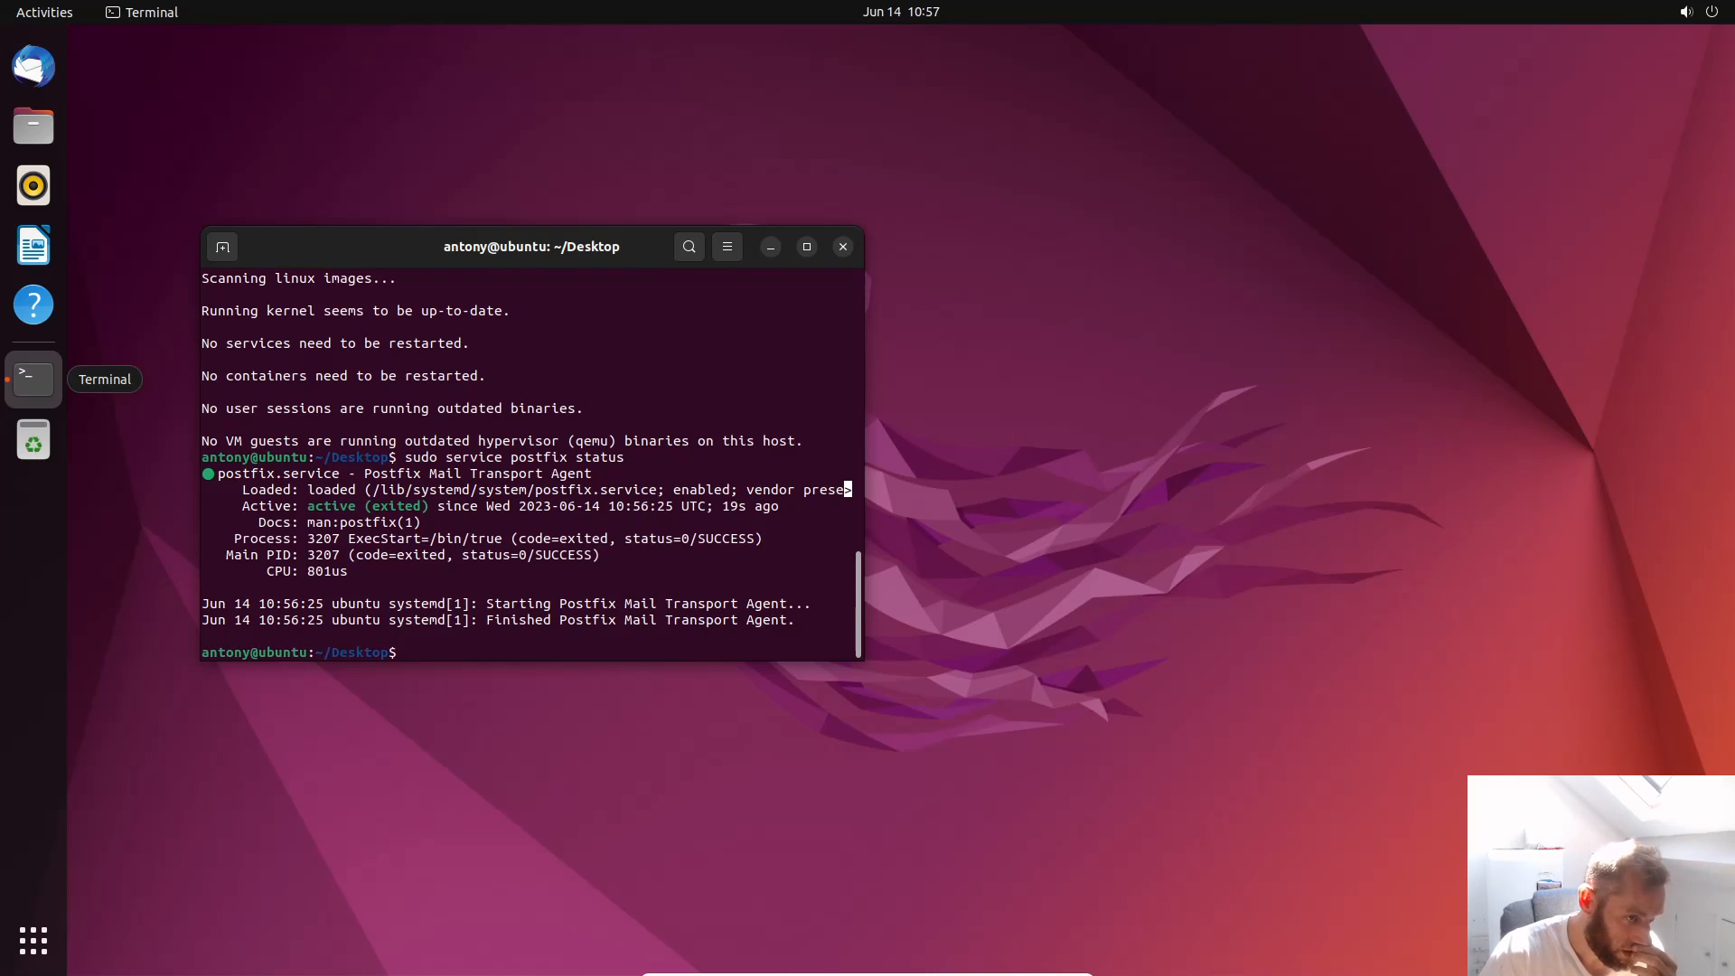
mouse_move(137, 28)
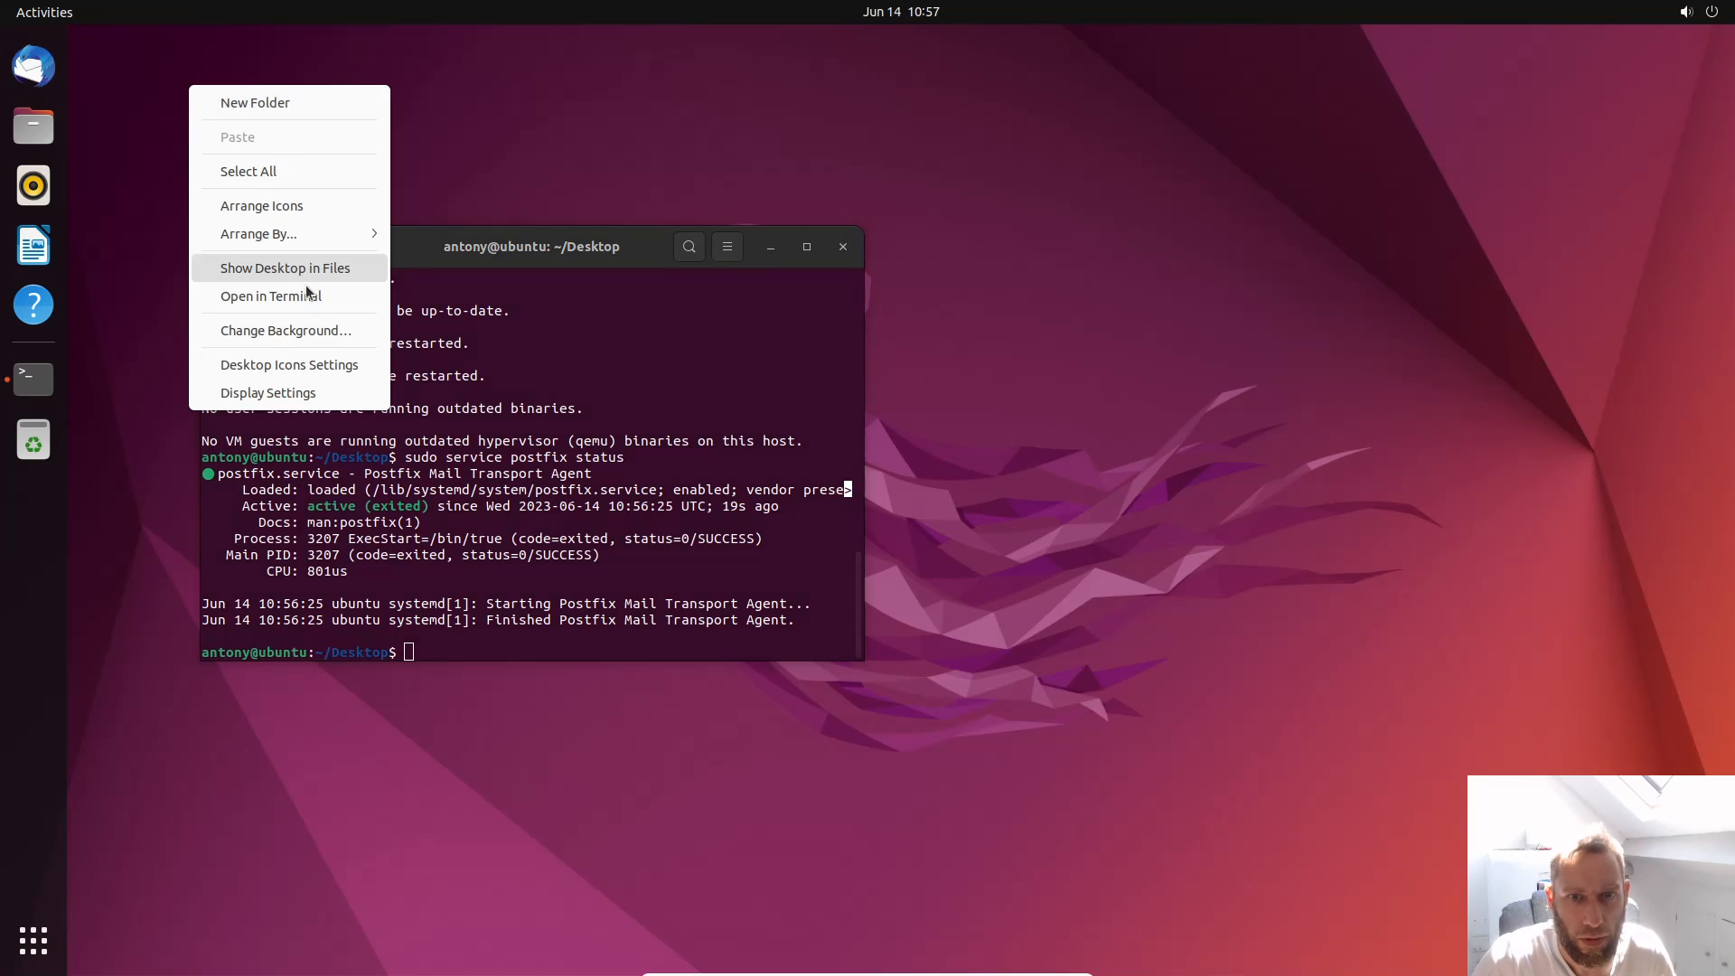
In a second Desktop terminal, run telnet localhost 25 to get Postfix's ESMTP greeting
click(271, 296)
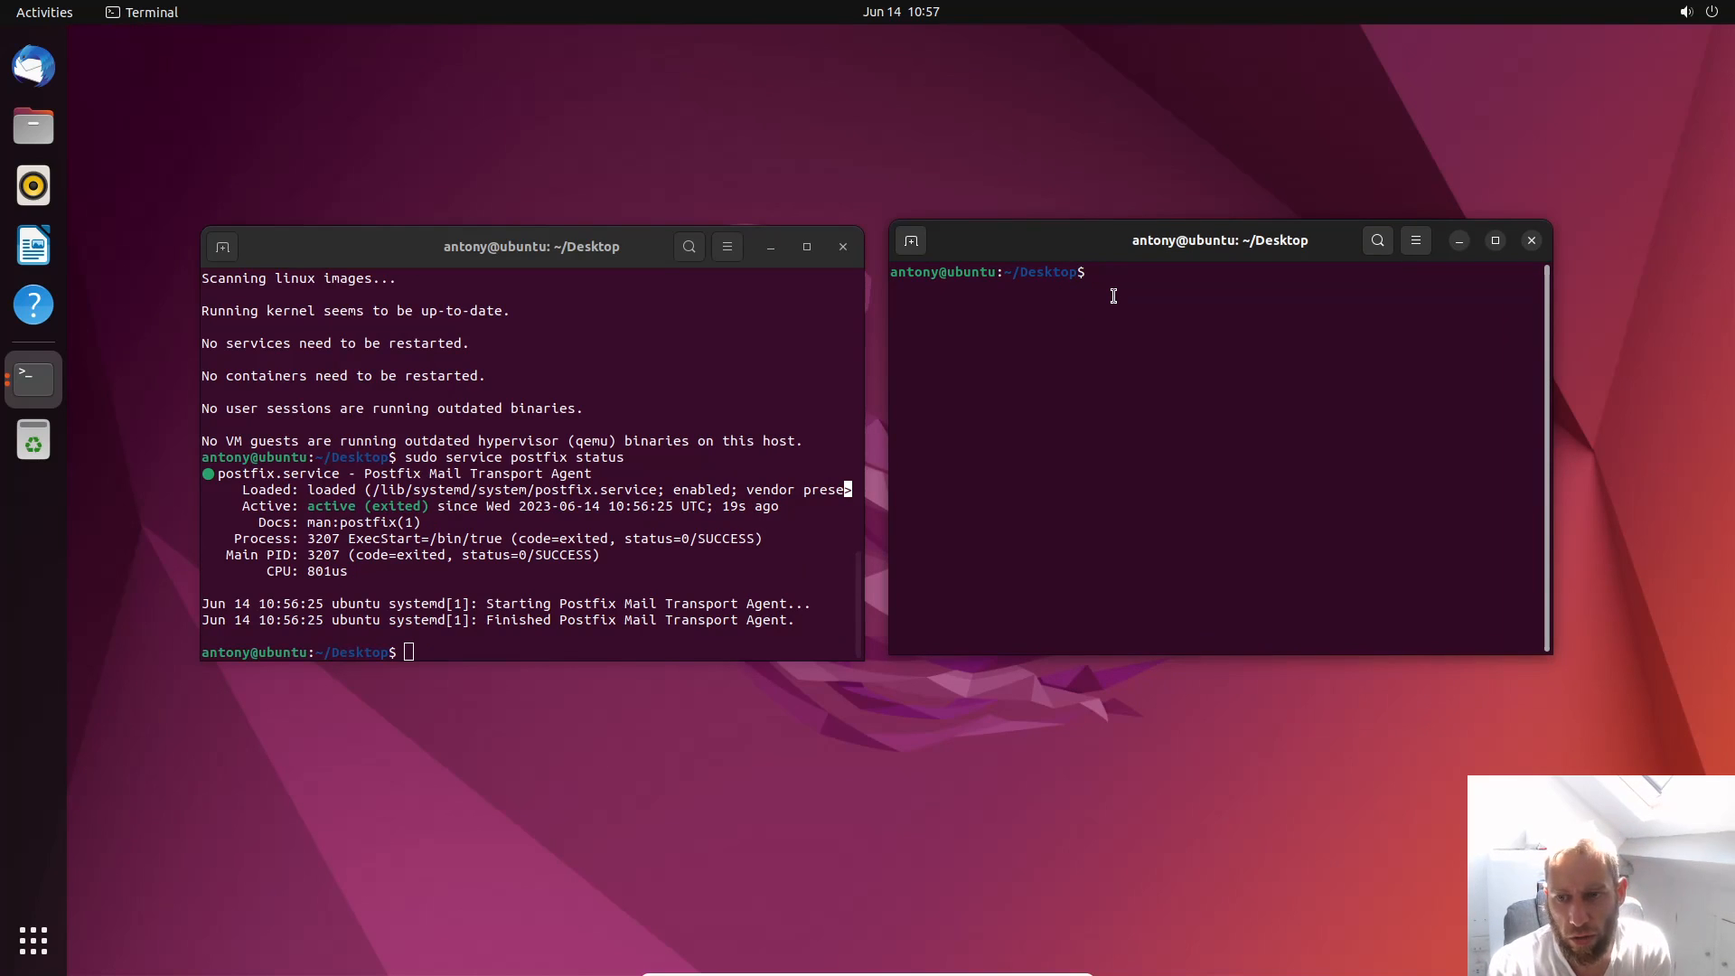
text(te)
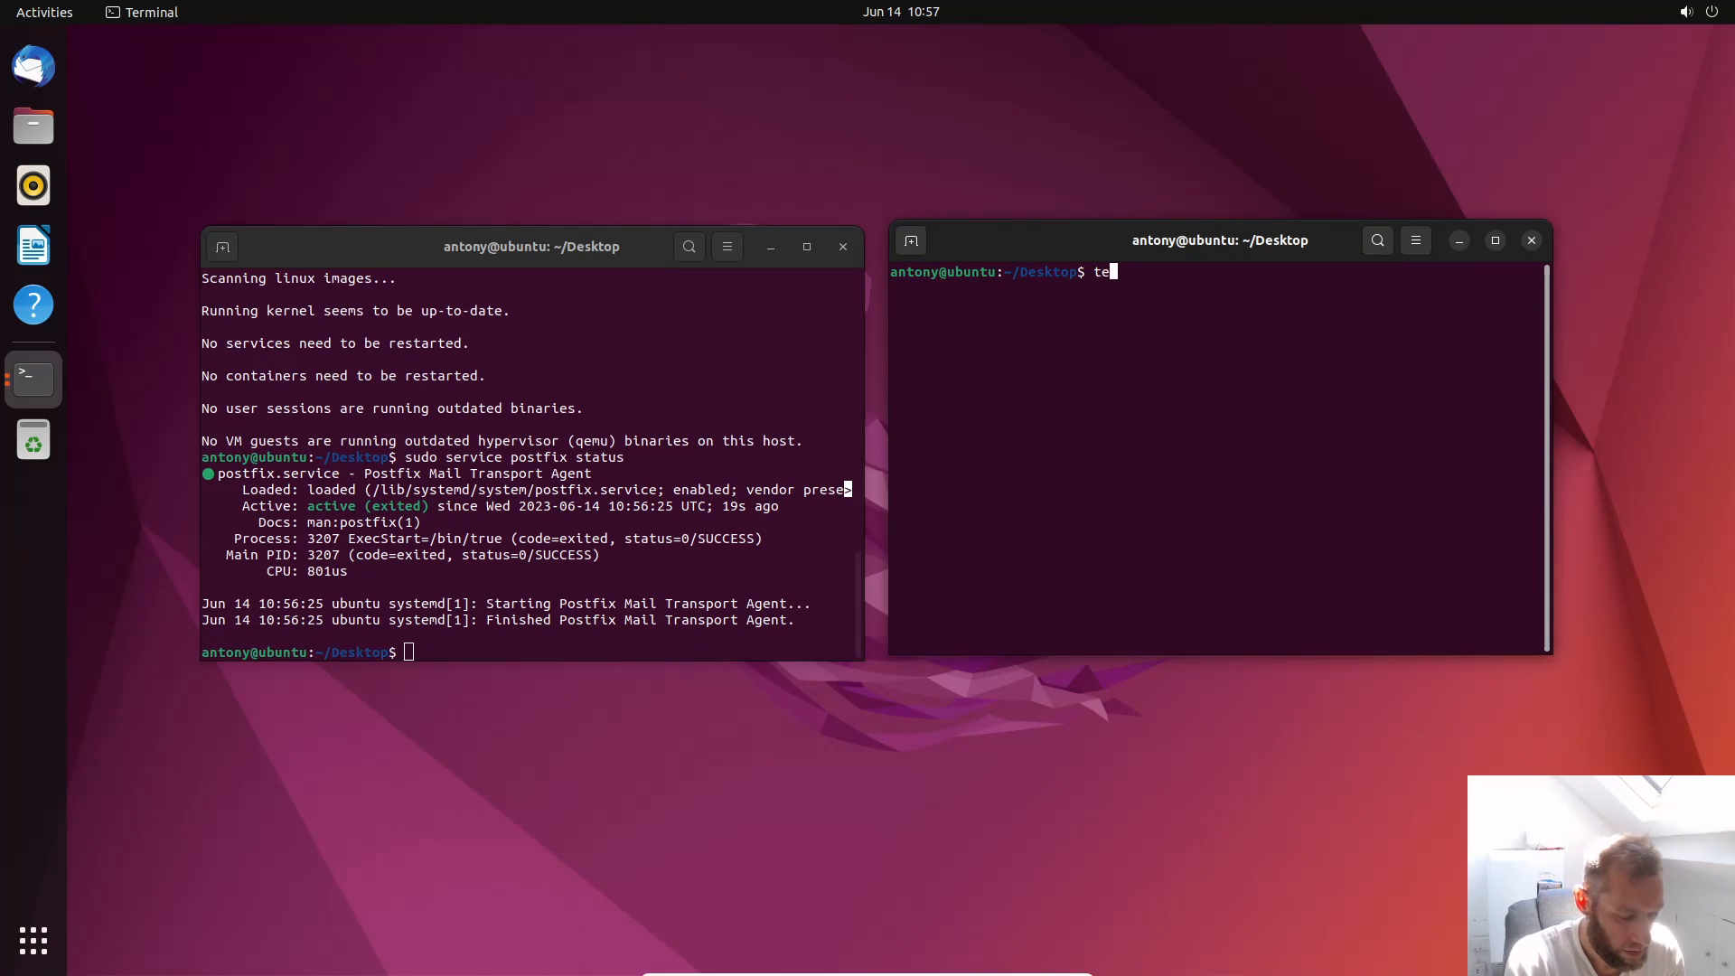
text(lnet loc)
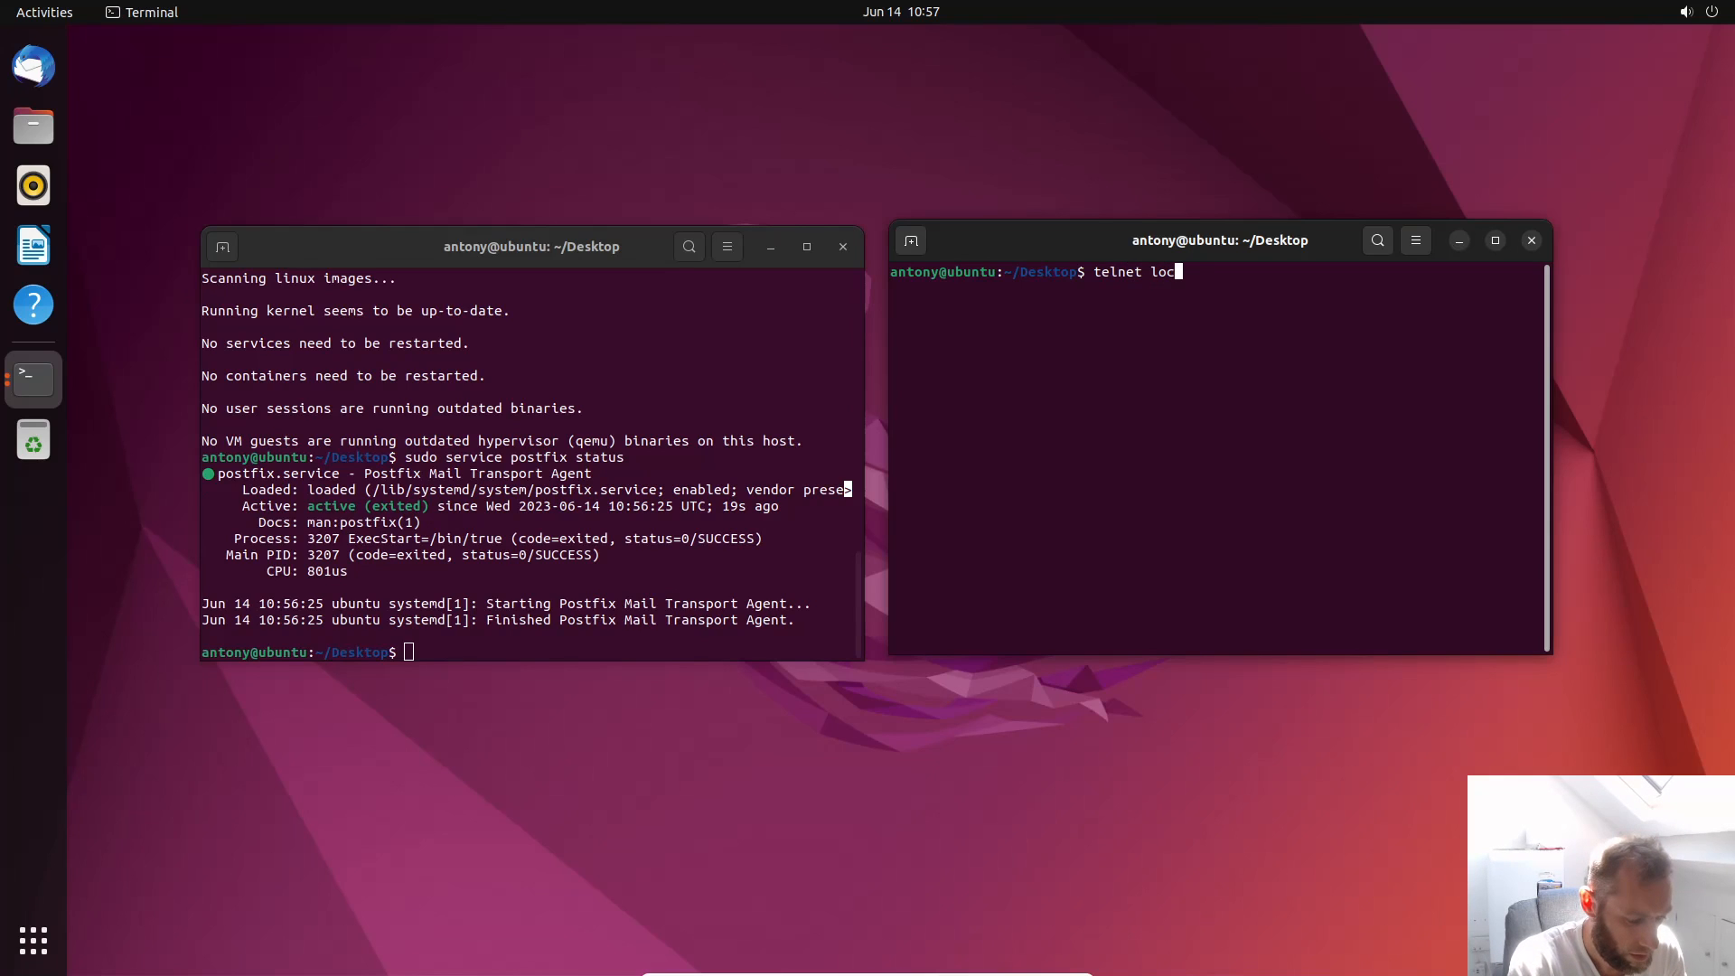
text(alhost)
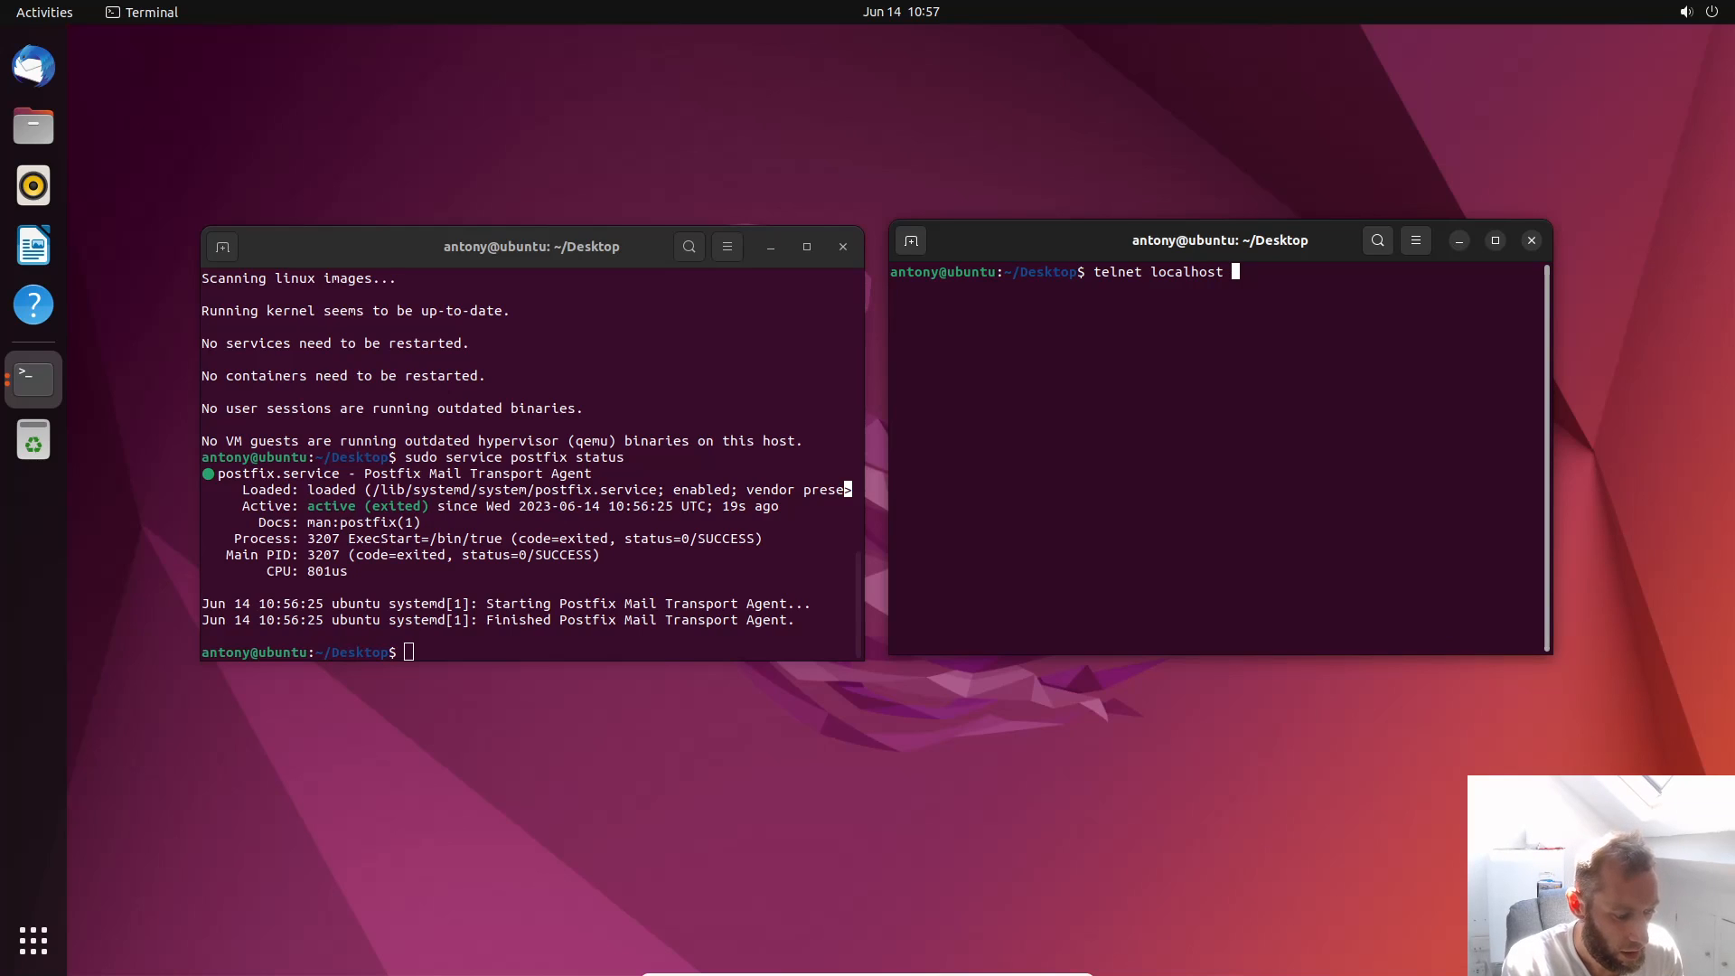
text(25)
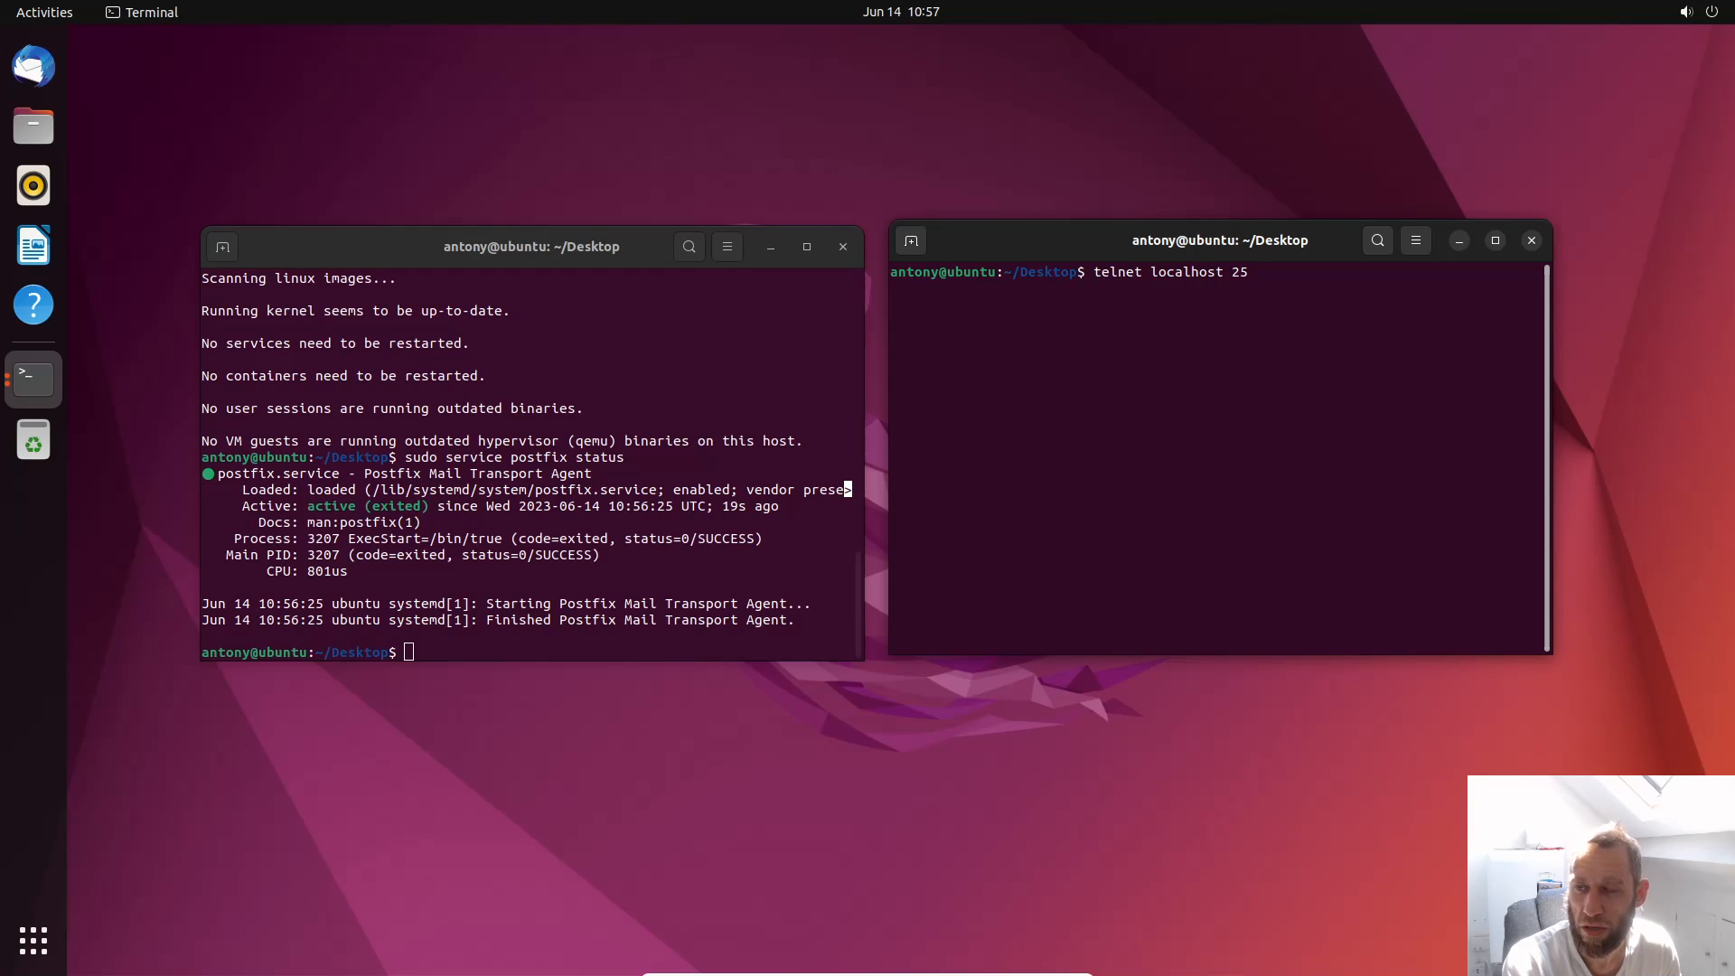
key(Return)
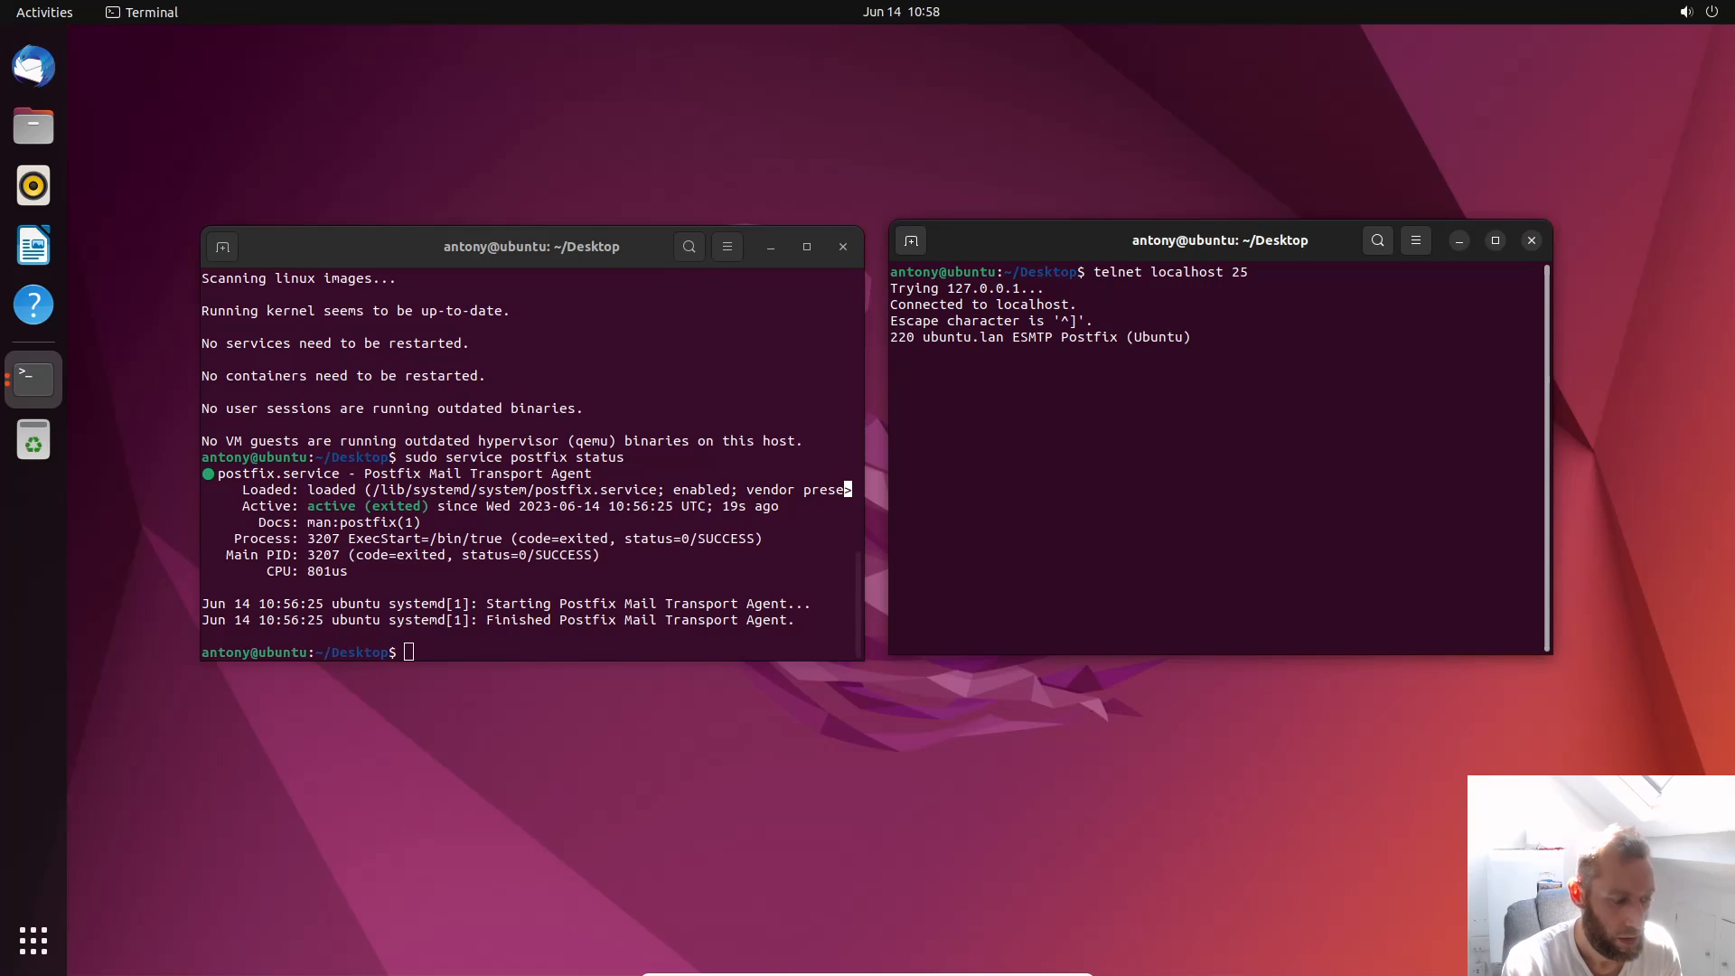
text(ehlo)
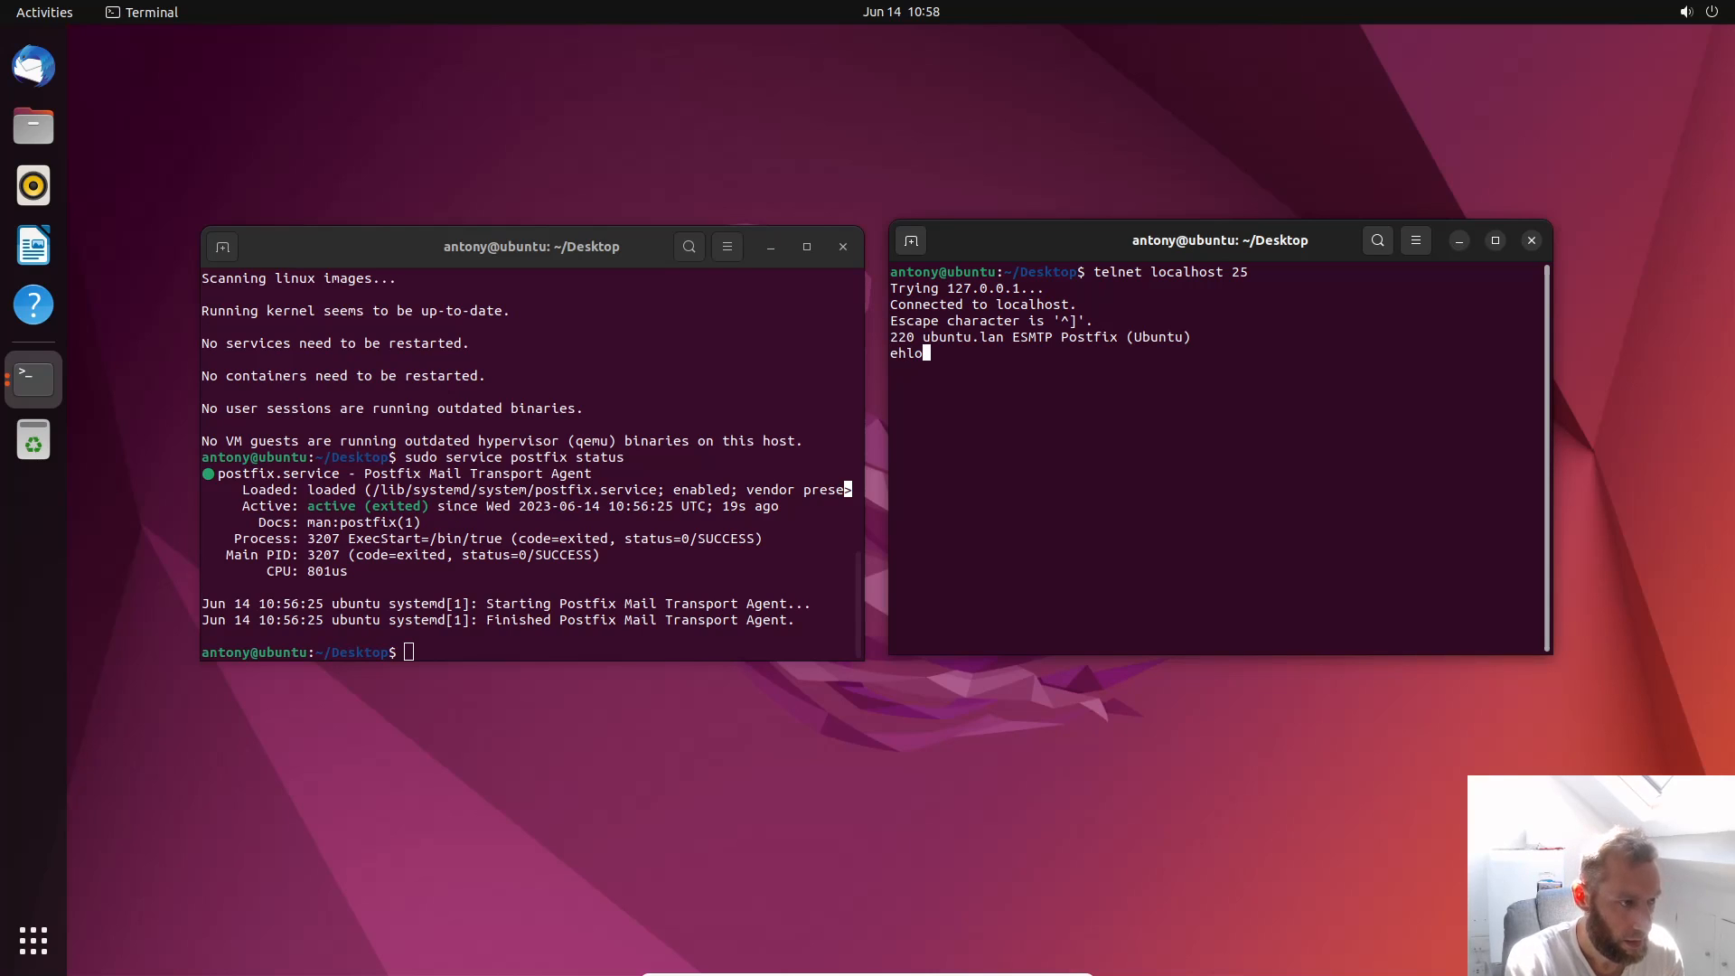
text(localhost)
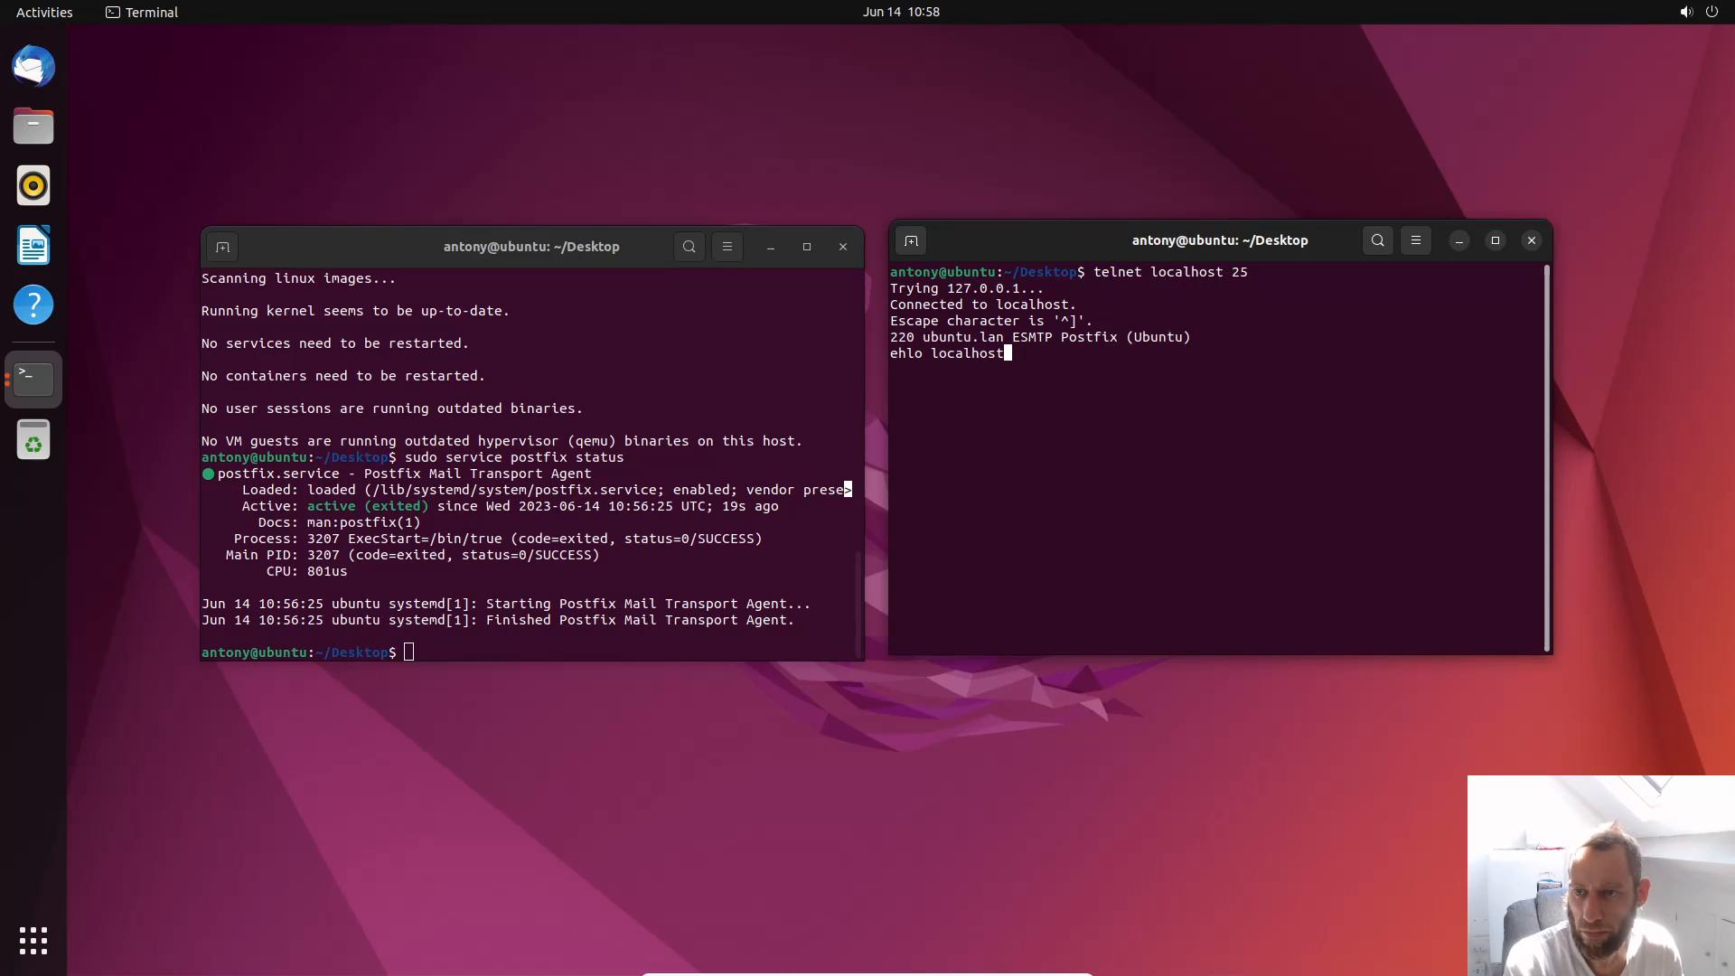
key(Return)
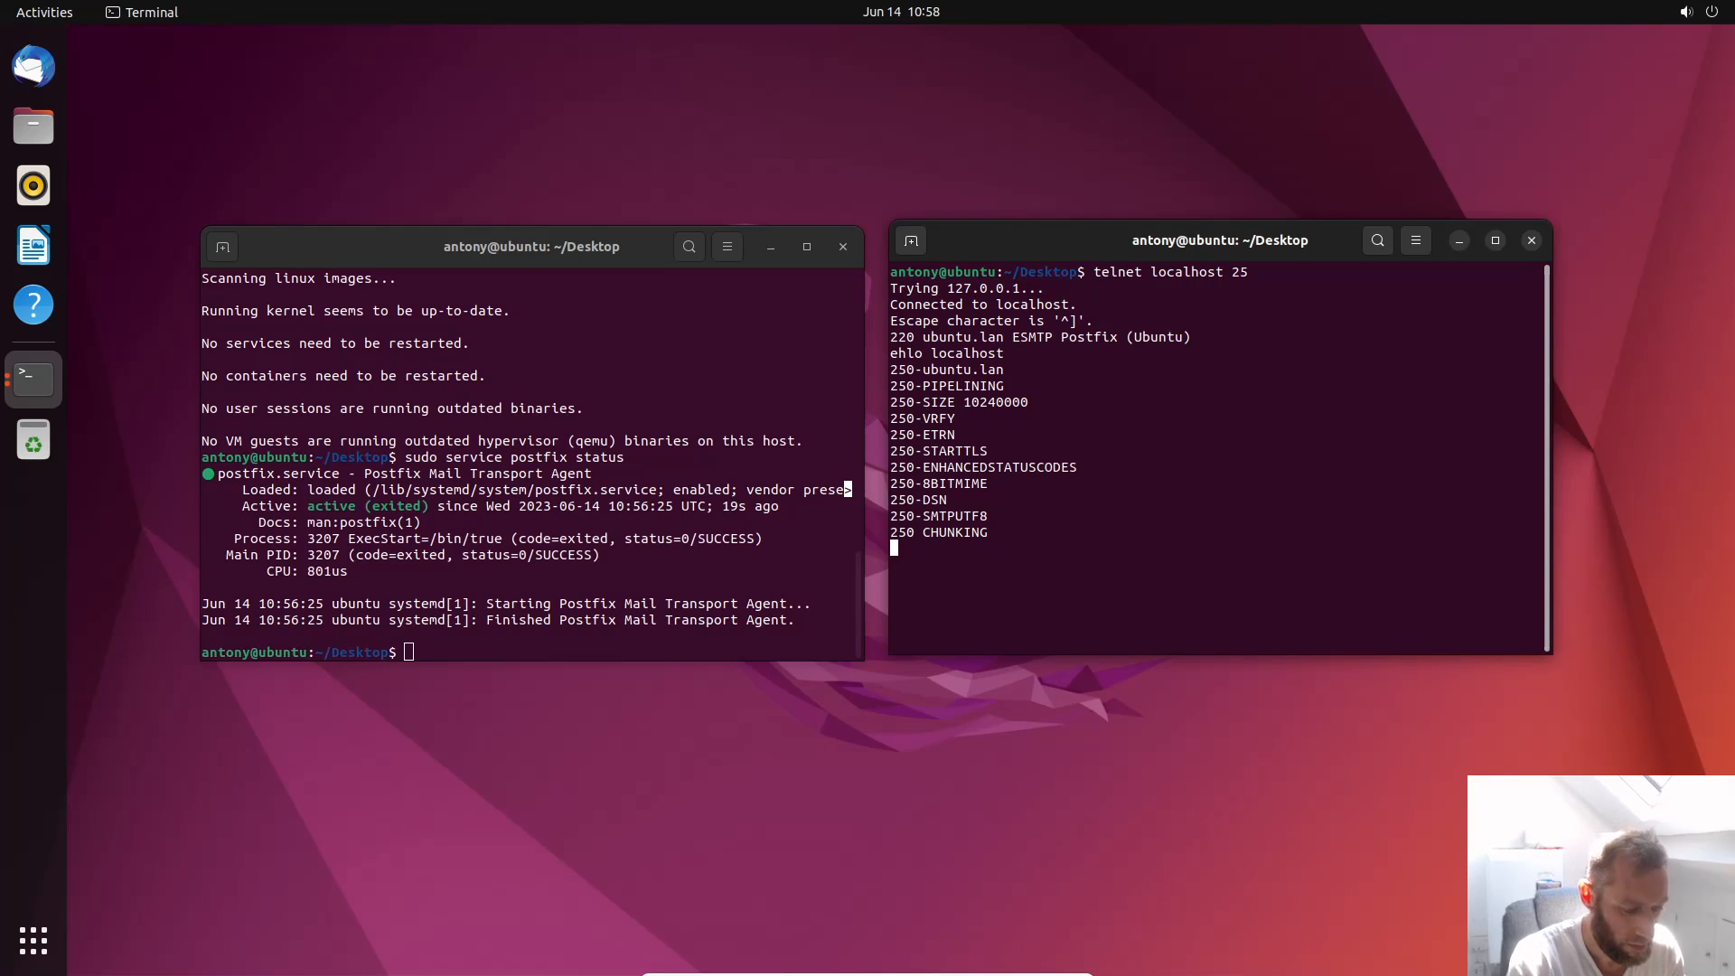
text(mail from:)
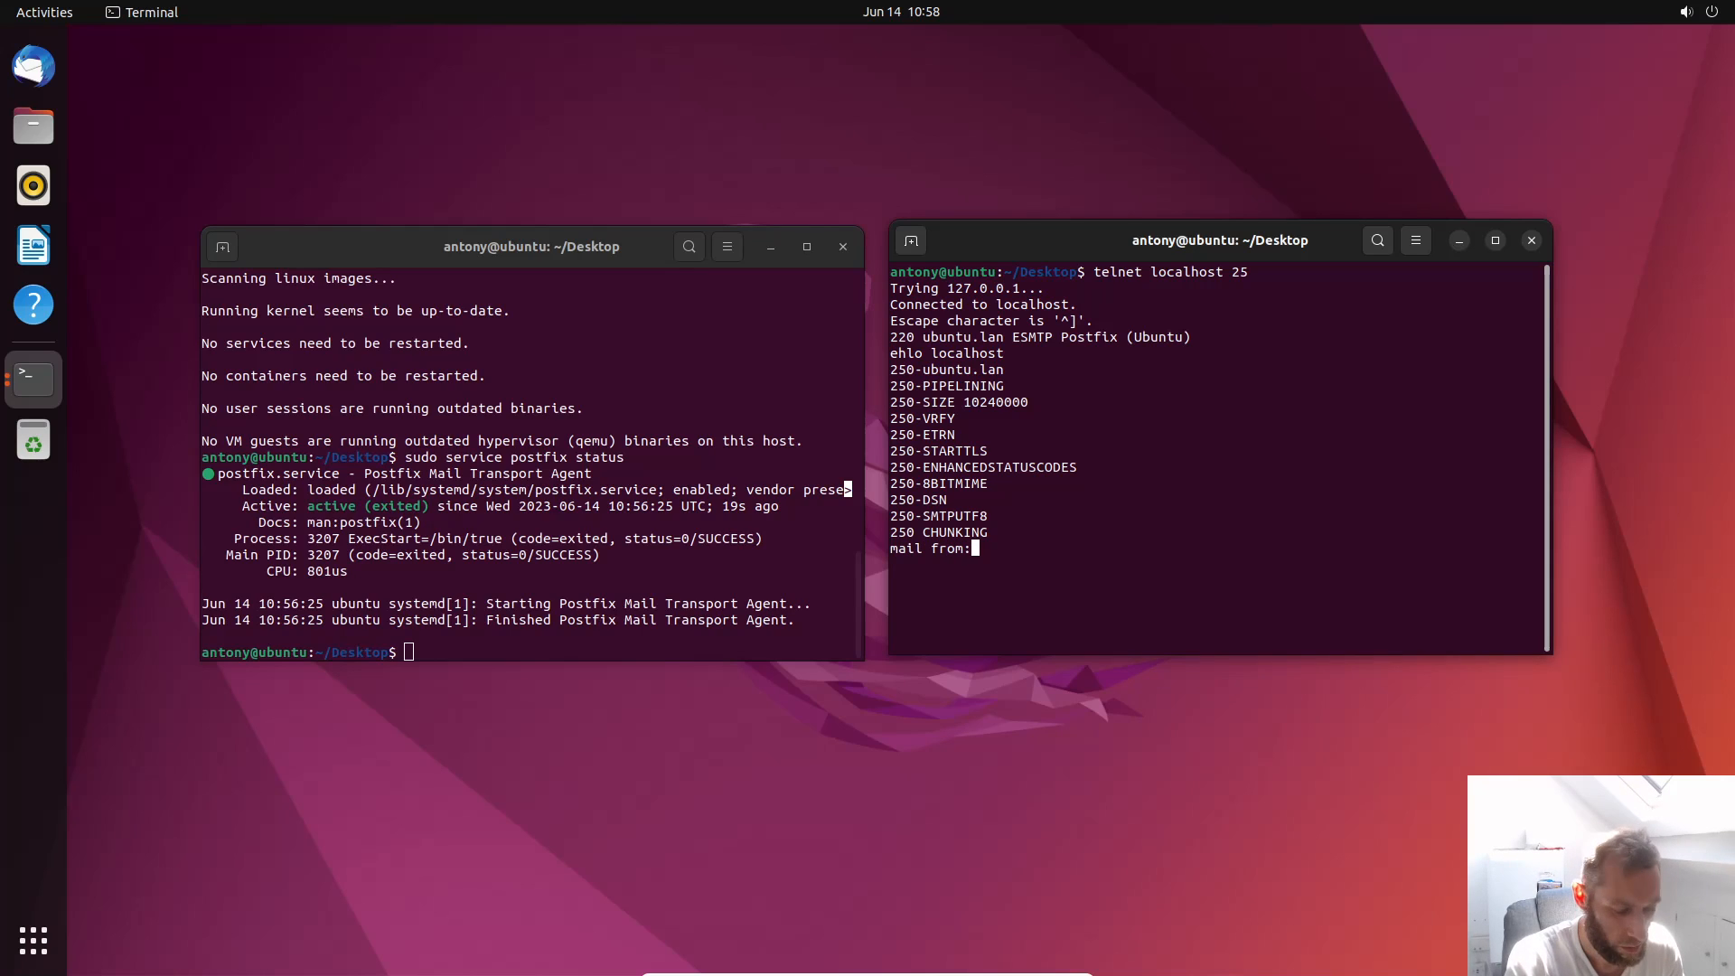
text(test@)
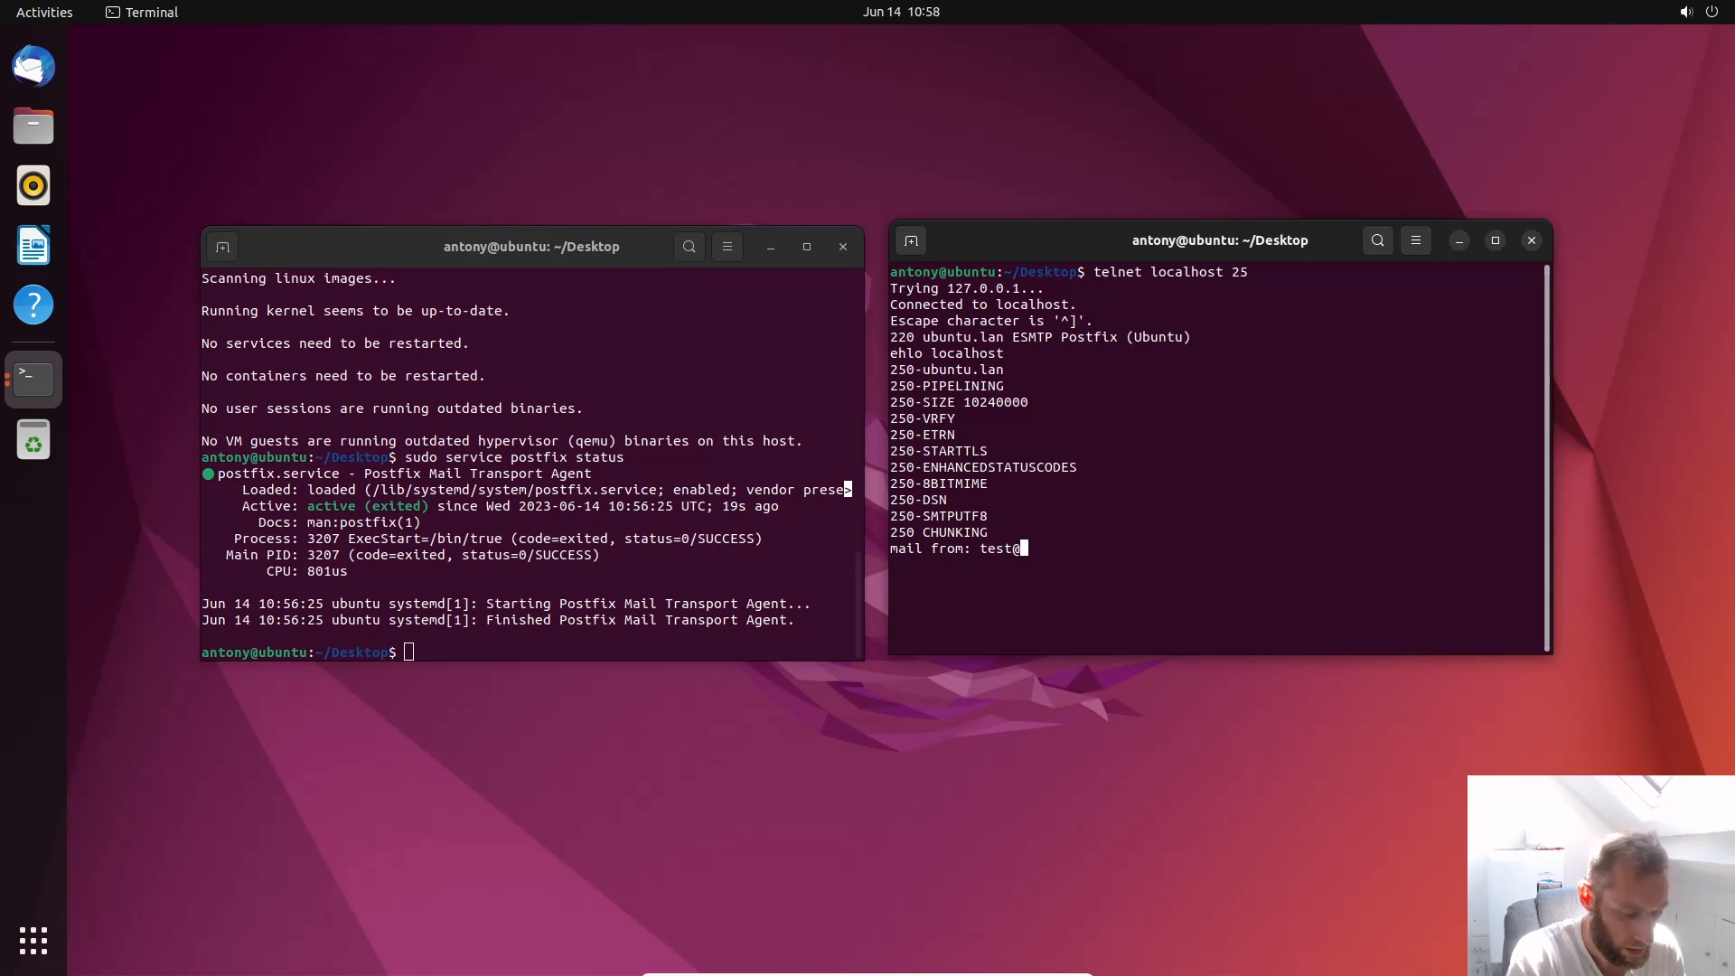
text(test.com)
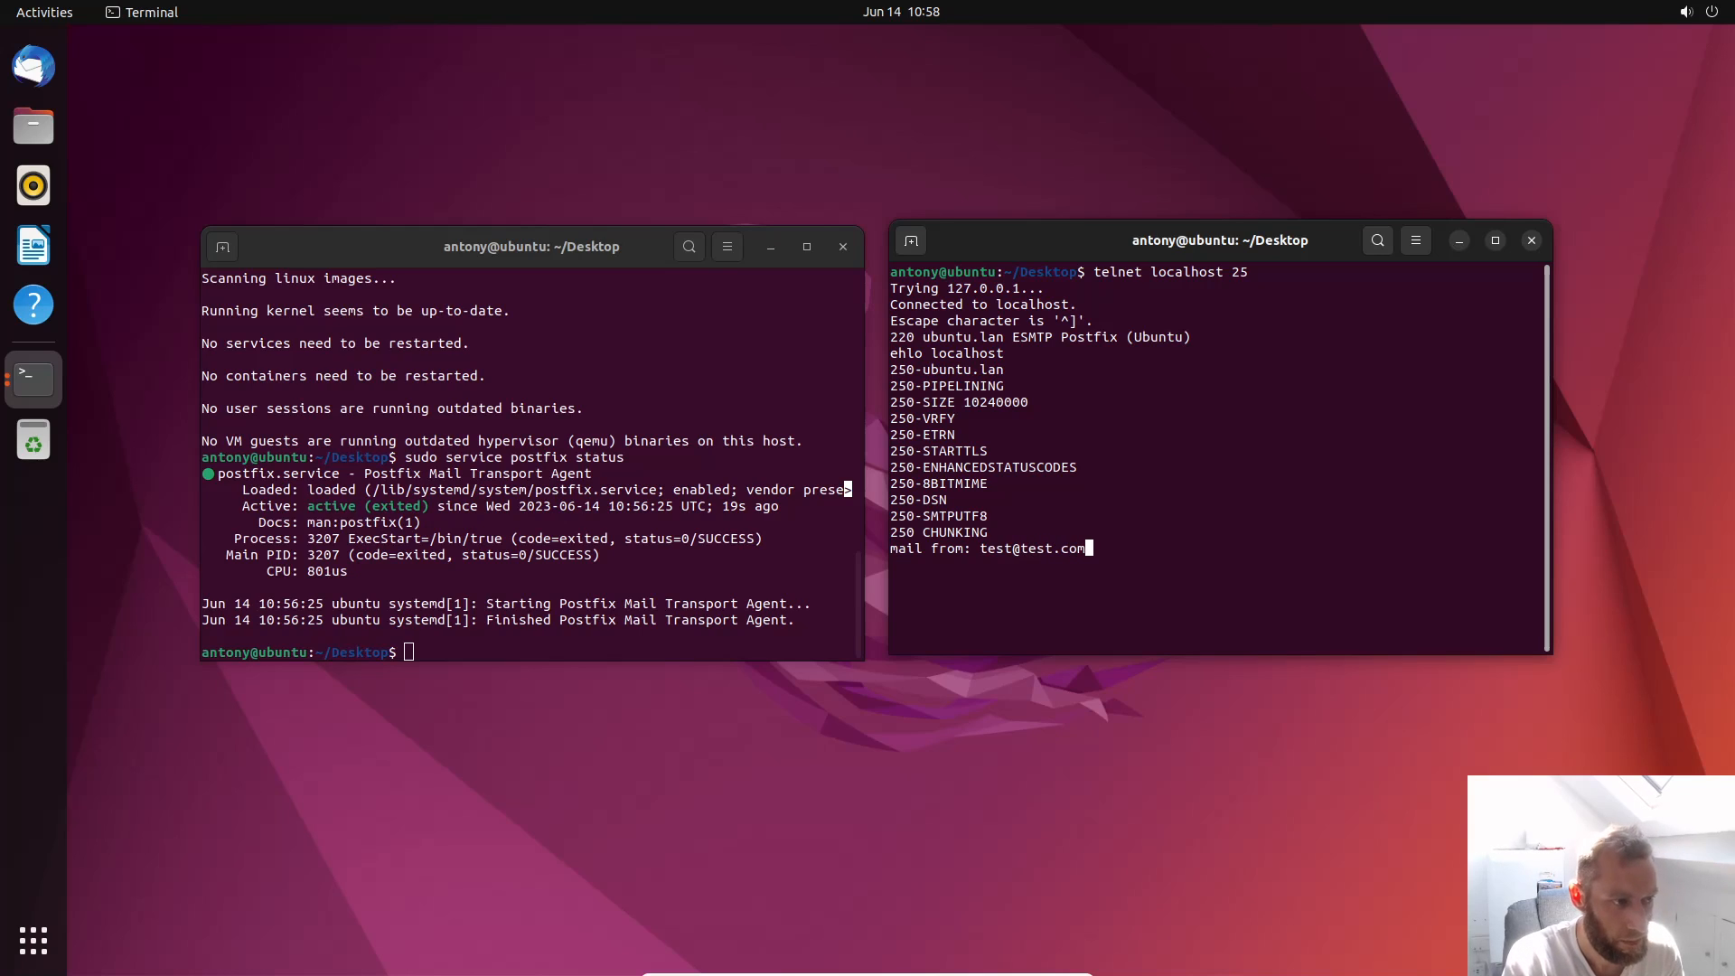
key(Return)
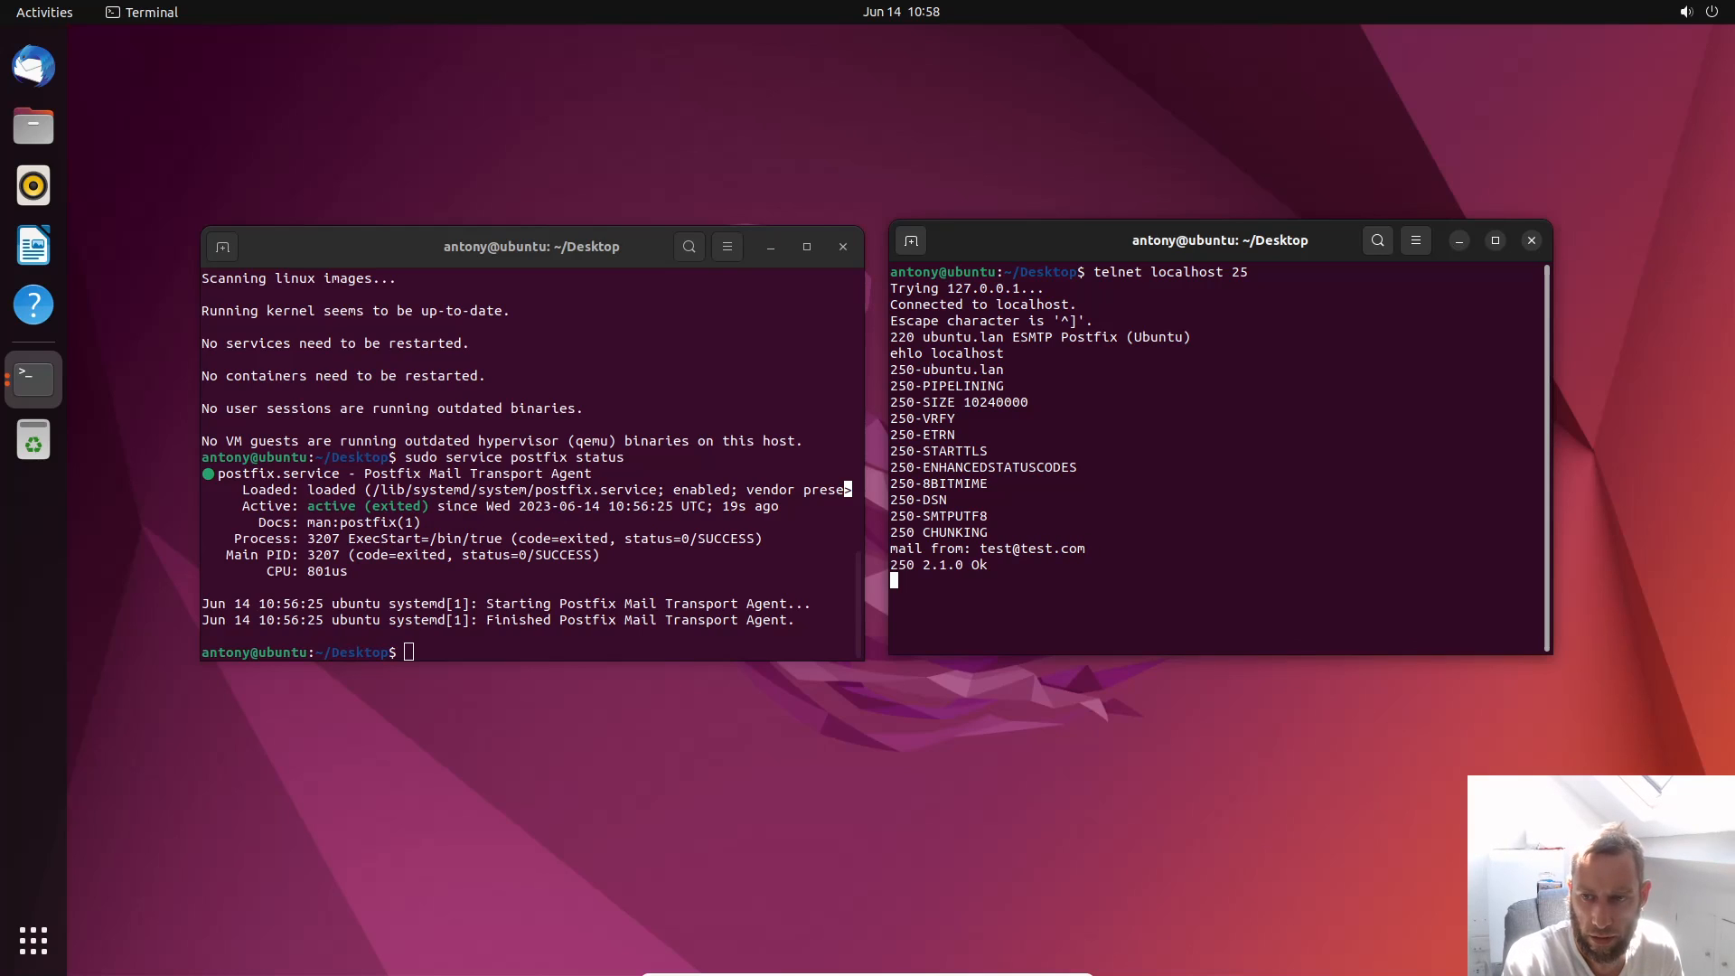
Set the recipient to antony@localhost with rcpt to
text(rcpt to:)
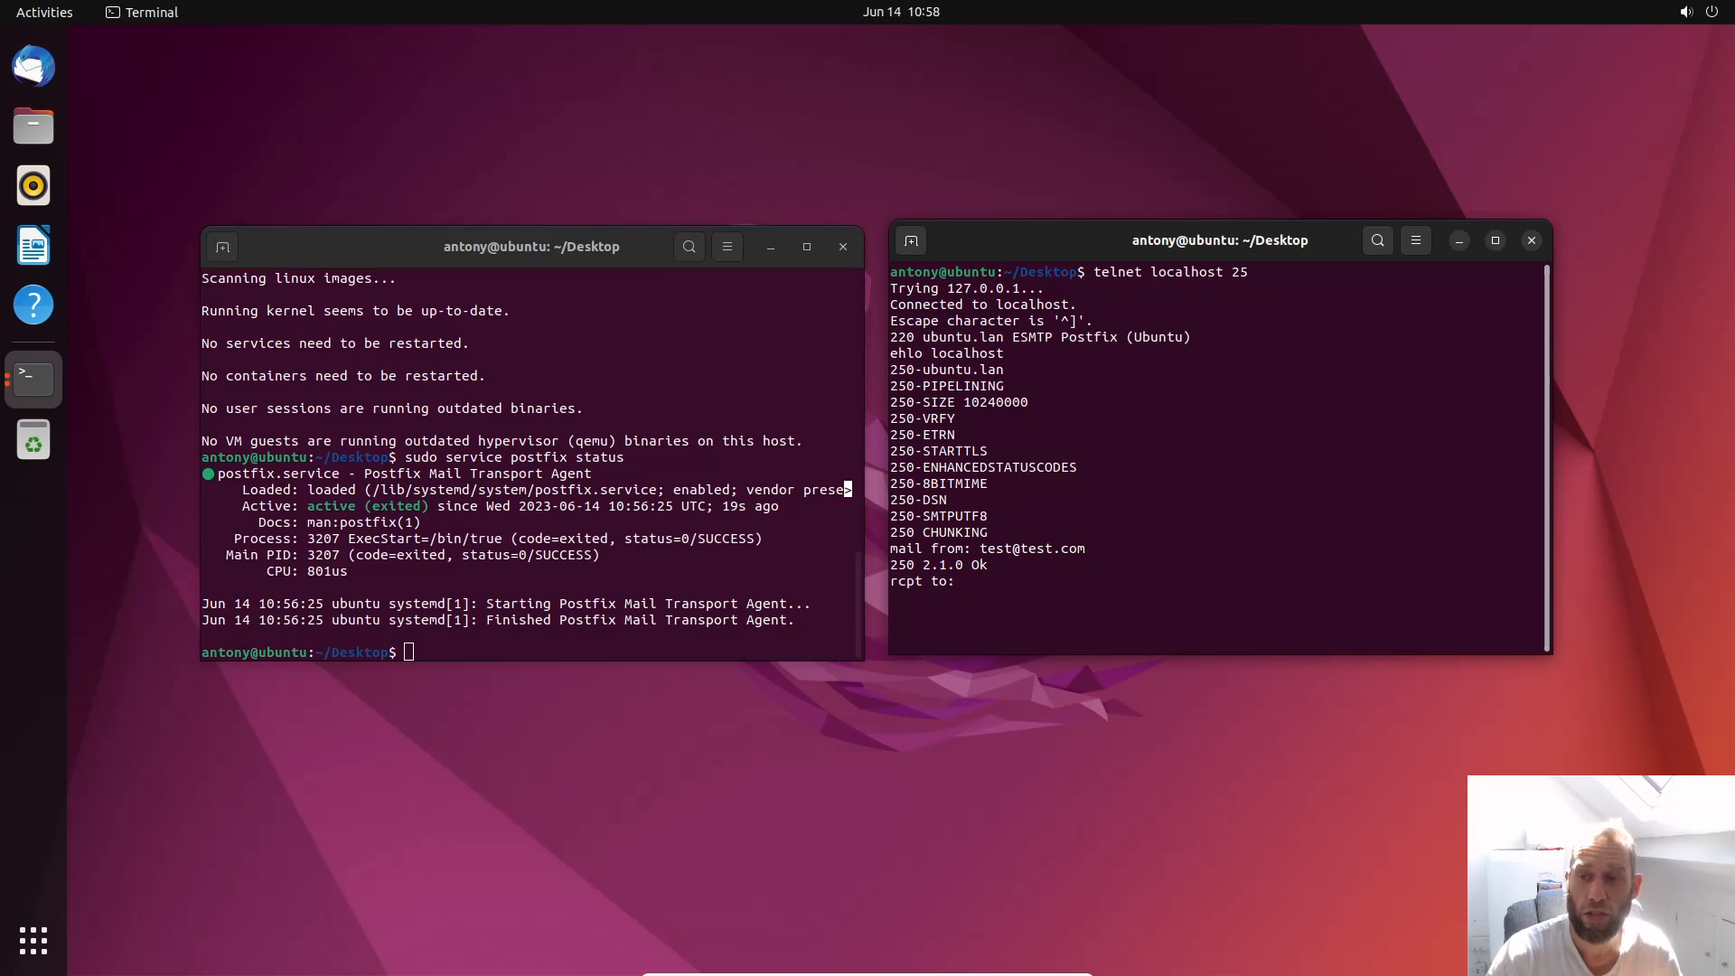
text(a)
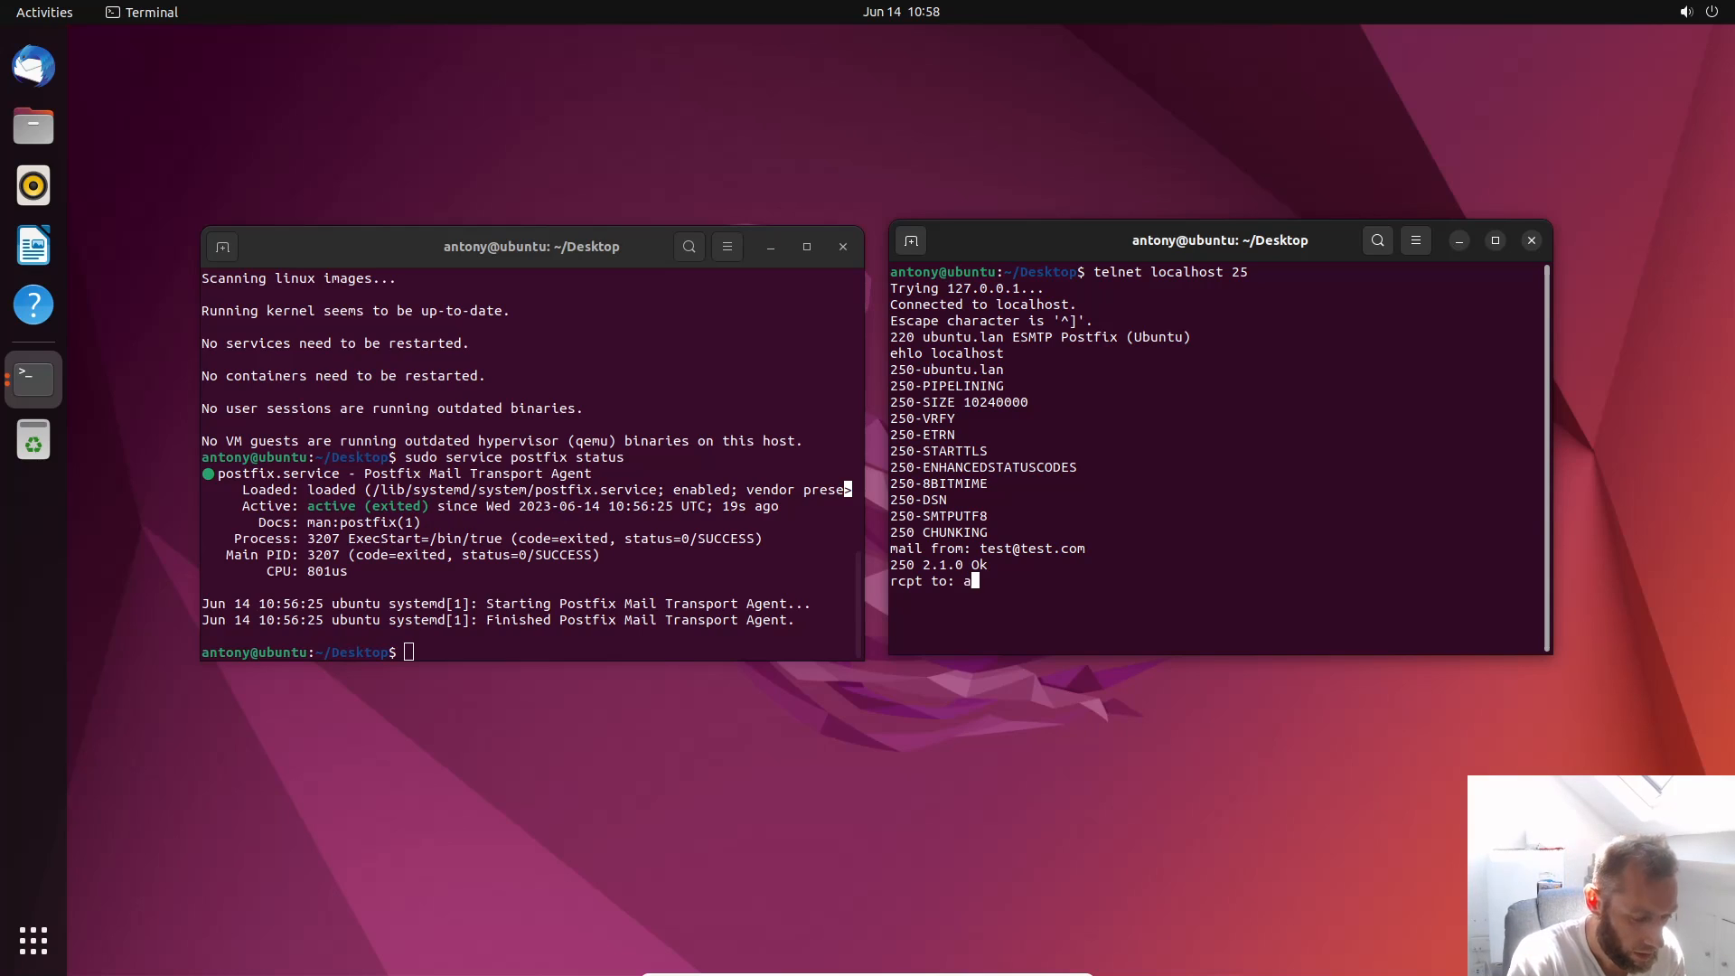
text(ntony)
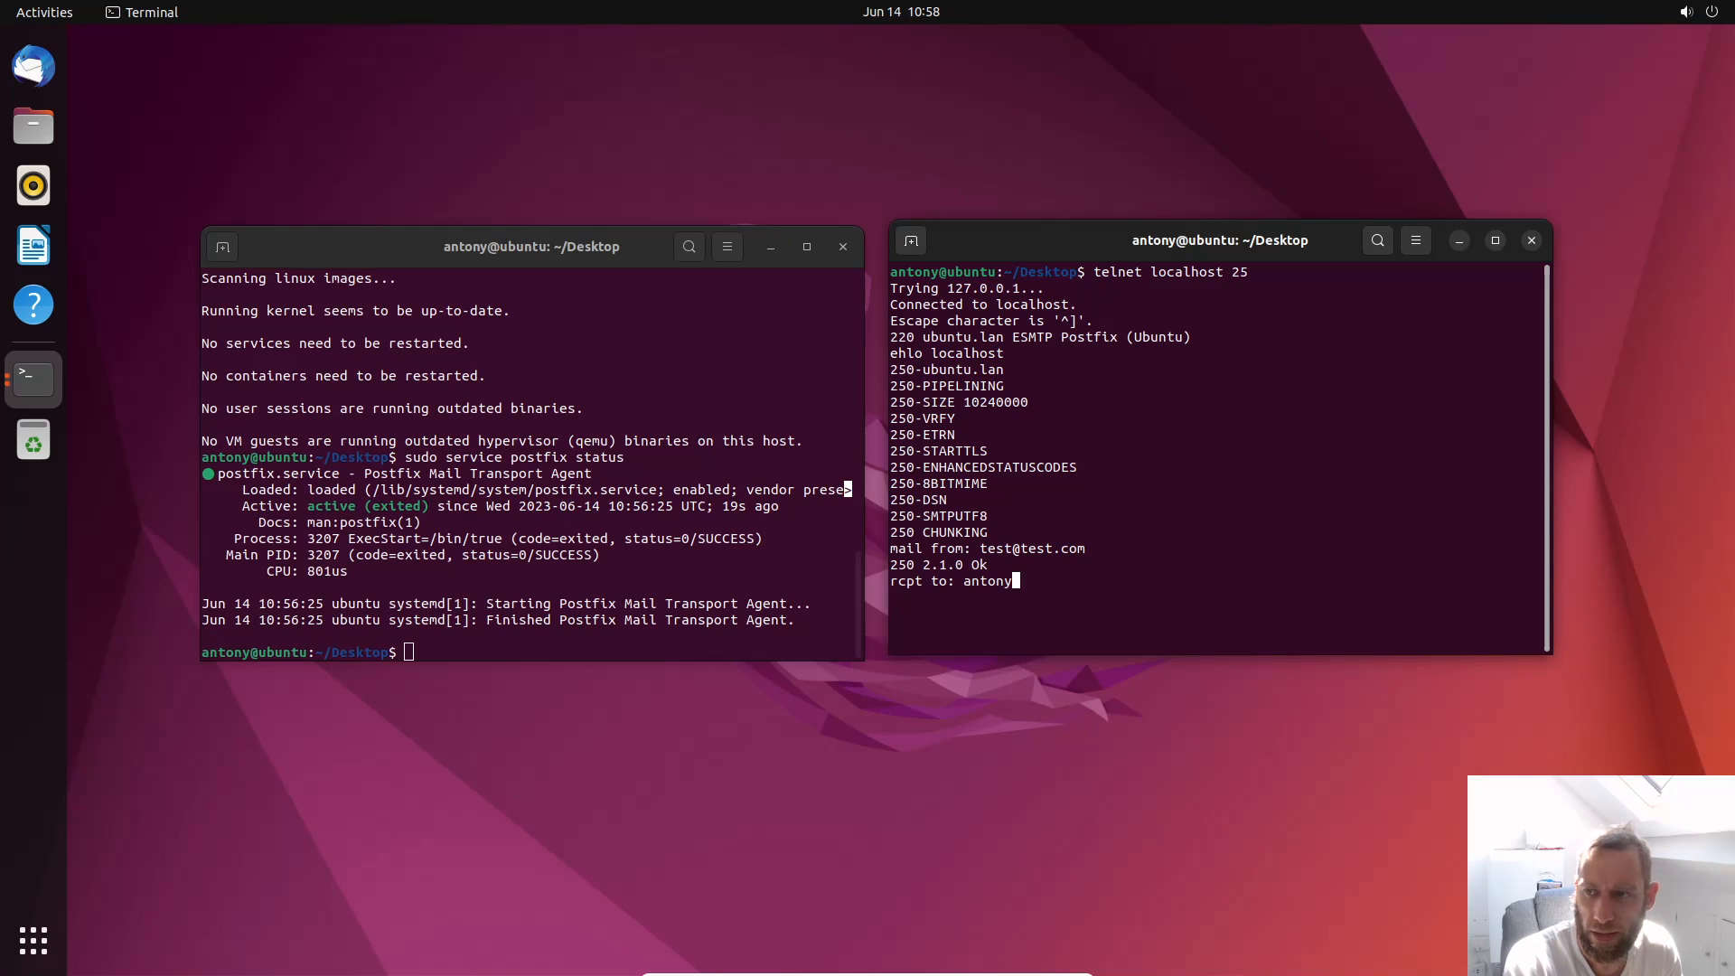
mouse_move(1089, 285)
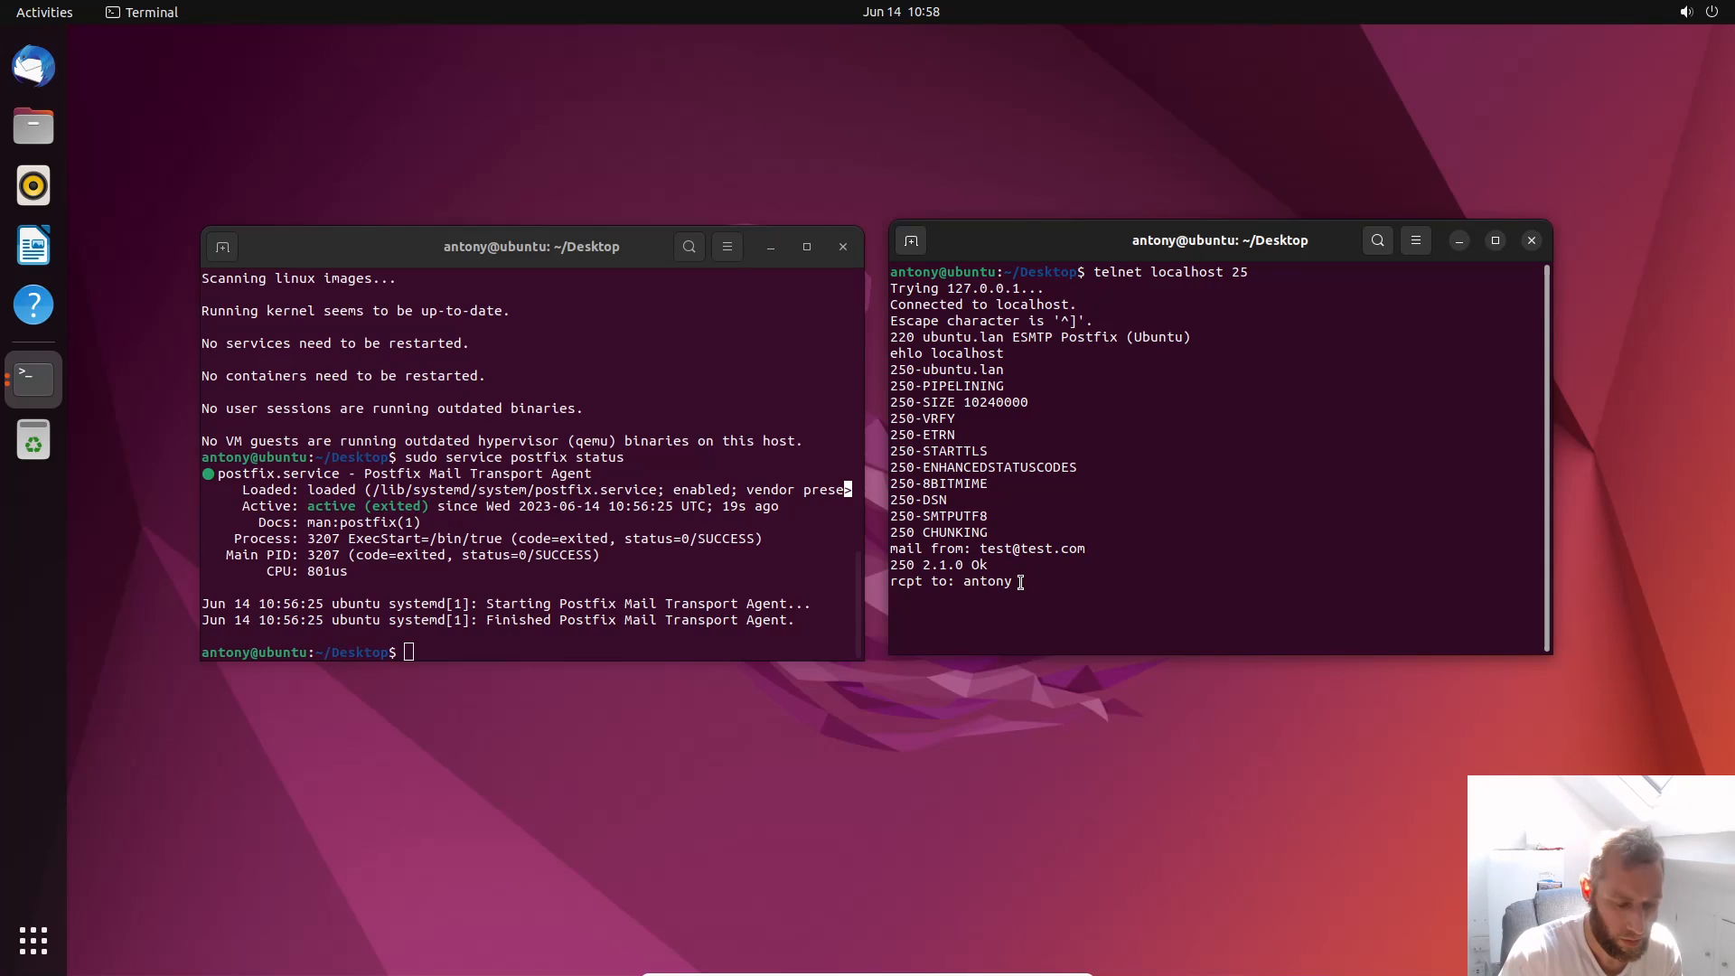
text(localh)
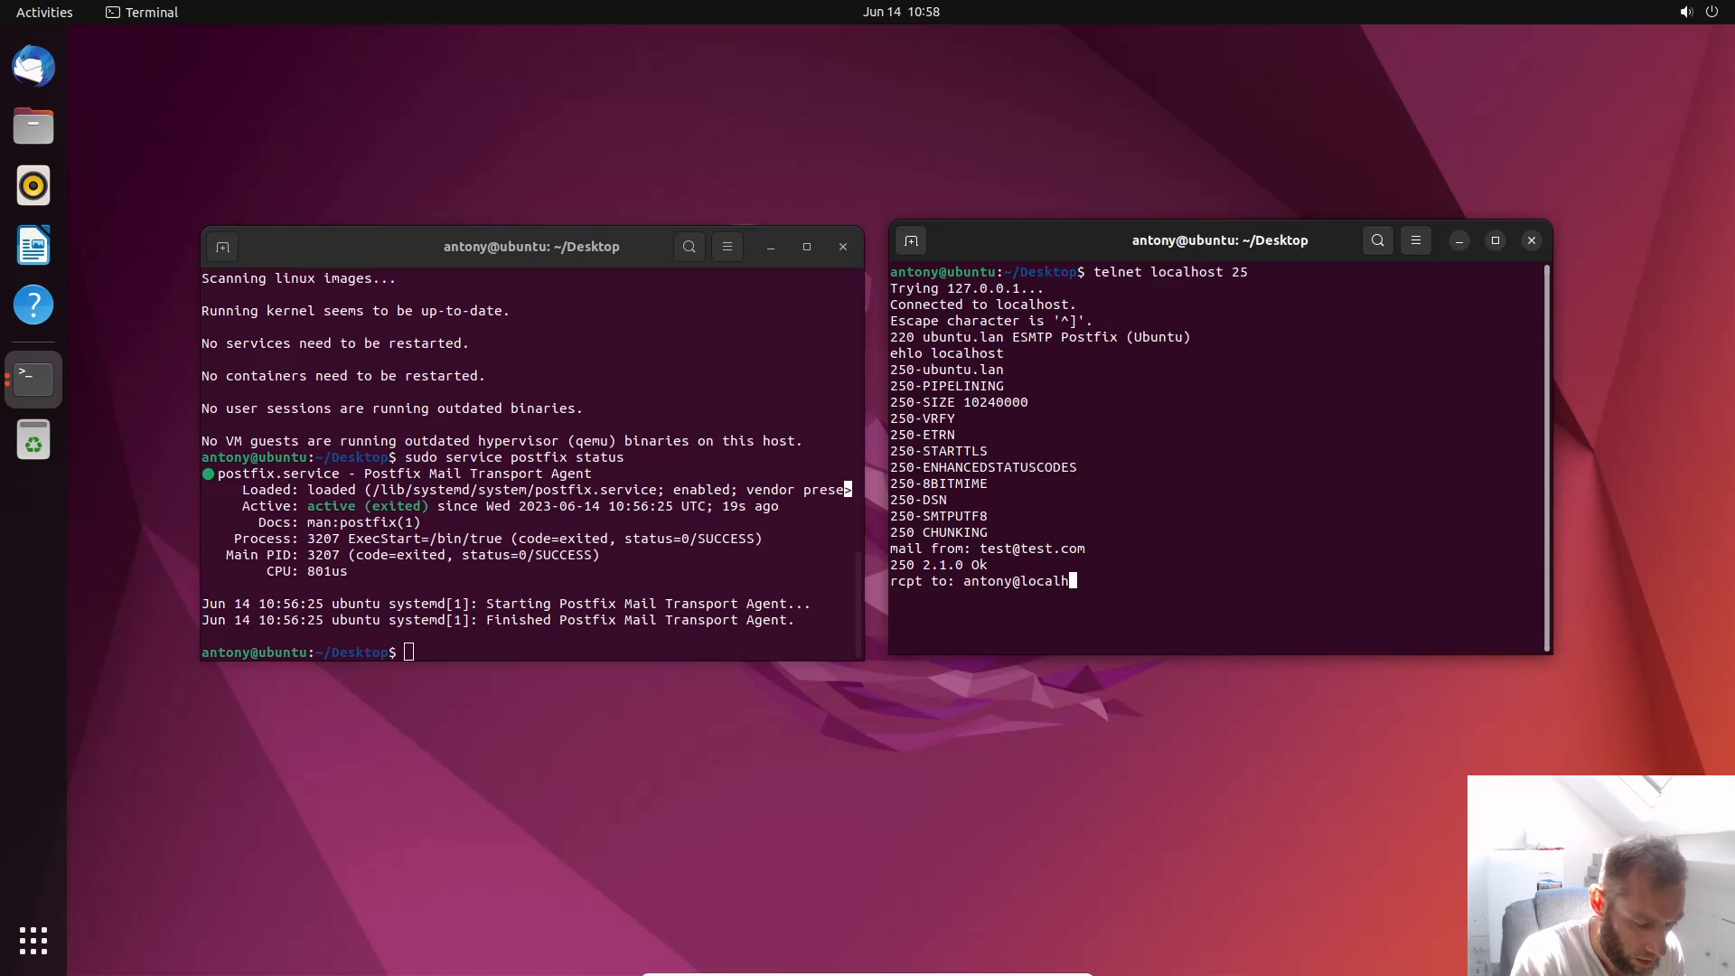
text(st)
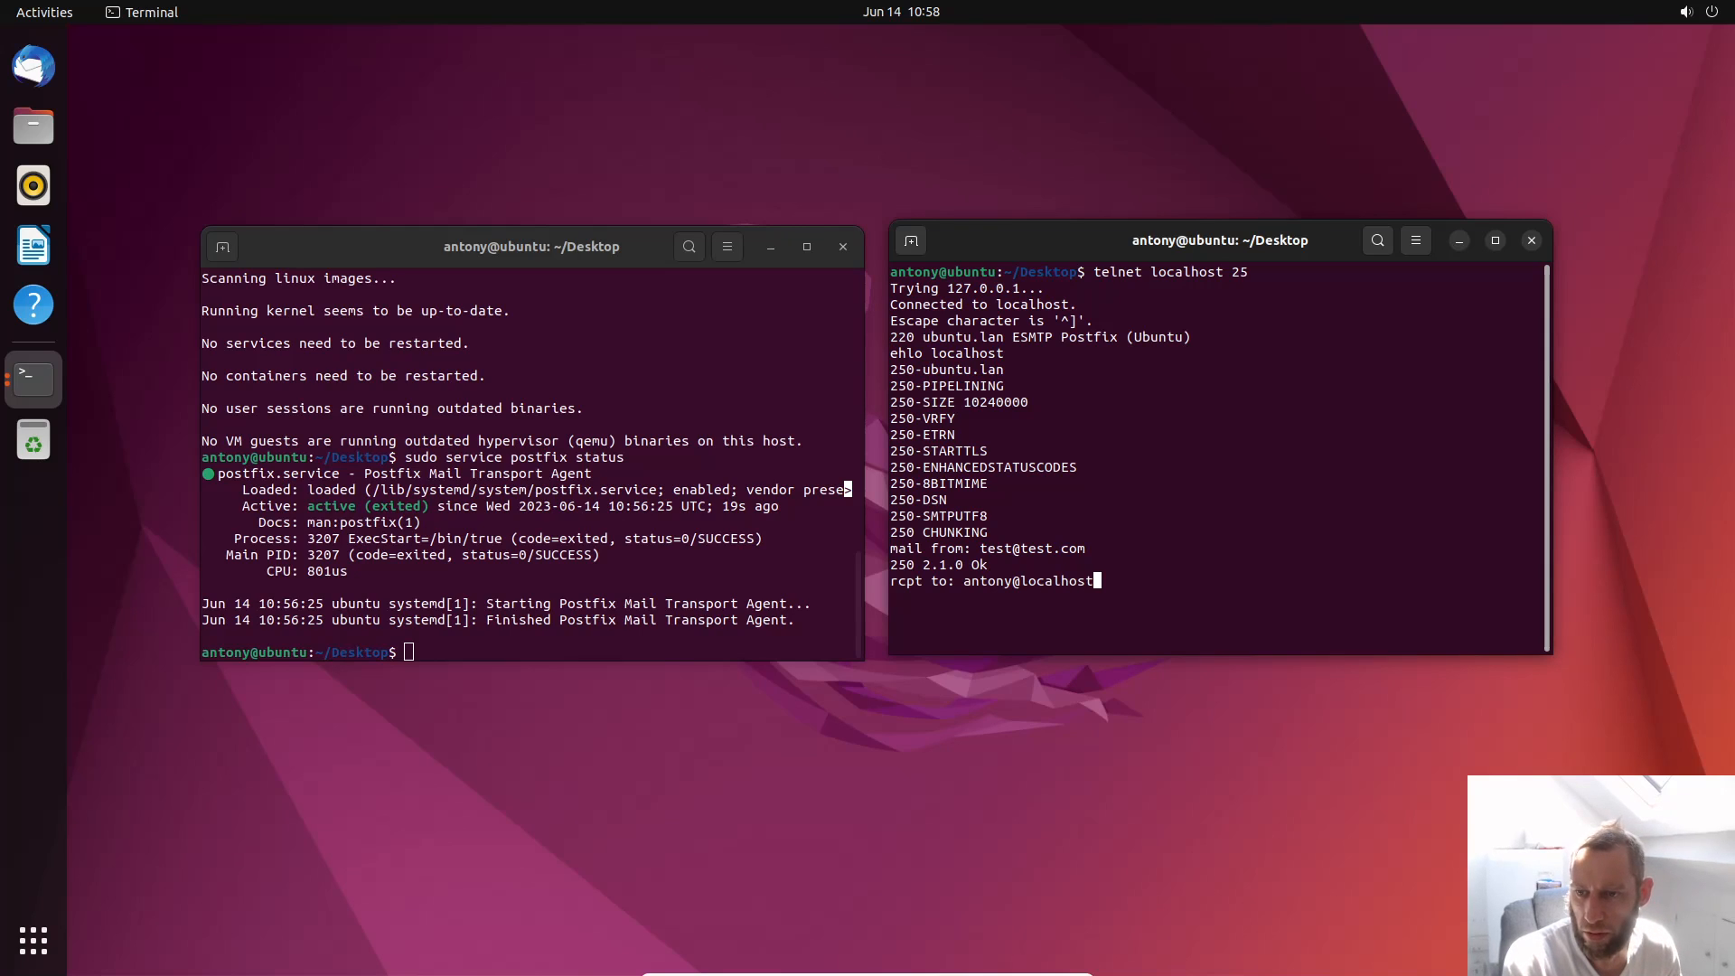
key(Return)
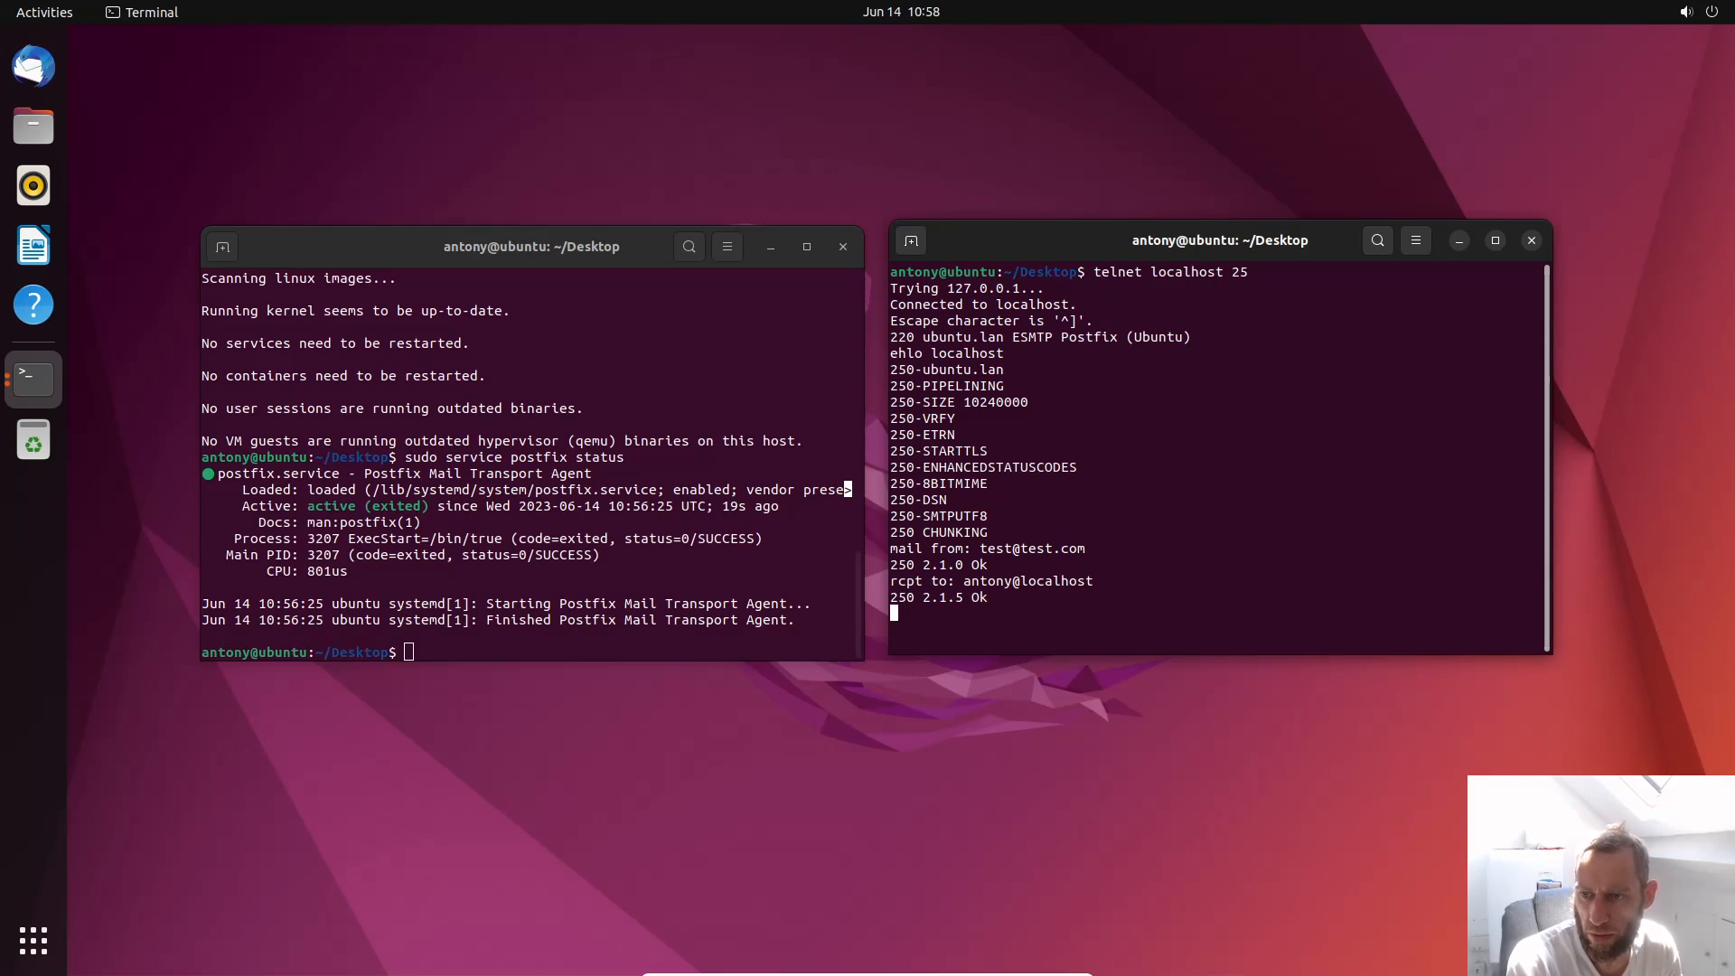
Enter the message data with subject: test and body Hello!, ending with a lone period so Postfix queues it
text(d)
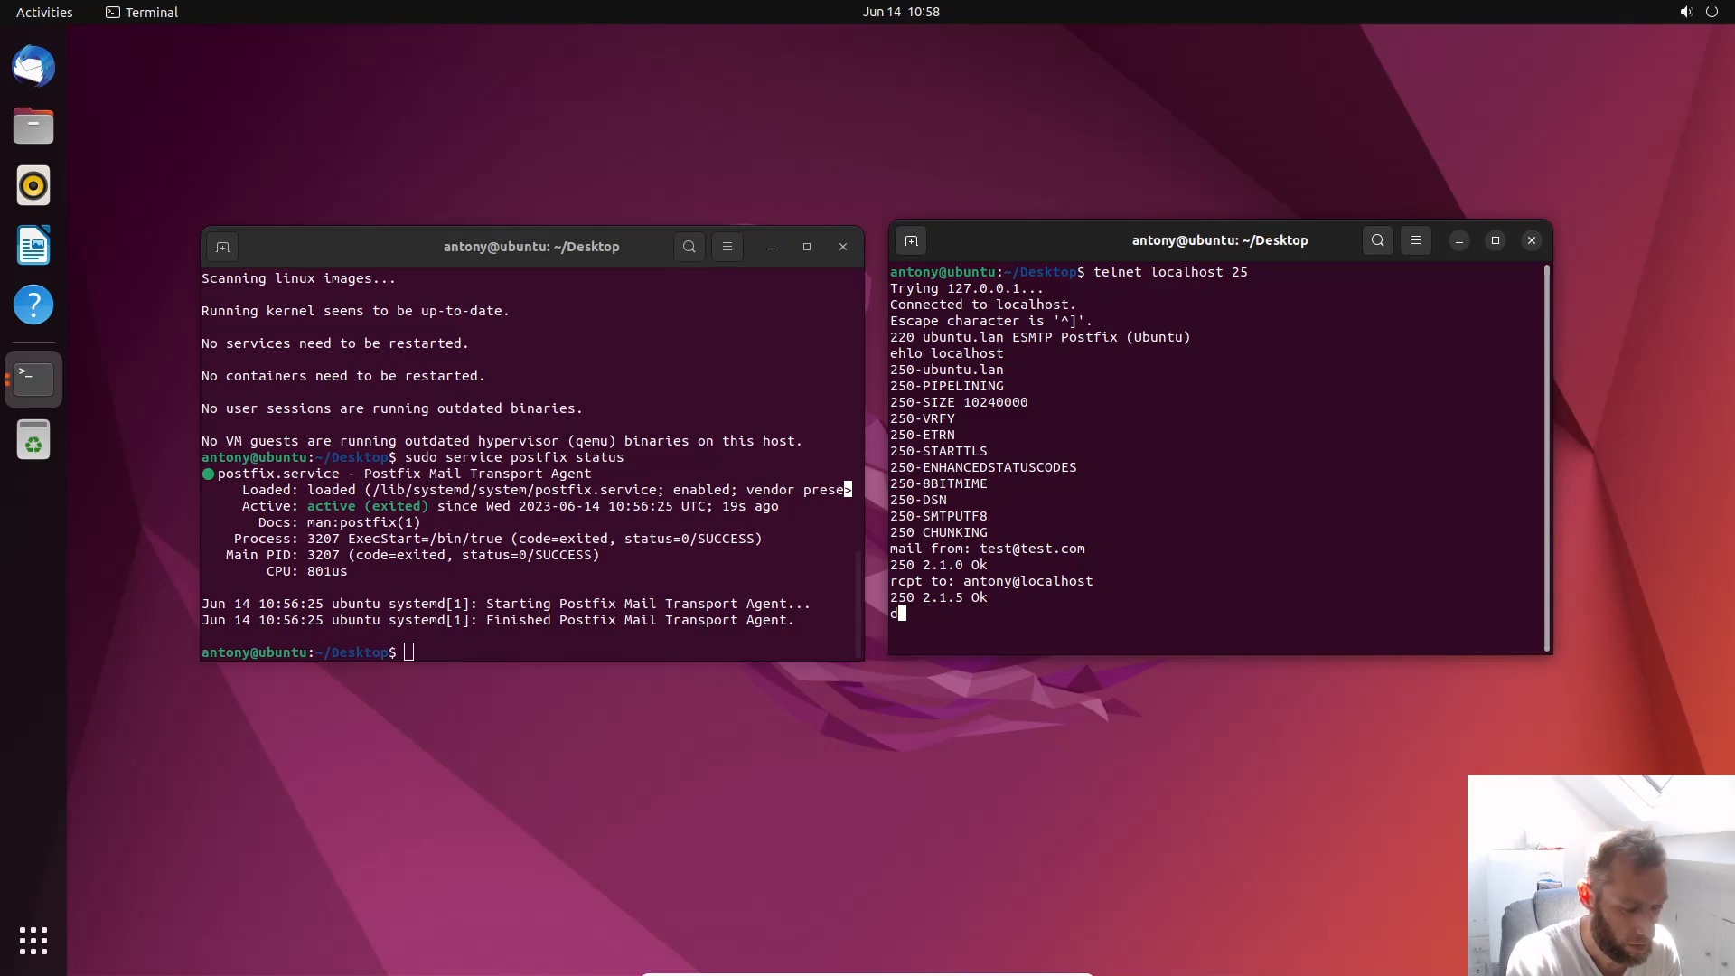
key(Return)
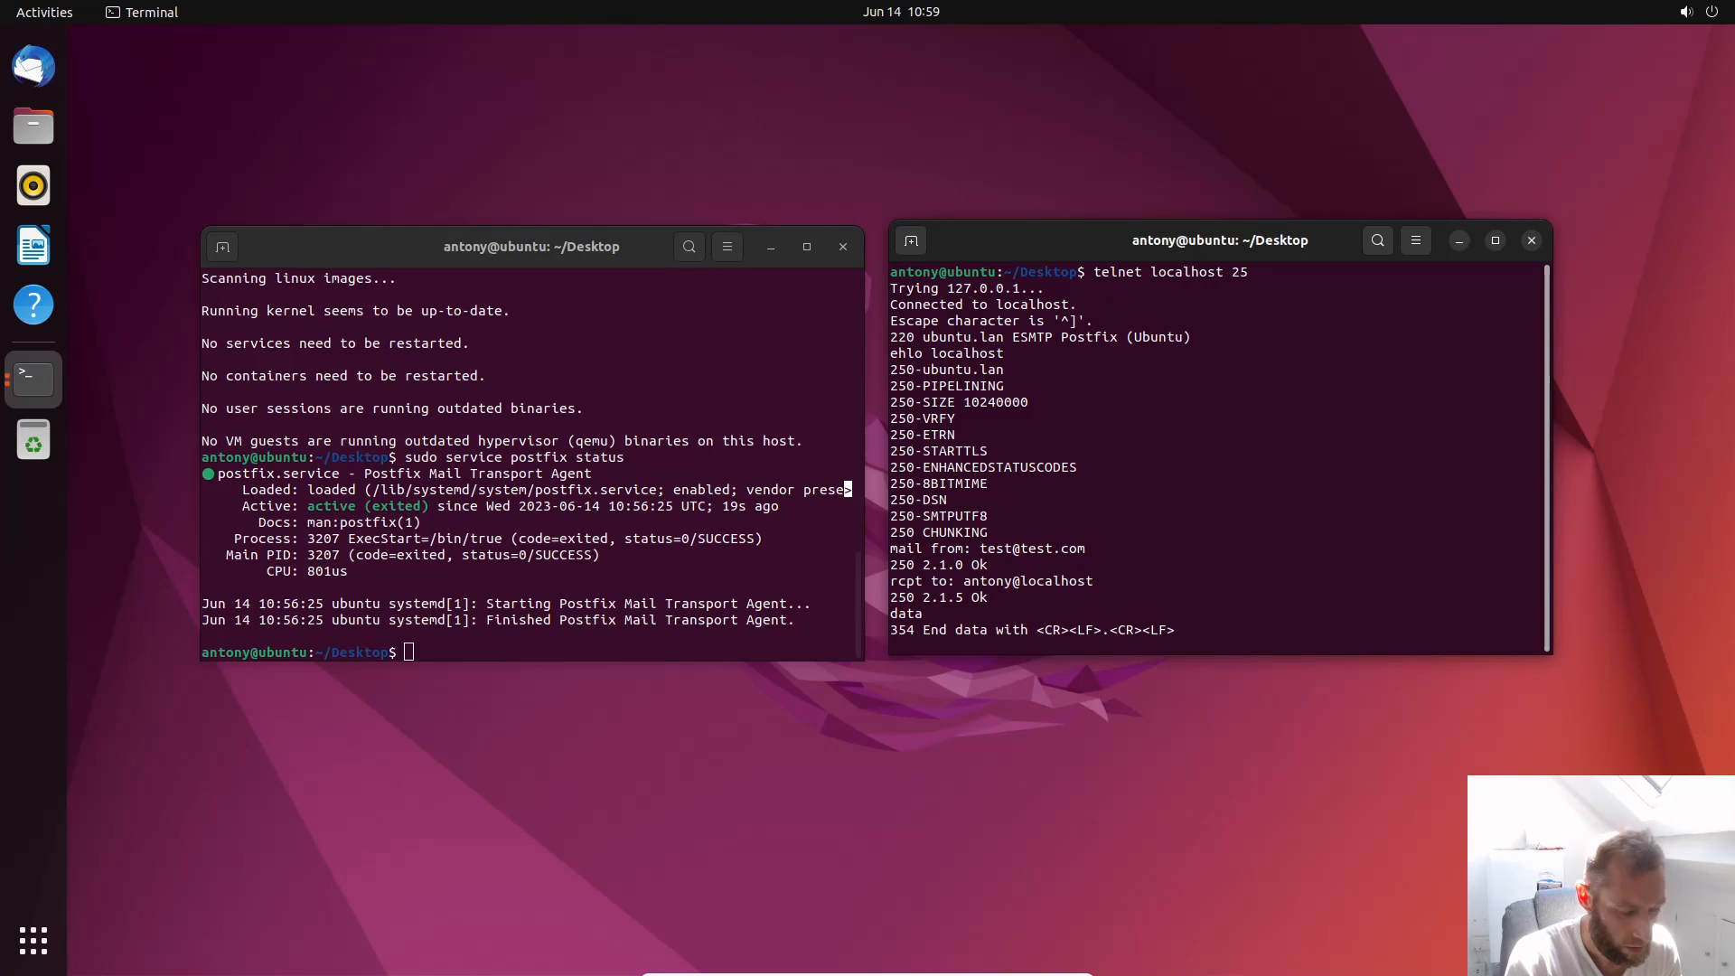
text(subject)
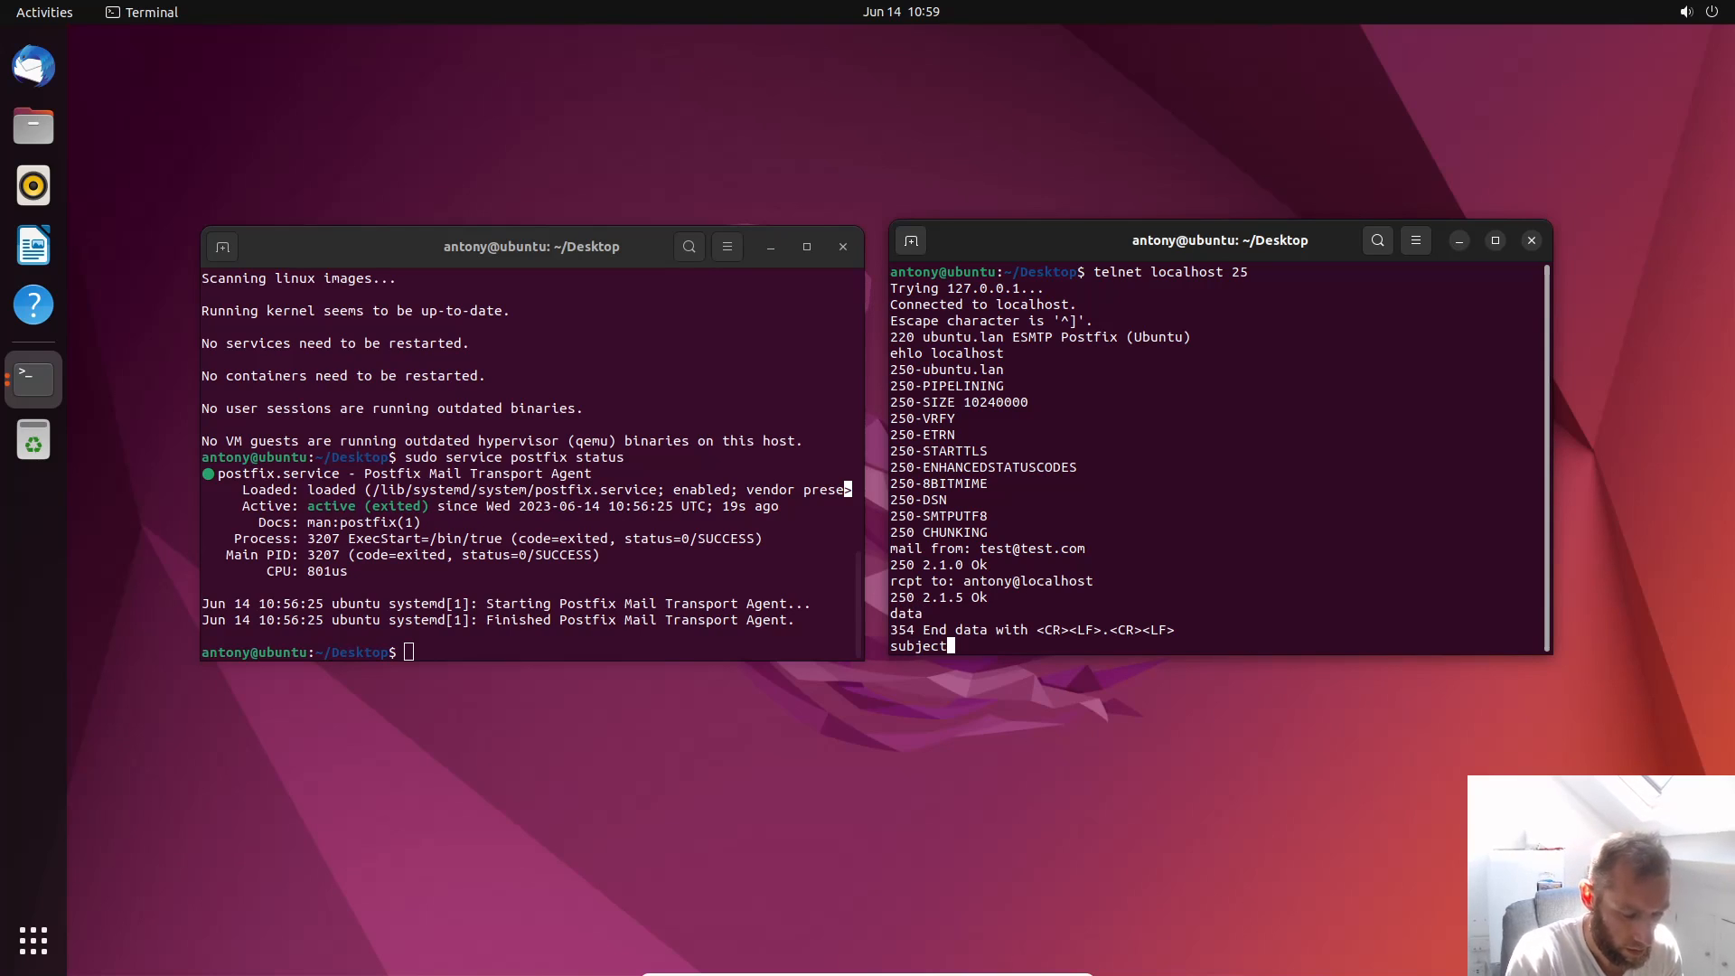
text(: test)
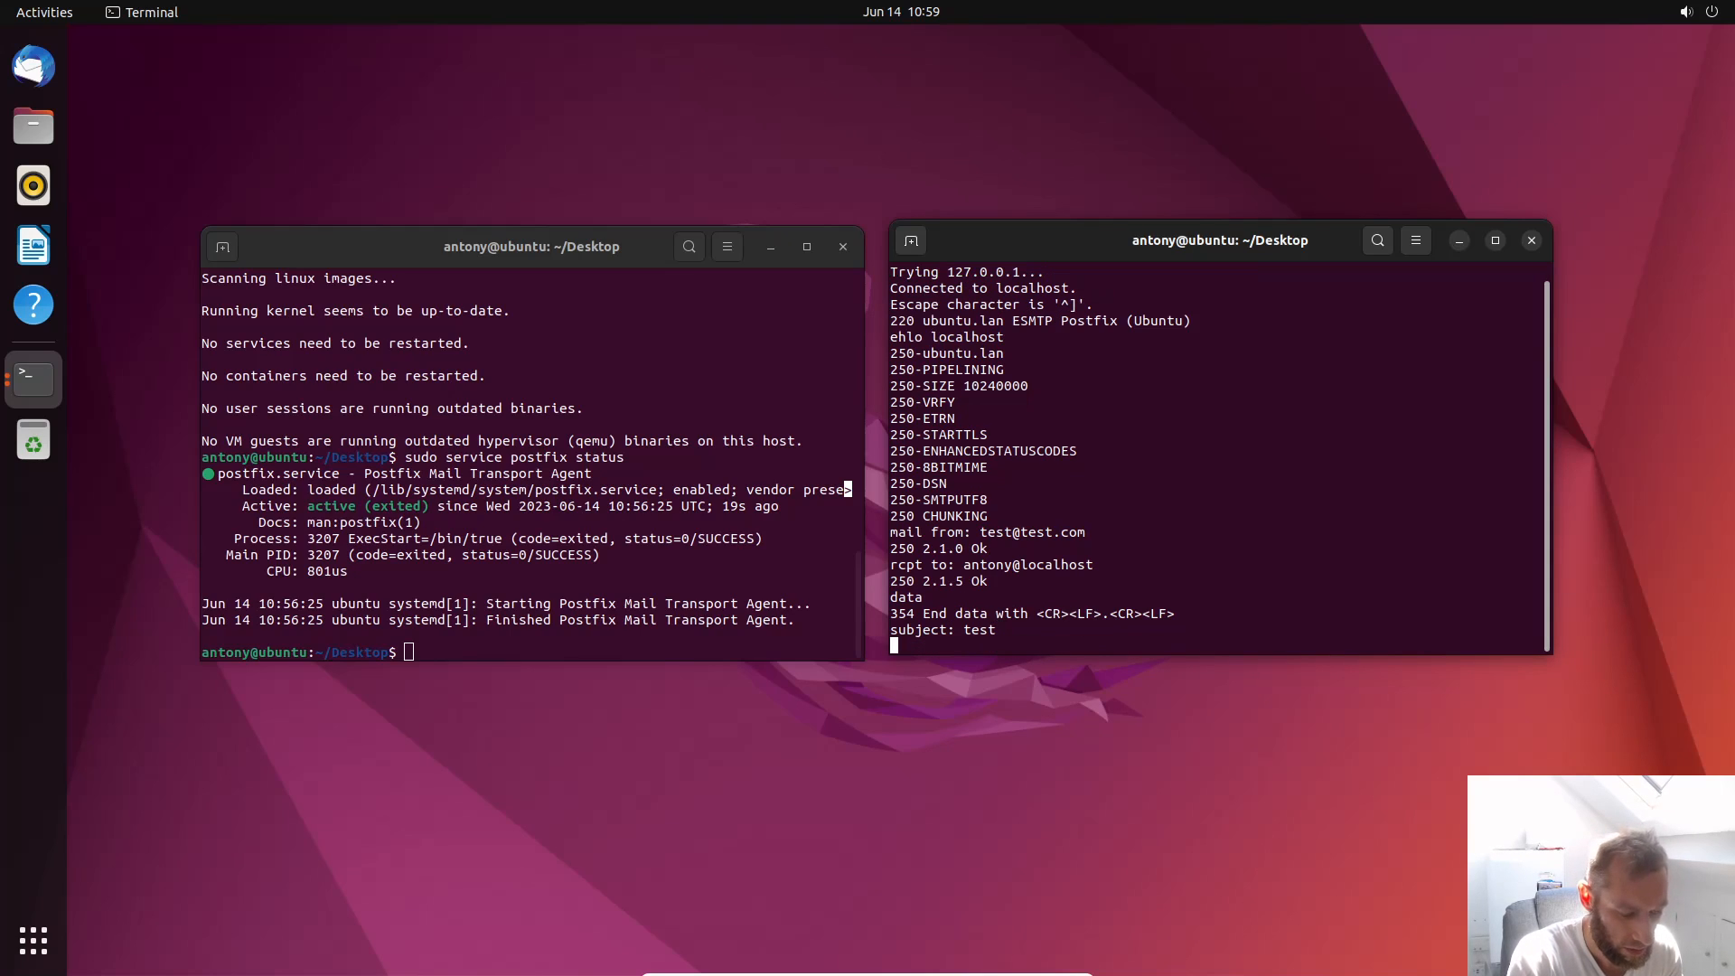
text(Hello!)
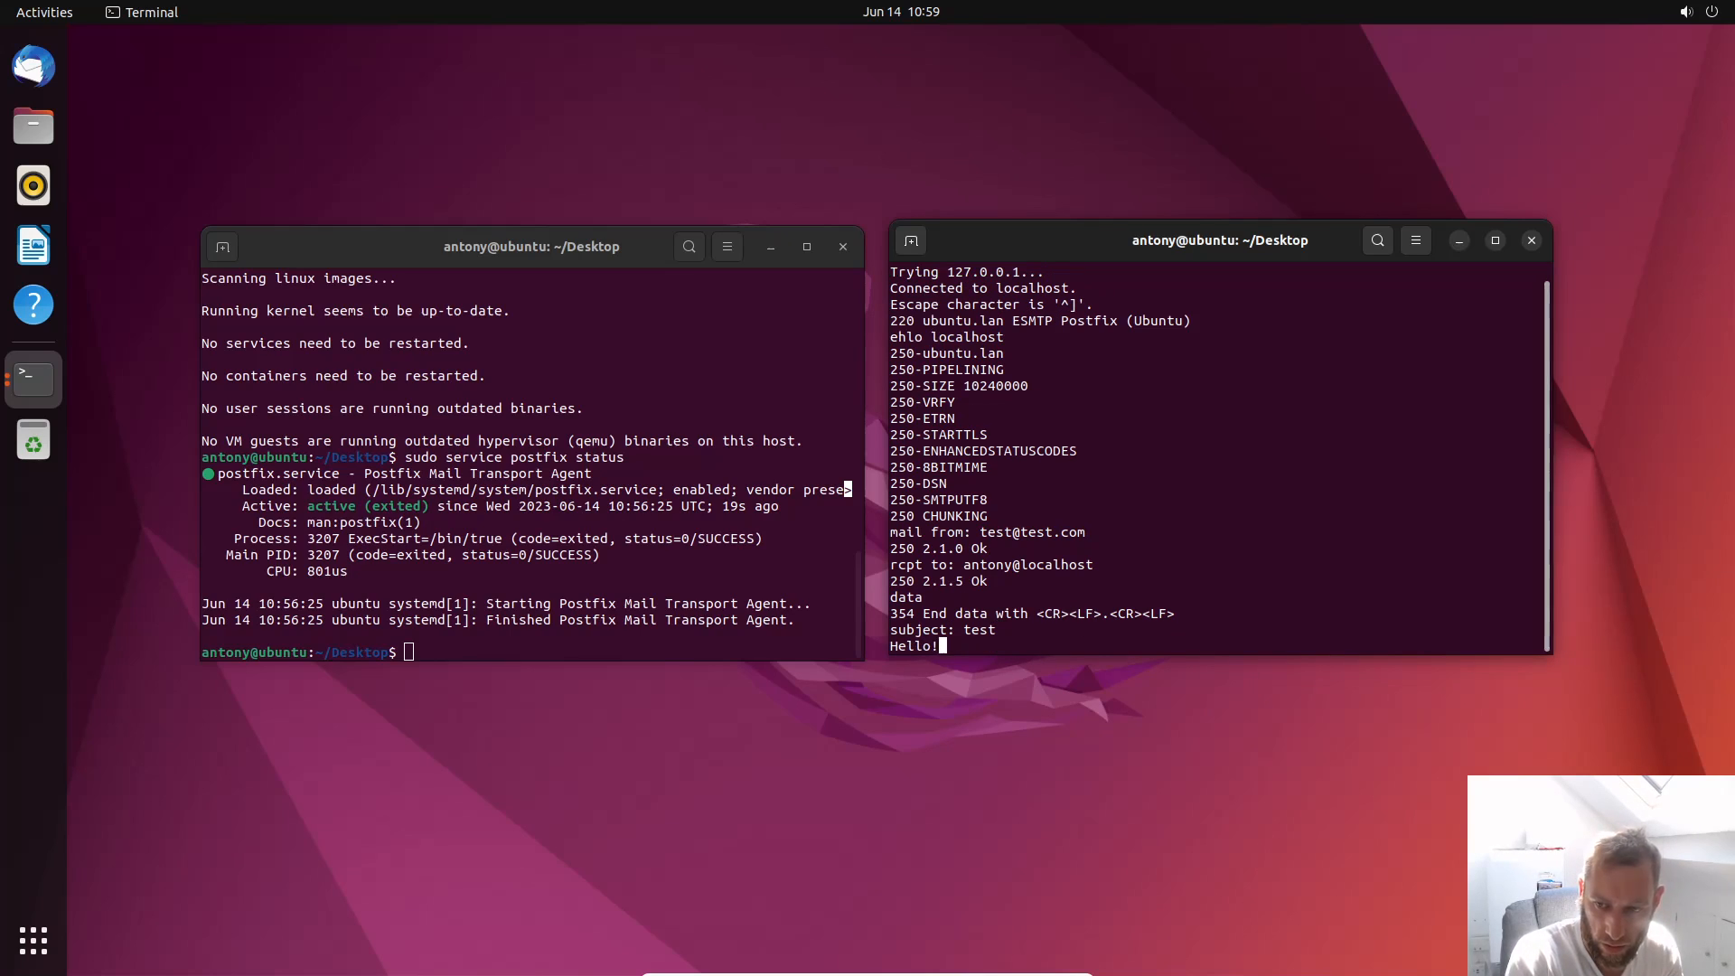
key(Return)
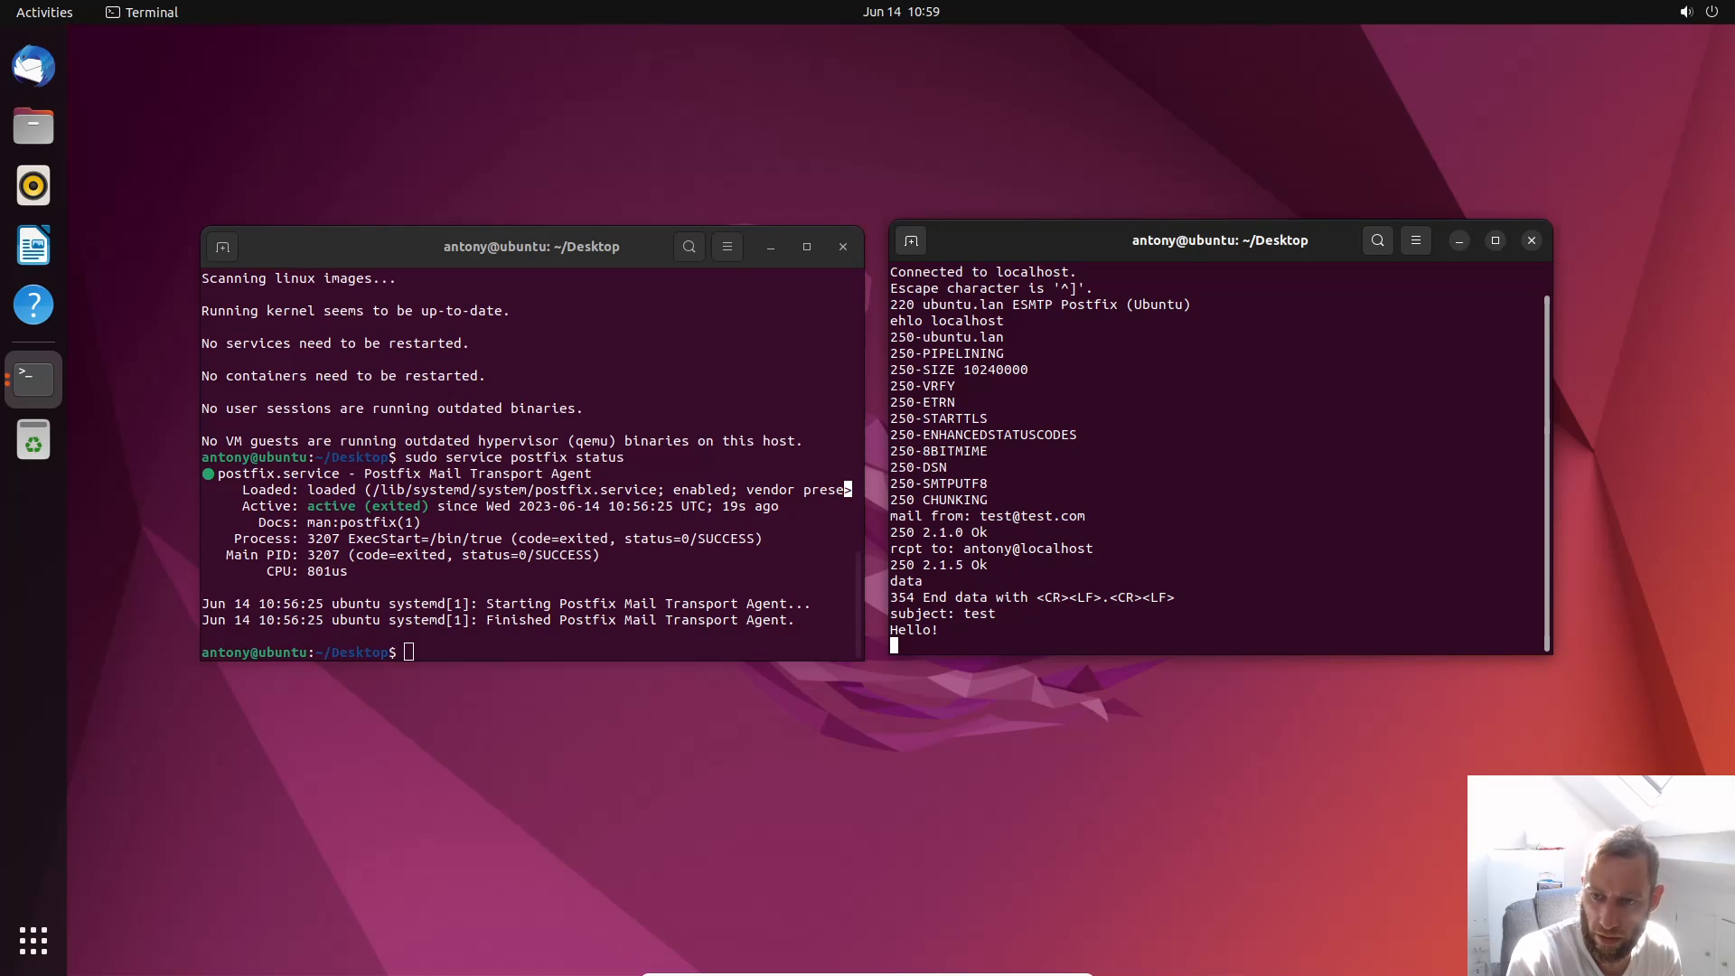
text(.)
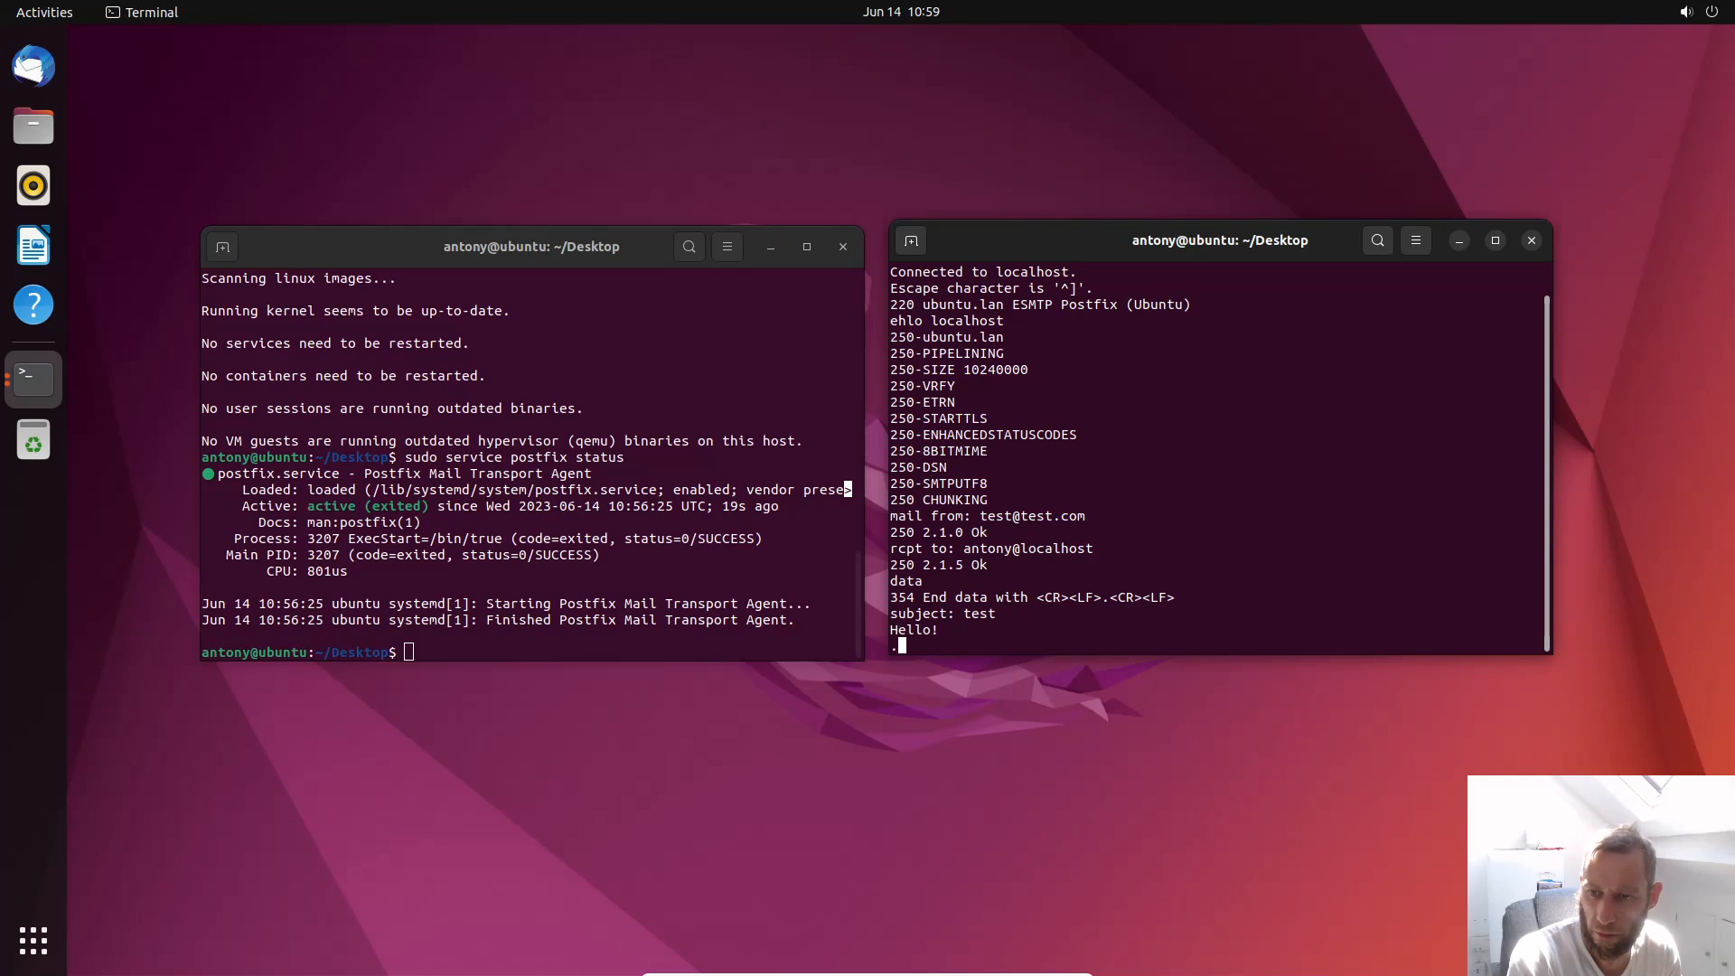
key(Return)
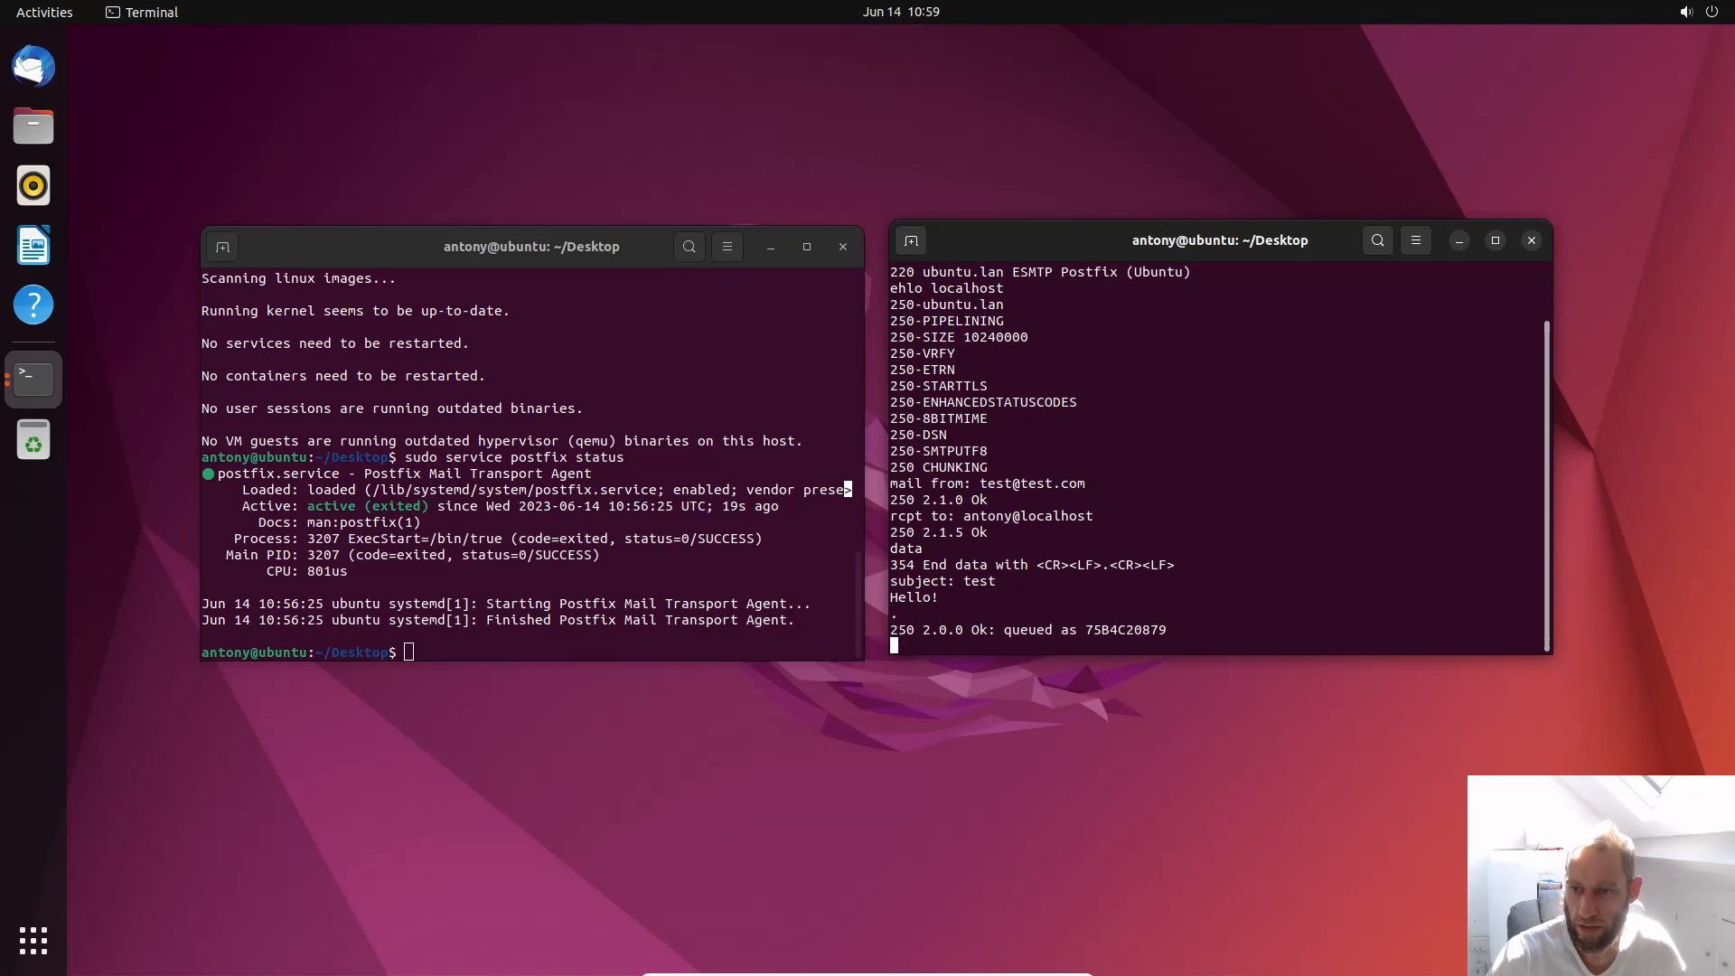
mouse_move(1283, 467)
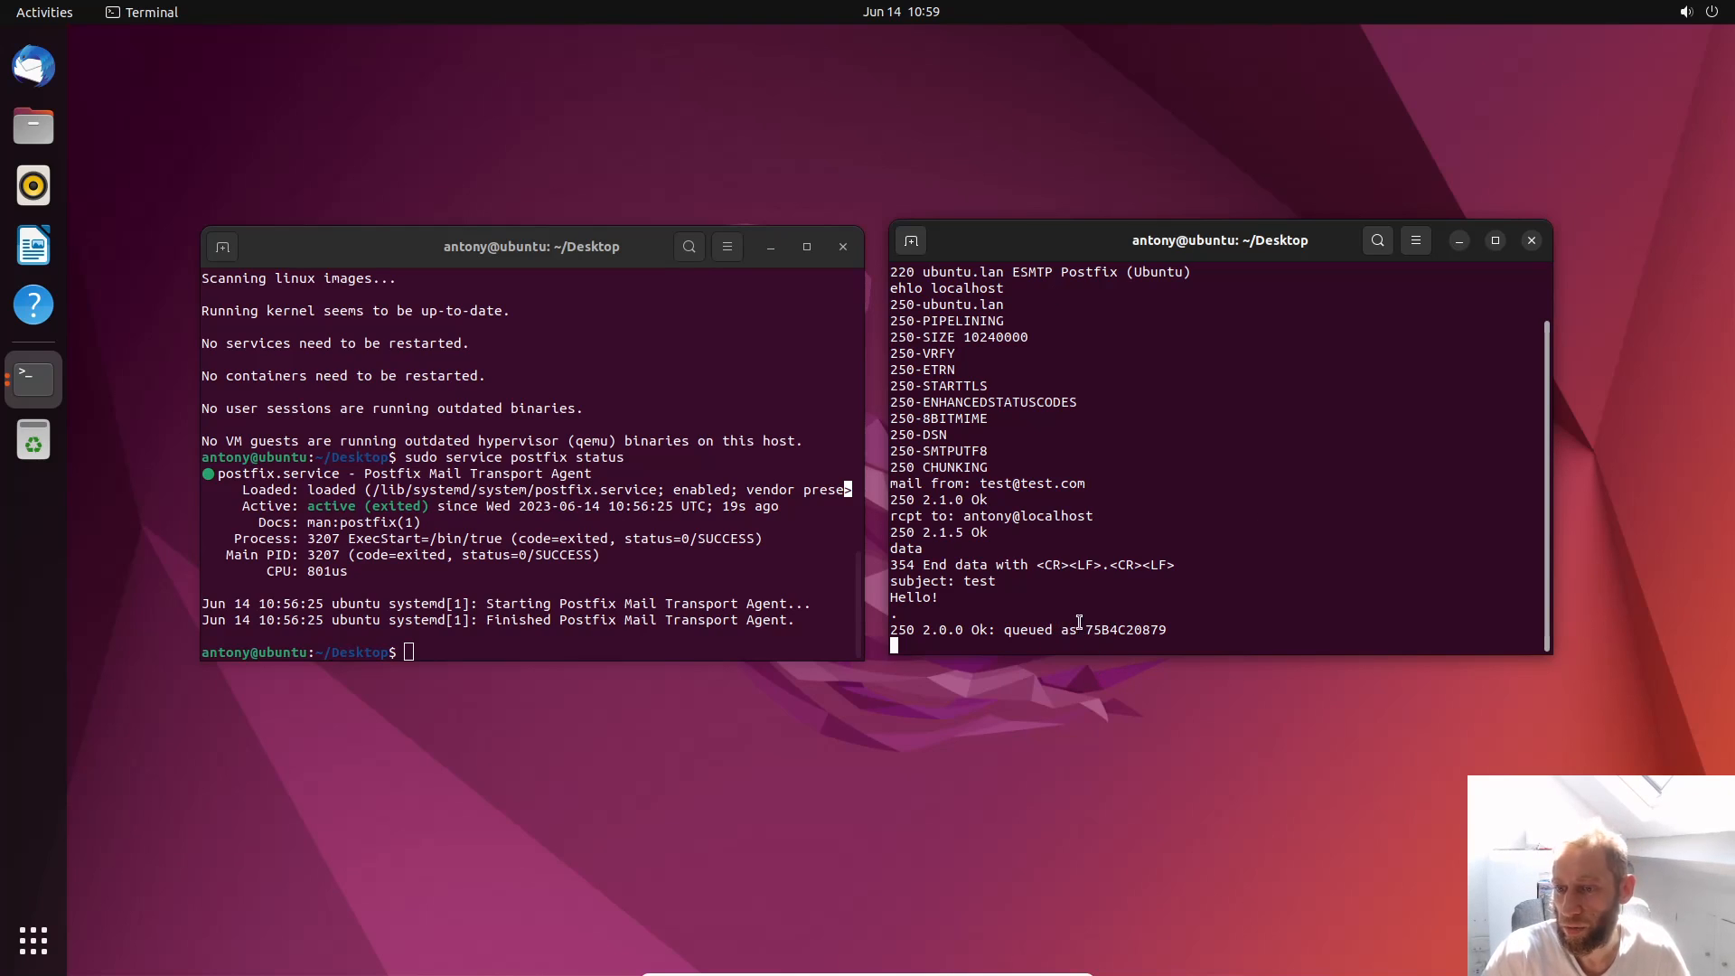
mouse_move(32, 439)
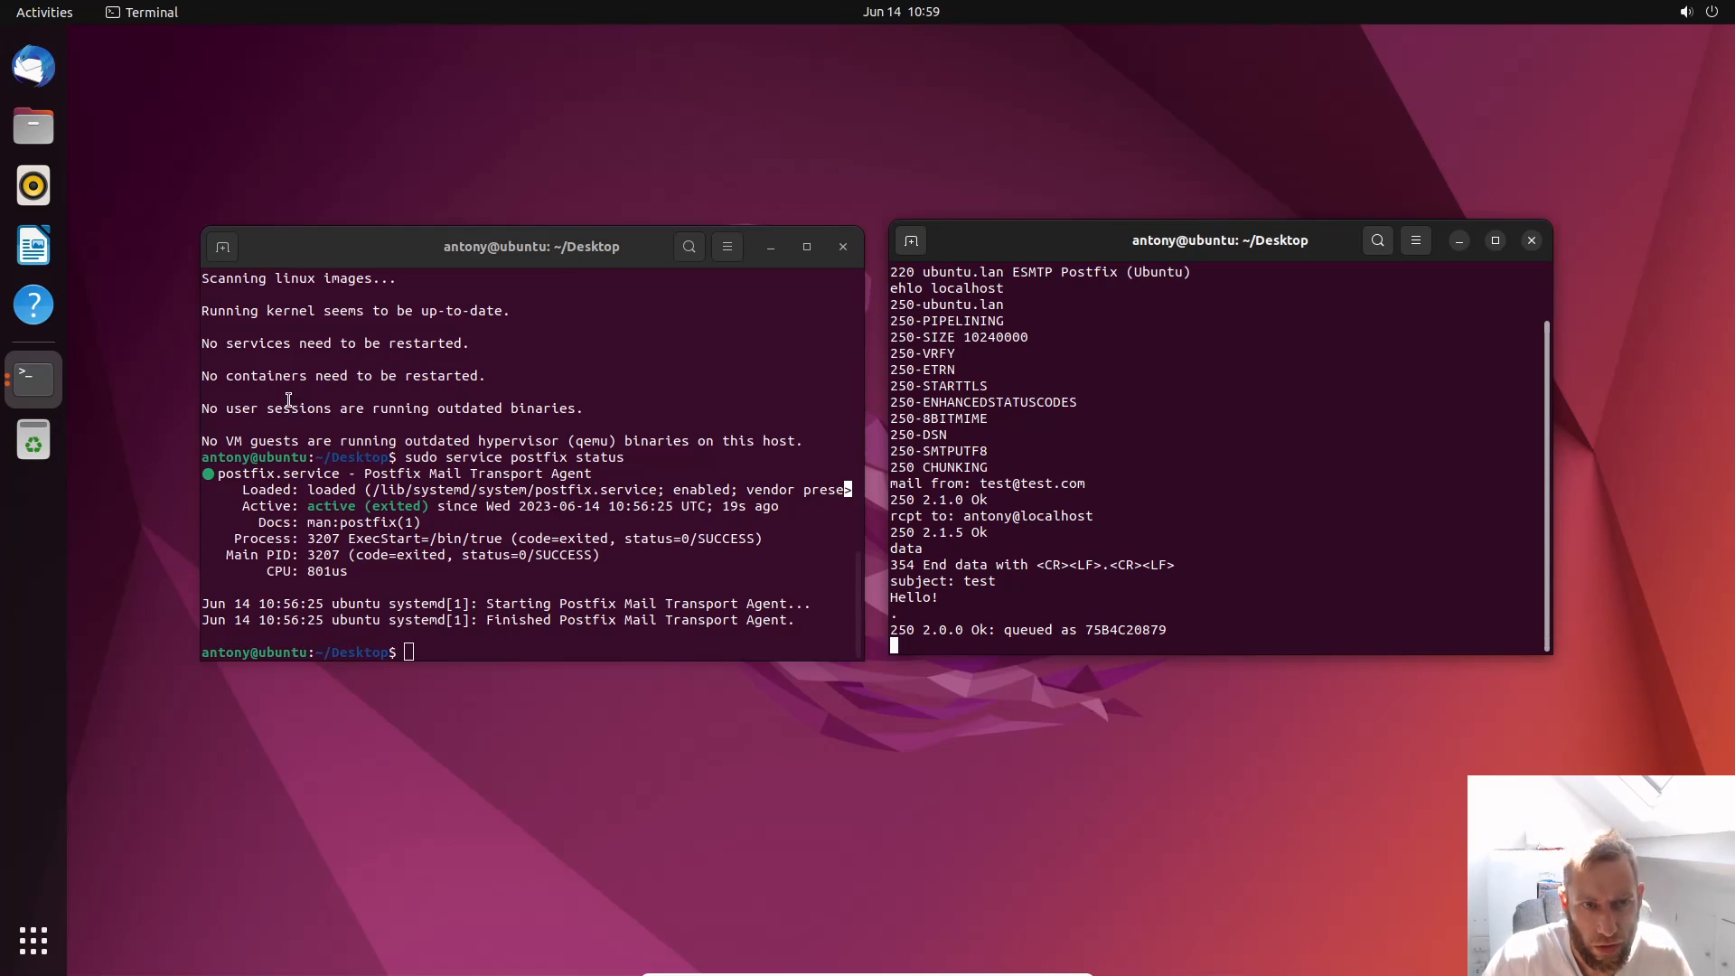
mouse_move(97, 183)
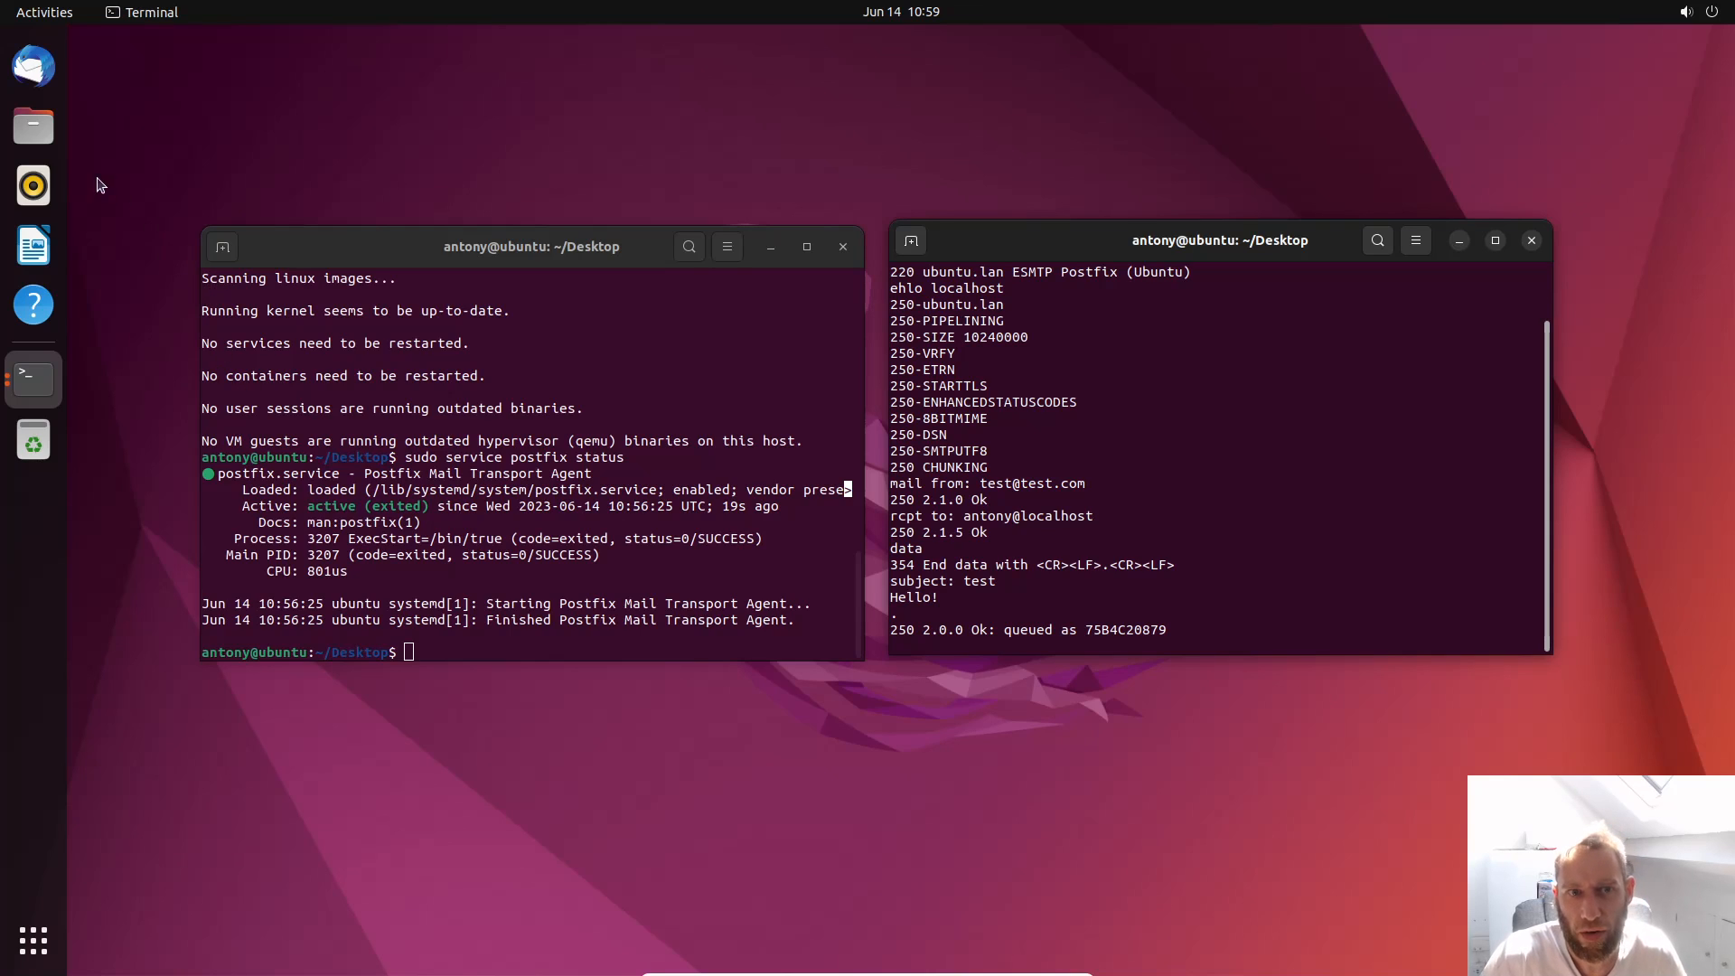
Browse Files via Other Locations > Computer to /var/mail and open the antony mailbox in Text Editor
click(34, 125)
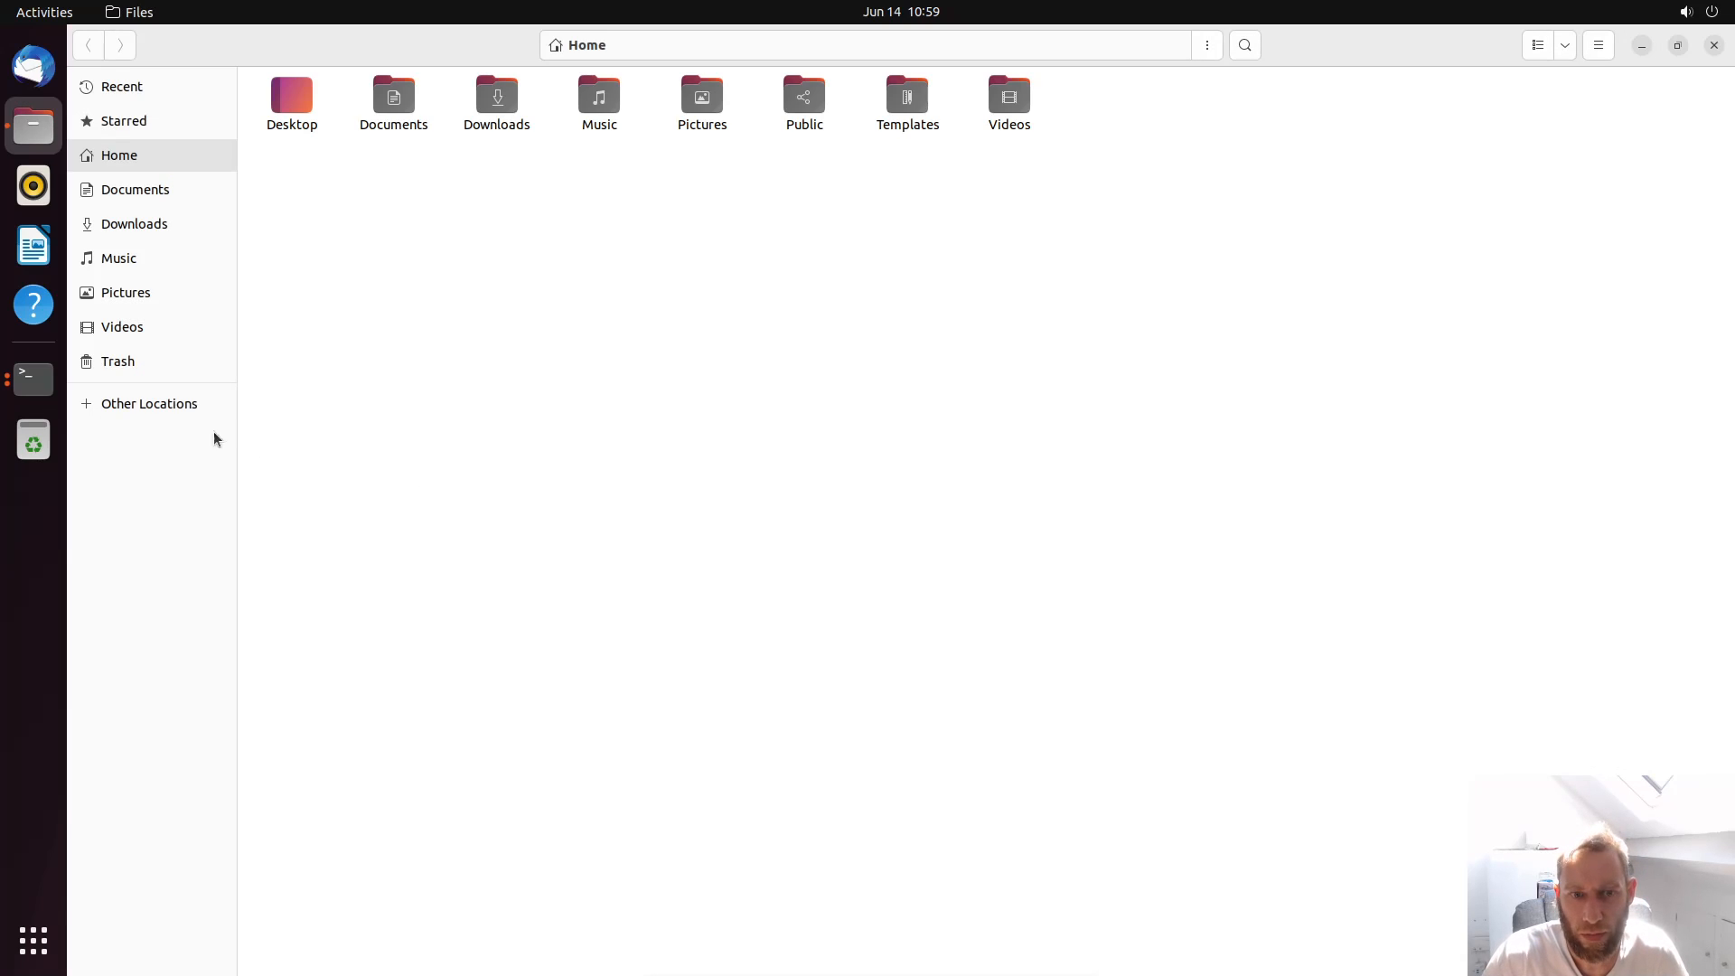
mouse_move(1029, 15)
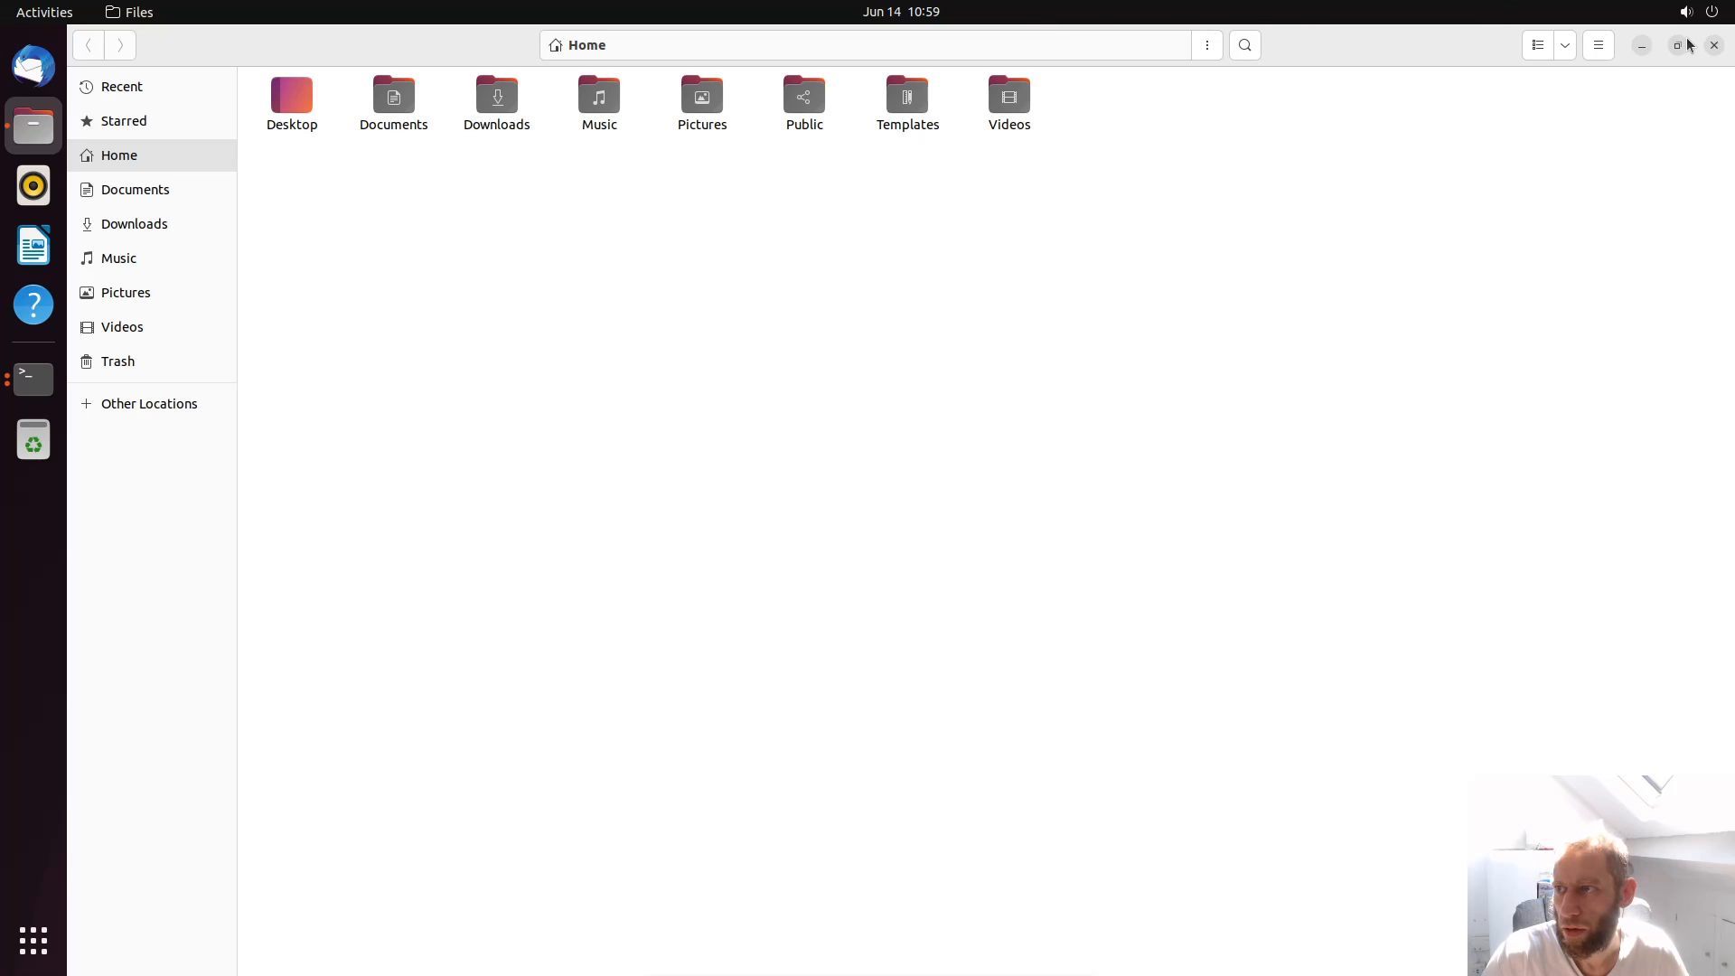
click(1676, 46)
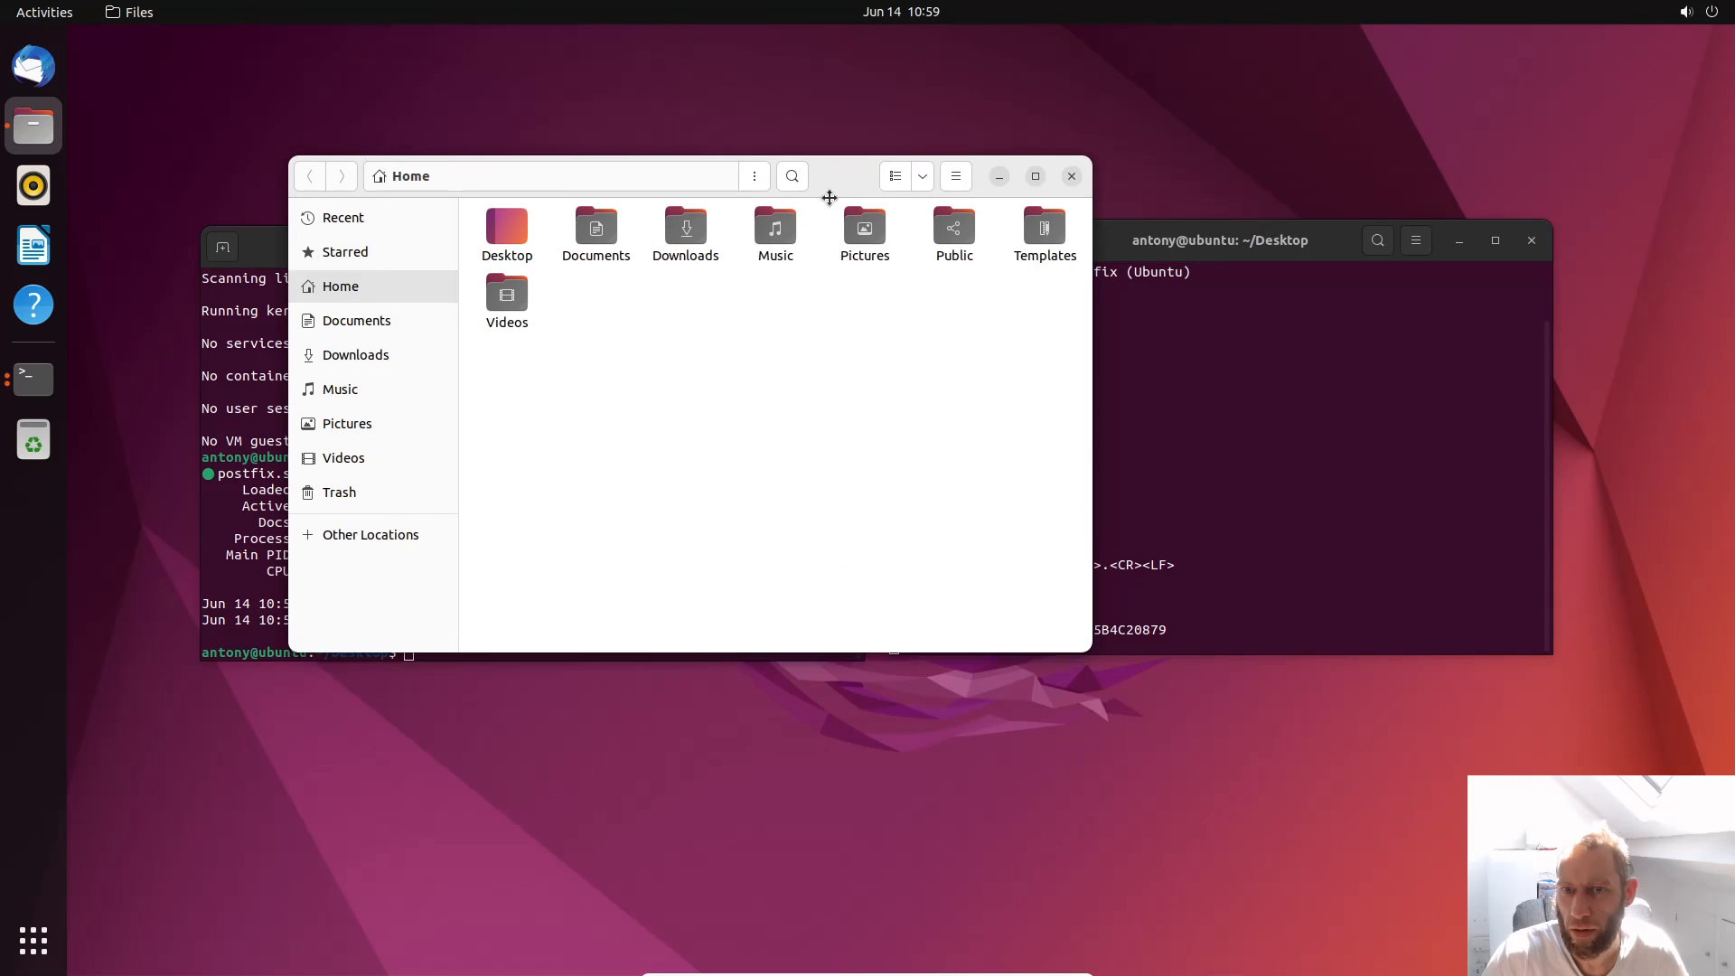
click(370, 535)
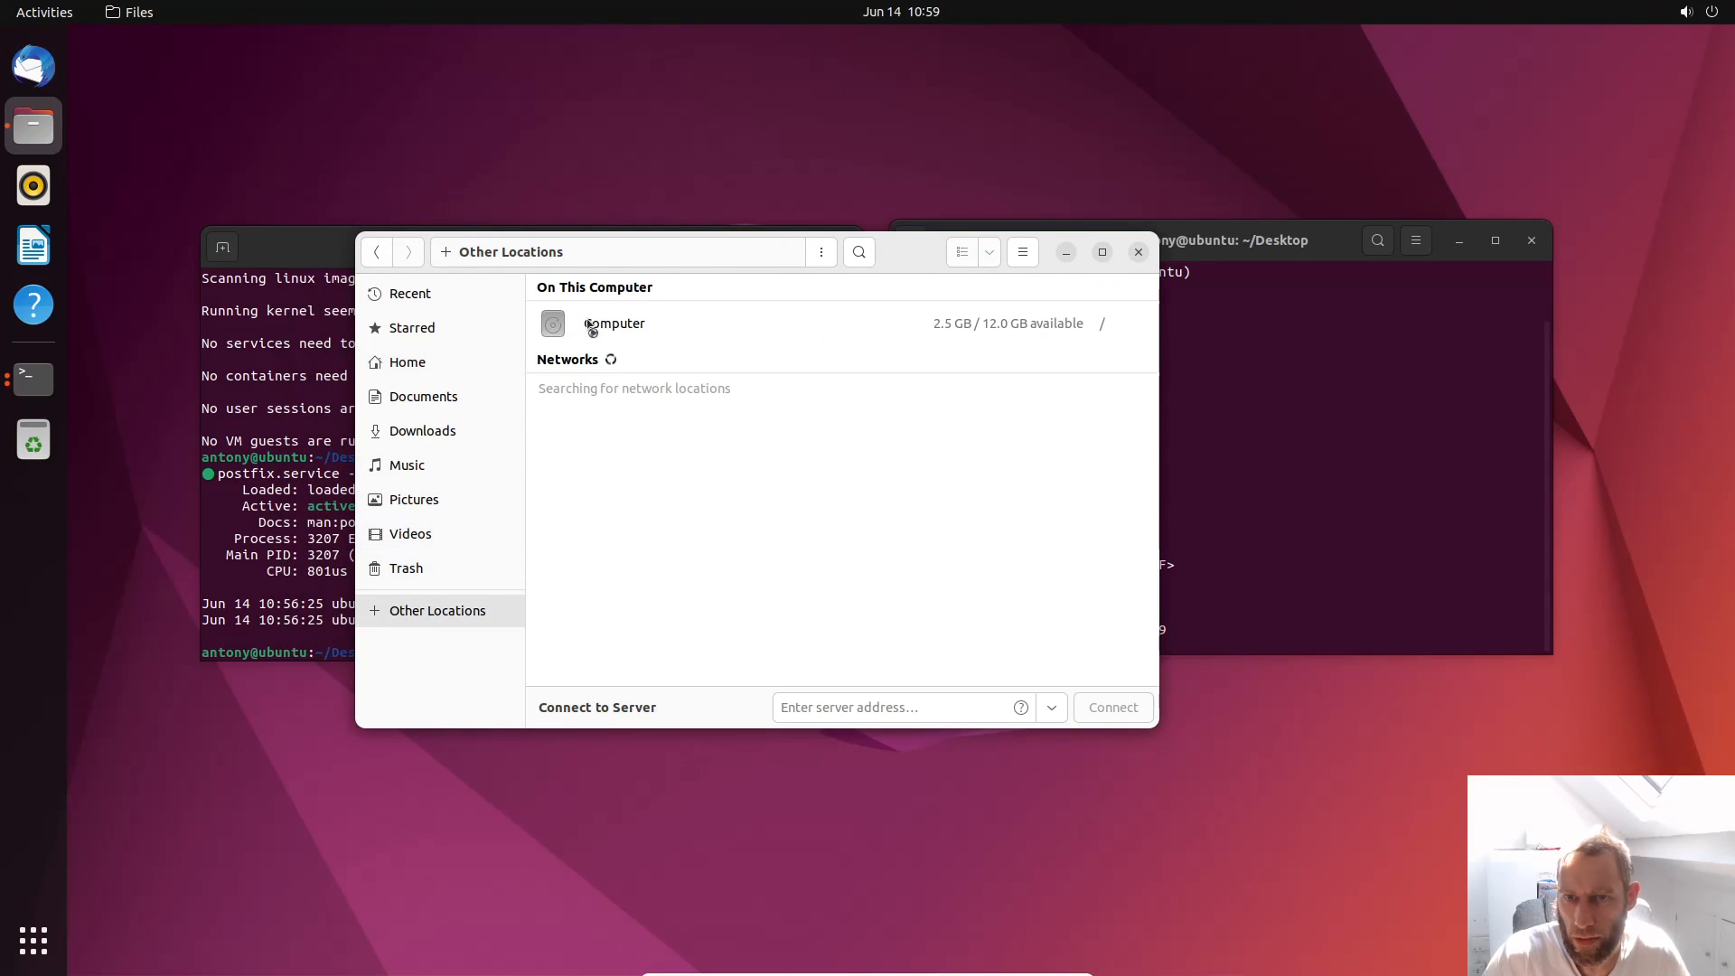
double_click(612, 323)
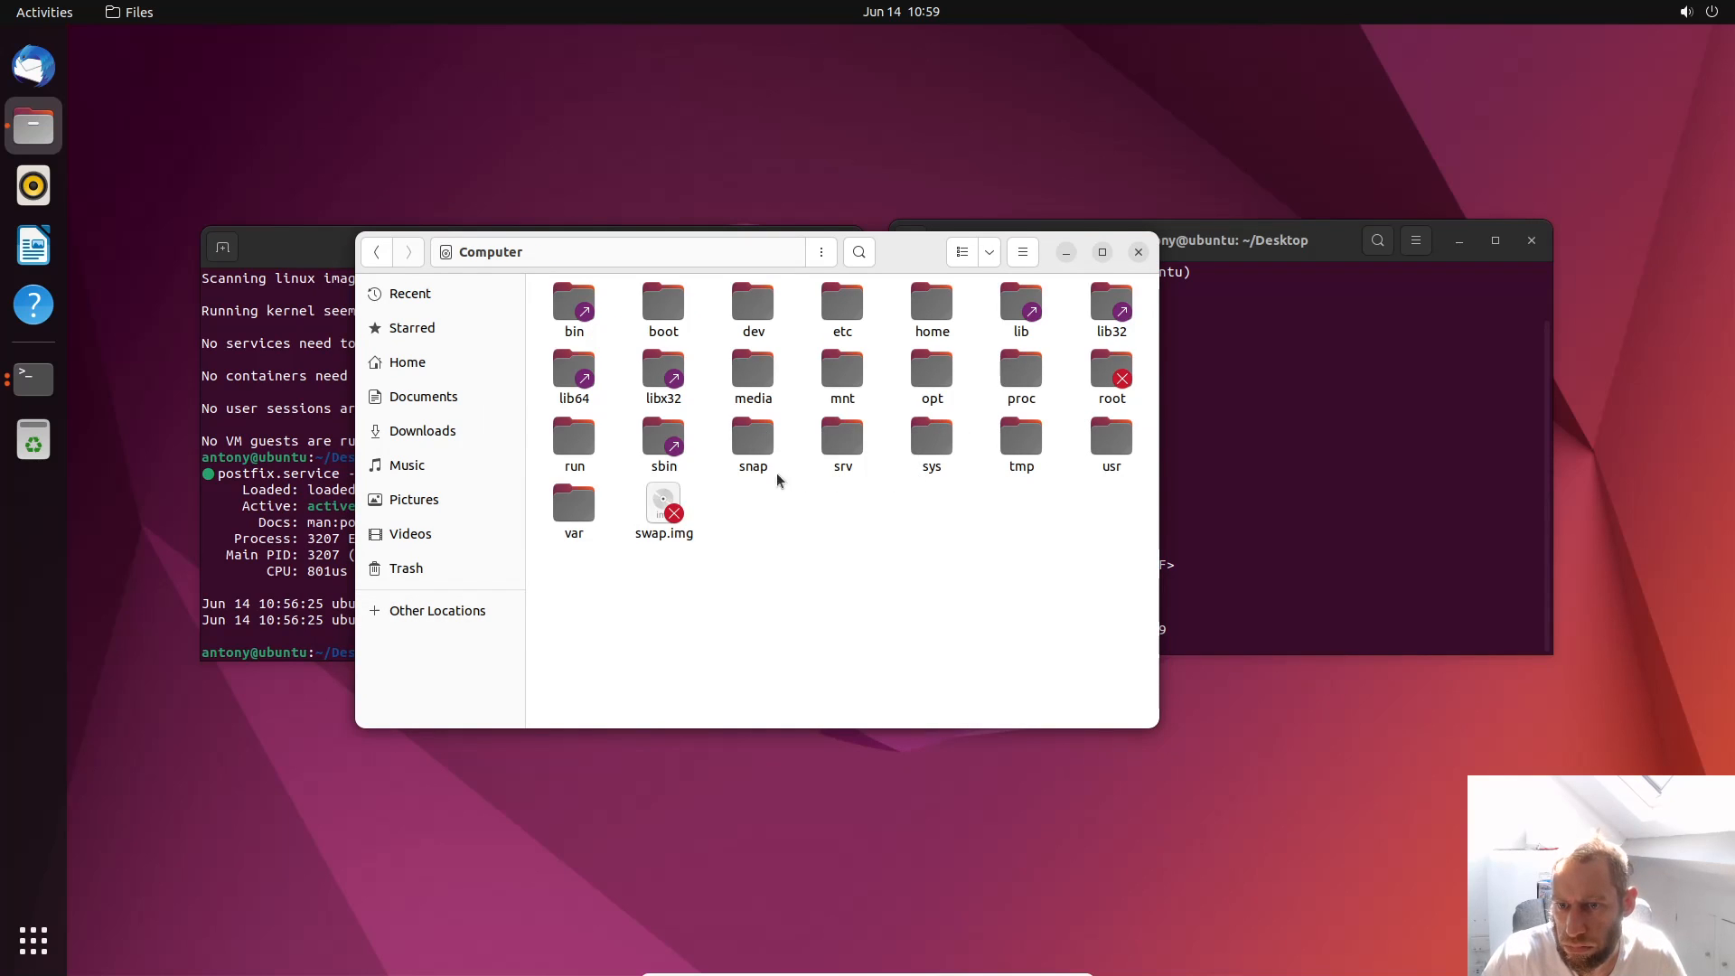
mouse_move(572, 504)
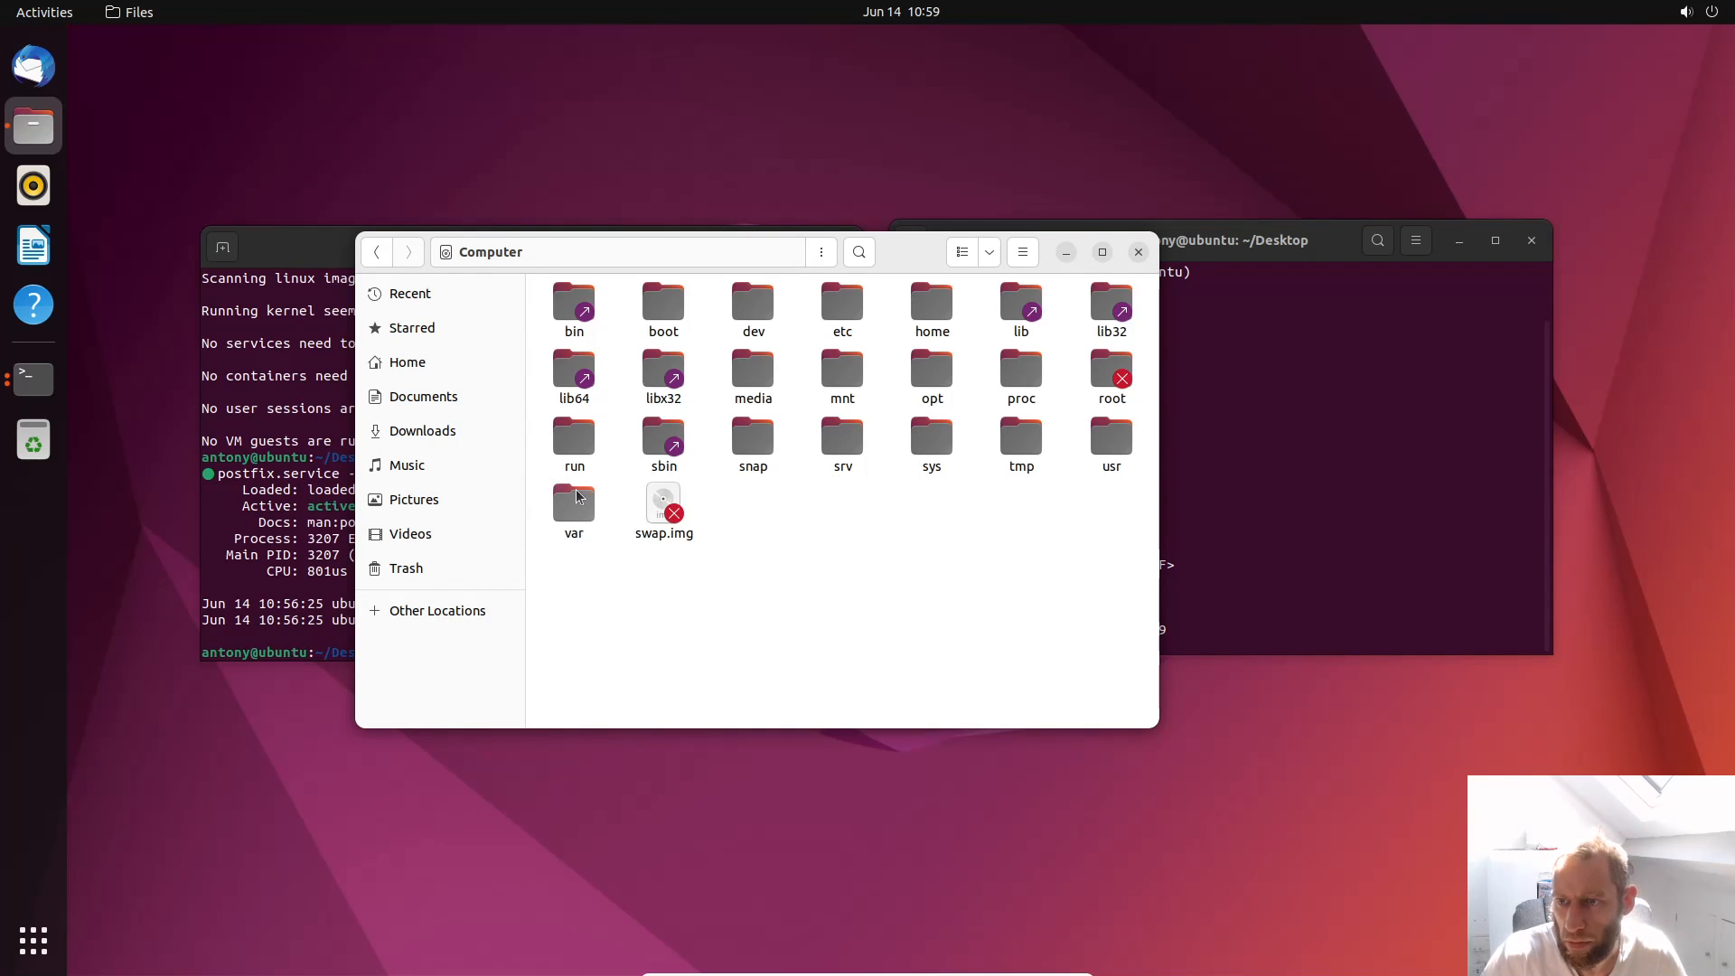
double_click(573, 503)
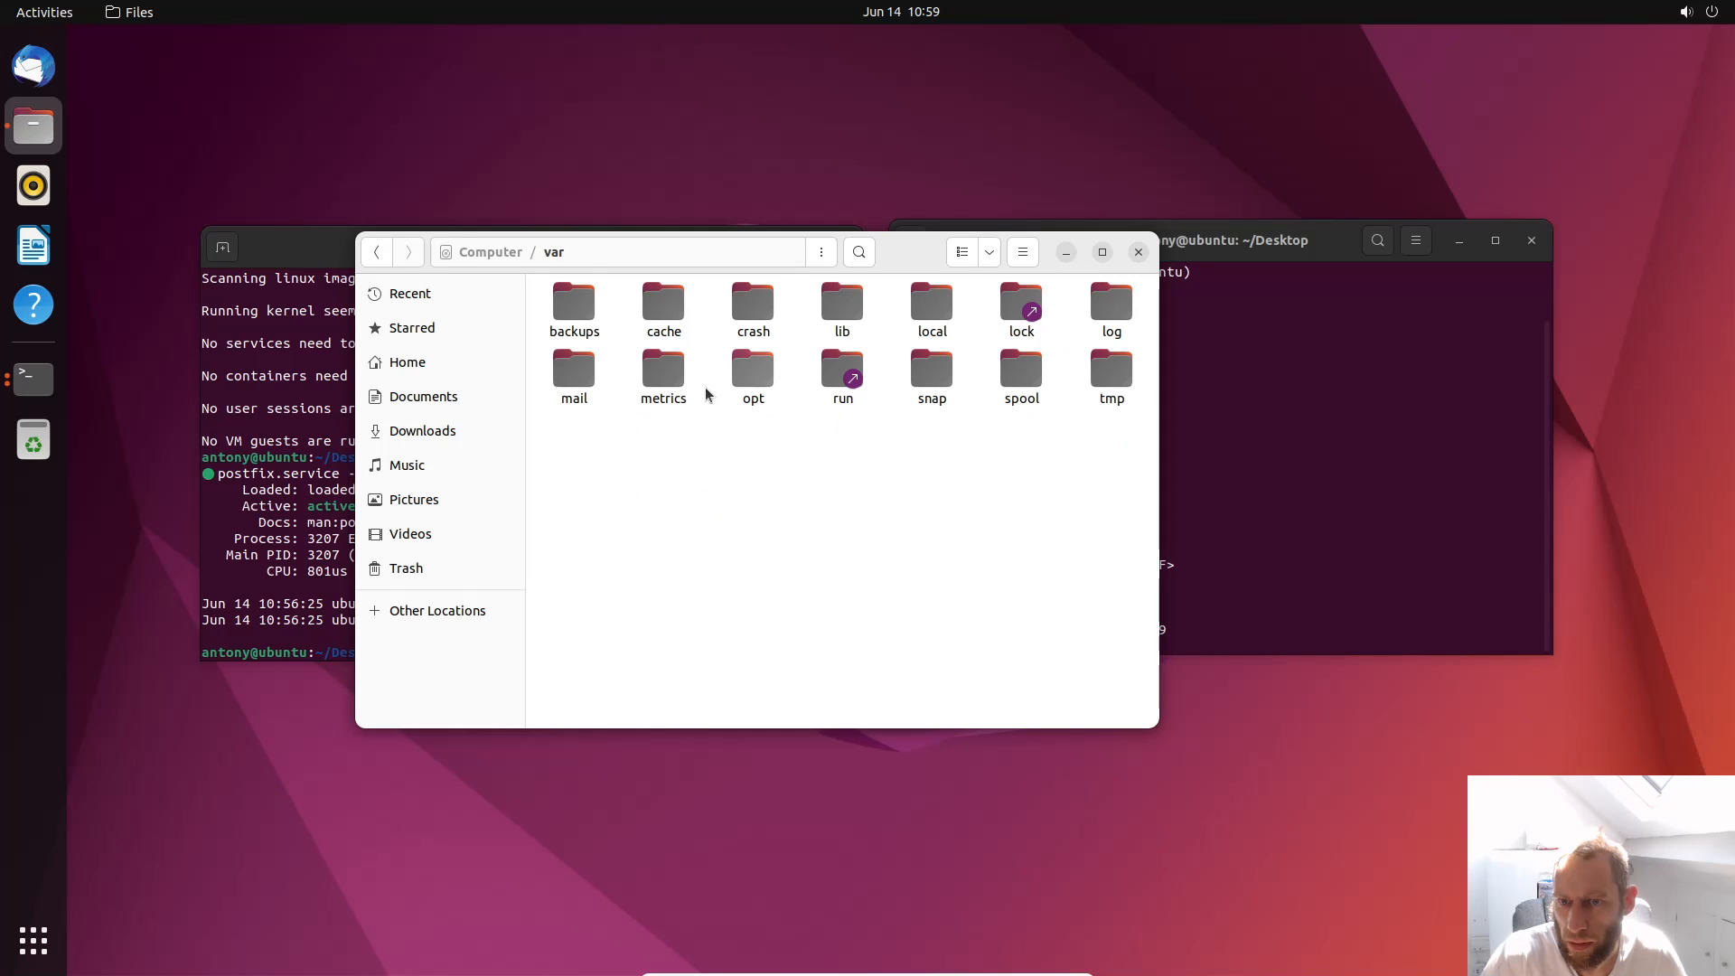
double_click(573, 375)
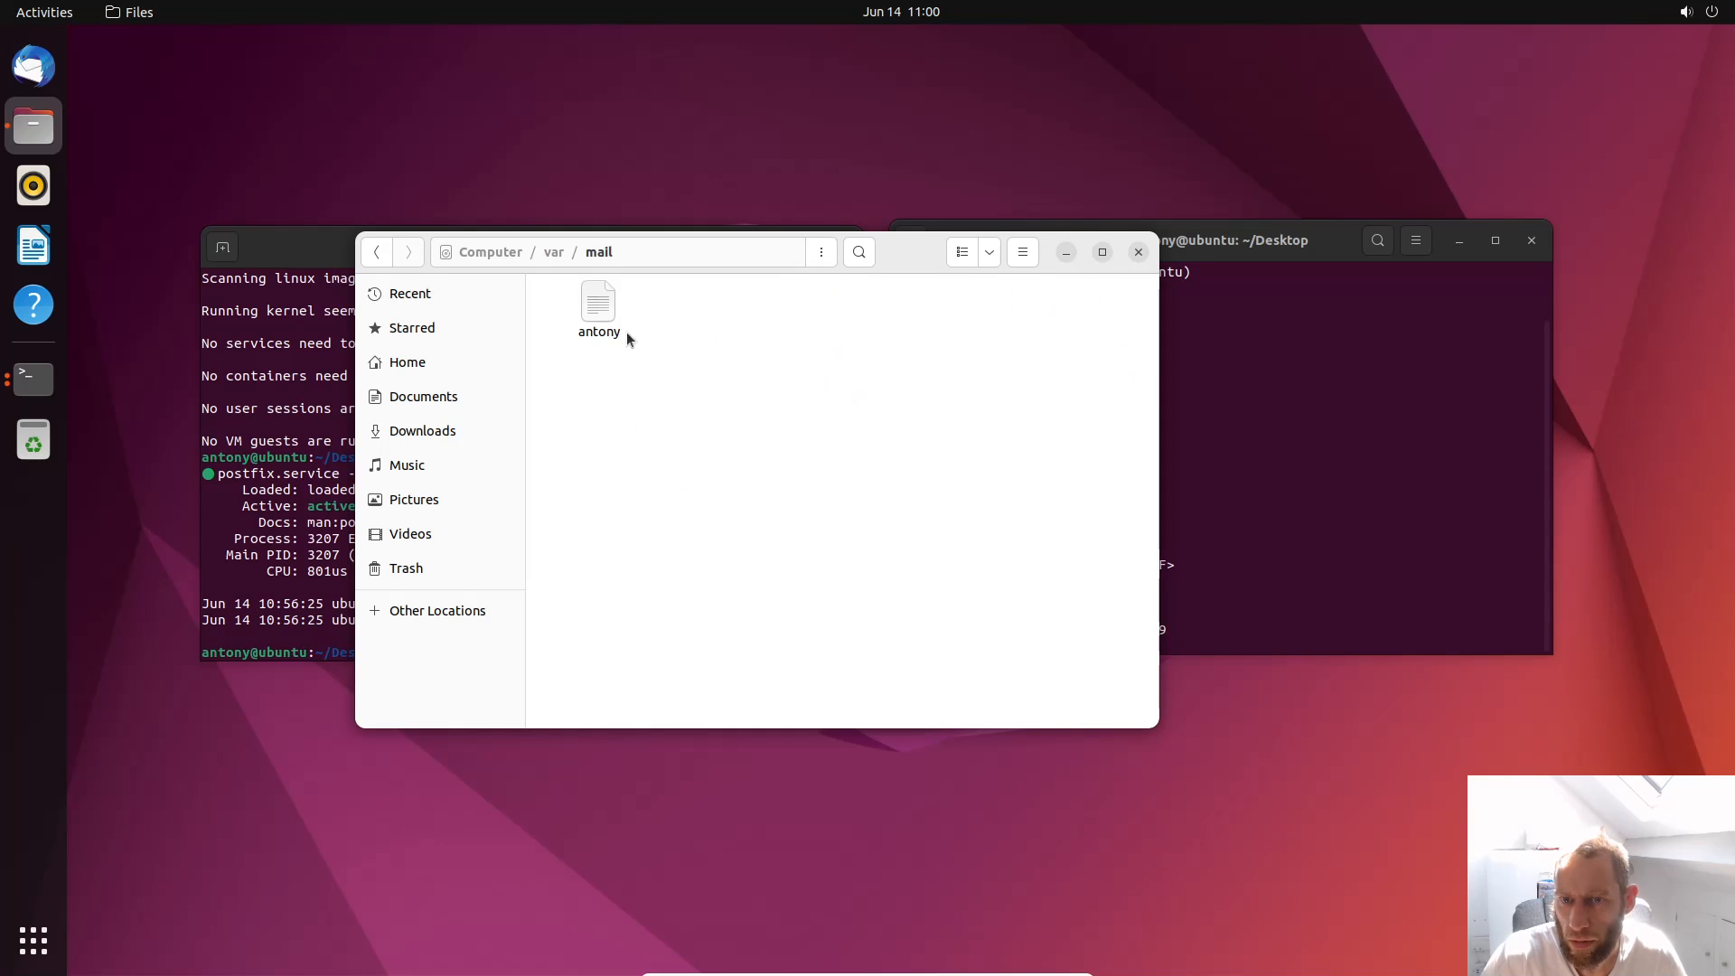
double_click(597, 305)
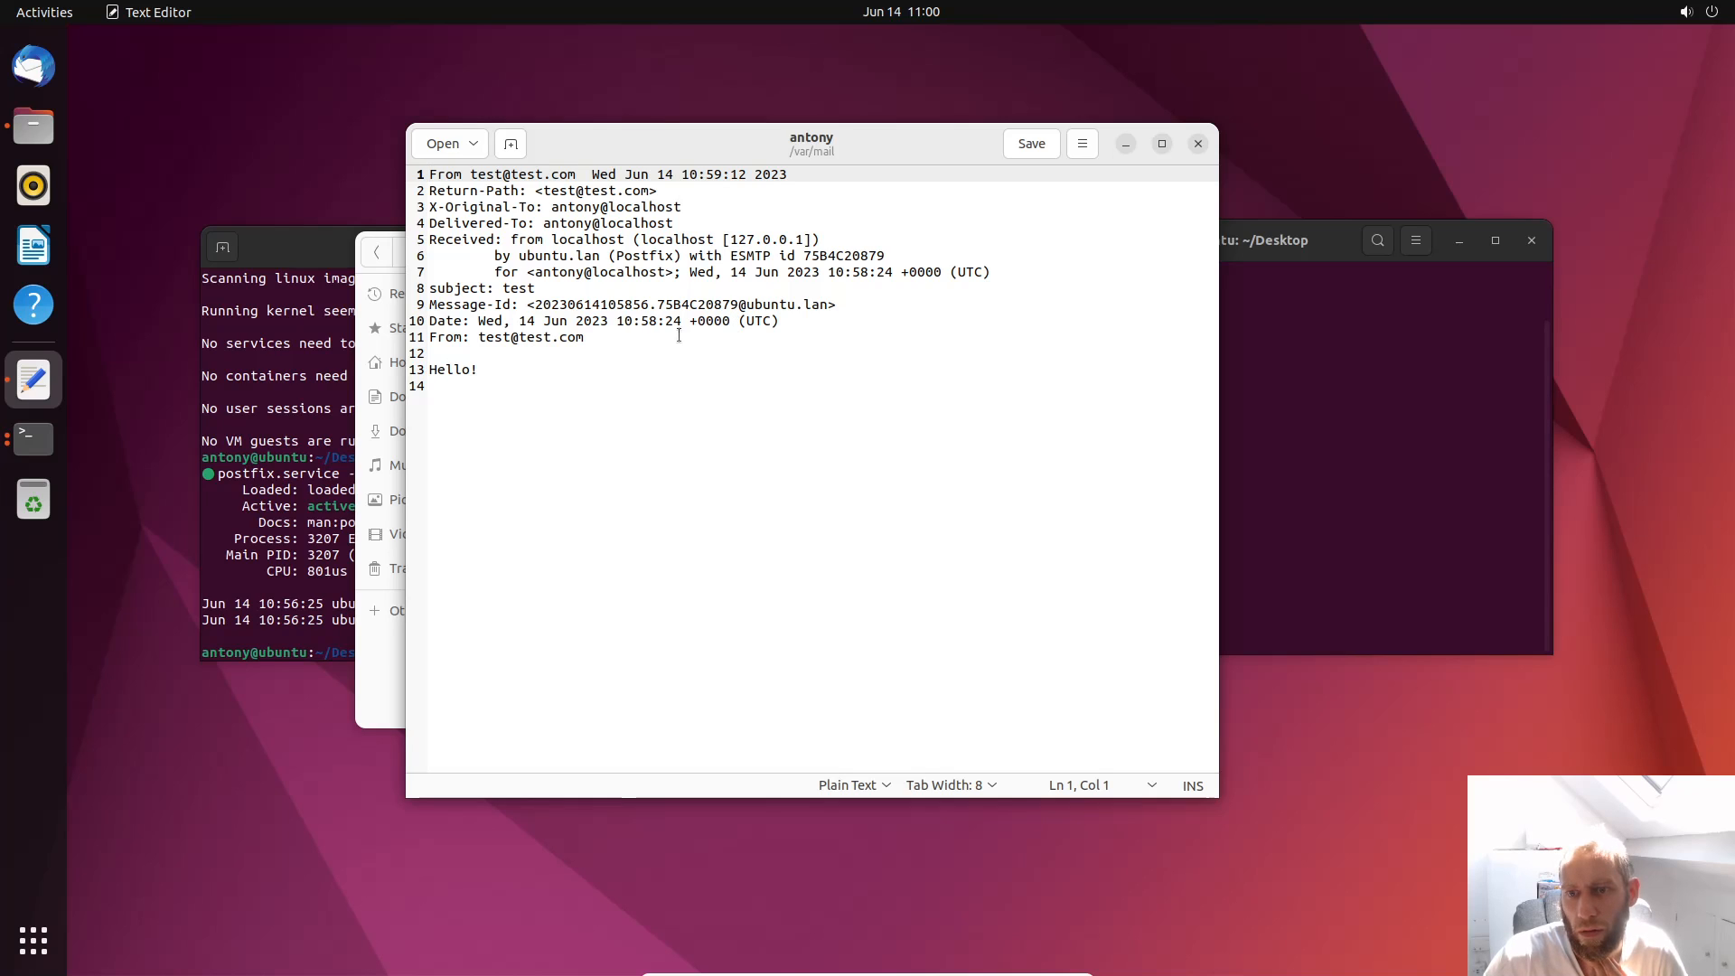
Close the Text Editor mailbox view and the Files window
click(1197, 142)
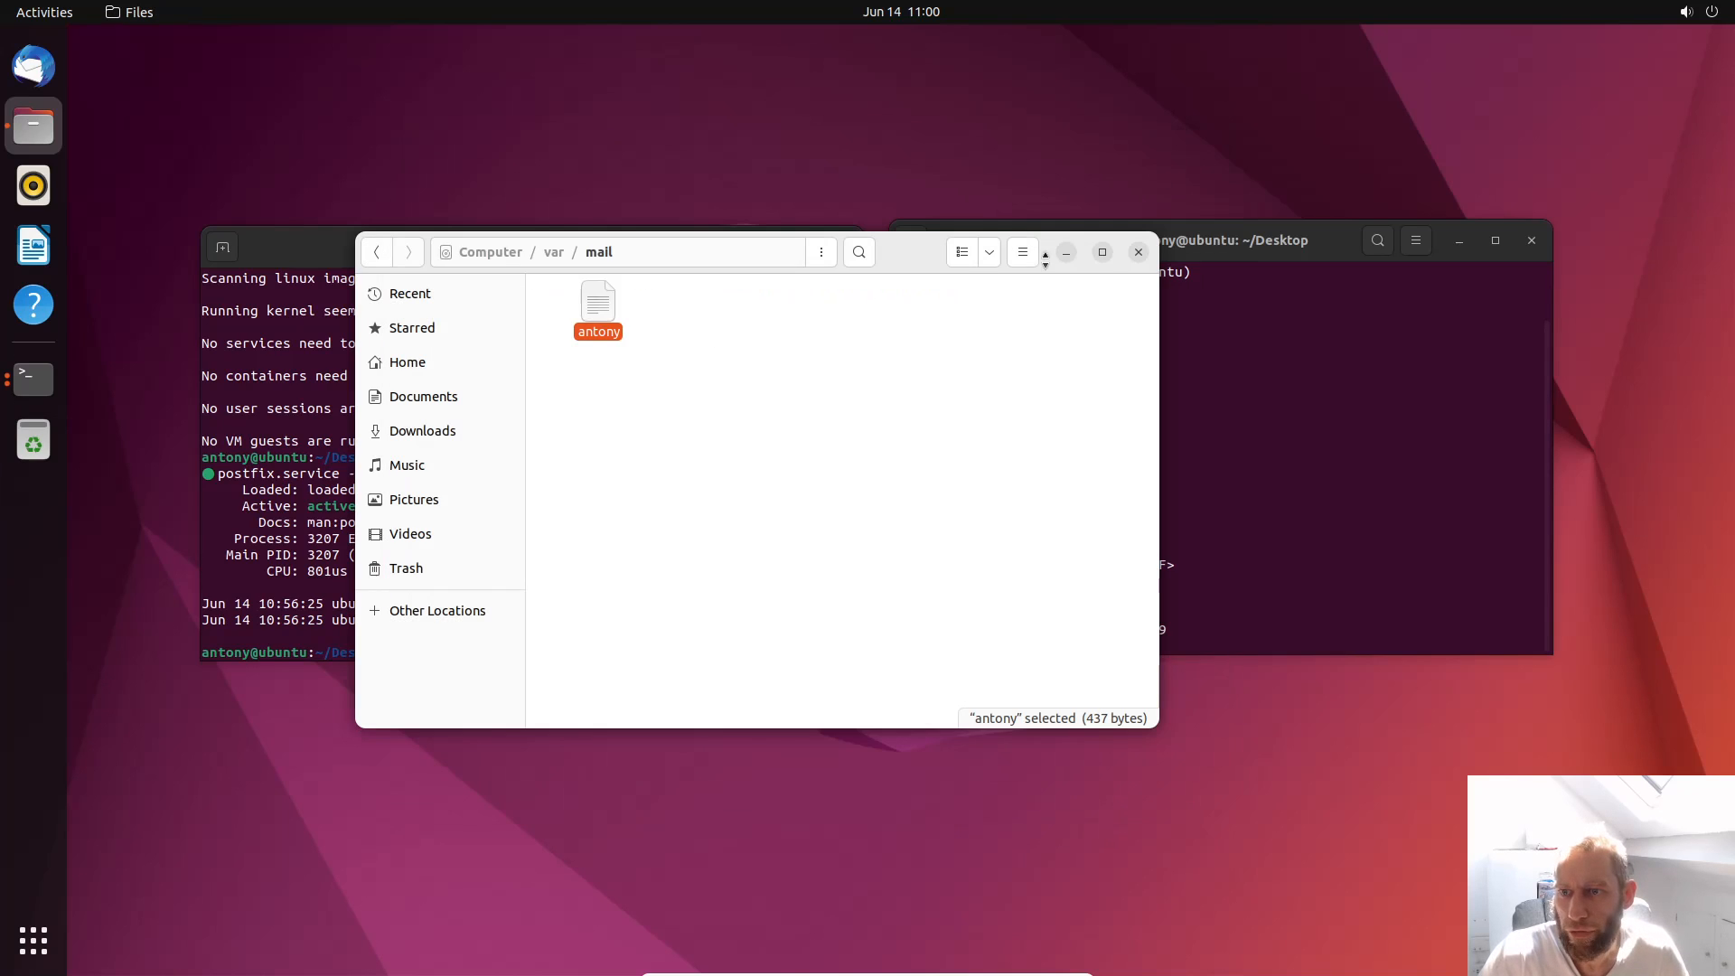
click(1138, 251)
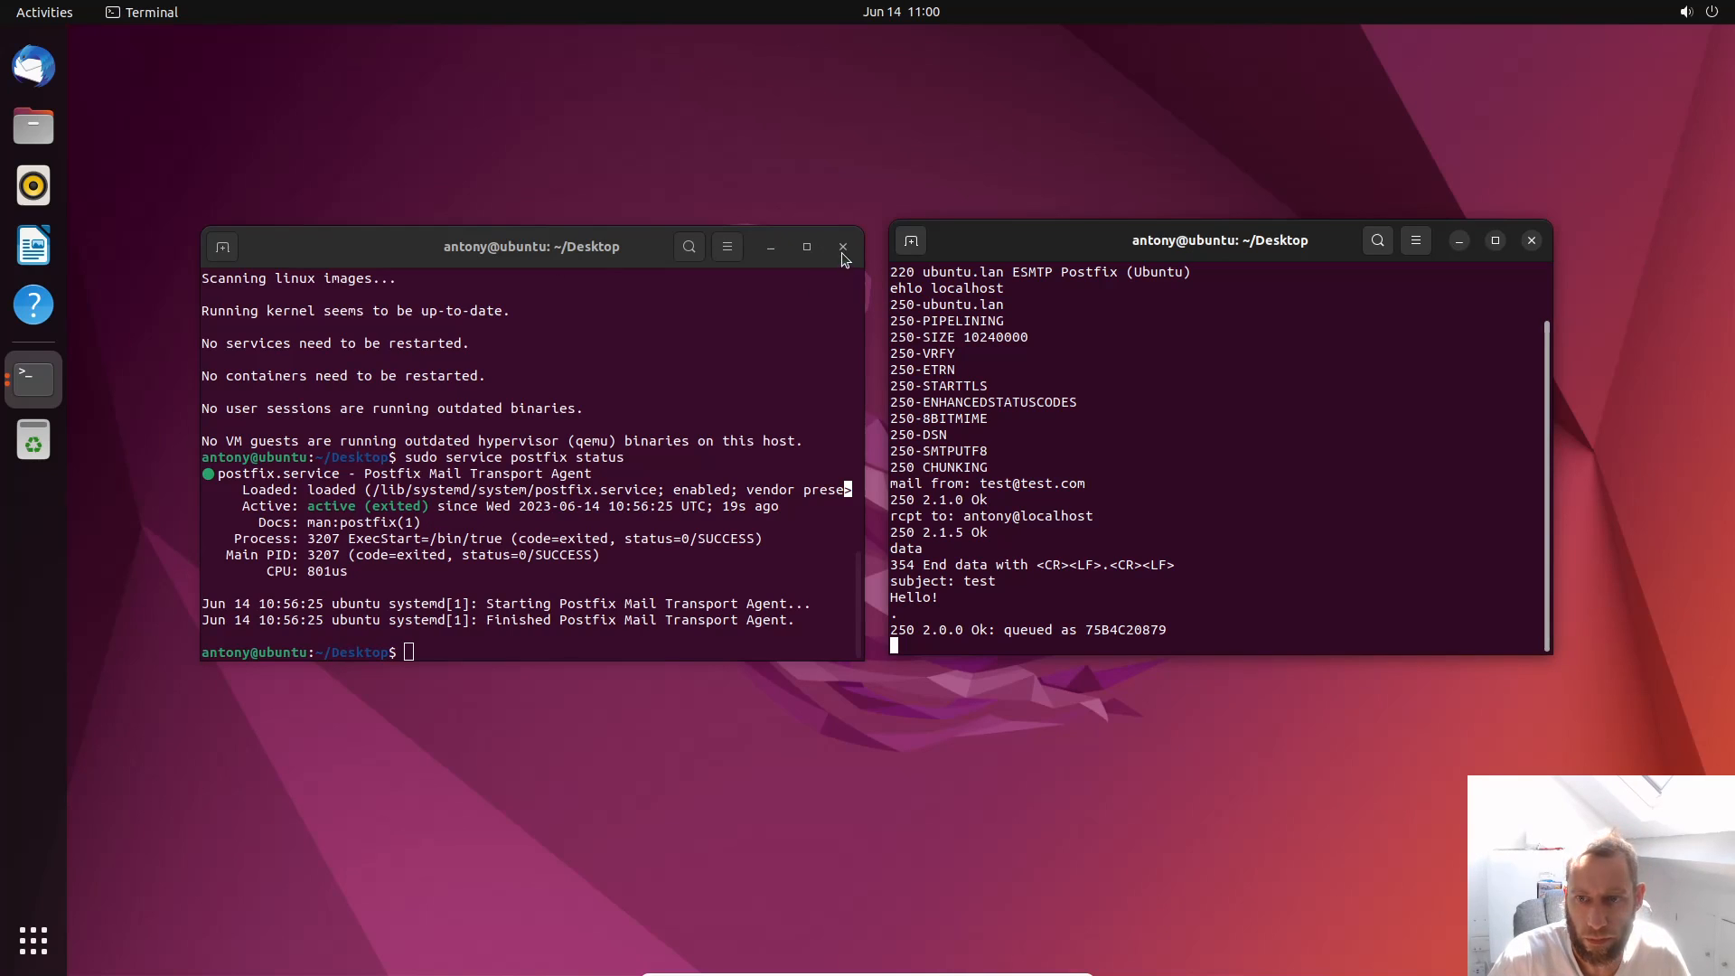
mouse_move(32, 378)
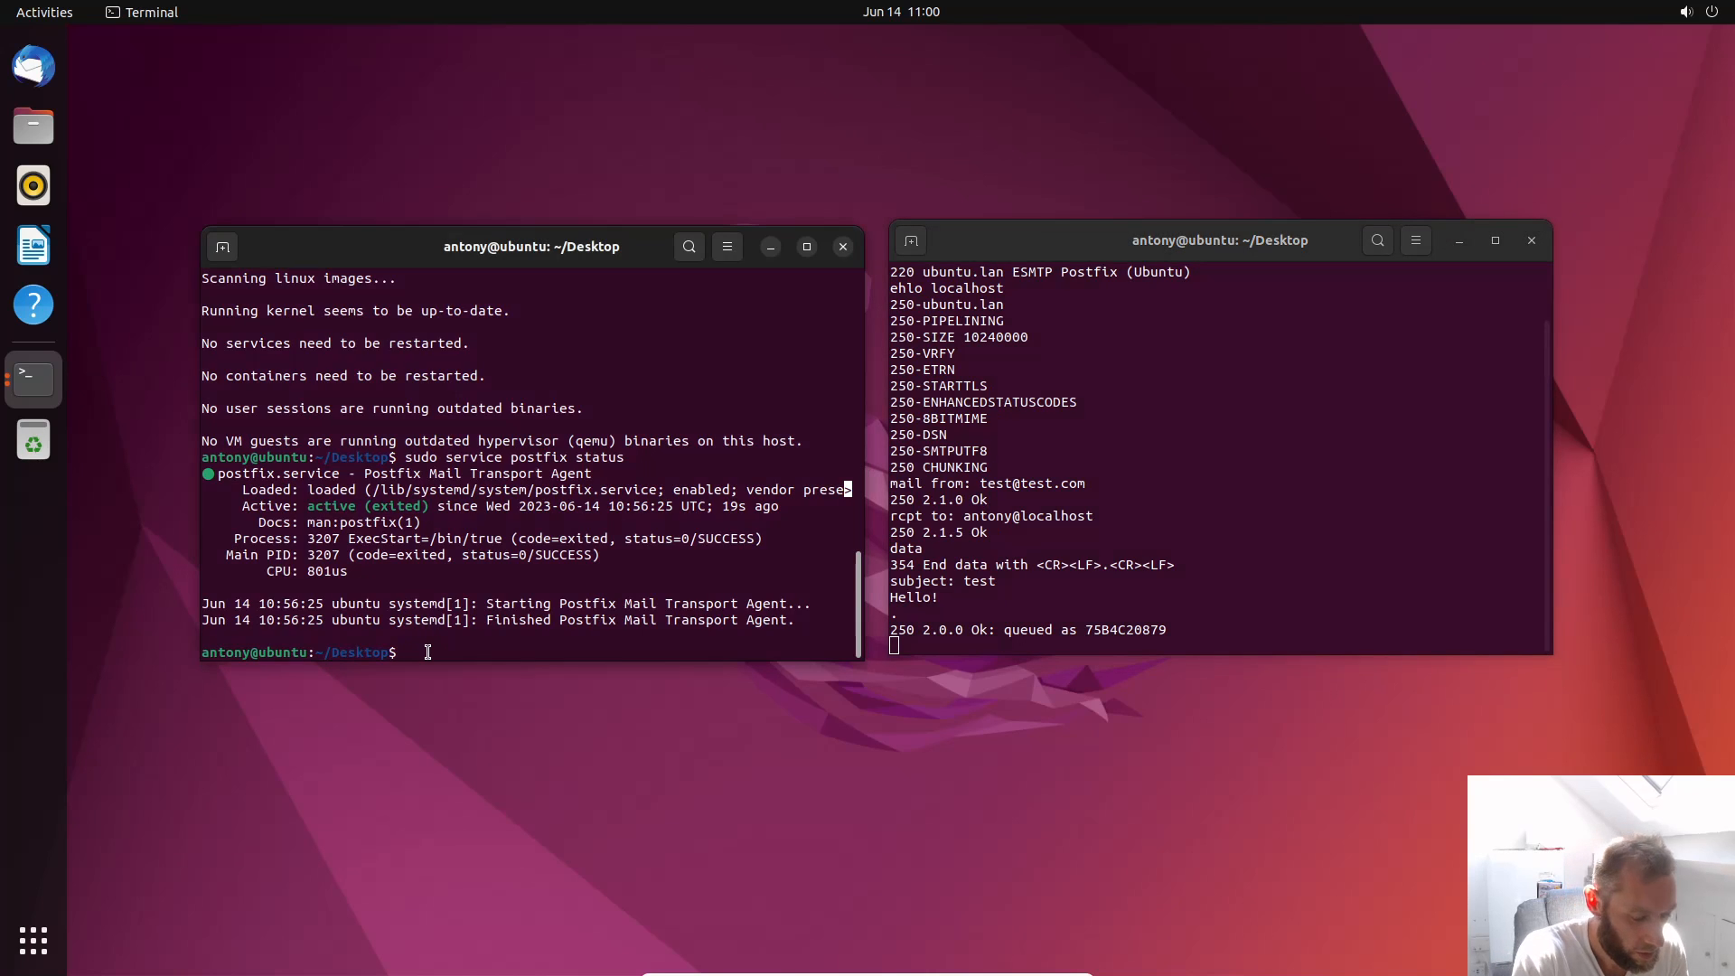
Run sudo apt install dovecot-imapd dovecot-pop3d and confirm the installation
text(sudo)
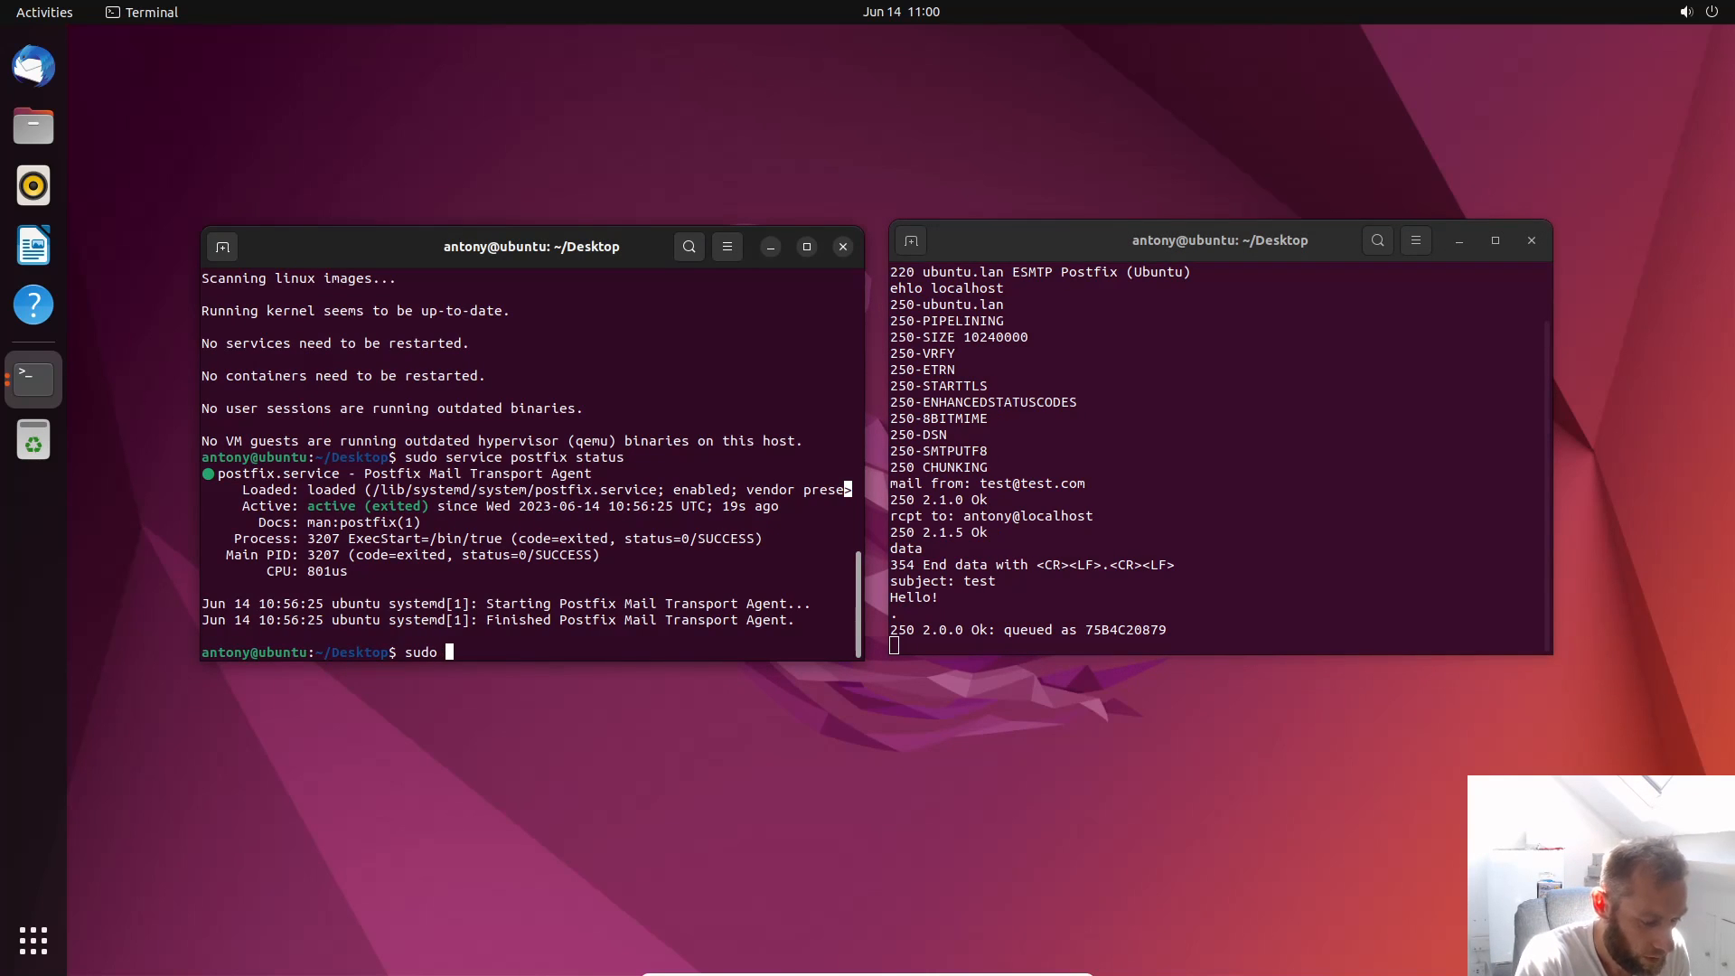
text(apt install)
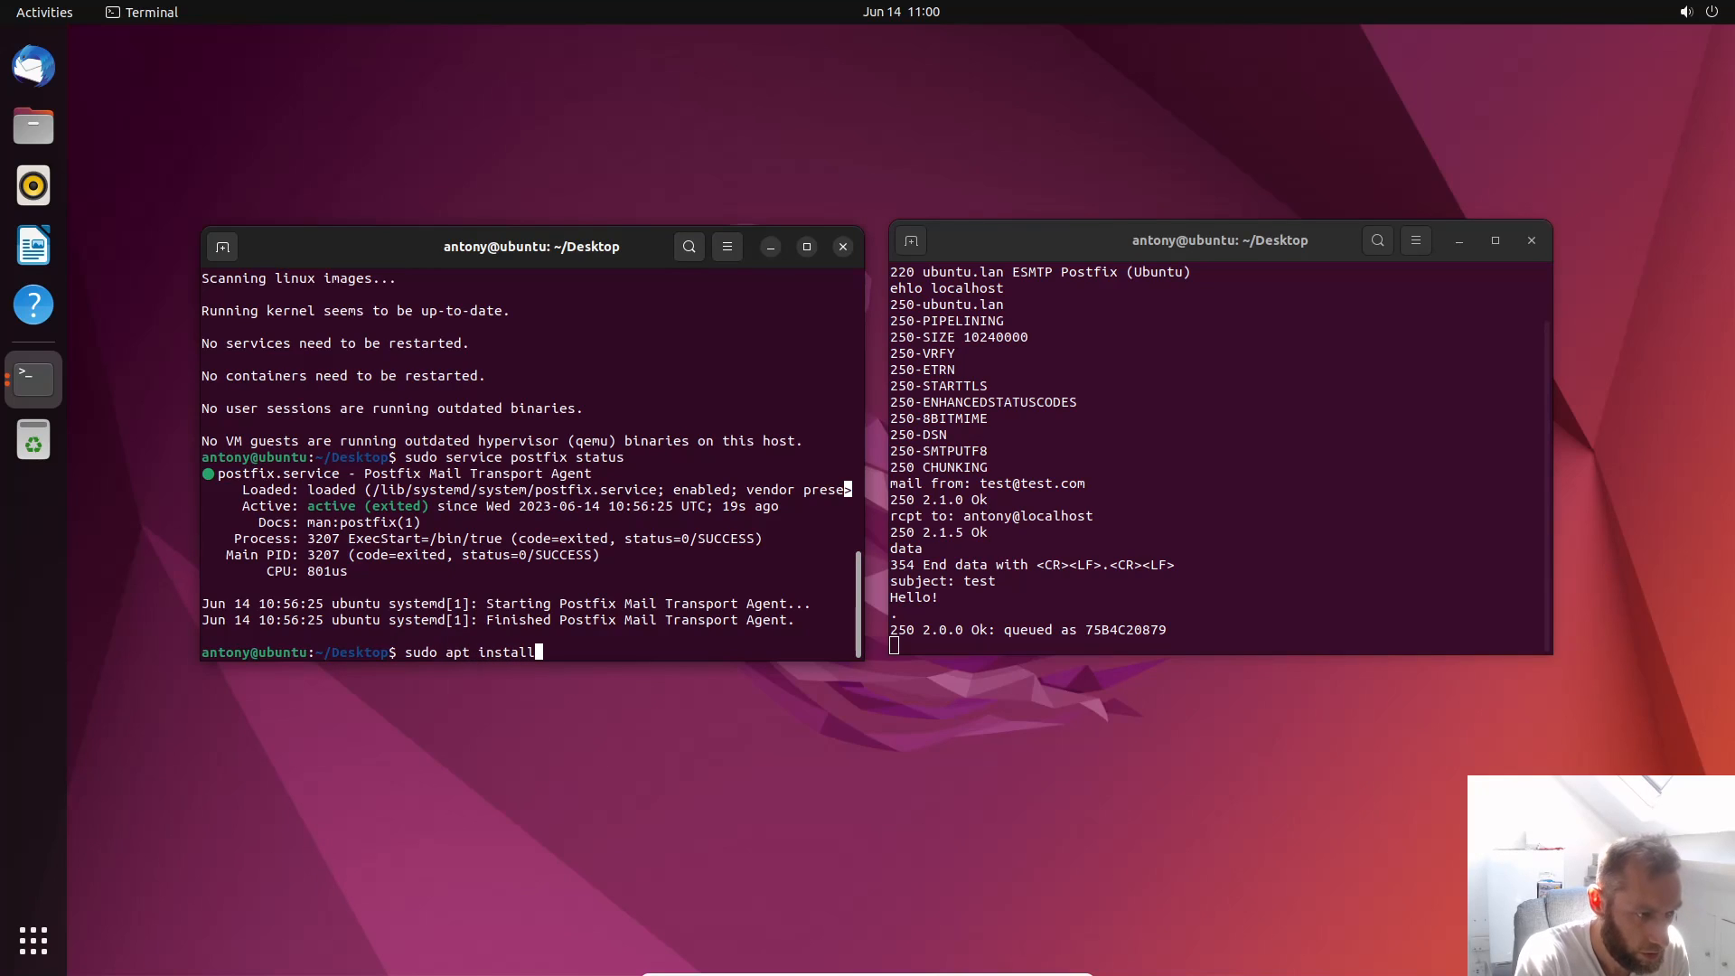
text(dovecot-i)
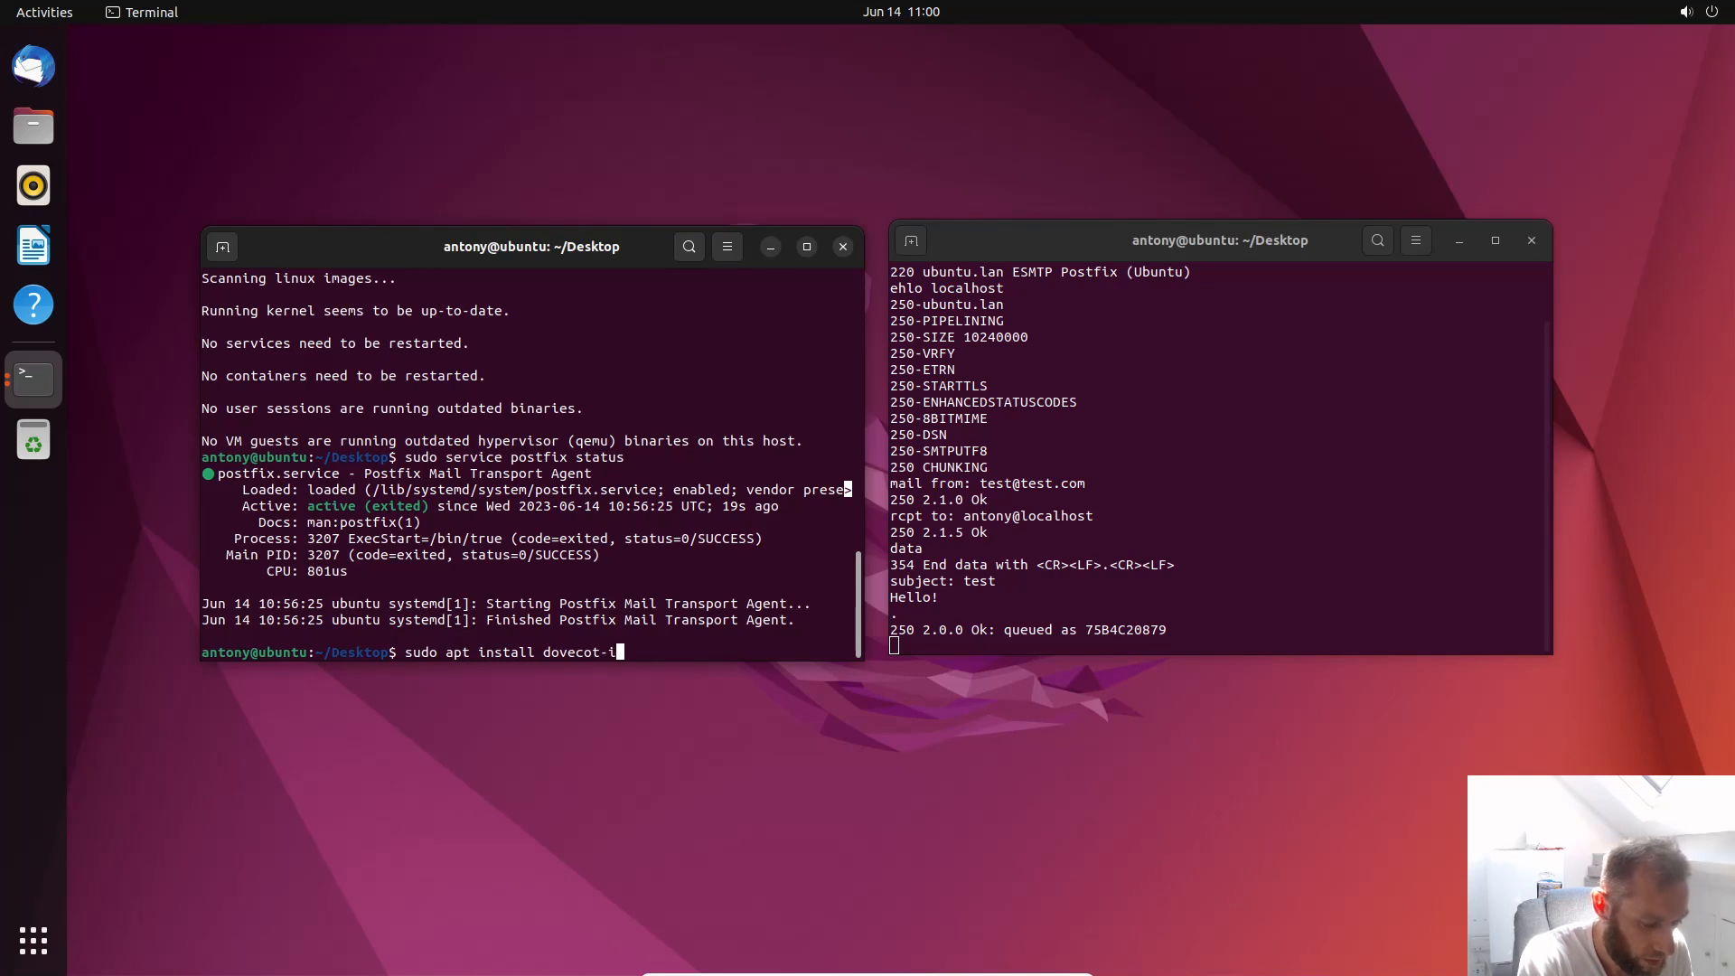
text(mpad)
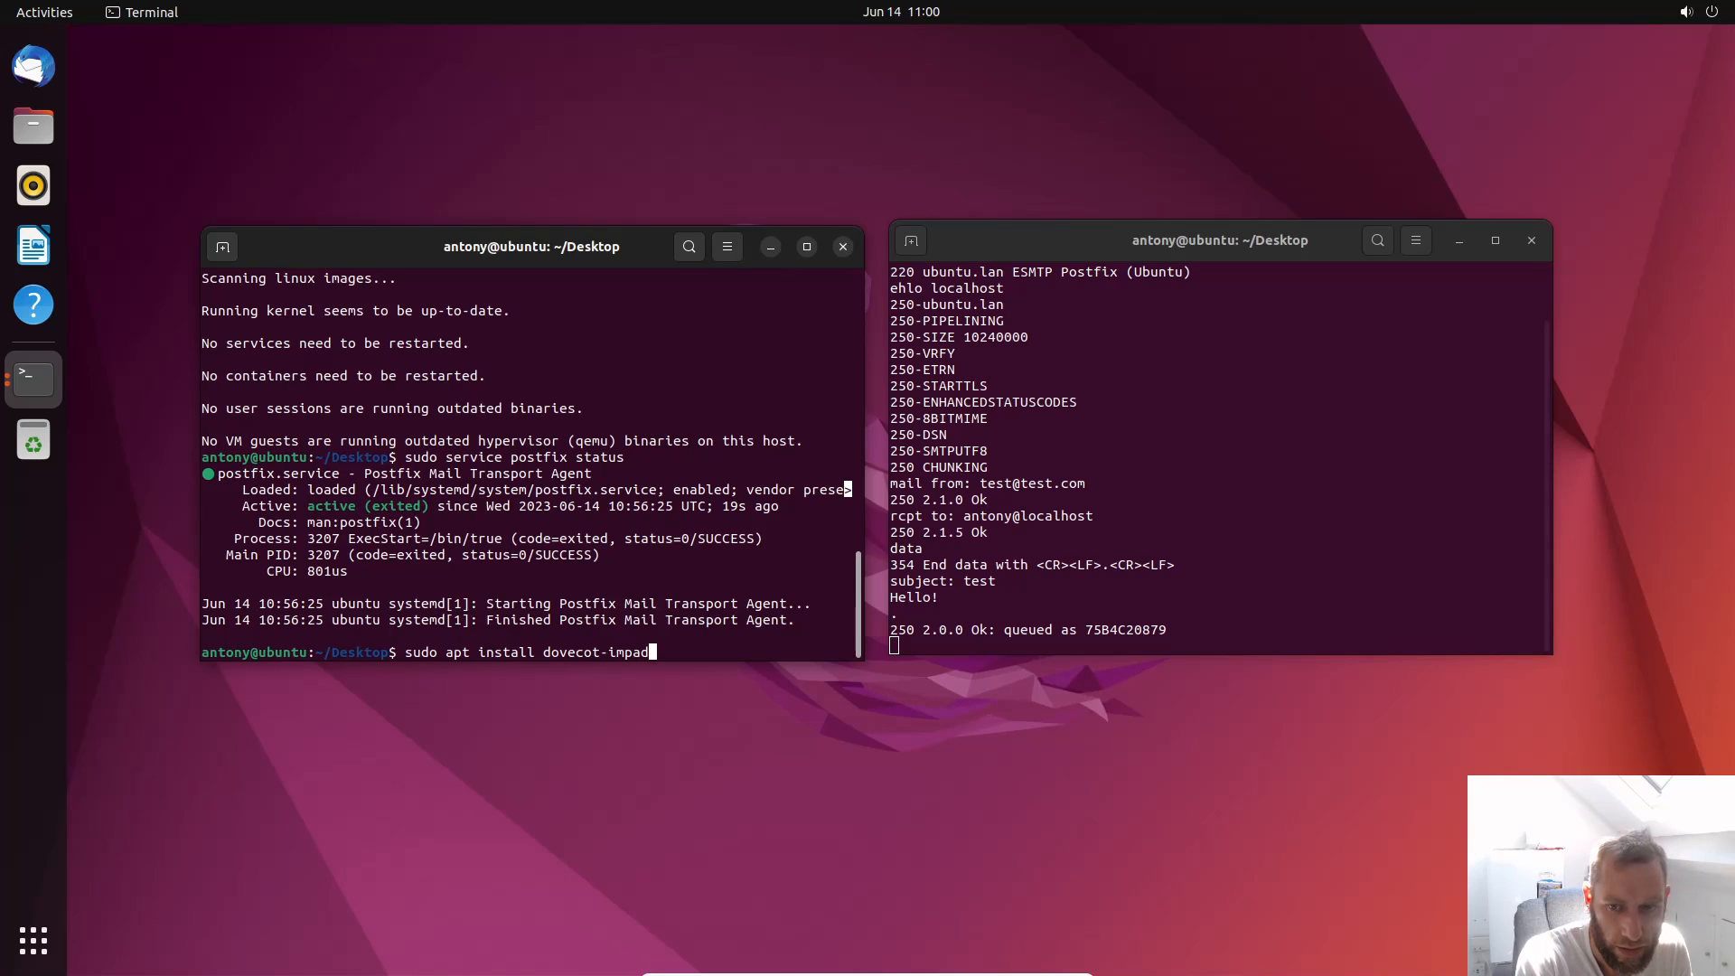
key(BackSpace)
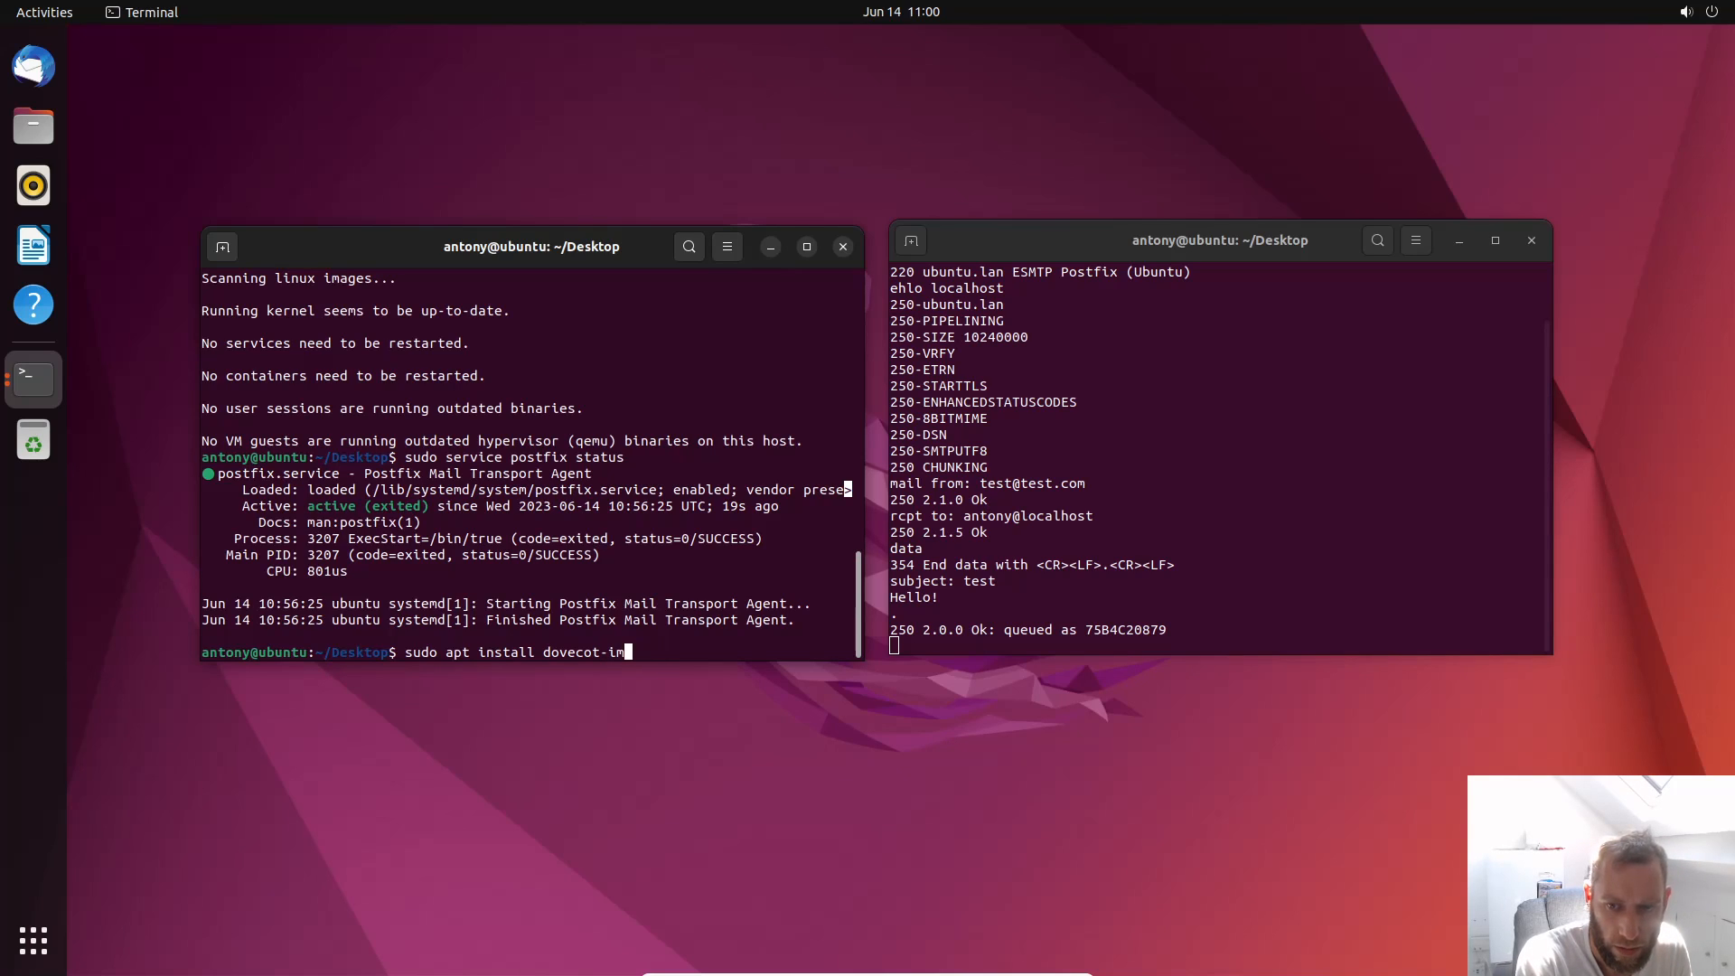
text(pd)
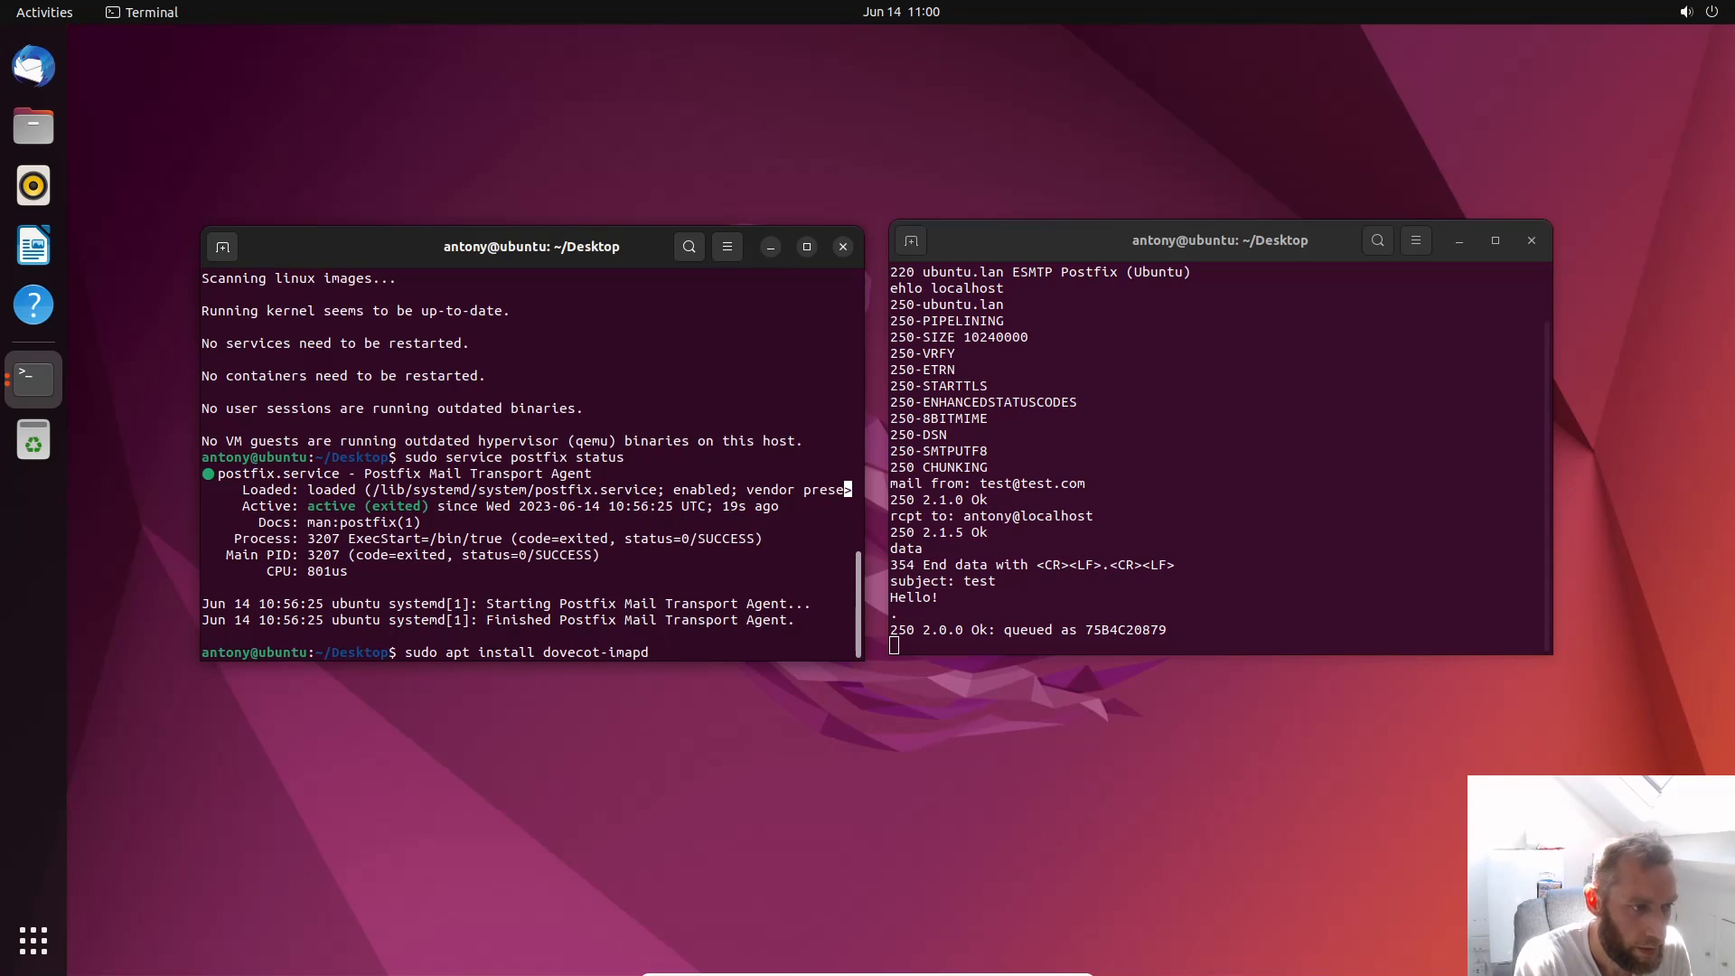
text(dovecot-)
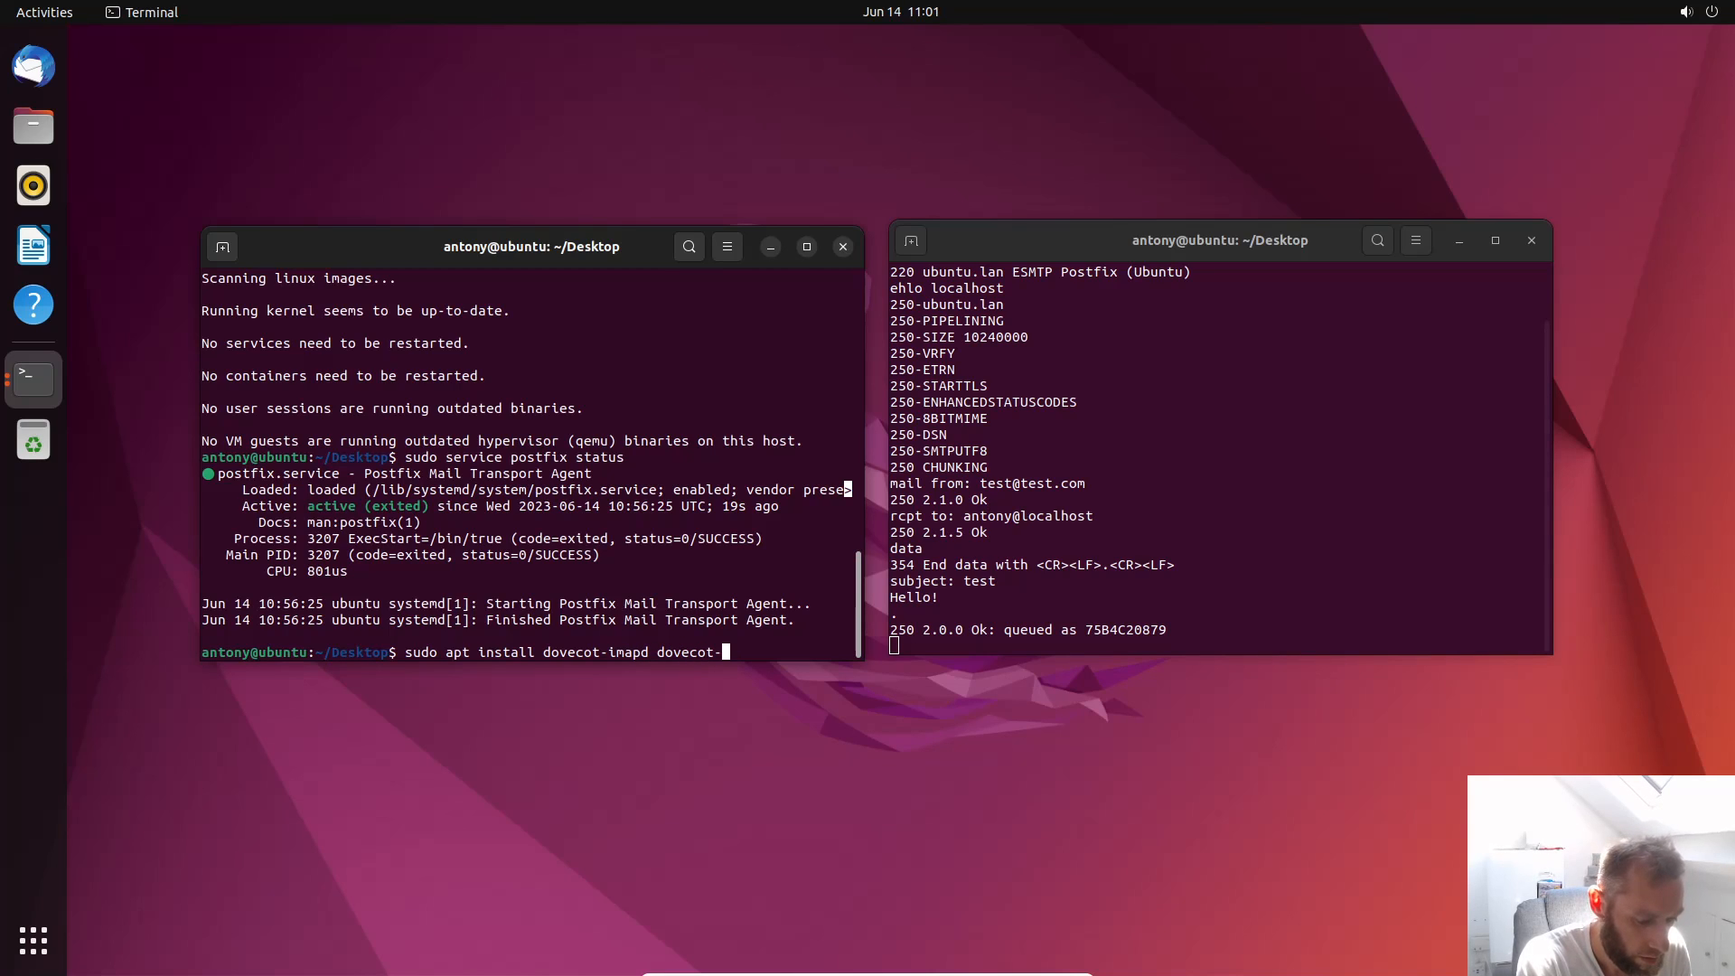
text(pop3)
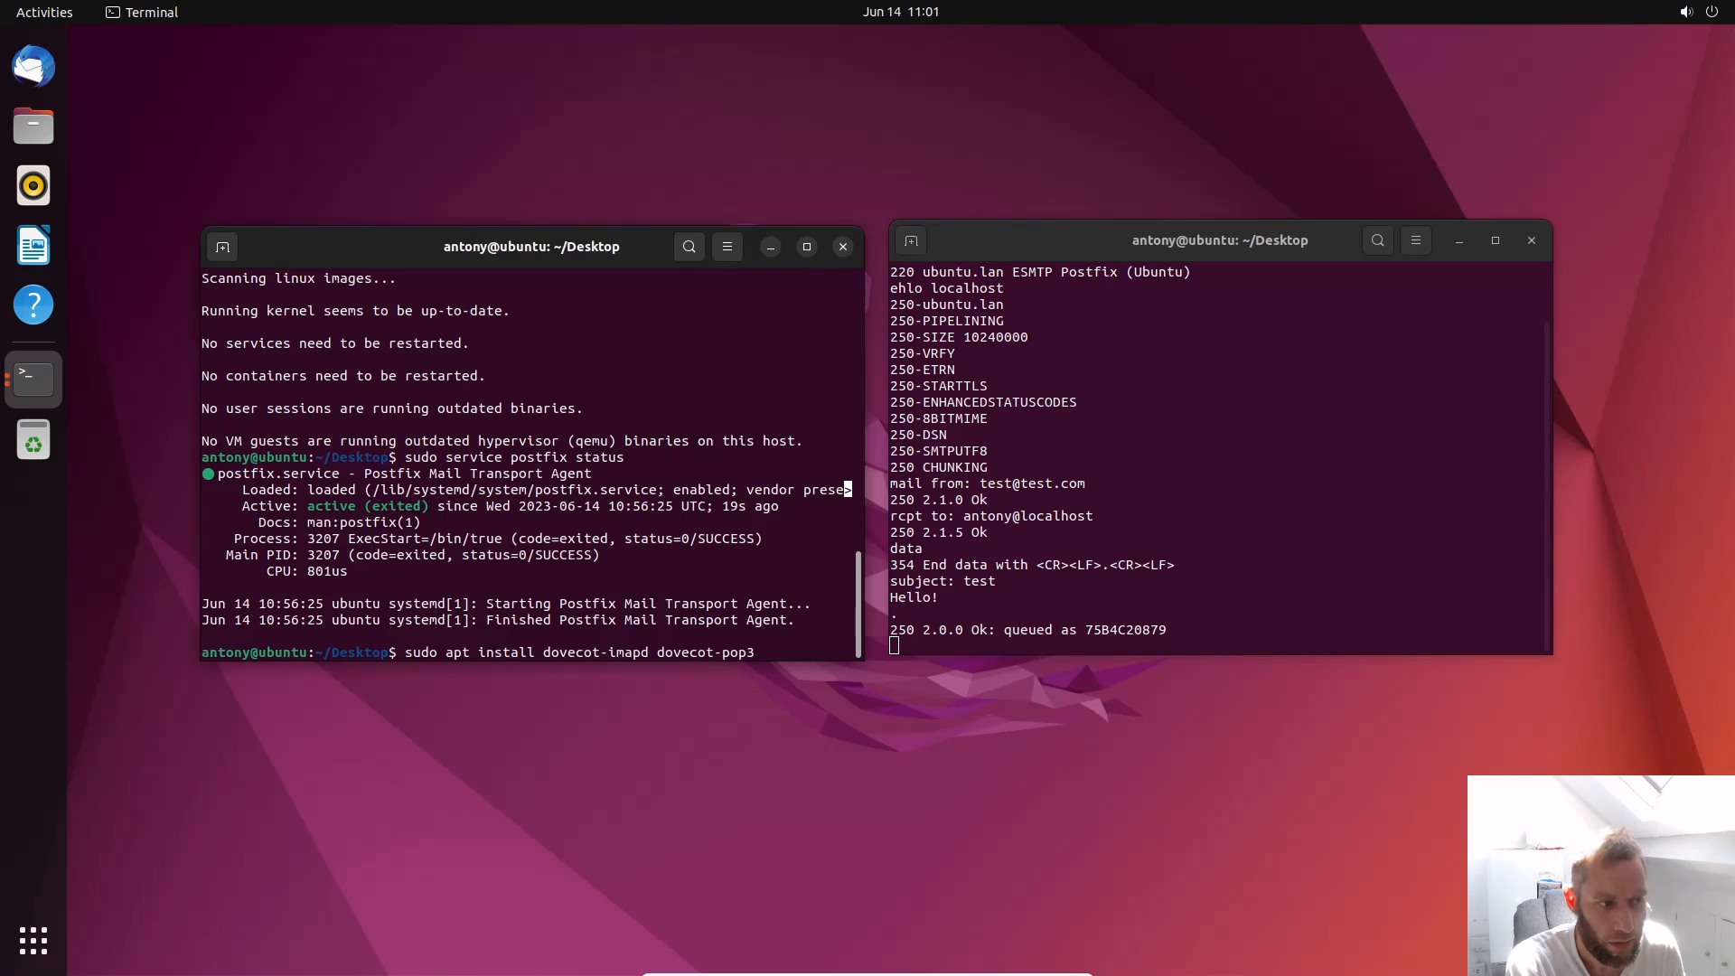
text(d)
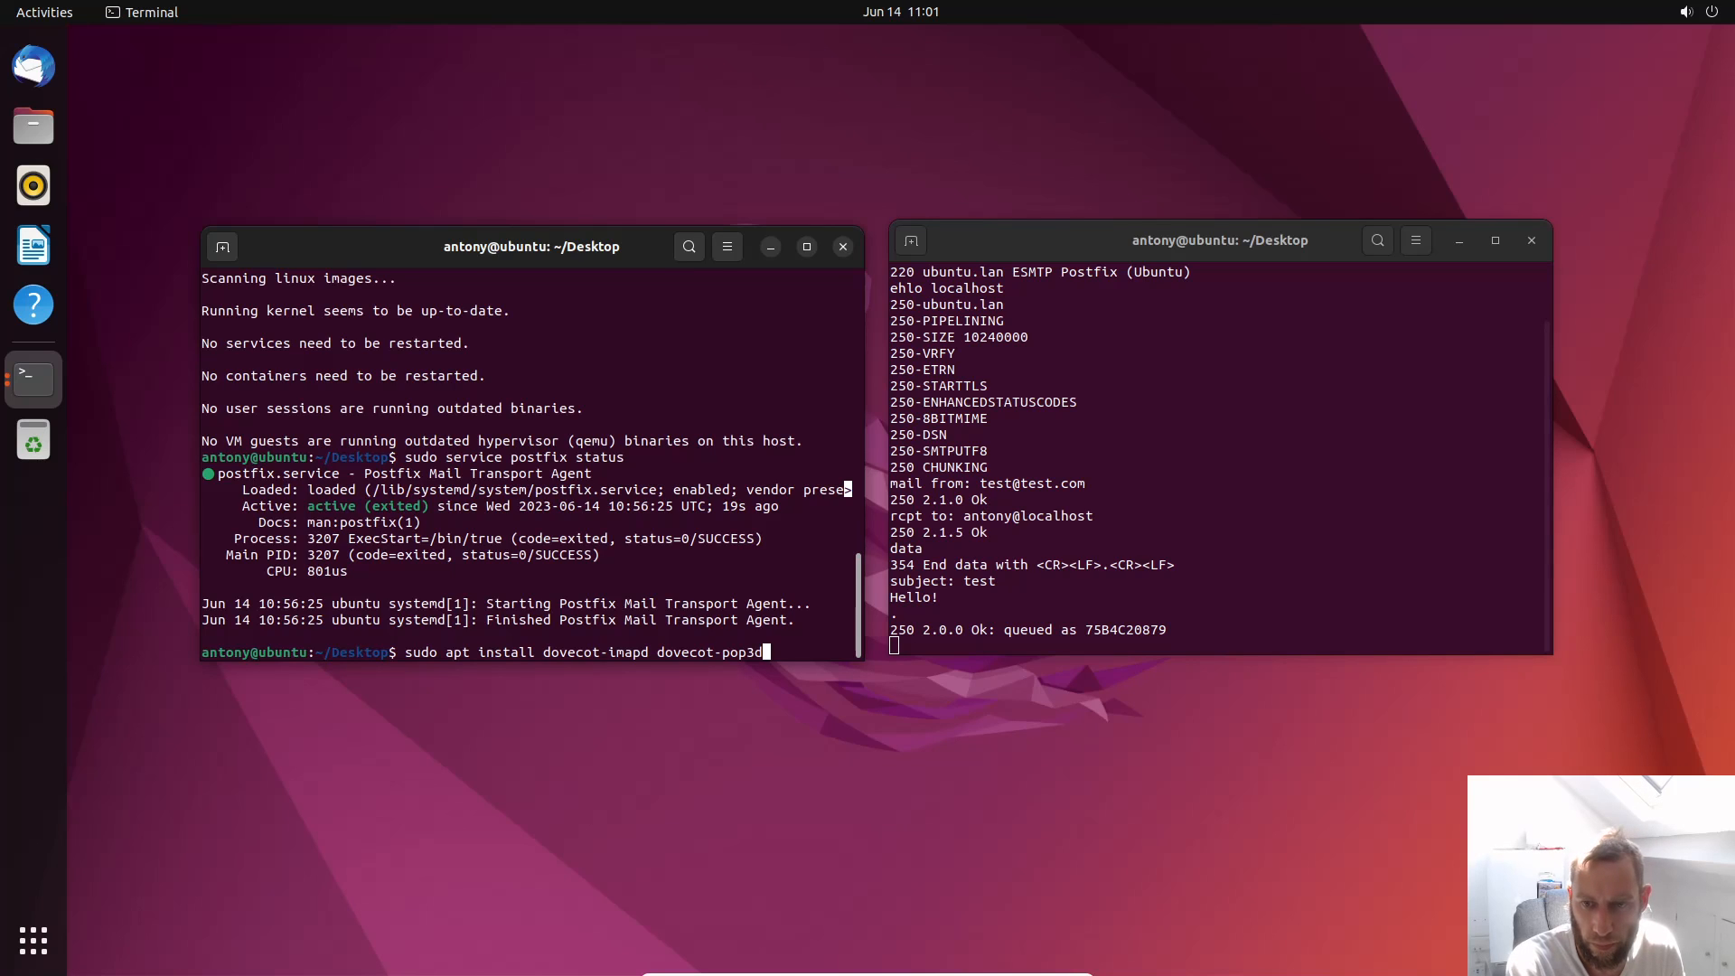
key(Return)
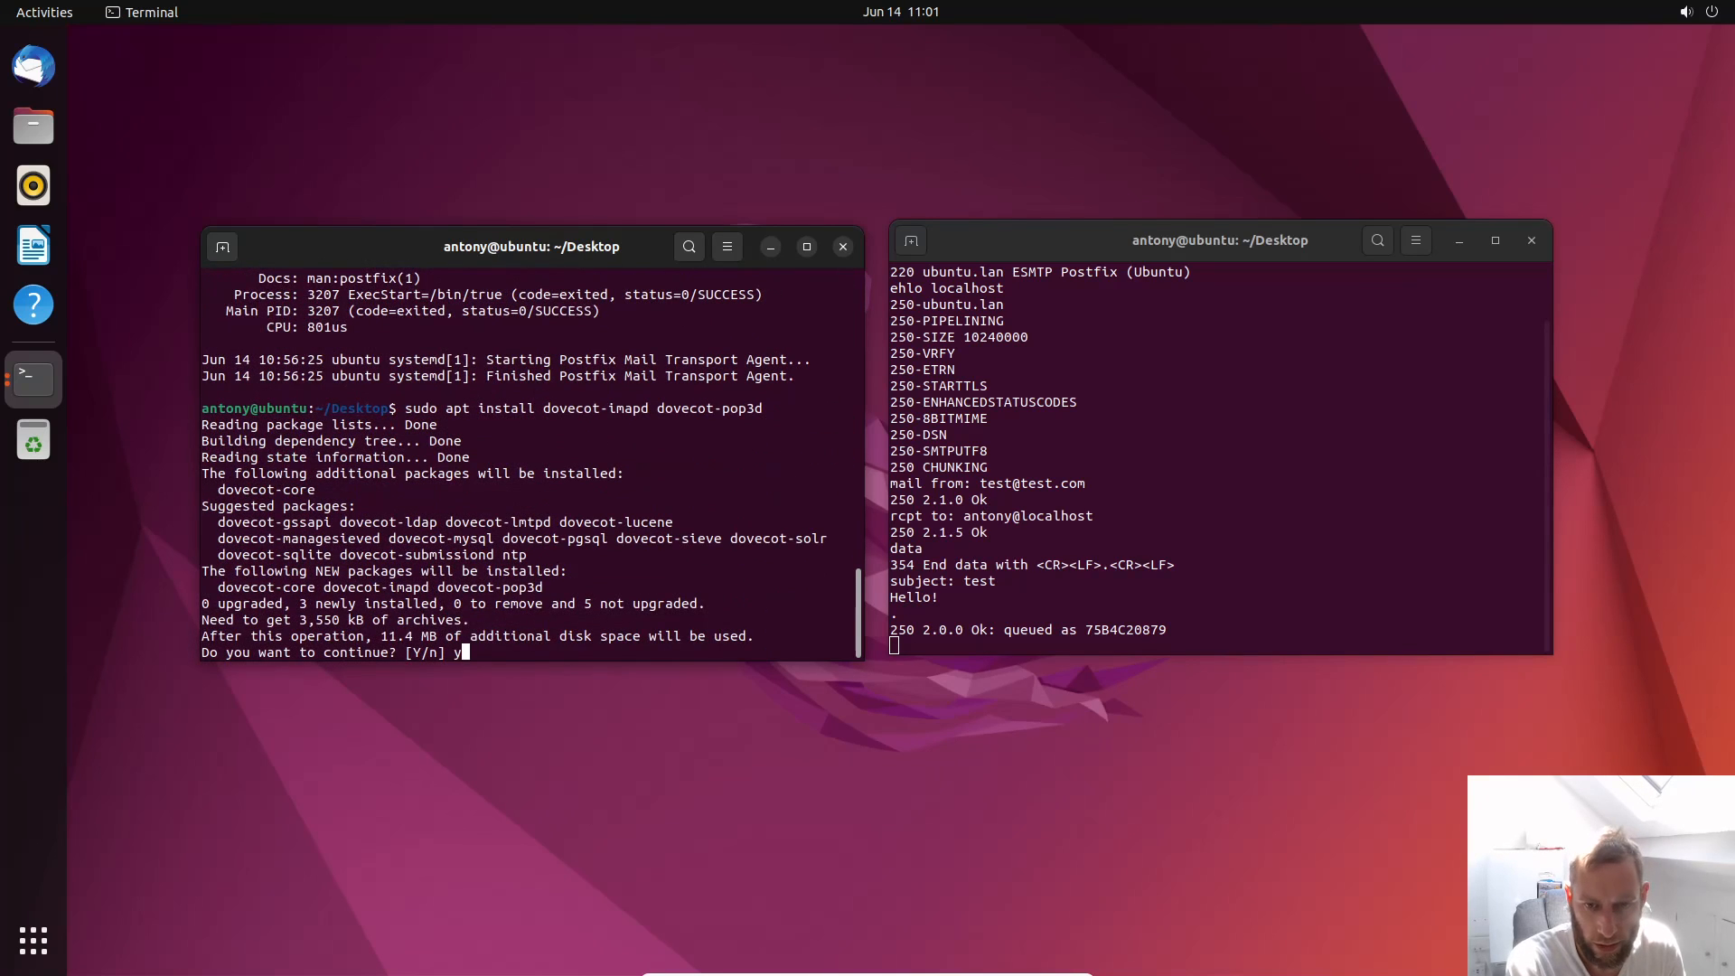
key(Return)
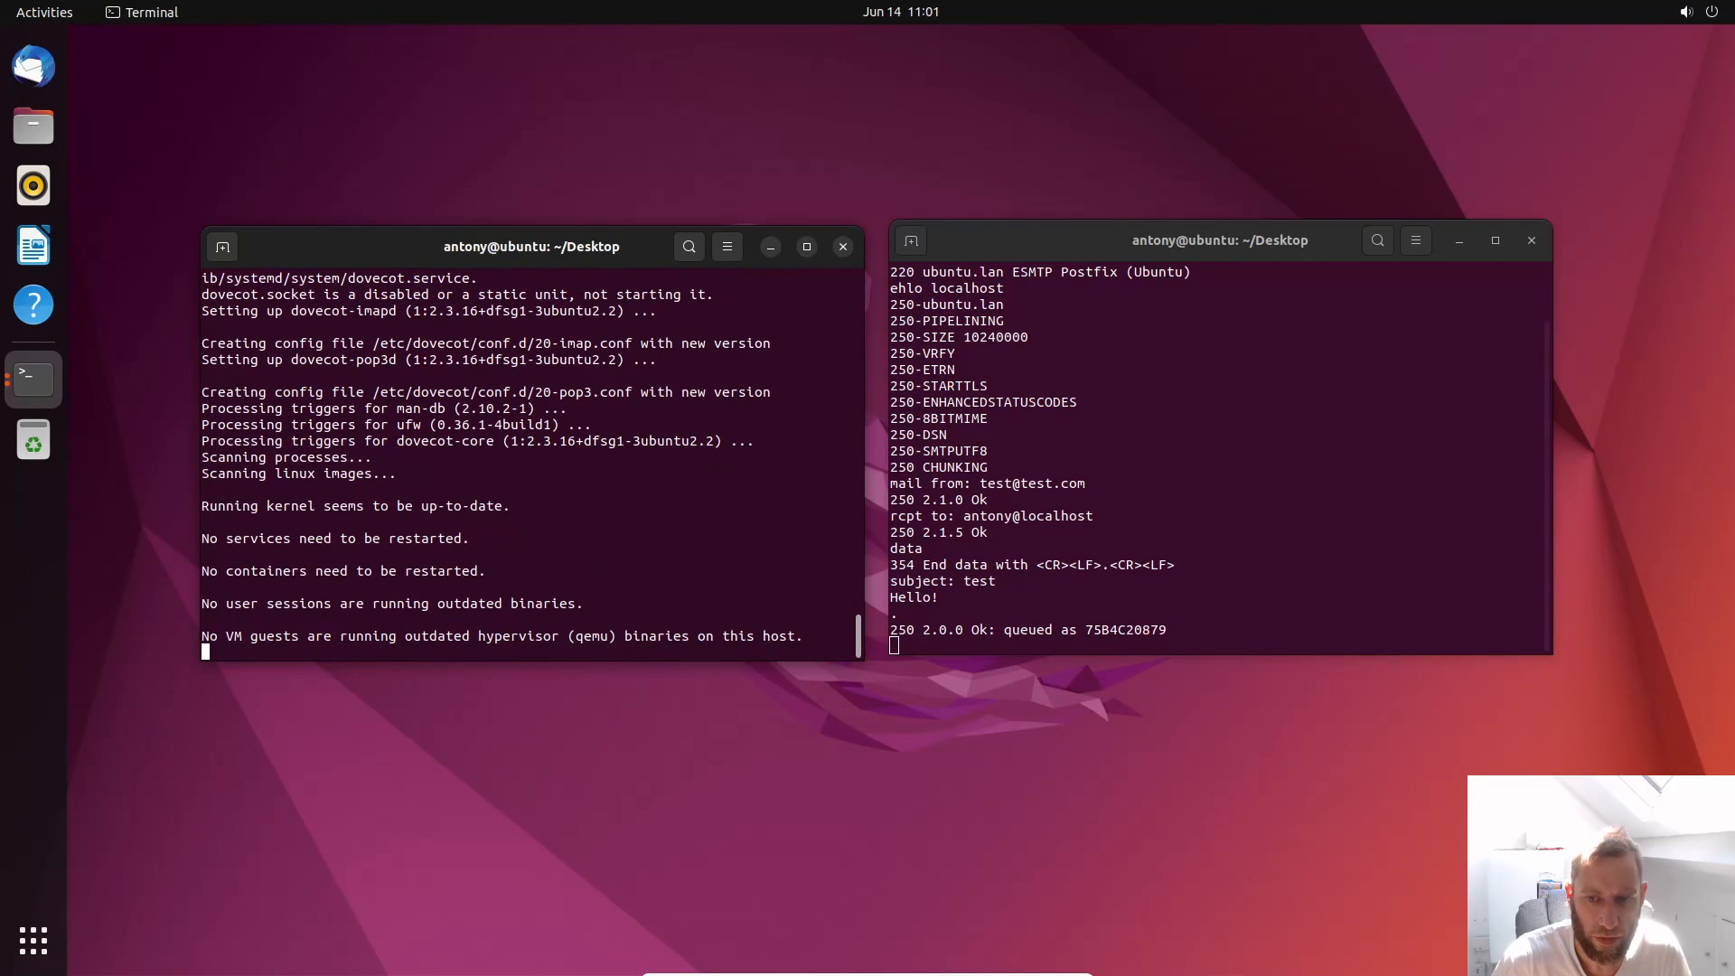
key(Return)
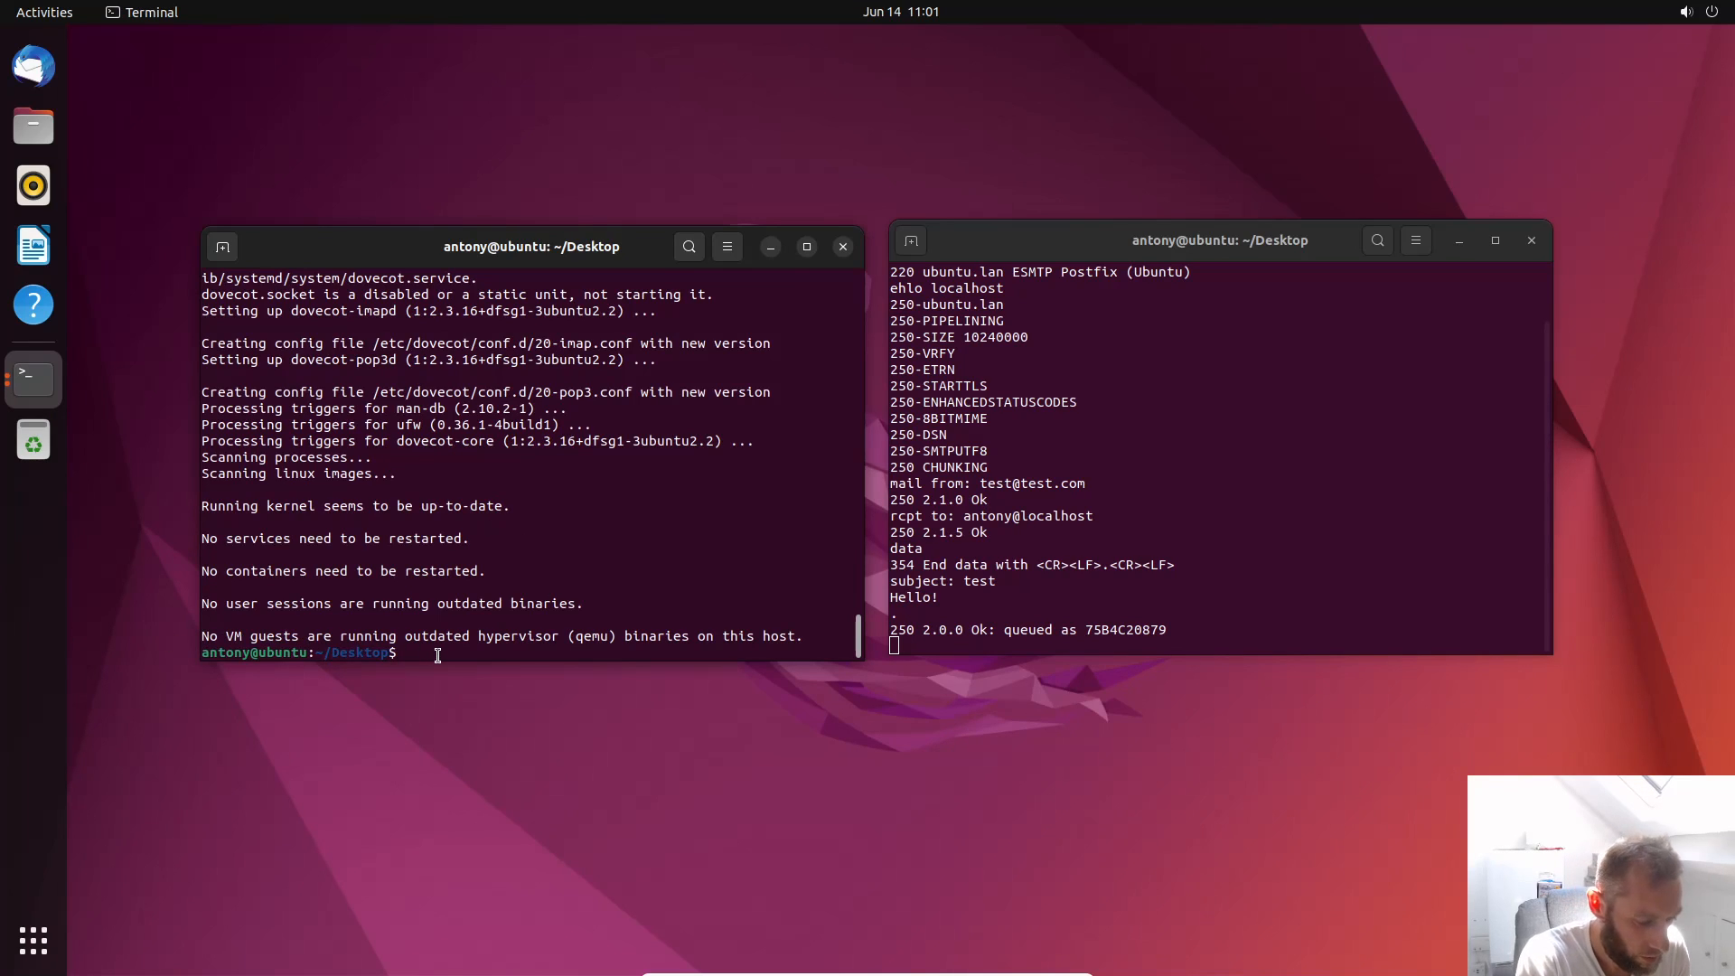
Run sudo service dovecot status, confirm it is active, quit the pager, and begin a telnet command
text(sudo ser)
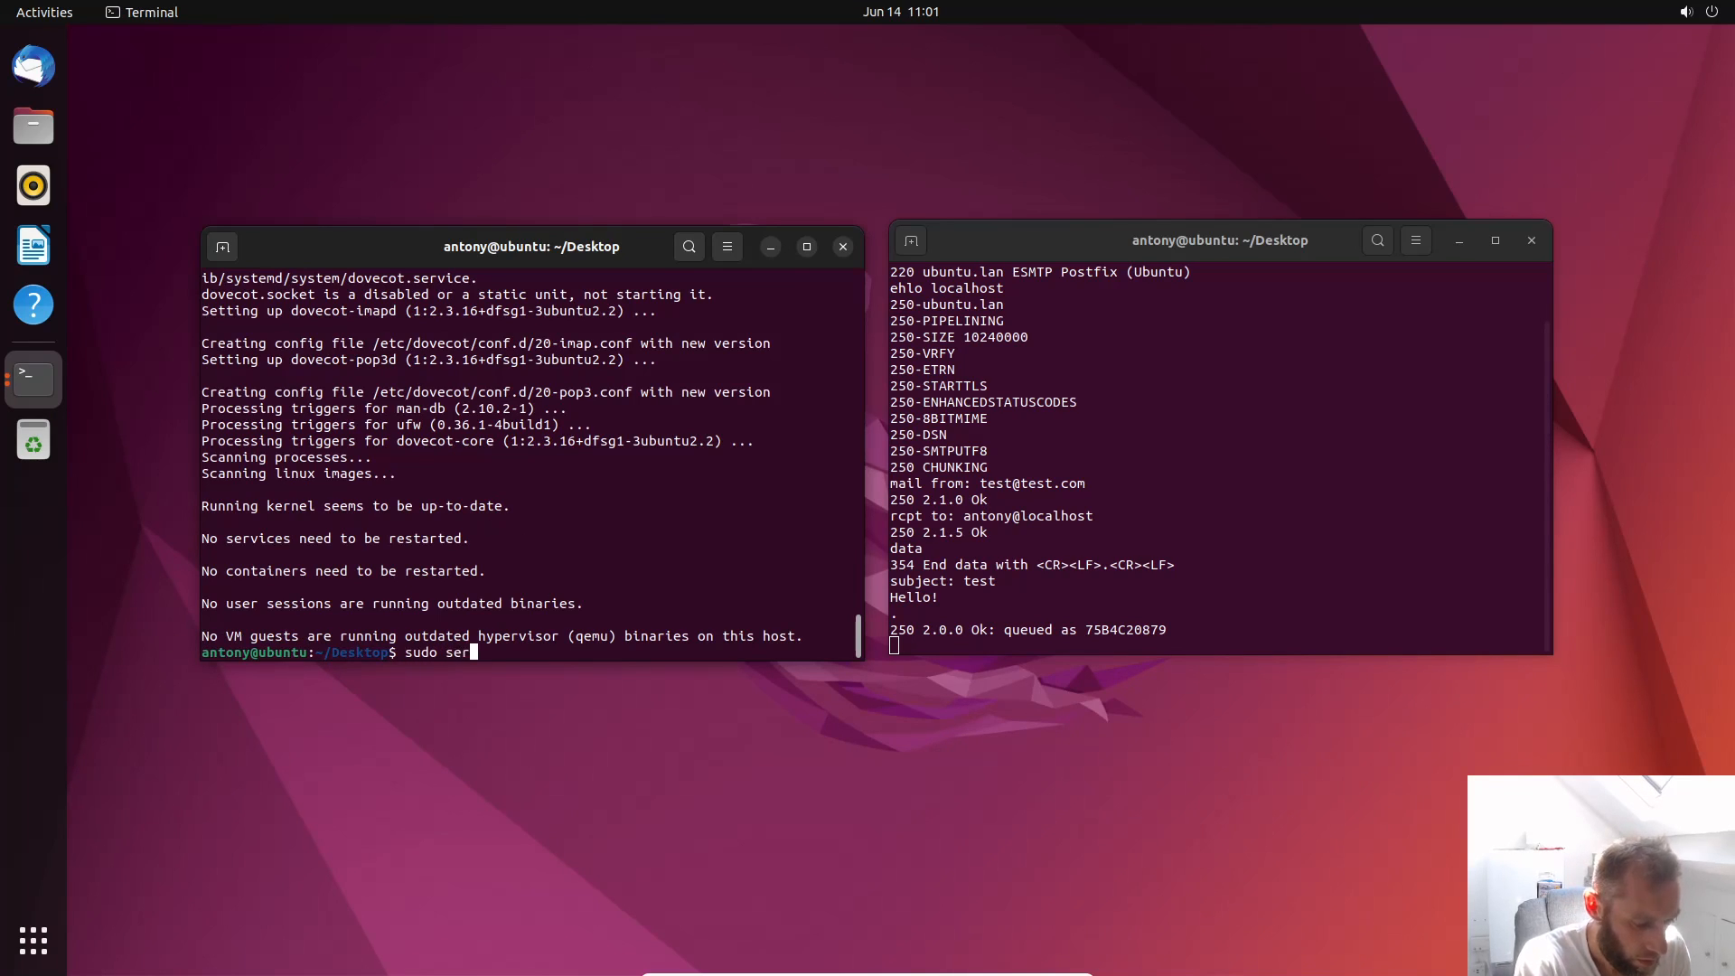
text(vice)
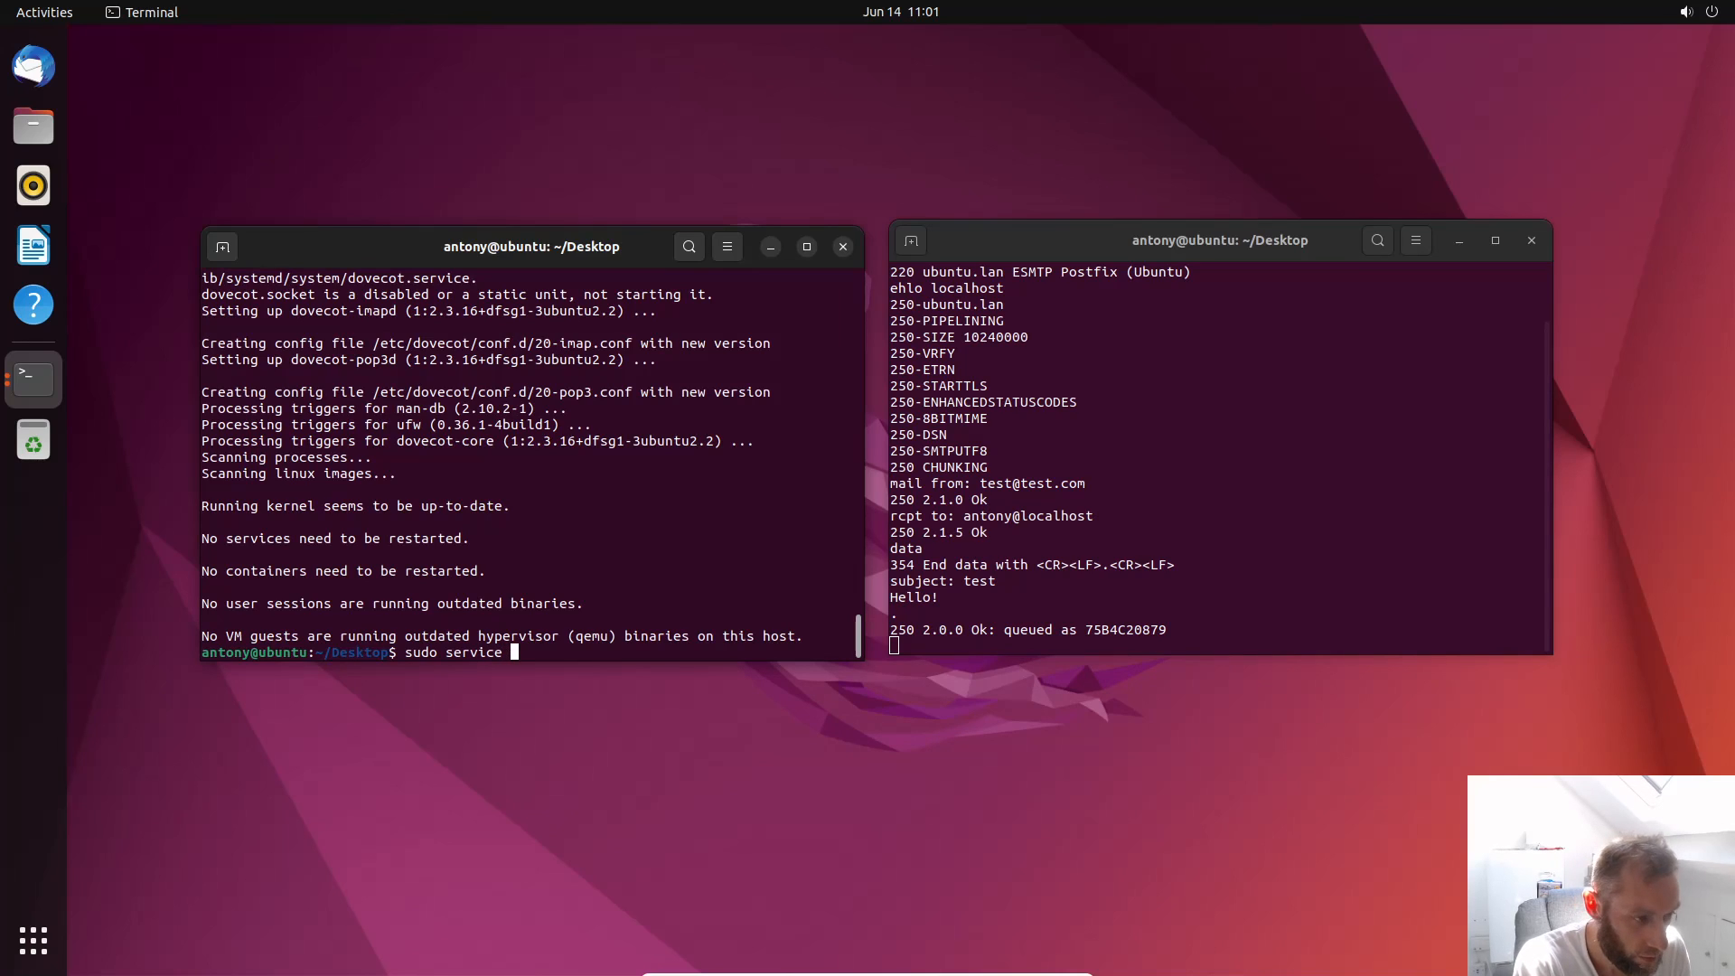
text(dov)
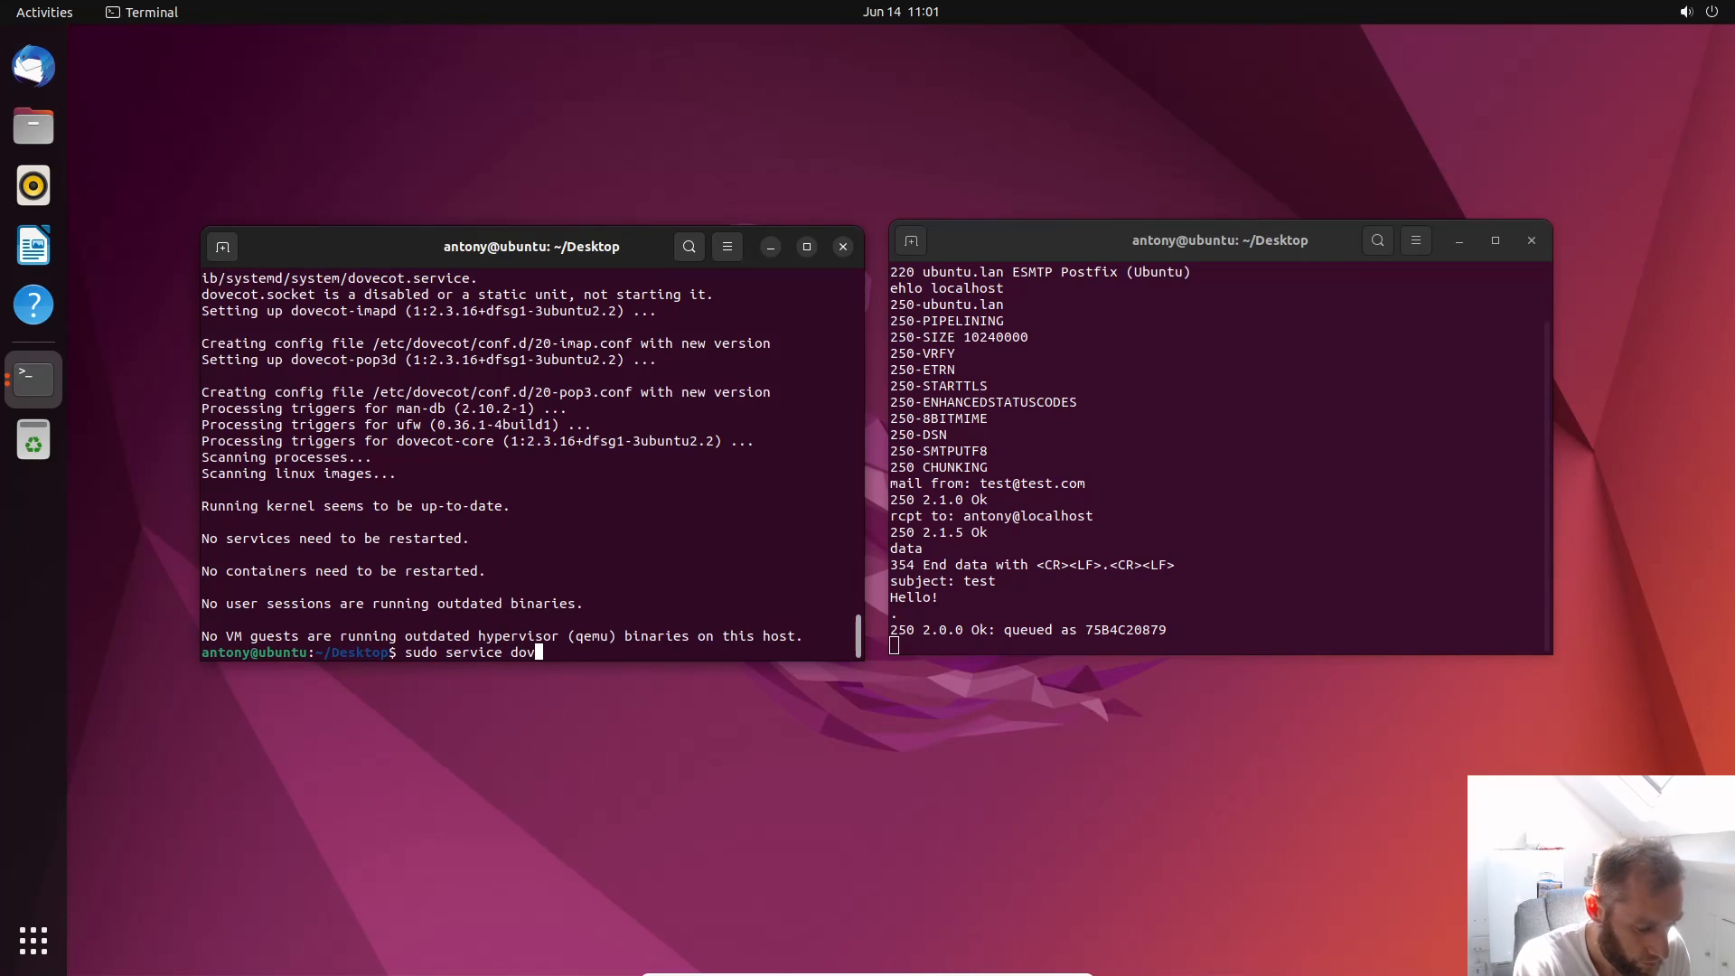
text(ecot stat)
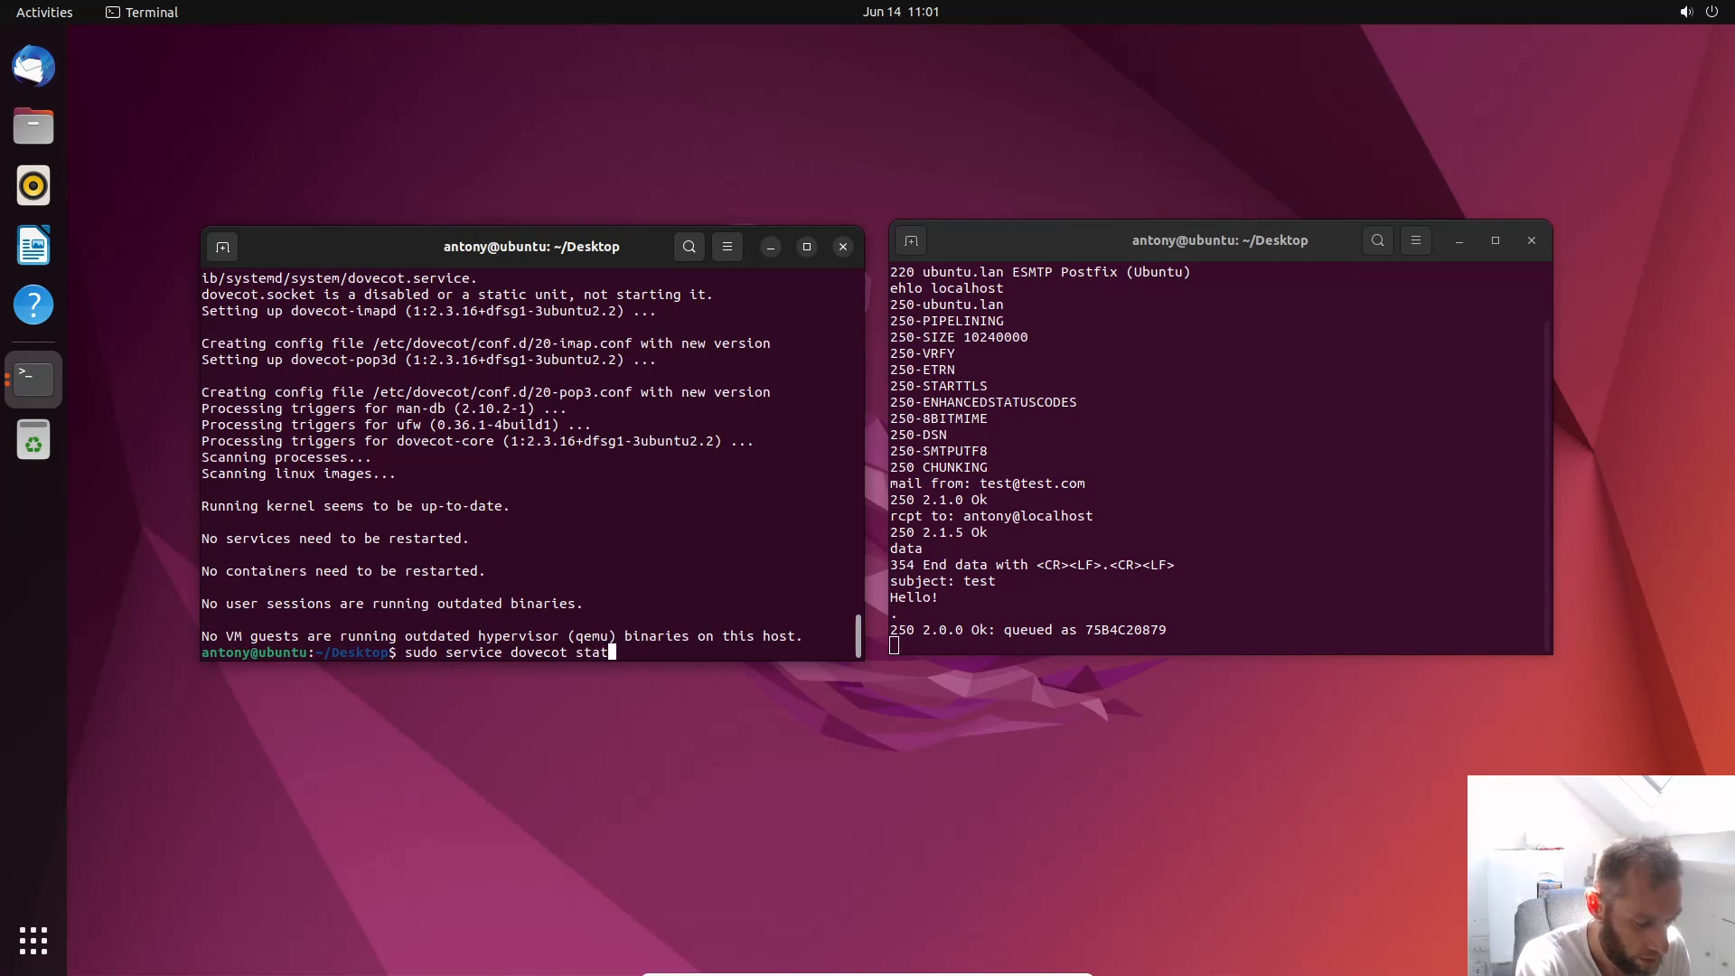
text(us)
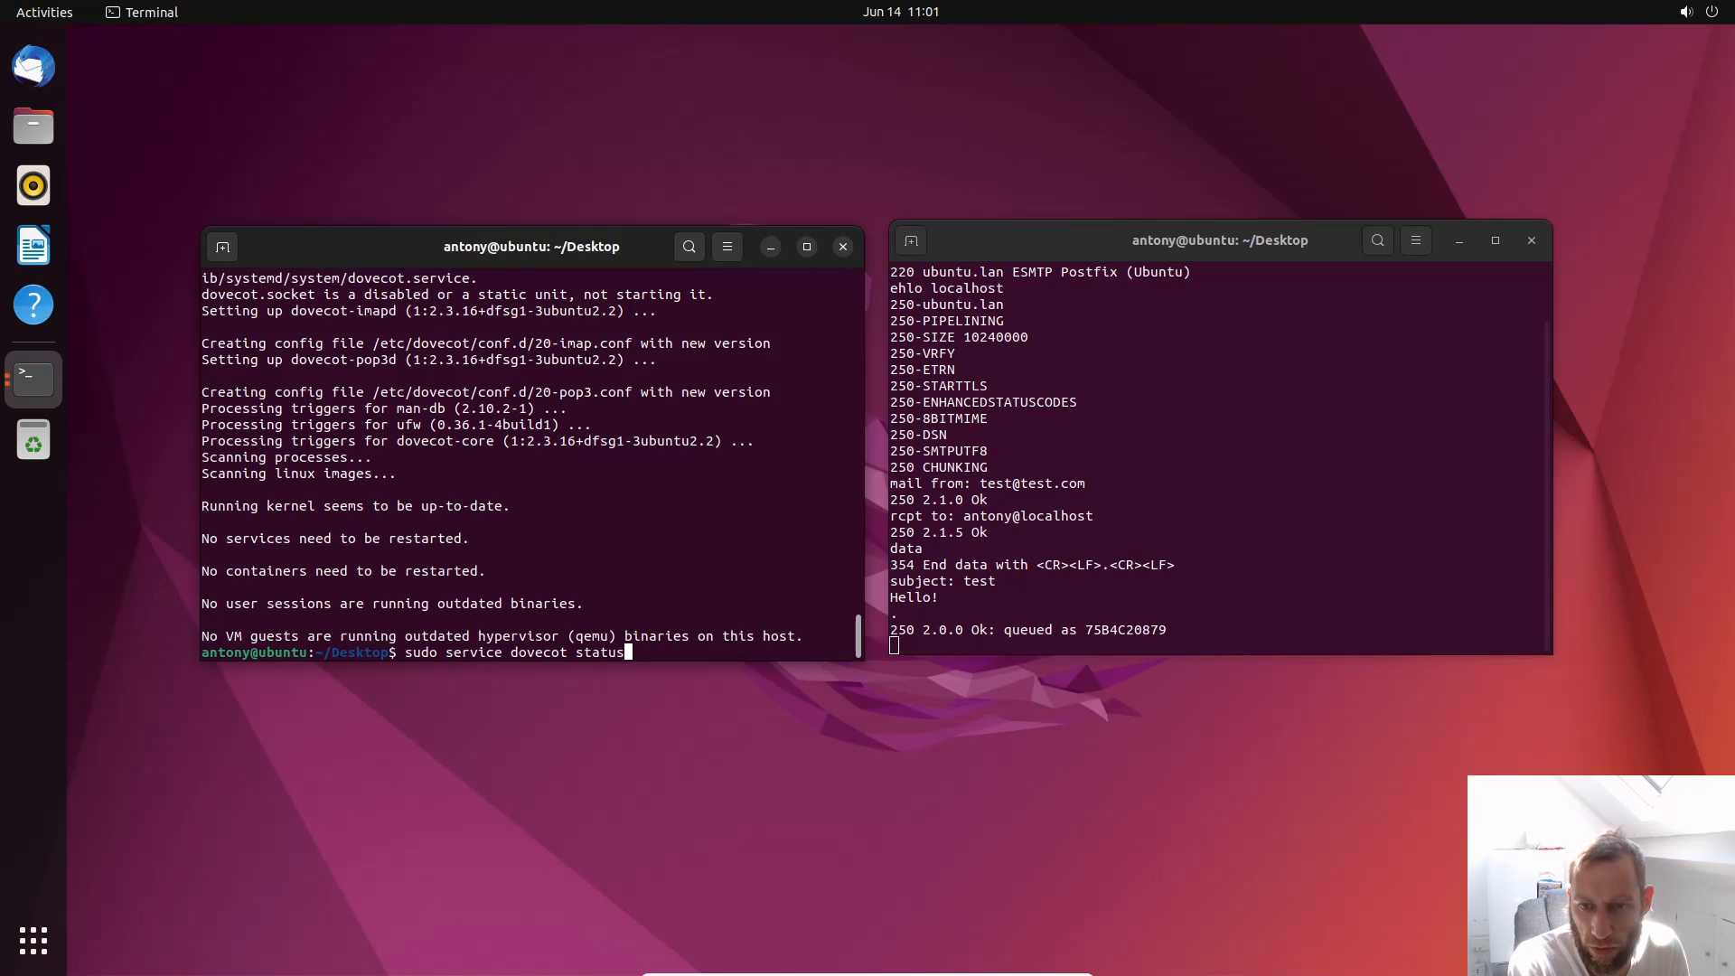
key(Return)
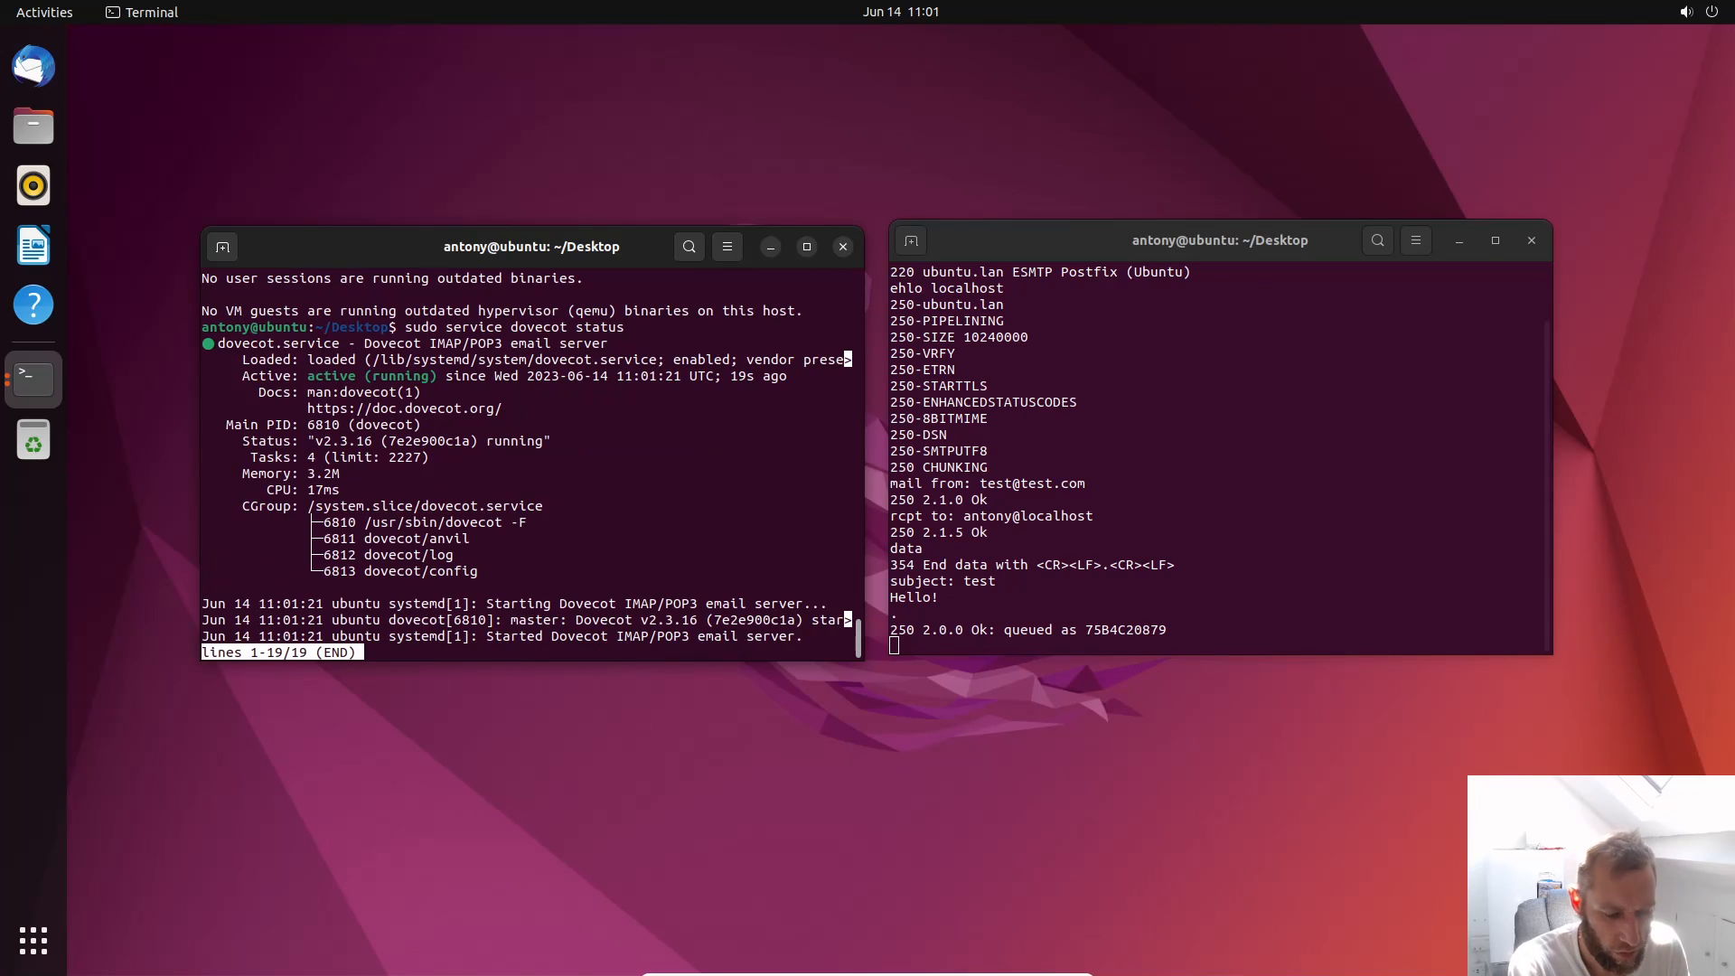
key(q)
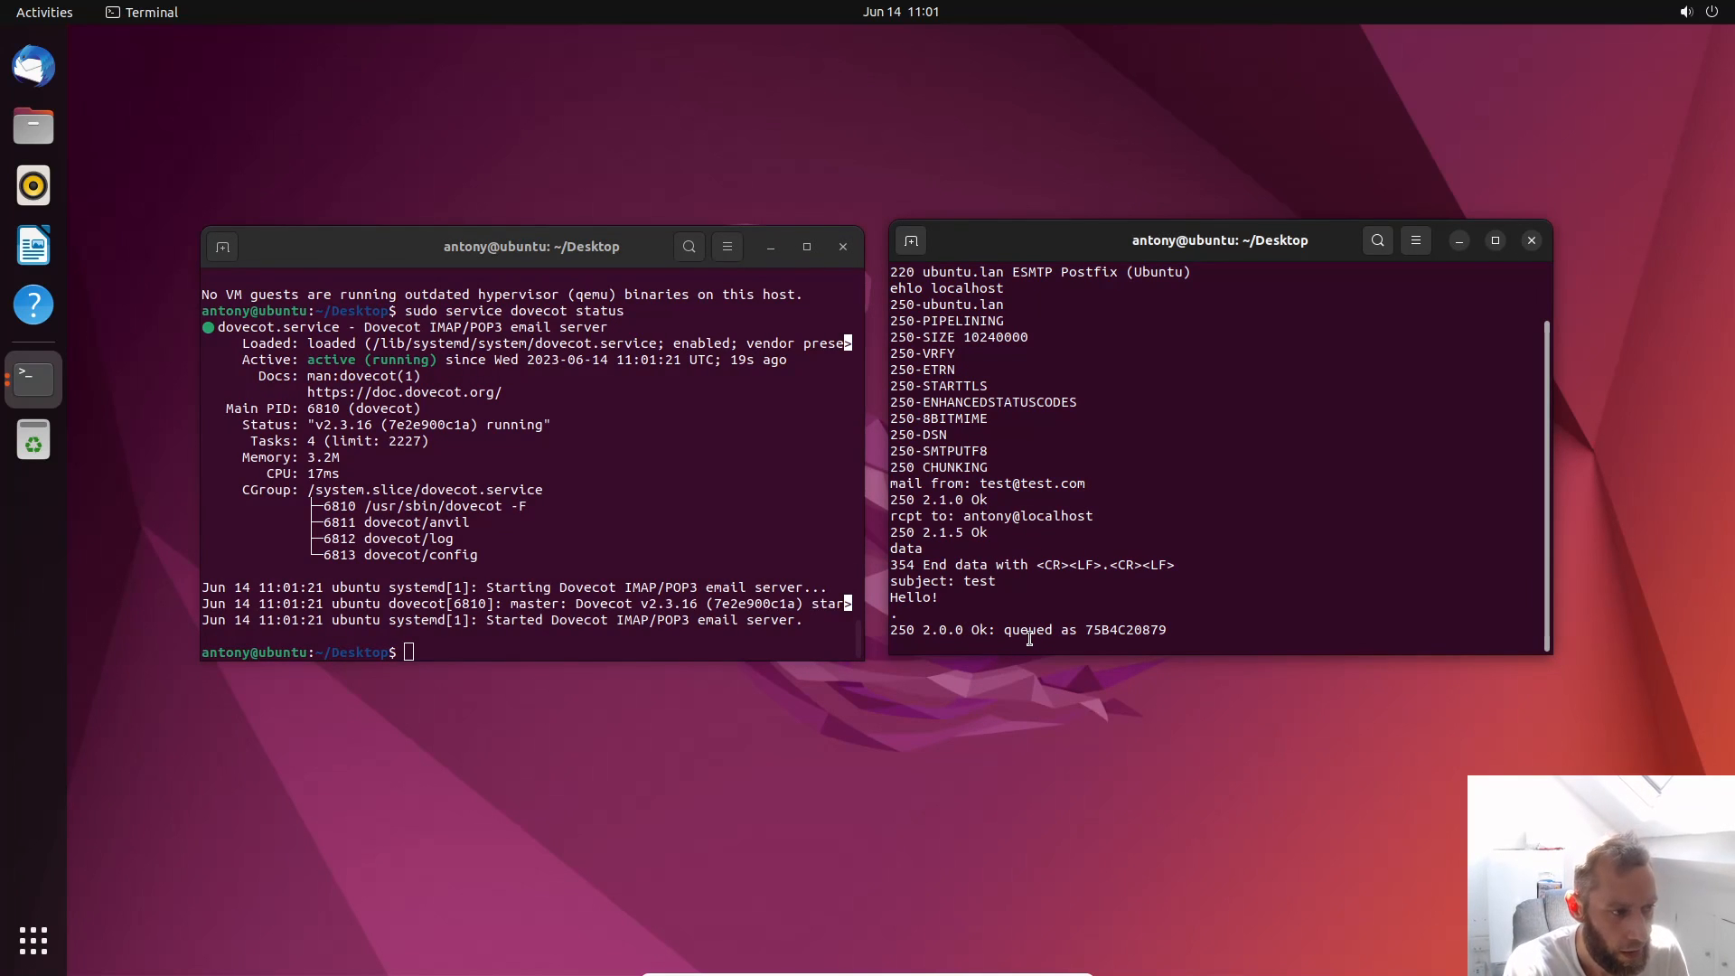
text(telnet)
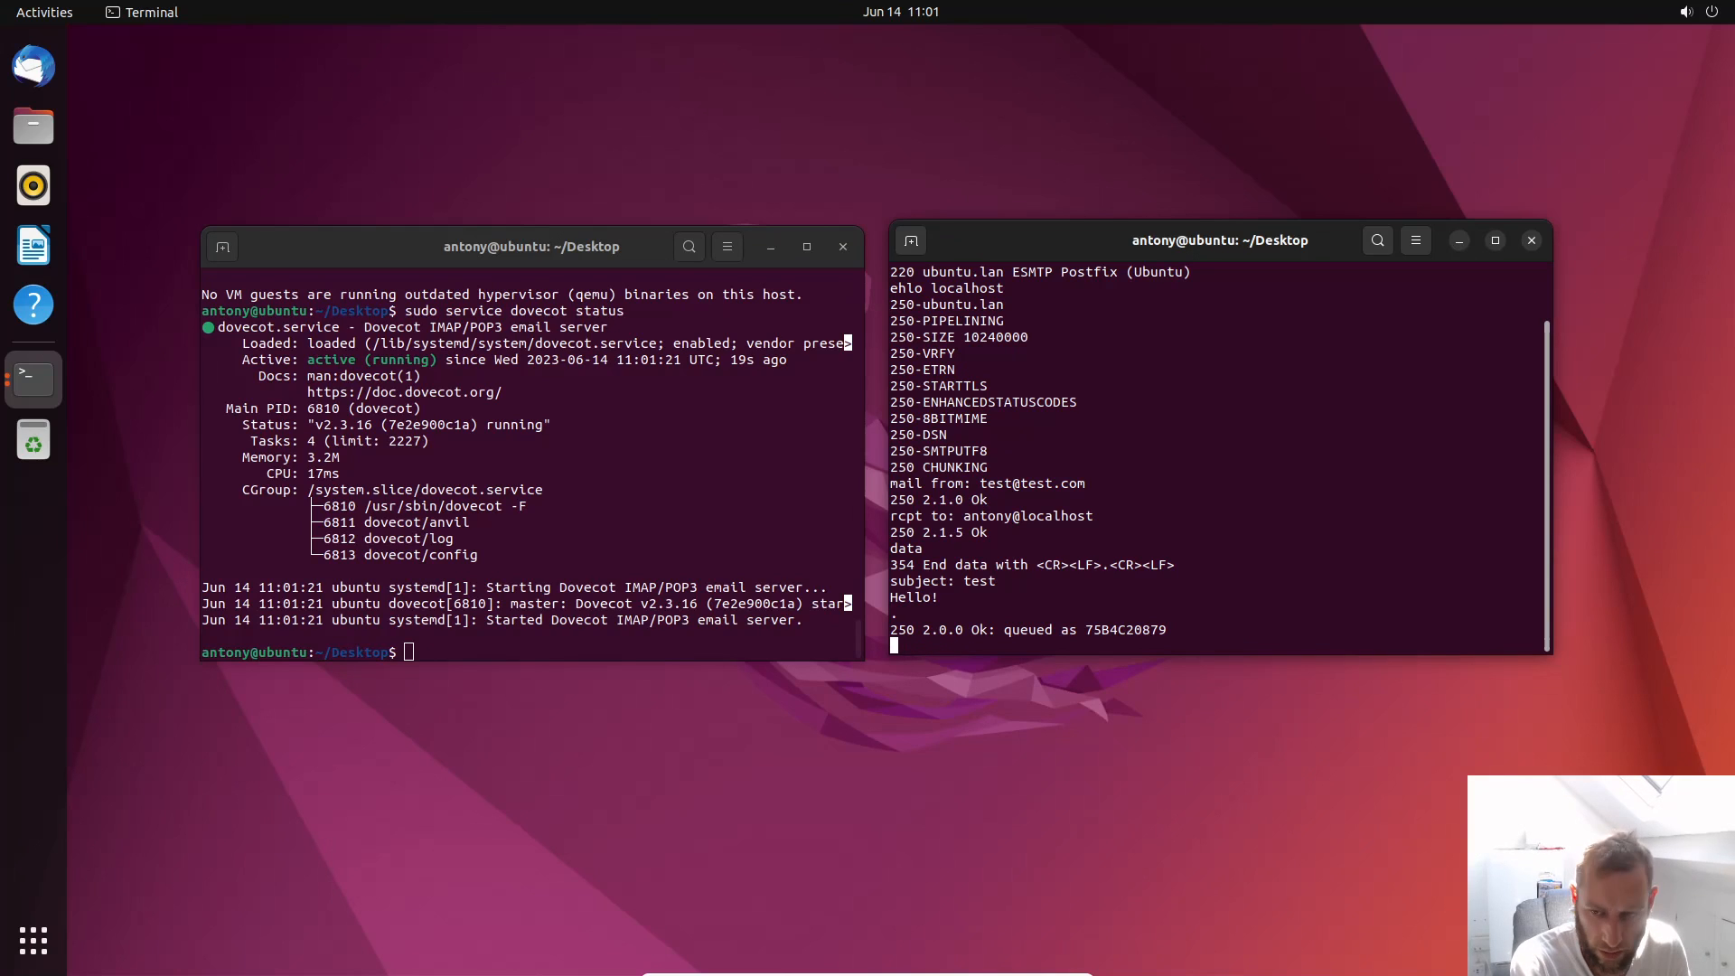
Abort the SMTP session and connect via telnet to the local IMAP server on port 143
key(ctrl+c)
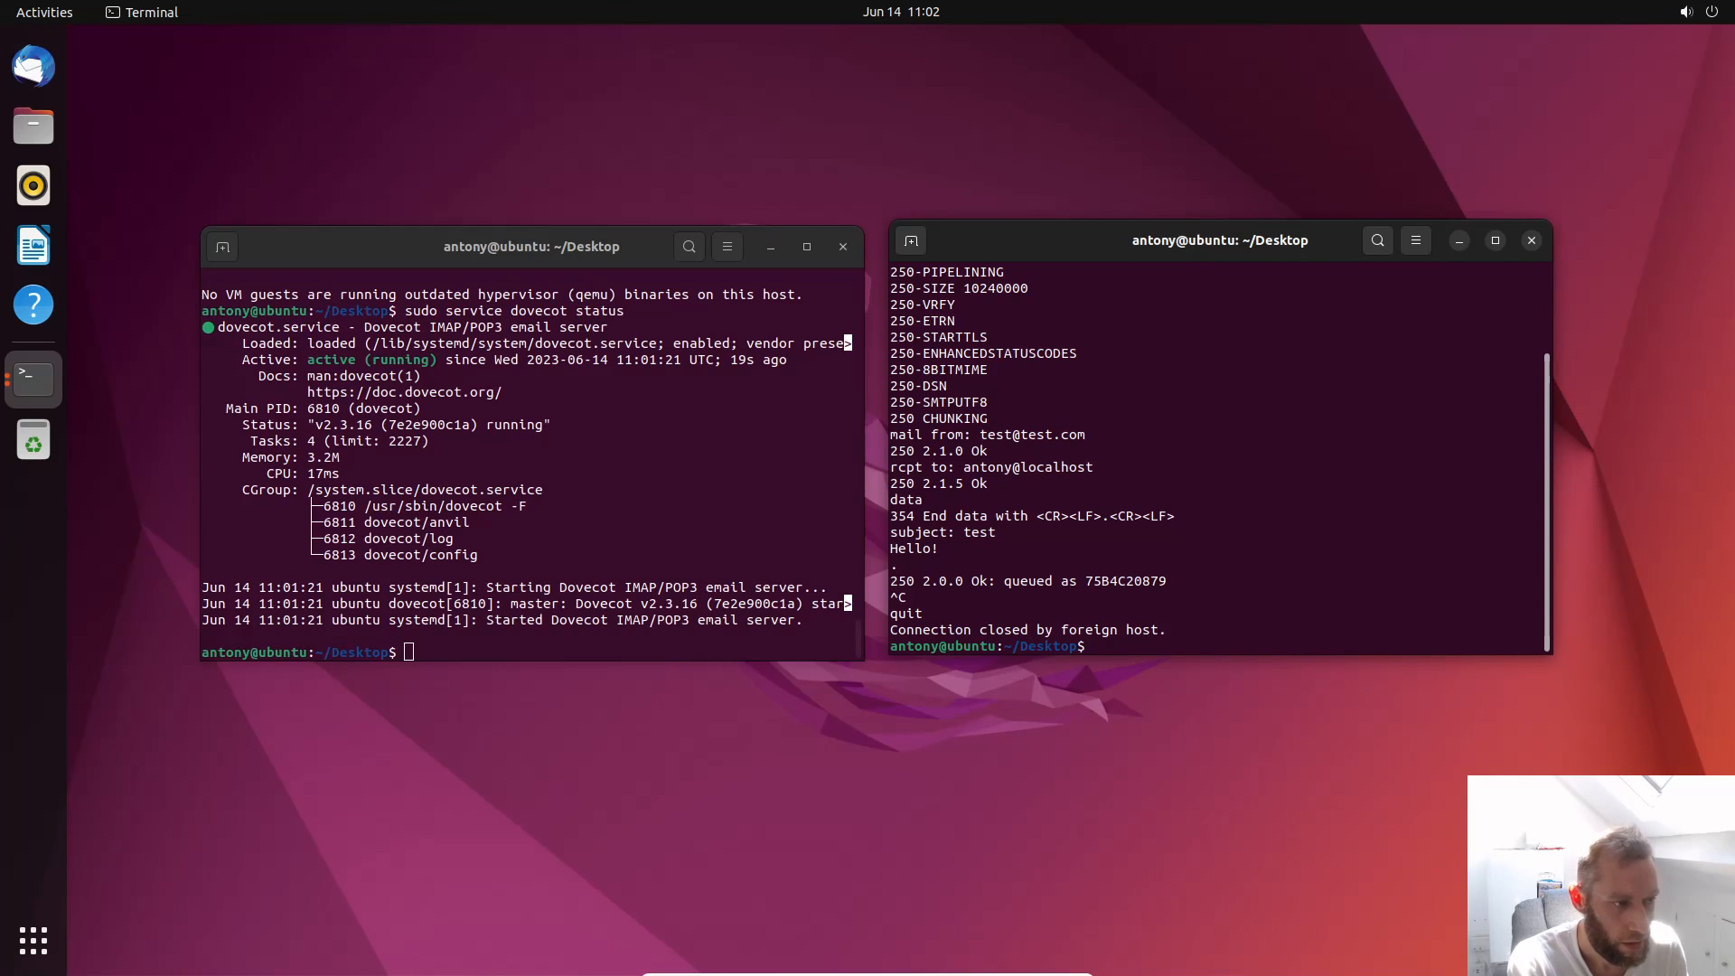
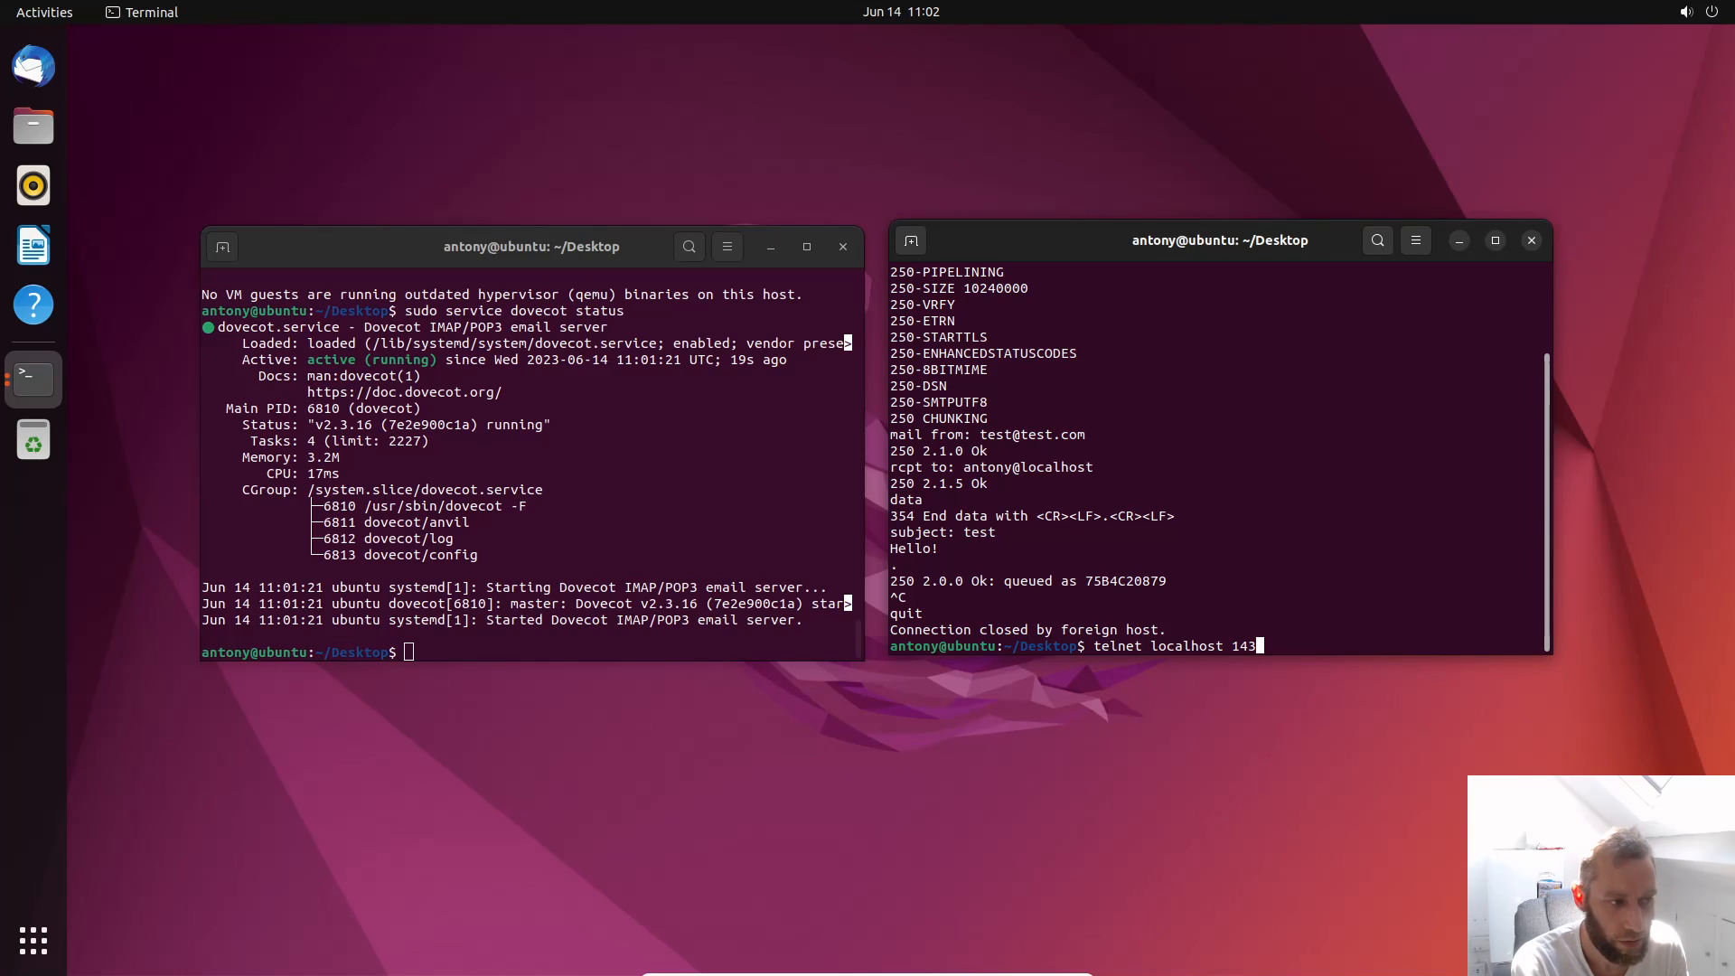
key(Return)
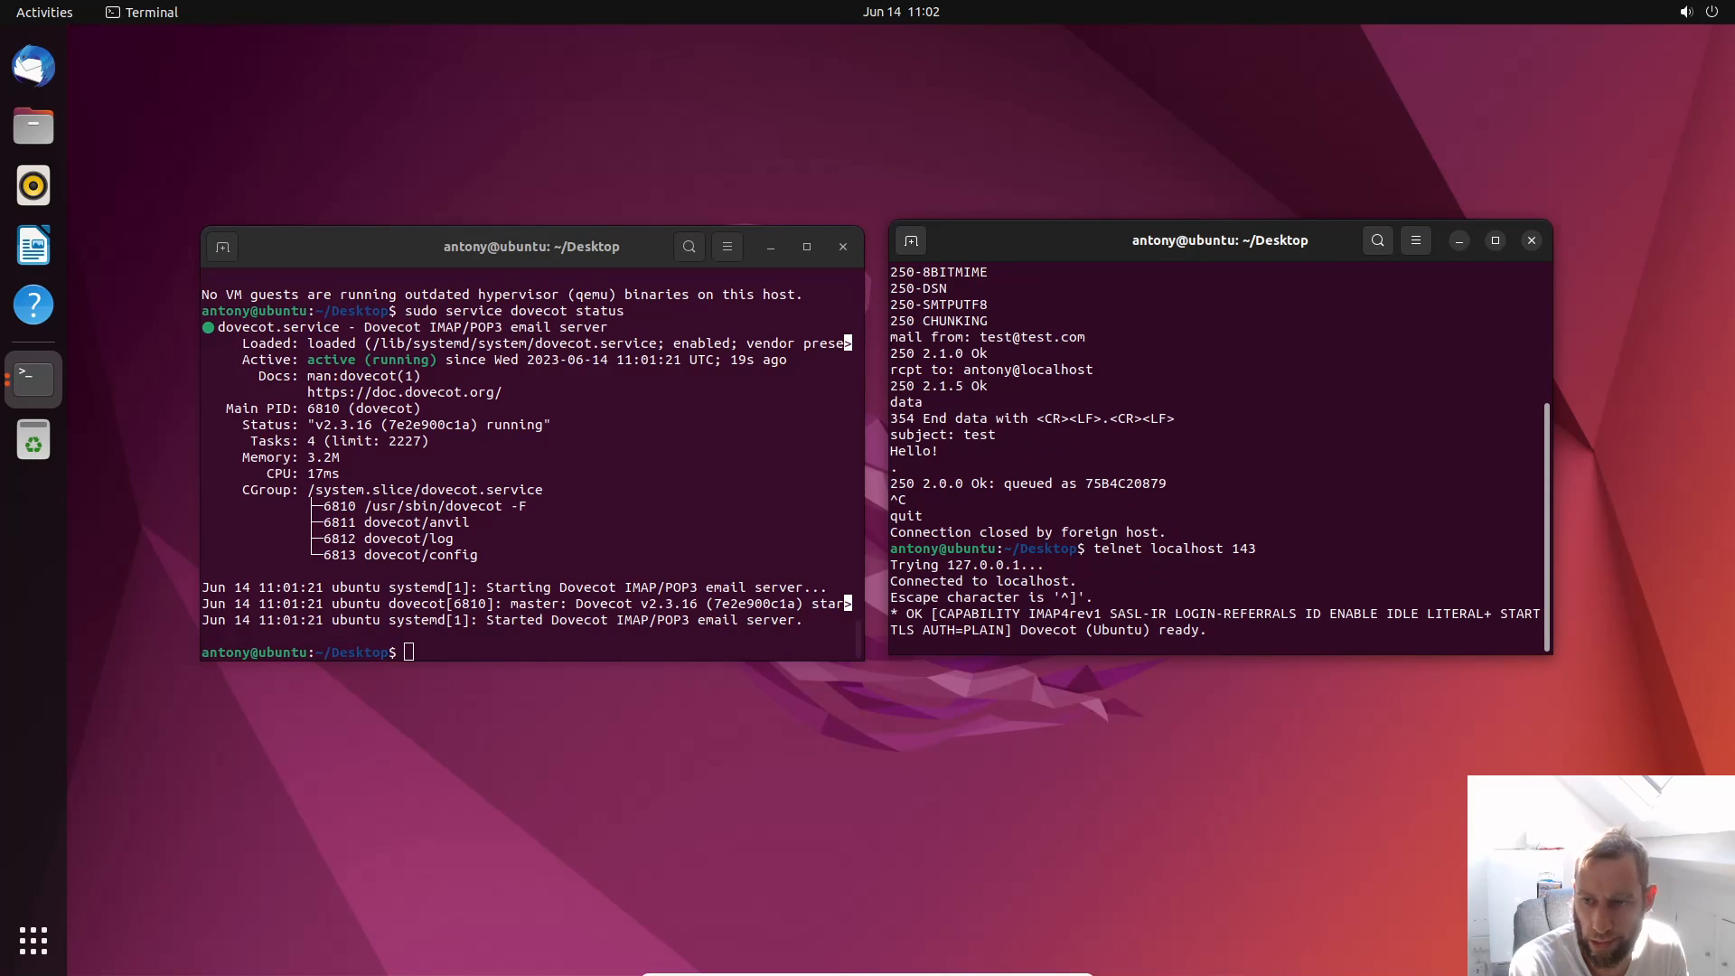
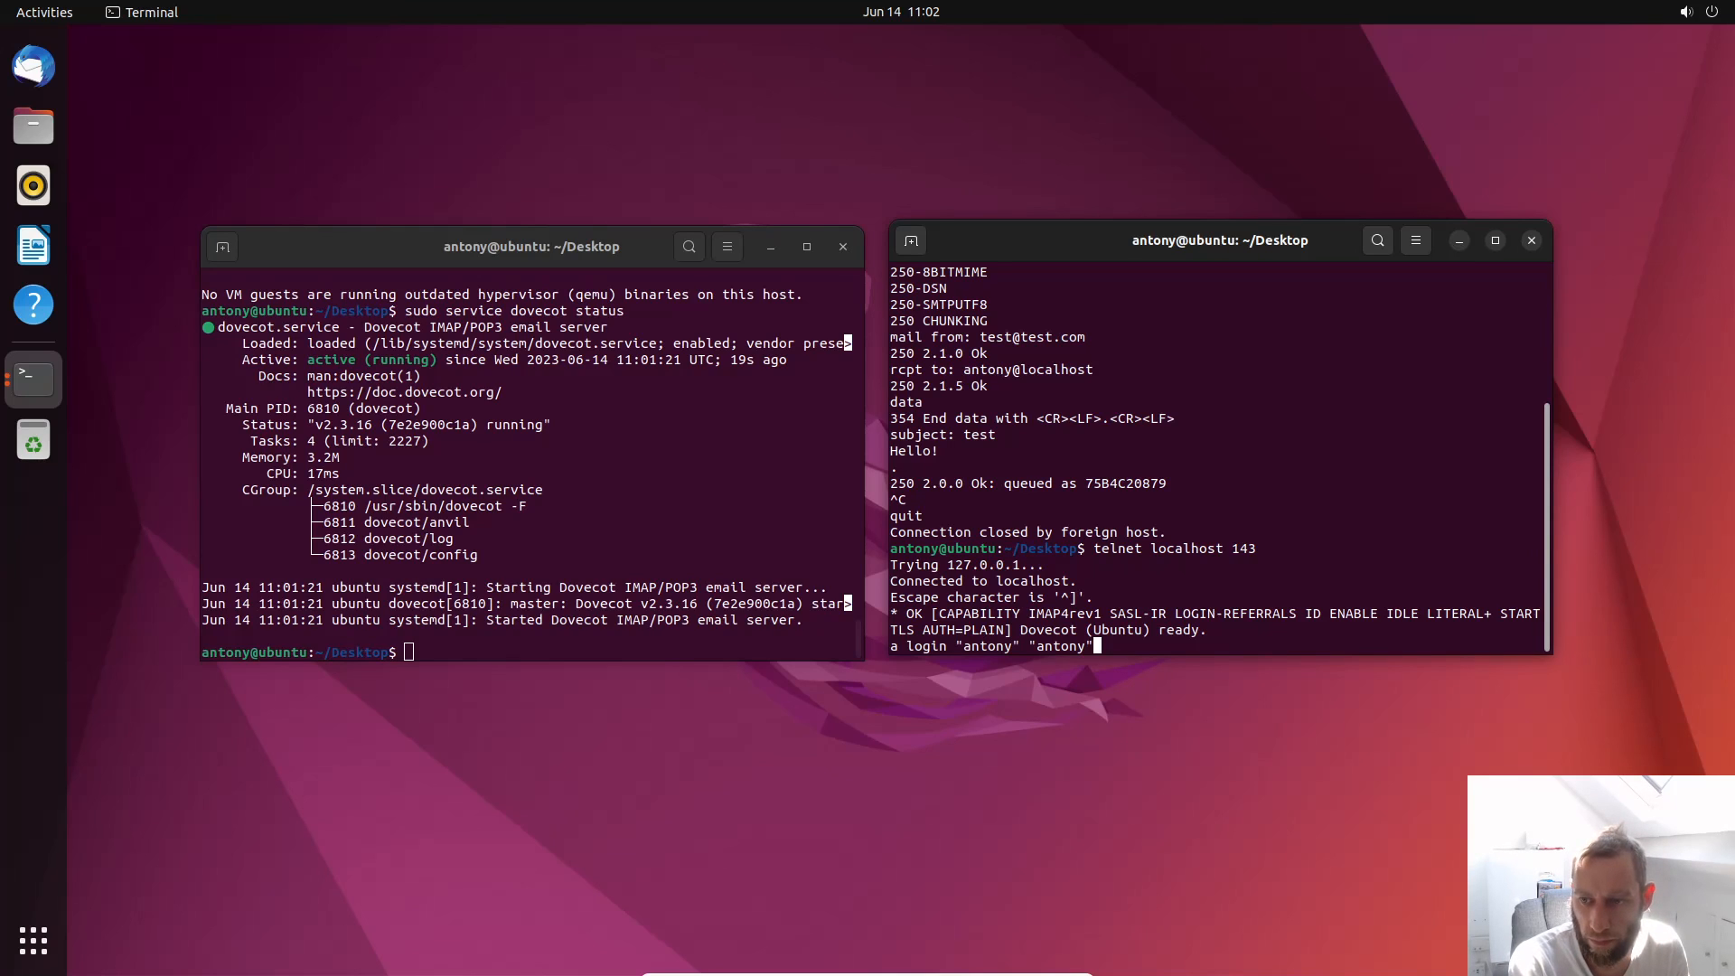
key(Return)
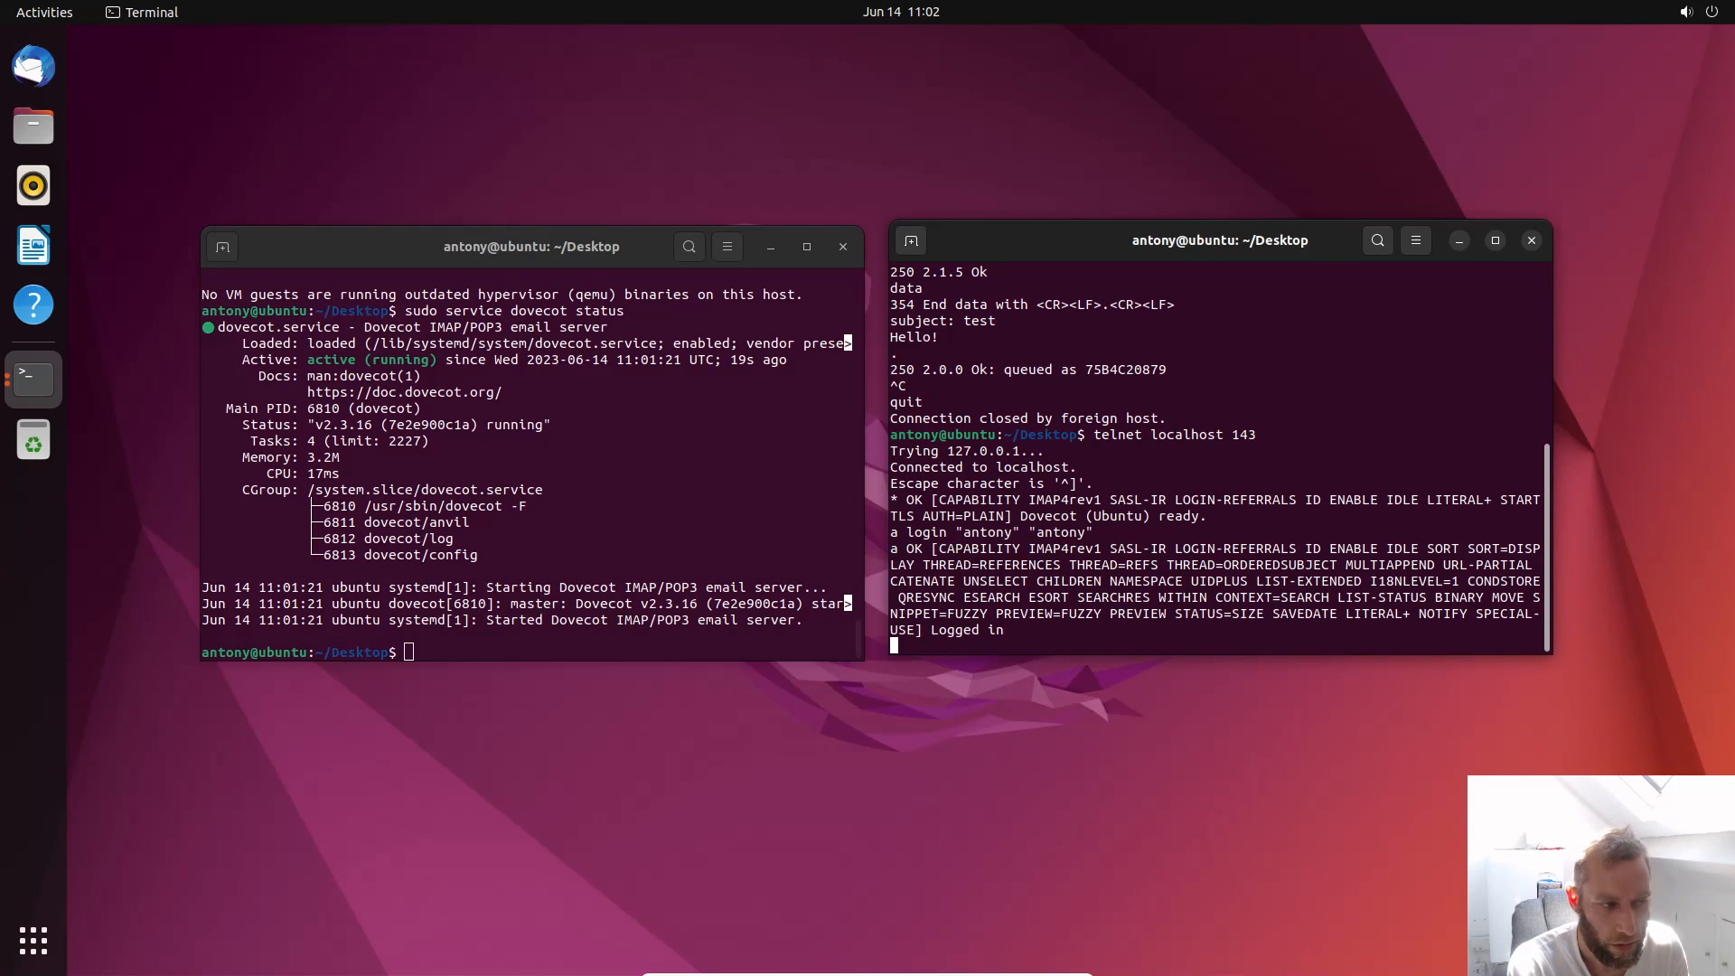
Select the inbox with 'b select inbox', confirming one message exists
text(b)
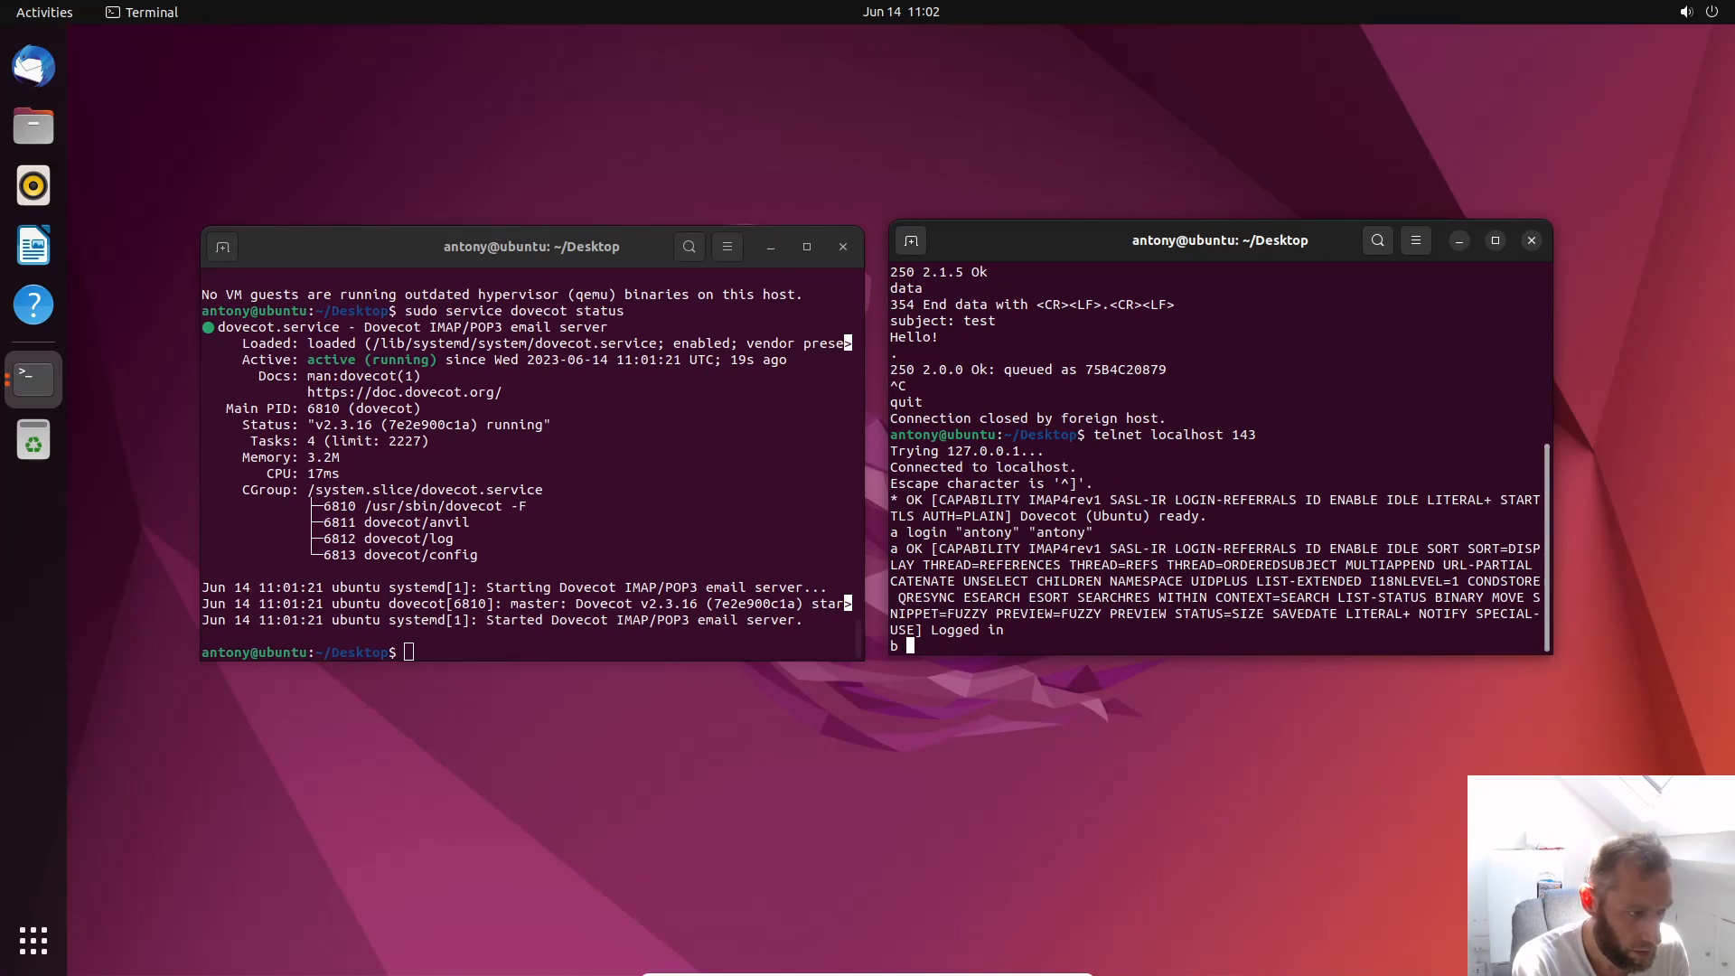
text(select)
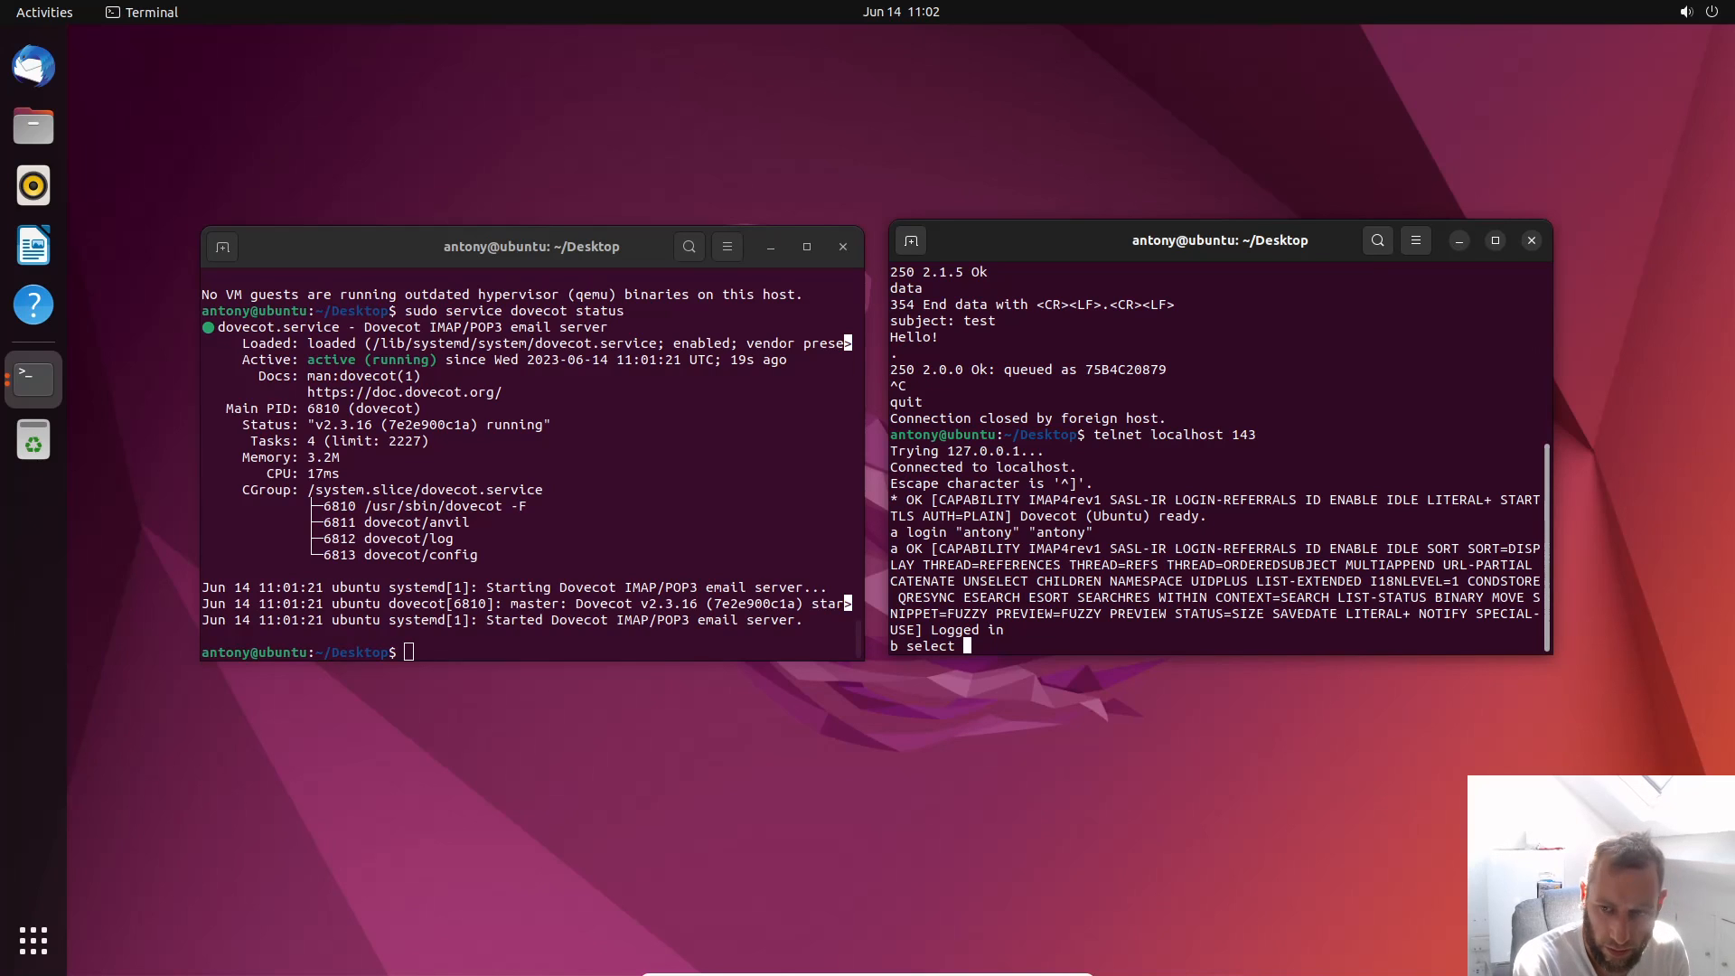
text(inbox)
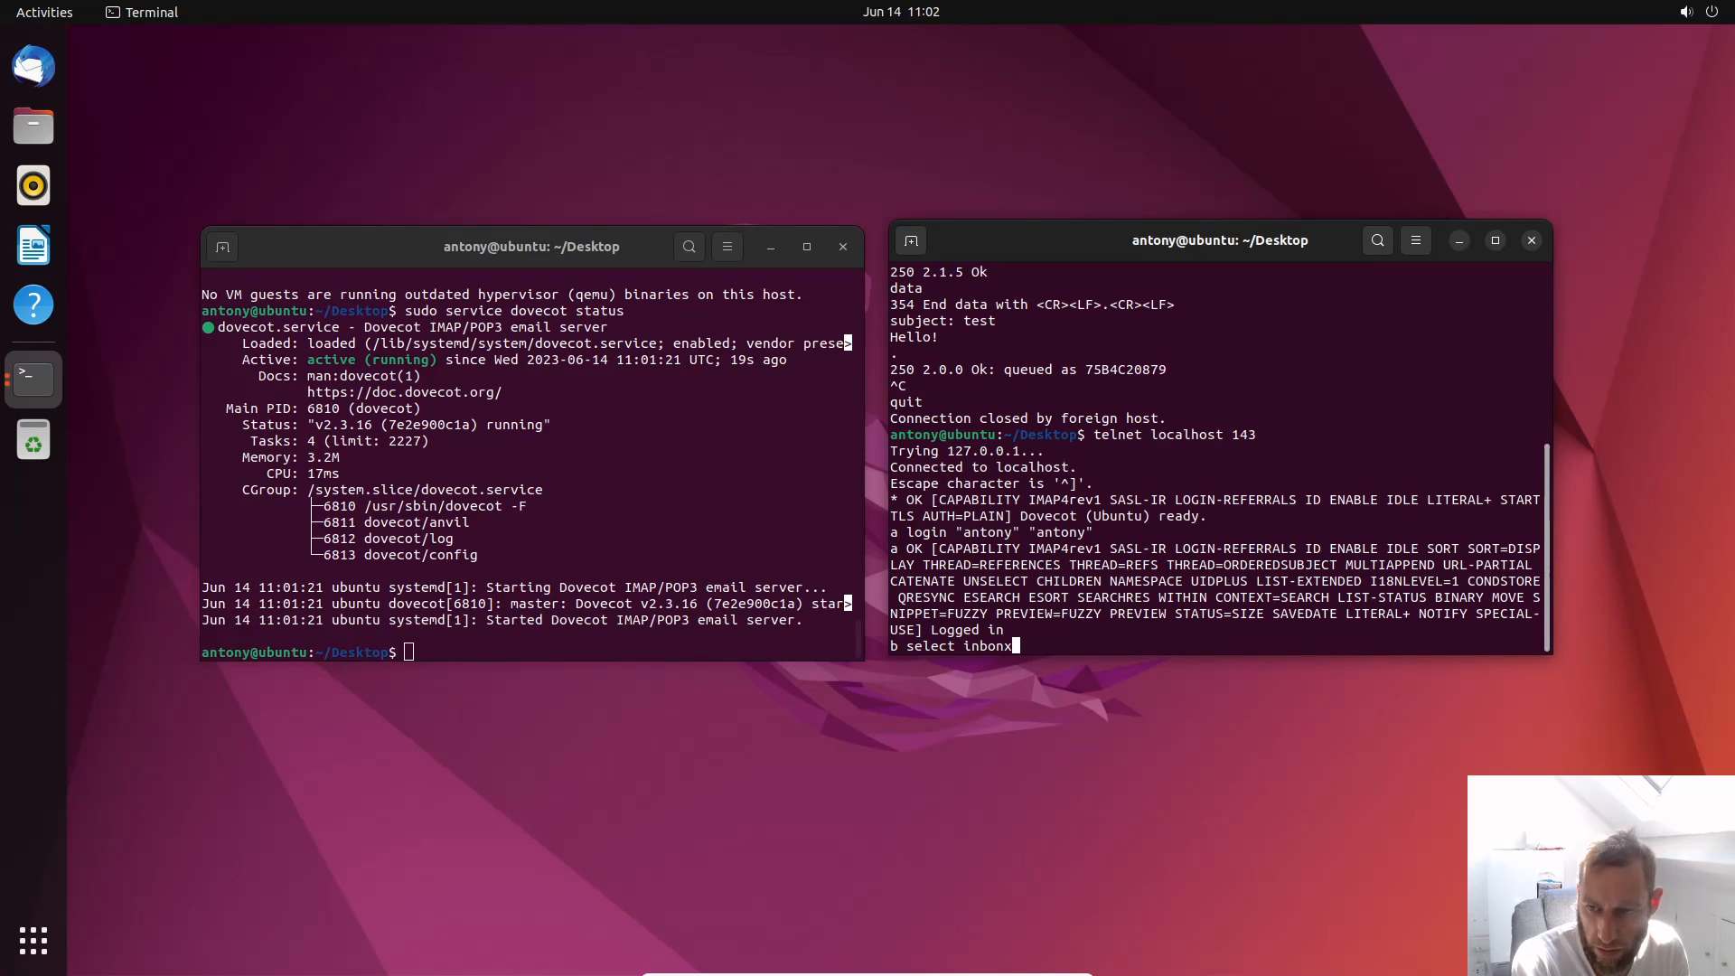
key(Return)
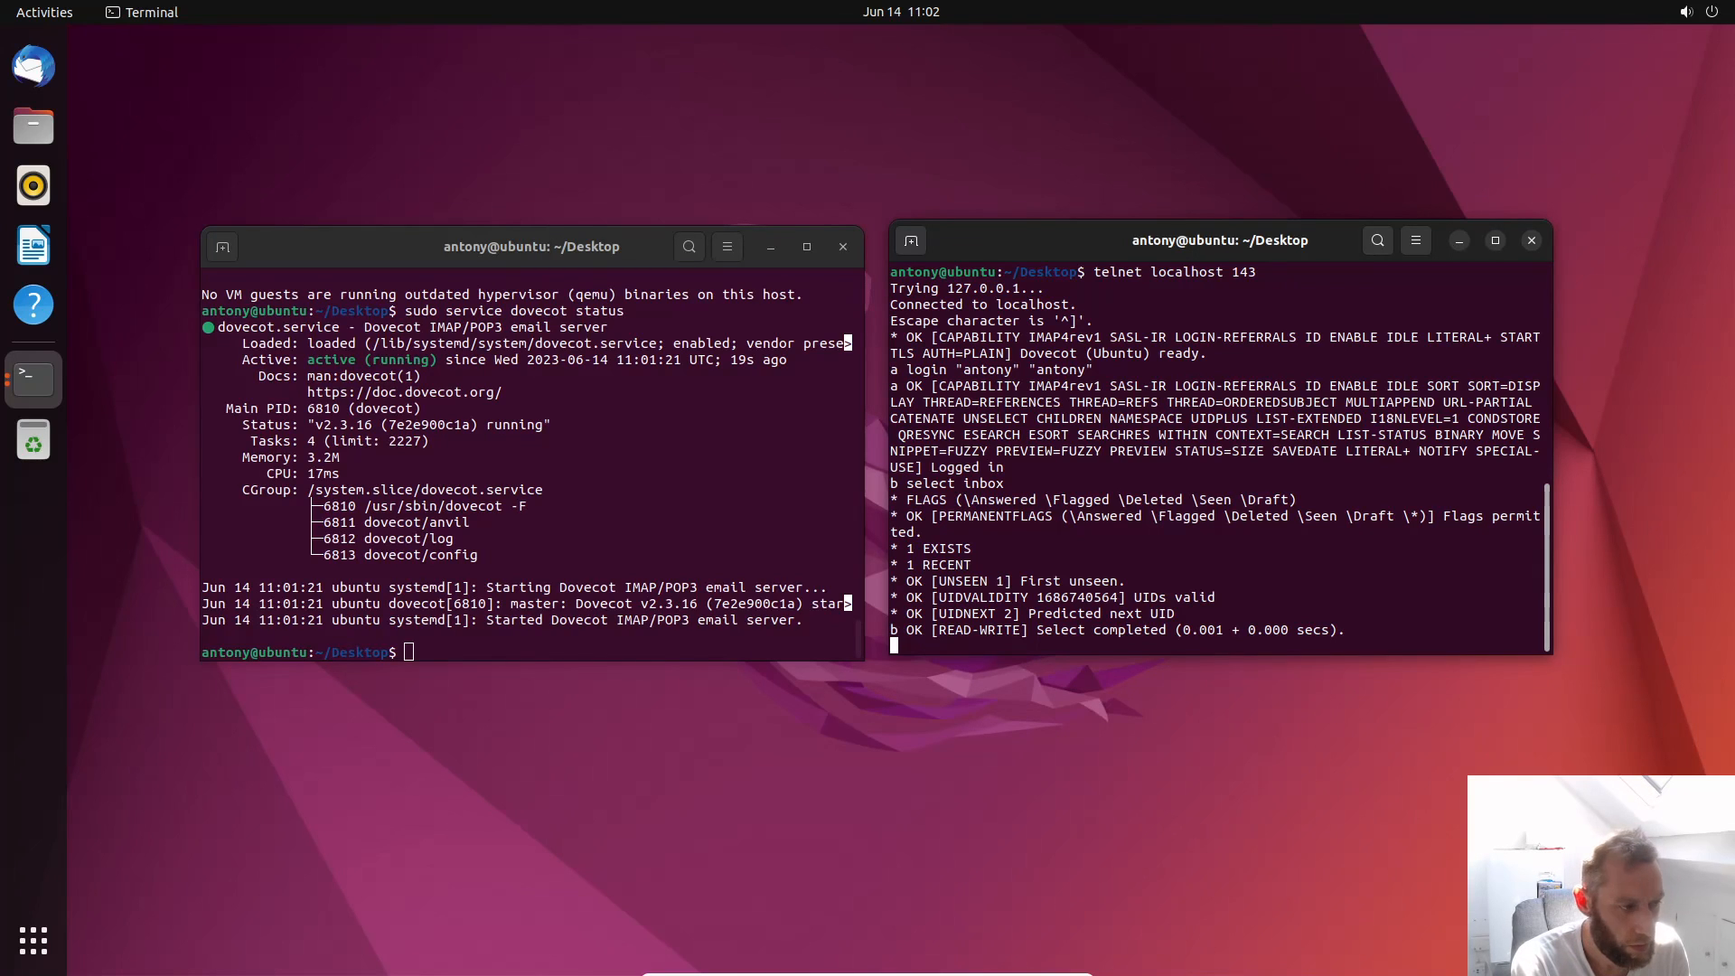
List mailboxes with 'c list "" *' (only INBOX), then issue 'e logout'
text(c lis)
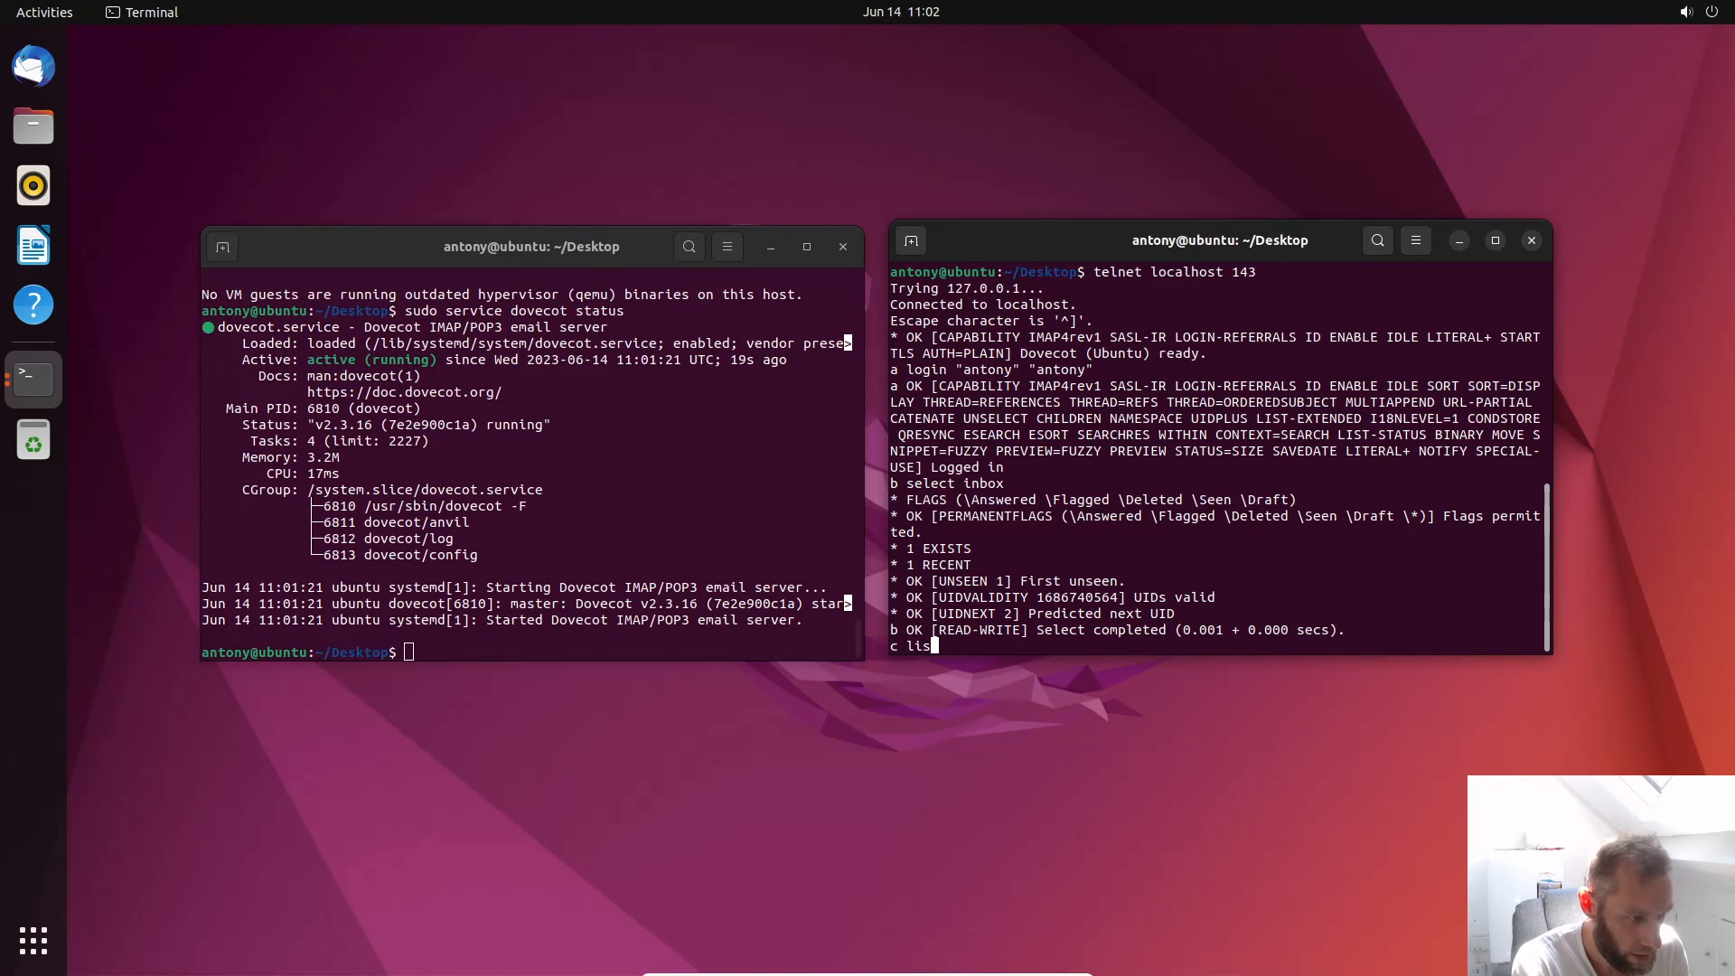
text(t "" *)
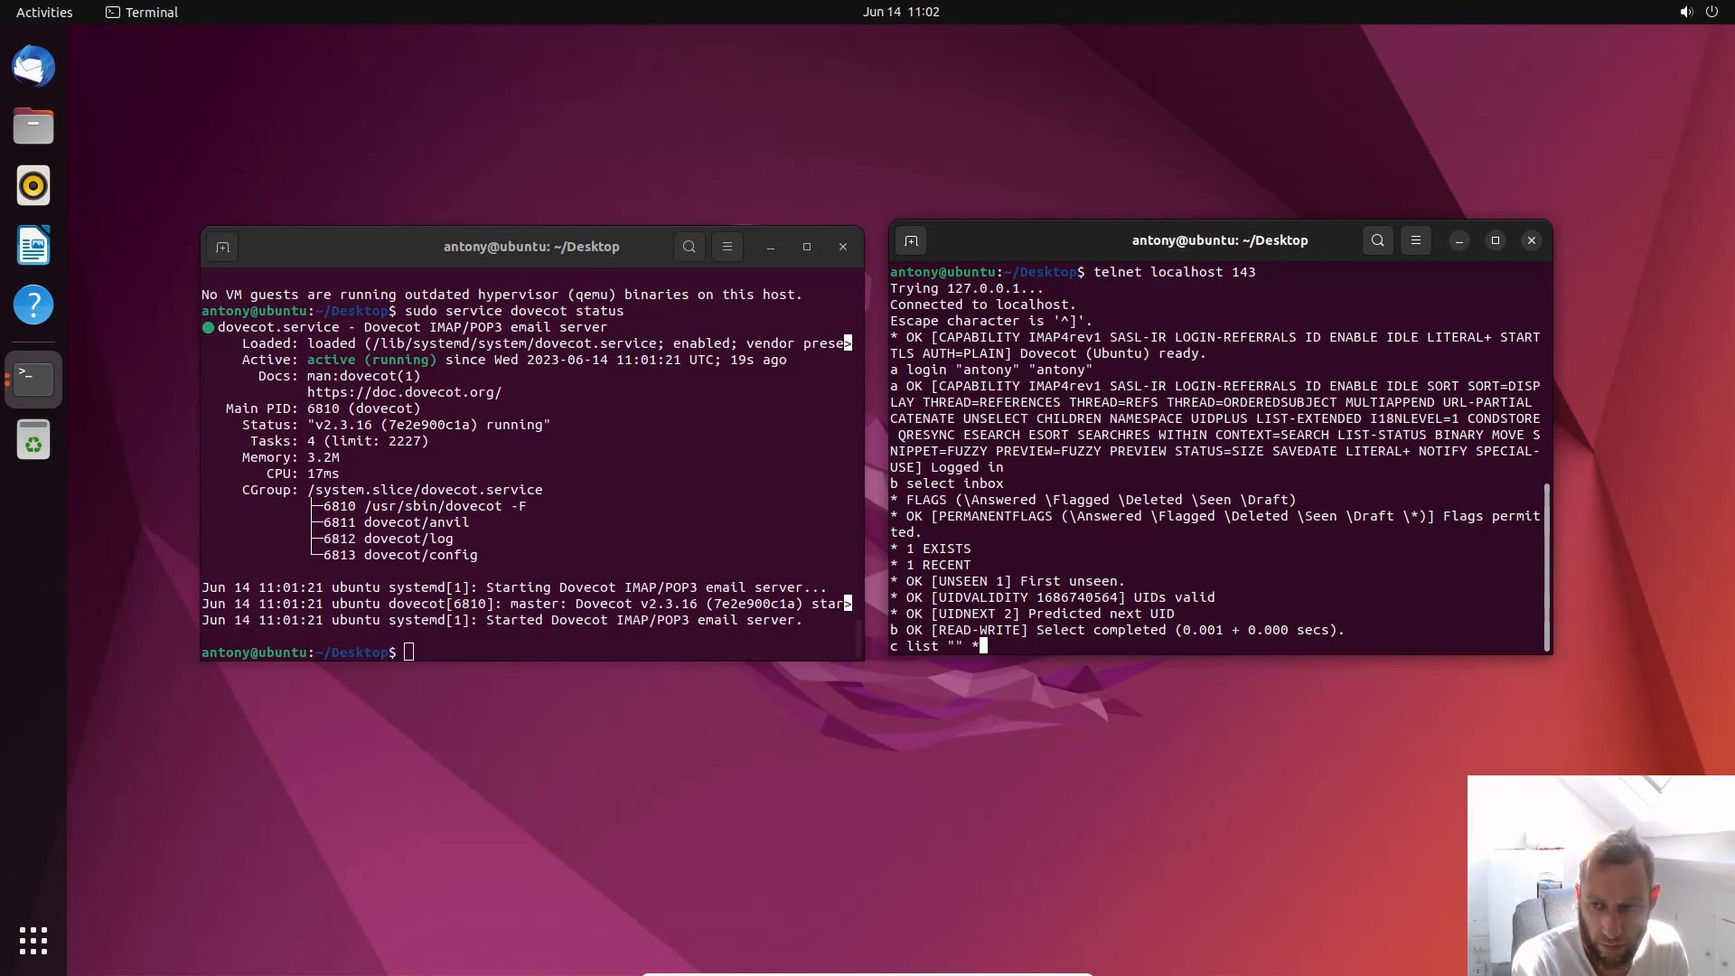
key(Return)
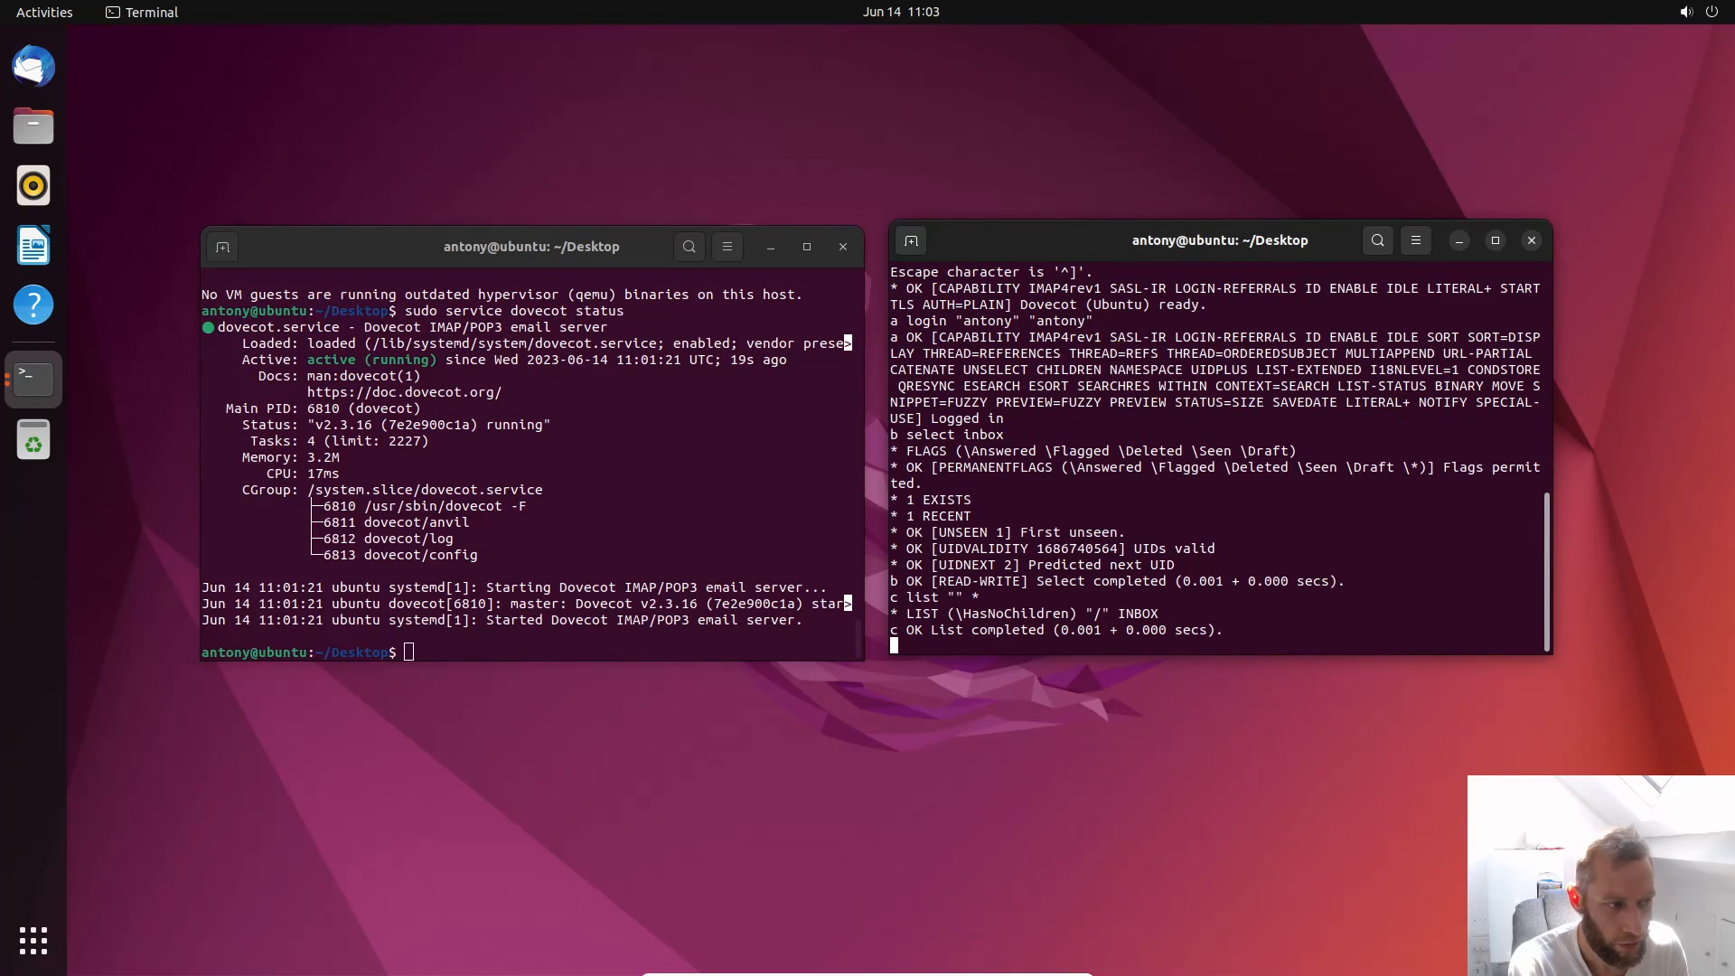
text(e)
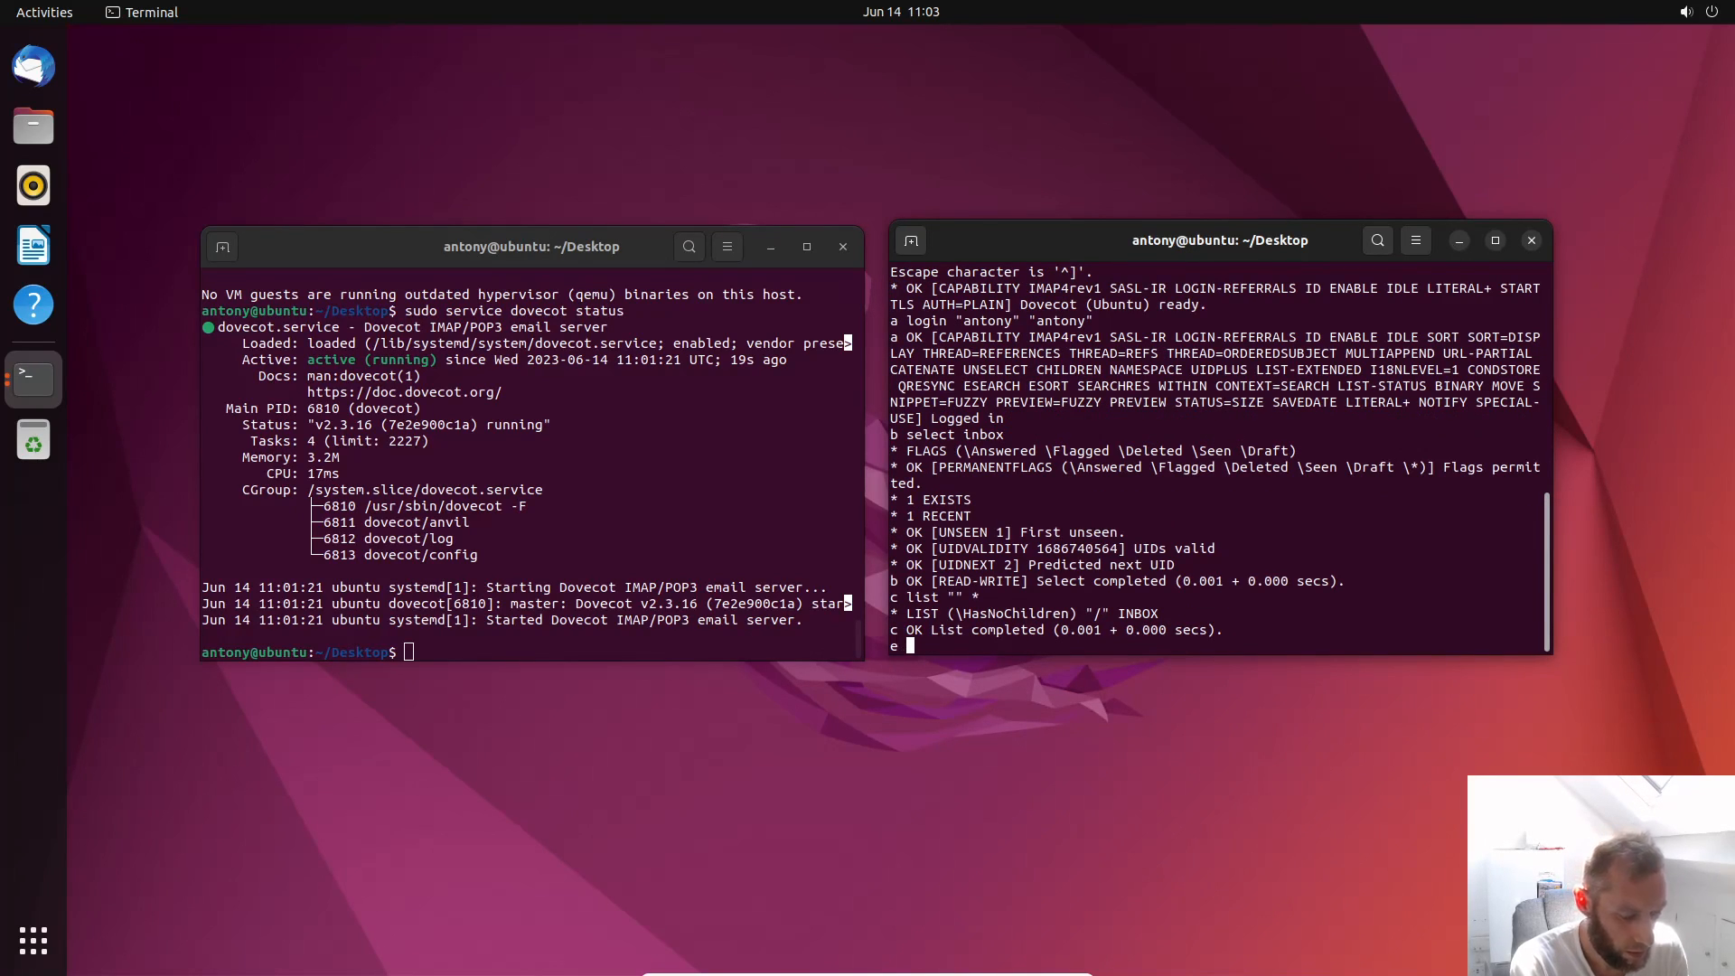
text(logout)
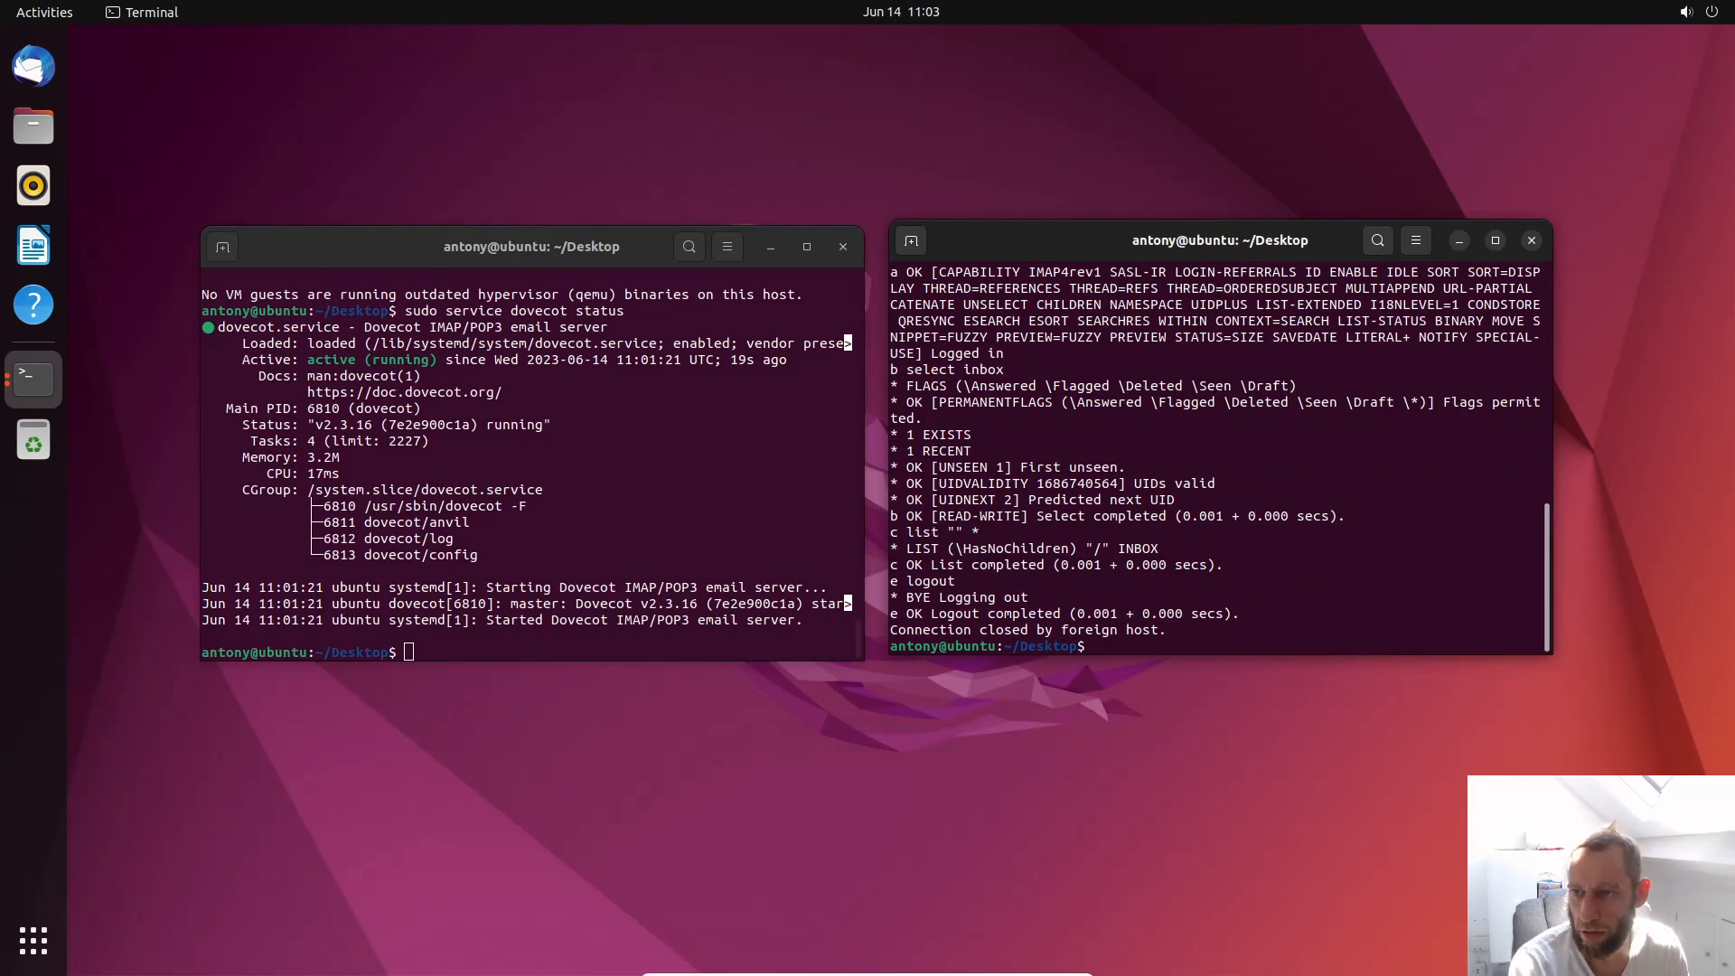
mouse_move(764, 861)
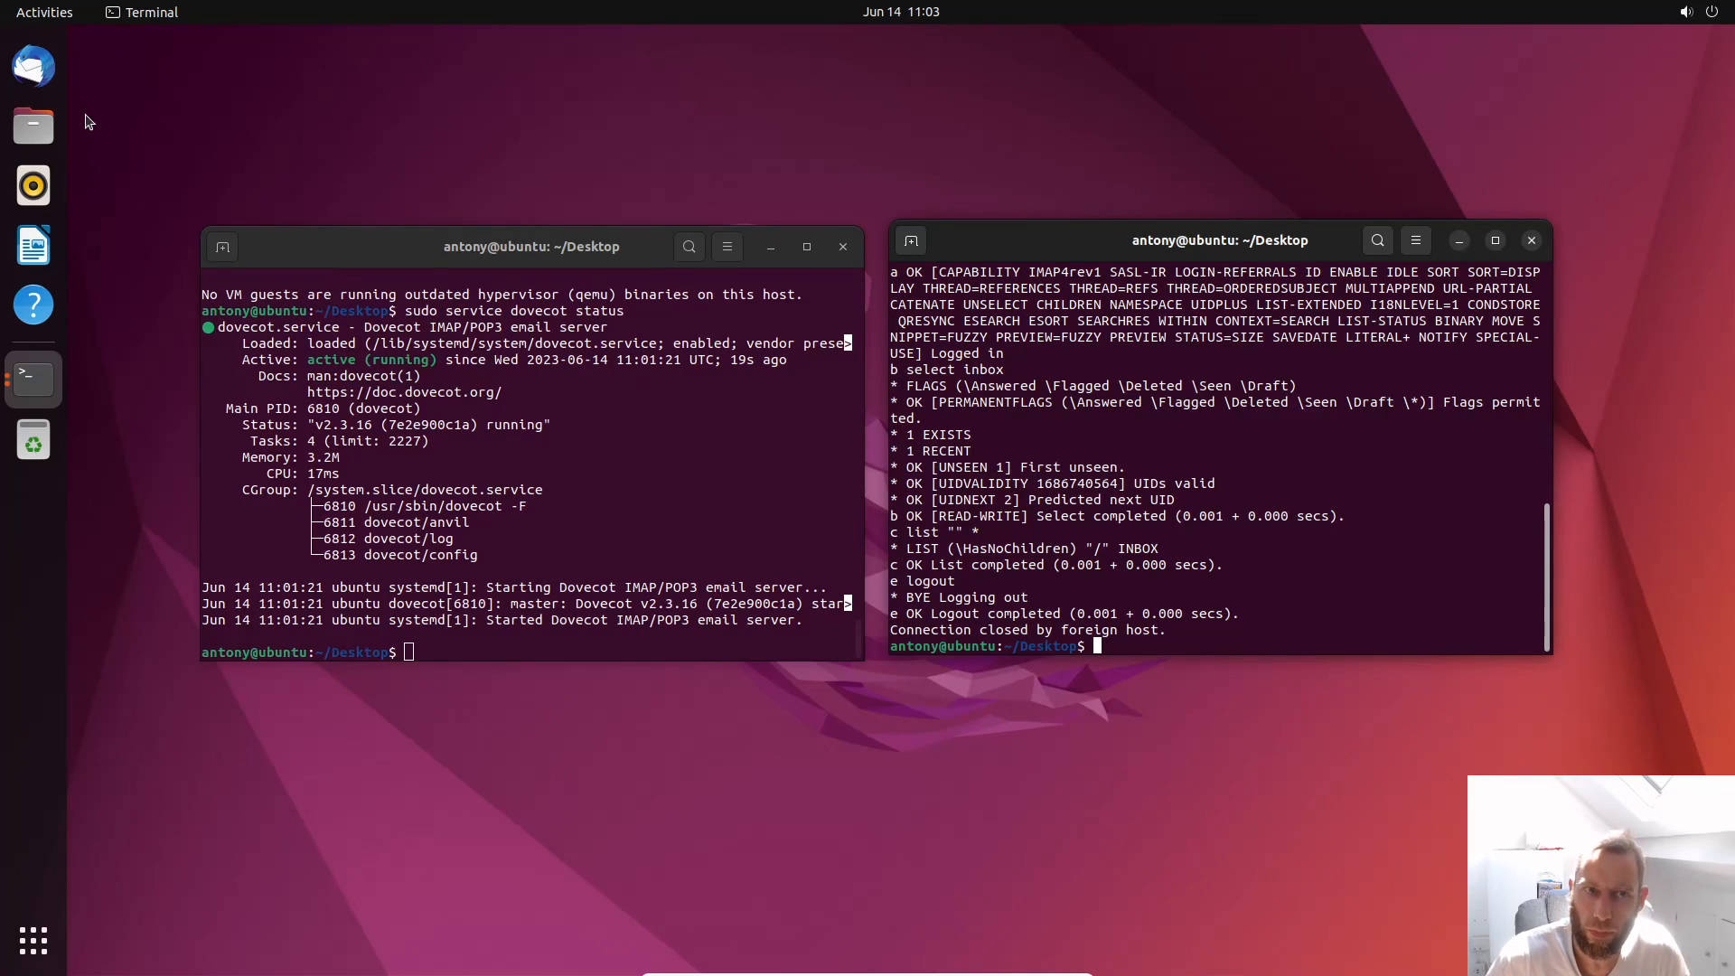
mouse_move(33, 65)
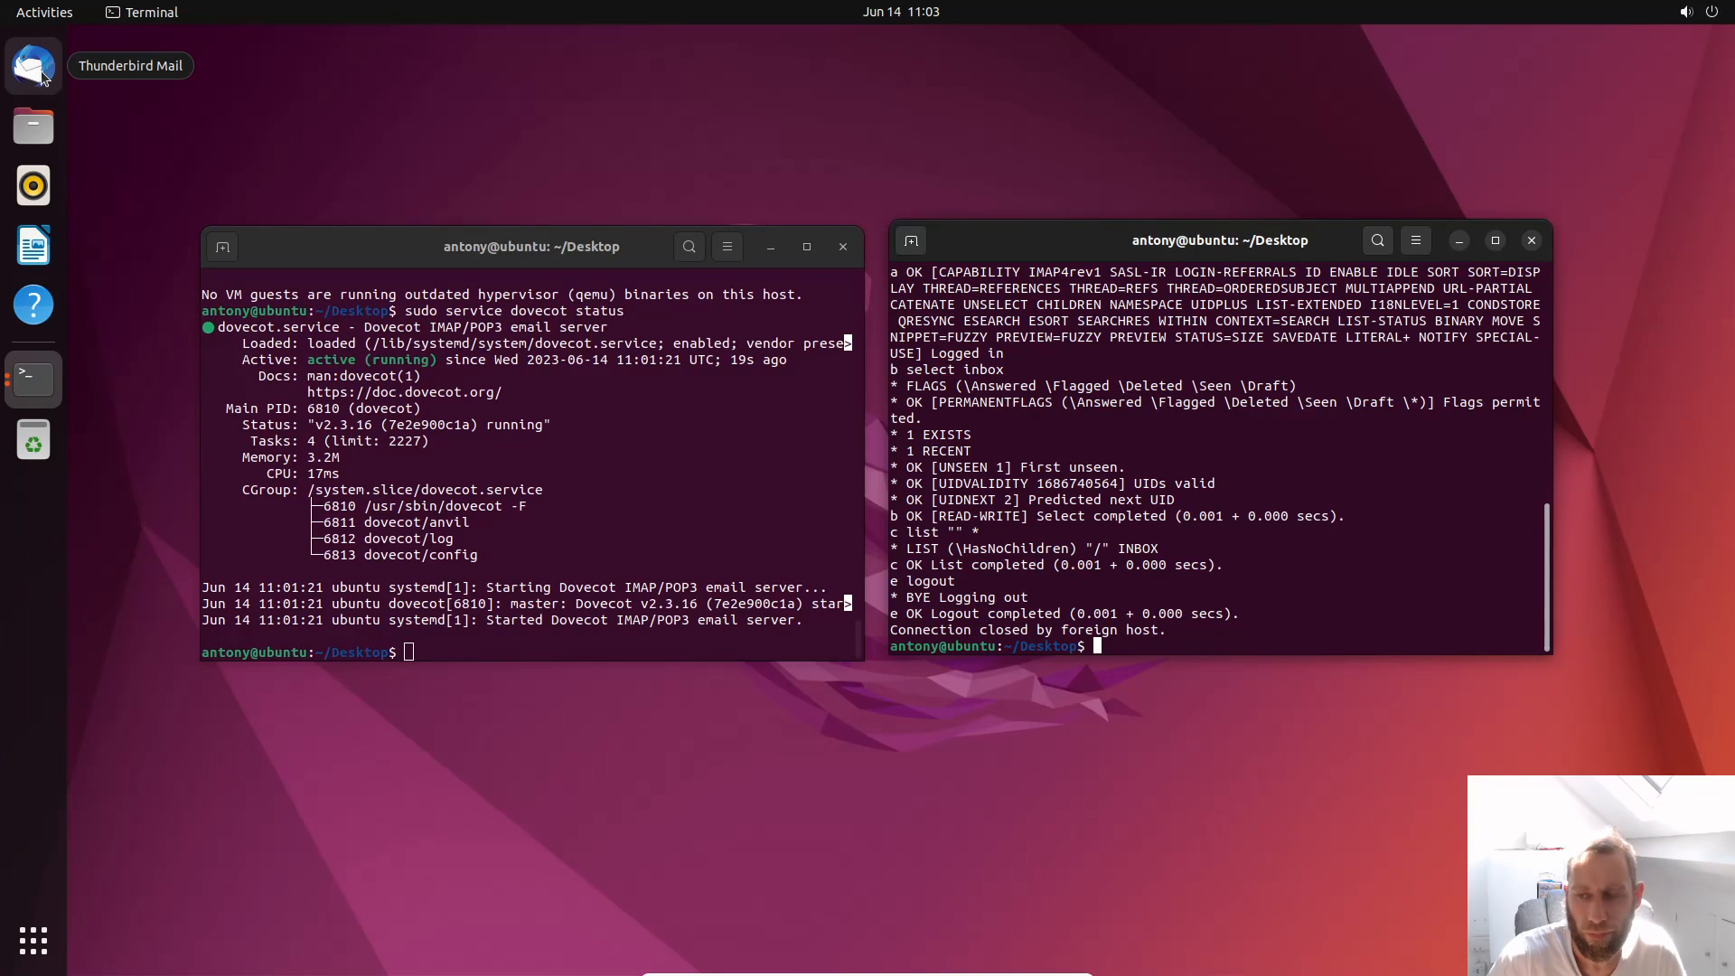
Launch Thunderbird from the Ubuntu dock to reach the Account Setup form
click(33, 65)
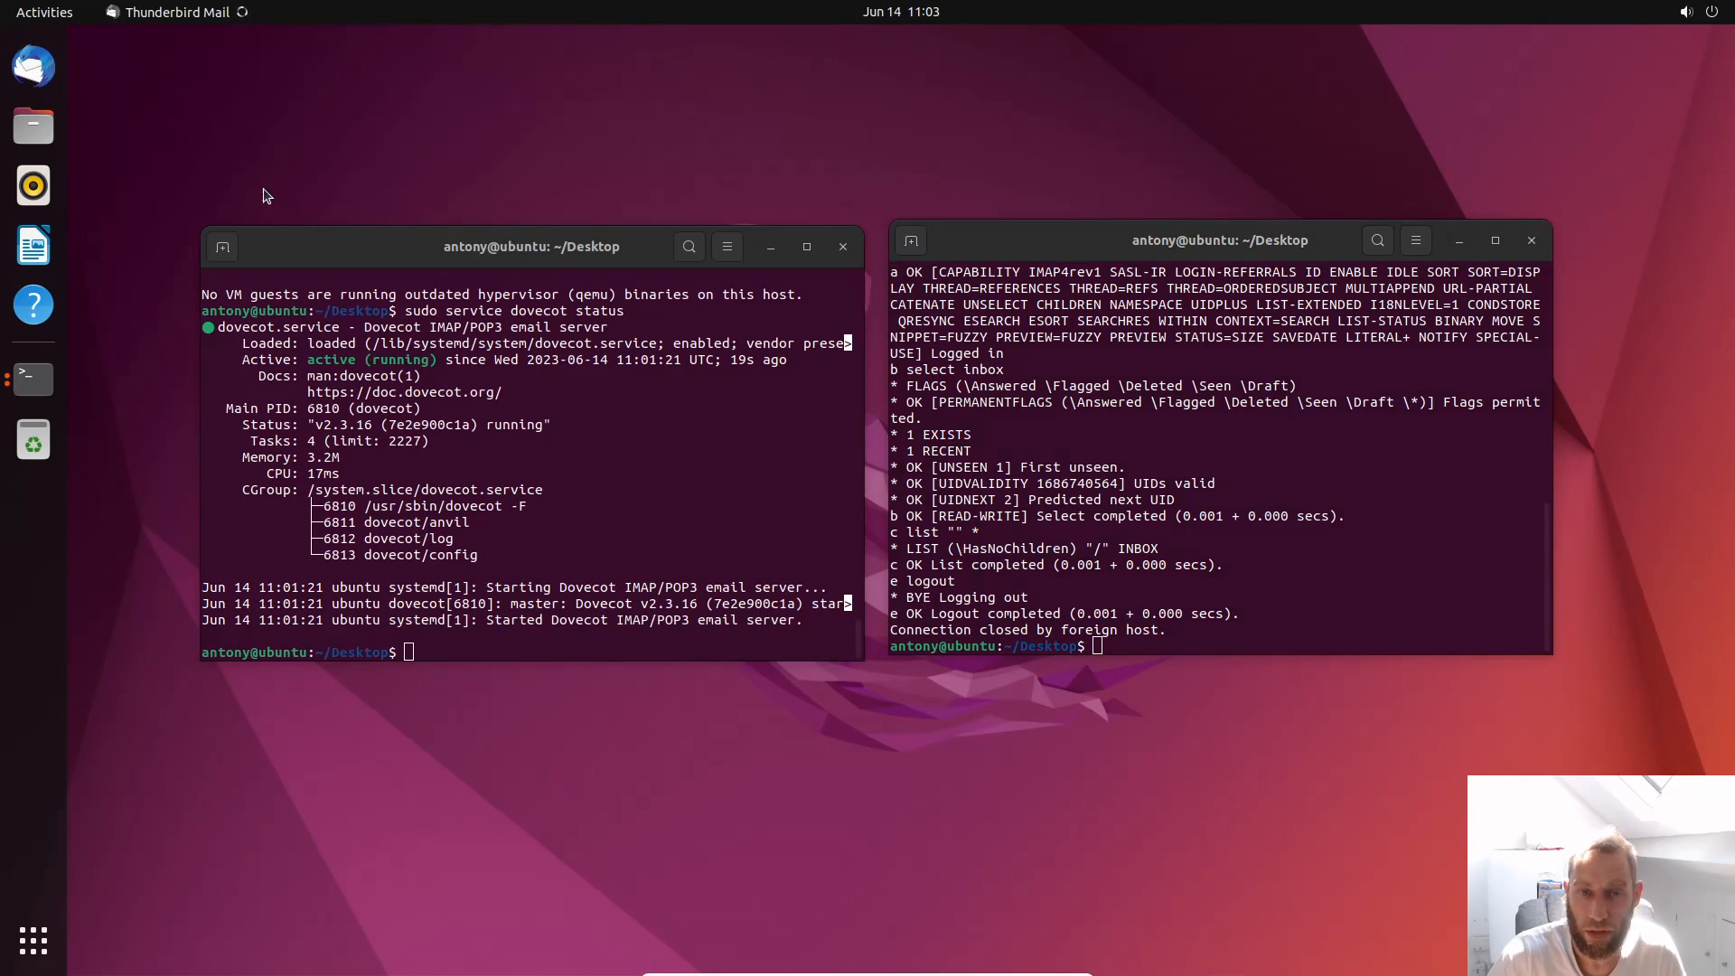
click(33, 65)
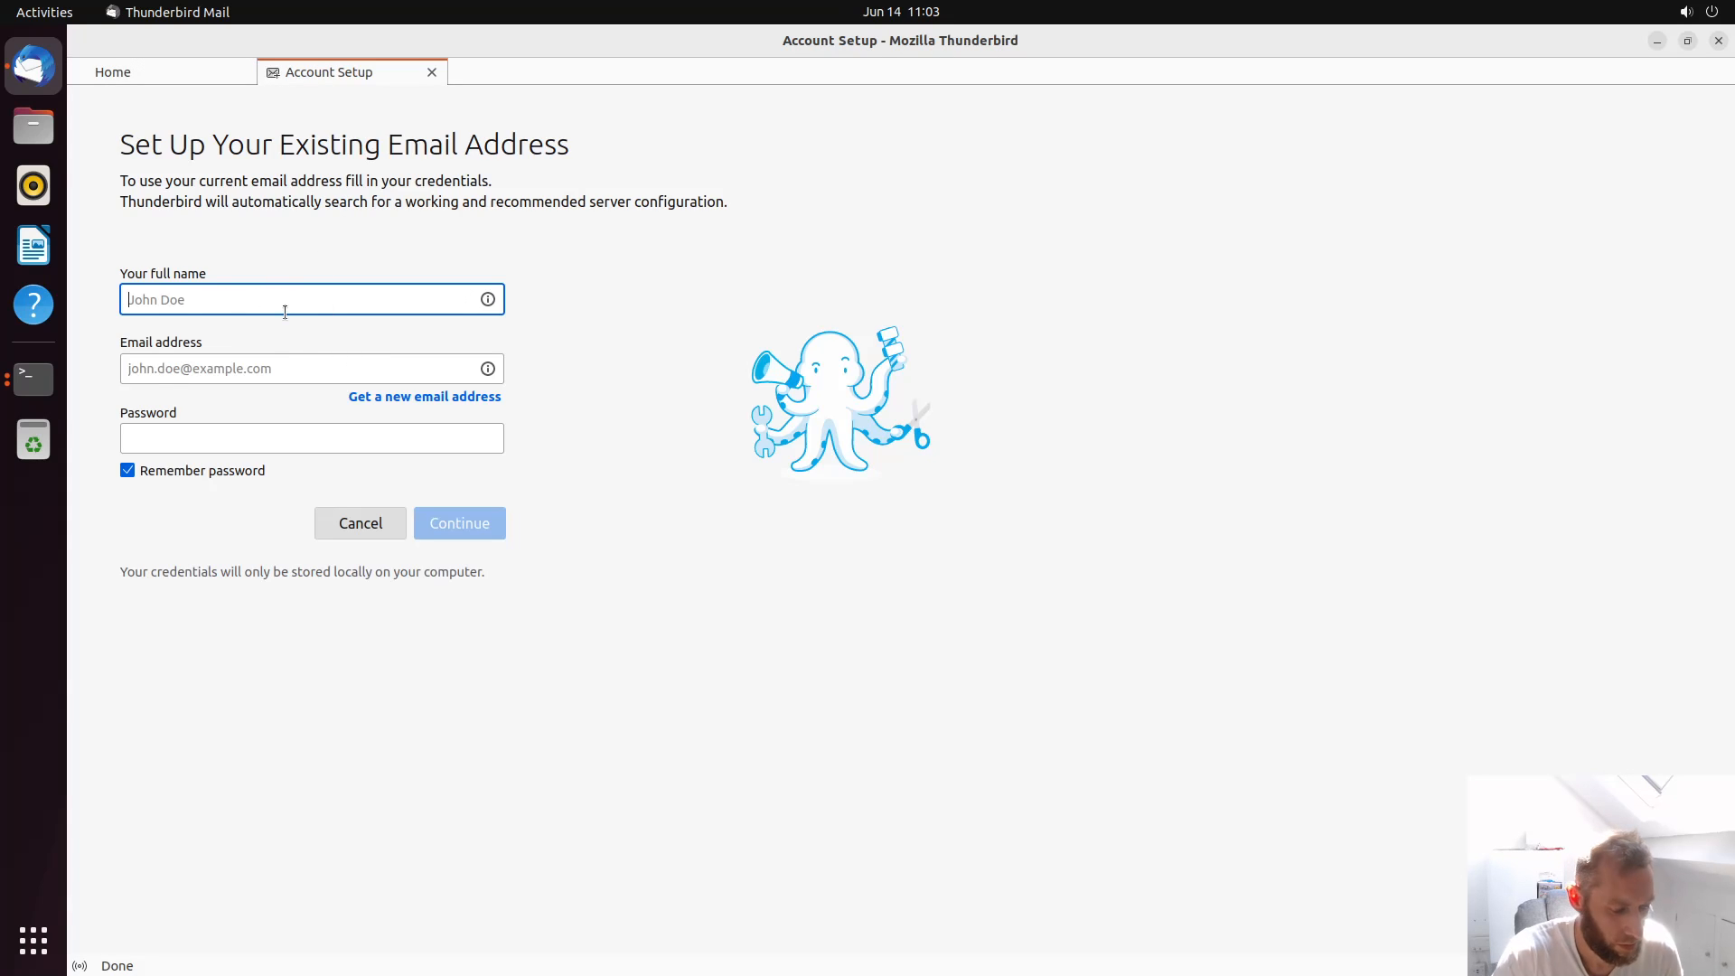
Enter name antony, address antony@localhost and a password, then choose manual configuration
text(antony)
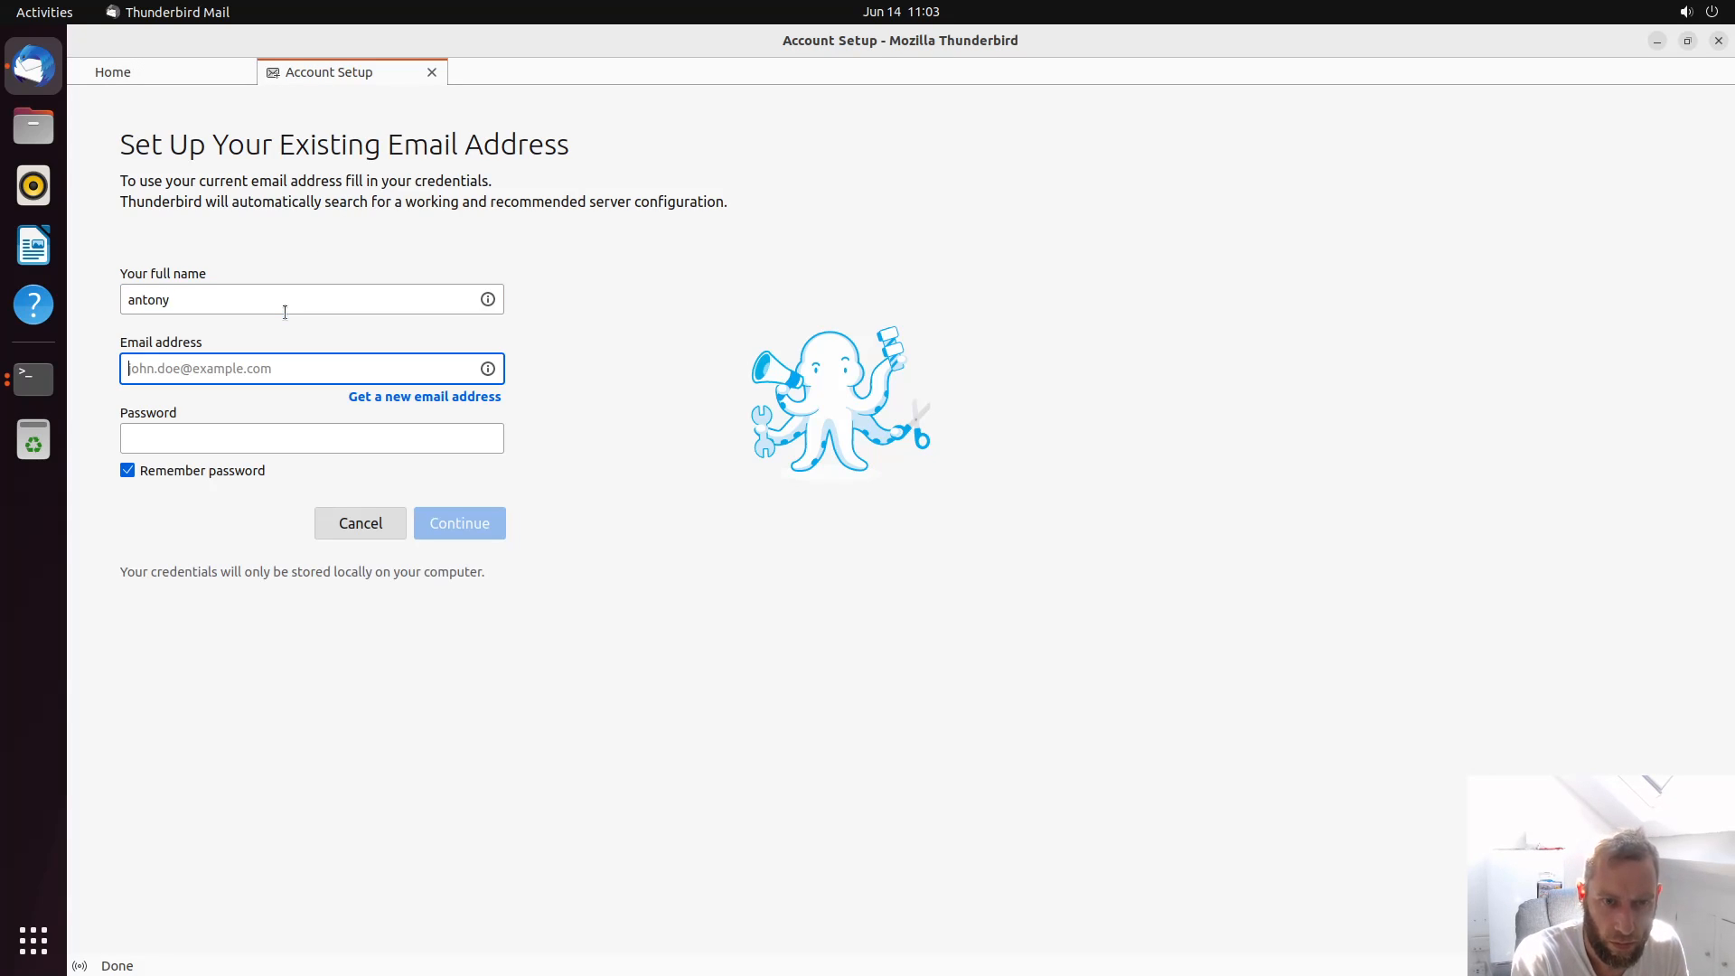
text(antony@)
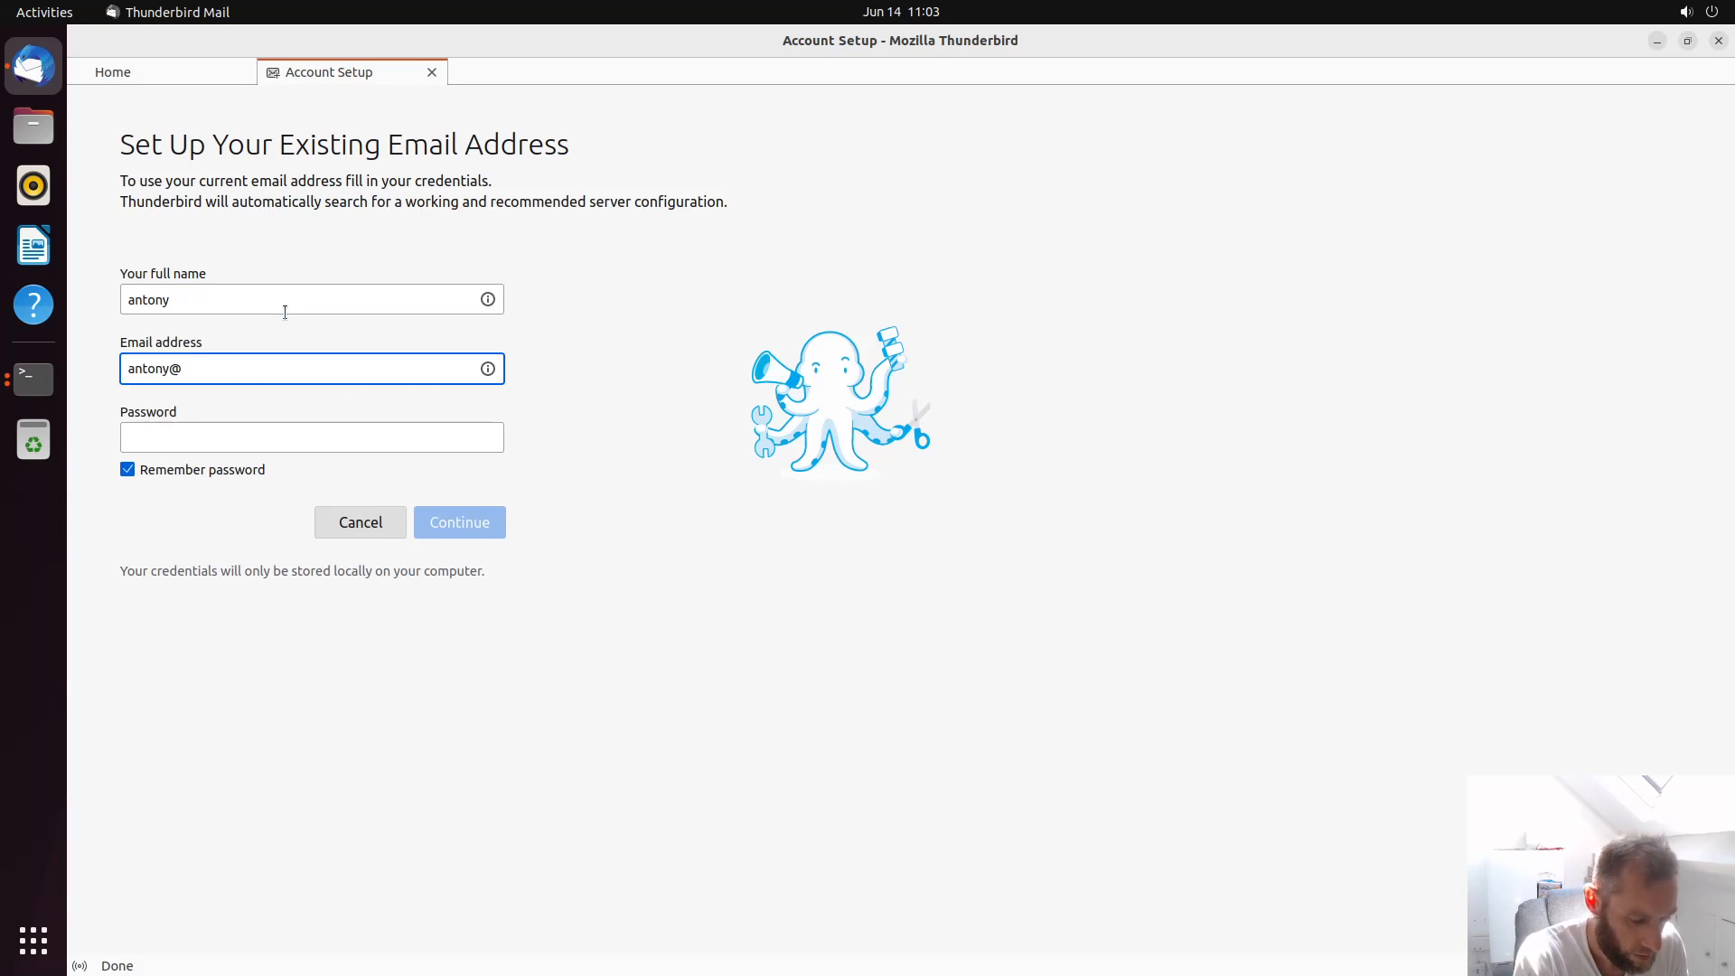
text(localhost)
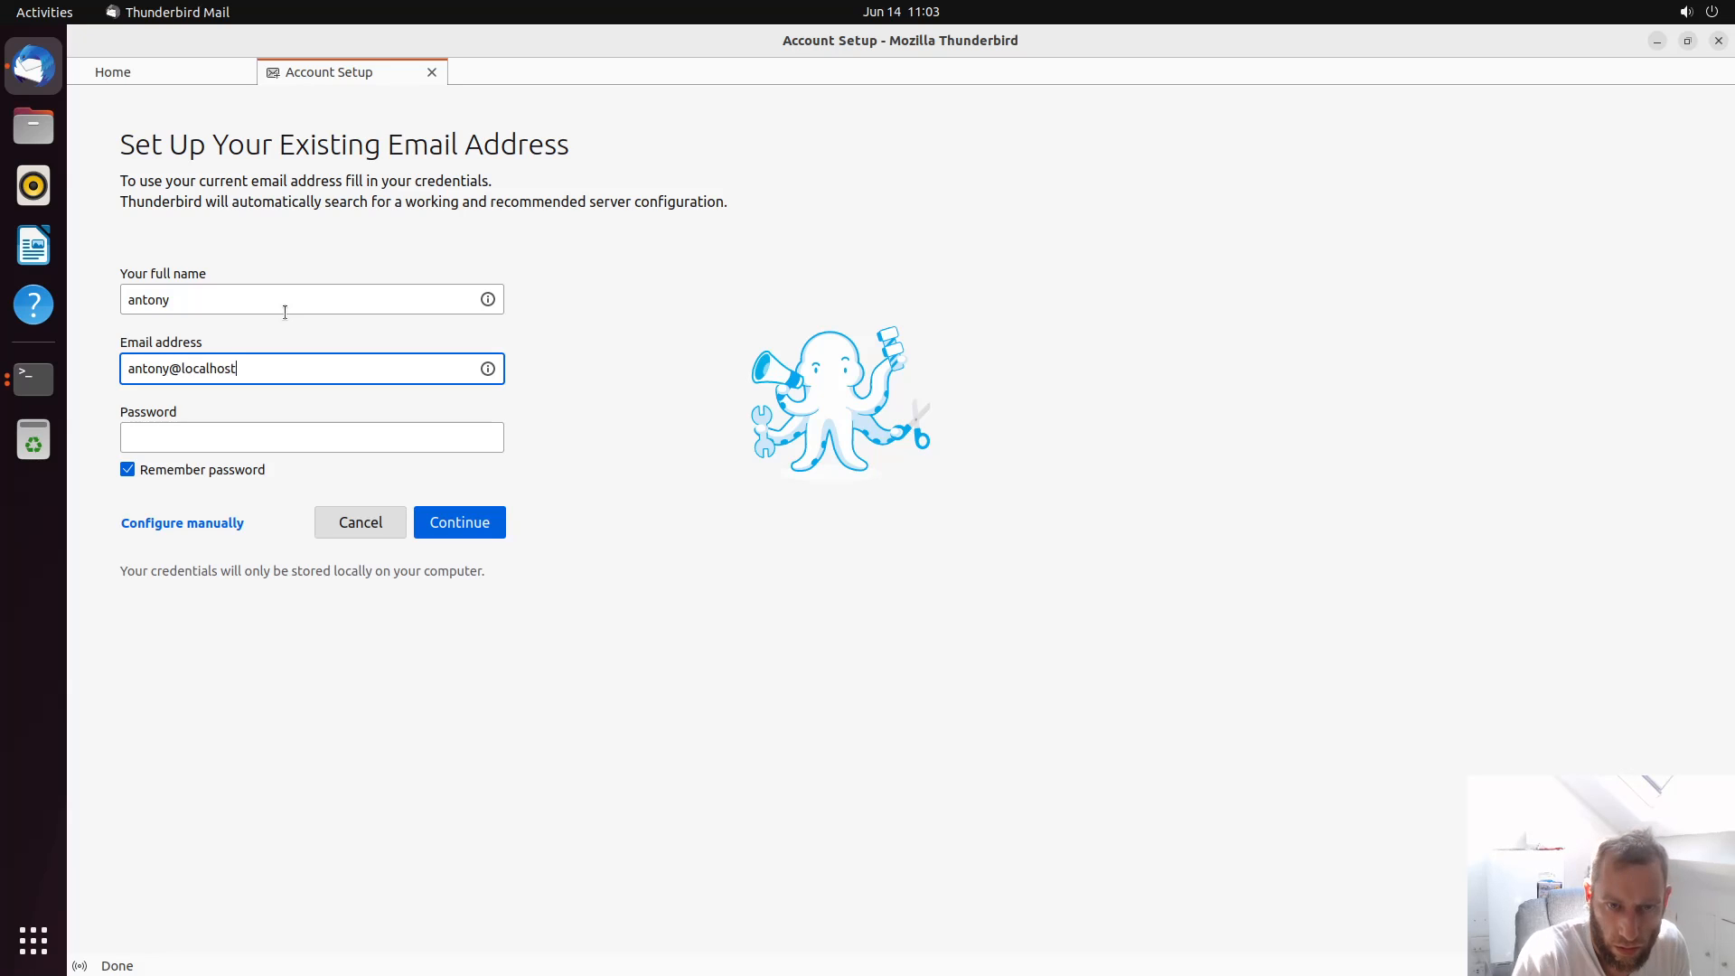
click(311, 435)
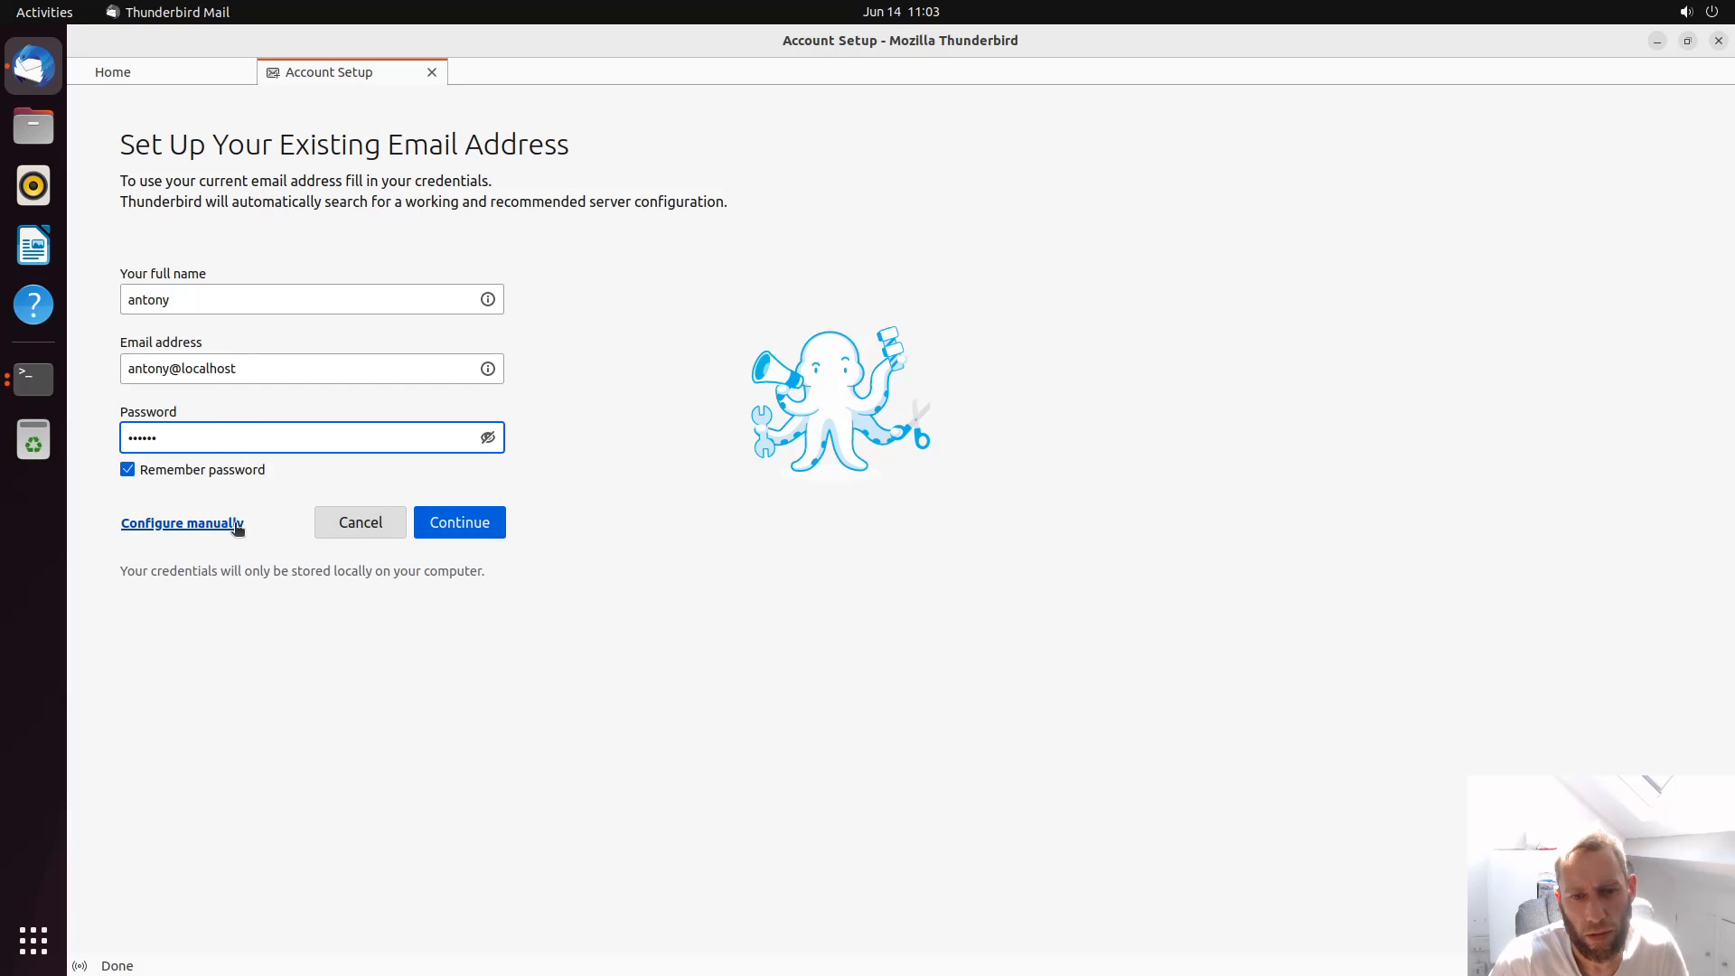
click(182, 523)
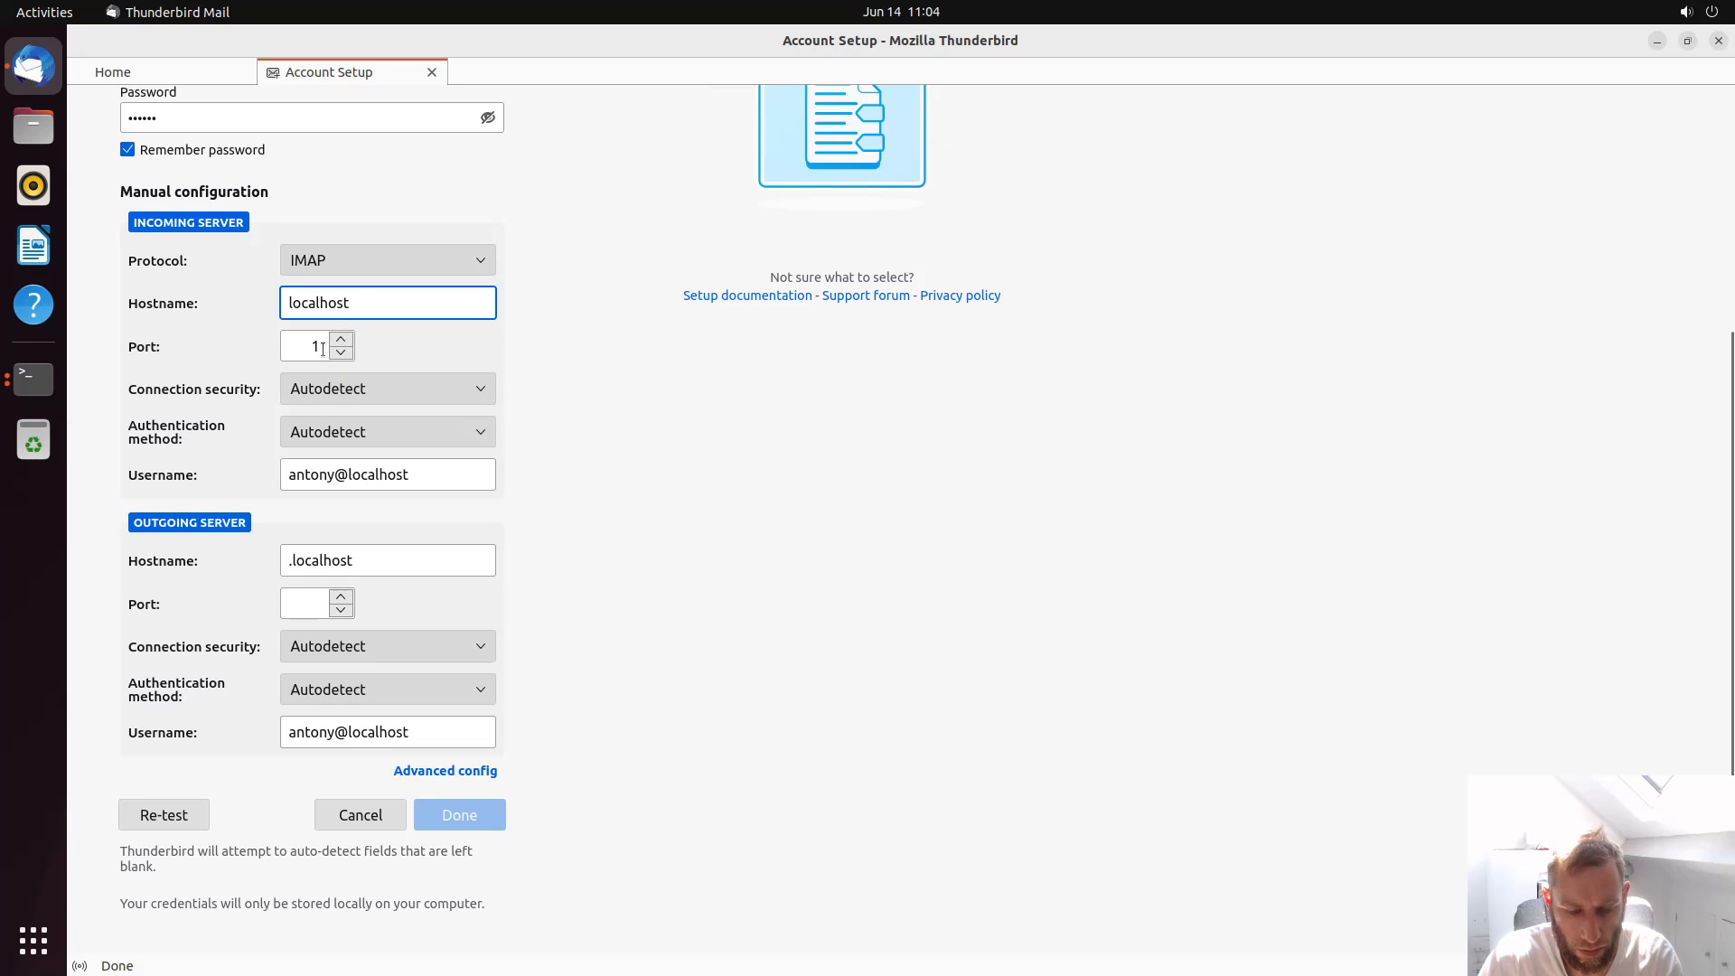
Set incoming port 143 and outgoing port 25 on localhost and re-test the server
text(14)
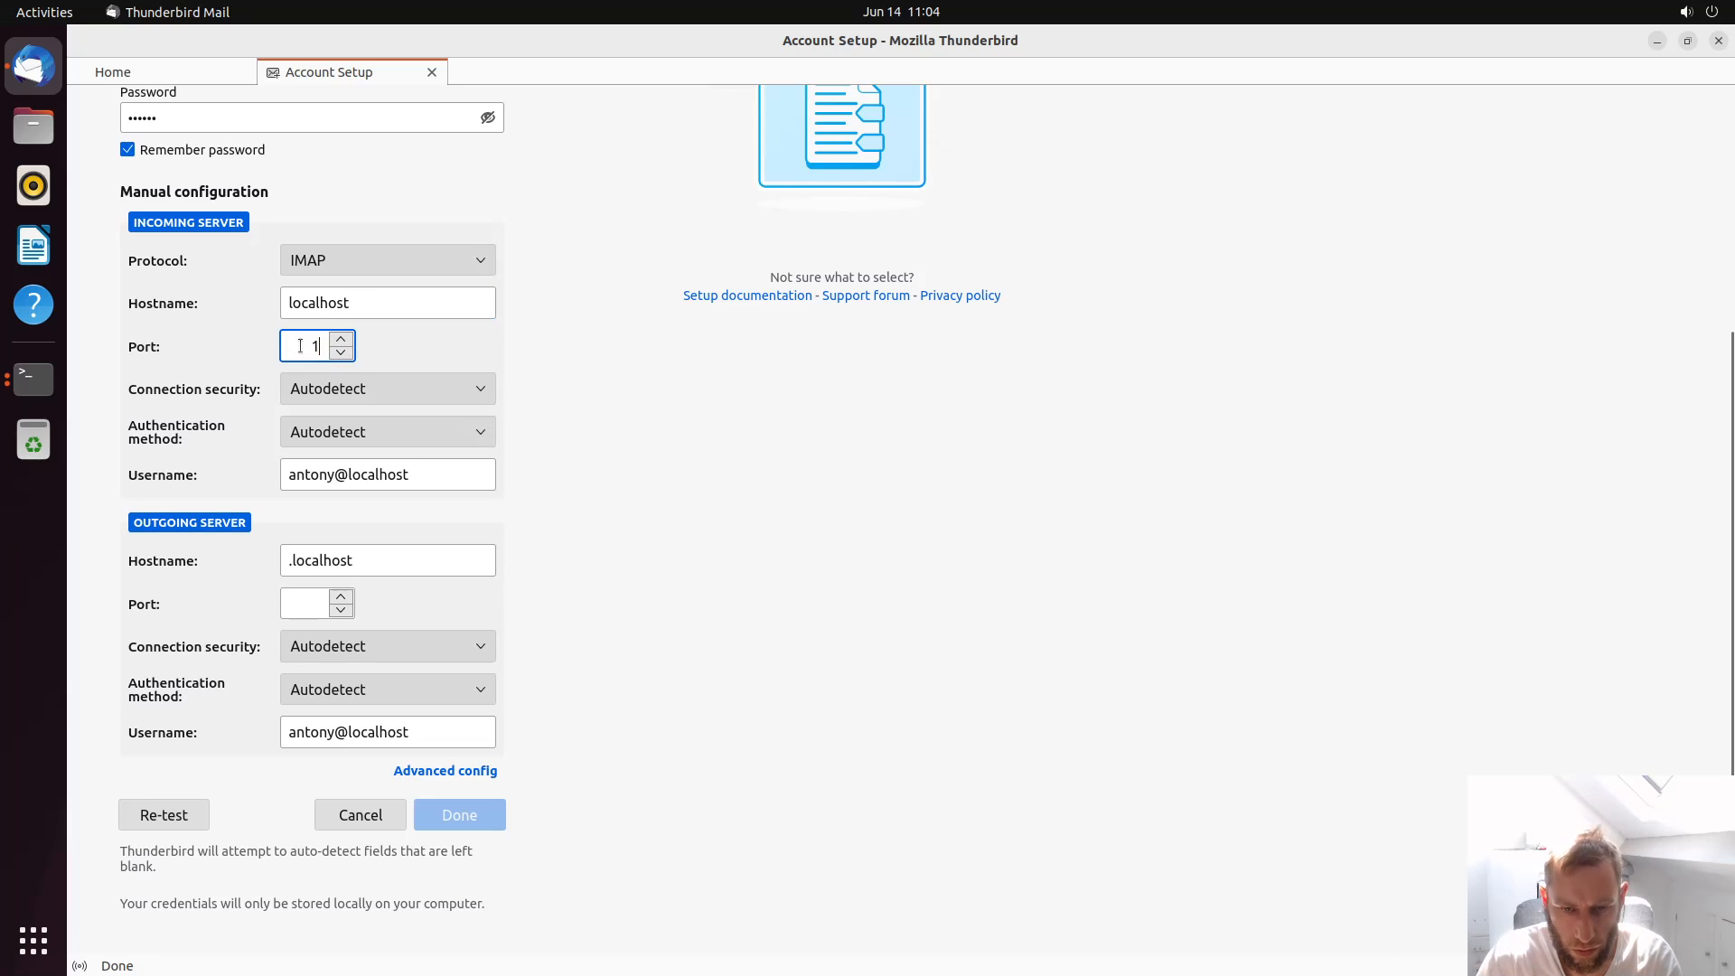
text(43)
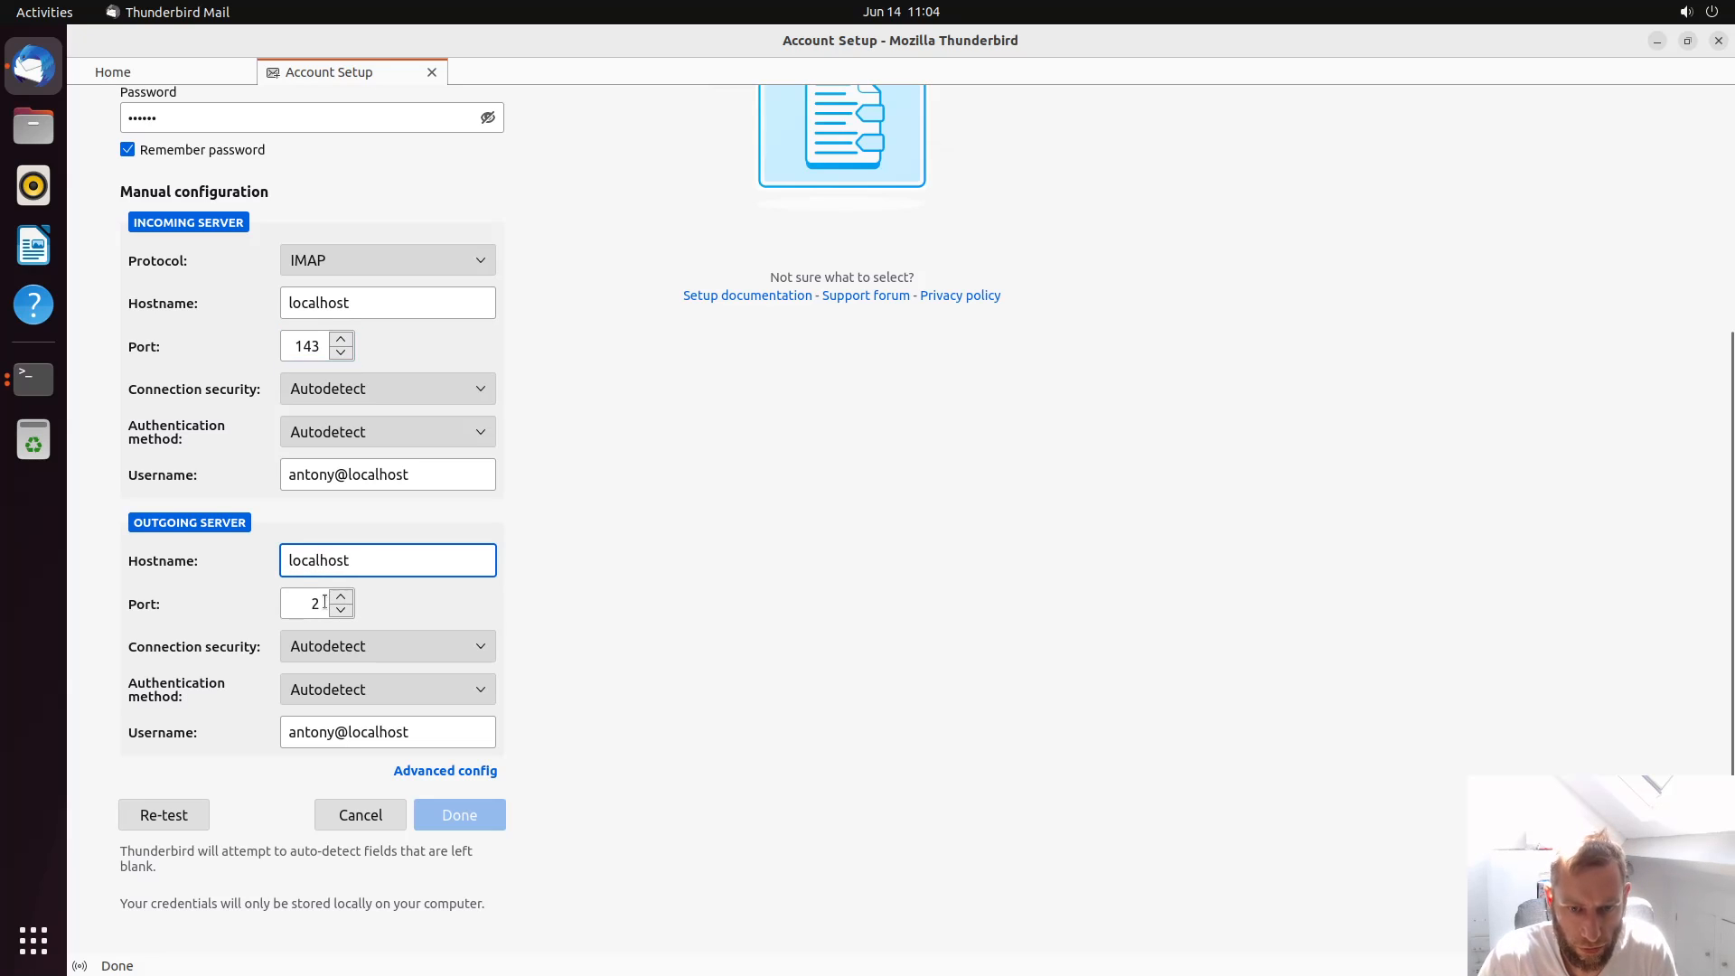
text(2)
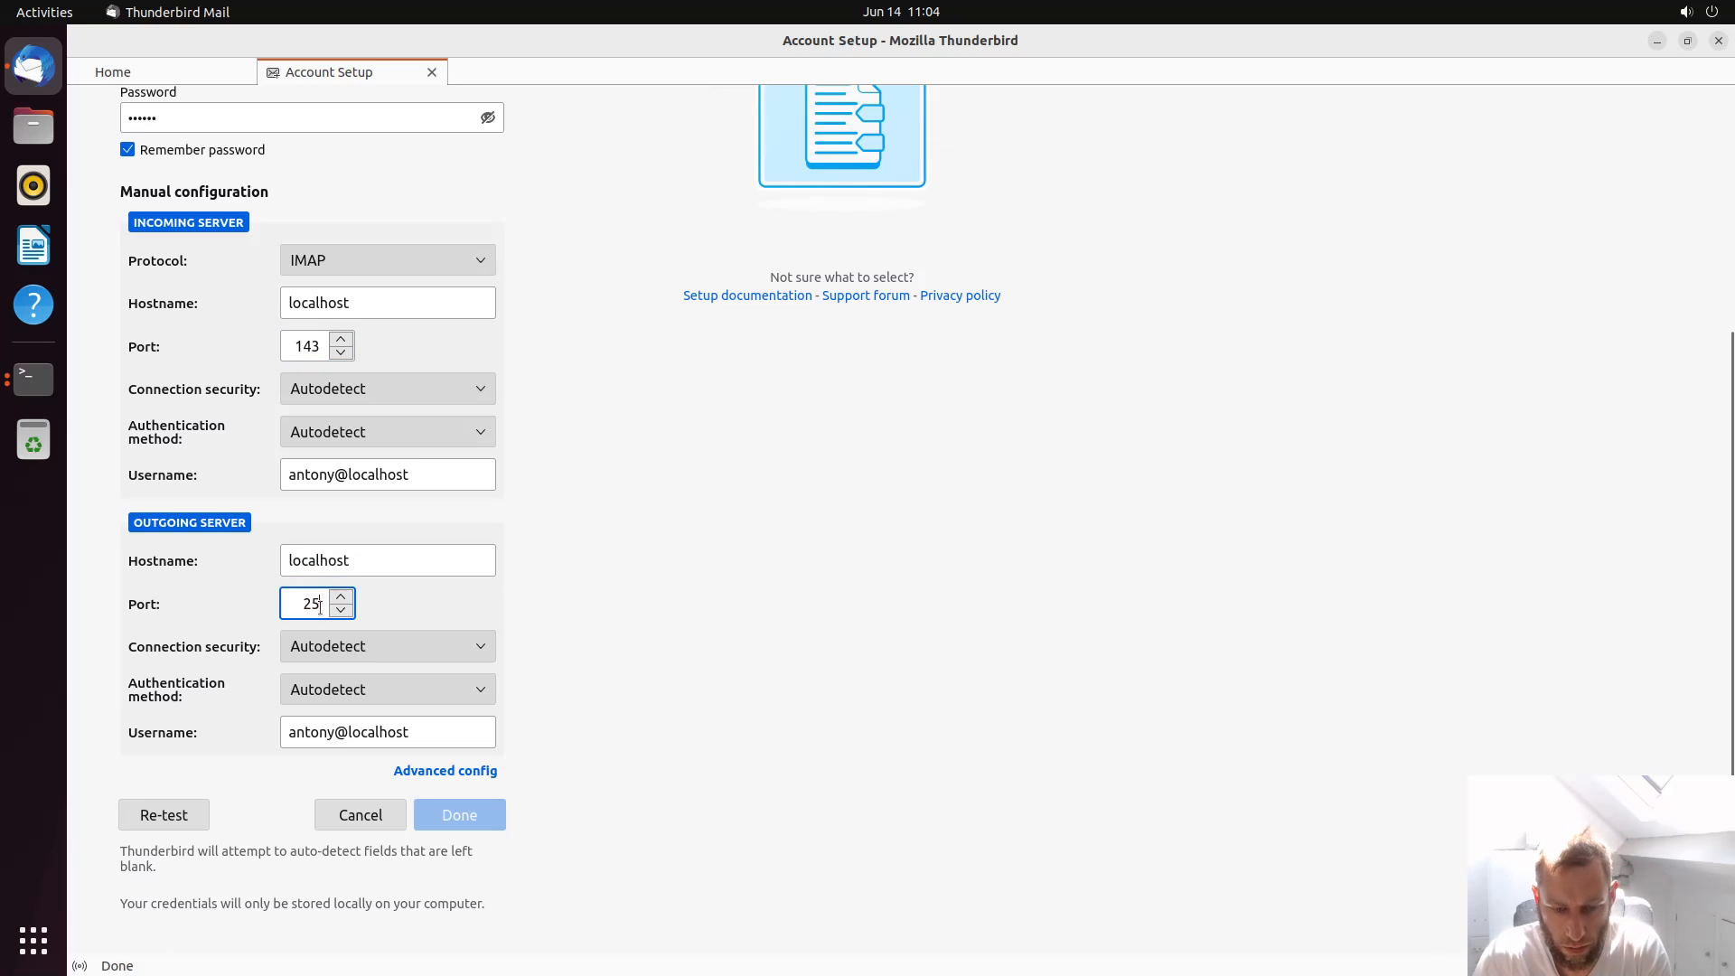
mouse_move(390, 622)
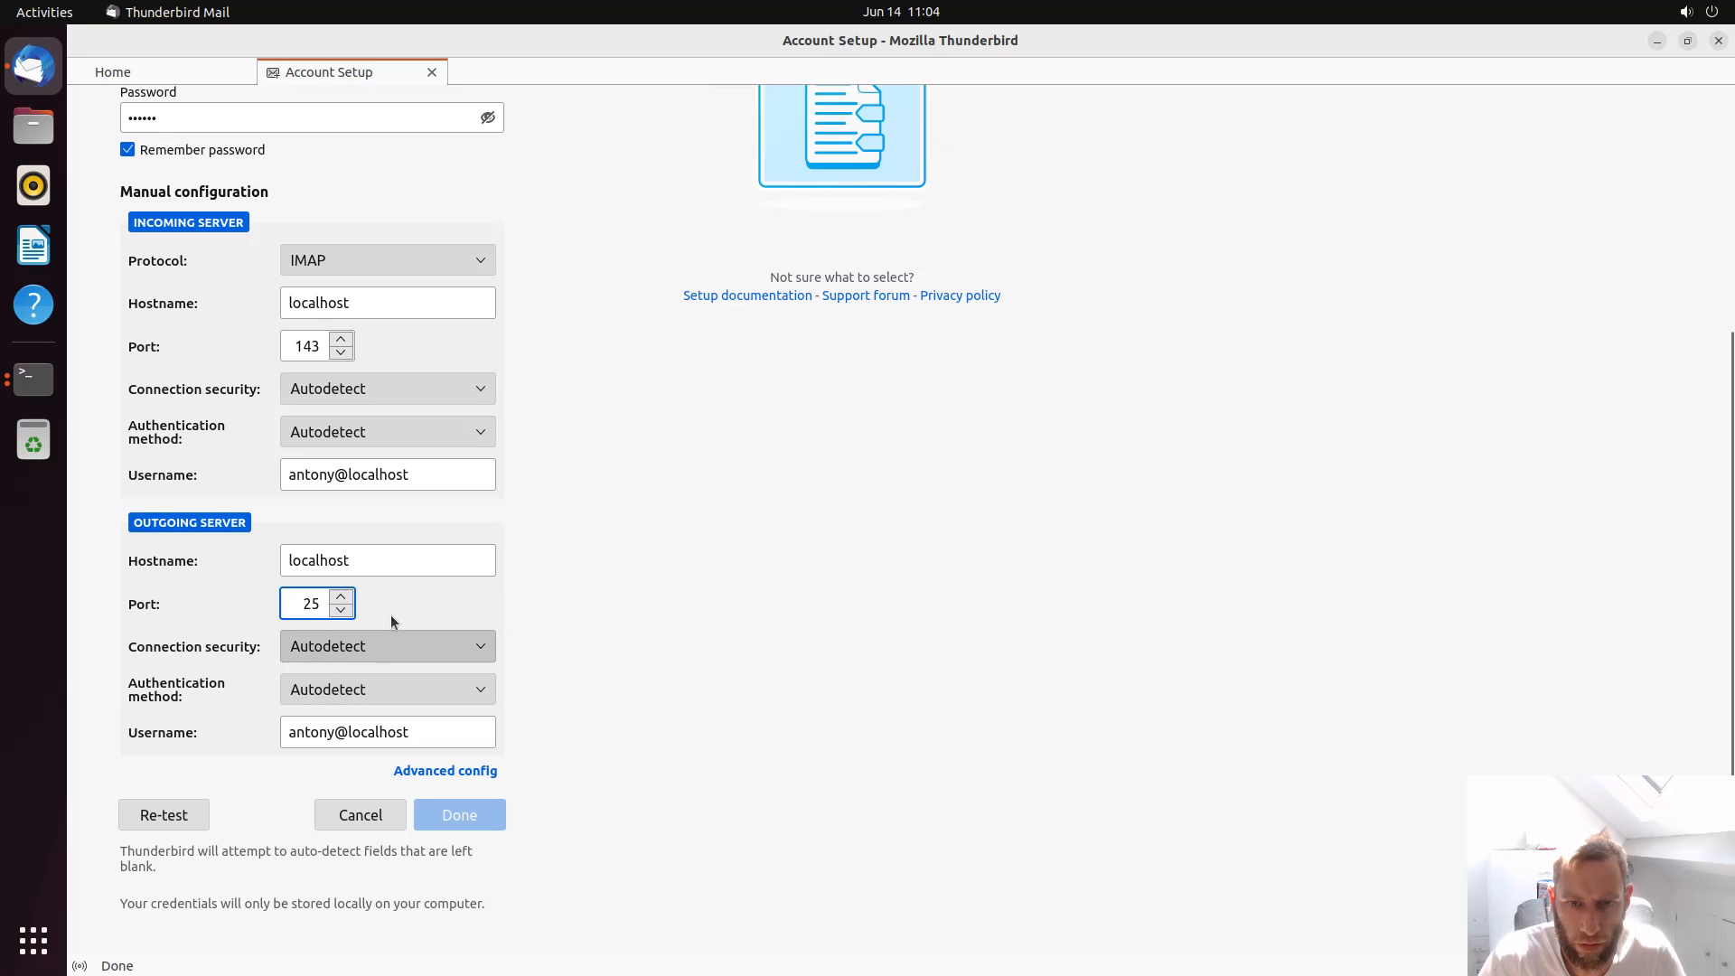
click(163, 814)
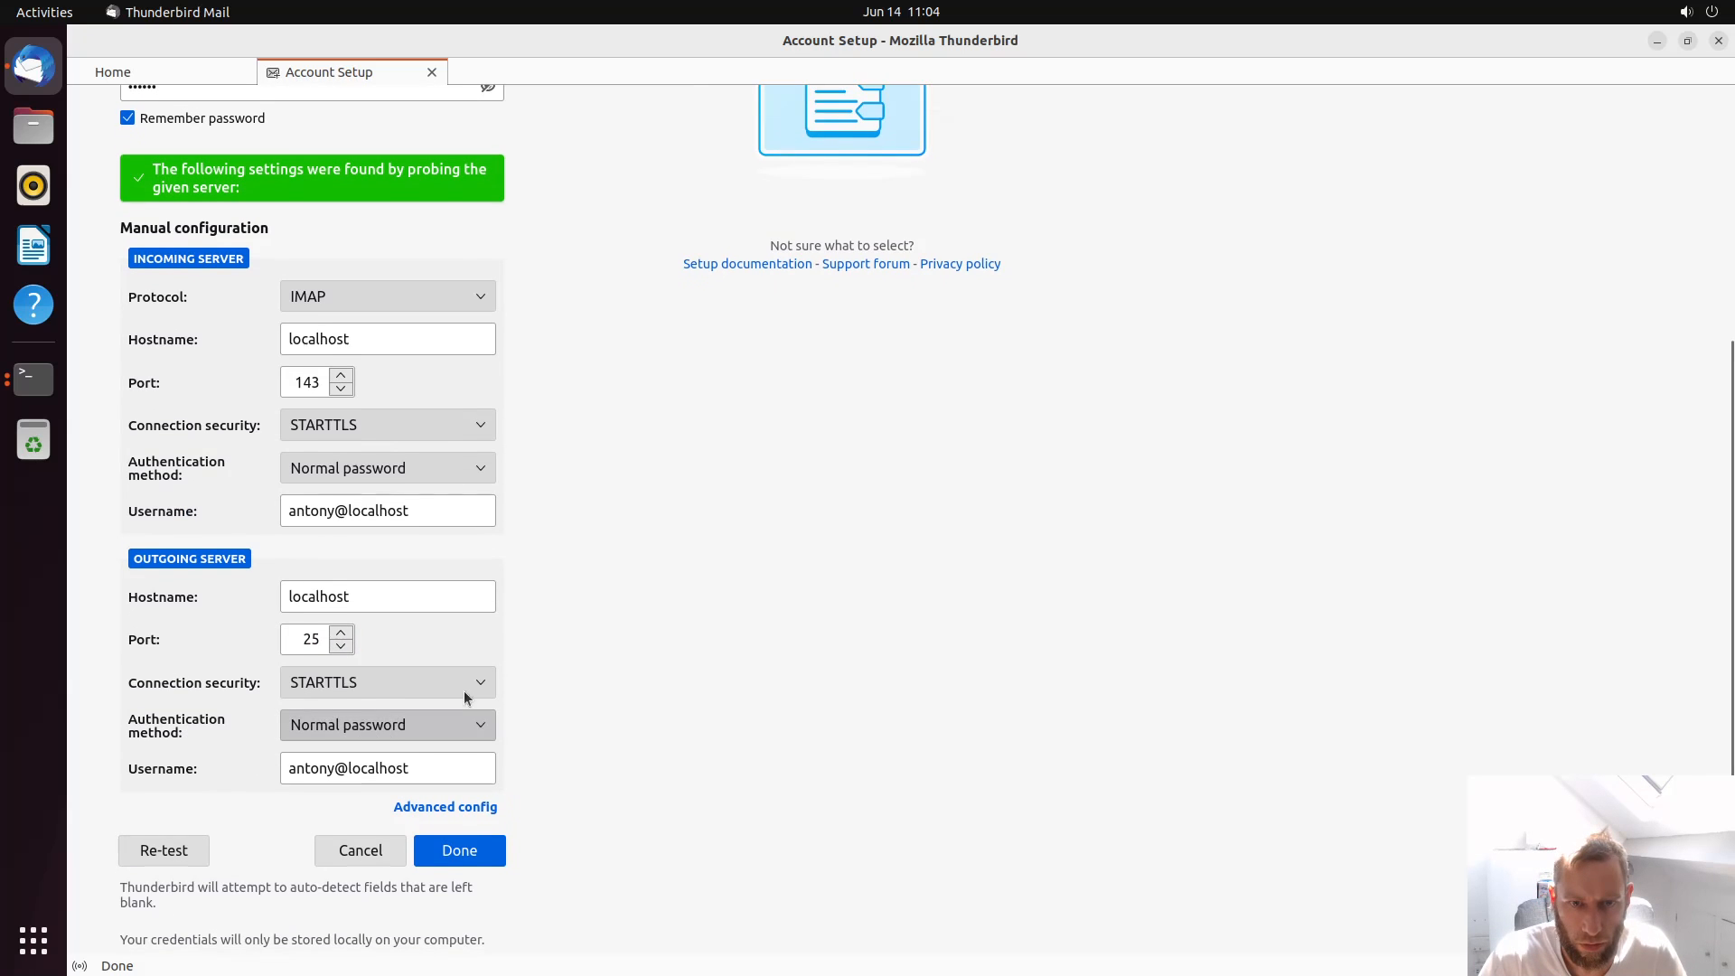
Submit the account, permanently trust the localhost certificate, and review the unable-to-log-in warning
click(459, 850)
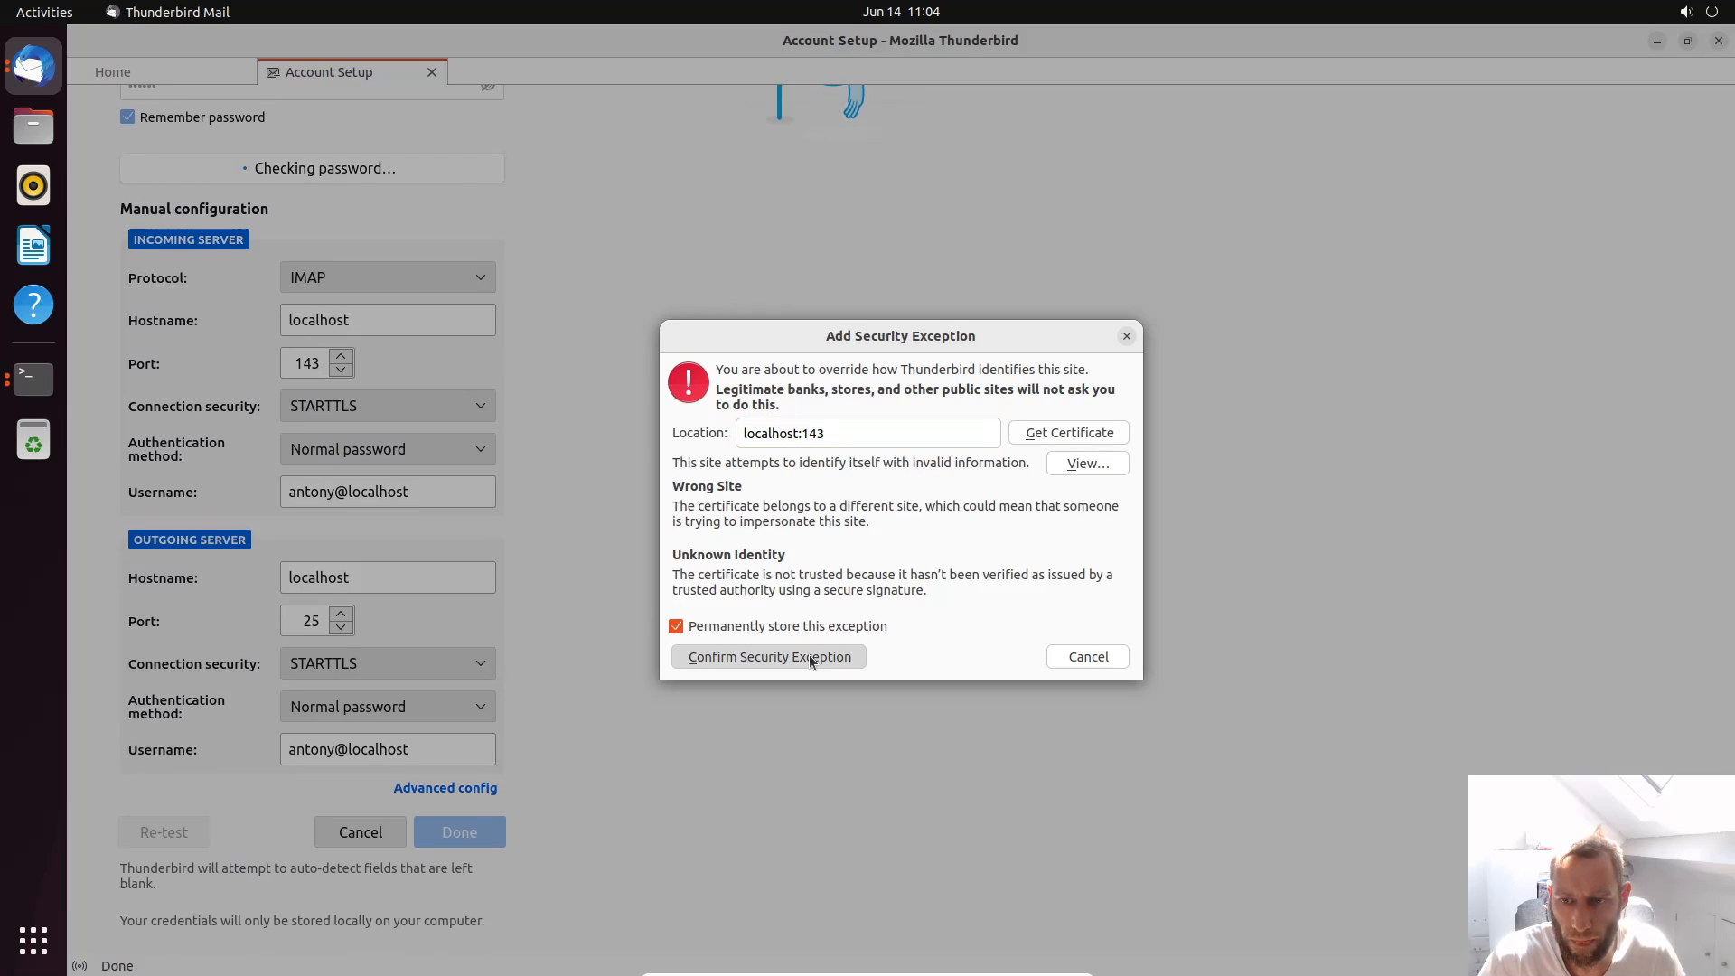
click(768, 656)
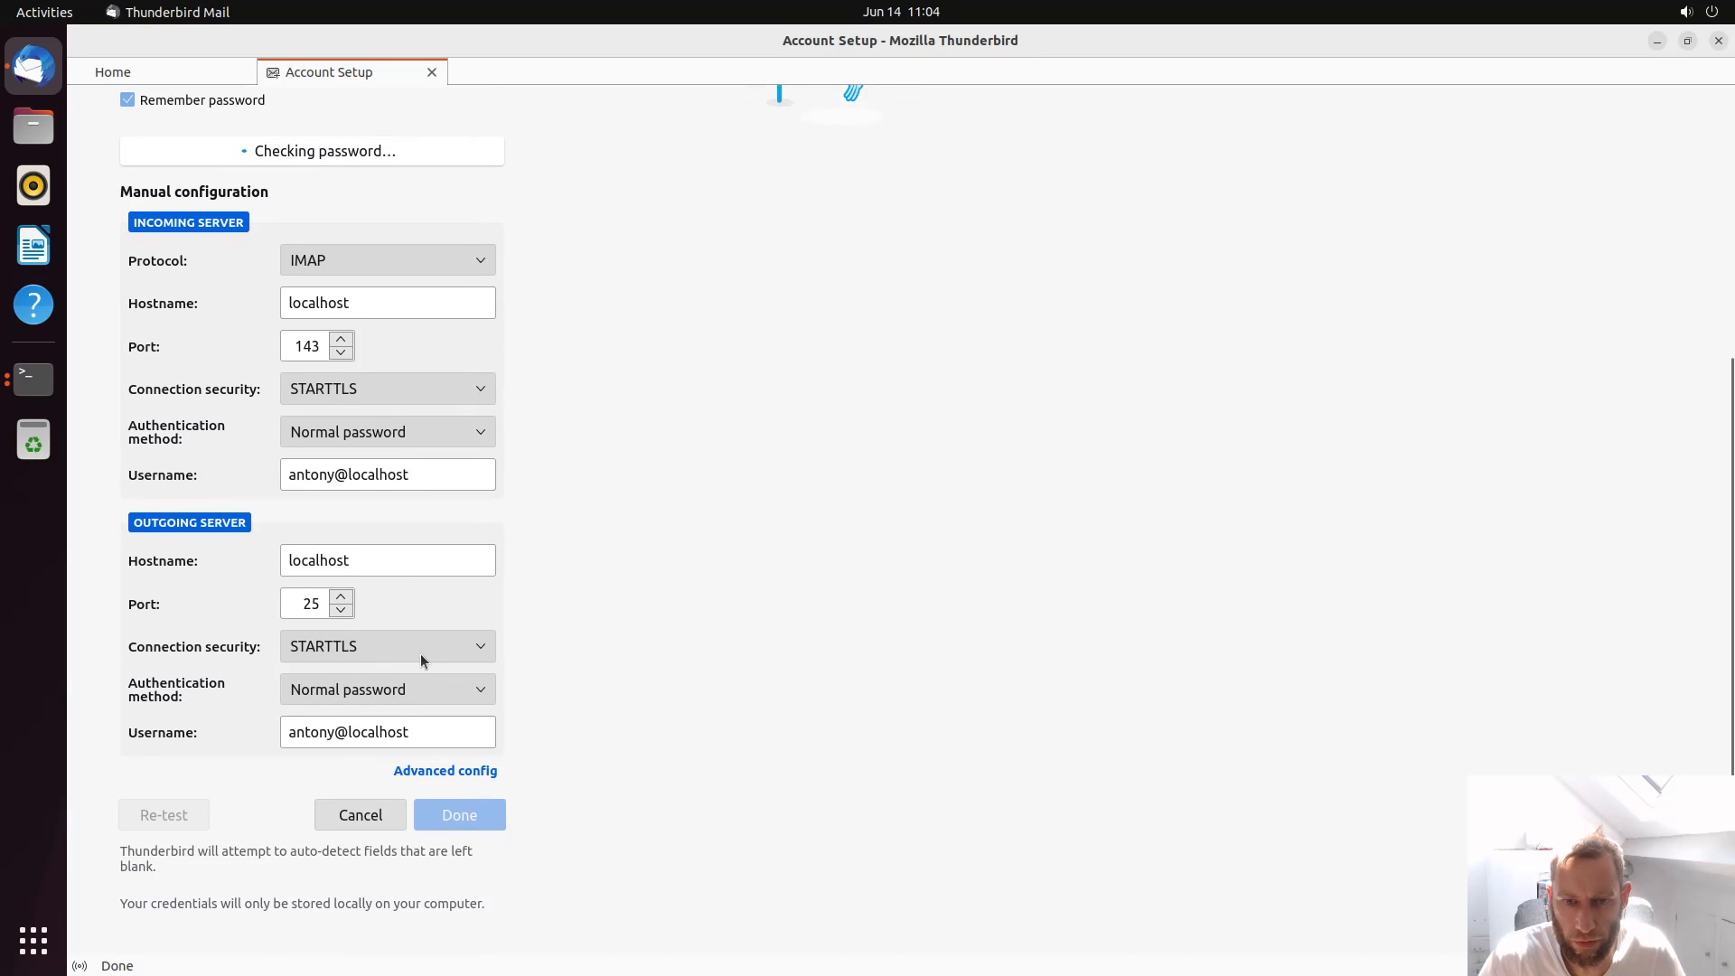
scroll(up, 3)
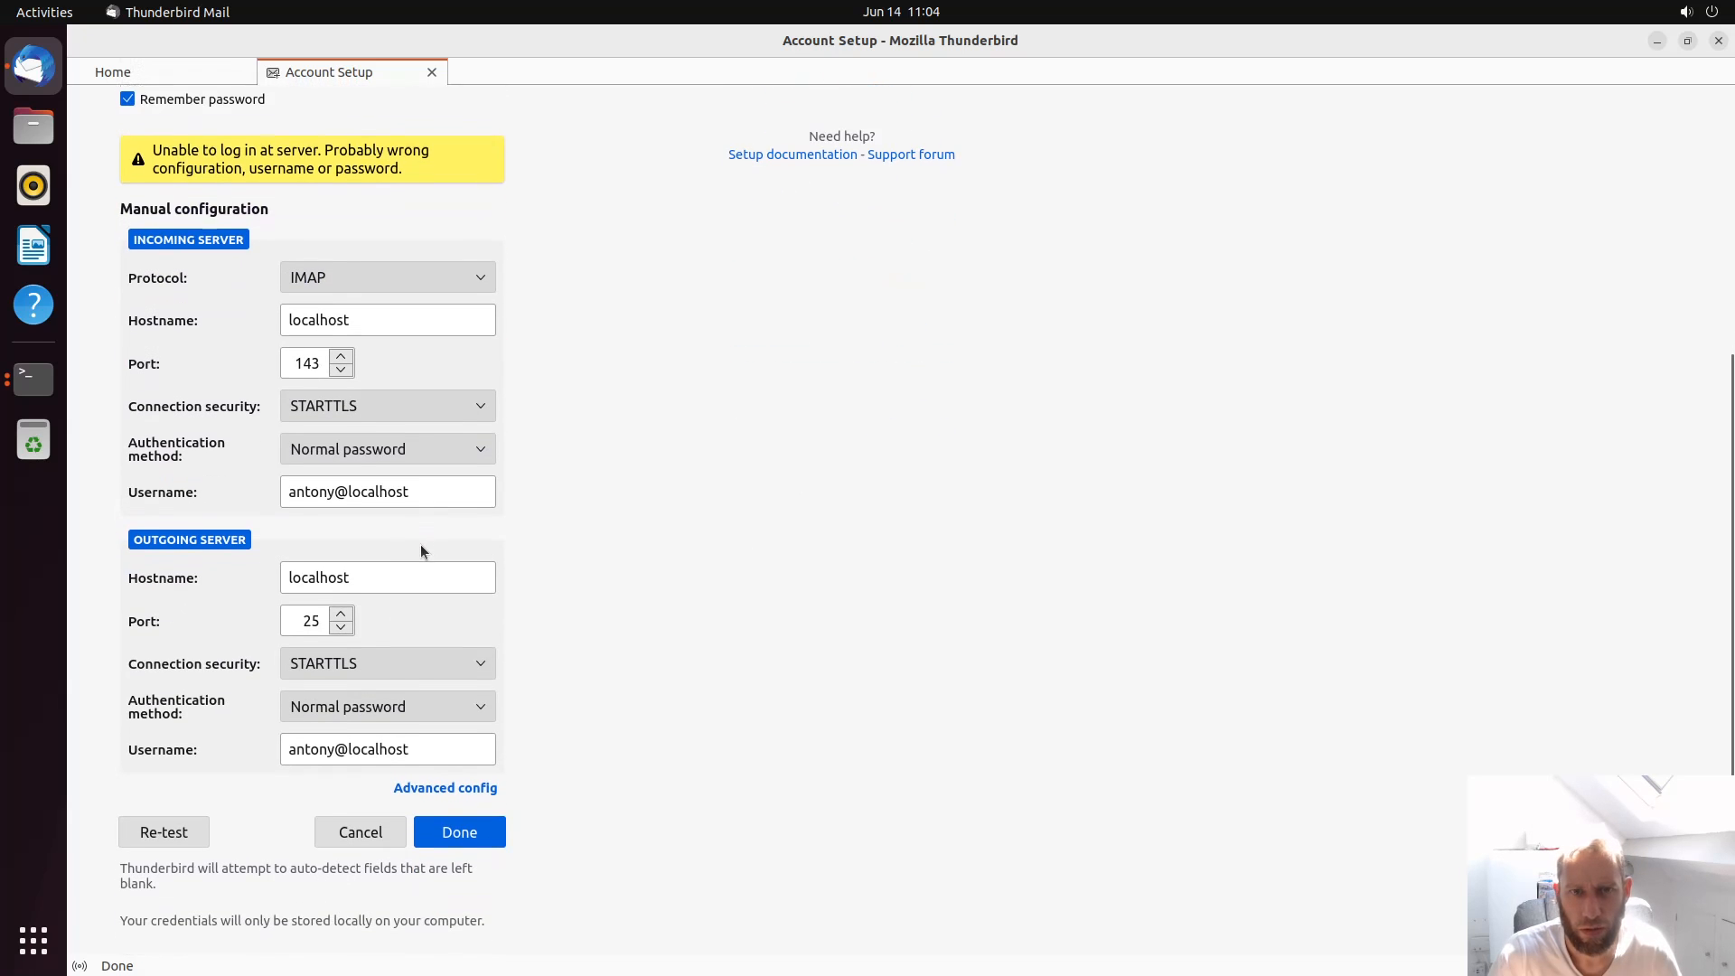
scroll(down, 3)
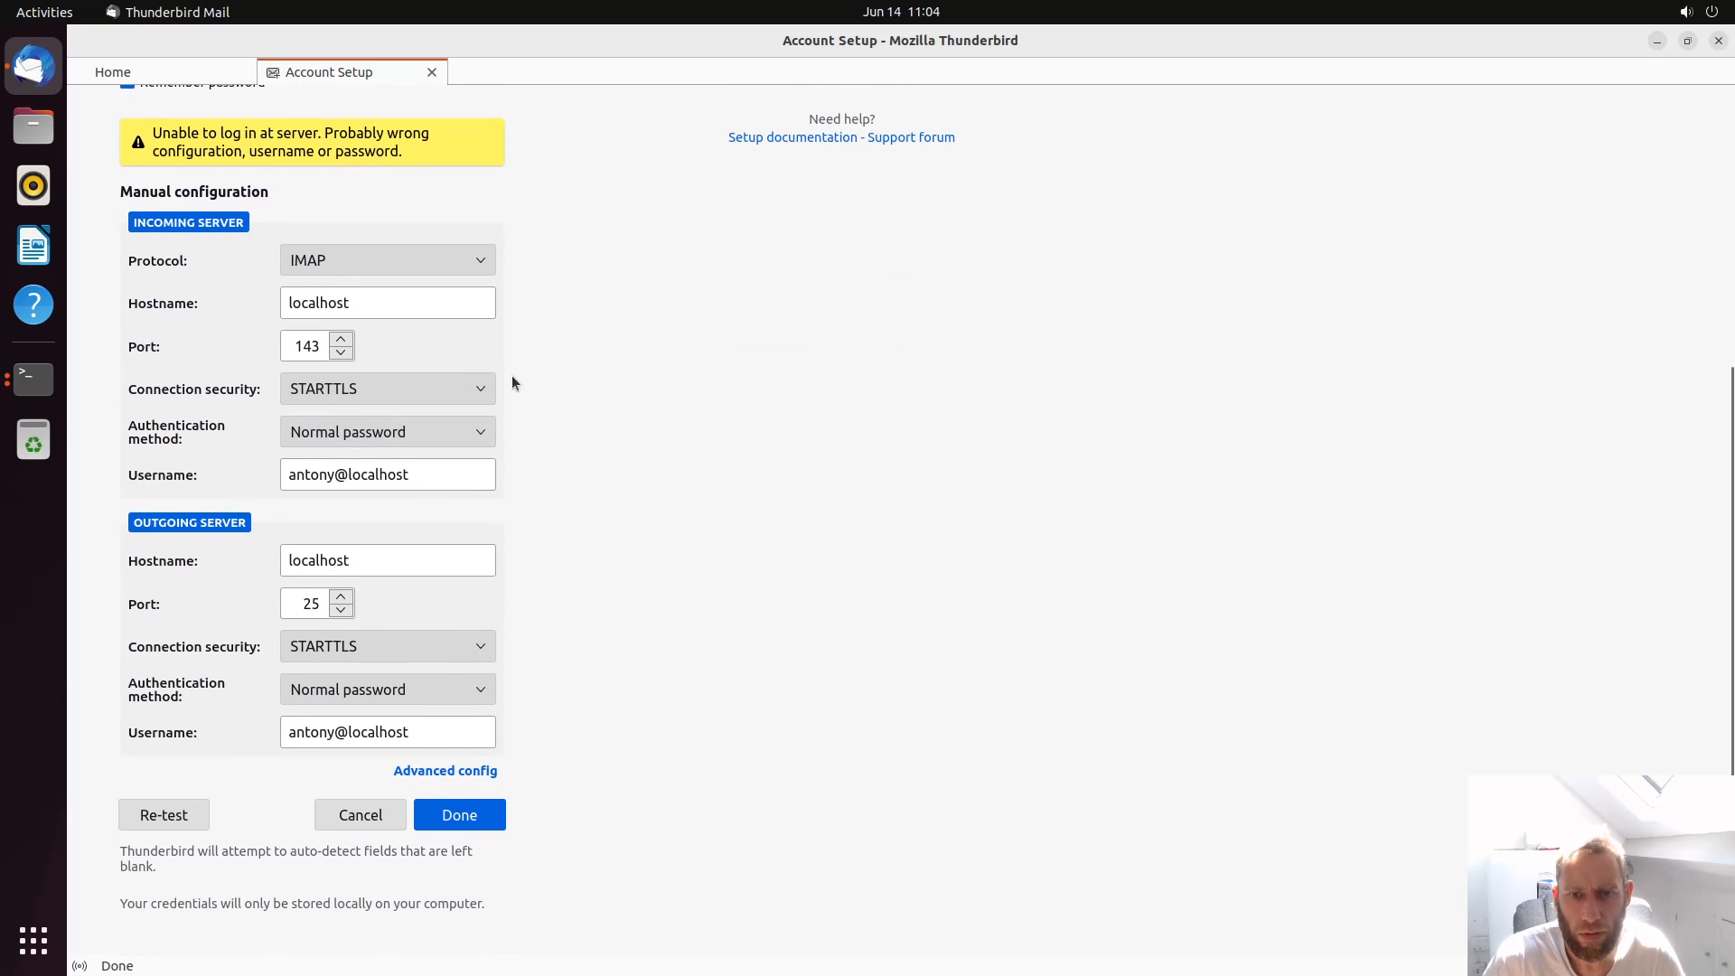
scroll(up, 3)
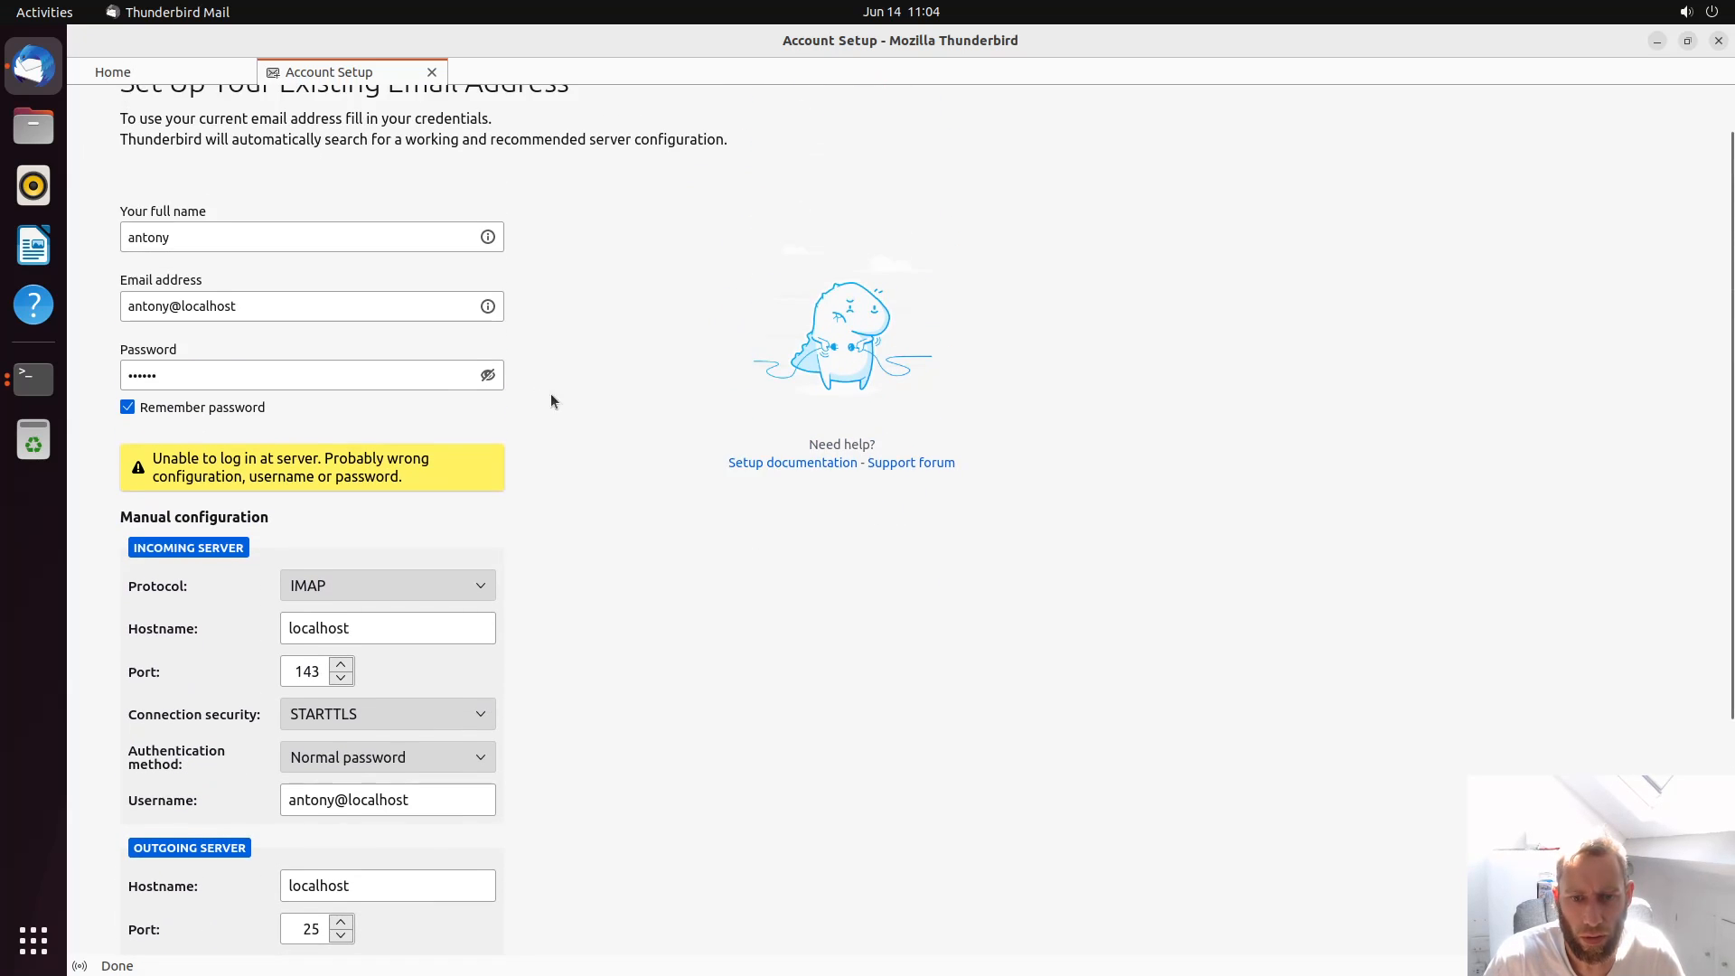
scroll(up, 3)
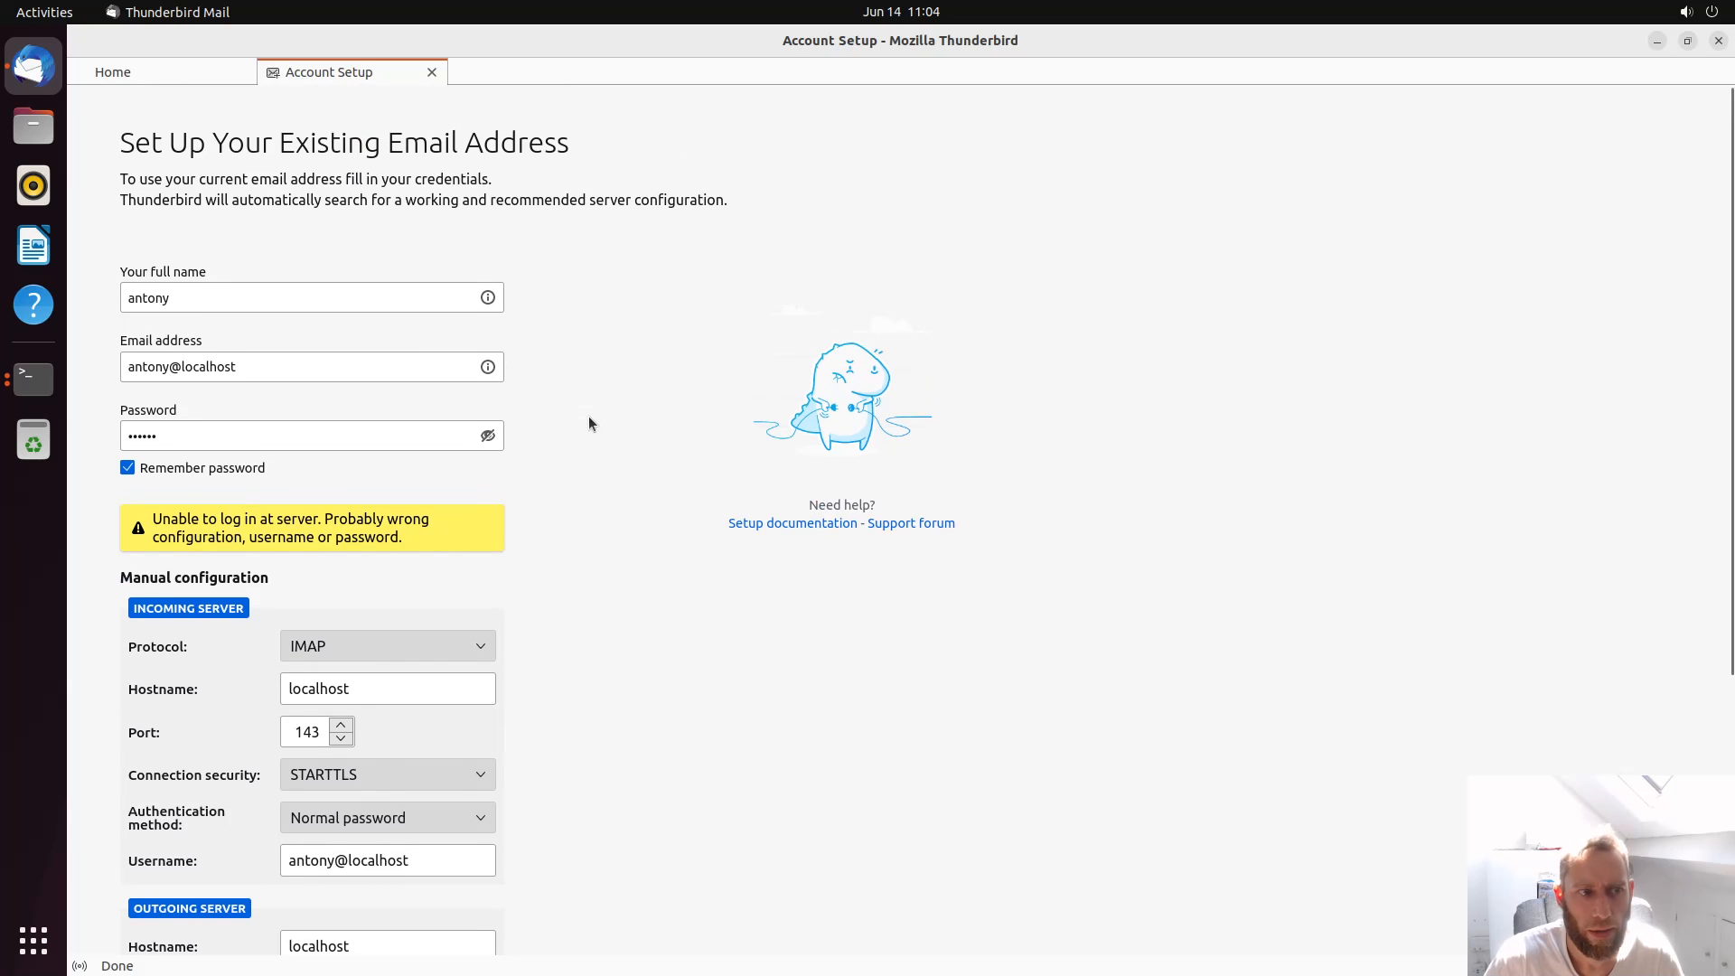
mouse_move(33, 439)
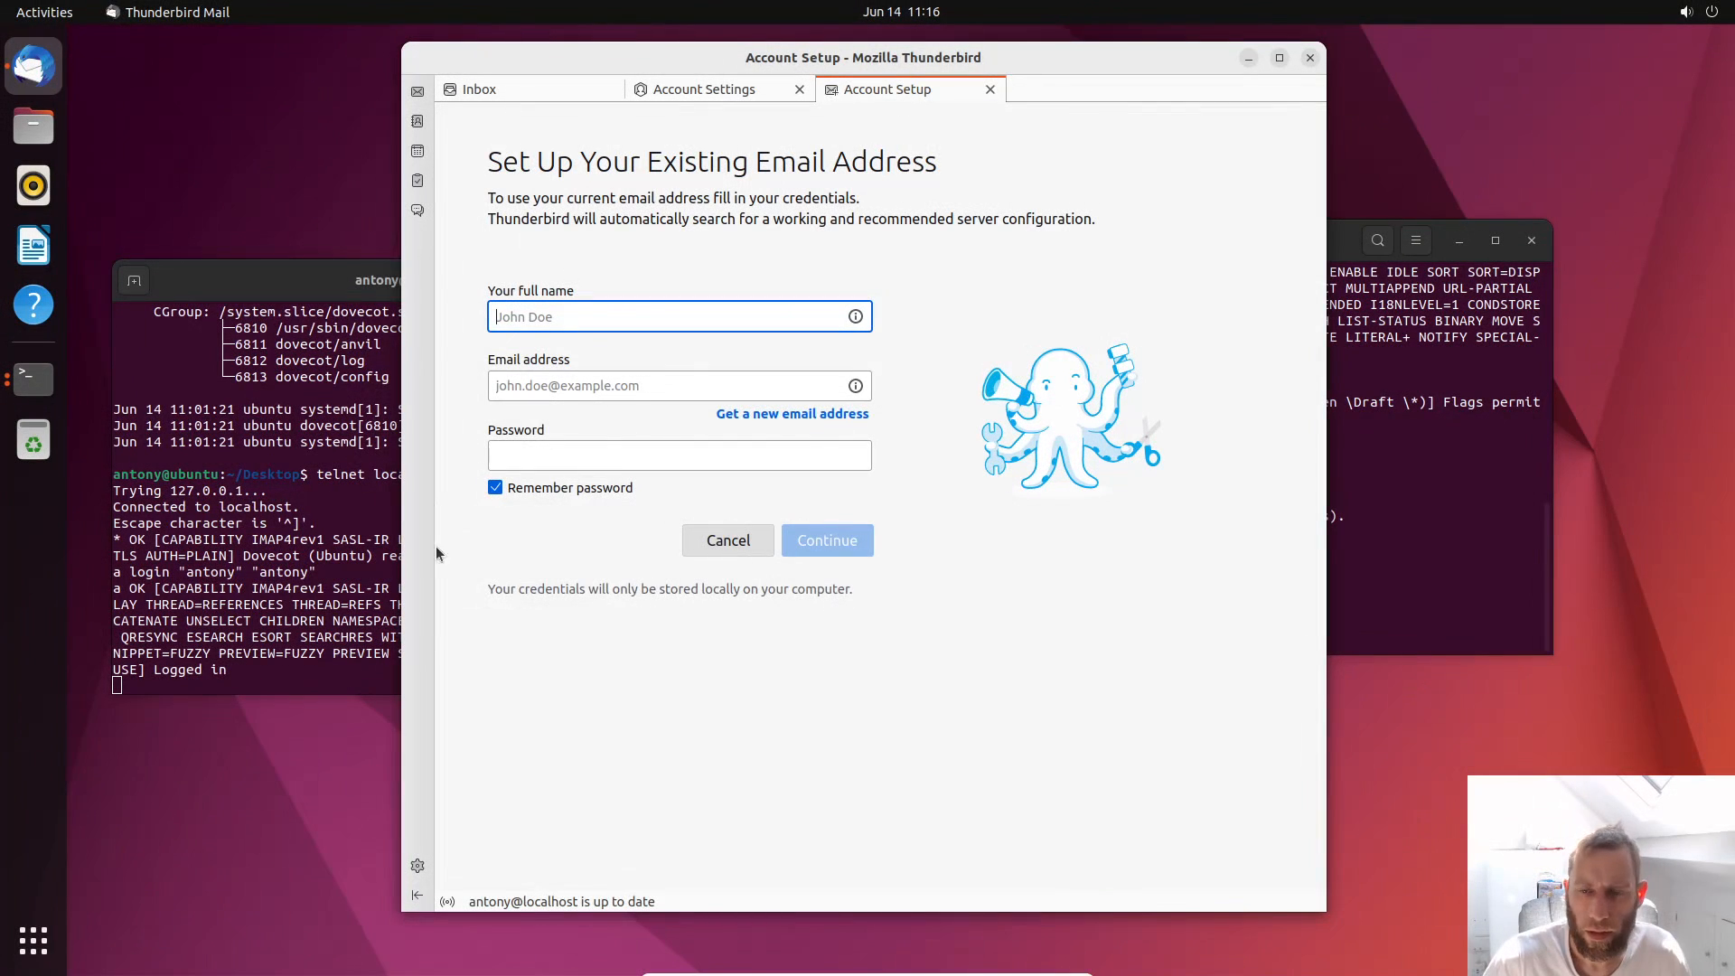
mouse_move(771, 365)
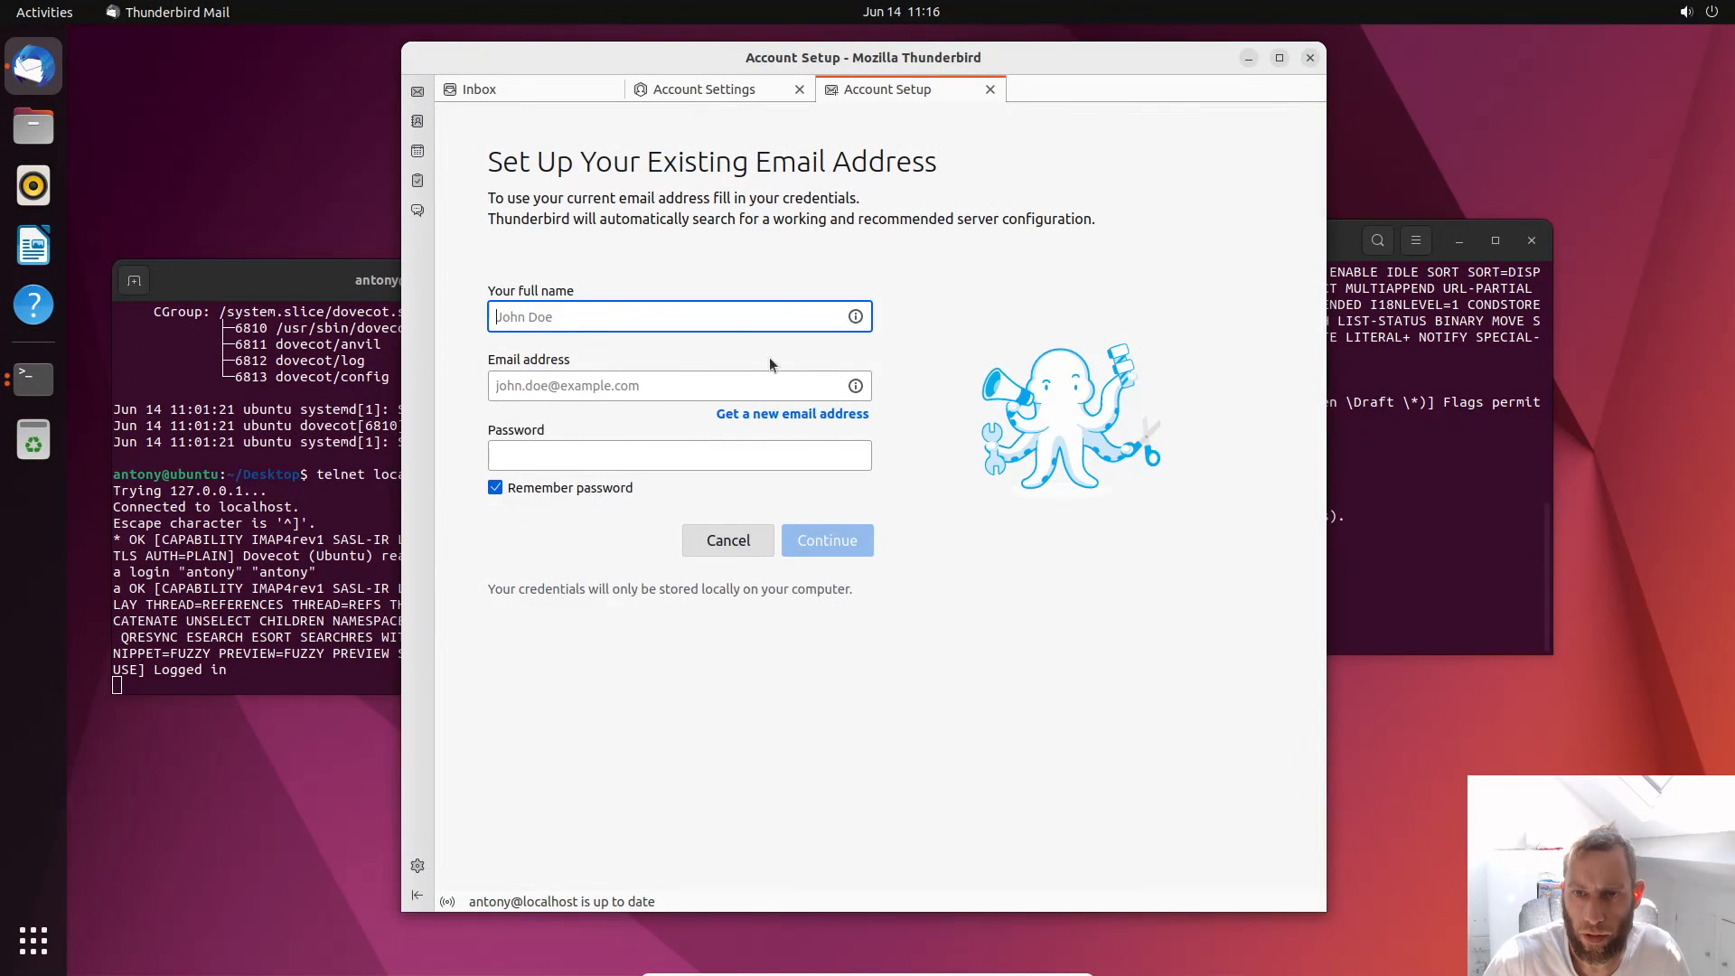
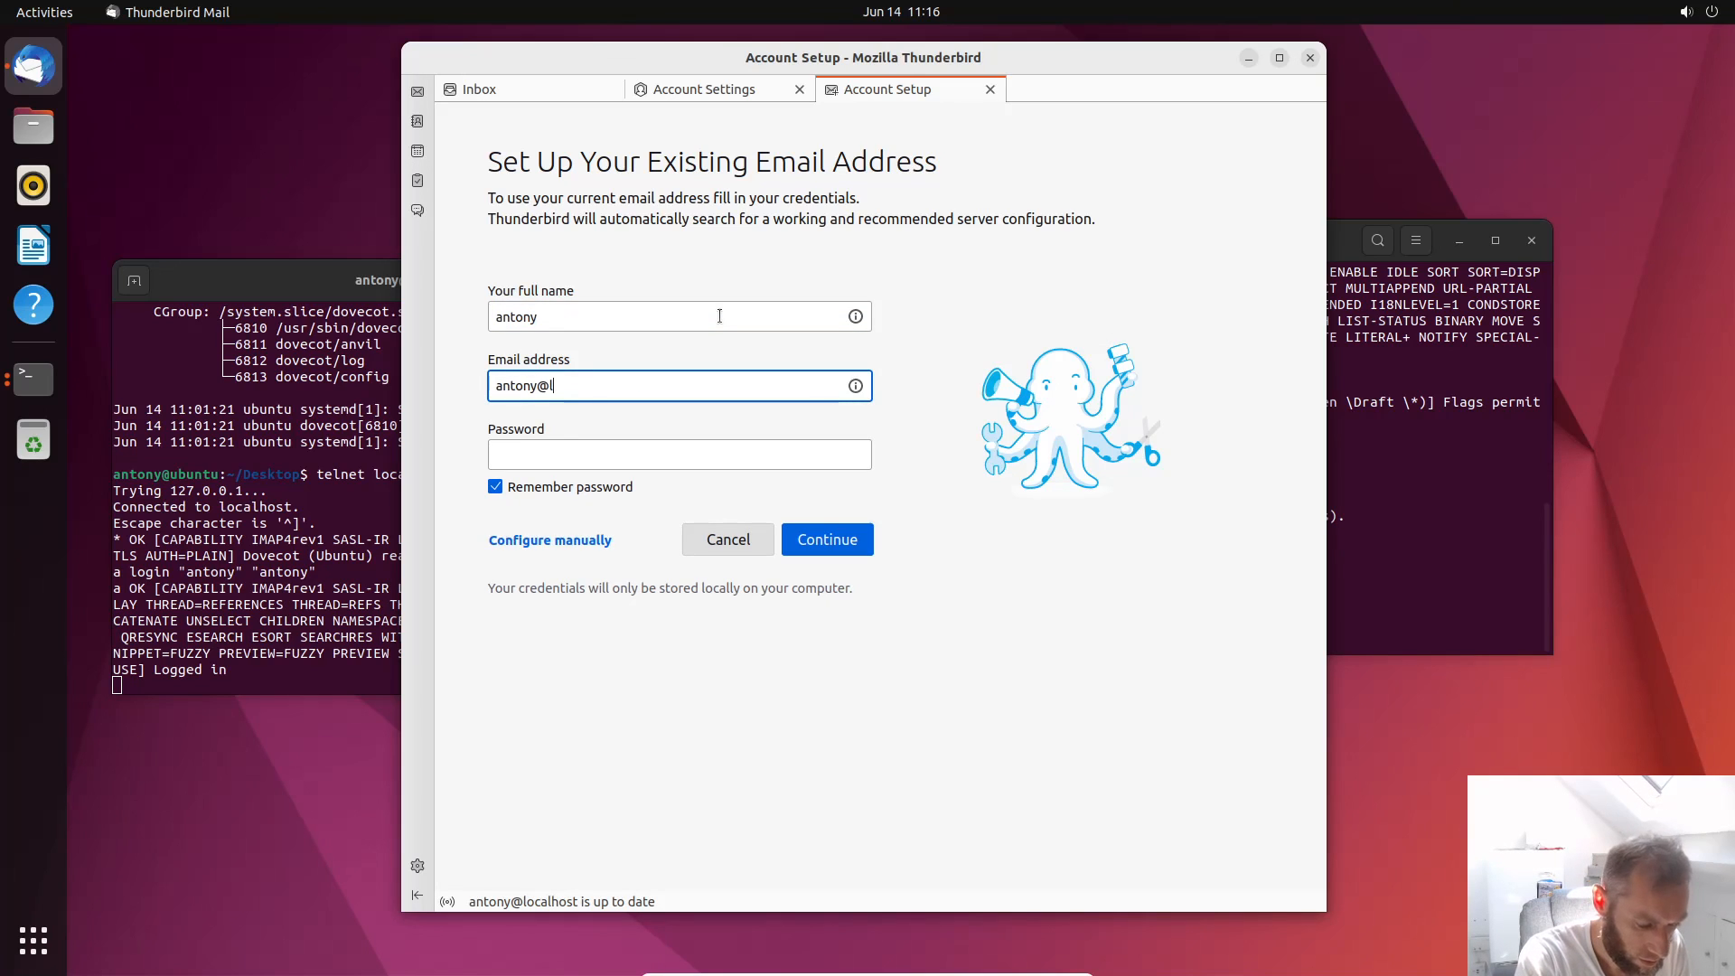
Fill a fresh setup form with name antony, antony@localhost and password, then choose manual configuration
text(oclhost)
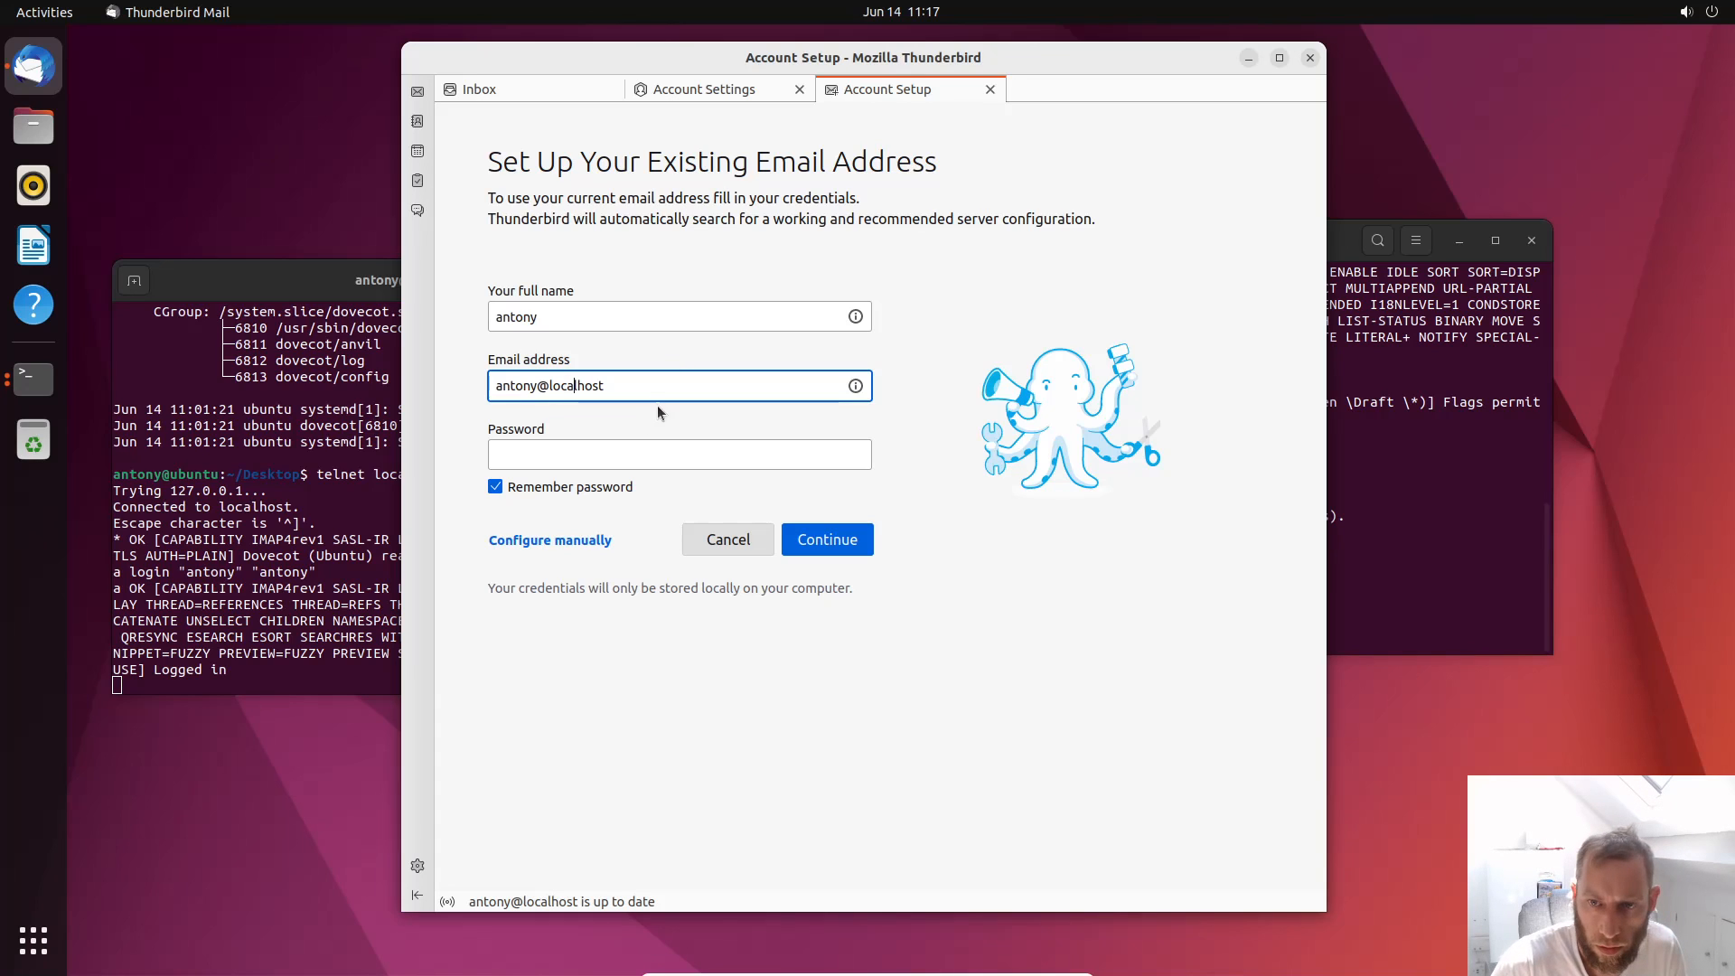
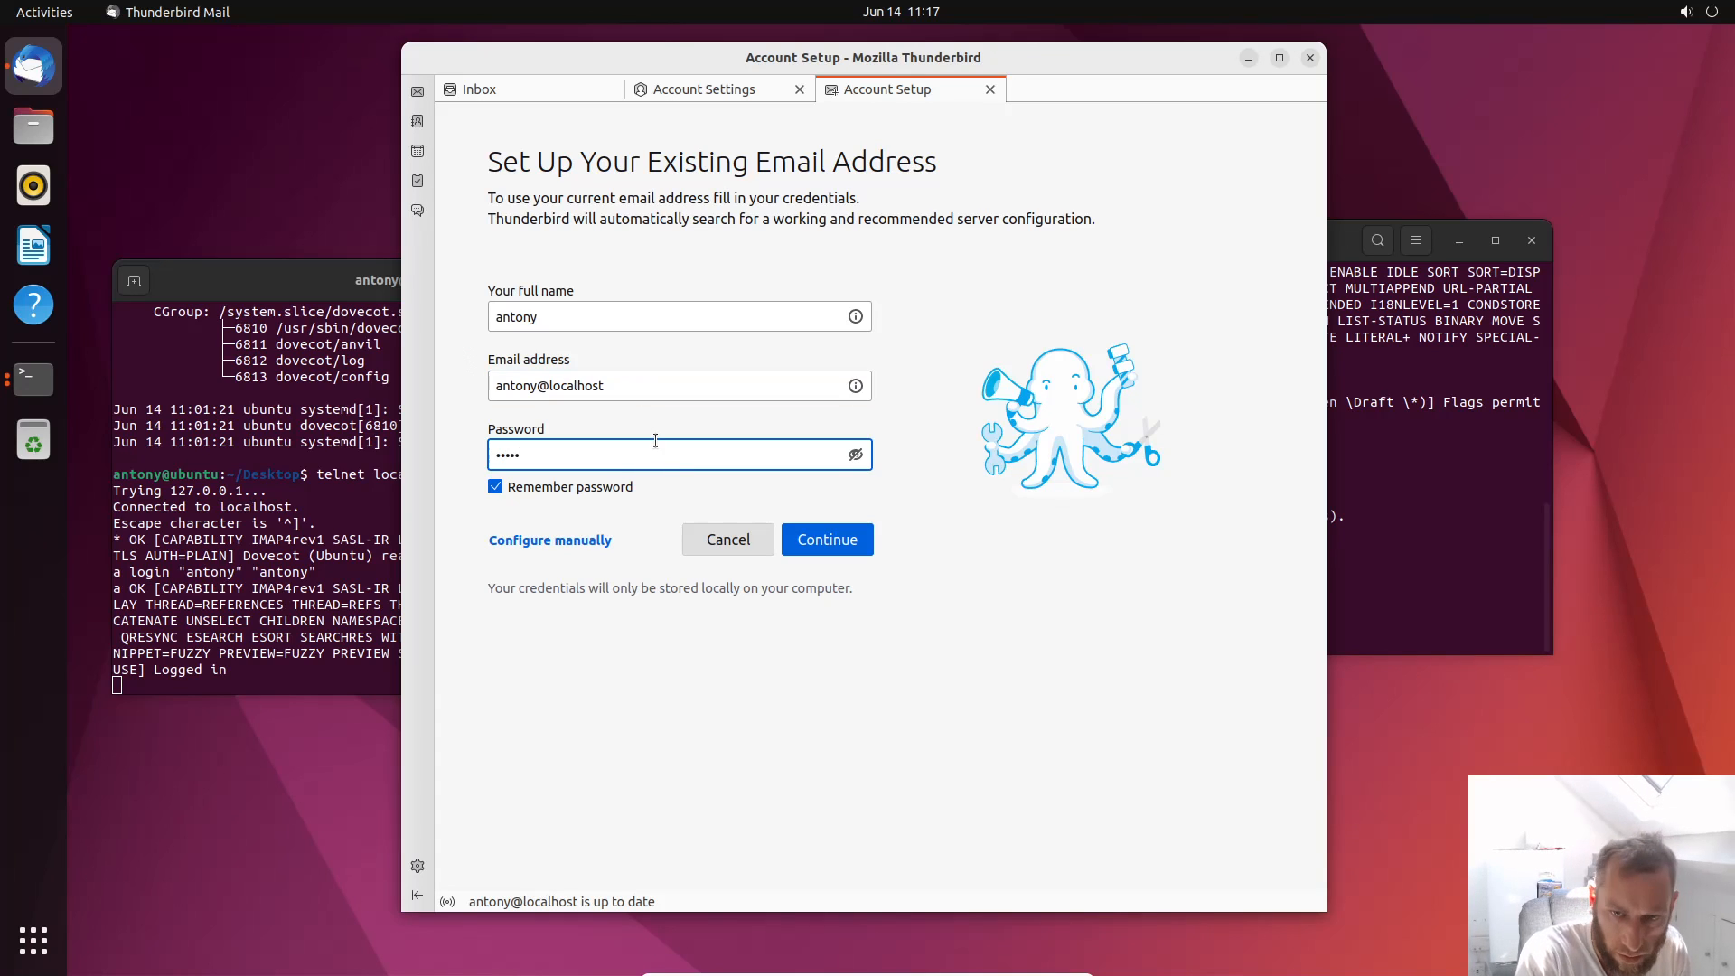
click(551, 541)
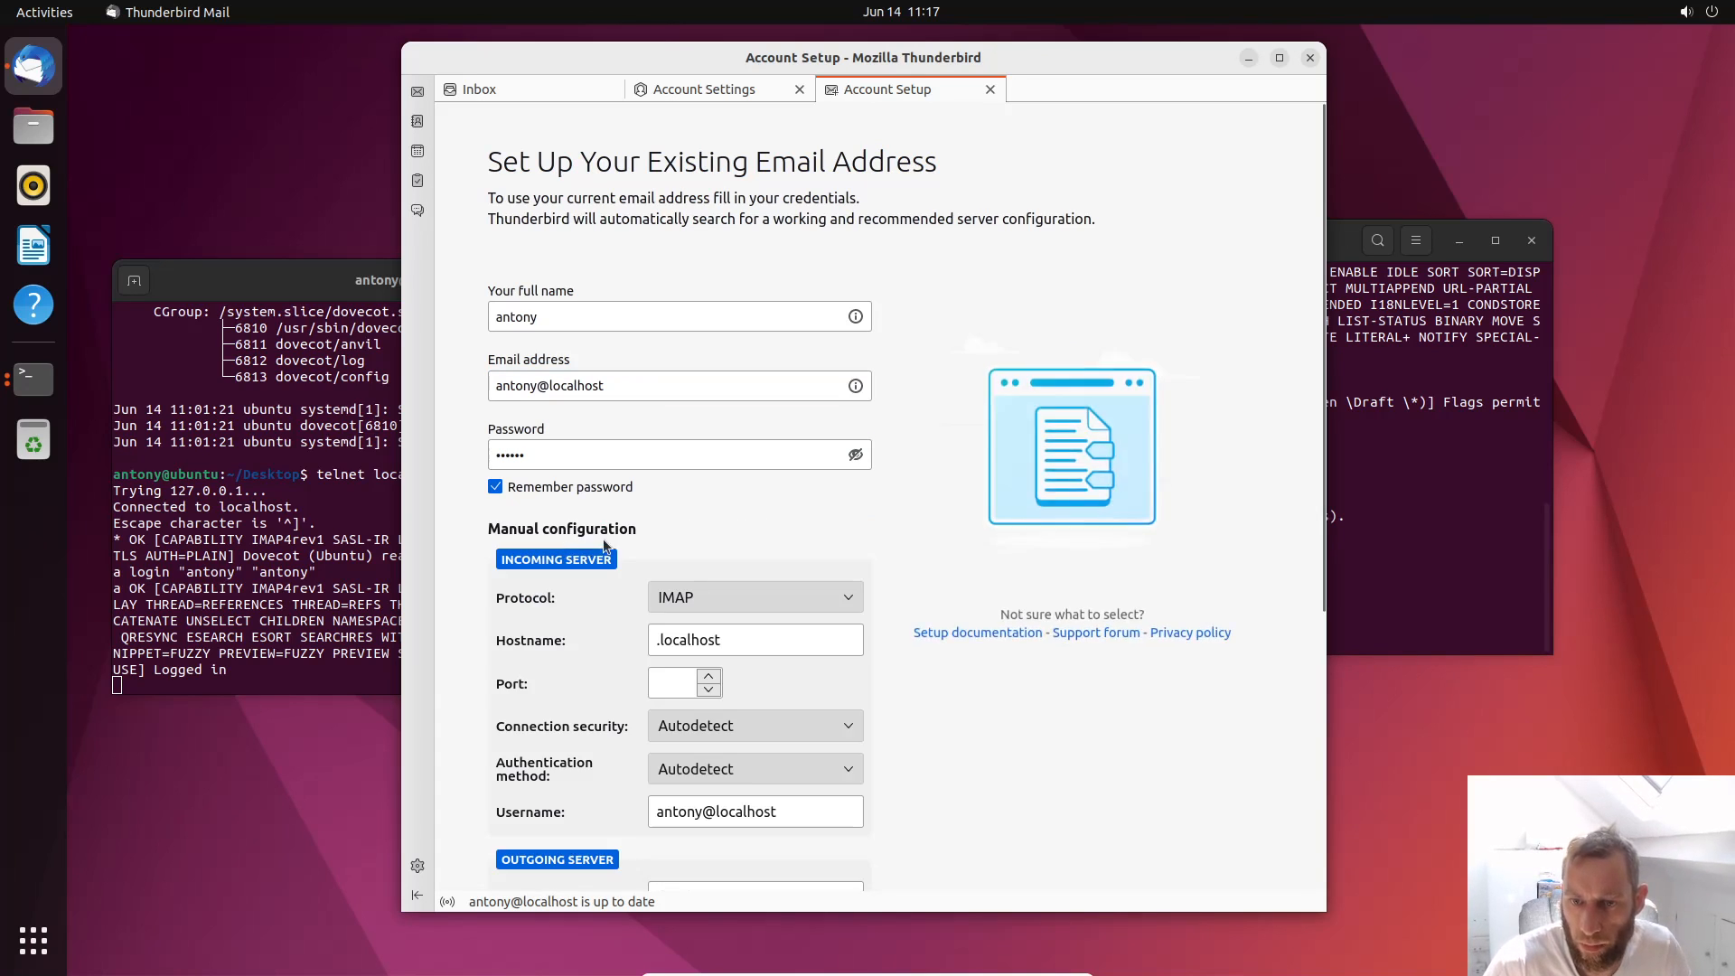
Set incoming port 143, shorten the username to antony, and set outgoing port 25
scroll(down, 3)
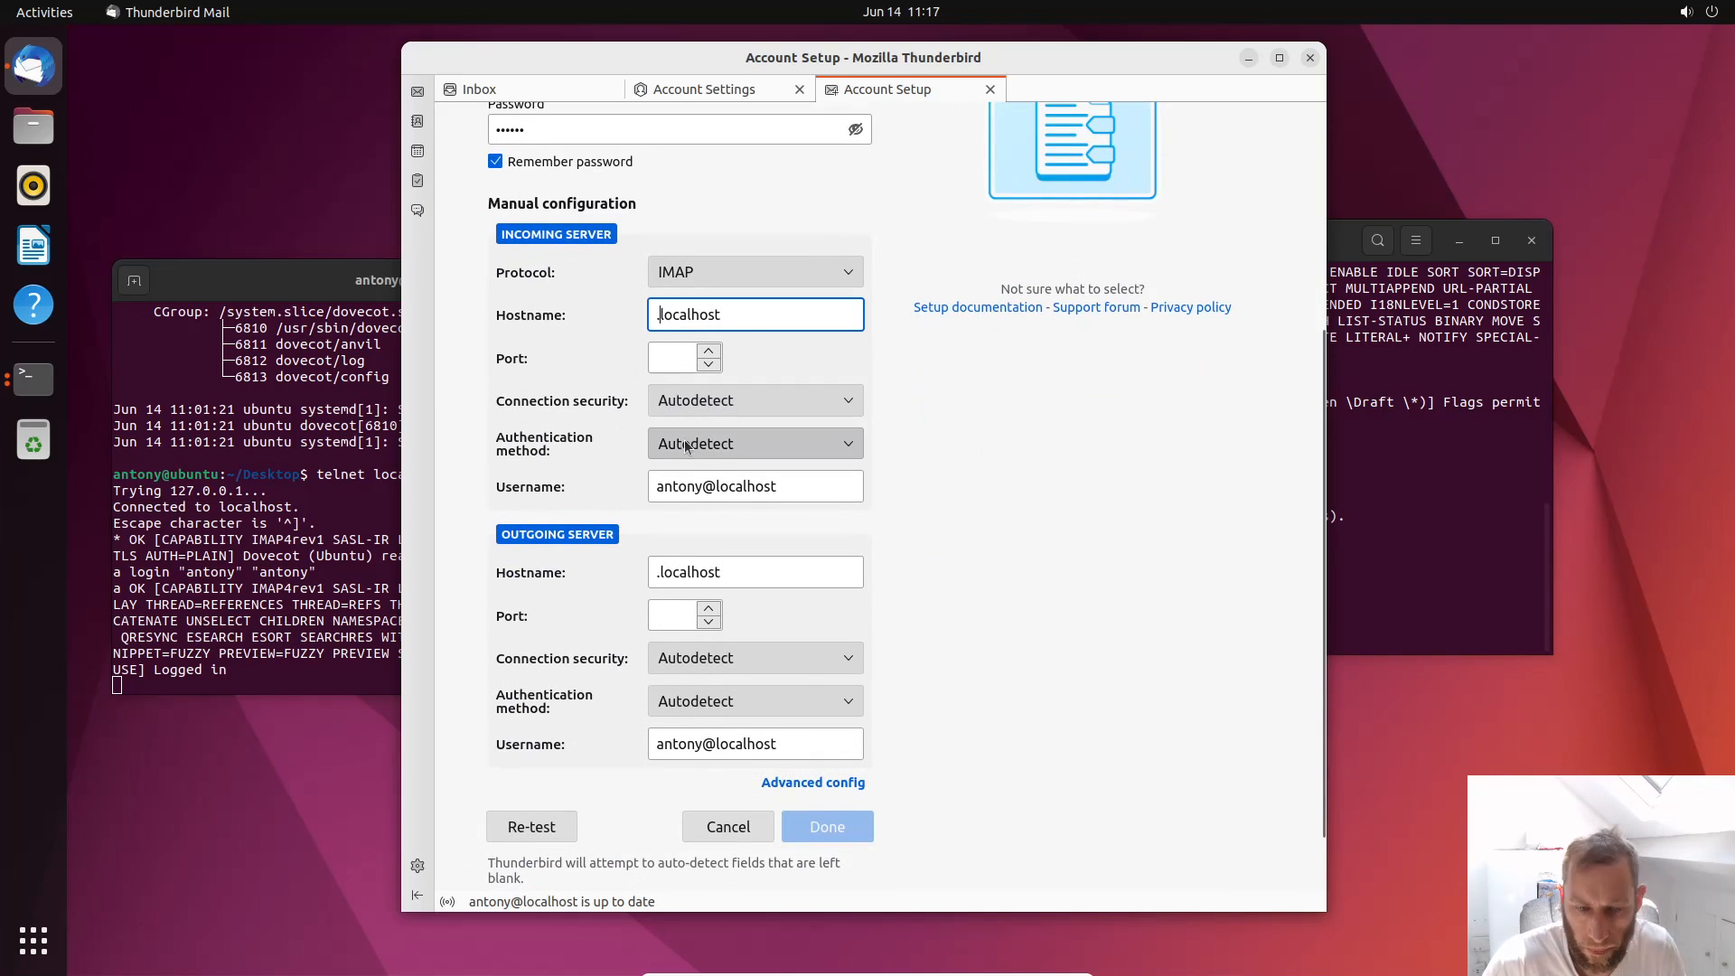
click(675, 357)
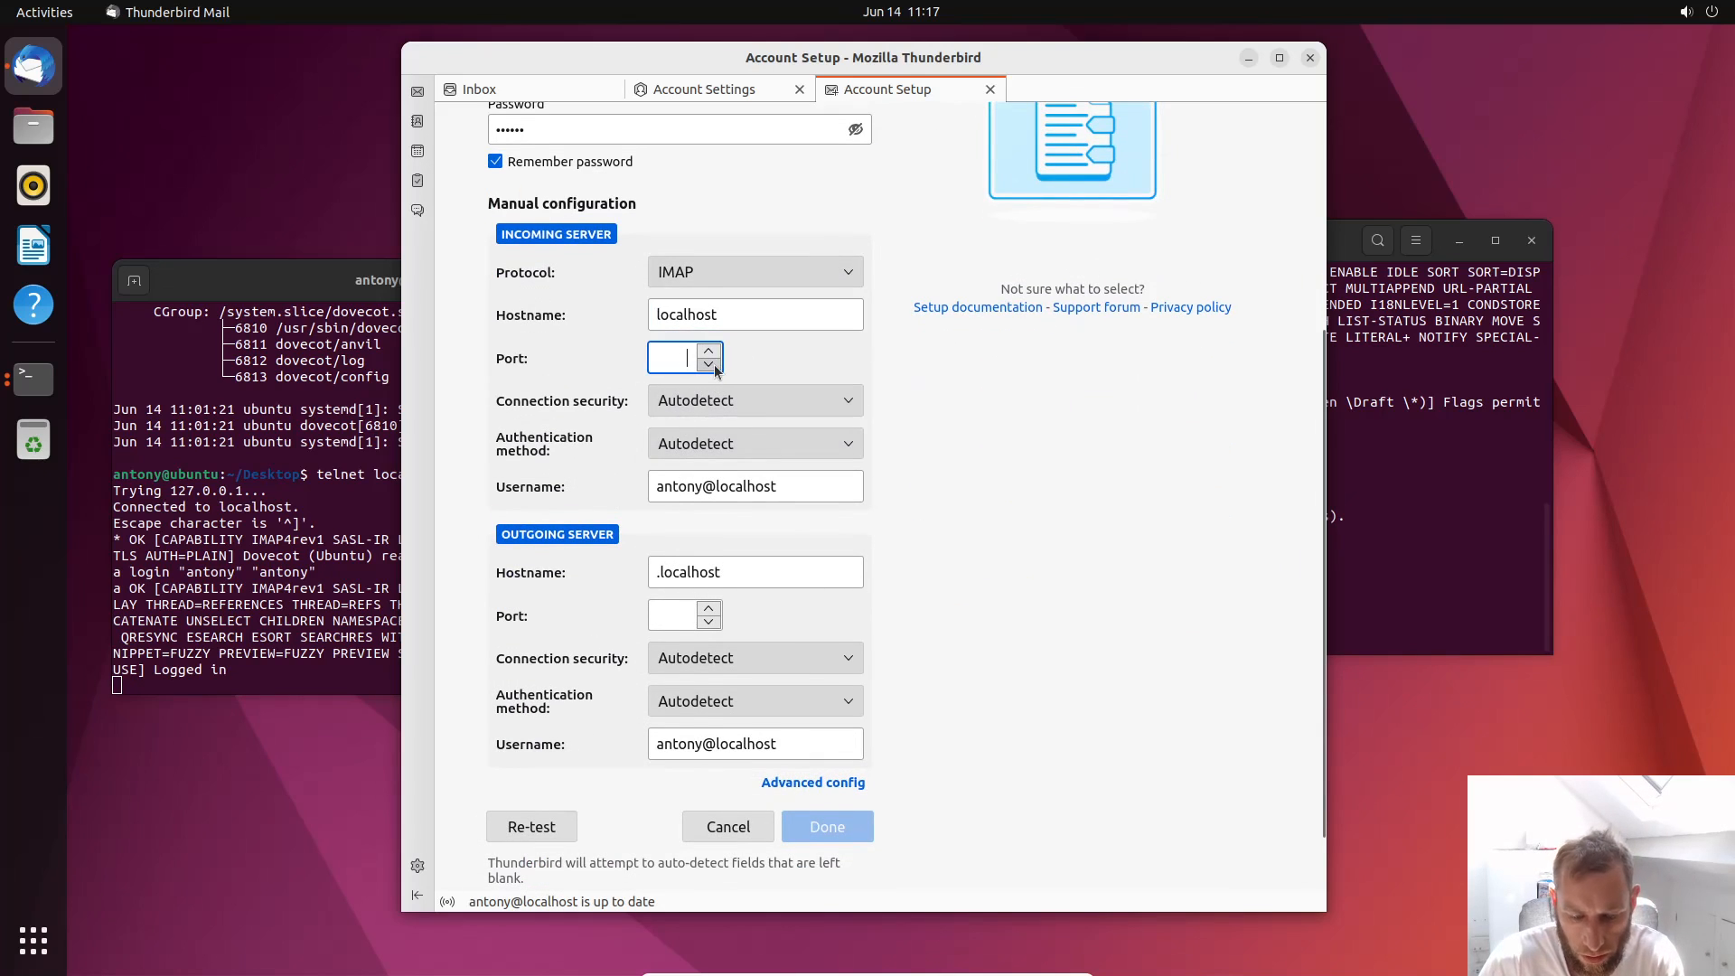
text(143)
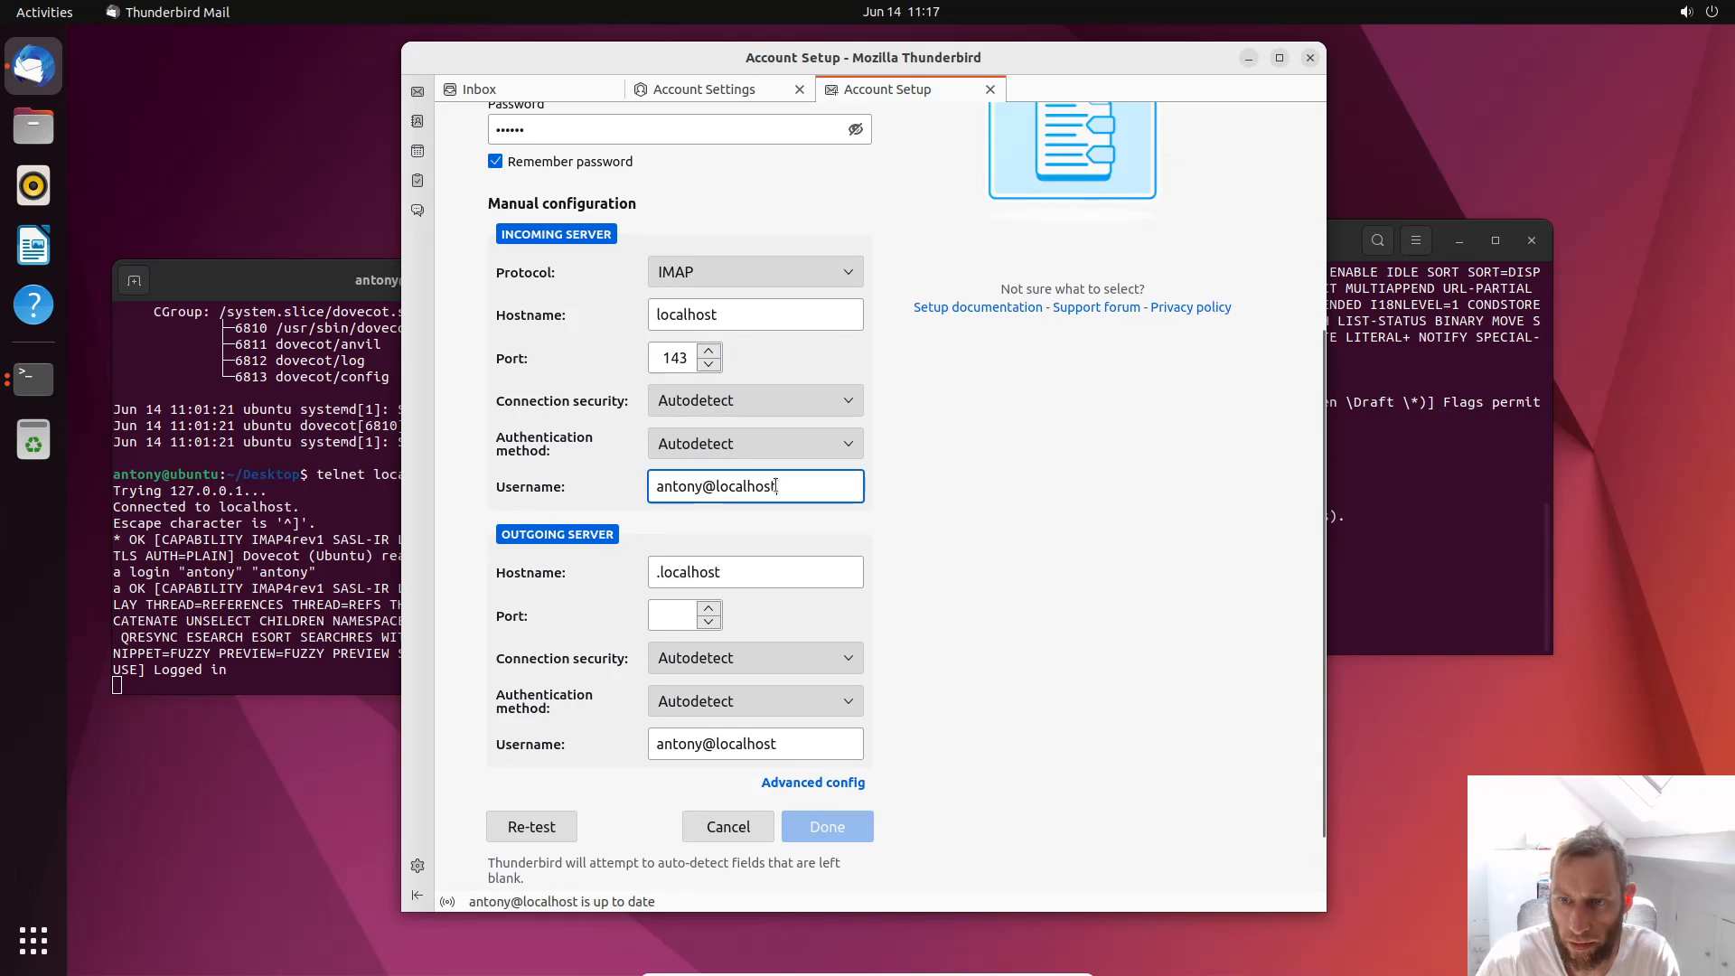
double_click(746, 487)
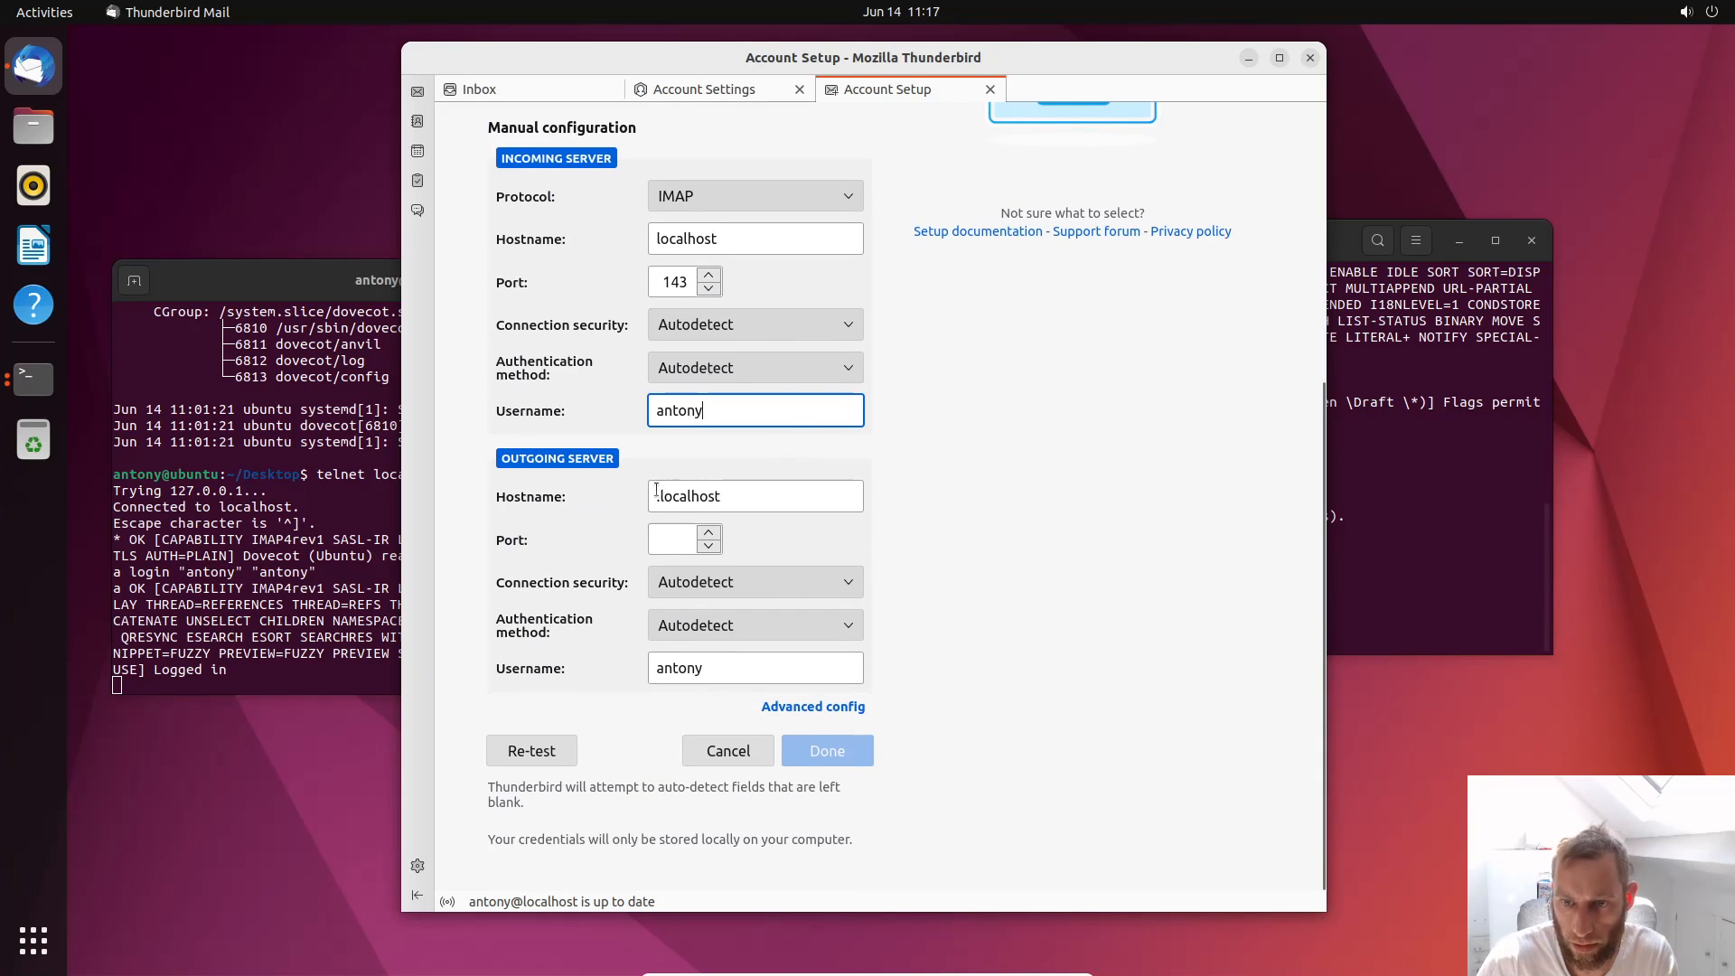
click(670, 540)
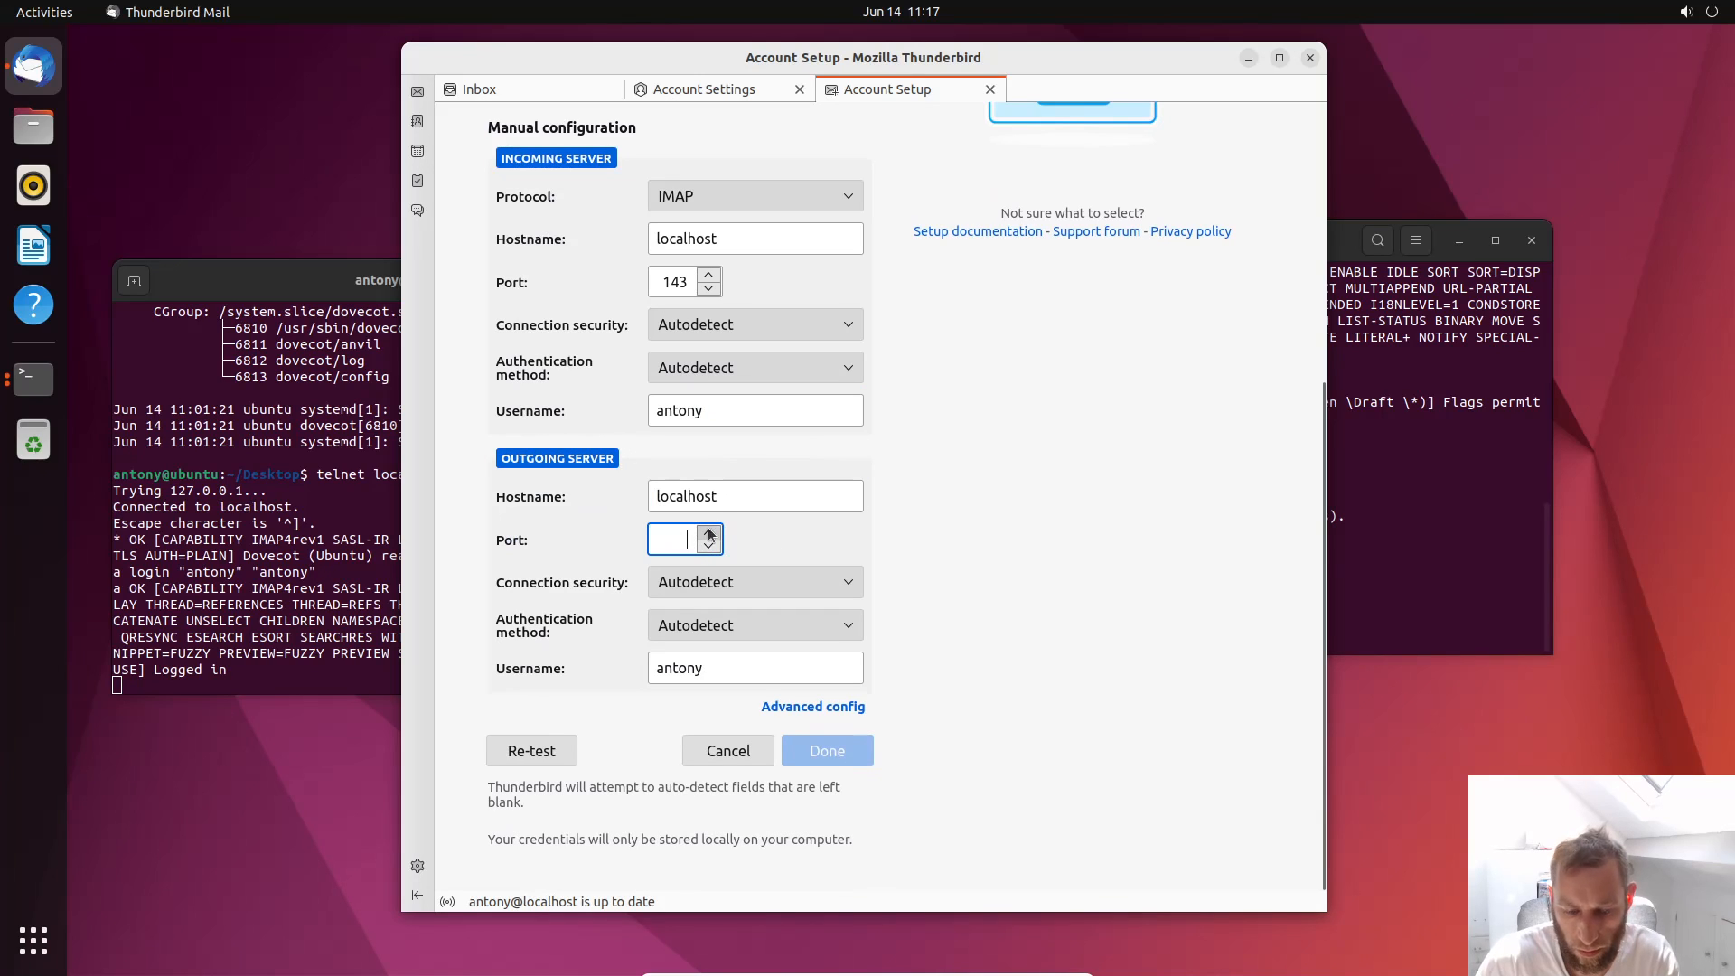
text(25)
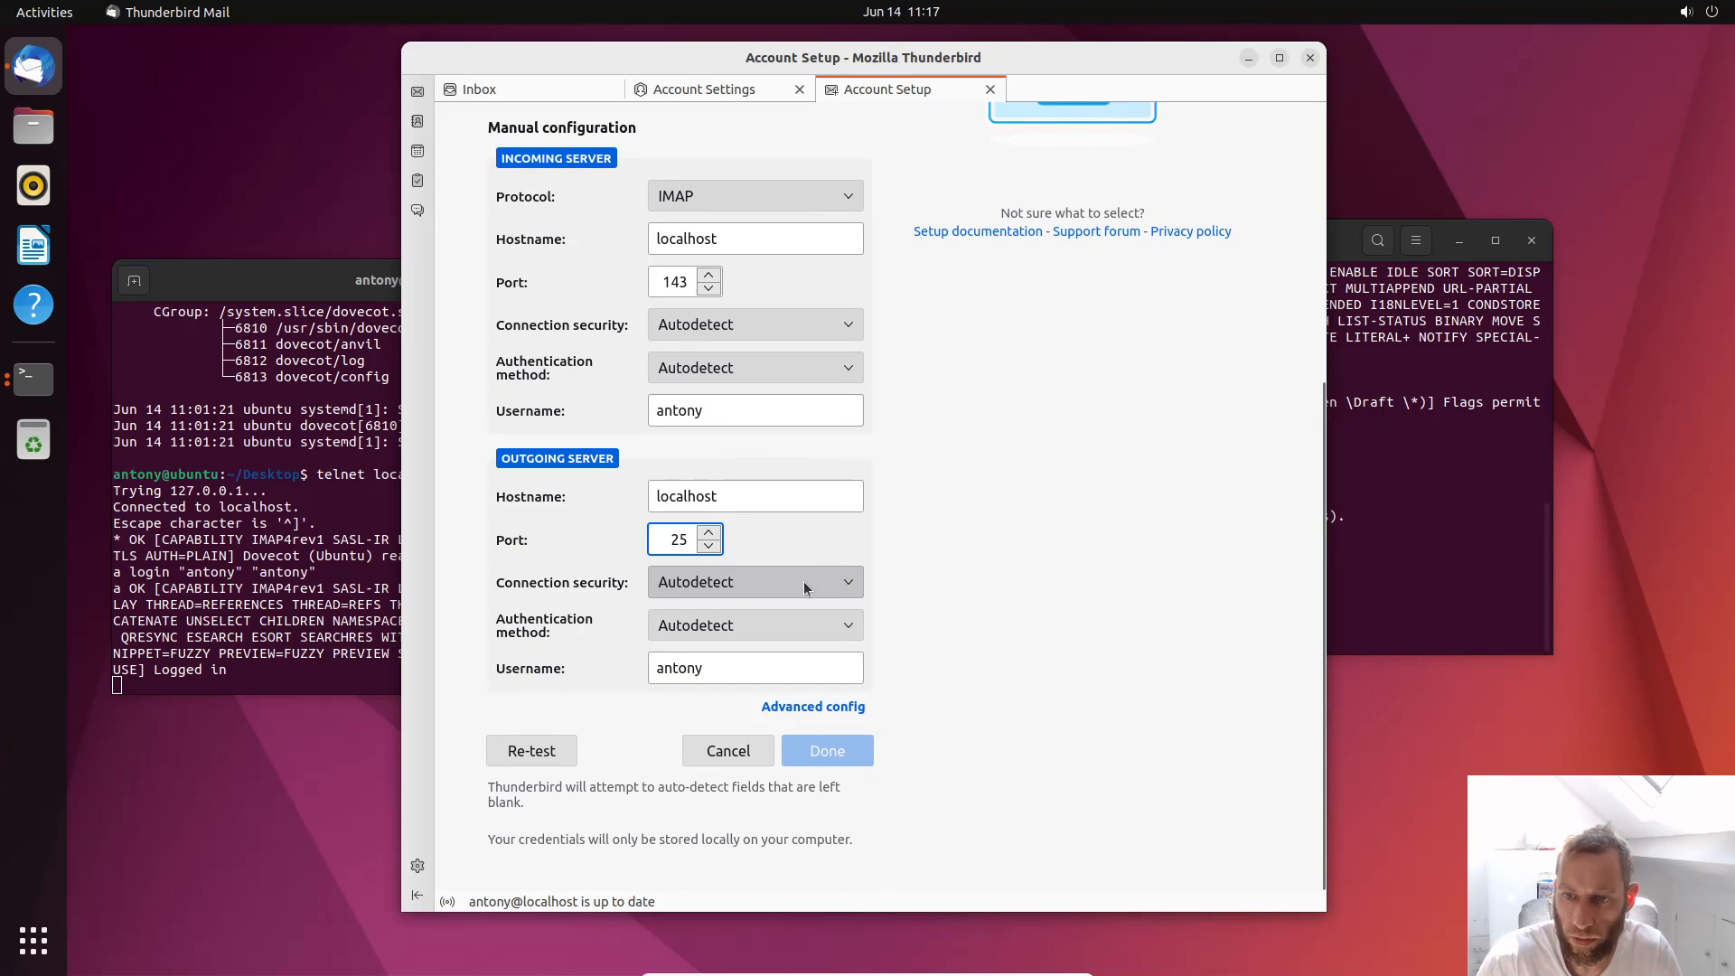
Set outgoing security to STARTTLS, finish creating the account and return to mail
click(532, 750)
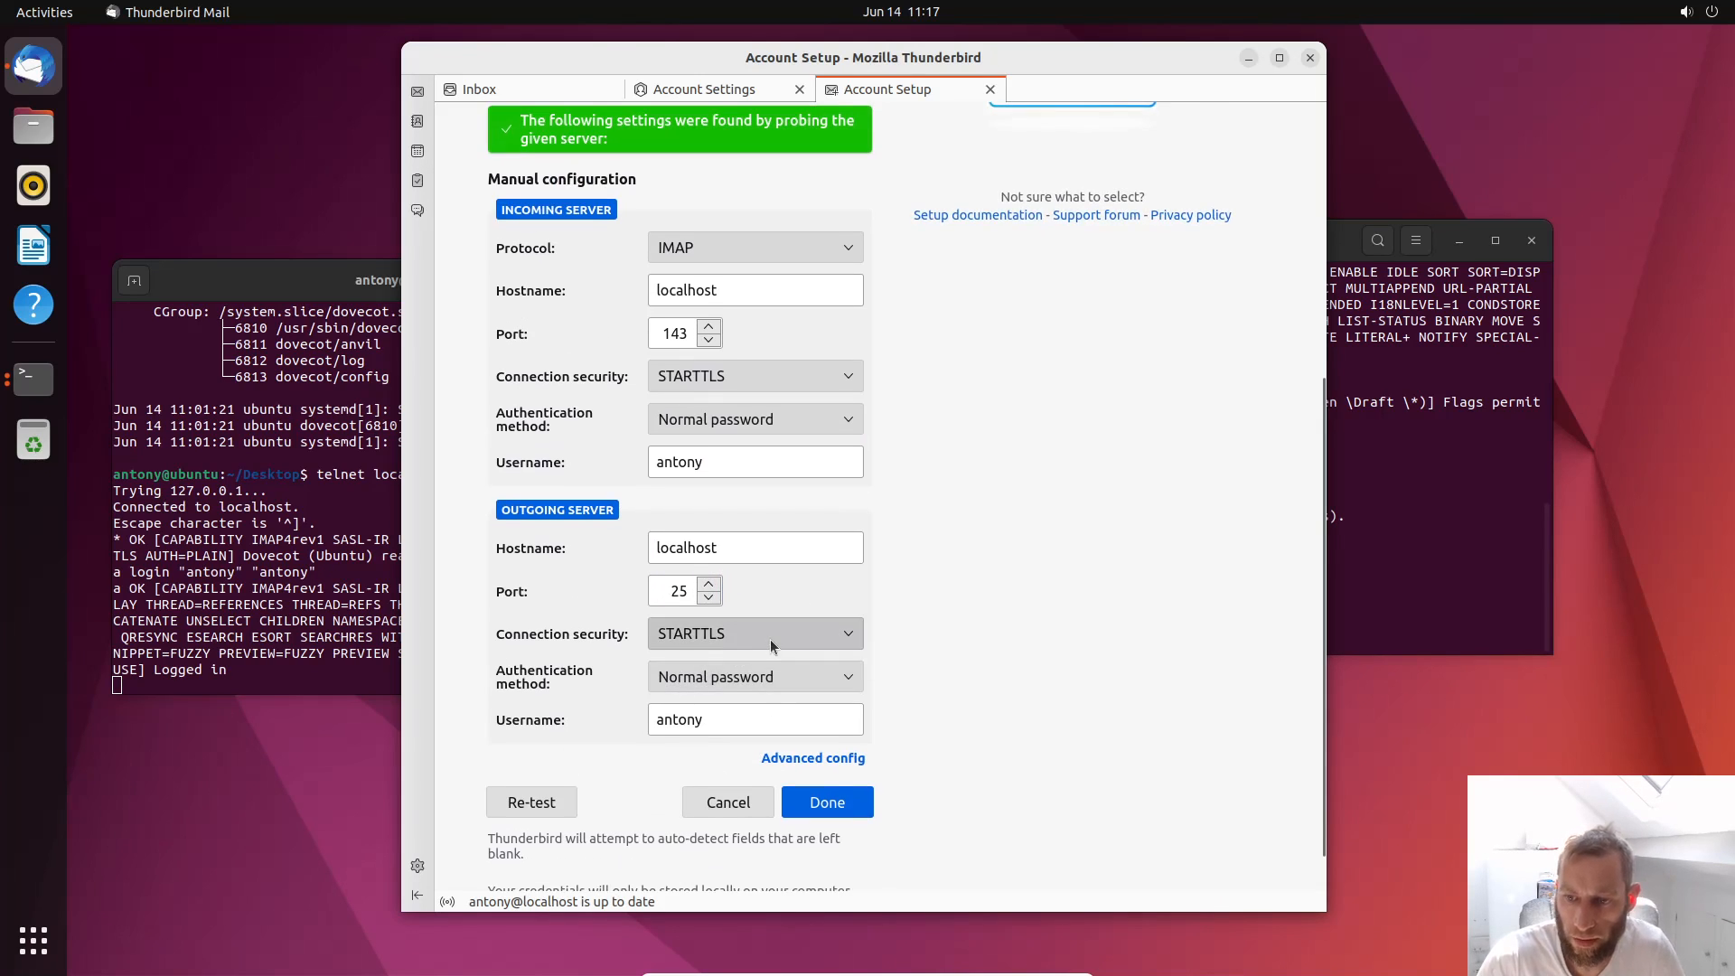
click(825, 801)
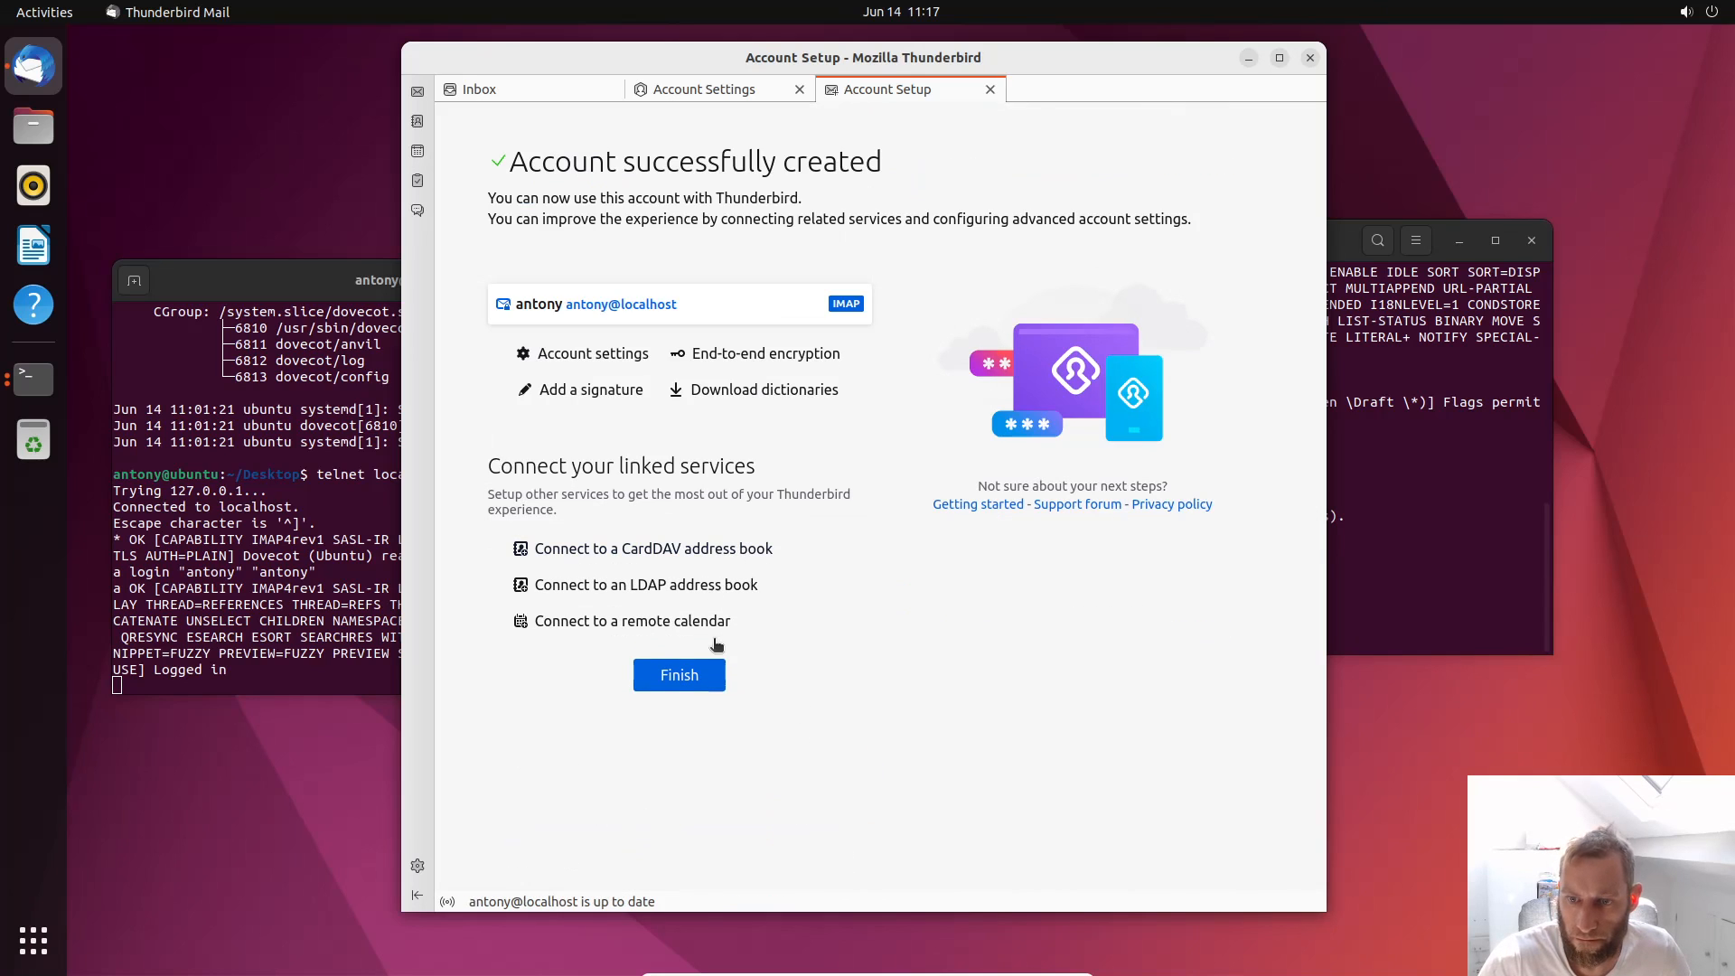
click(679, 675)
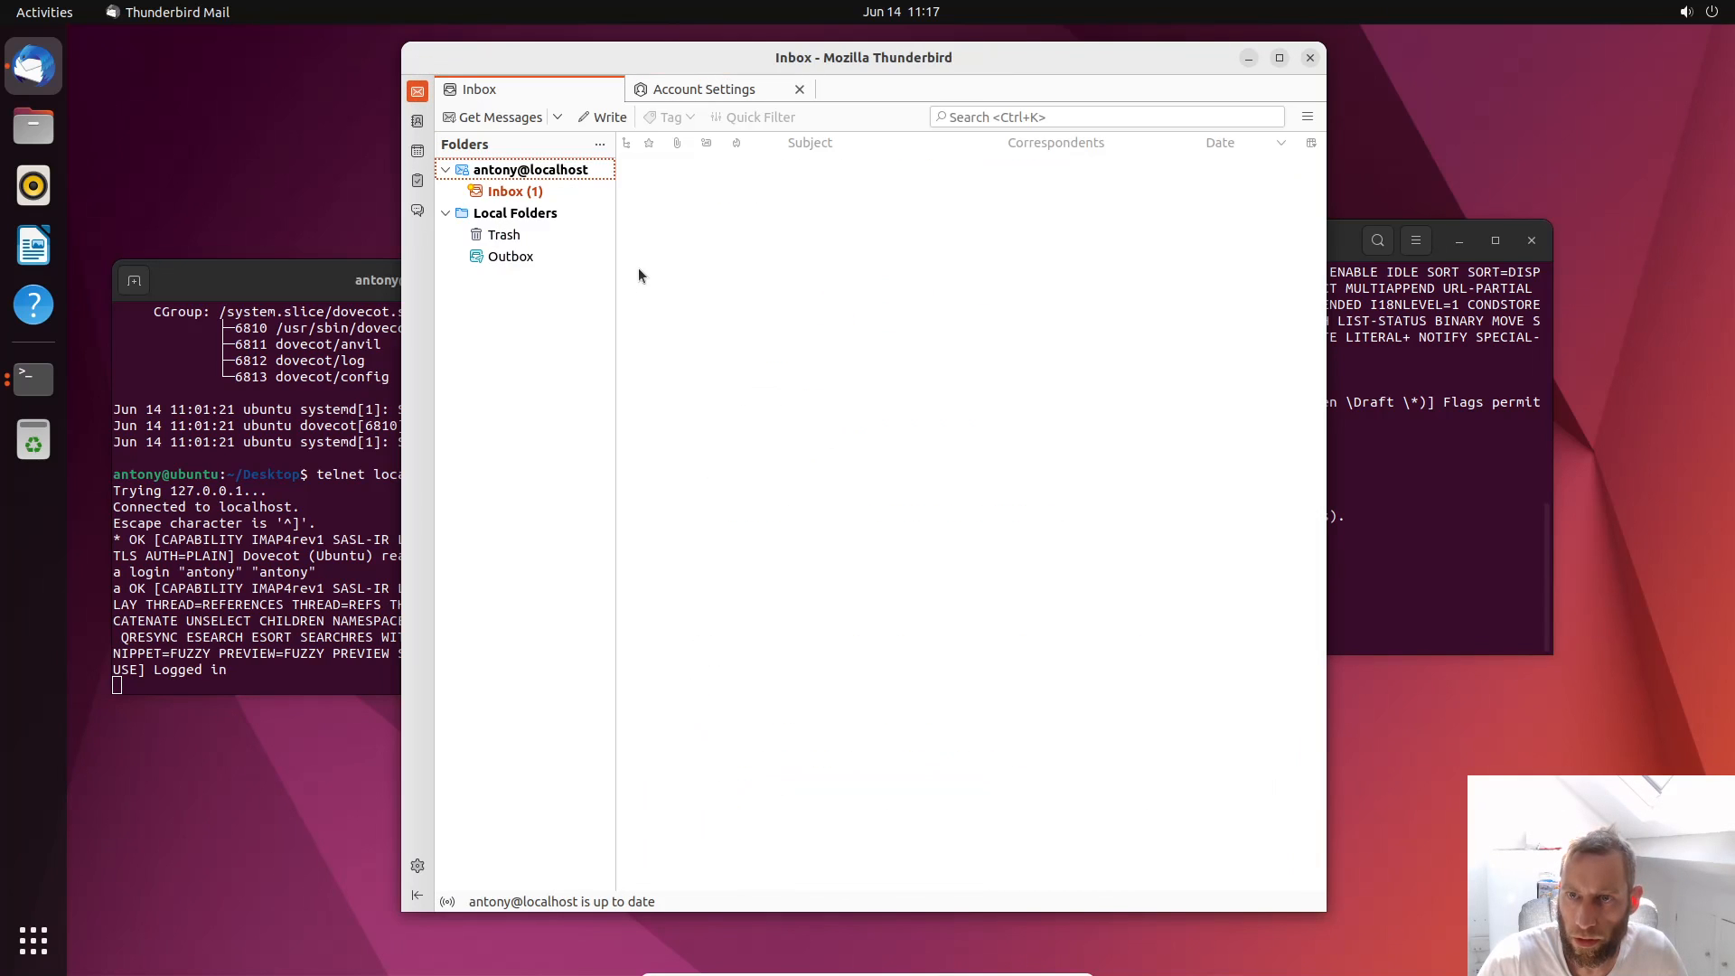
Close Account Settings, view the Hello! test message in the antony@localhost Inbox, and start a new message
click(799, 88)
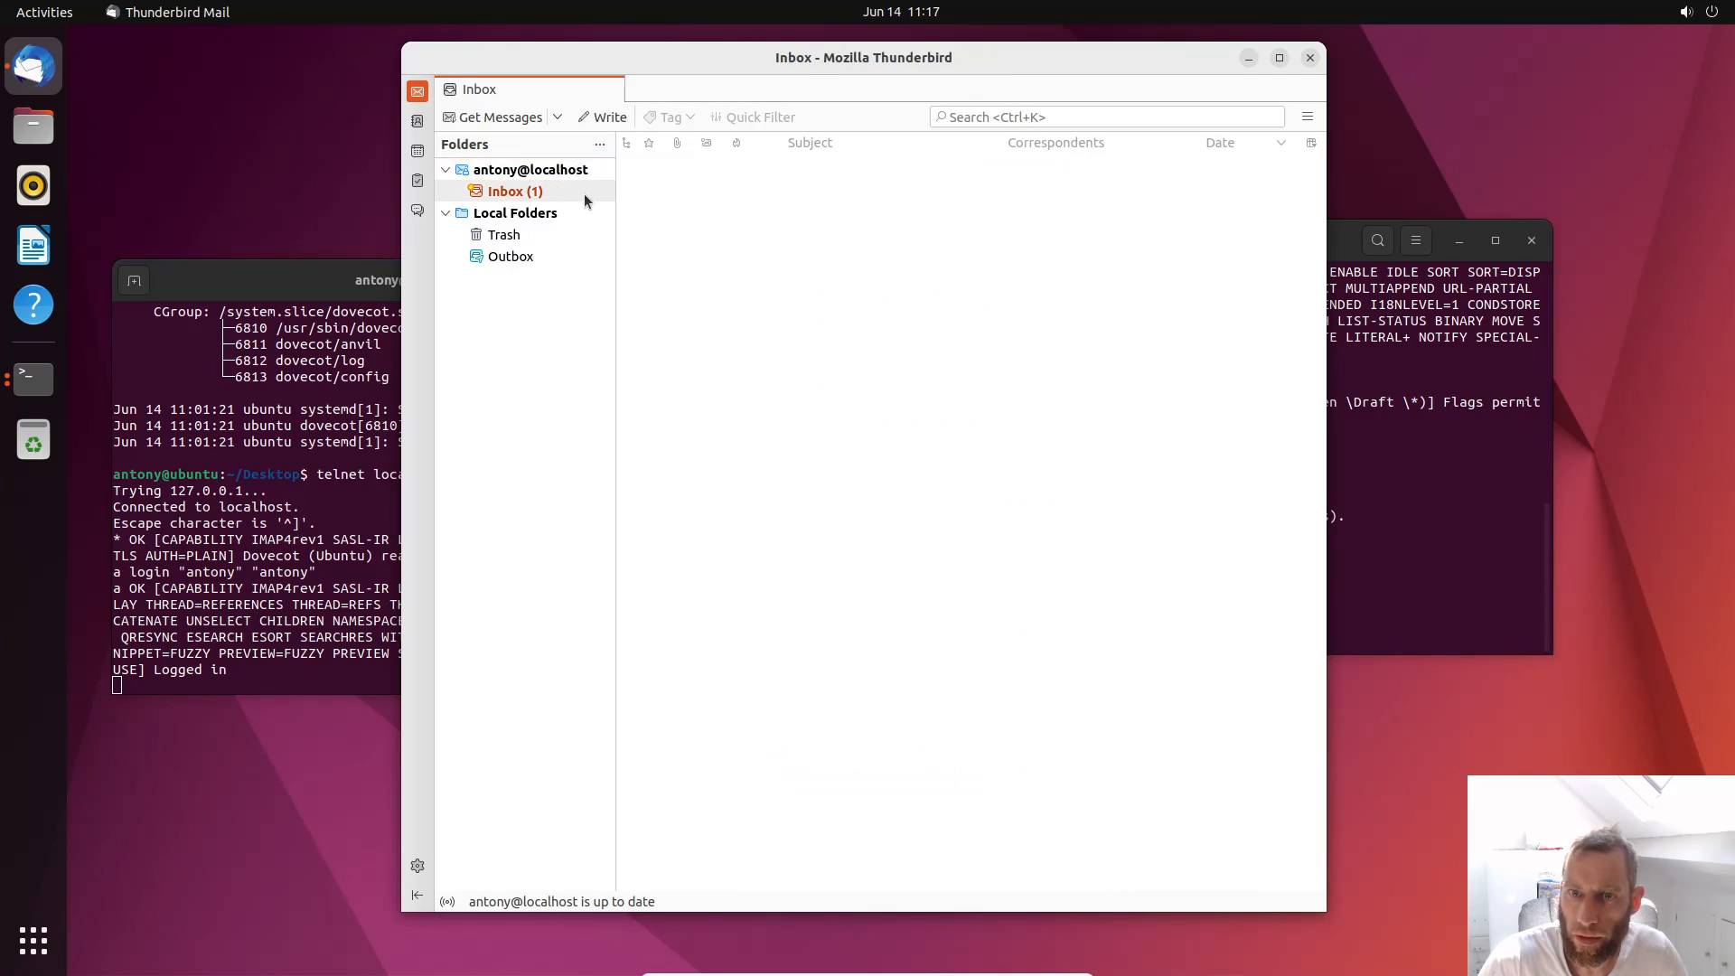
click(504, 191)
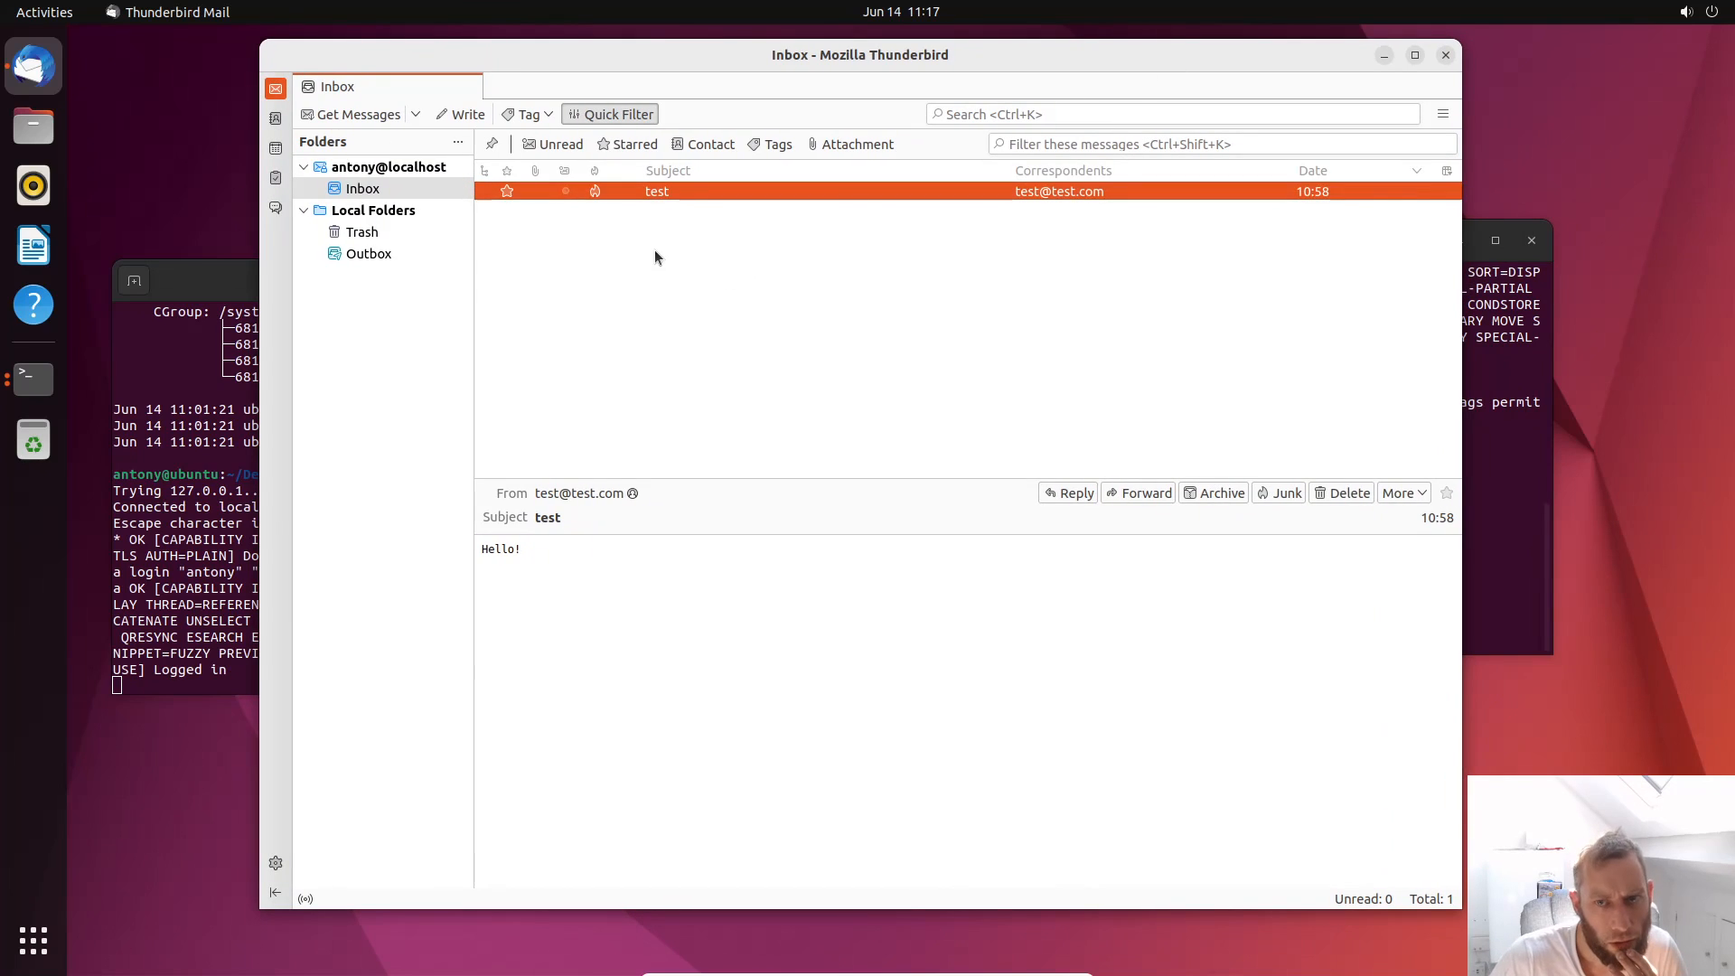
mouse_move(465, 137)
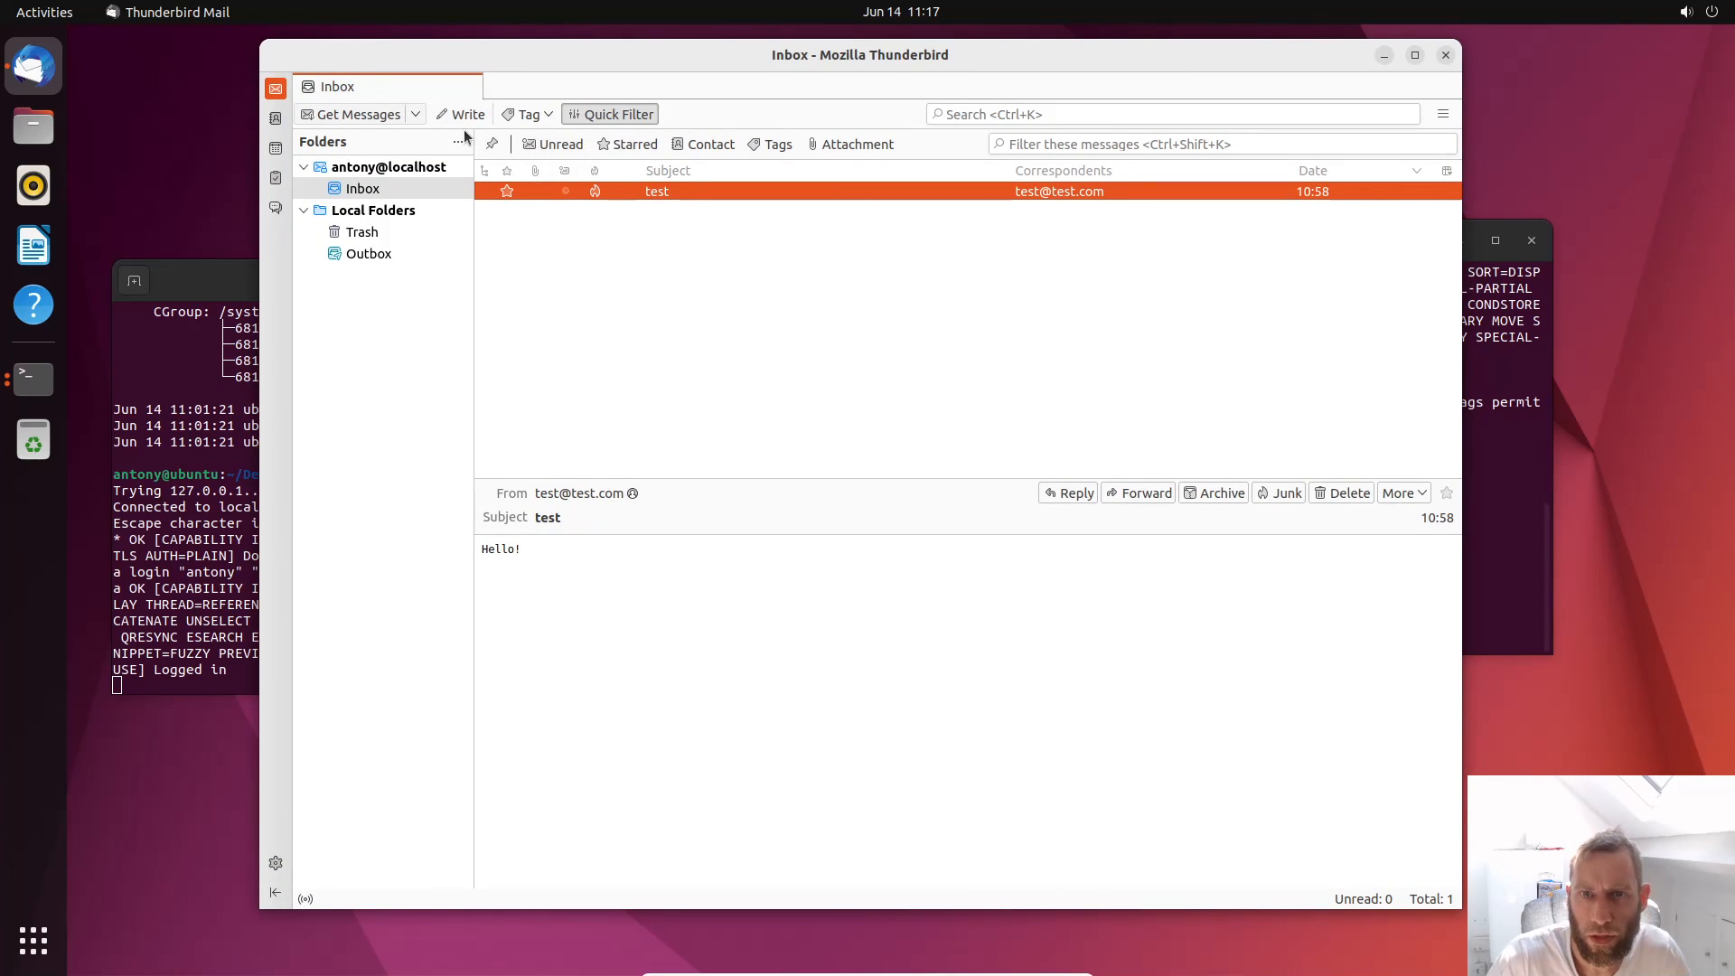
click(459, 114)
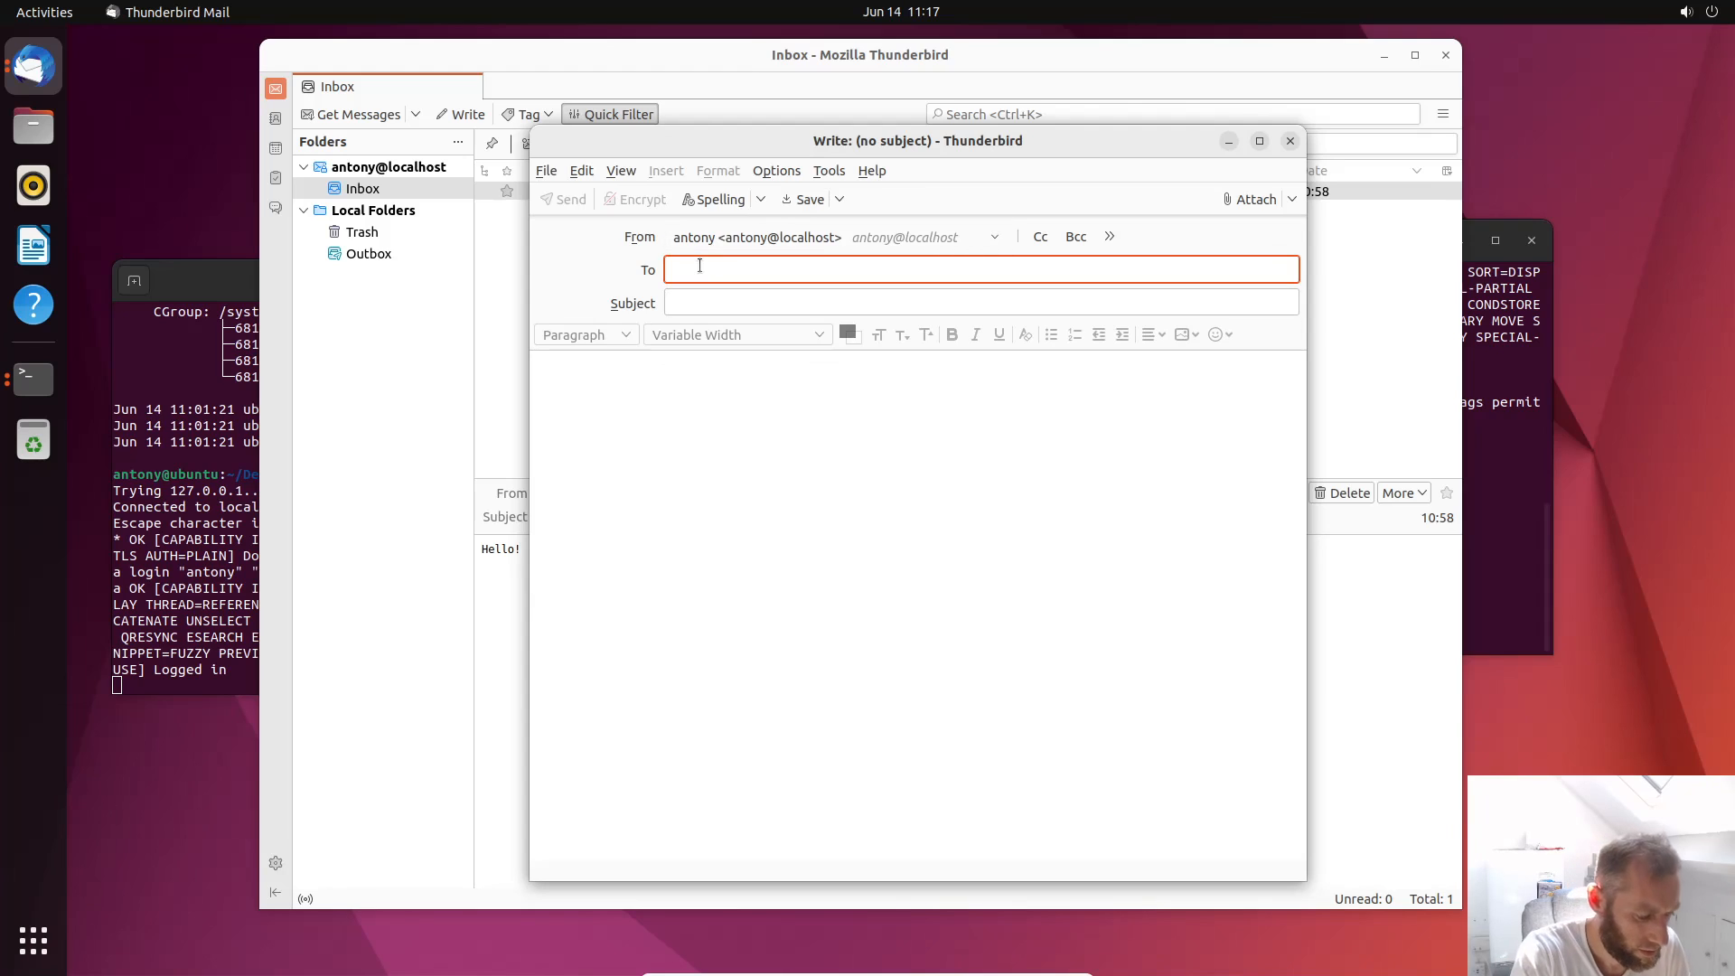
Send a message to antony@localhost with subject and body 'Test 2'
text(antony@localhost)
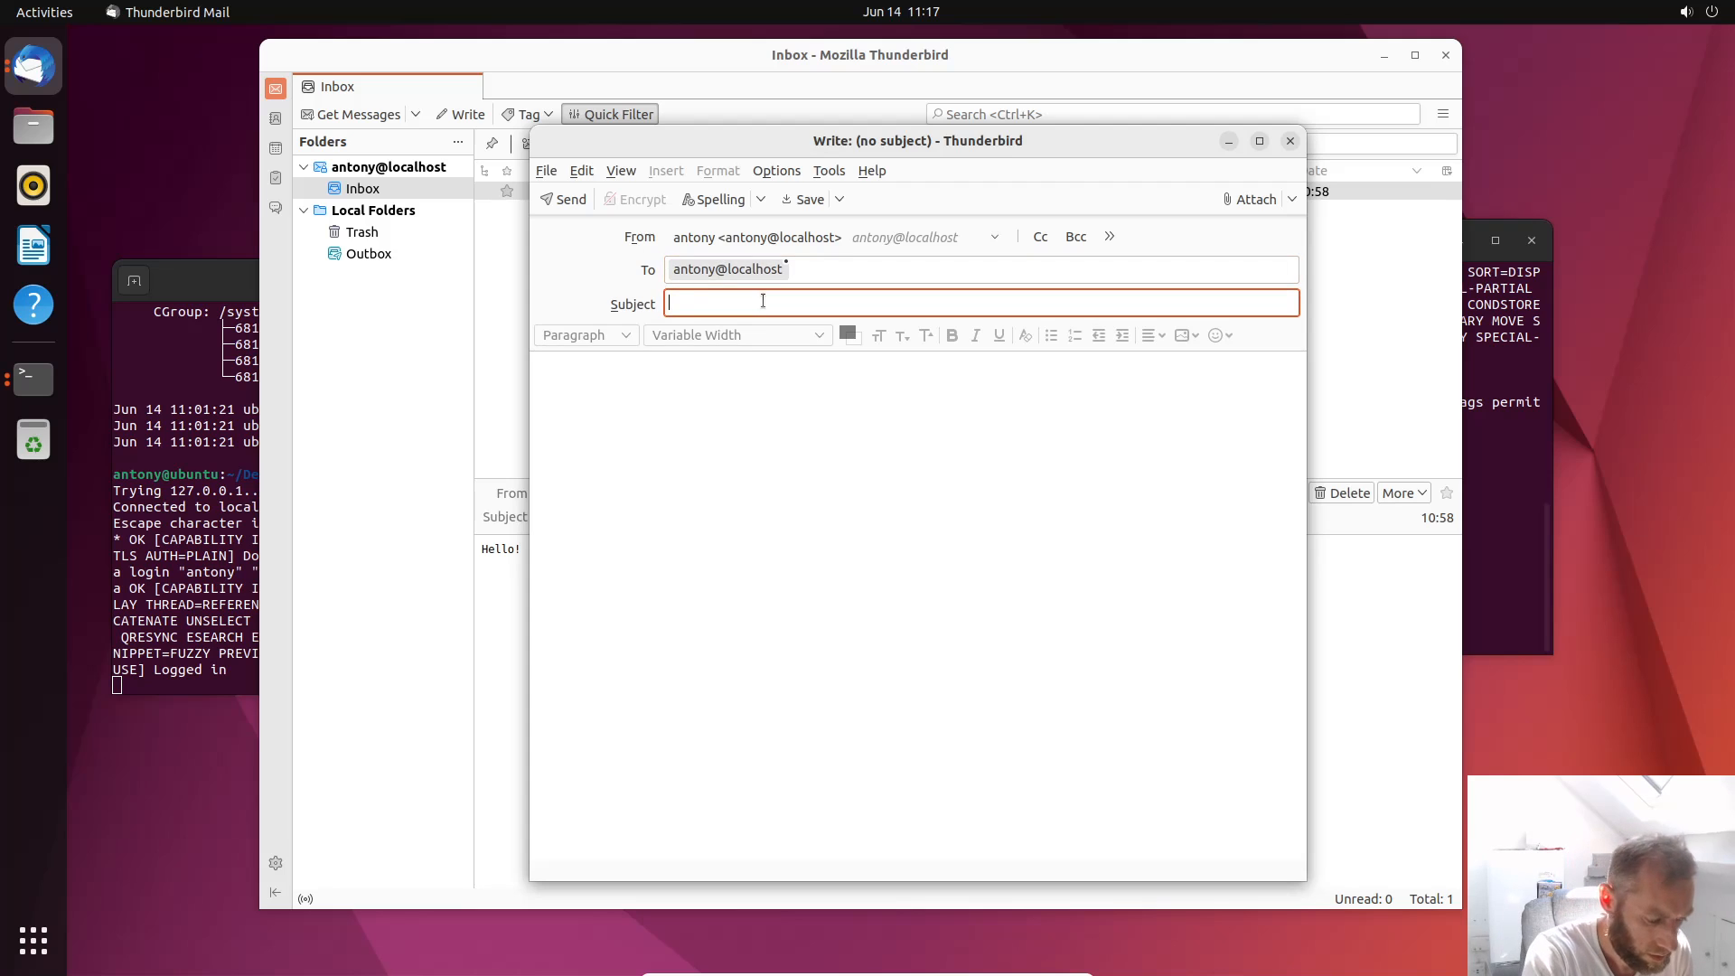
text(Test 2)
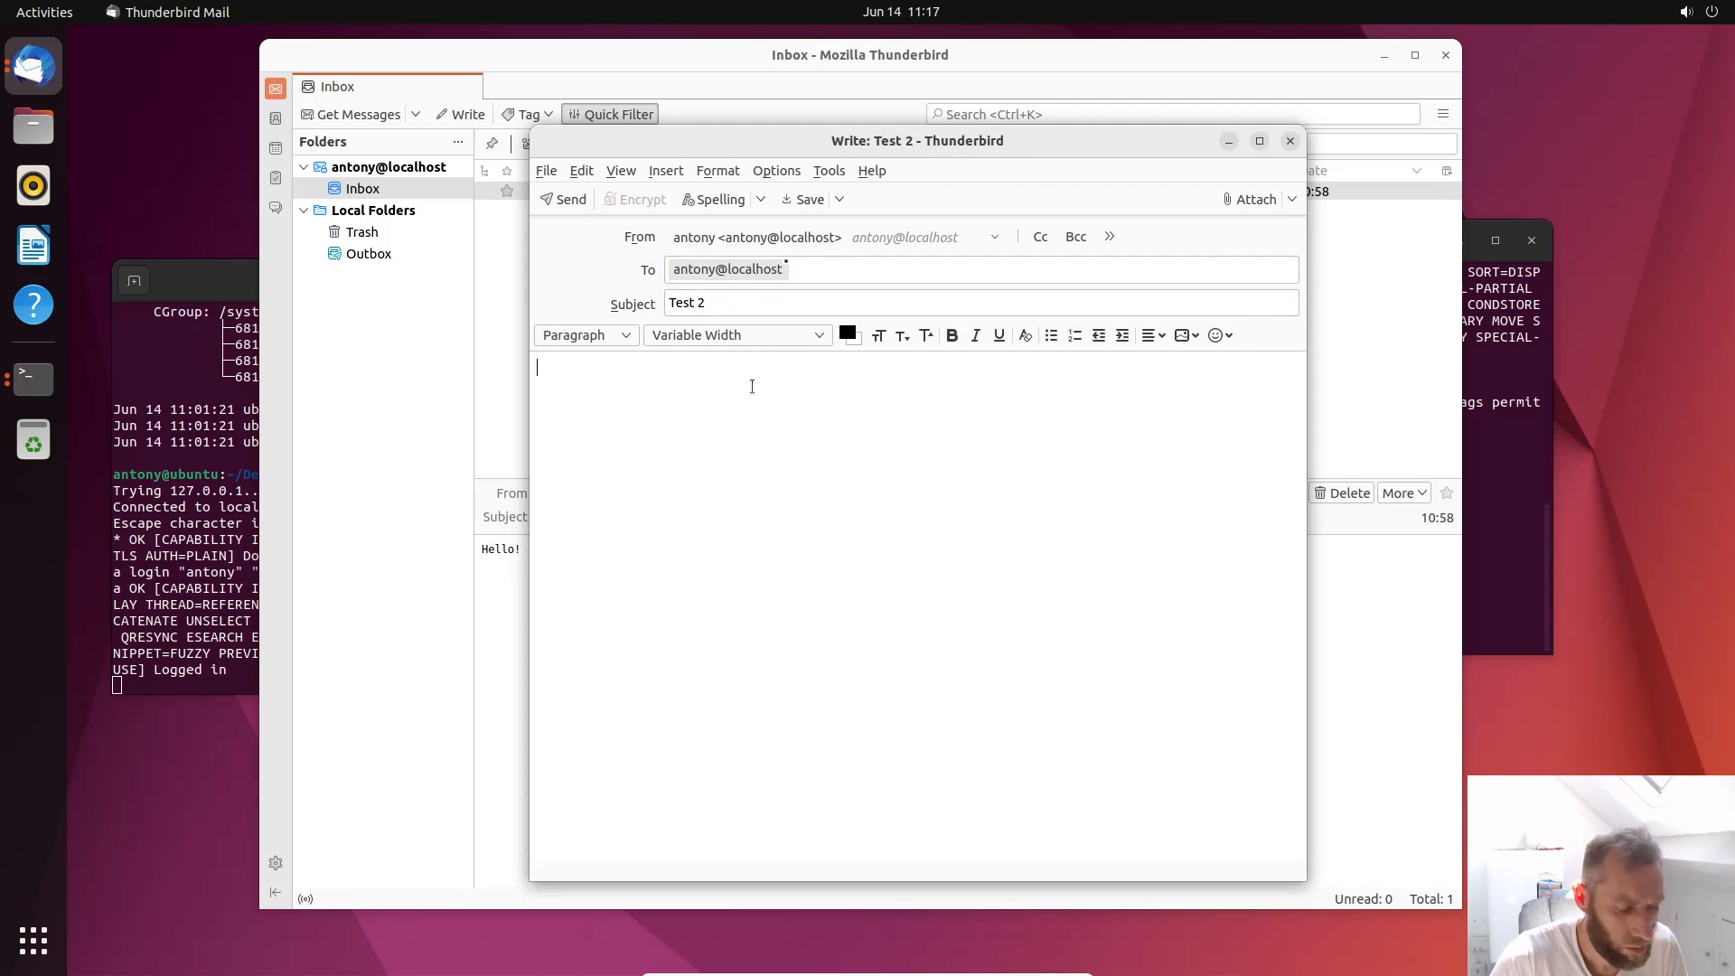
text(Test 2)
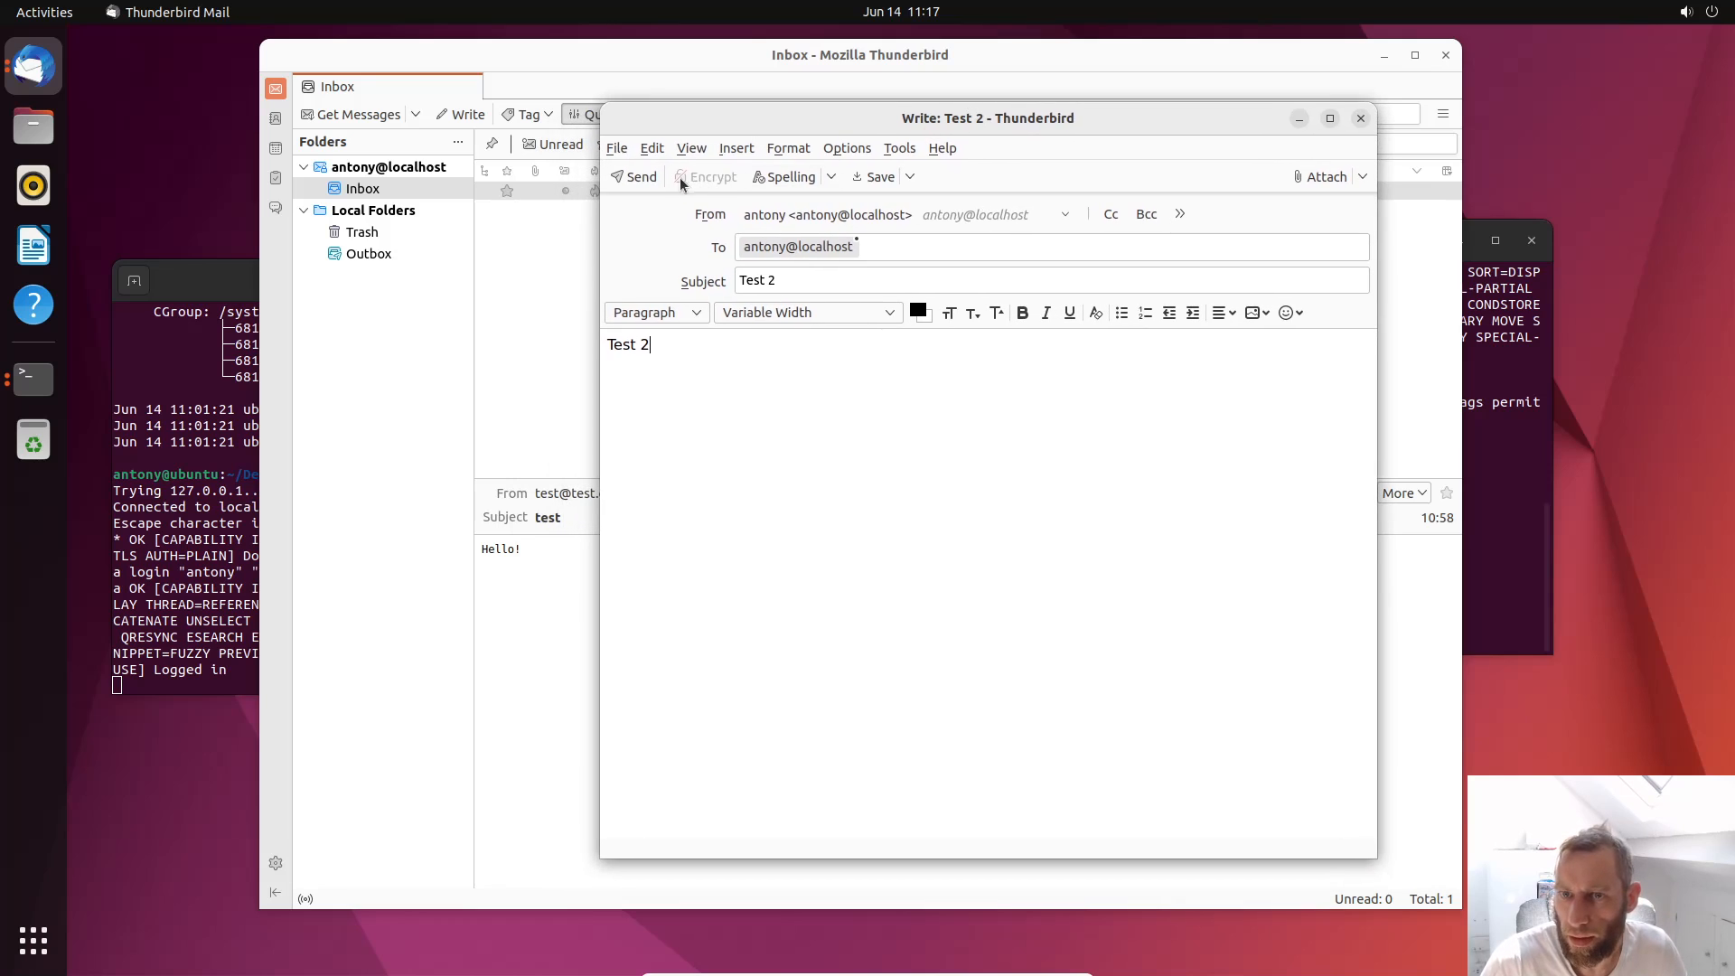
click(632, 176)
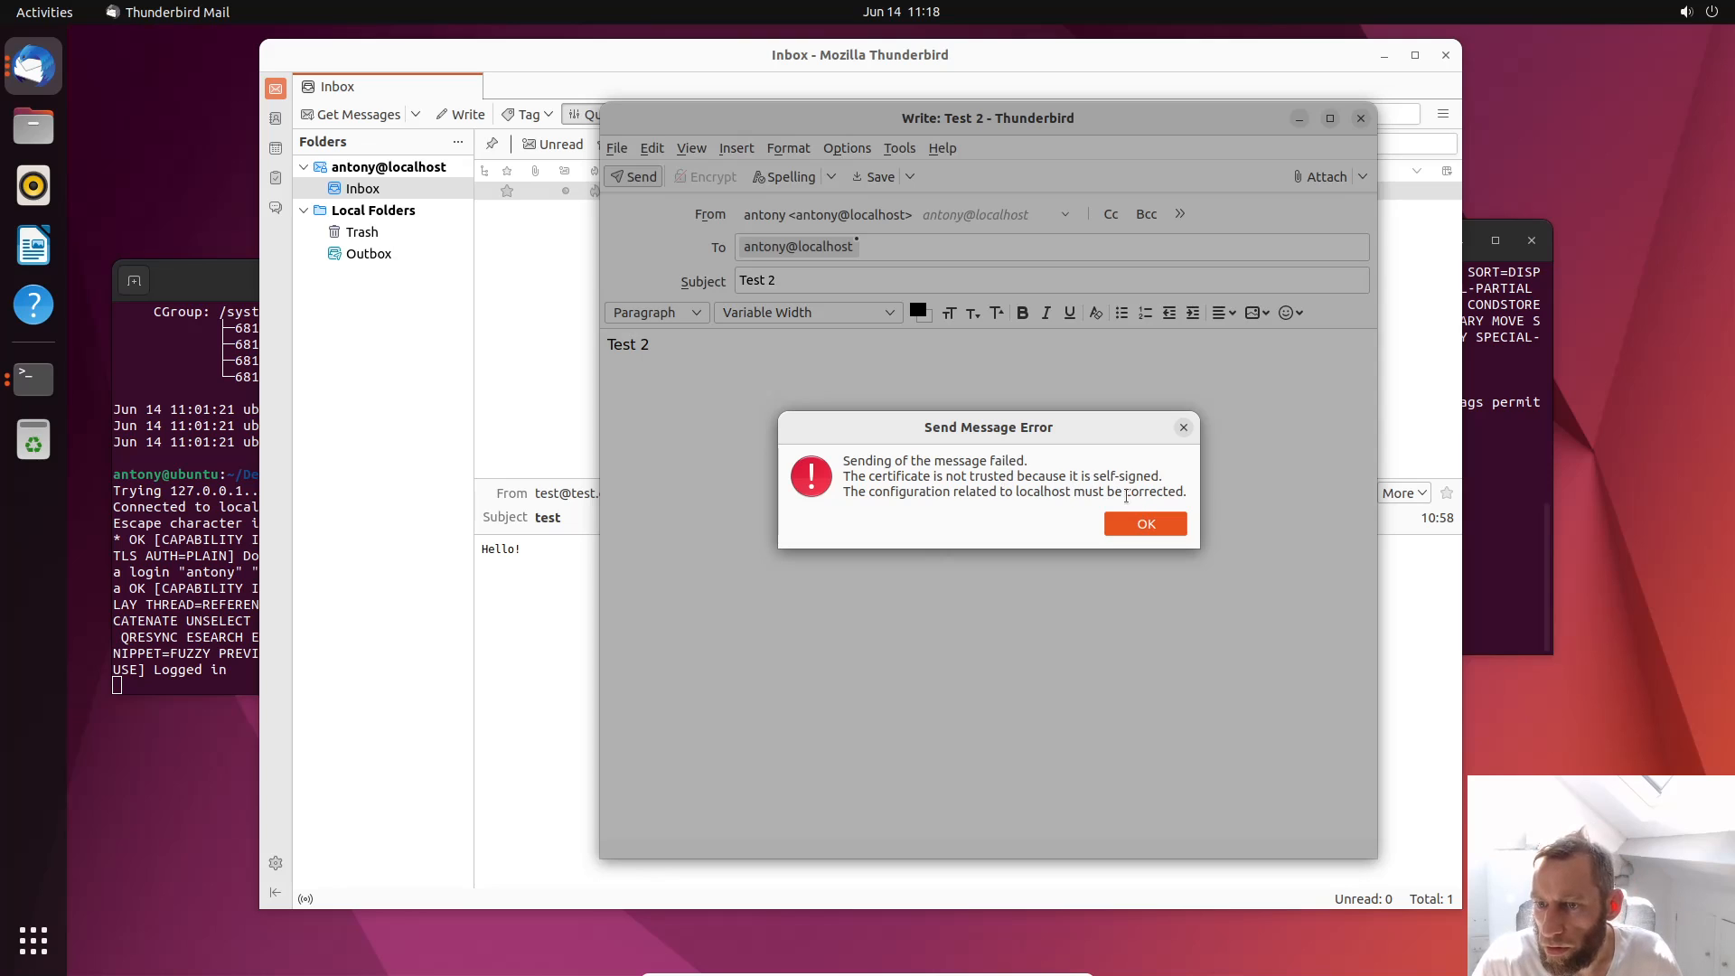
Dismiss the self-signed certificate error and close the compose window
click(1145, 523)
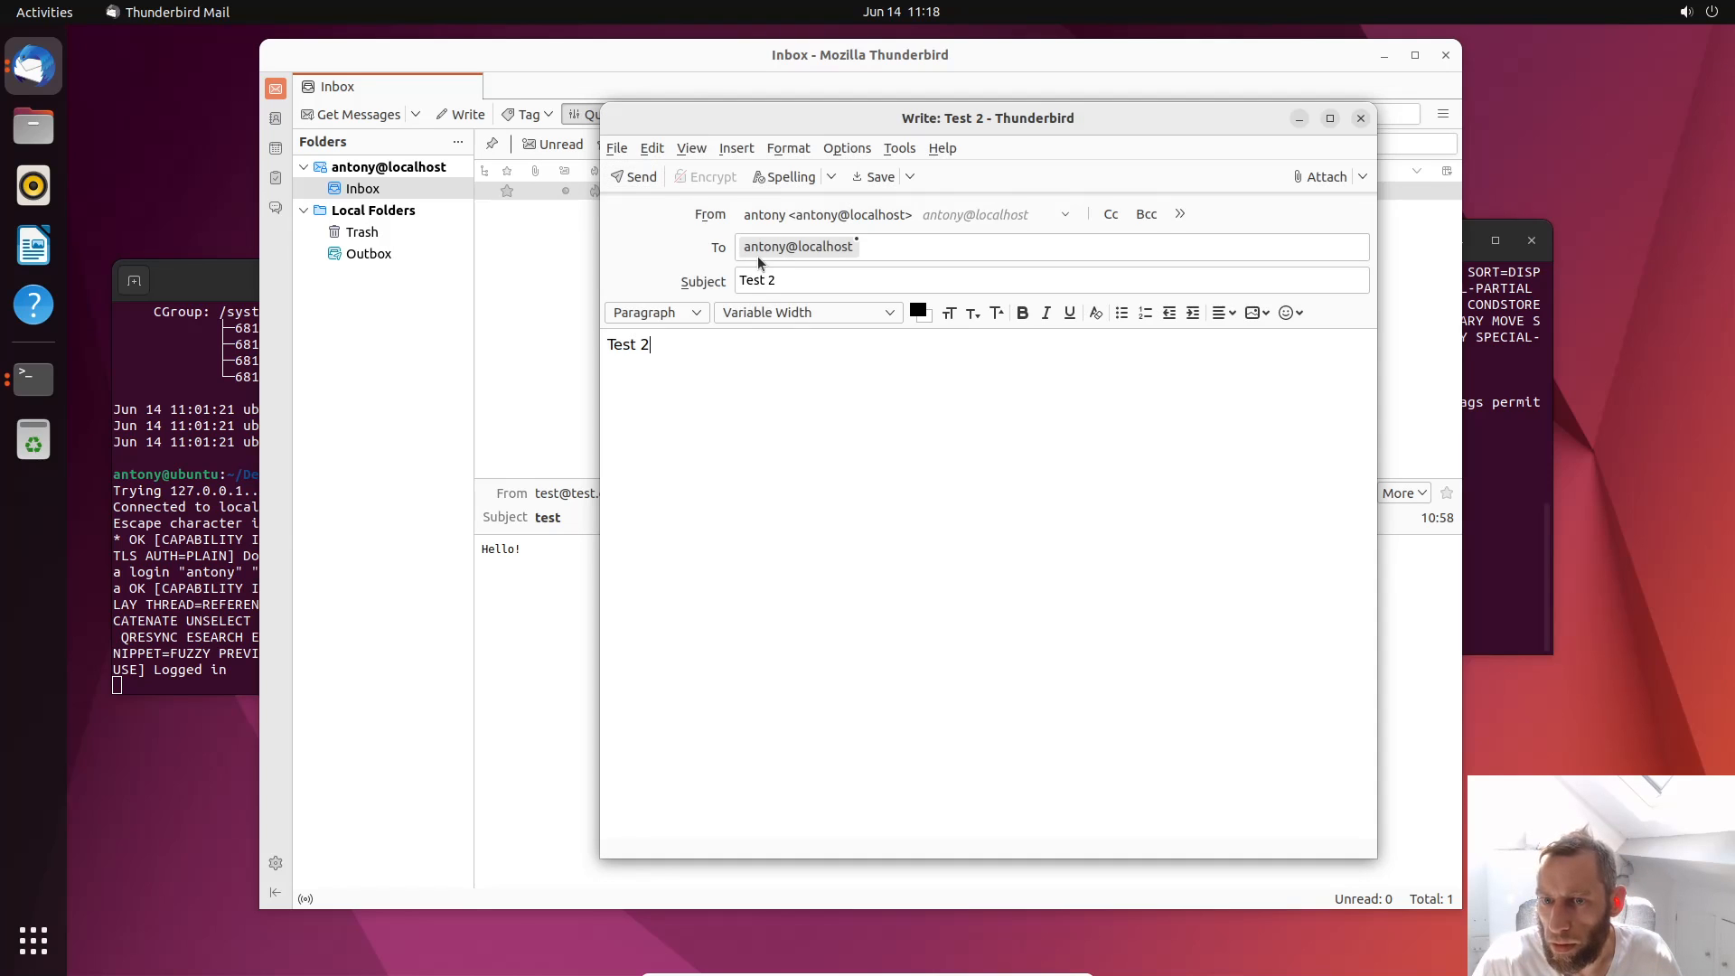
mouse_move(1361, 118)
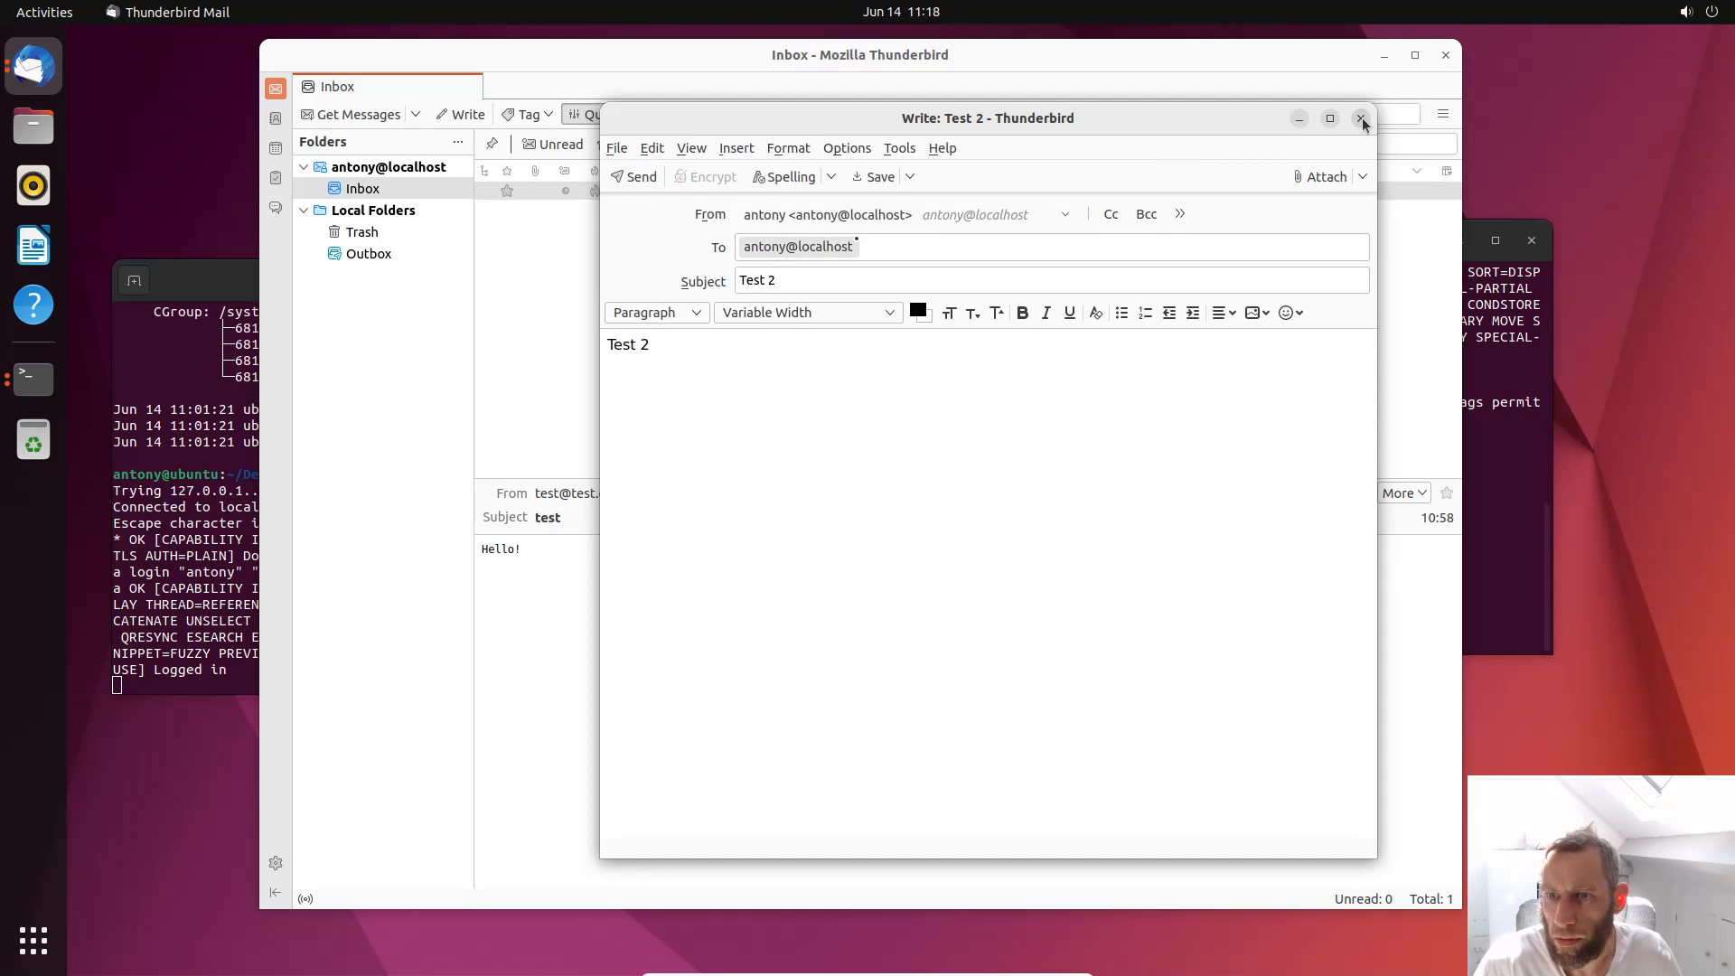
click(1362, 119)
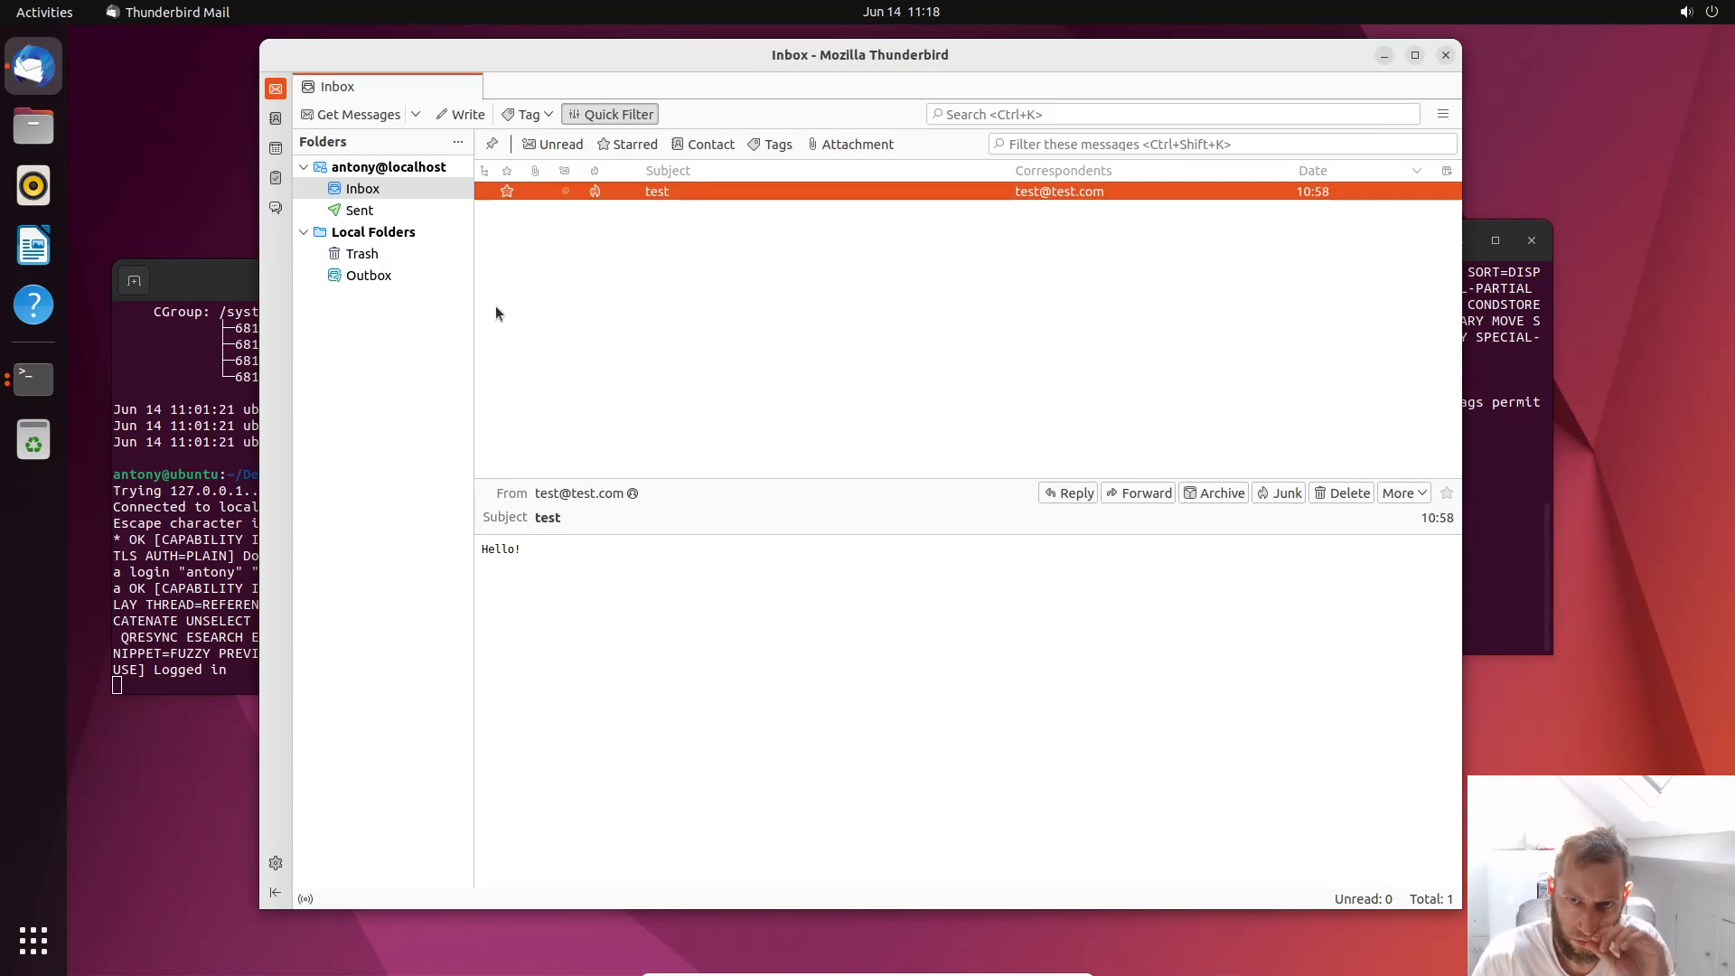
Confirm Test 2 appears in Sent, then read the received Test 2 message in the Inbox
click(359, 211)
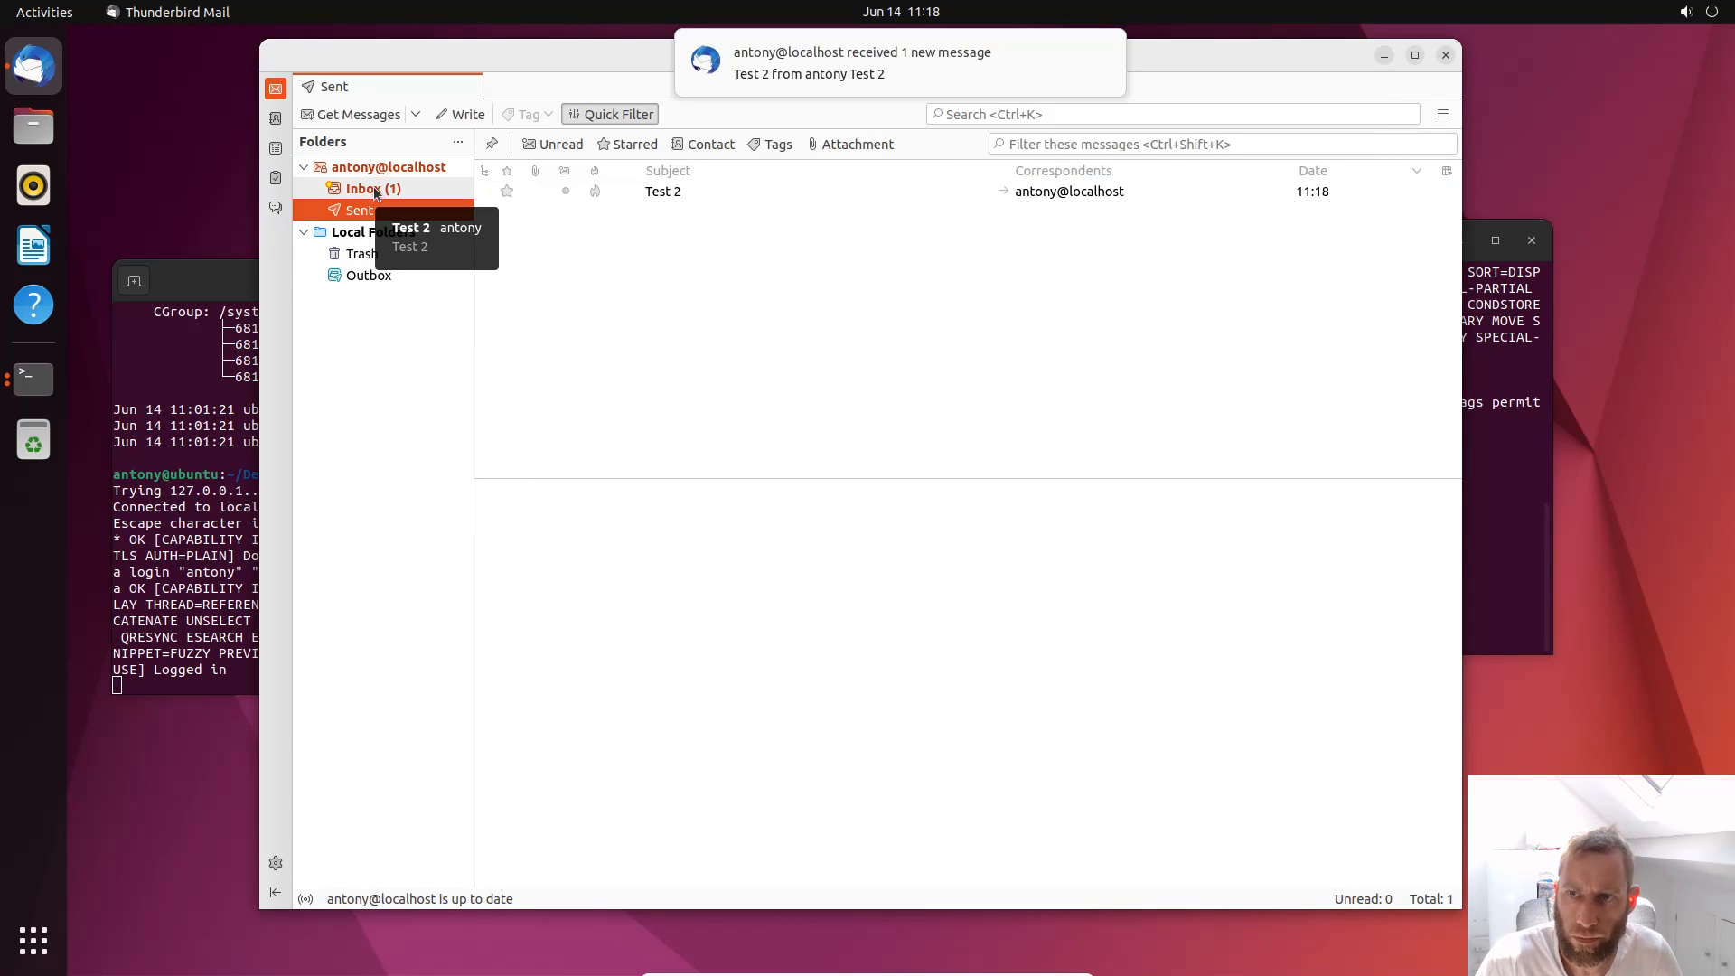
click(363, 188)
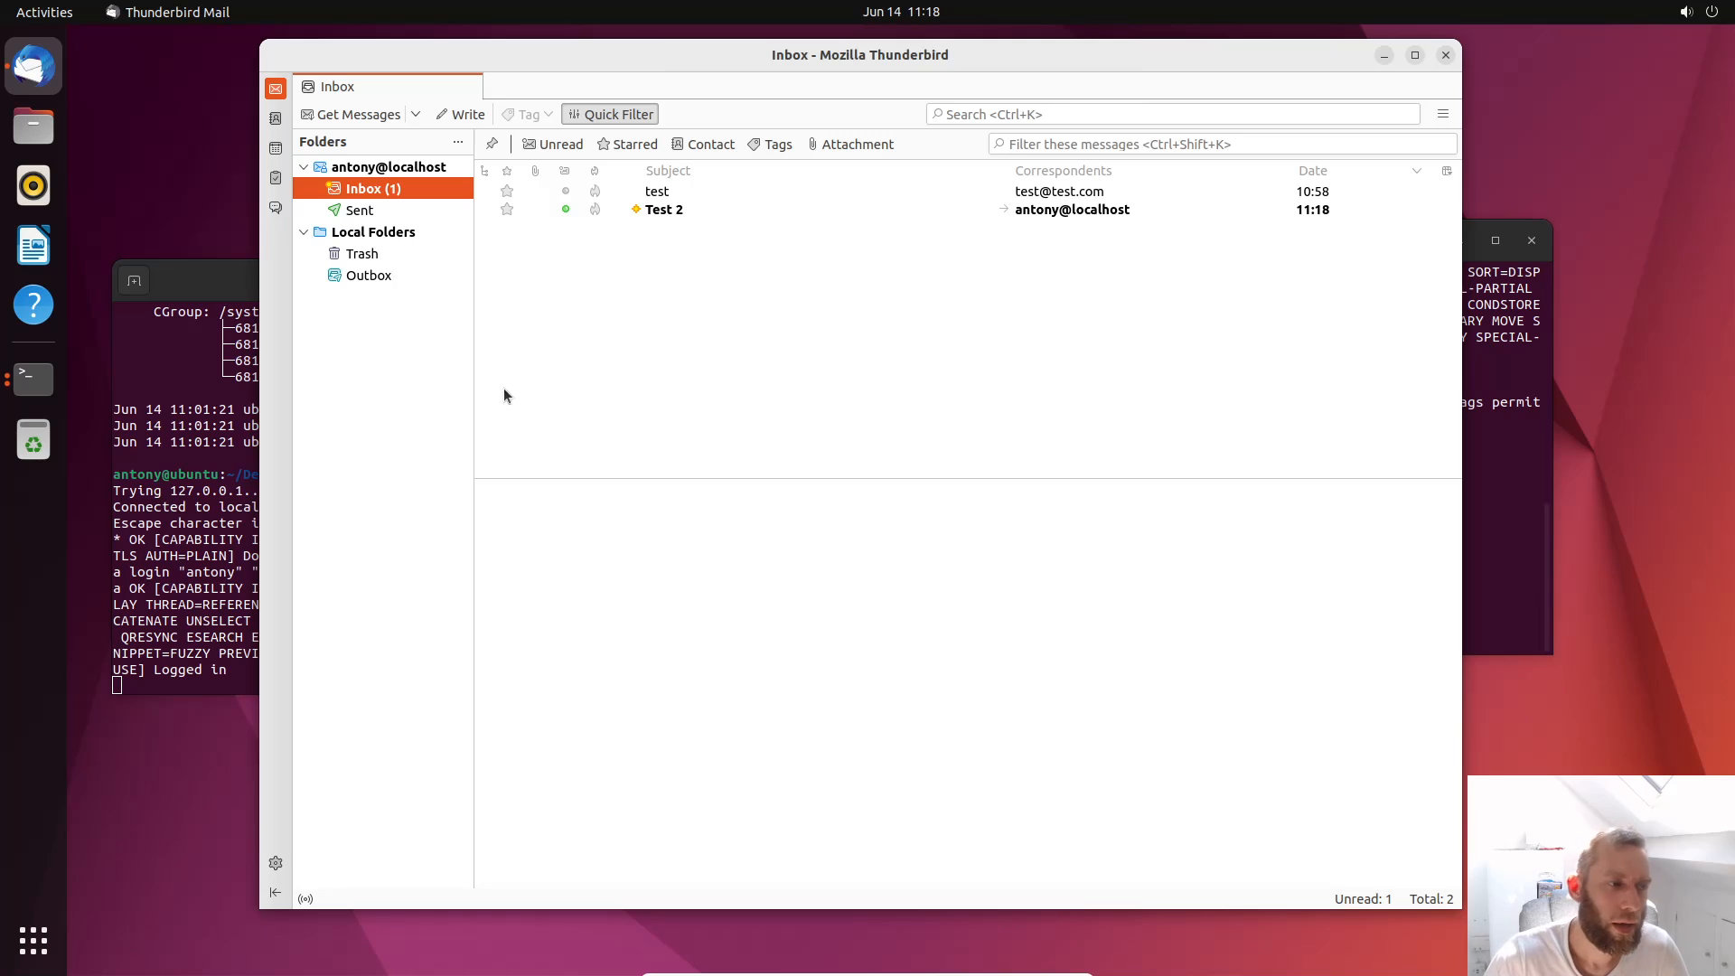
mouse_move(571, 351)
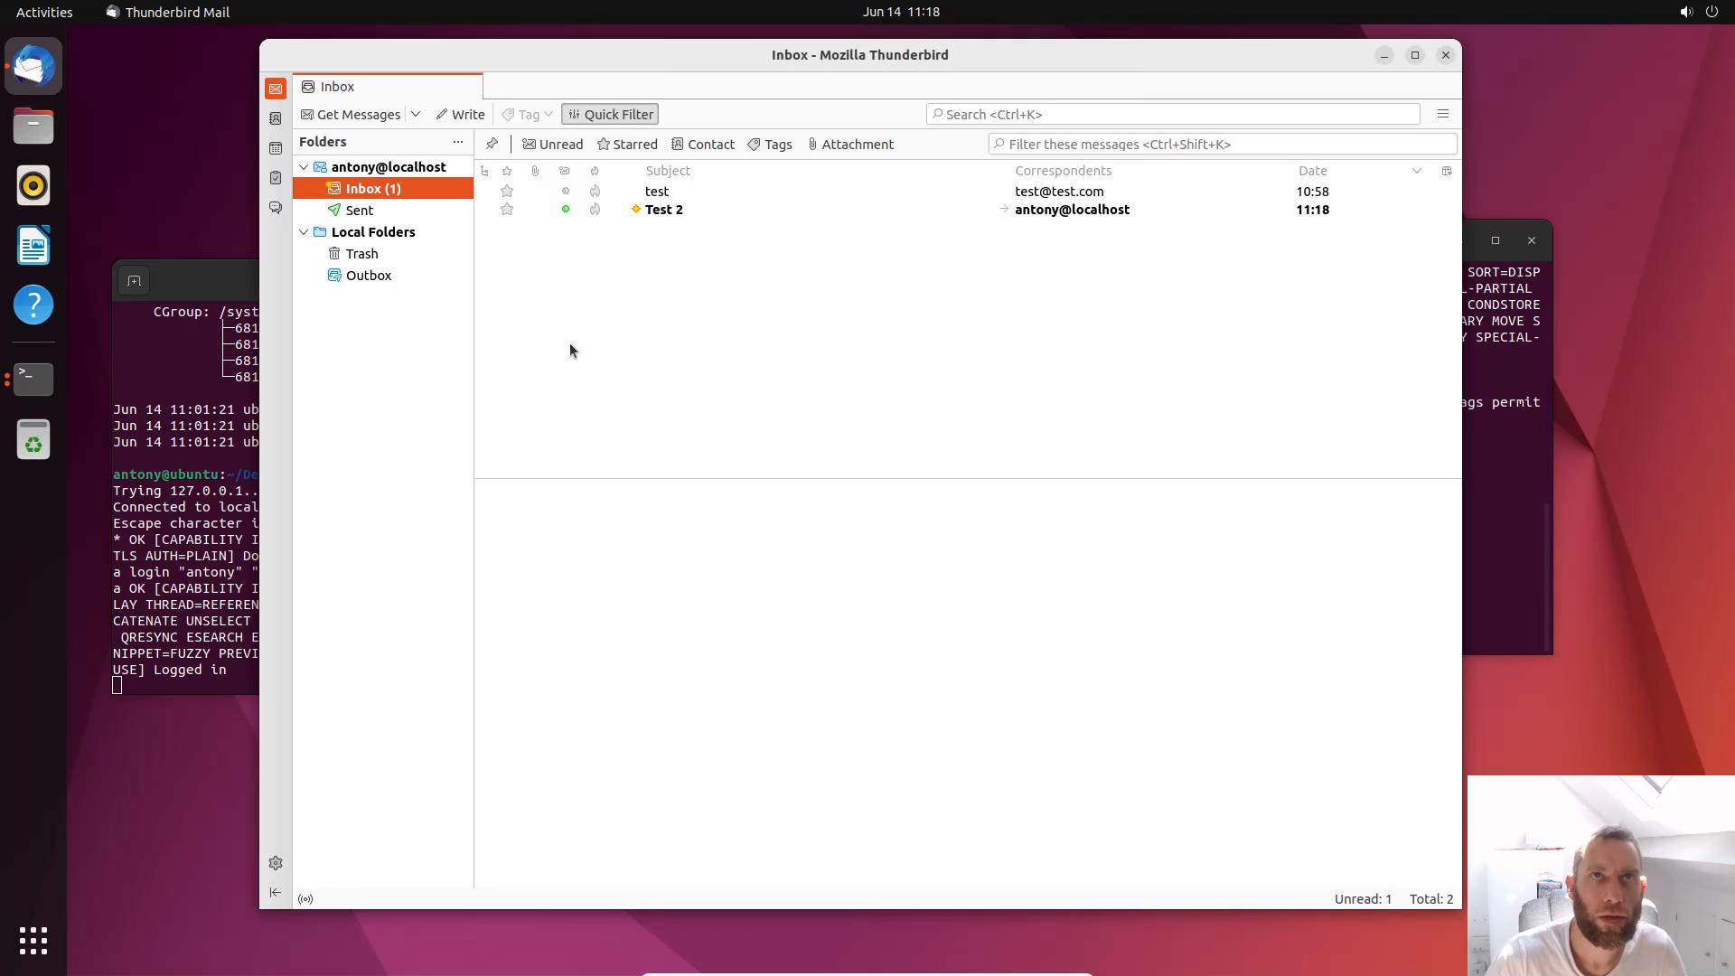
mouse_move(553, 350)
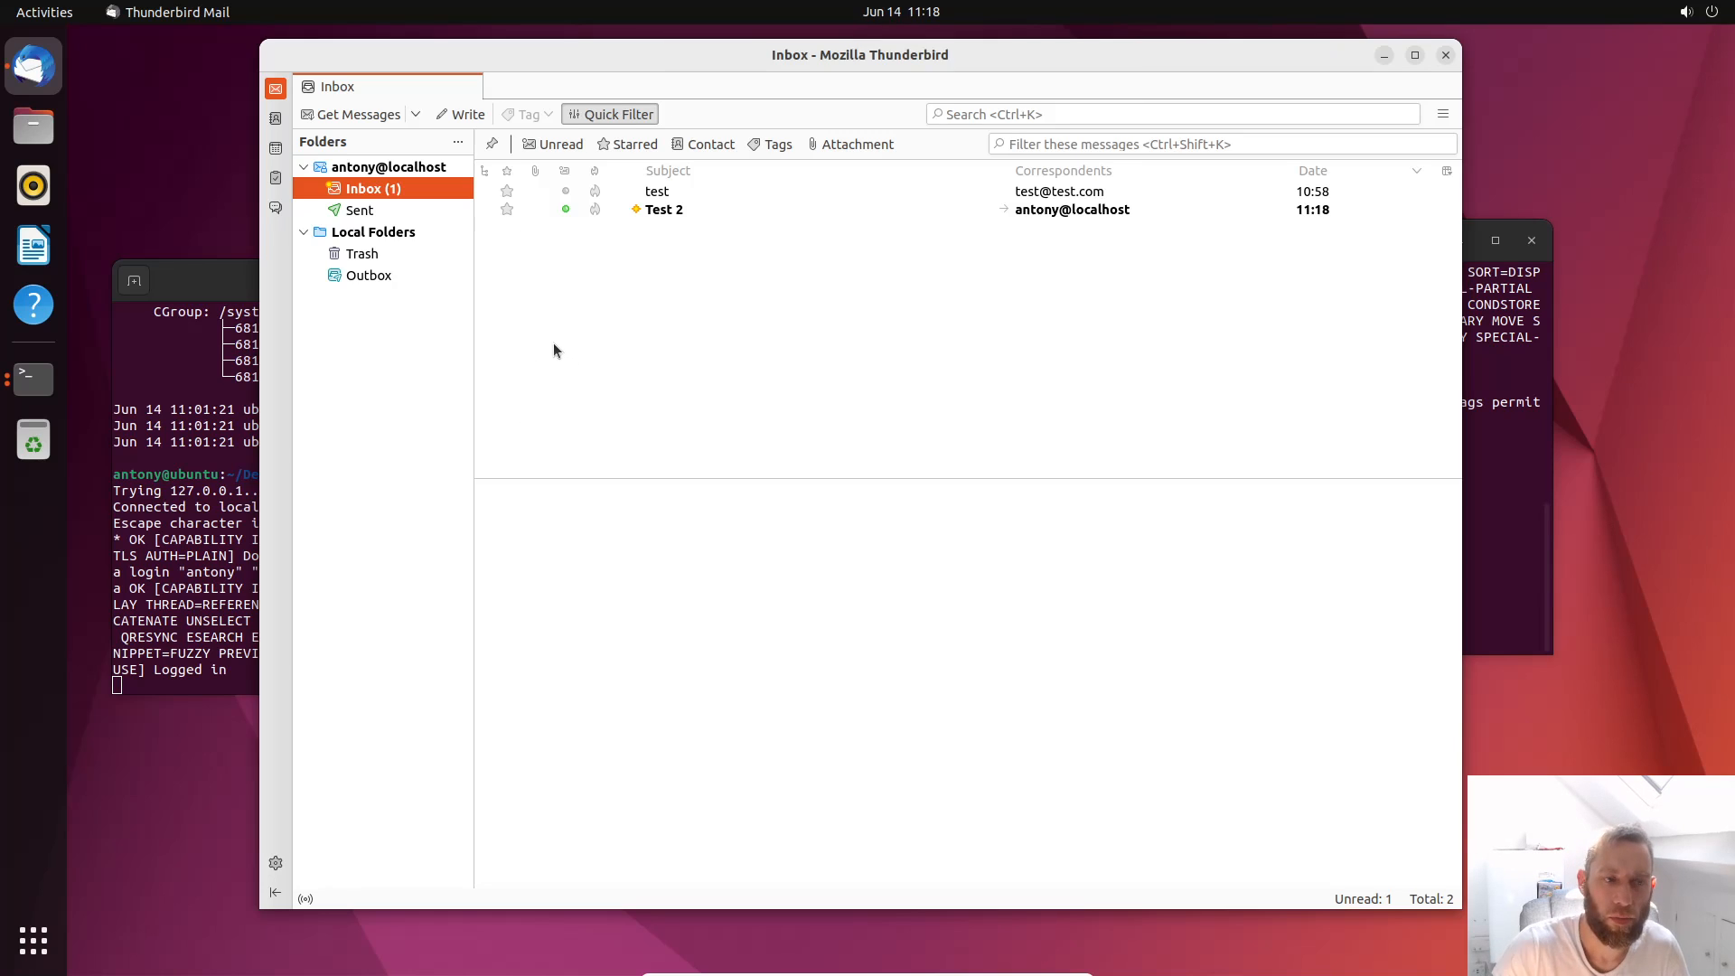
click(665, 209)
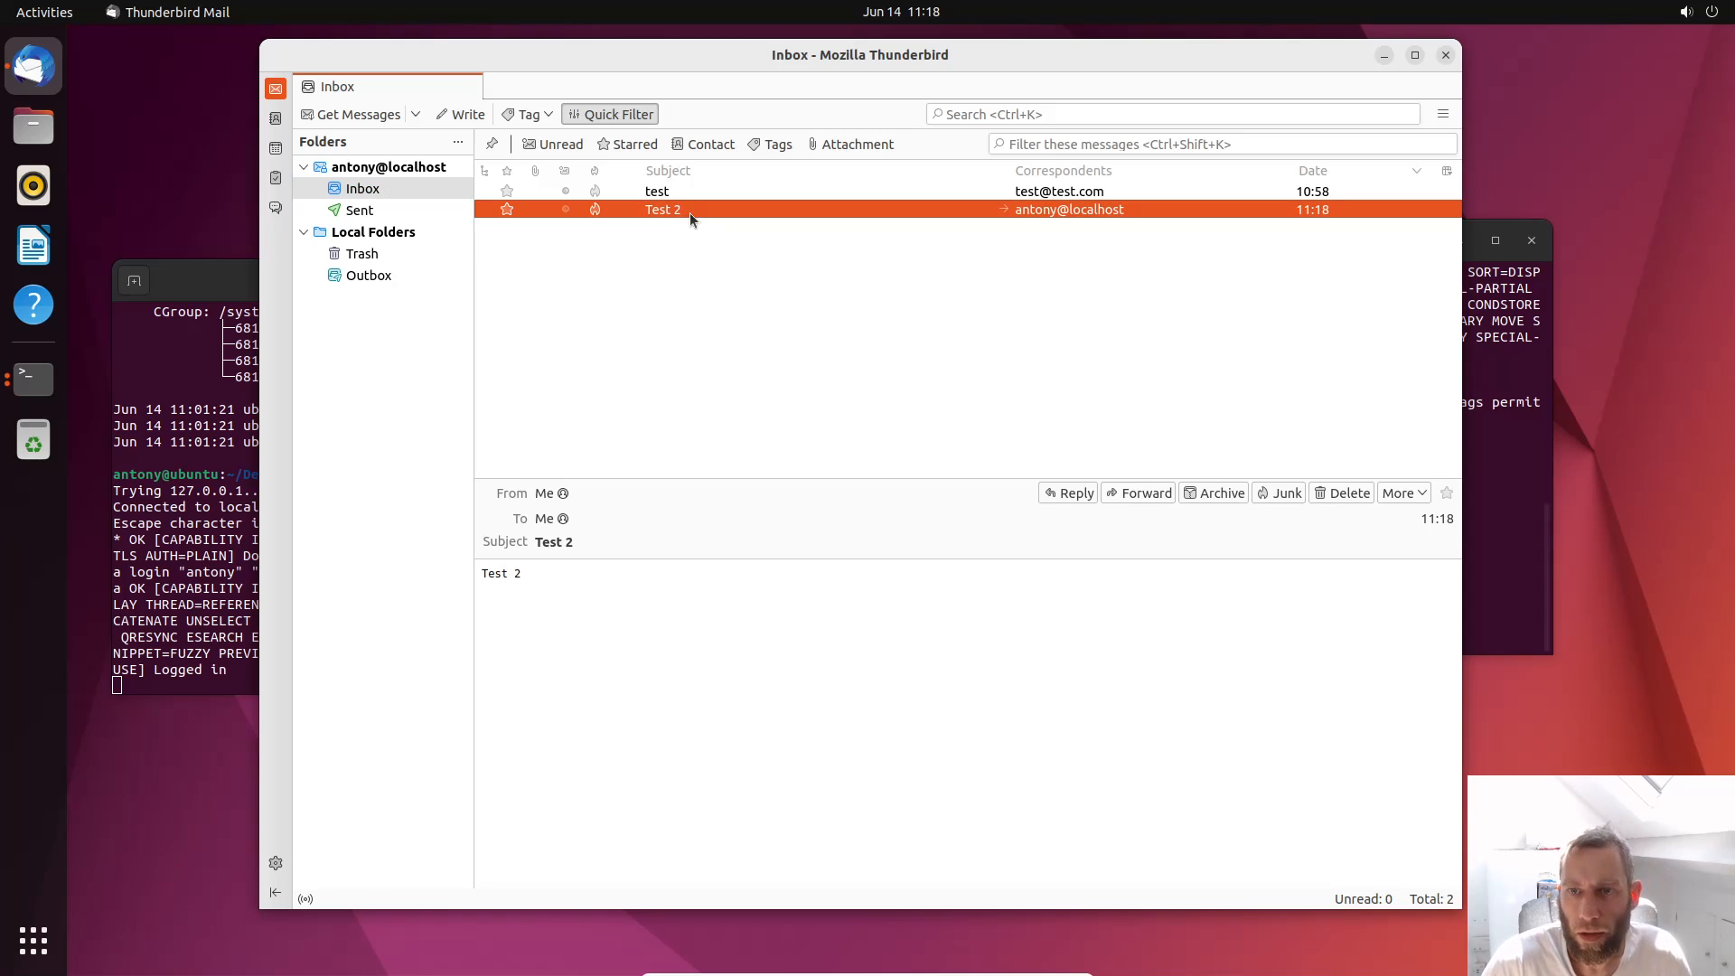
Compose and send a Test 3 message to antony@localhost, correcting the mistyped recipient
click(459, 114)
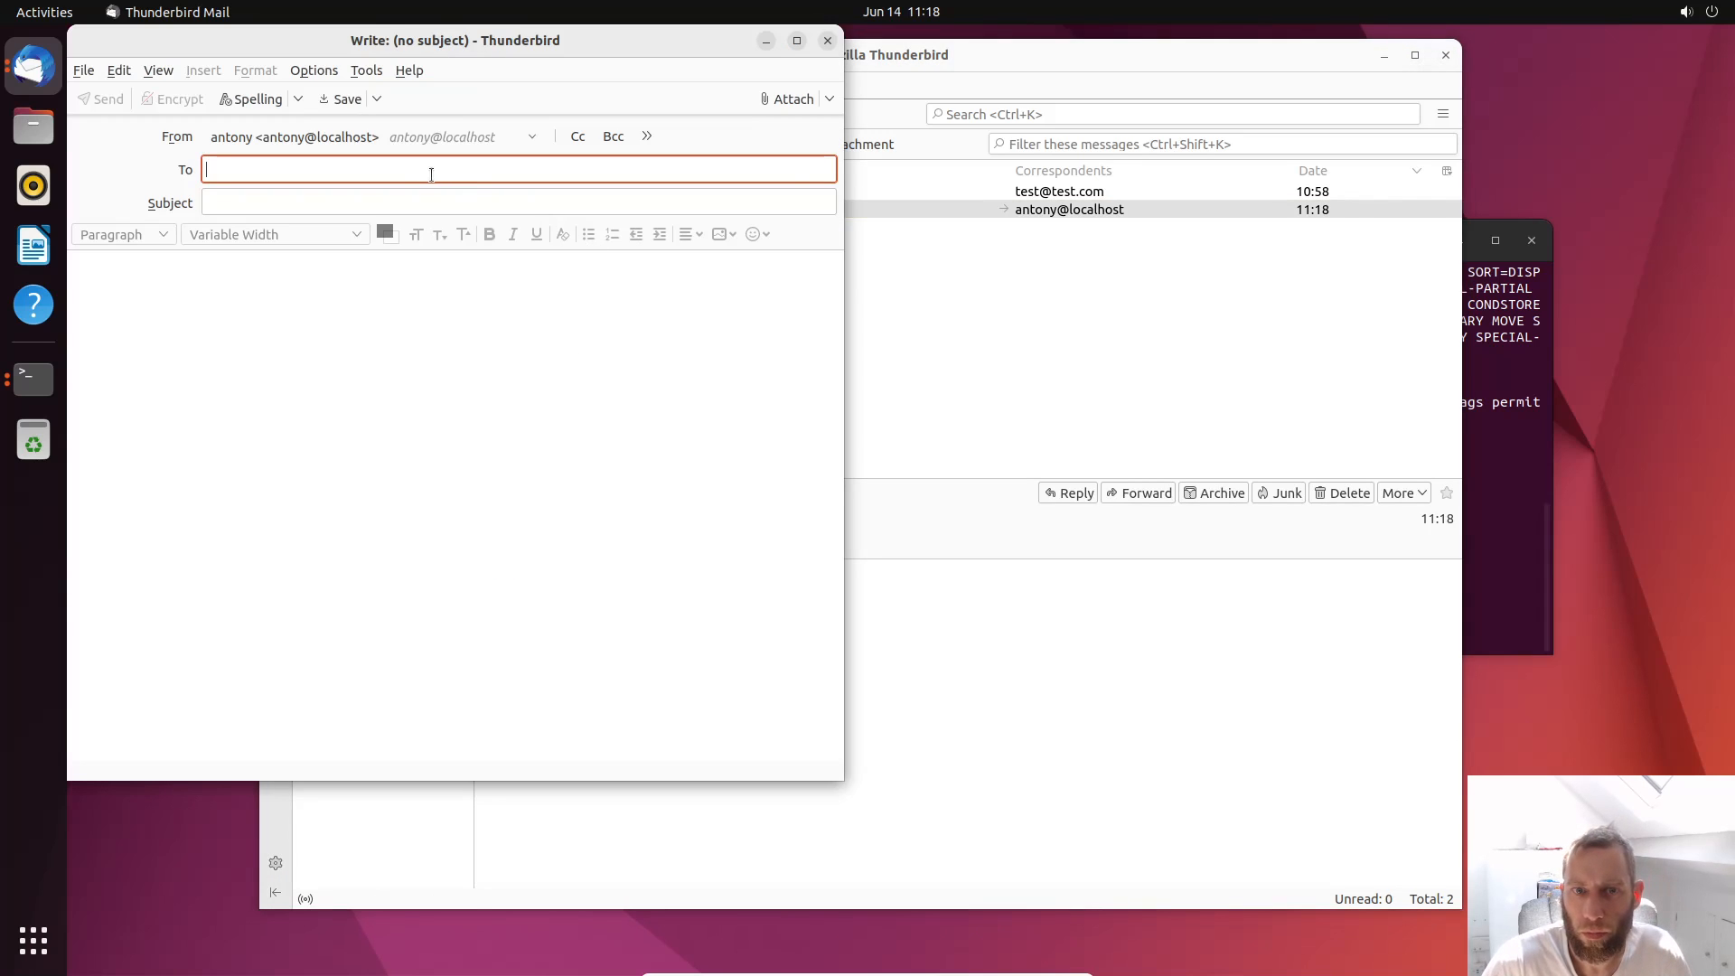
text(test)
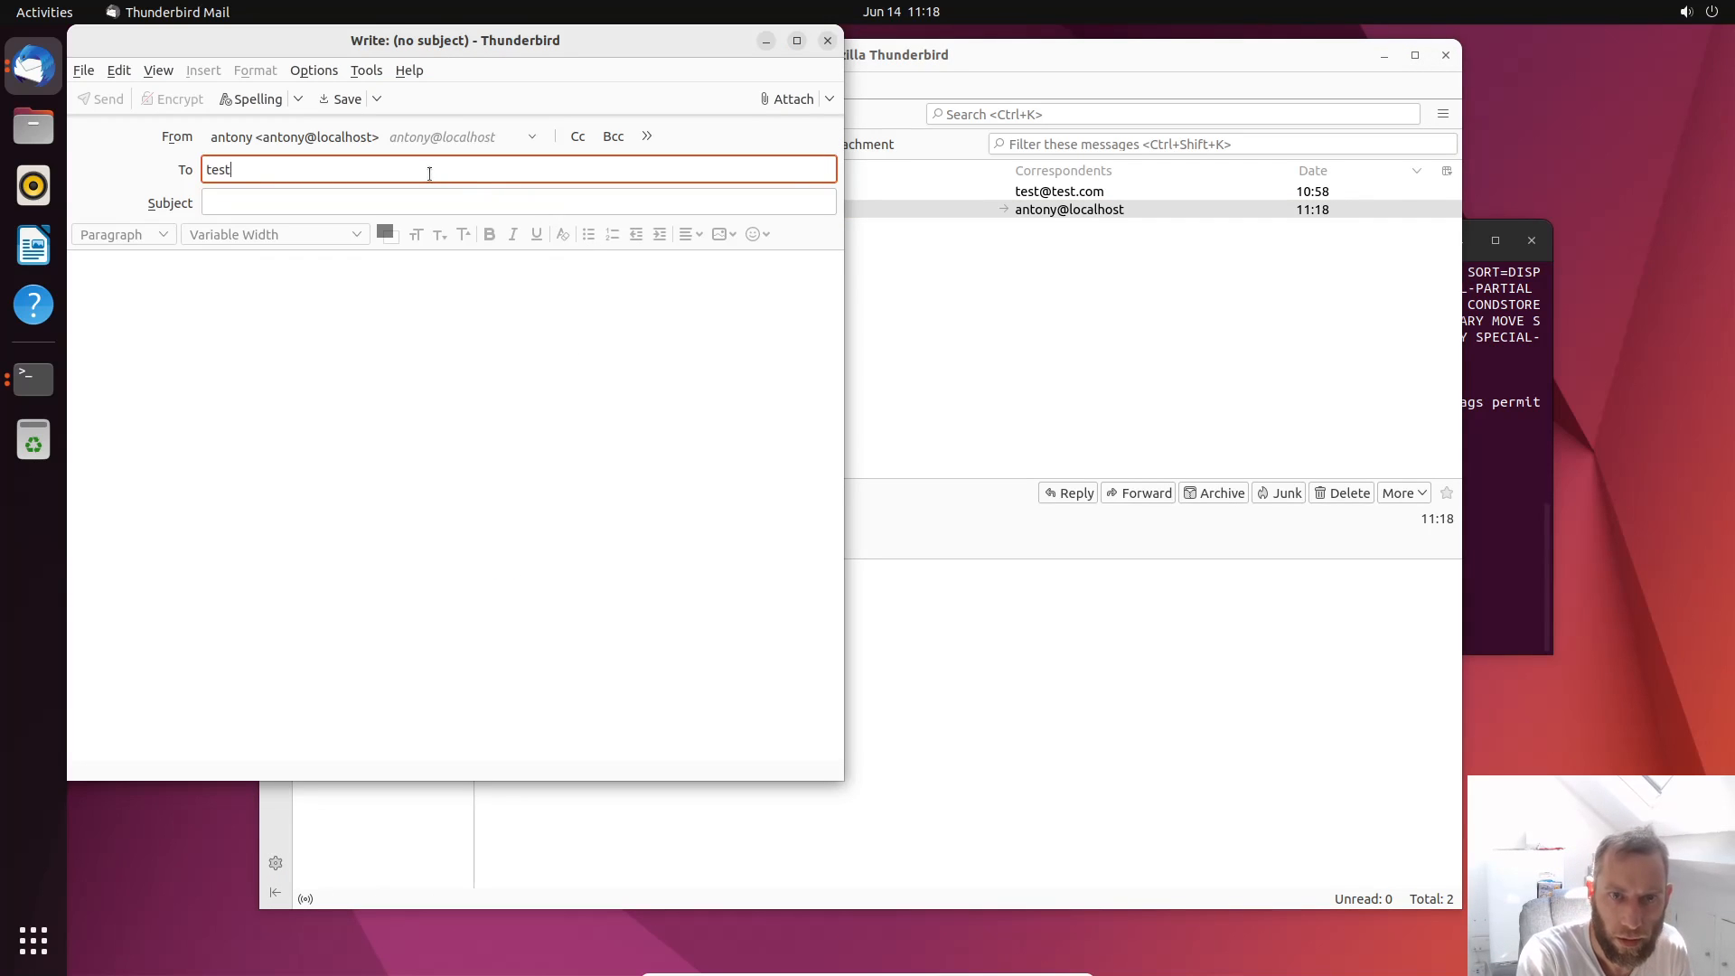
key(ctrl+a)
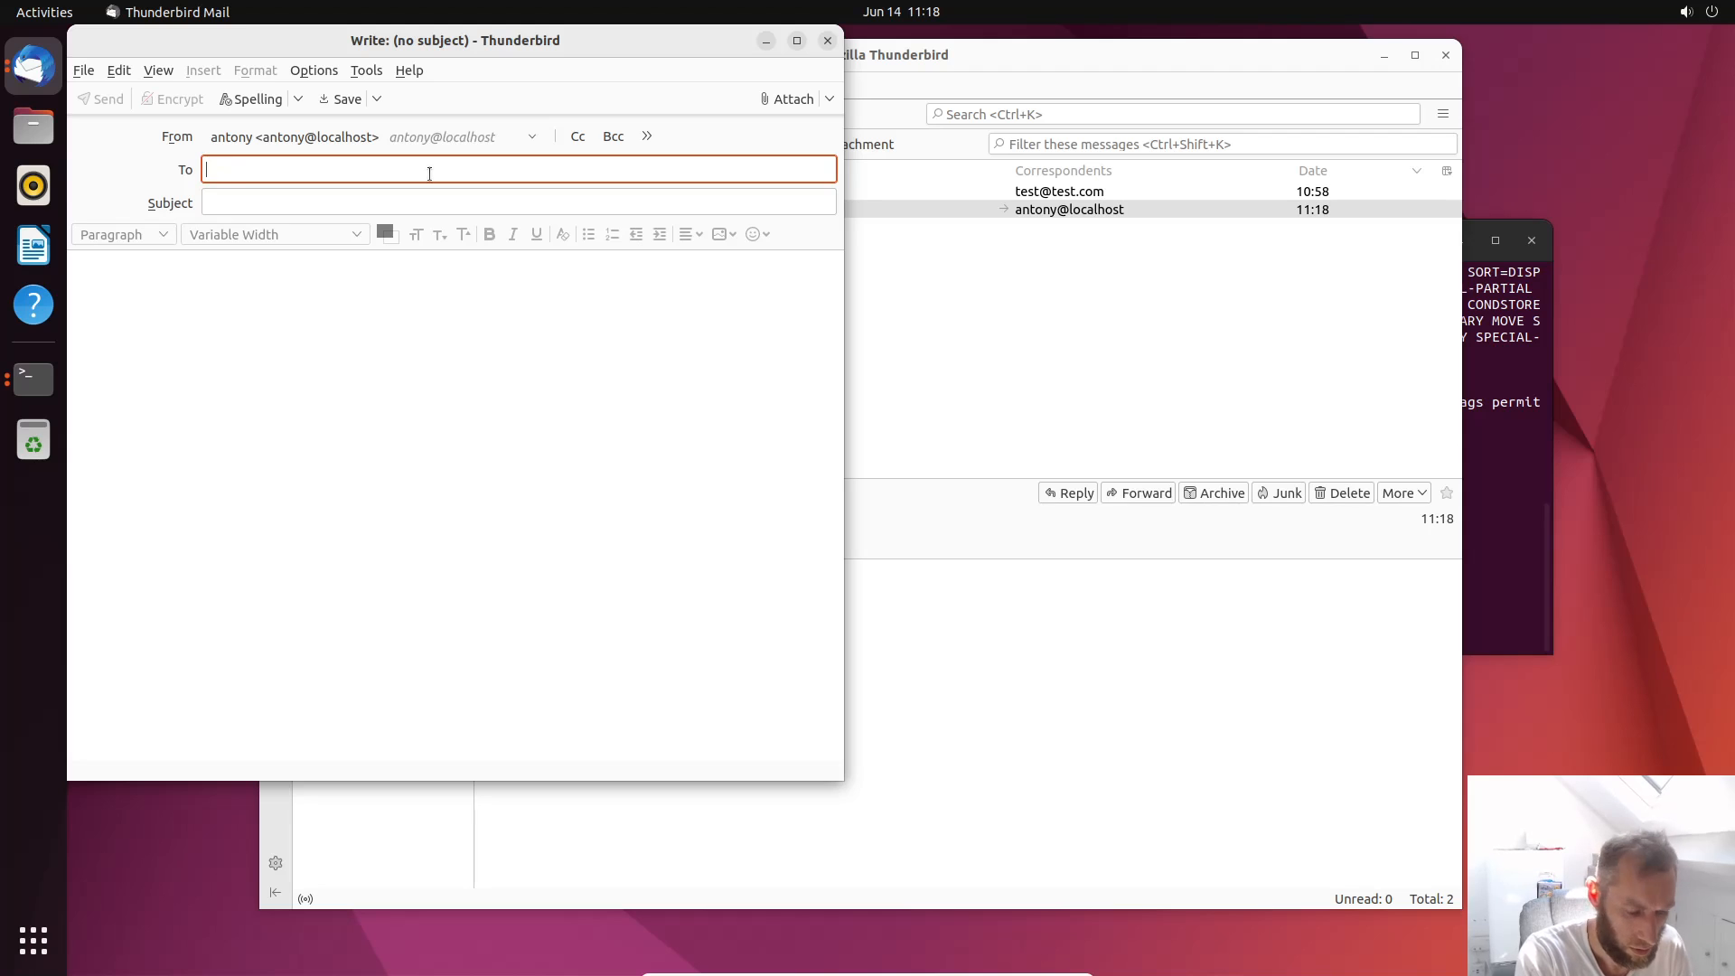
text(antony@localhost)
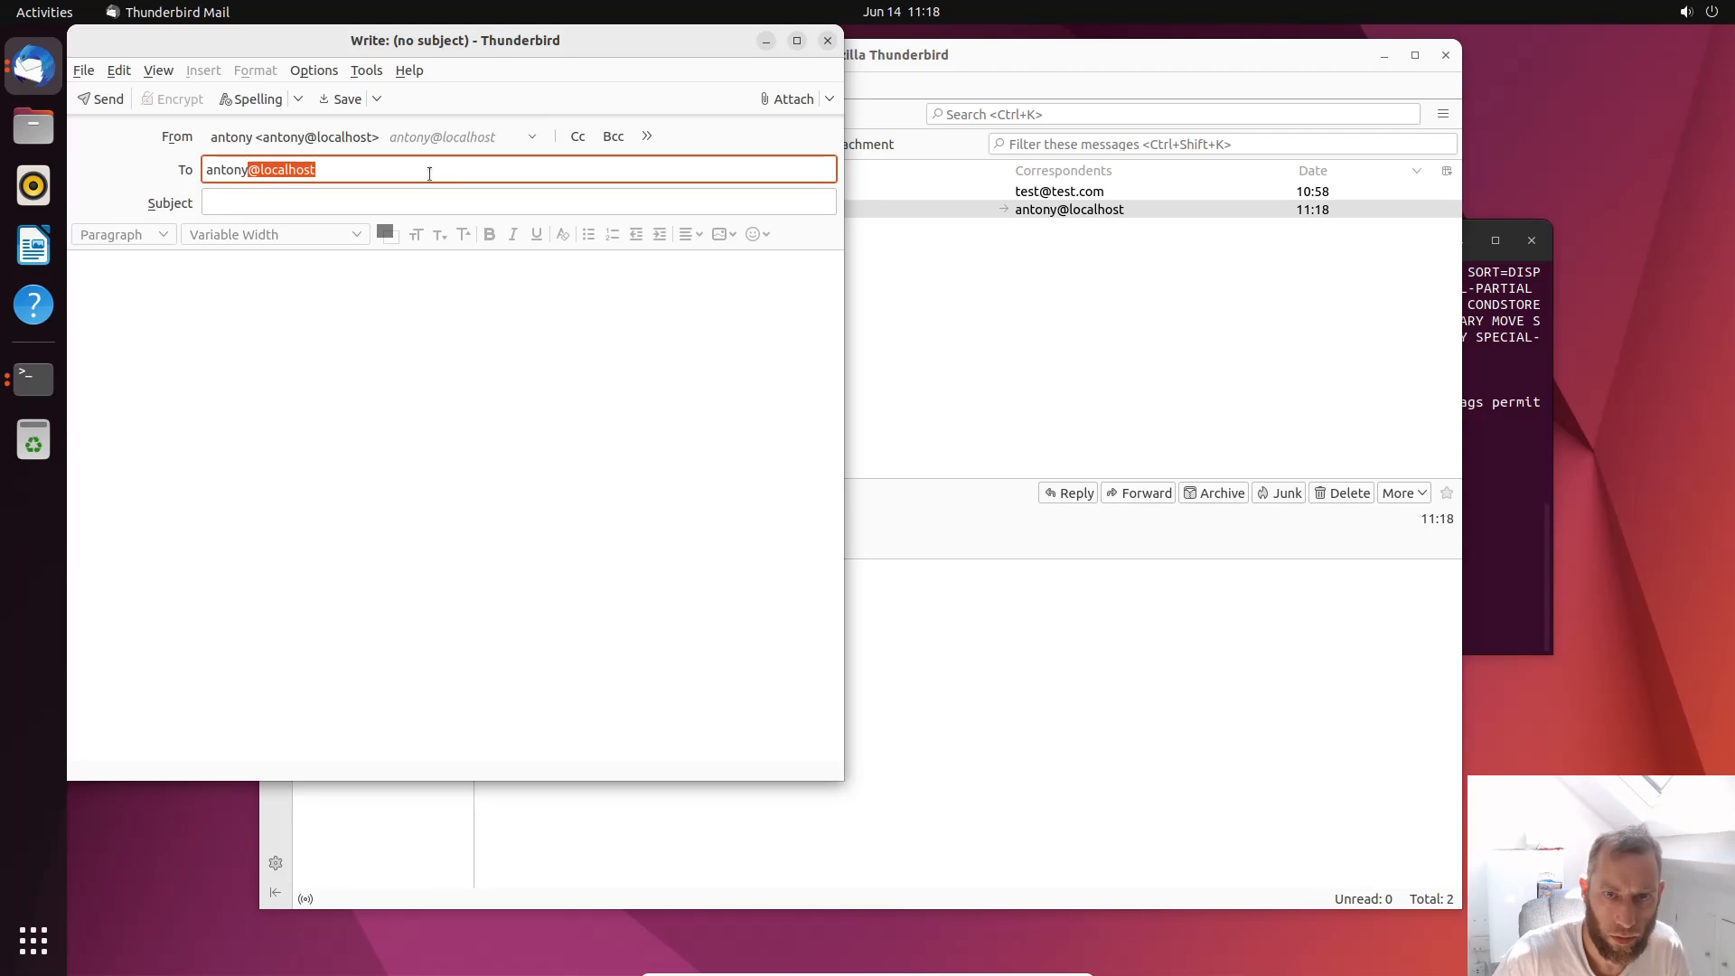
text(Test 3)
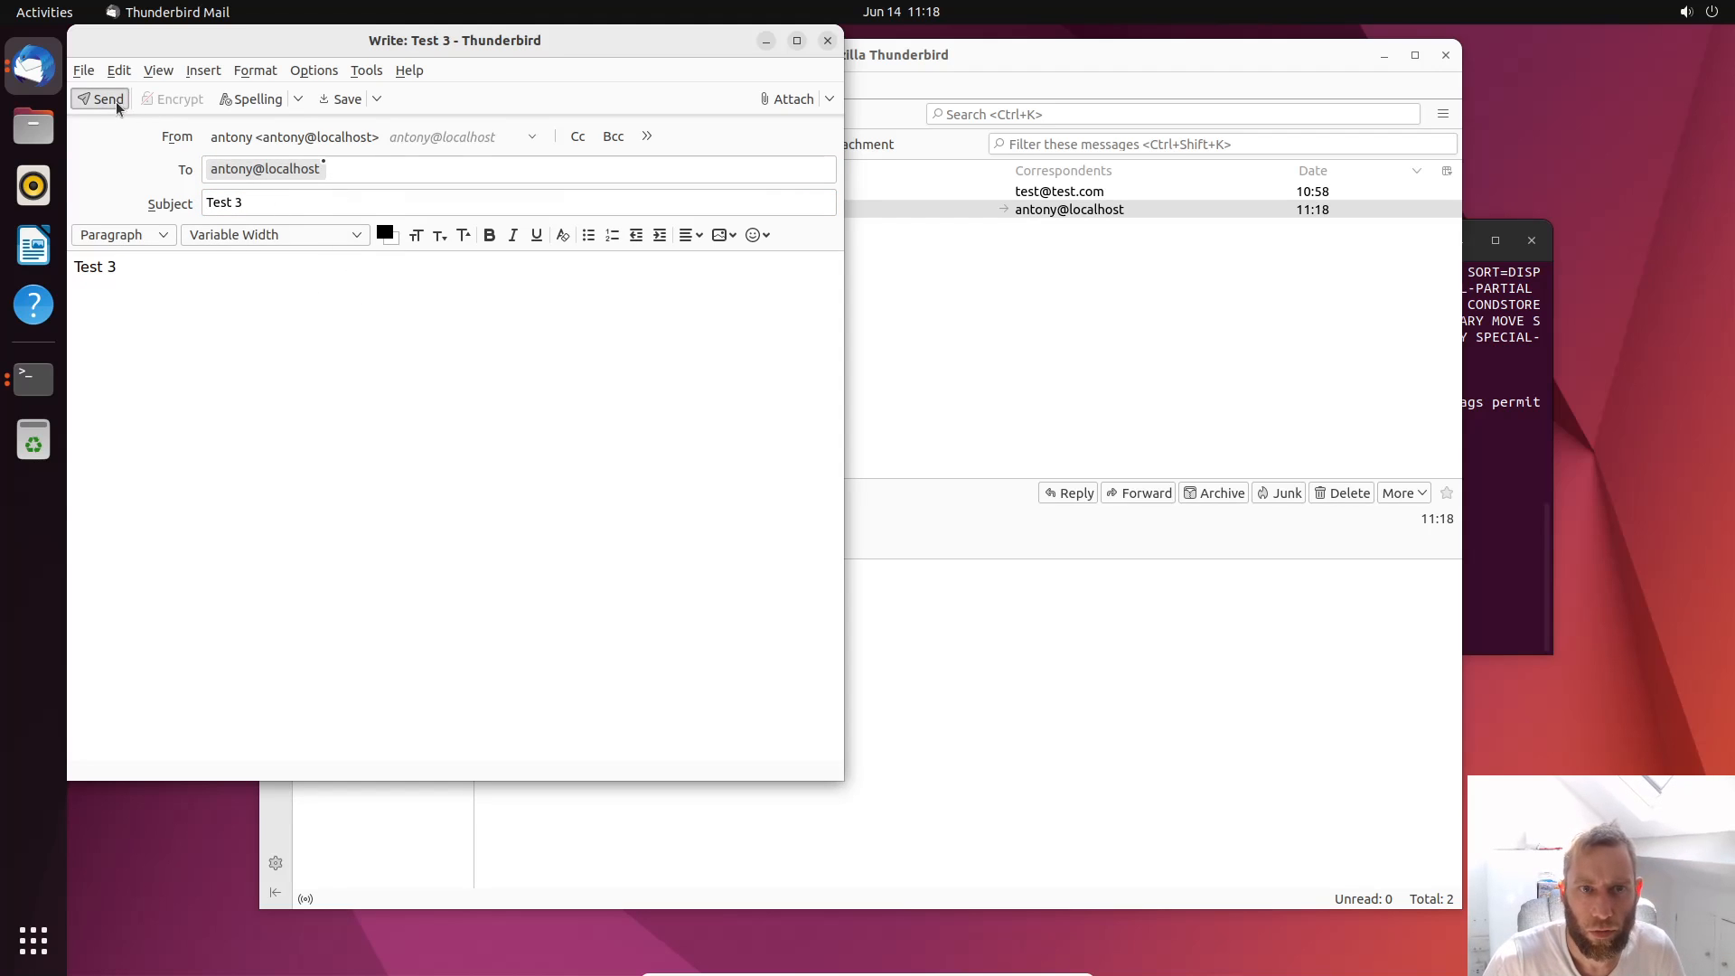
click(100, 99)
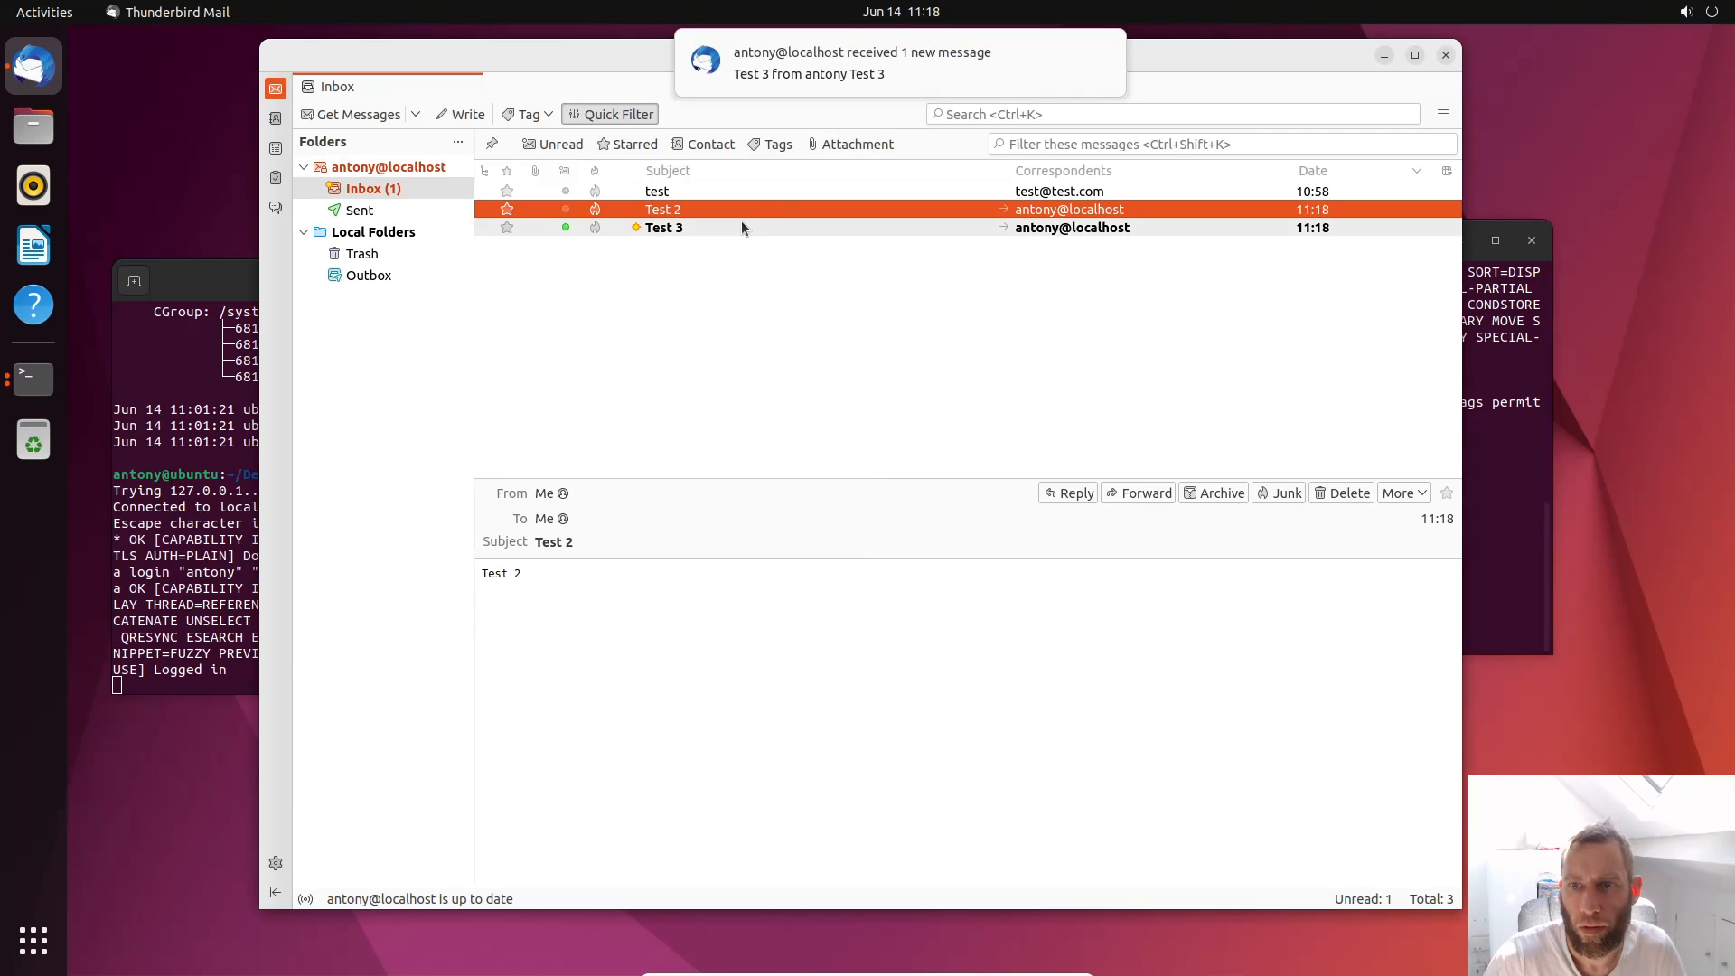
Read the newly arrived Test 3 message in the Inbox
click(661, 227)
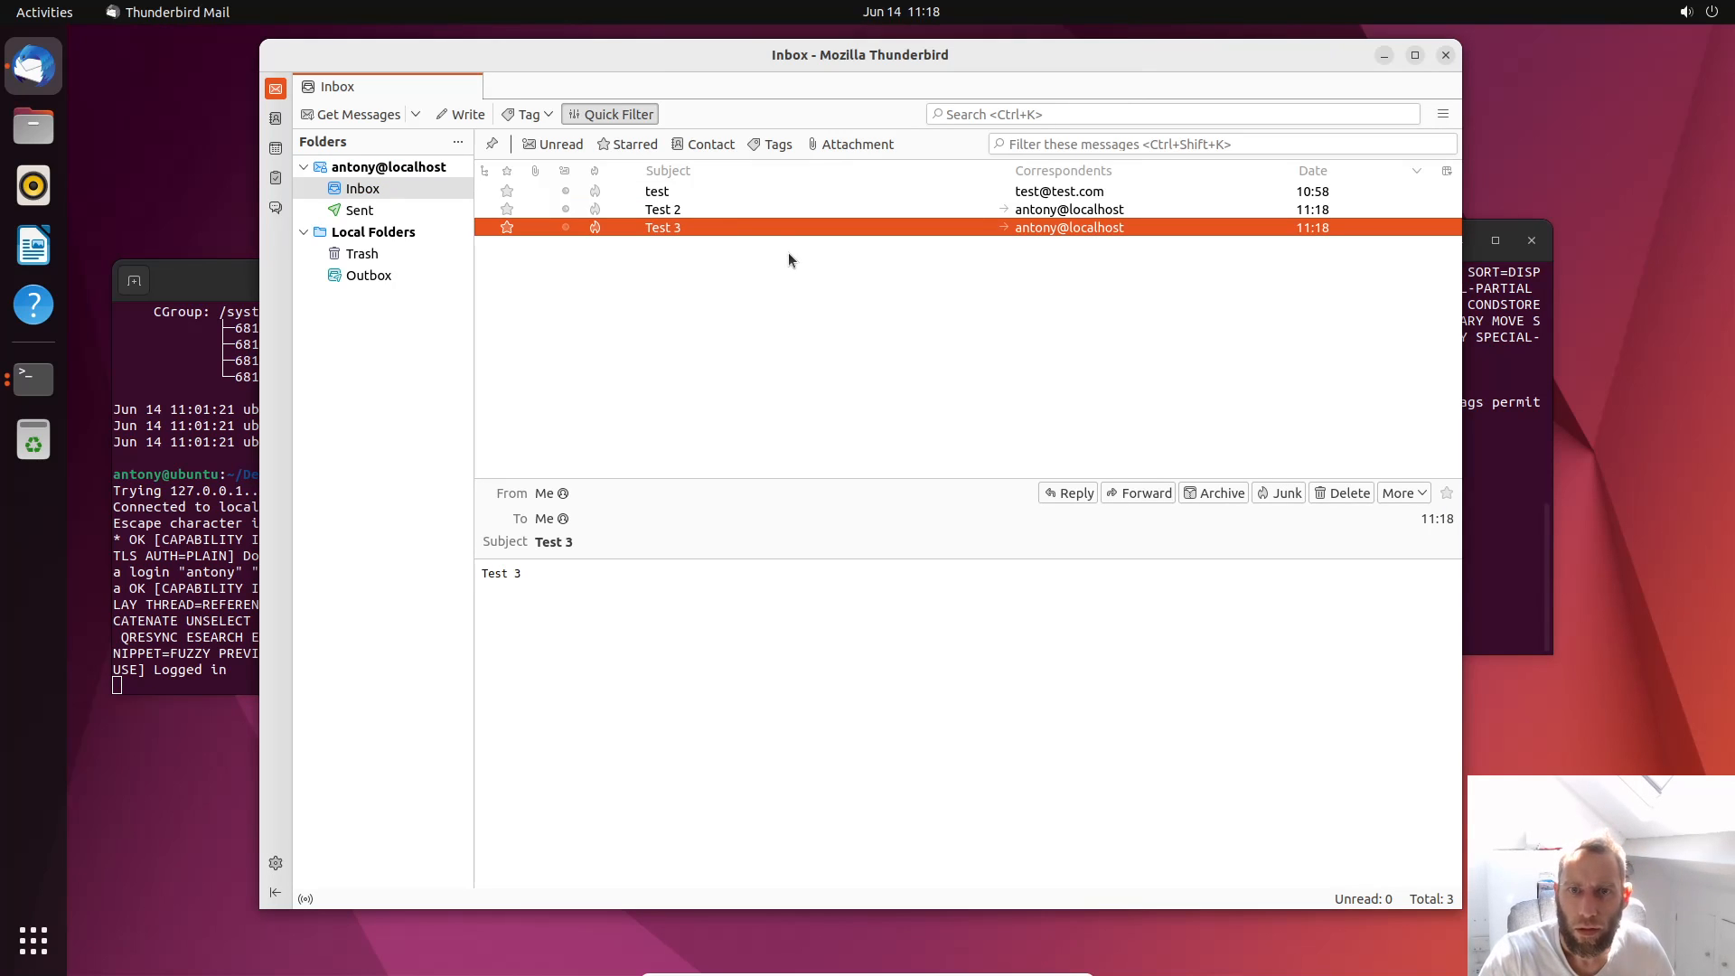
mouse_move(226, 256)
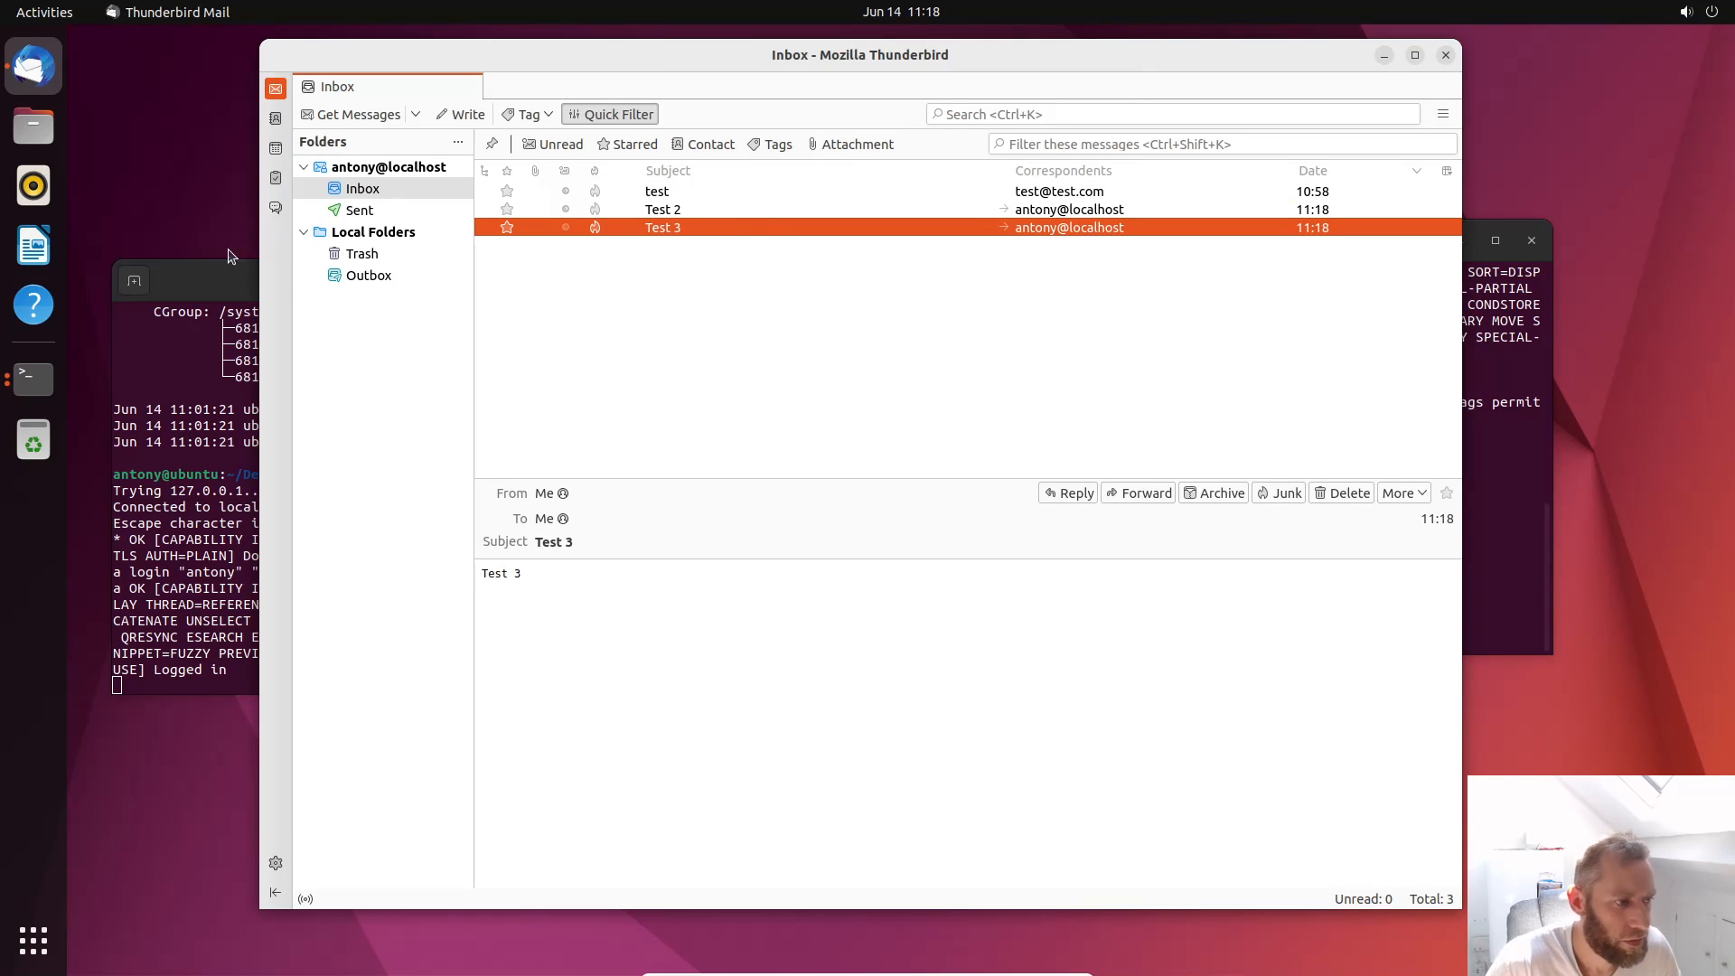